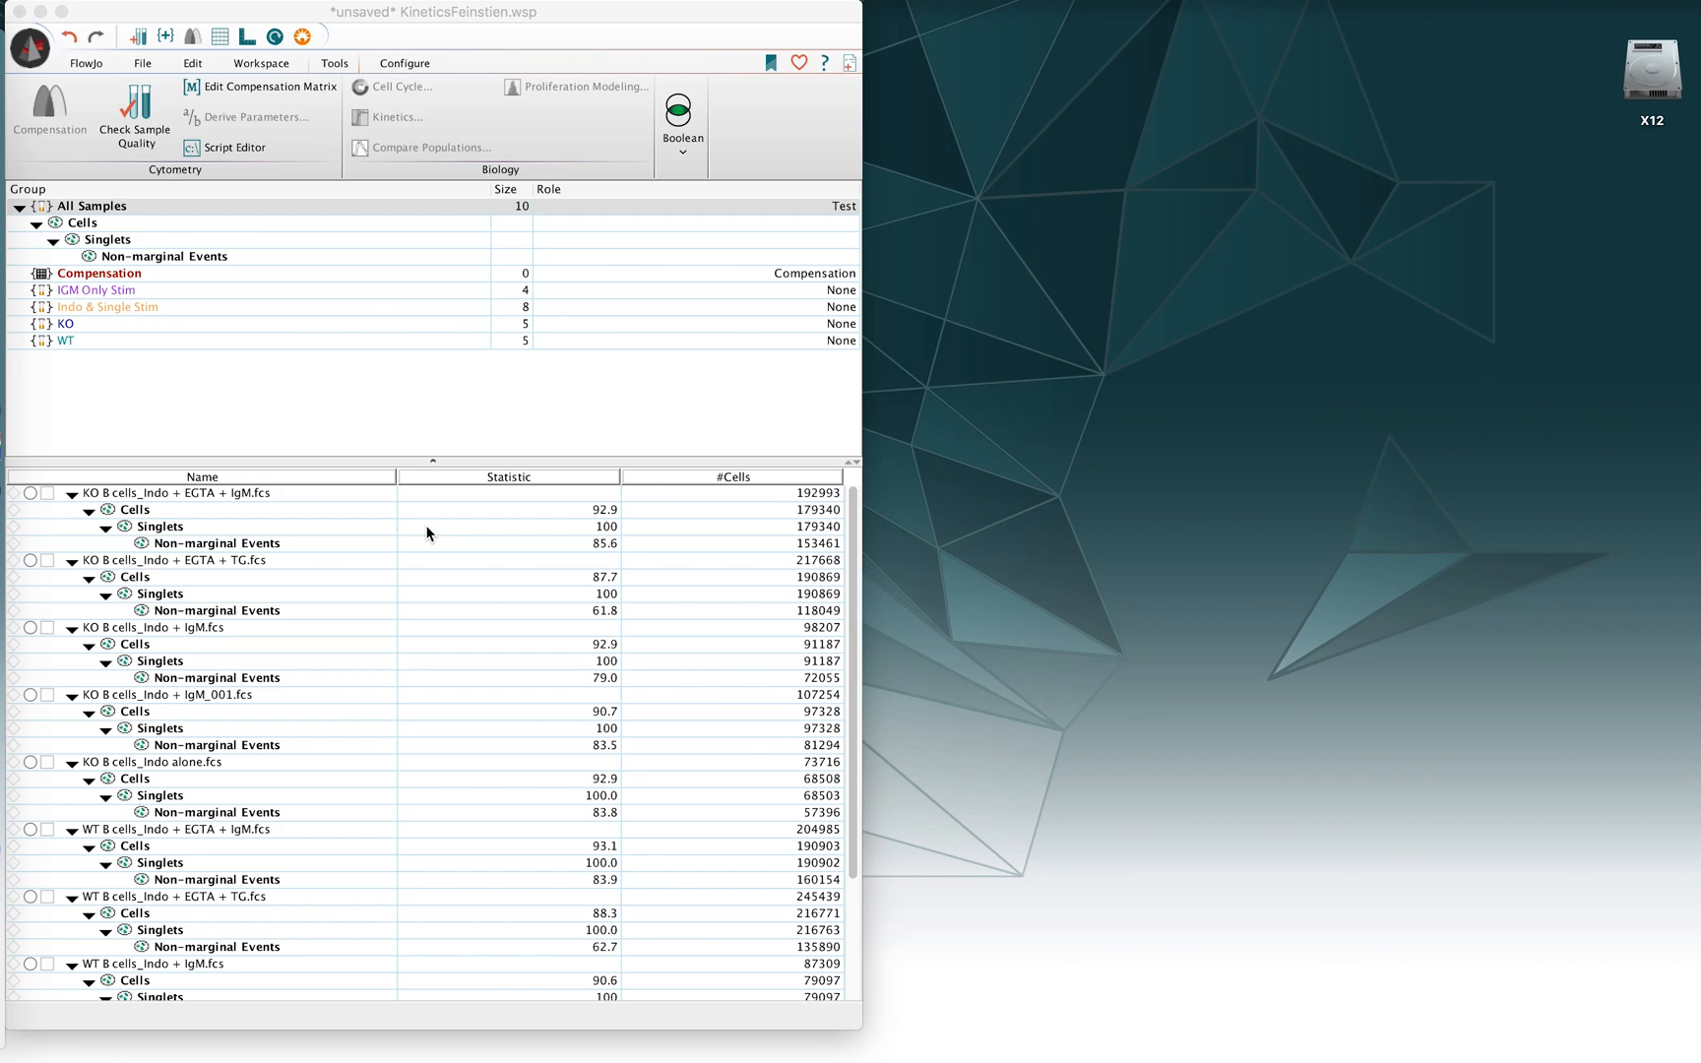
{"action": "mouse_move", "coordinate": [301, 525]}
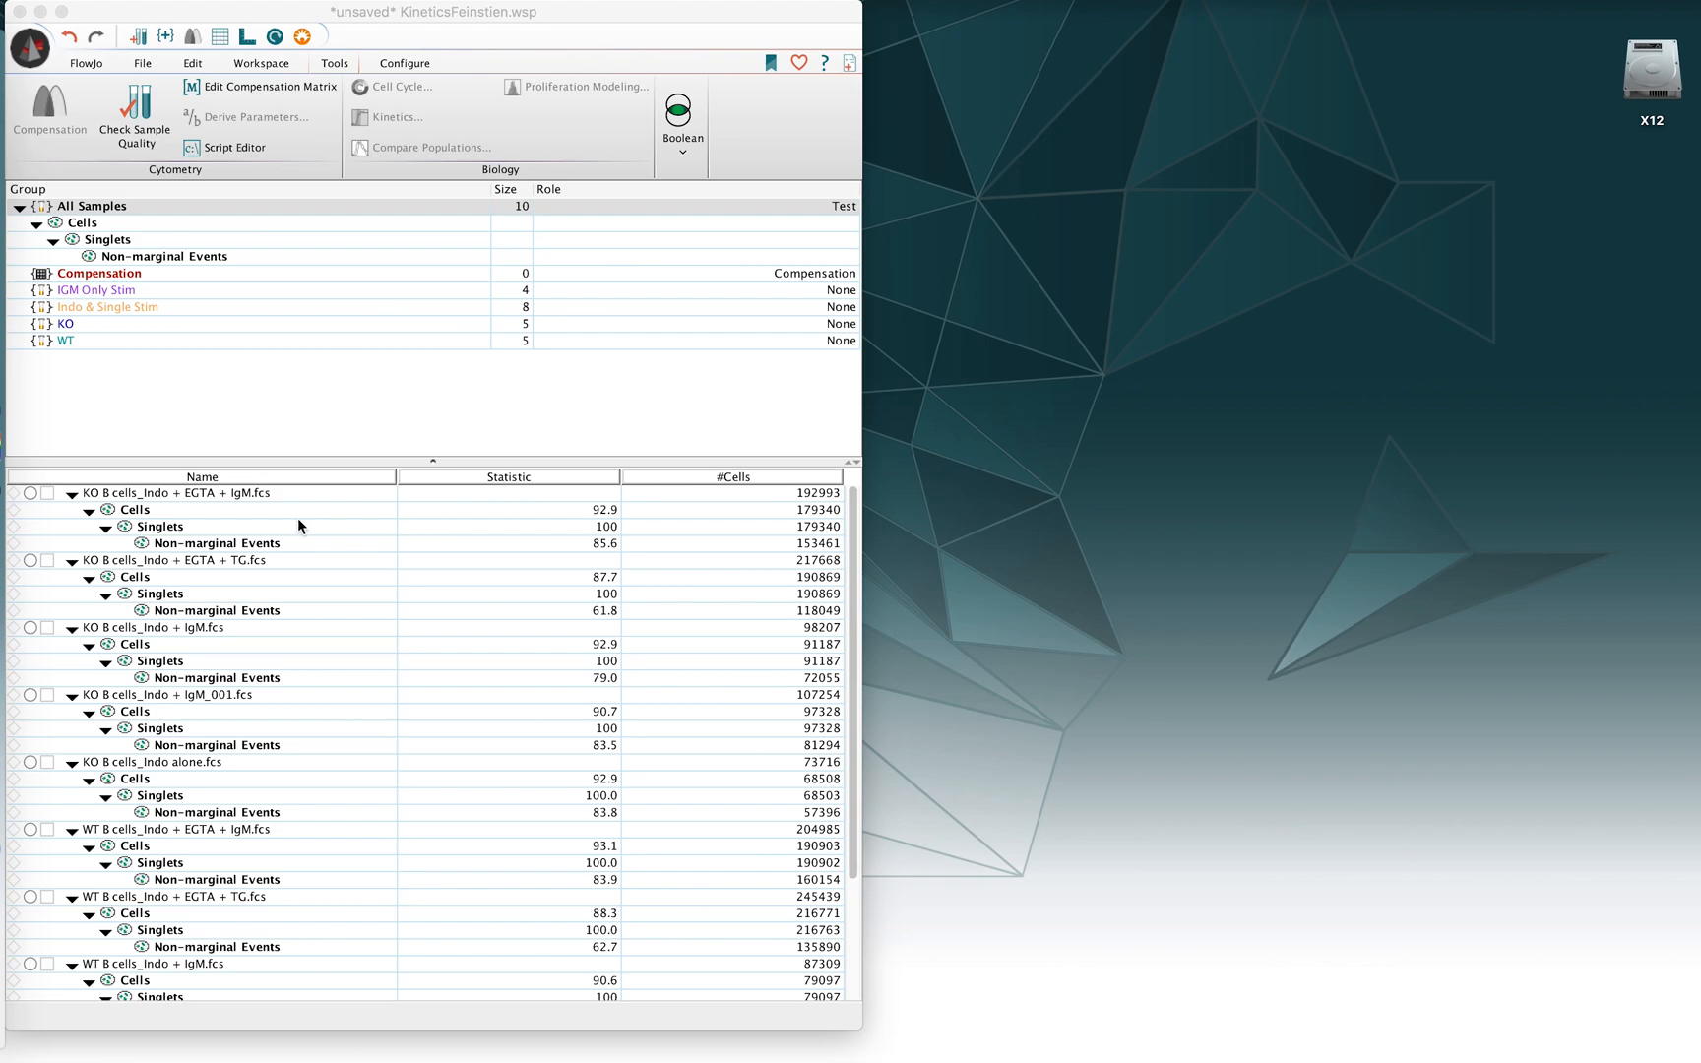
Step: Select Non-marginal Events under KO B cells_Indo + EGTA + IgM.fcs
{"action": "left_click", "coordinate": [223, 542]}
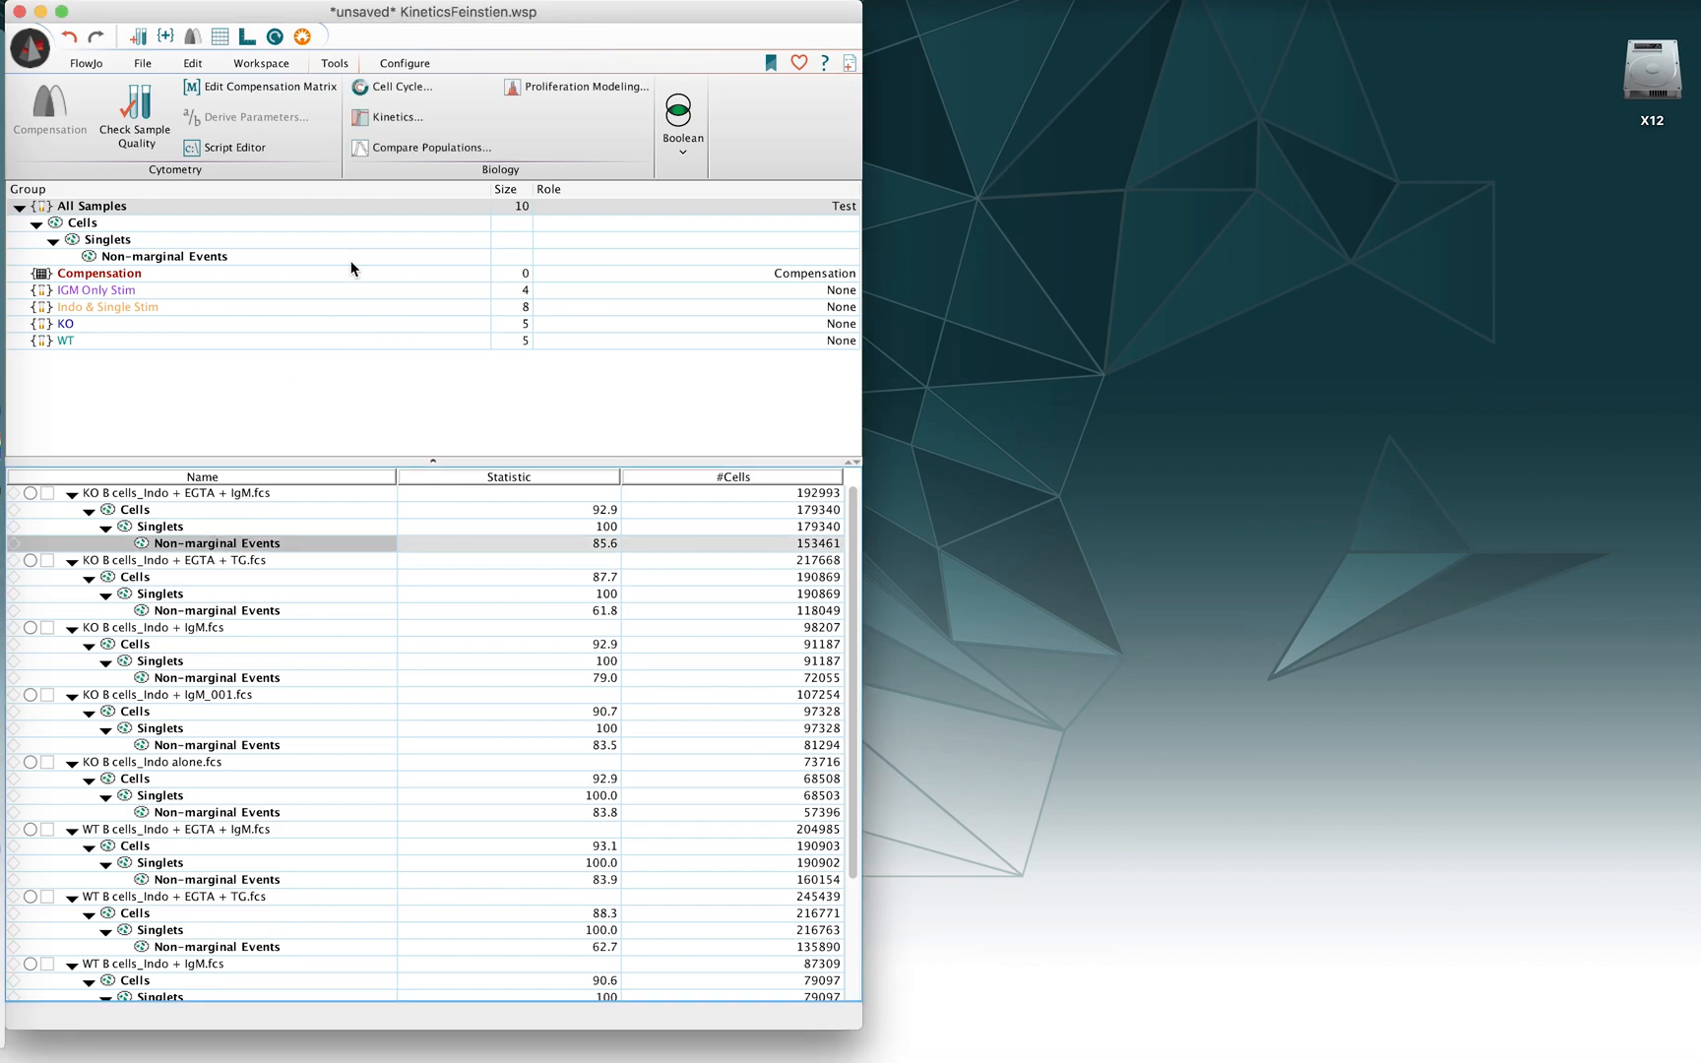
{"action": "mouse_move", "coordinate": [332, 52]}
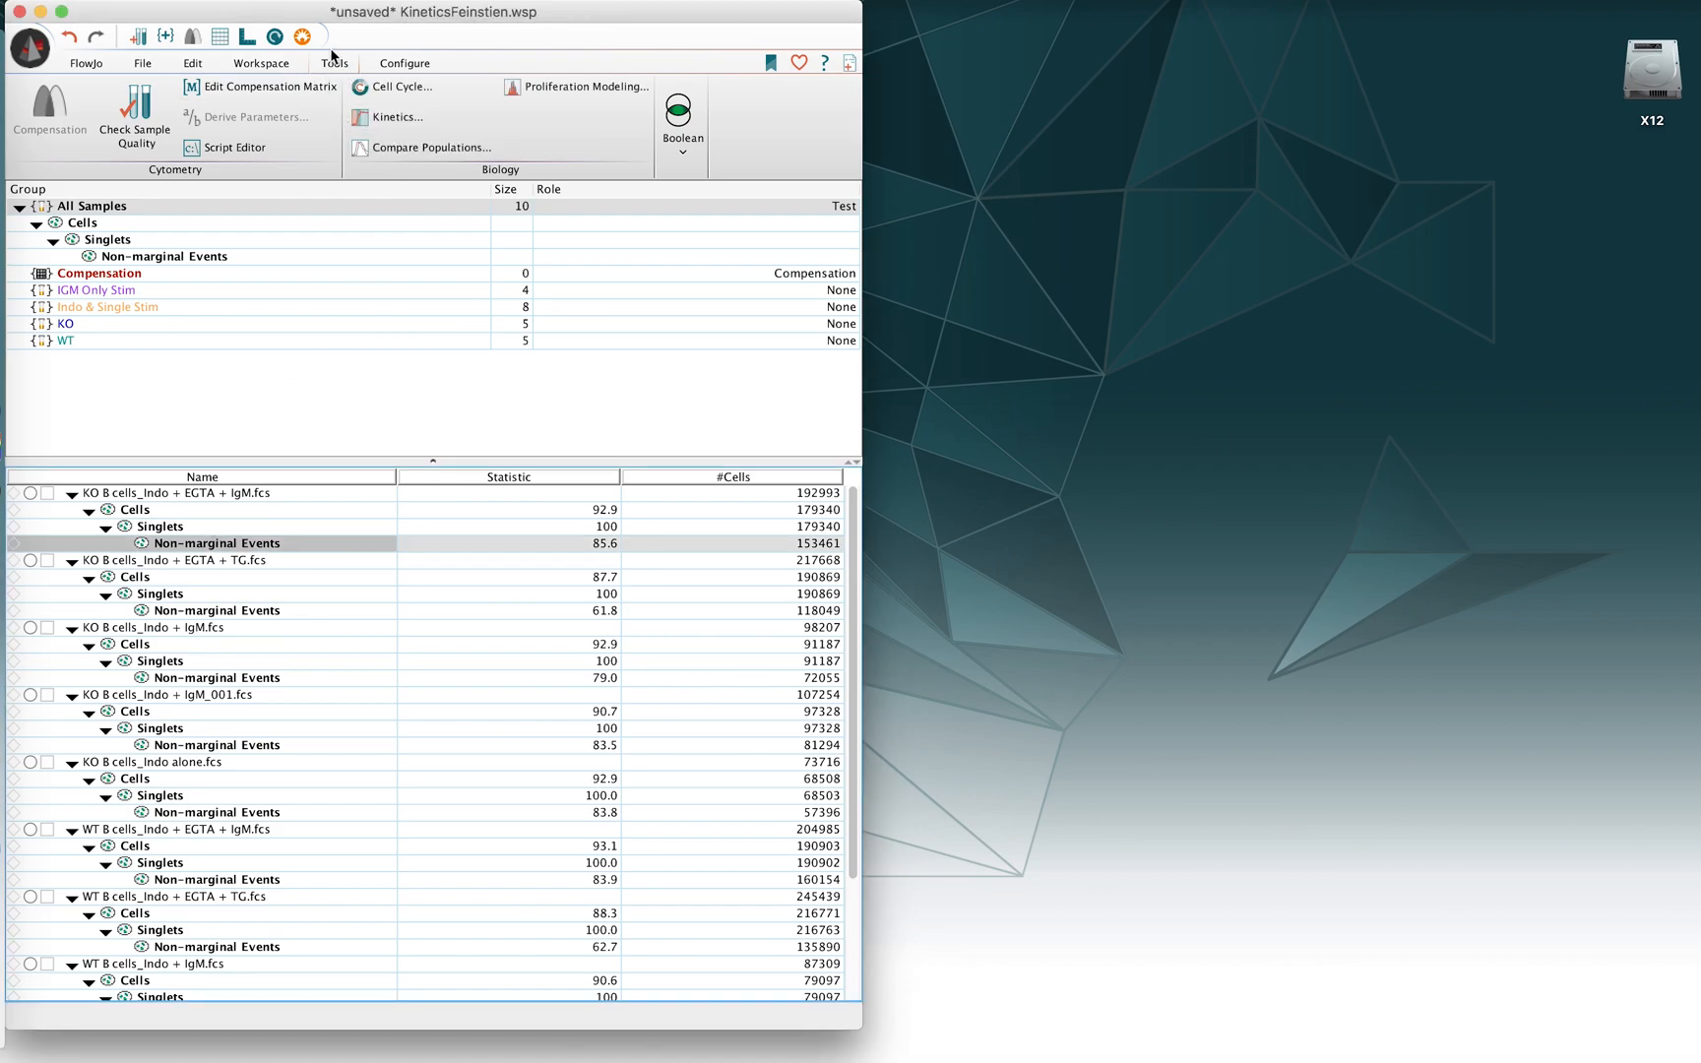
{"action": "mouse_move", "coordinate": [510, 173]}
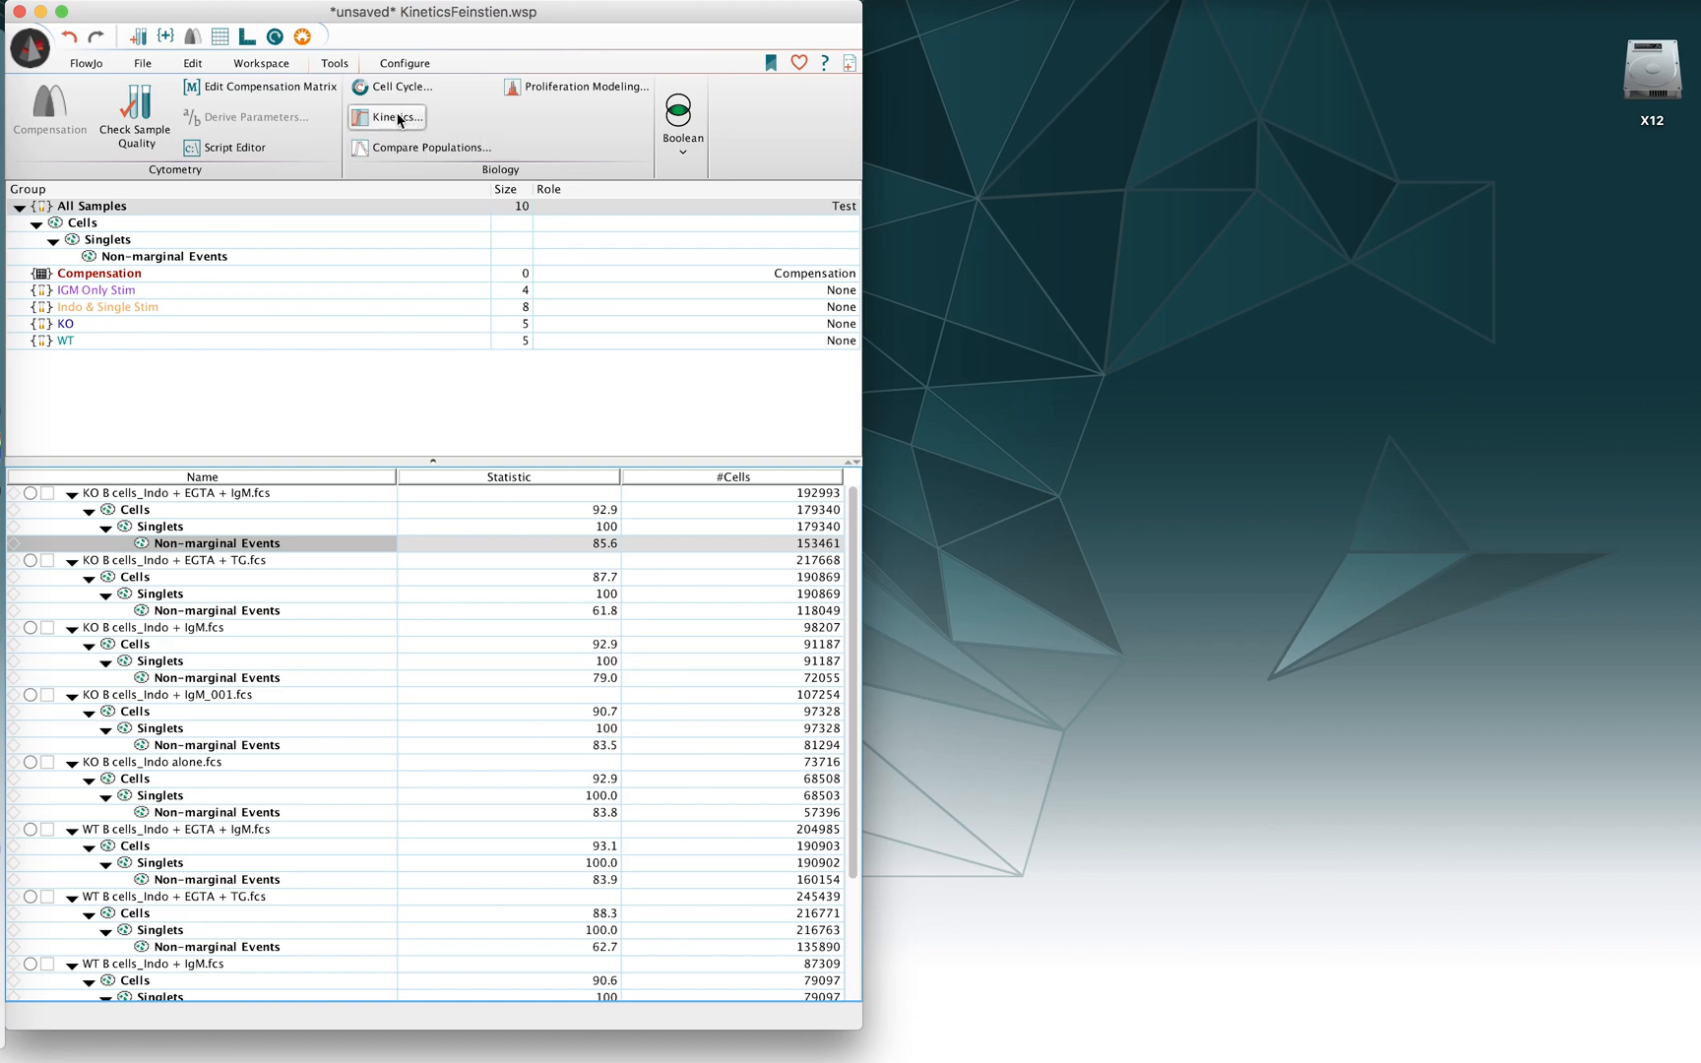
{"action": "mouse_move", "coordinate": [393, 86]}
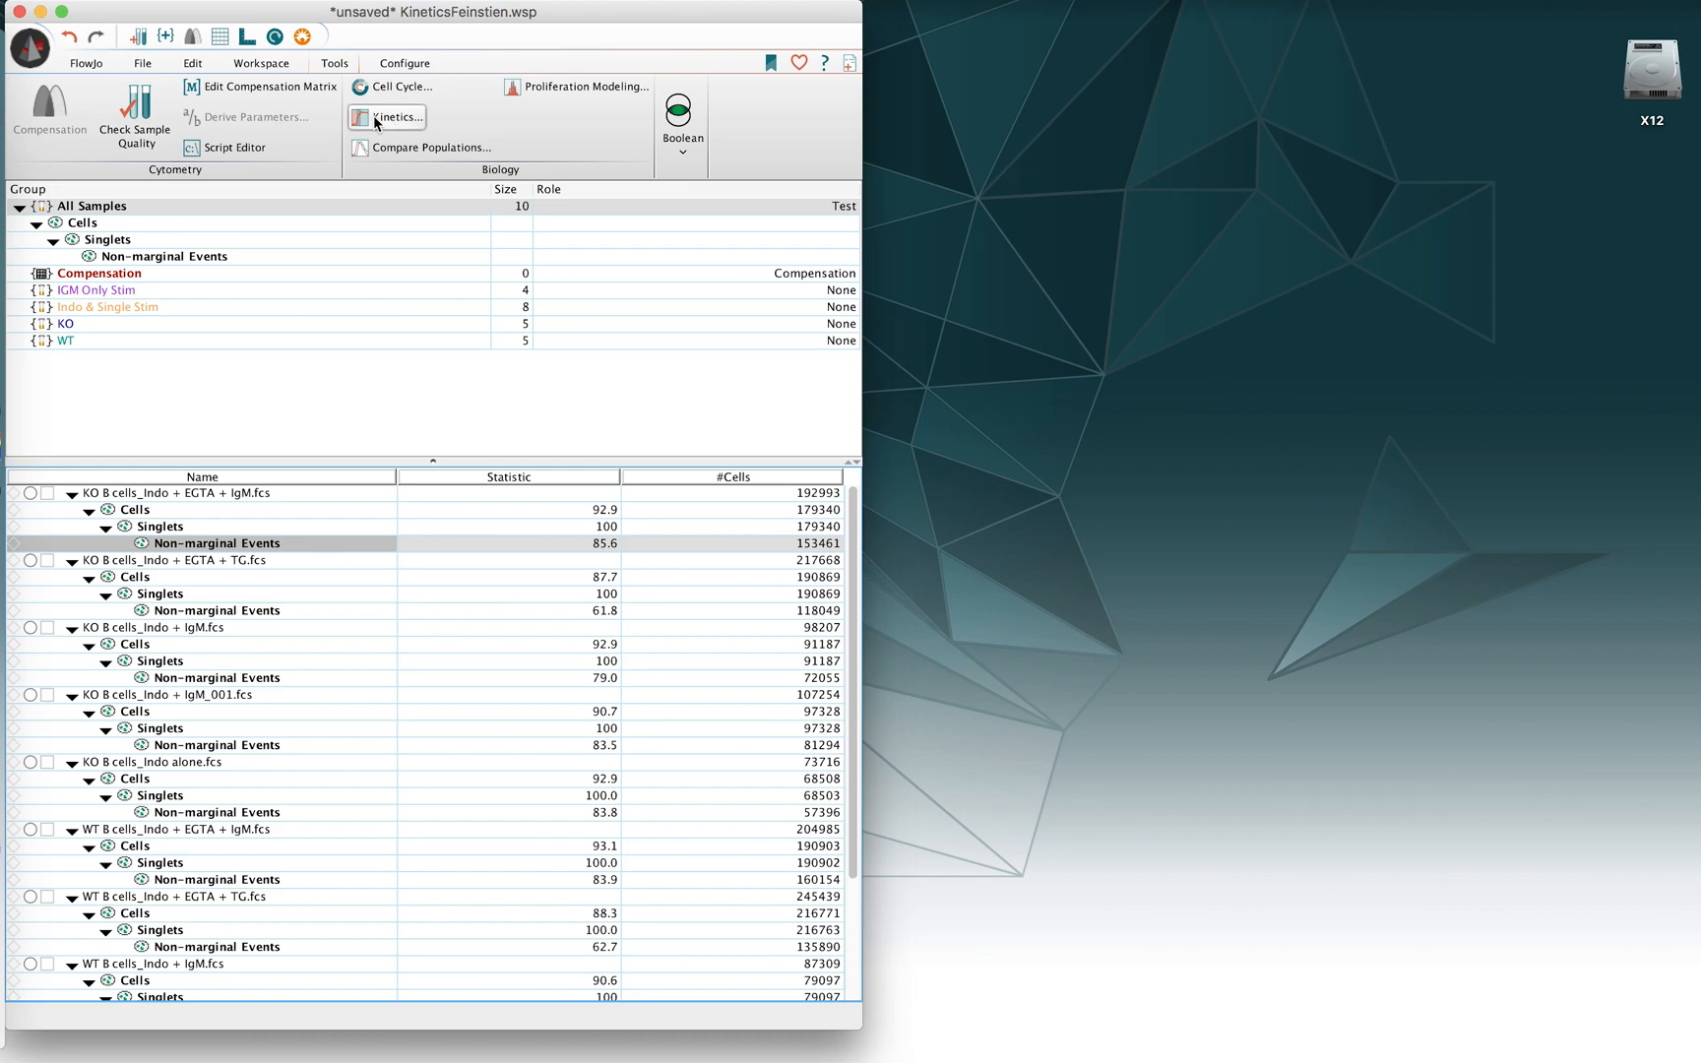
{"action": "mouse_move", "coordinate": [393, 117]}
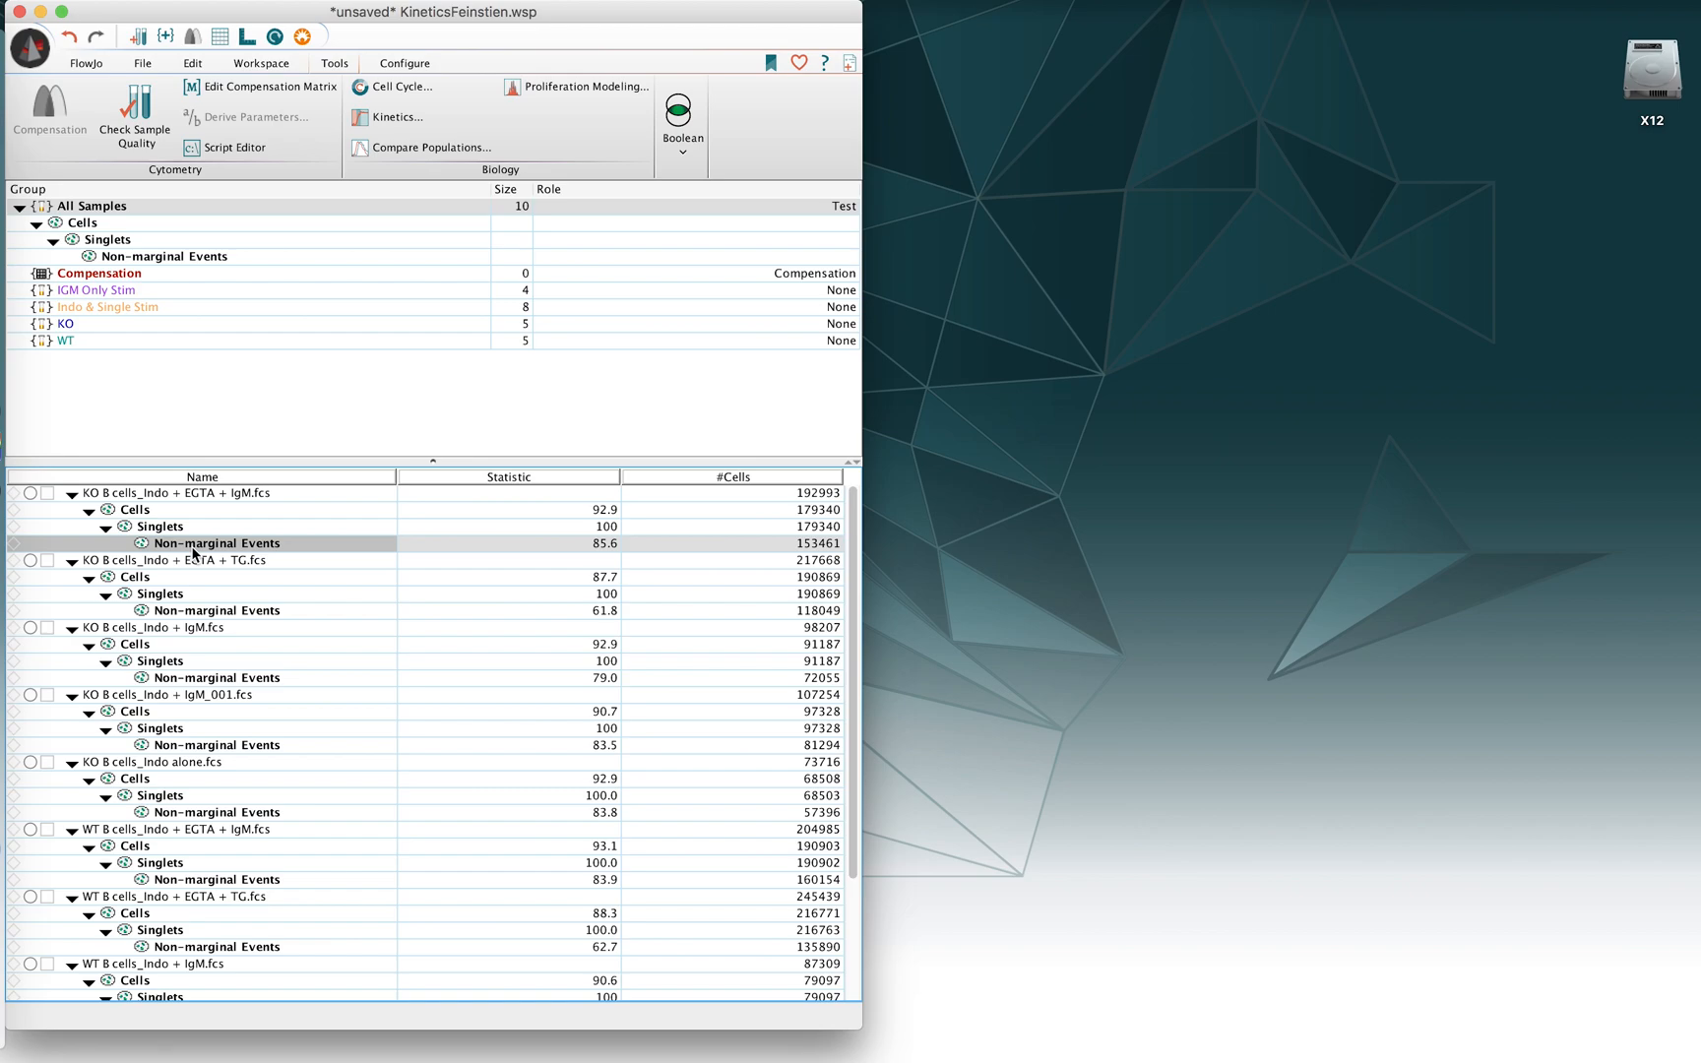
{"action": "mouse_move", "coordinate": [190, 551]}
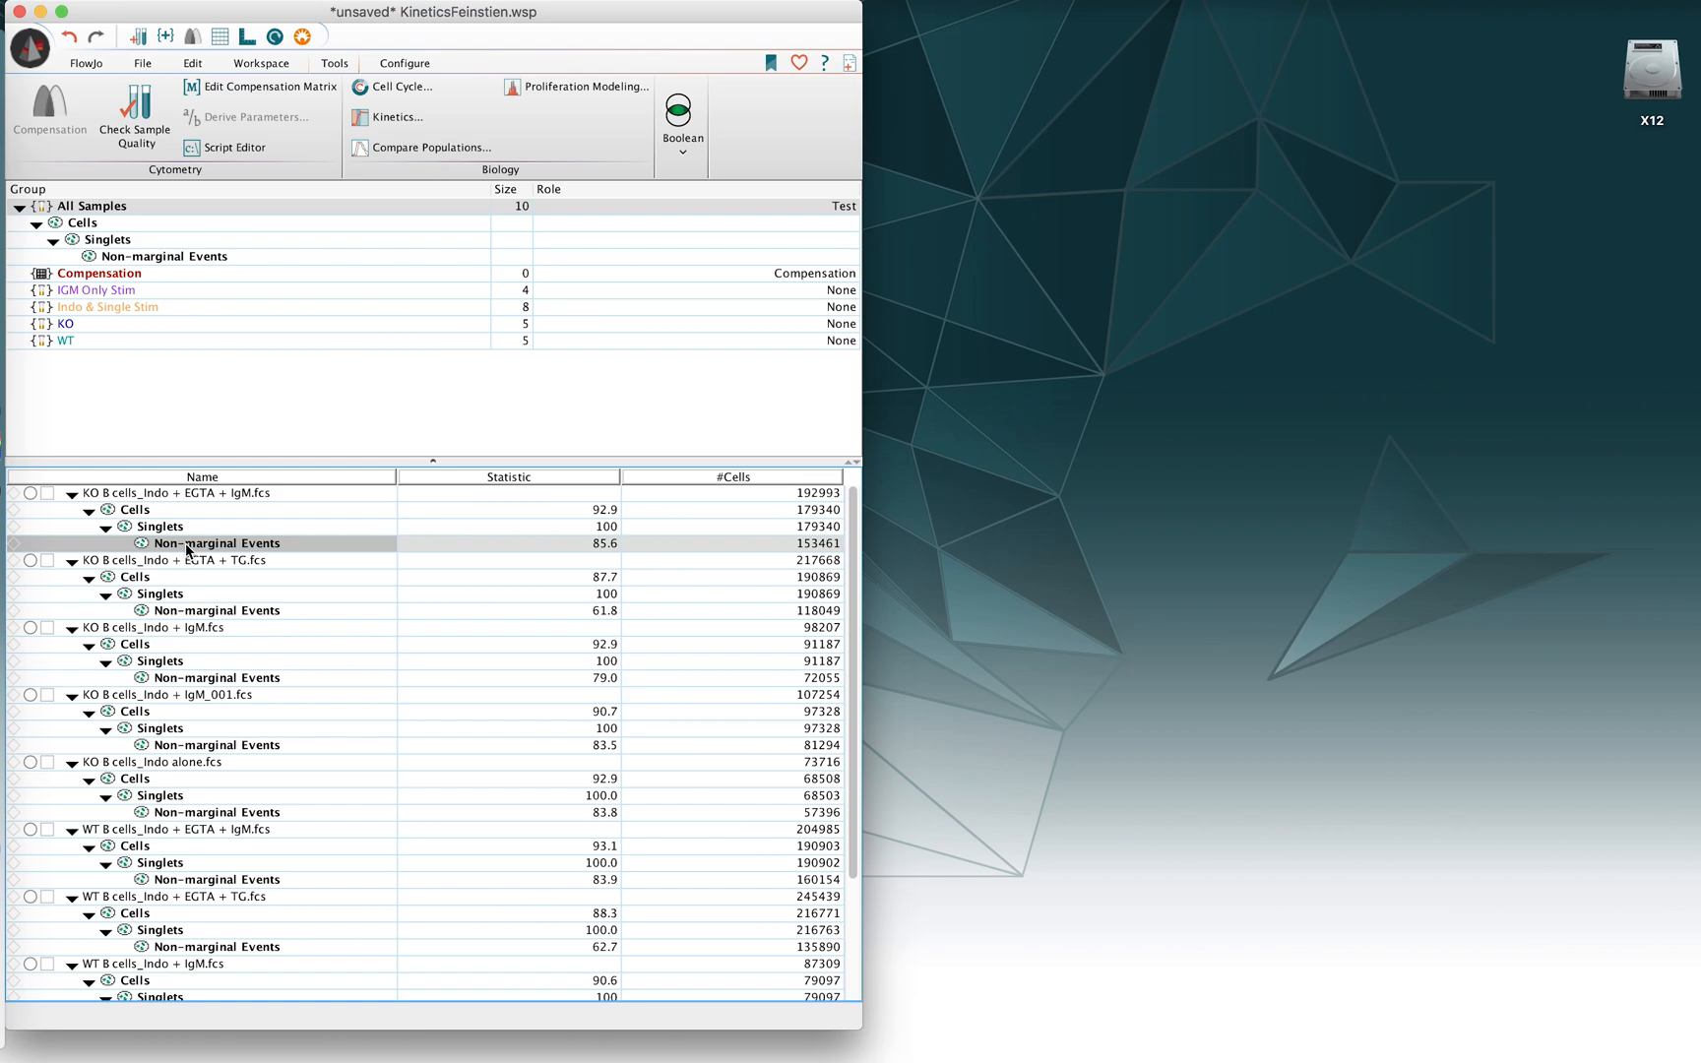
{"action": "mouse_move", "coordinate": [182, 548]}
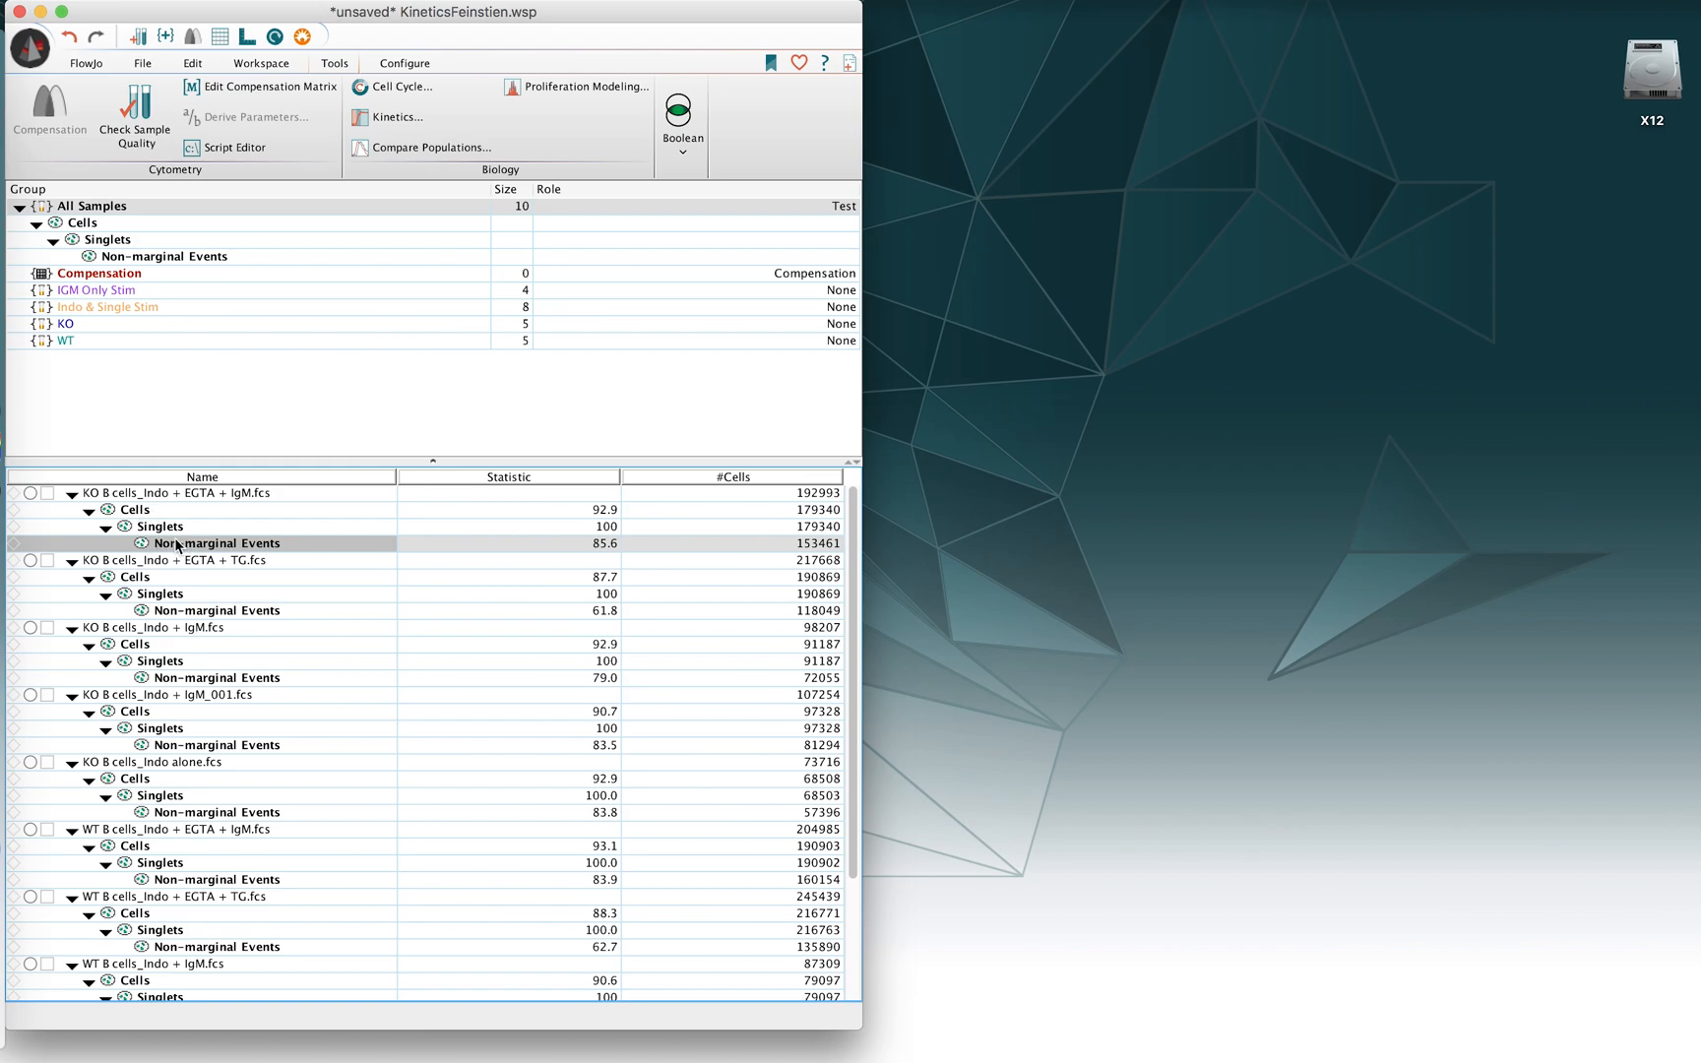
{"action": "mouse_move", "coordinate": [177, 555]}
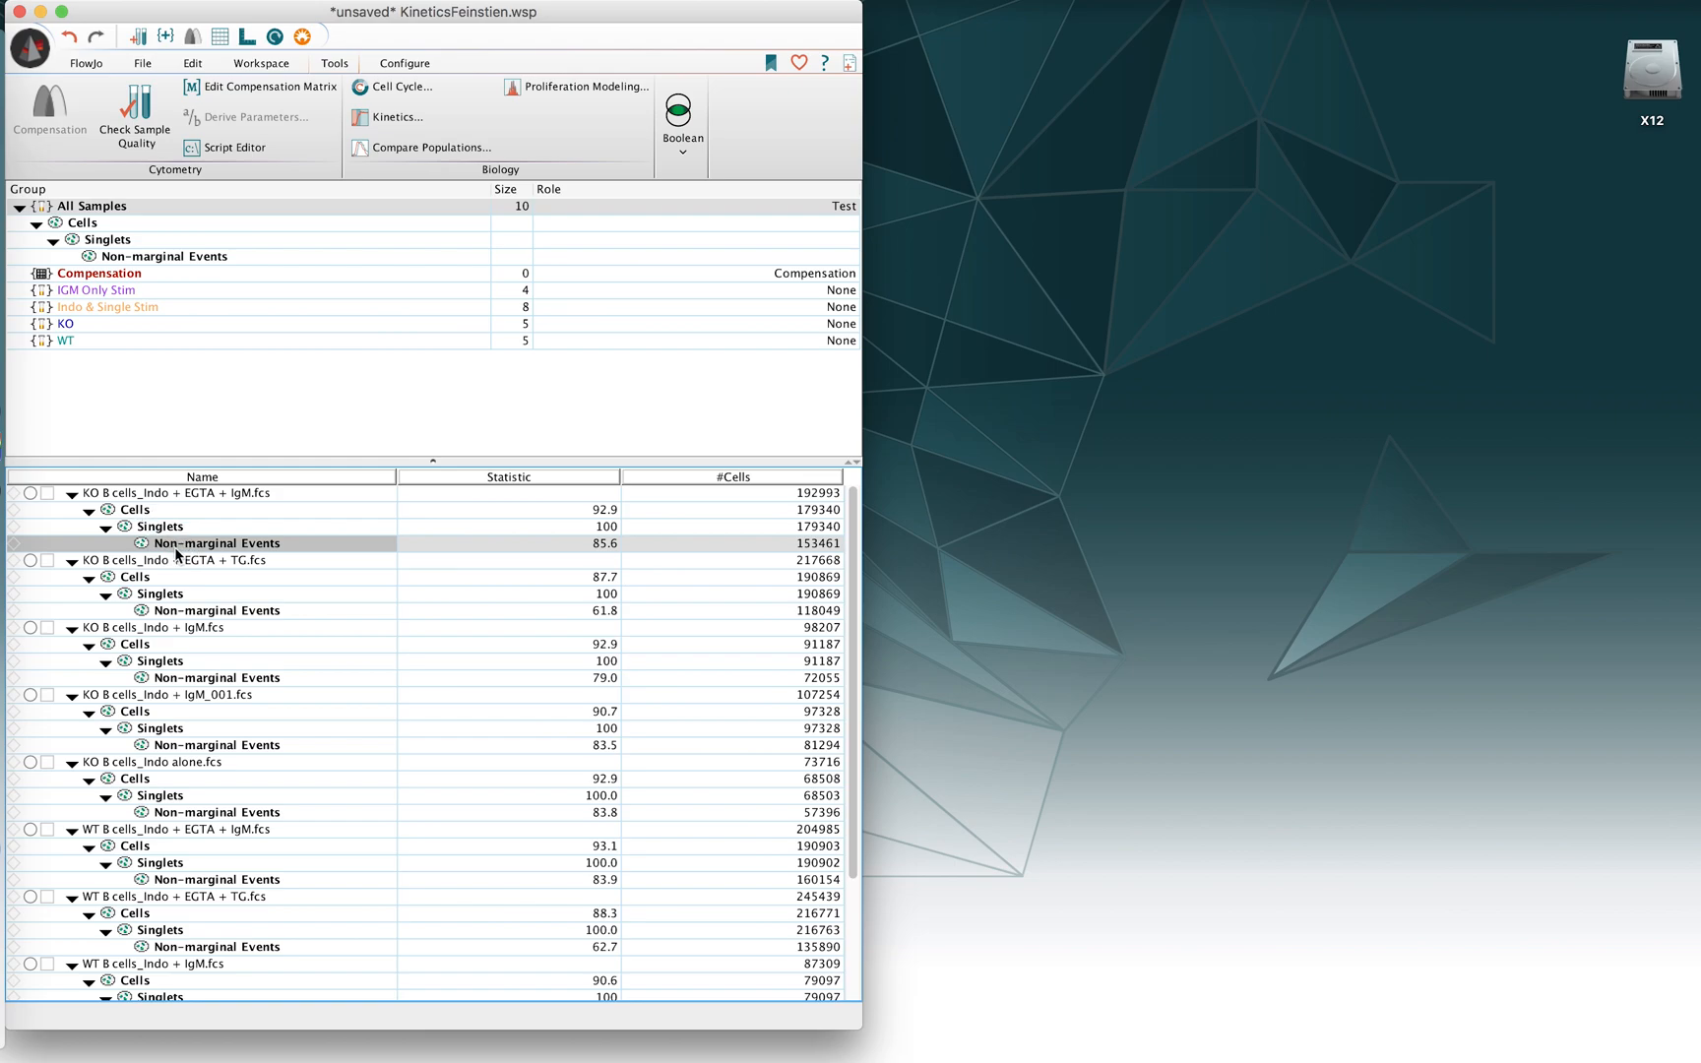
{"action": "mouse_move", "coordinate": [136, 510]}
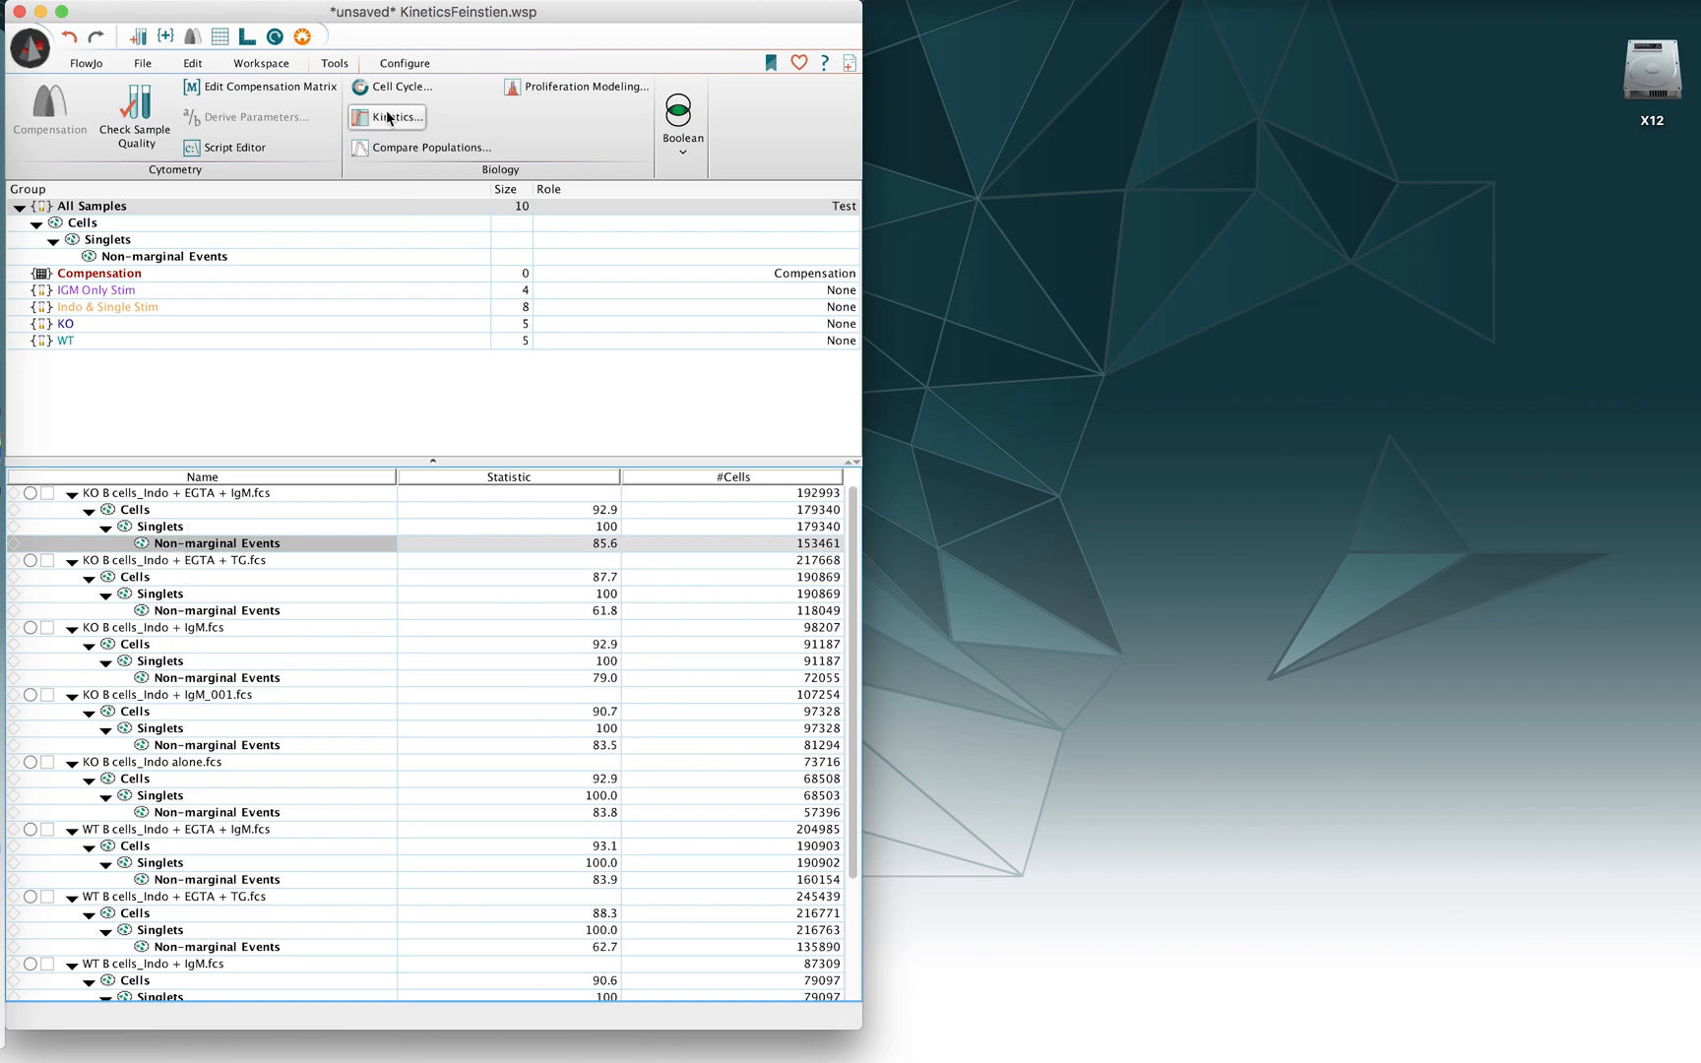
Step: Open a kinetics plot of the DAPI/Indo-1 ratio over time from the Biology tools
{"action": "left_click", "coordinate": [393, 116]}
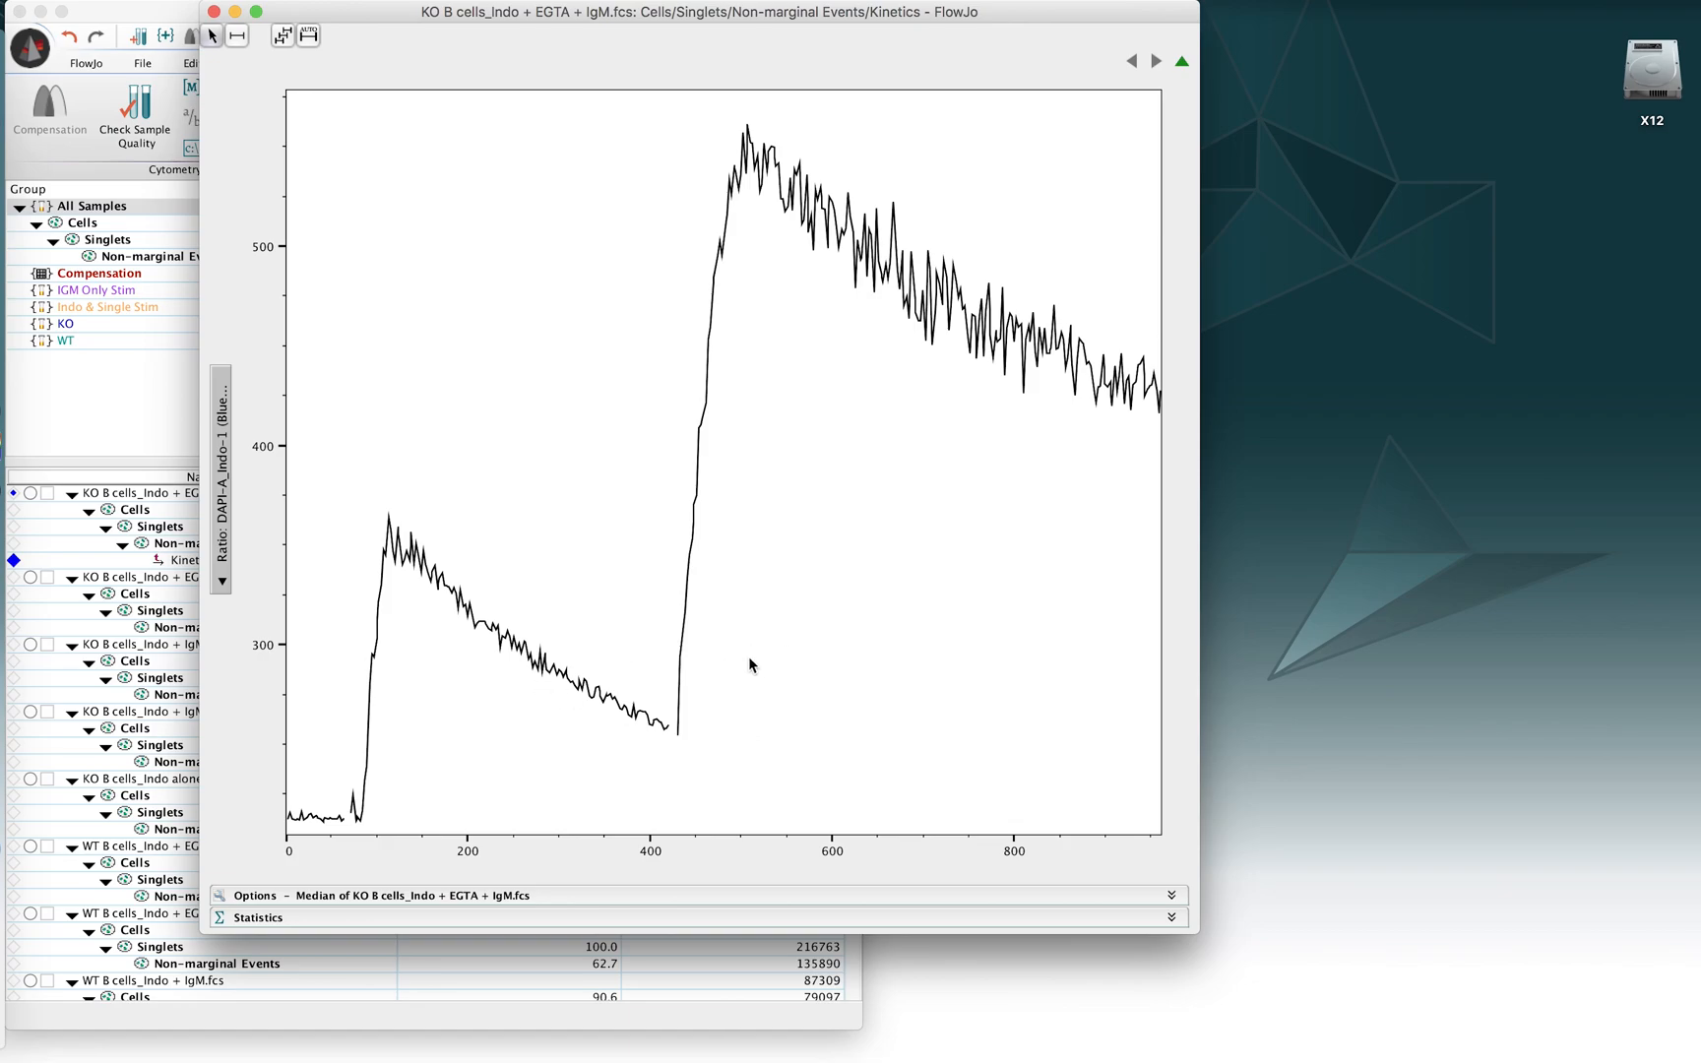
{"action": "mouse_move", "coordinate": [369, 726]}
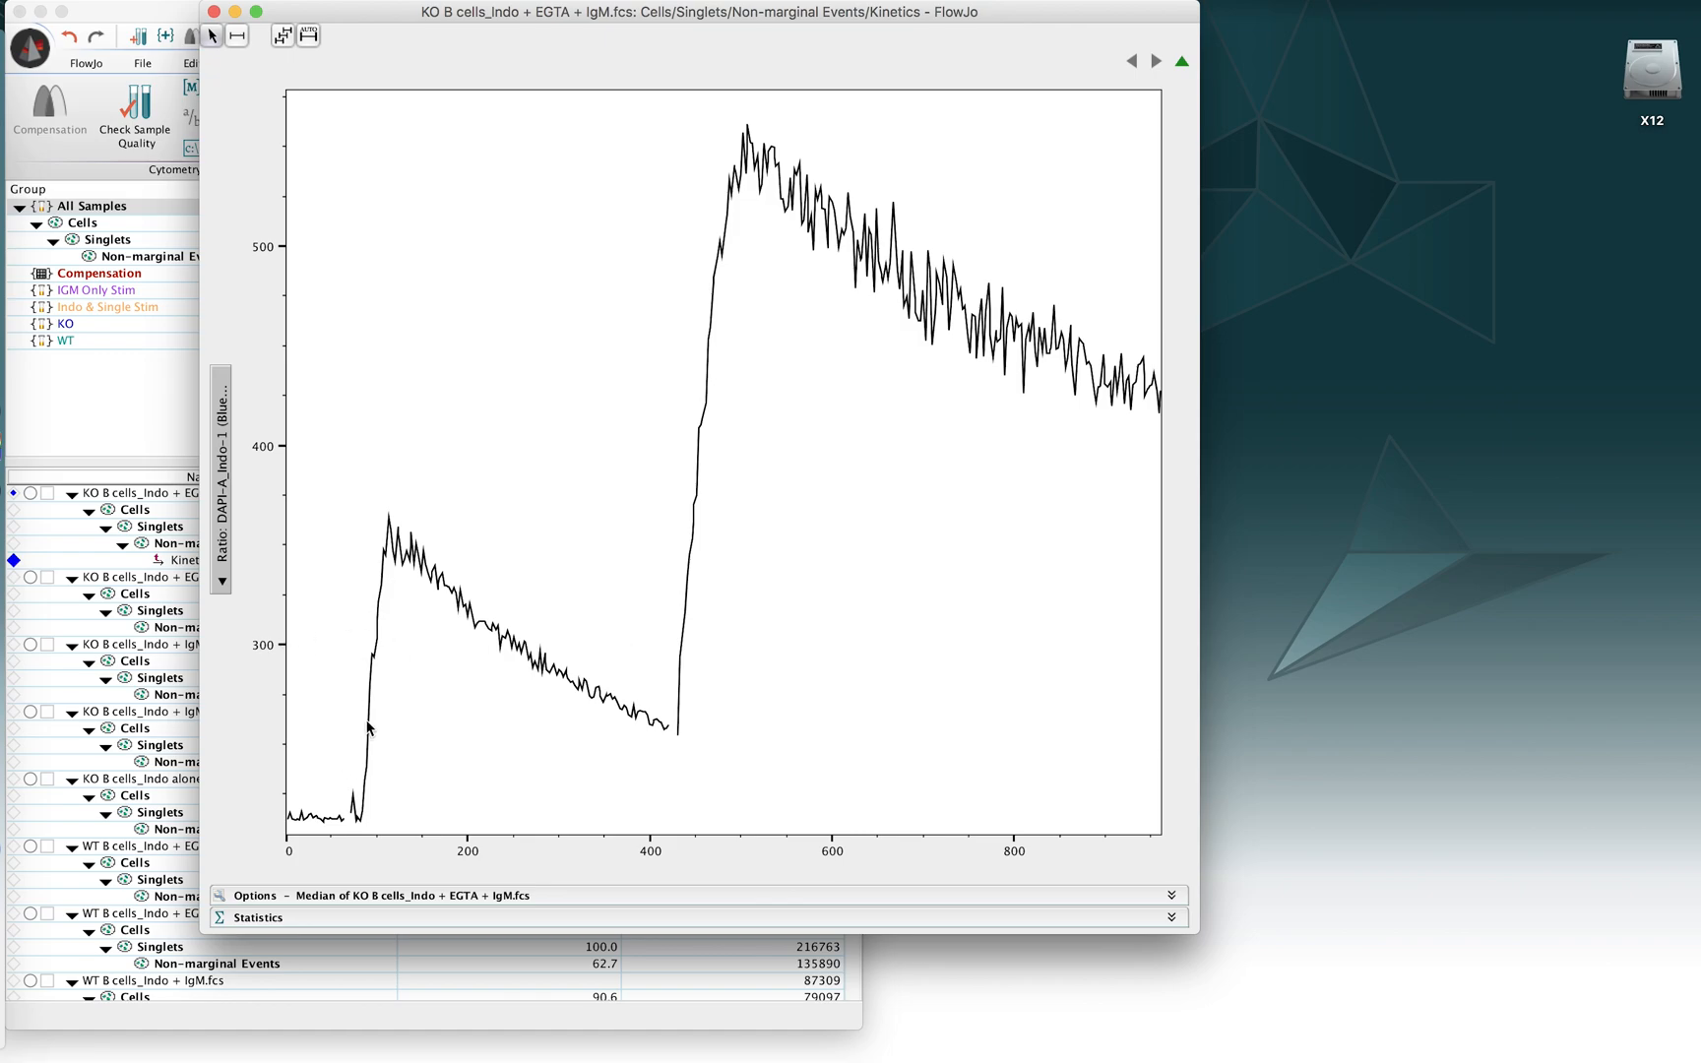
{"action": "mouse_move", "coordinate": [310, 808]}
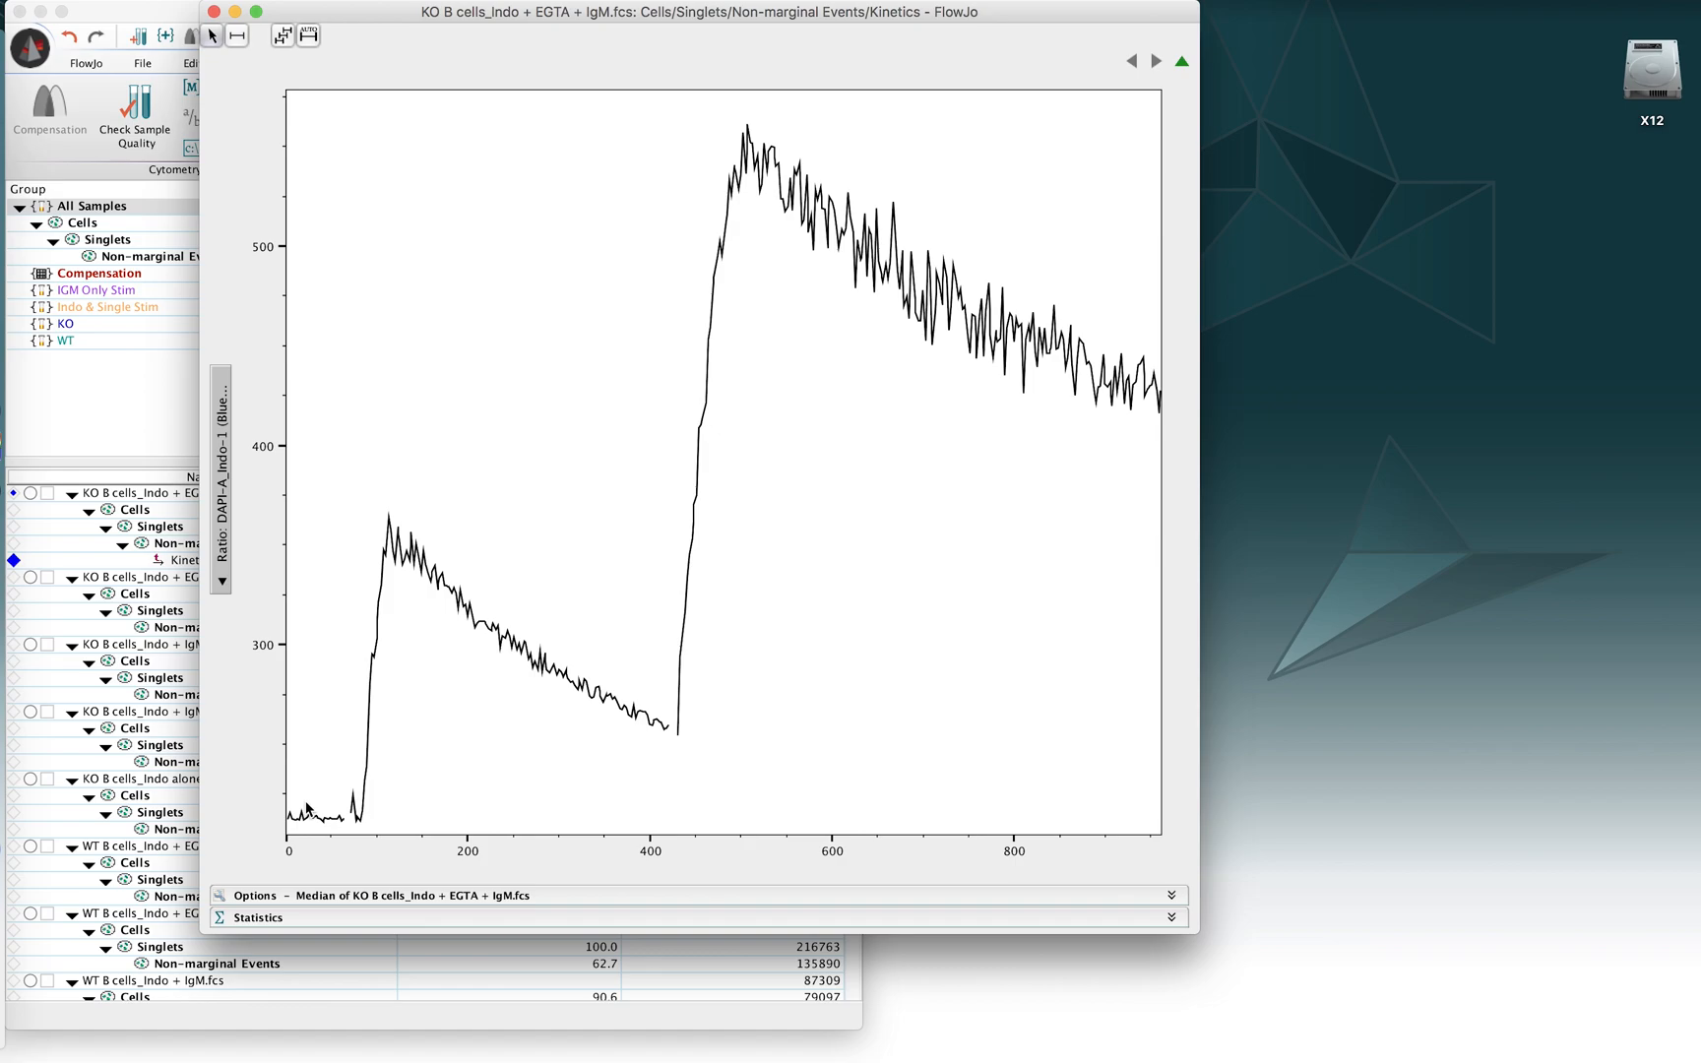
{"action": "mouse_move", "coordinate": [300, 806]}
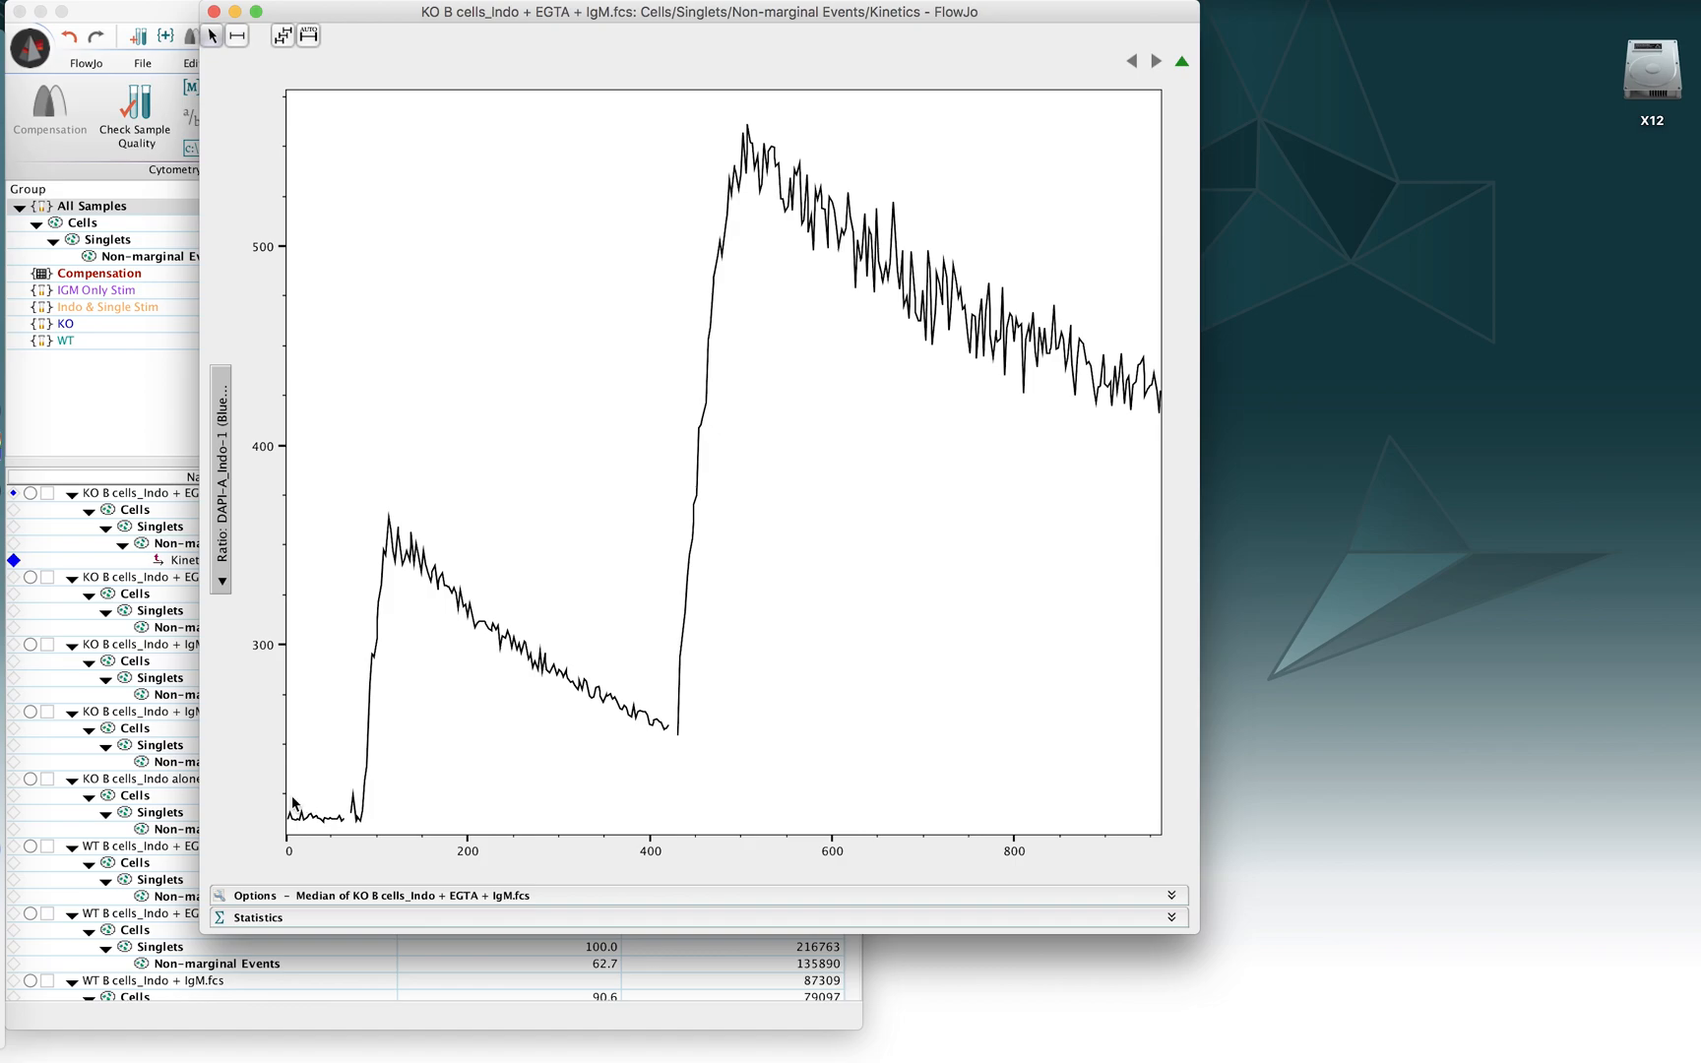
{"action": "mouse_move", "coordinate": [369, 738]}
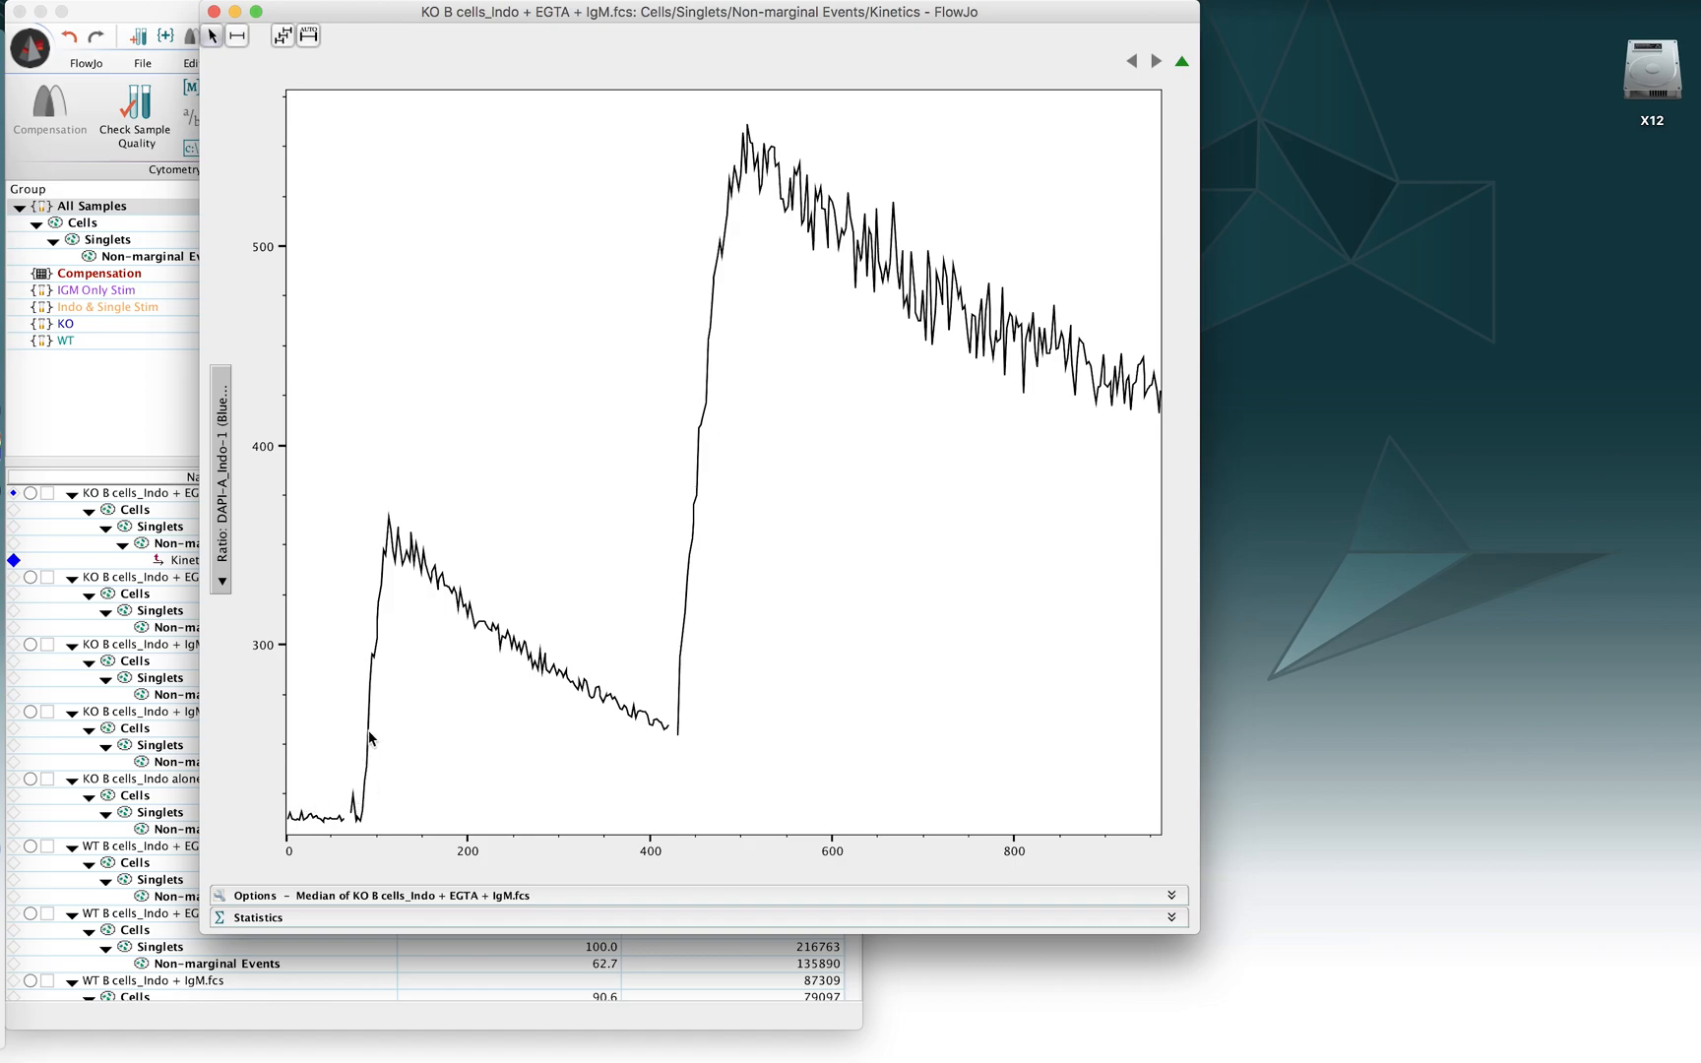
{"action": "mouse_move", "coordinate": [227, 501]}
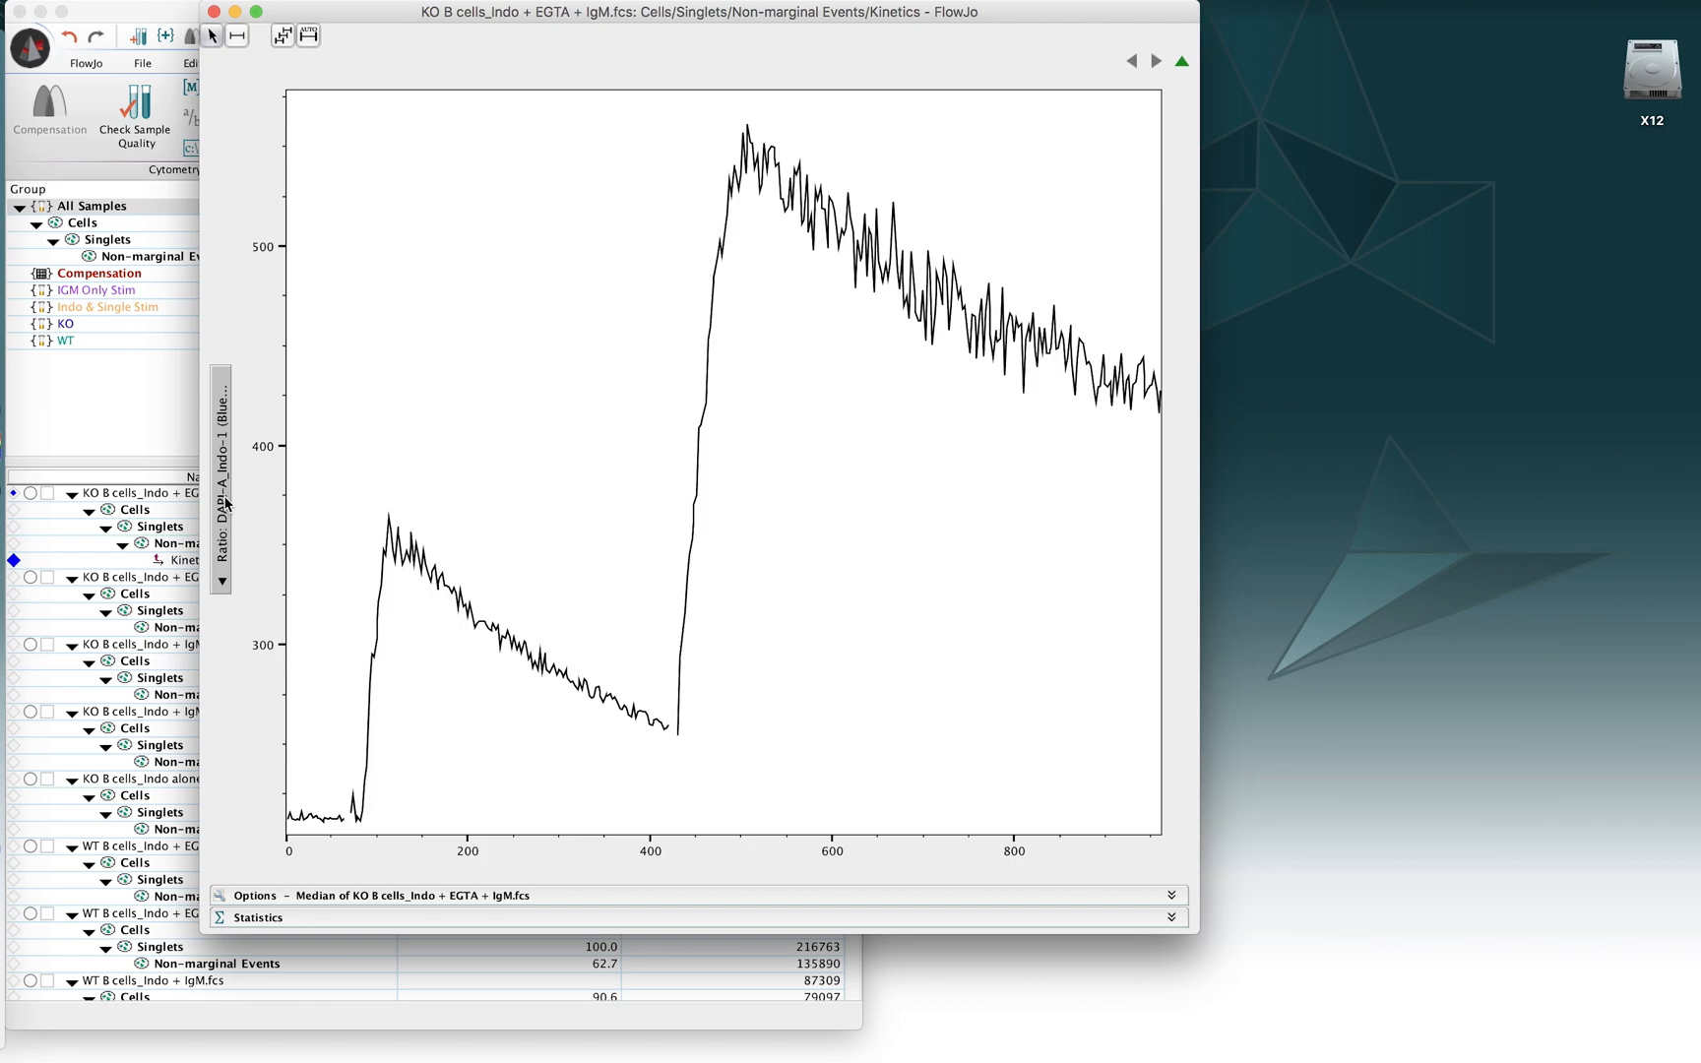
{"action": "mouse_move", "coordinate": [249, 379]}
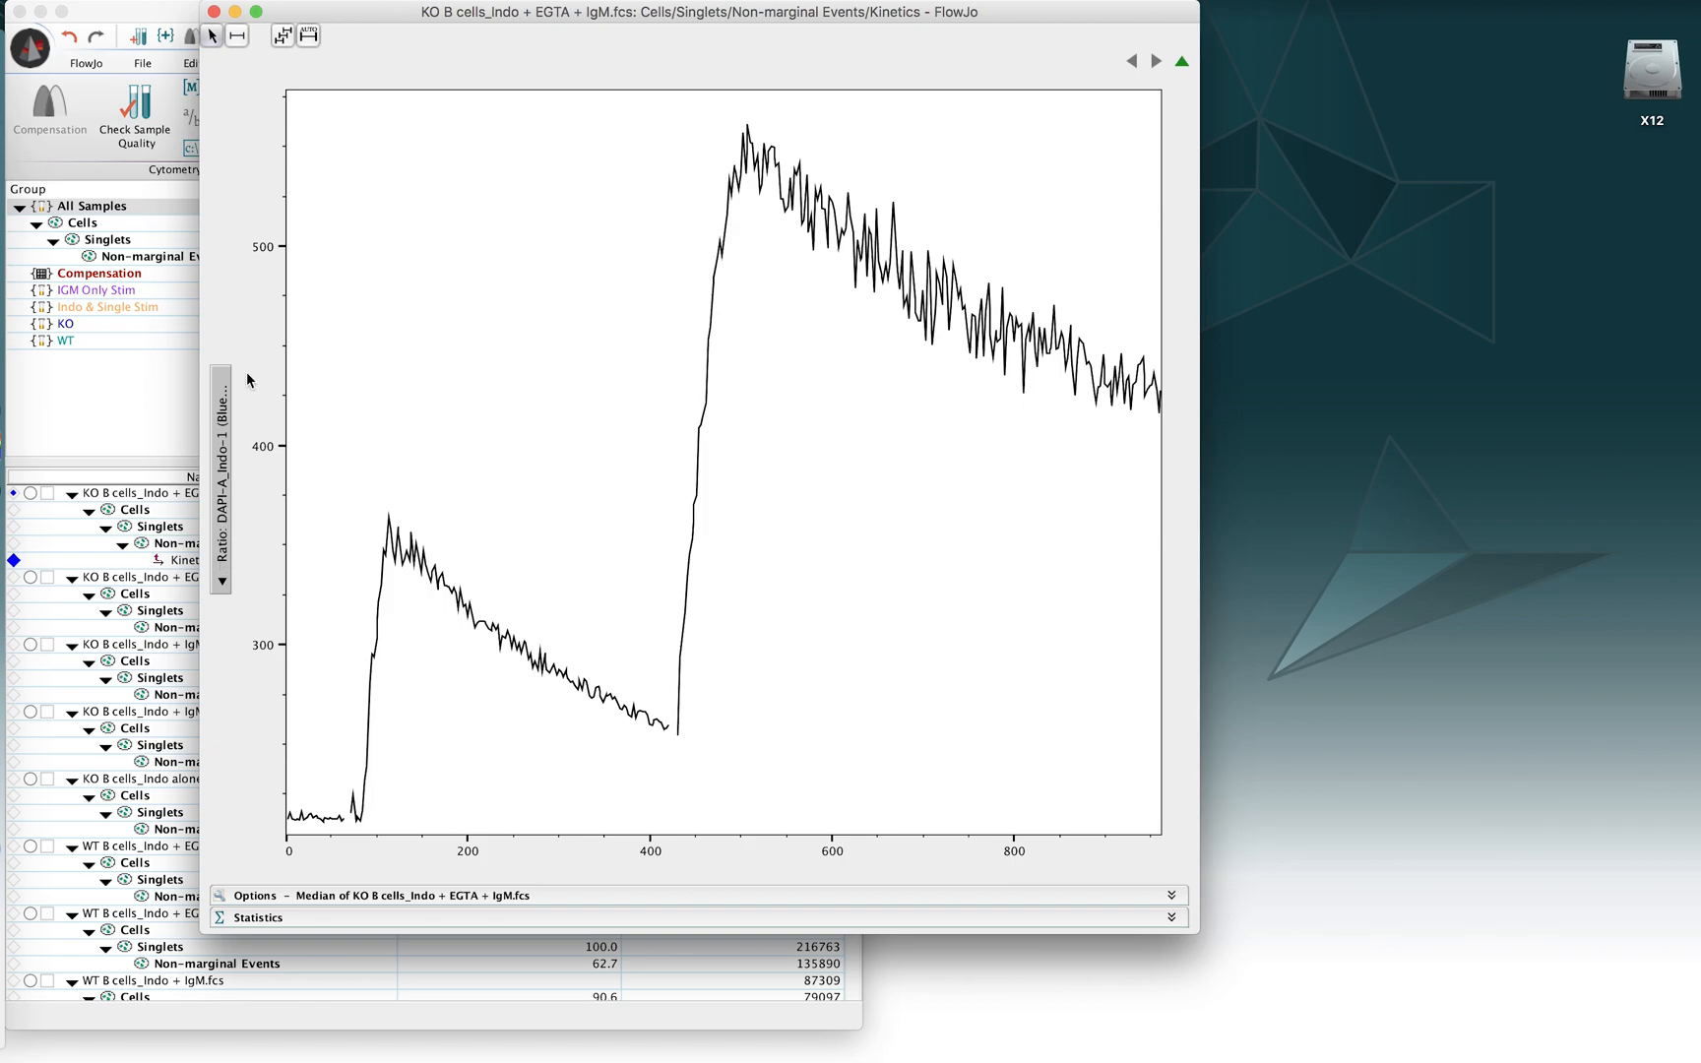
{"action": "mouse_move", "coordinate": [222, 539]}
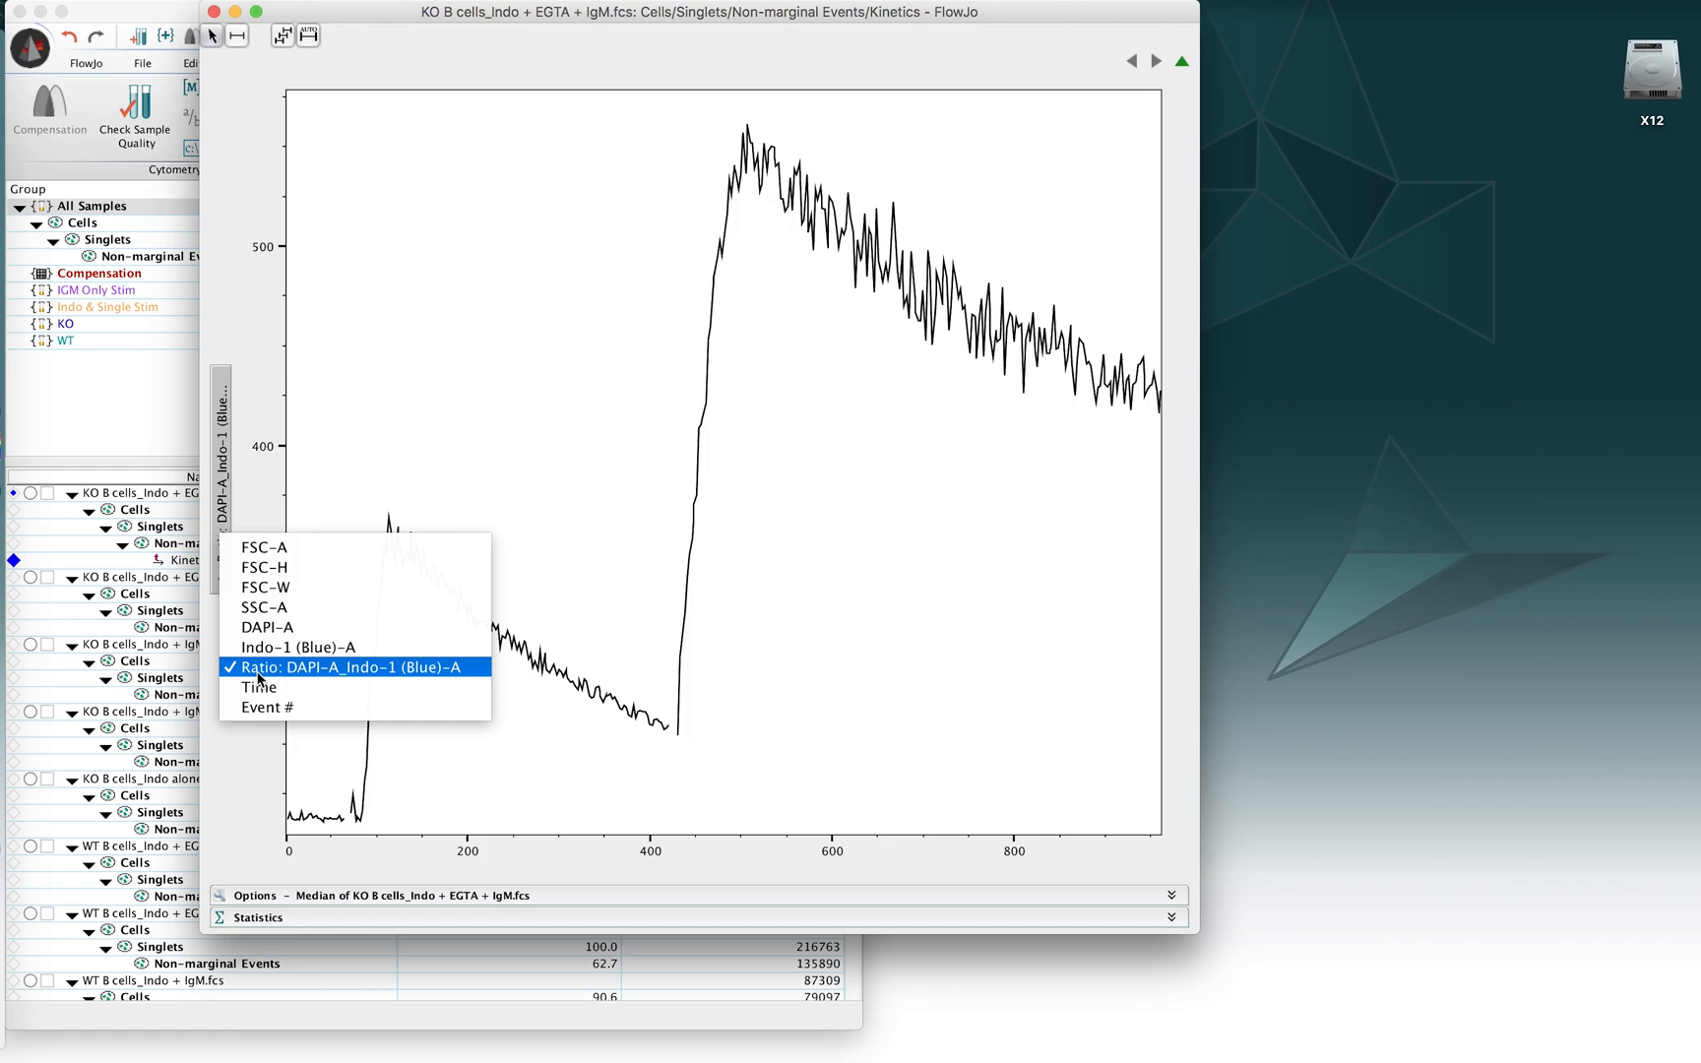
{"action": "mouse_move", "coordinate": [298, 663]}
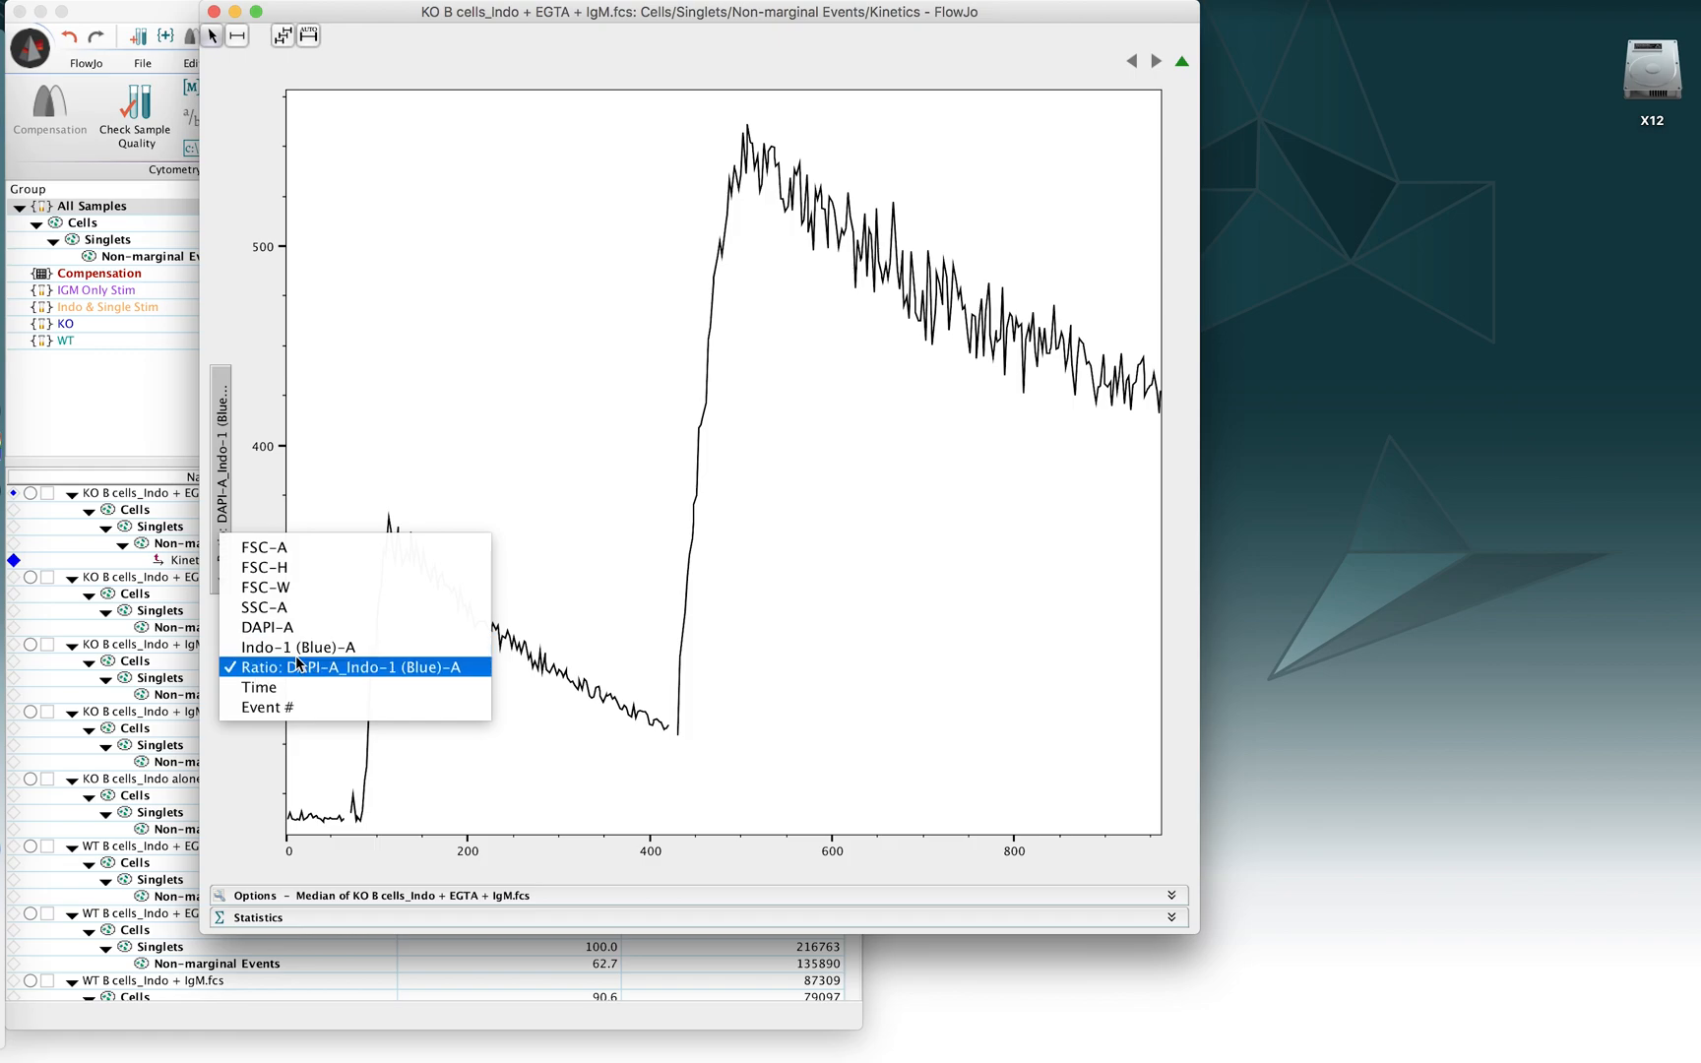
{"action": "mouse_move", "coordinate": [304, 687]}
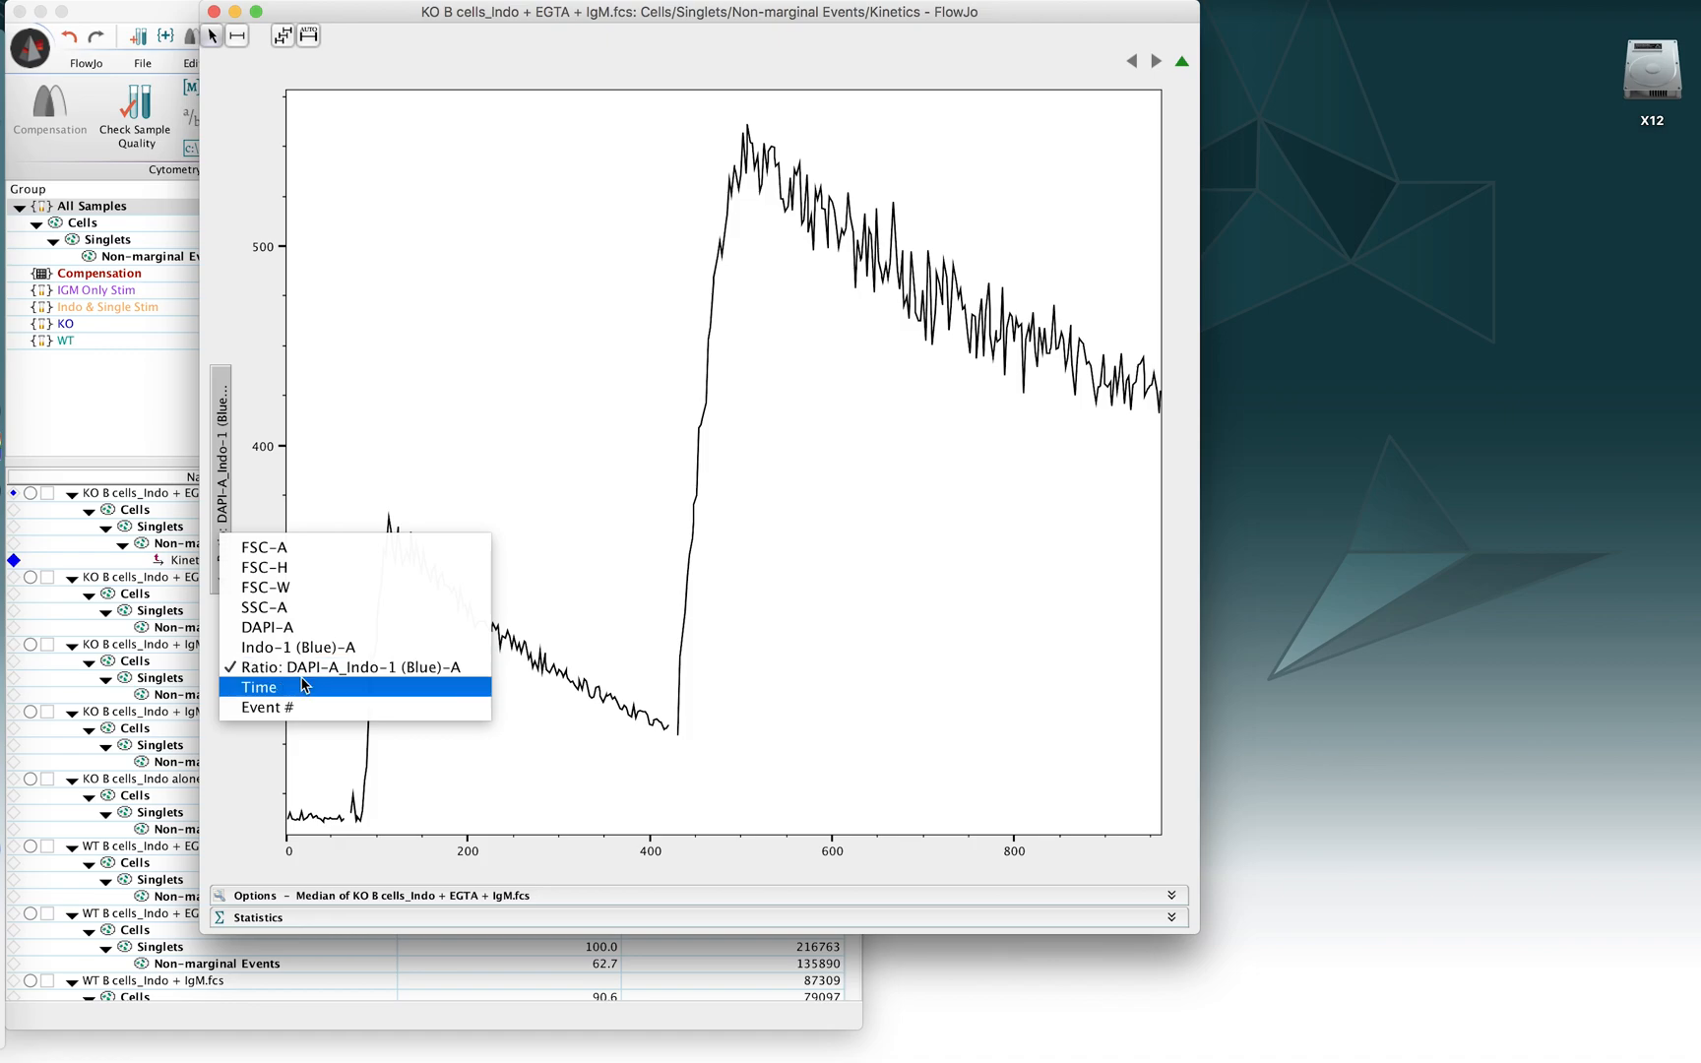
{"action": "mouse_move", "coordinate": [391, 667]}
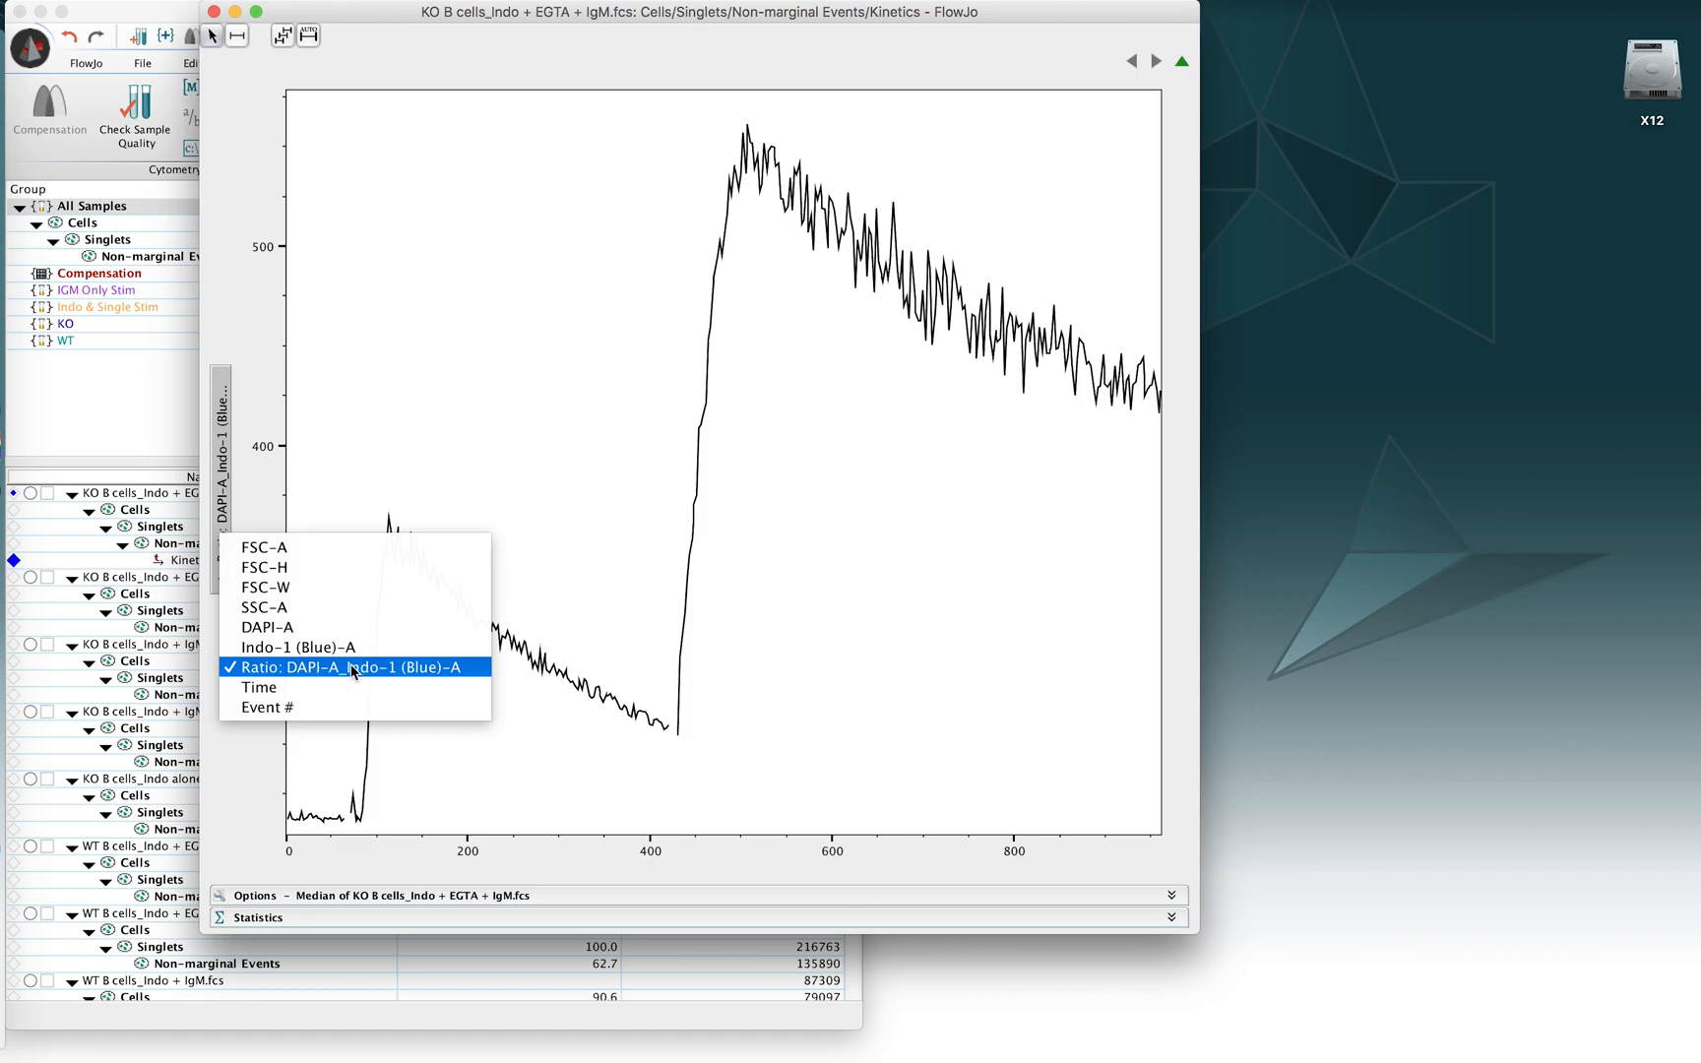
{"action": "mouse_move", "coordinate": [307, 672]}
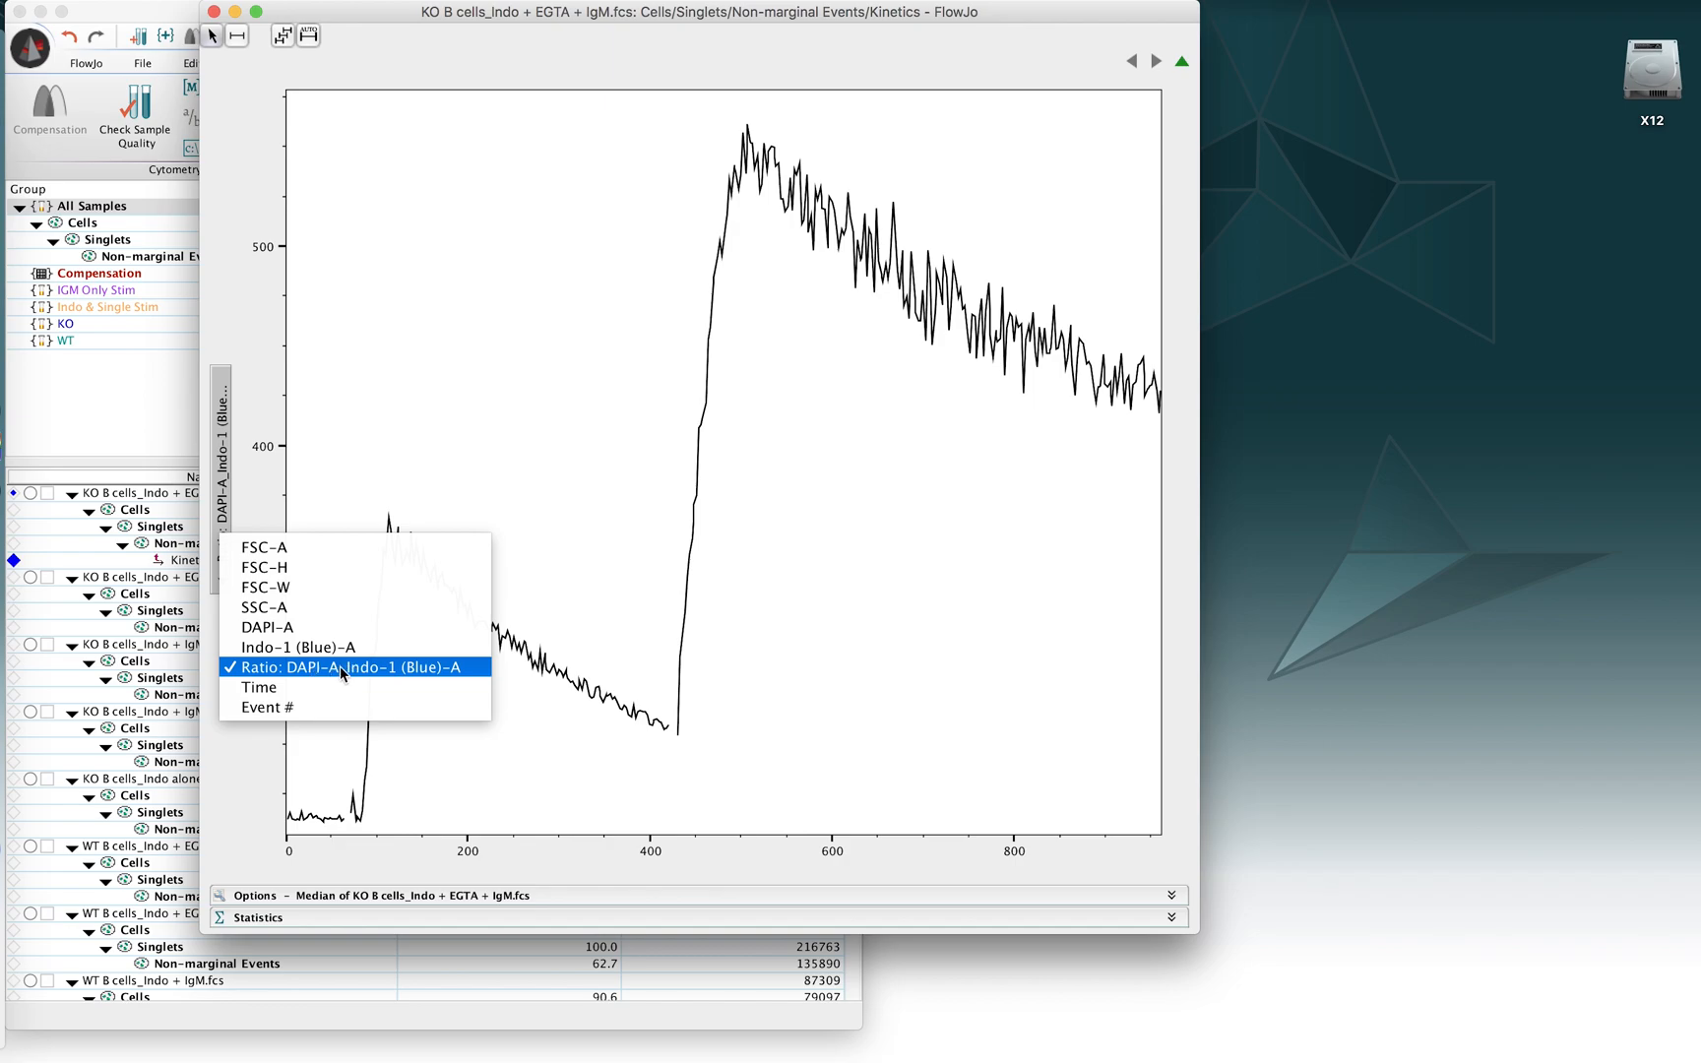
{"action": "mouse_move", "coordinate": [307, 672]}
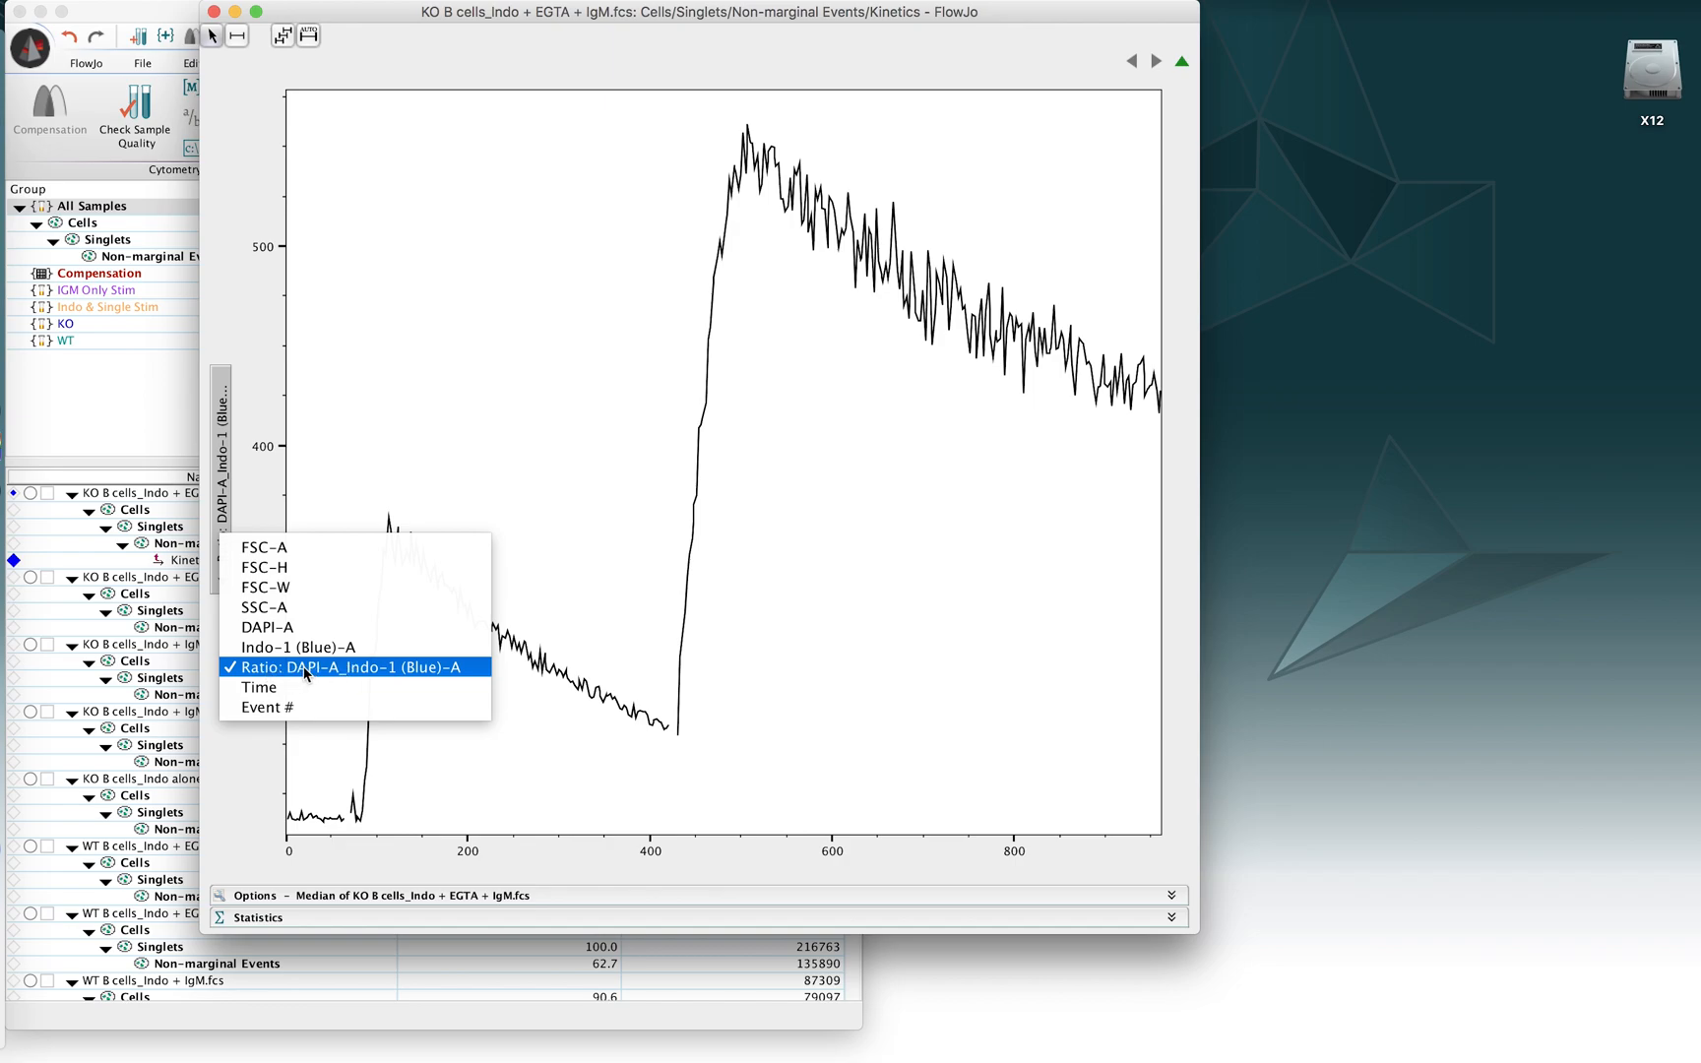
{"action": "mouse_move", "coordinate": [285, 677]}
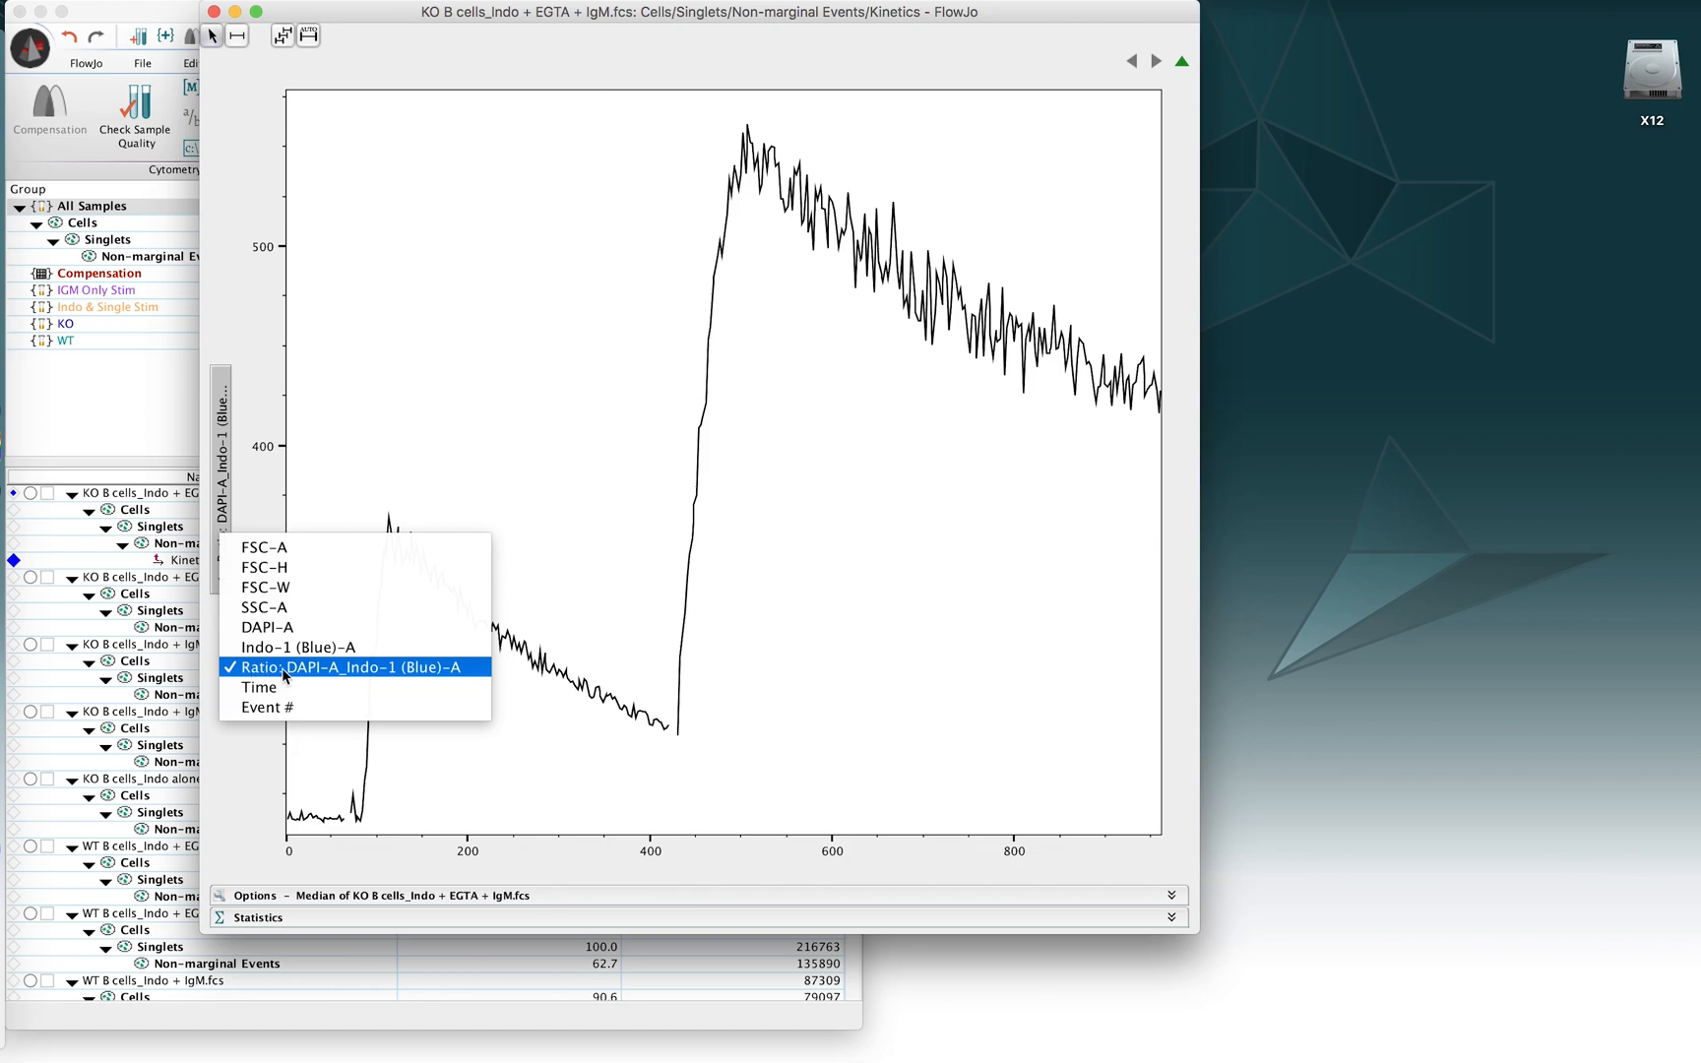
{"action": "mouse_move", "coordinate": [272, 627]}
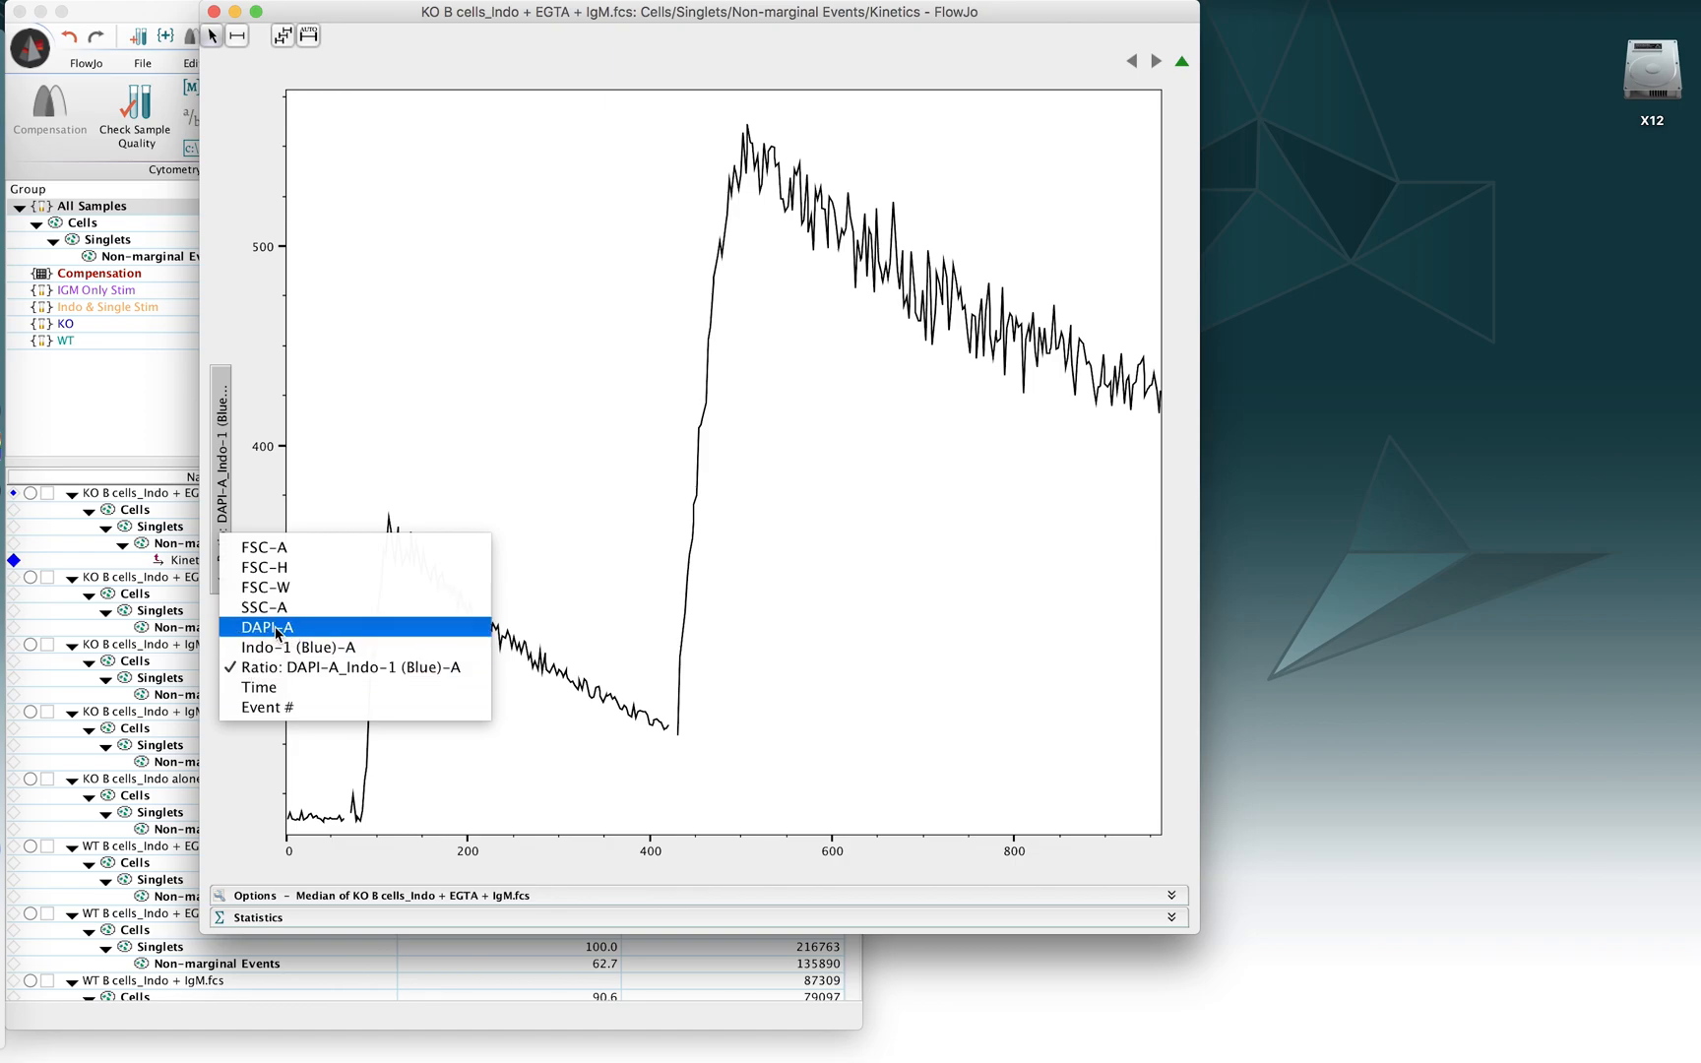
{"action": "mouse_move", "coordinate": [347, 666]}
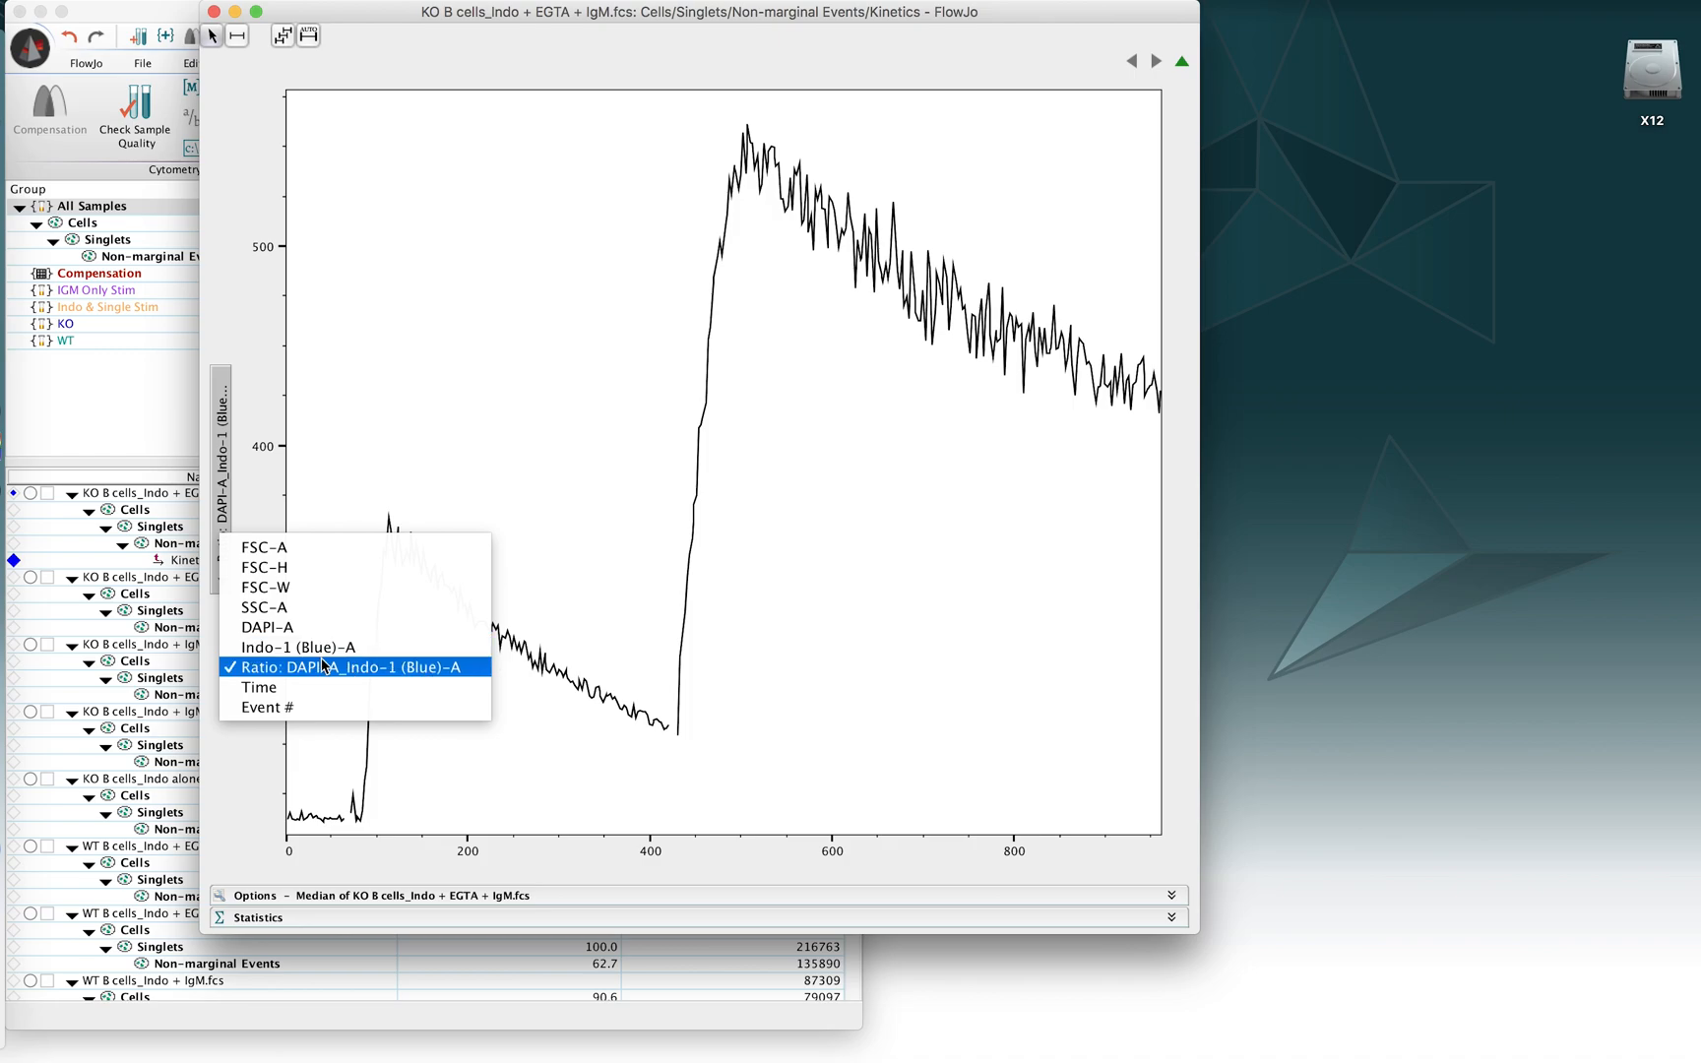
{"action": "mouse_move", "coordinate": [289, 678]}
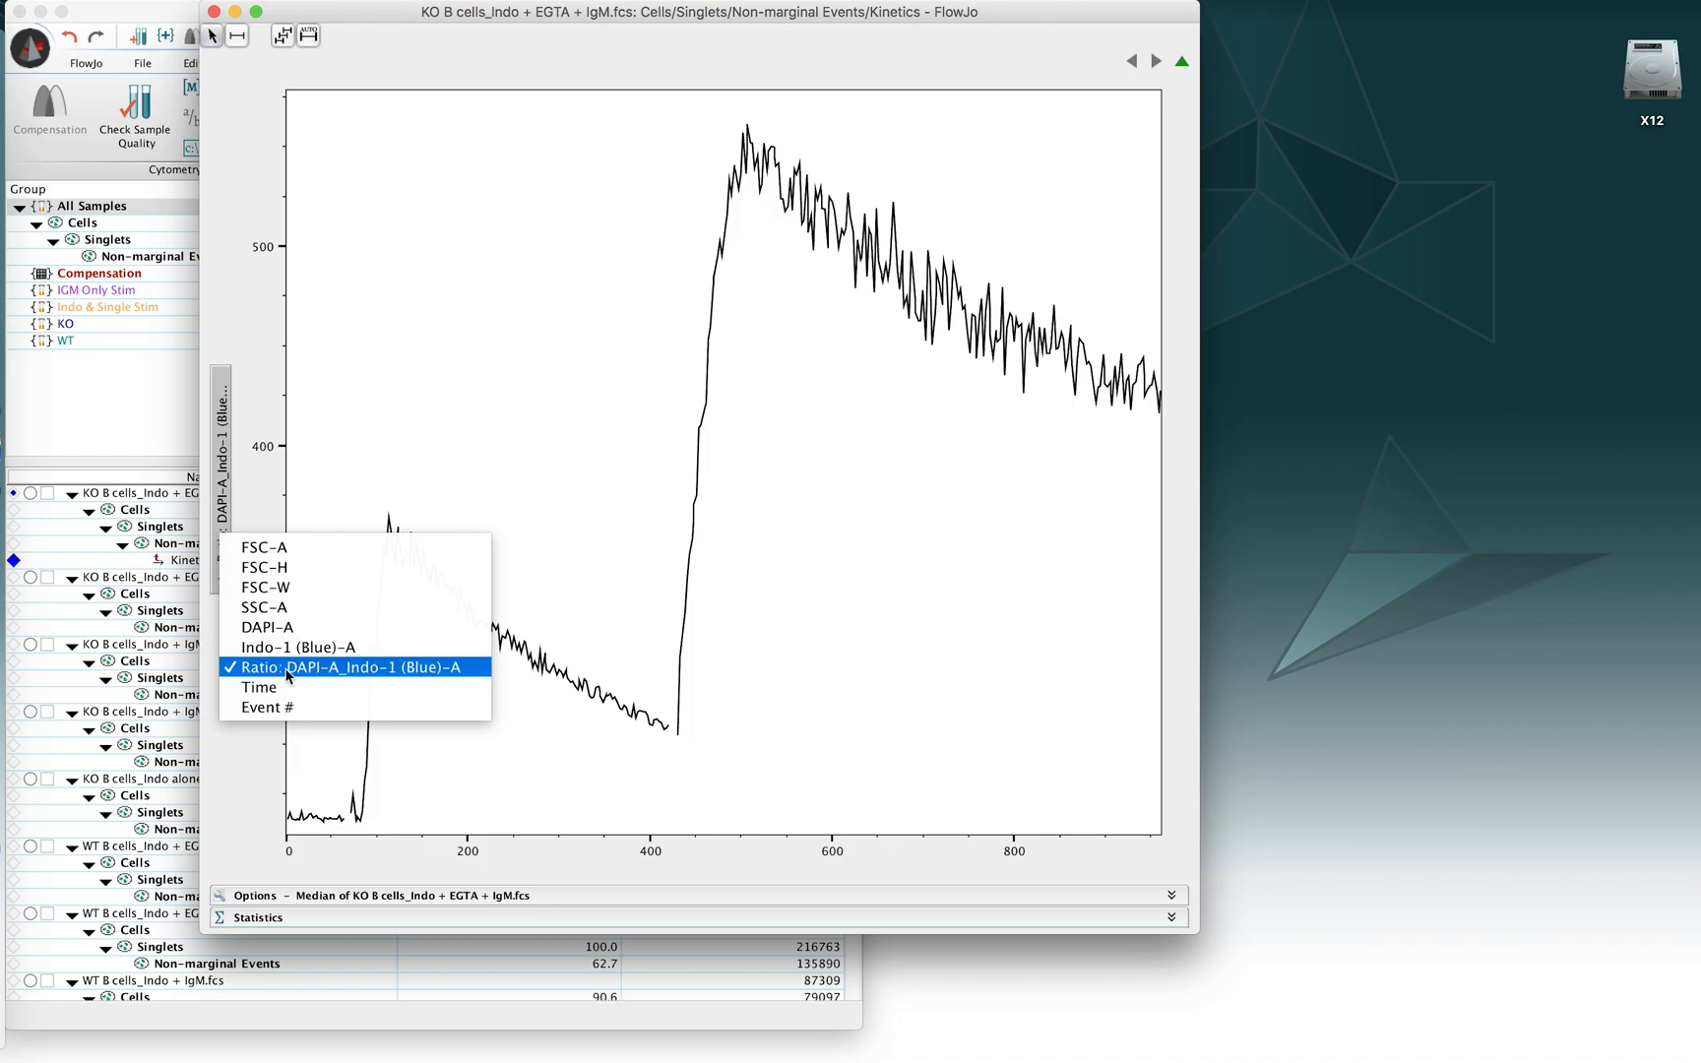
Step: Return to the sample list and start a new derived parameter
{"action": "left_click", "coordinate": [345, 666]}
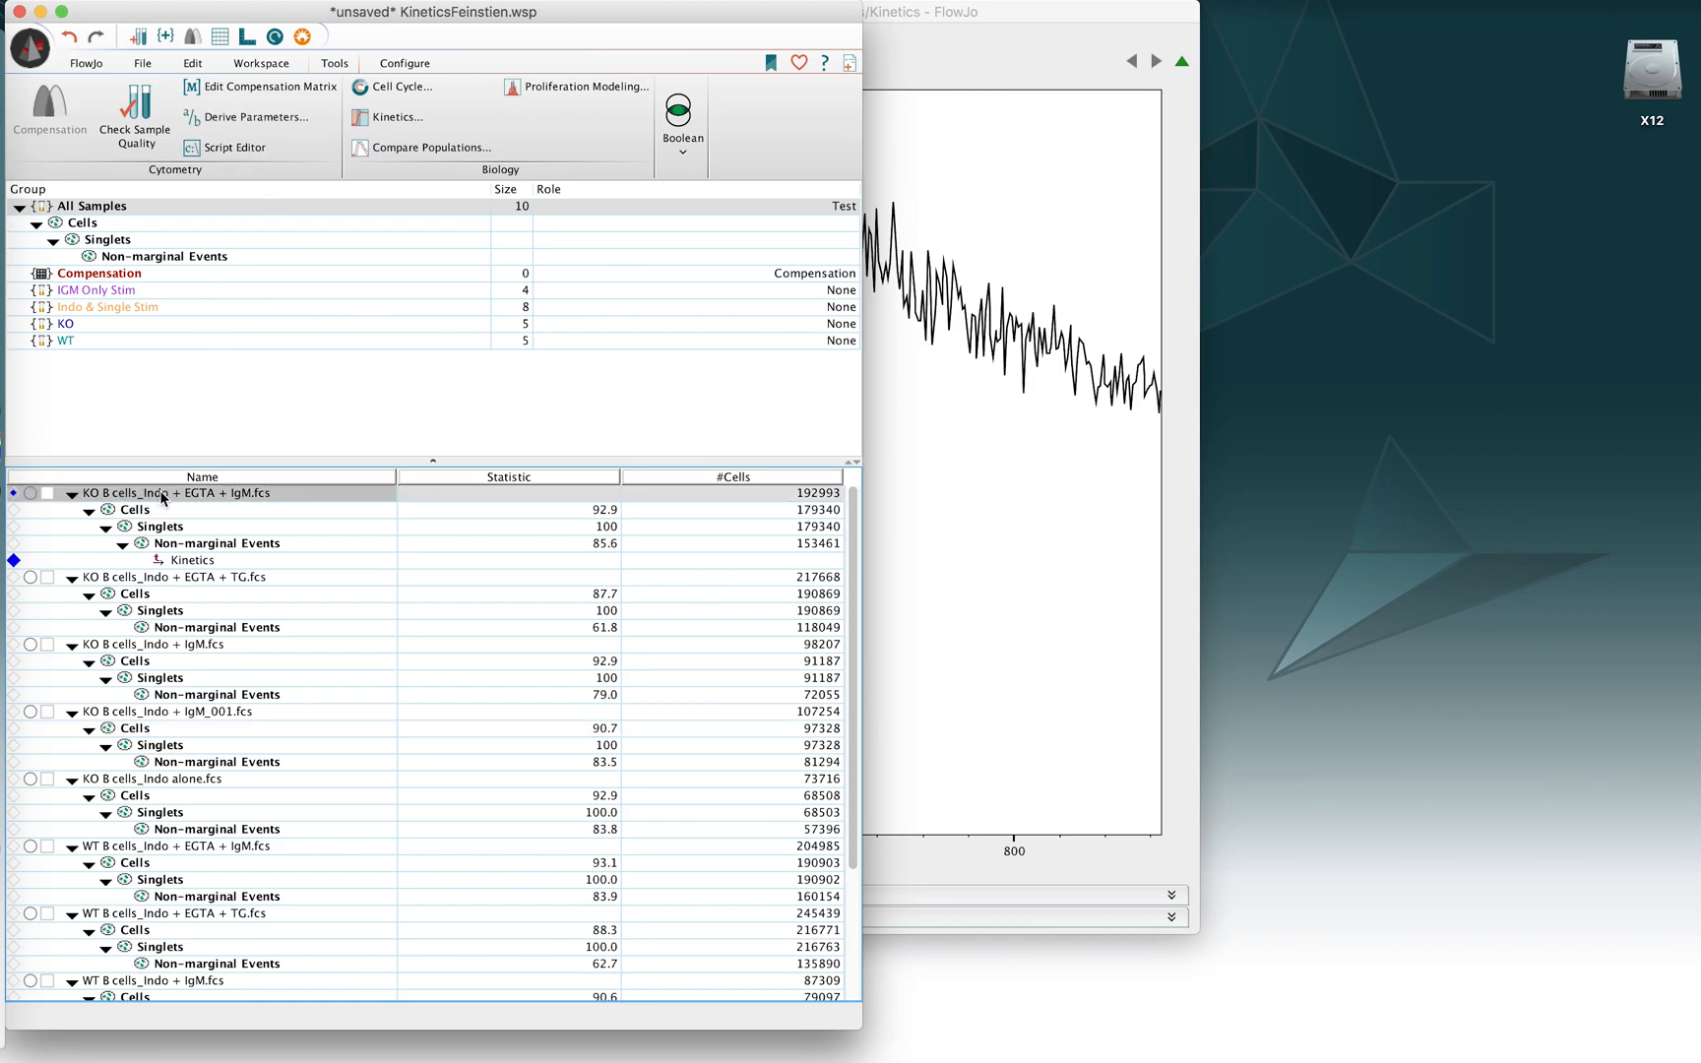
{"action": "mouse_move", "coordinate": [244, 117]}
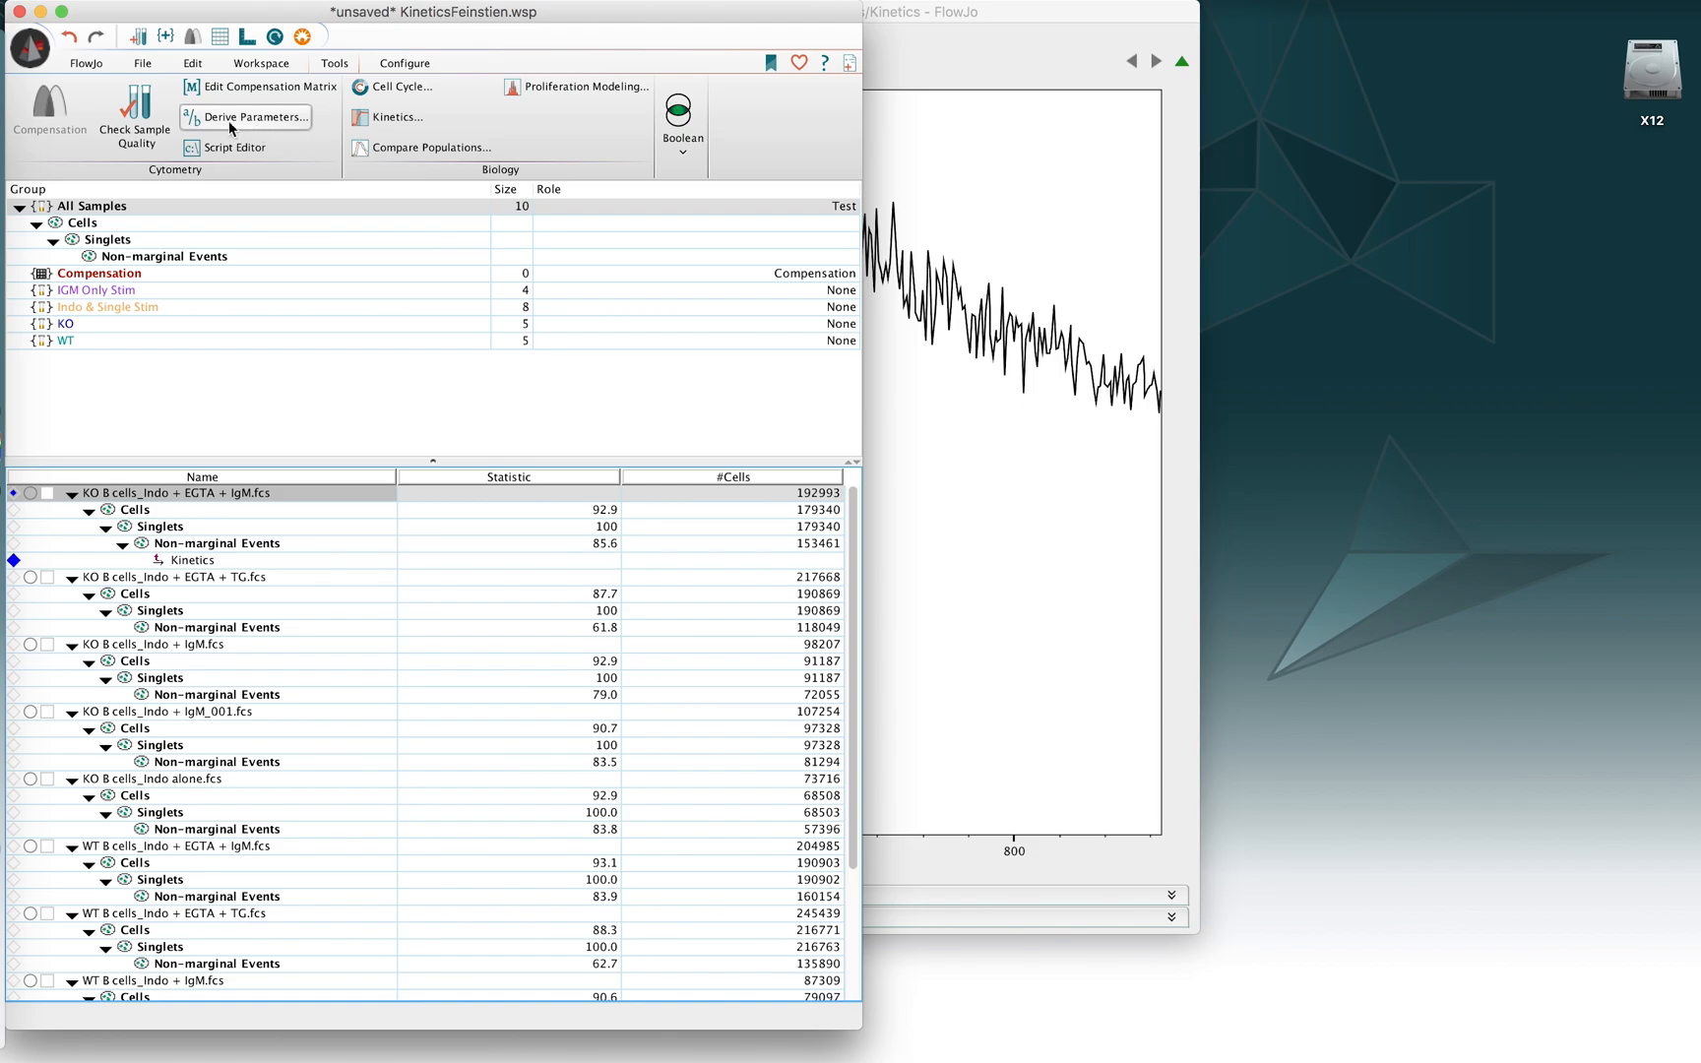
{"action": "mouse_move", "coordinate": [268, 86]}
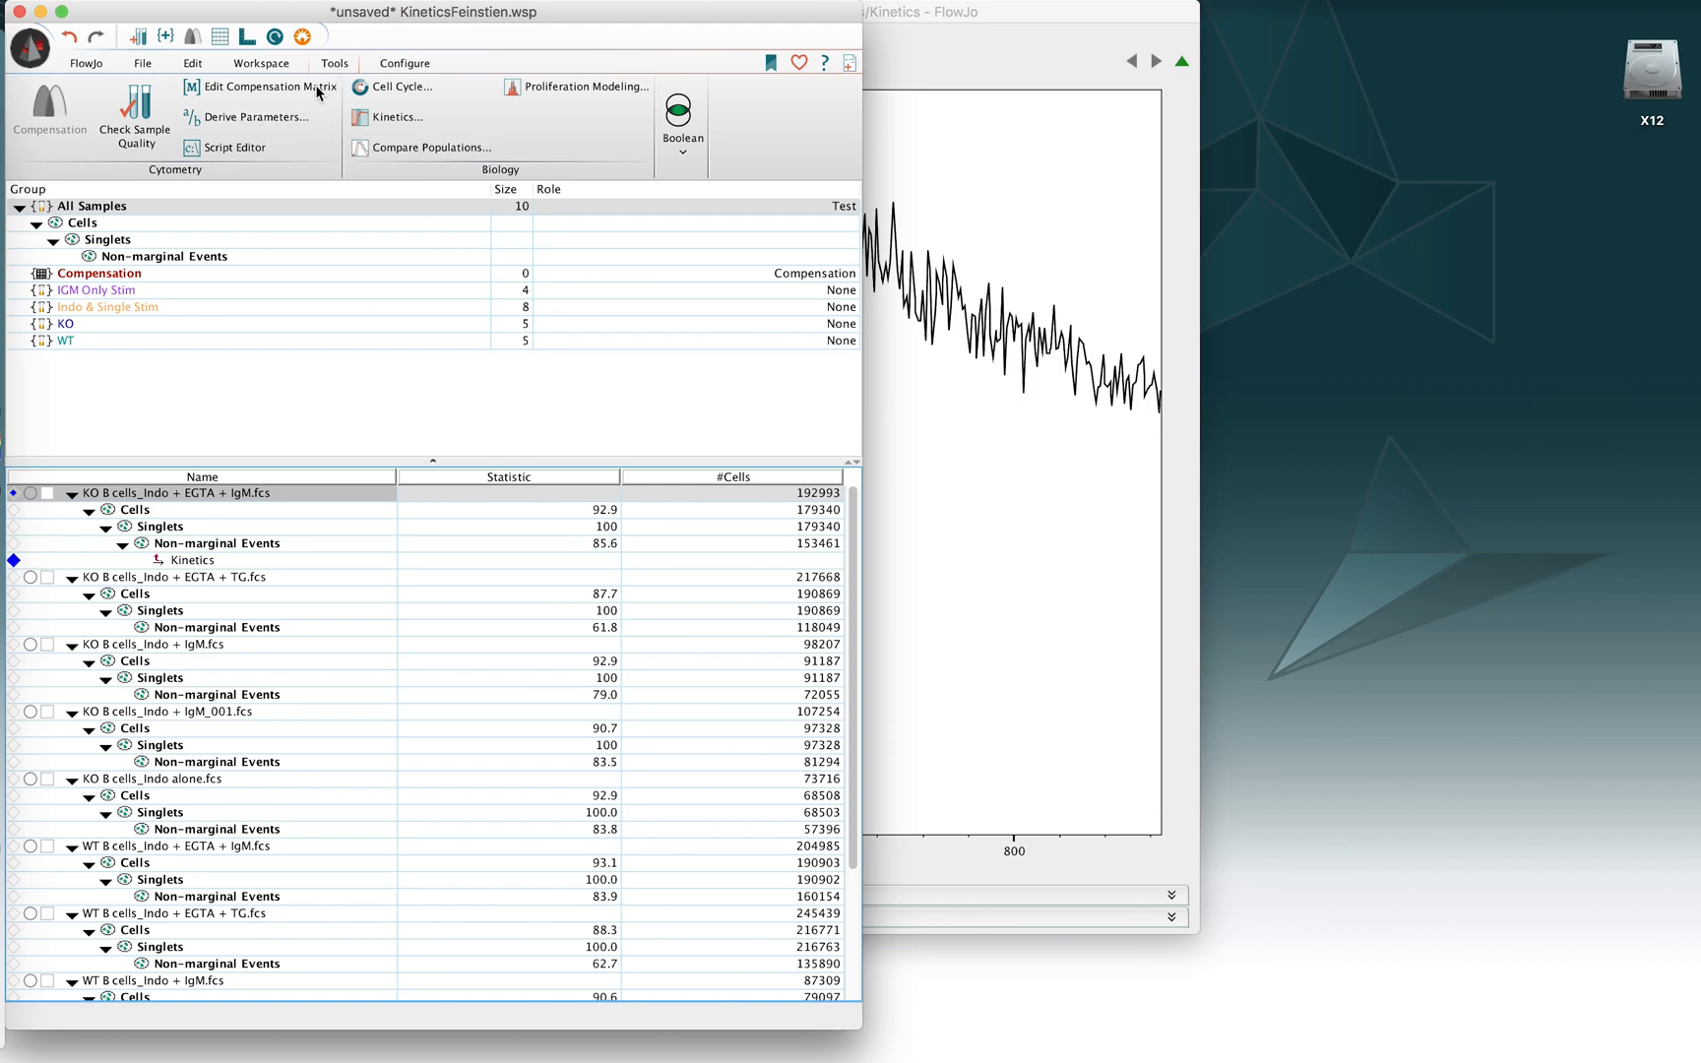
{"action": "mouse_move", "coordinate": [257, 117]}
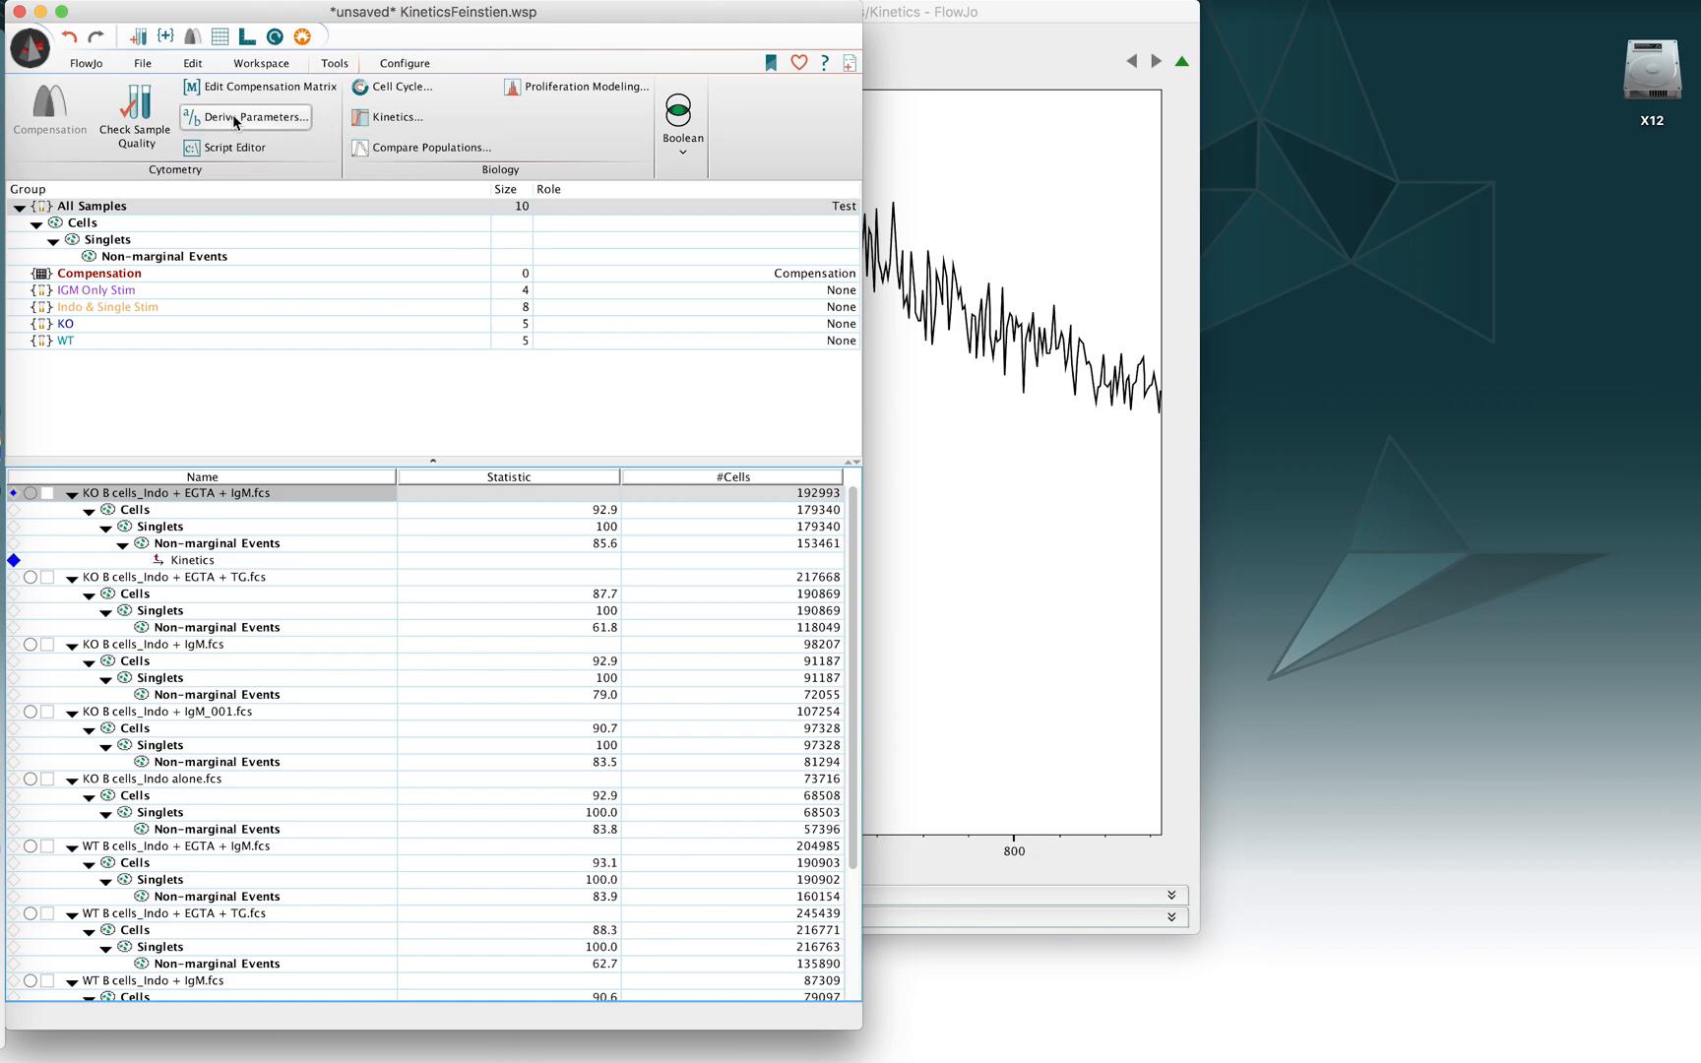
{"action": "left_click", "coordinate": [246, 116]}
{"action": "type", "text": "DerivedRatio"}
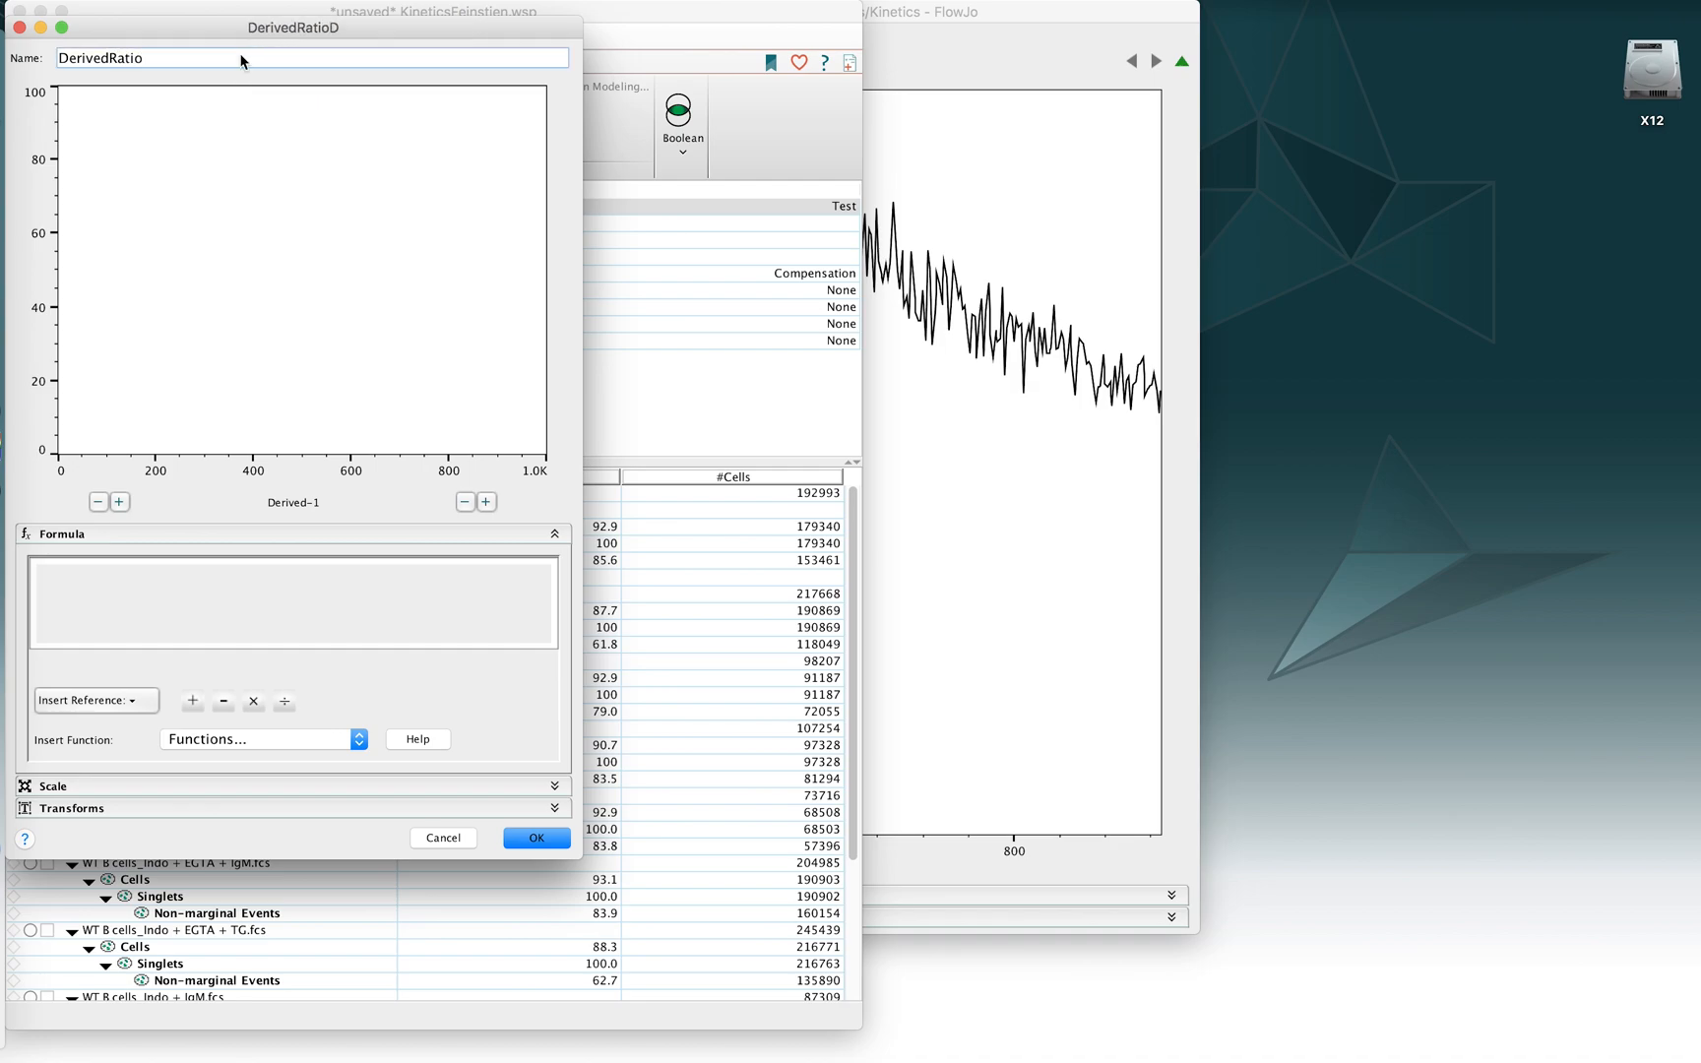
Step: Name the parameter DerivedRatioDapitoIndo with formula DAPI-A / Indo-1 (Blue)-A
{"action": "type", "text": "apitoIndo"}
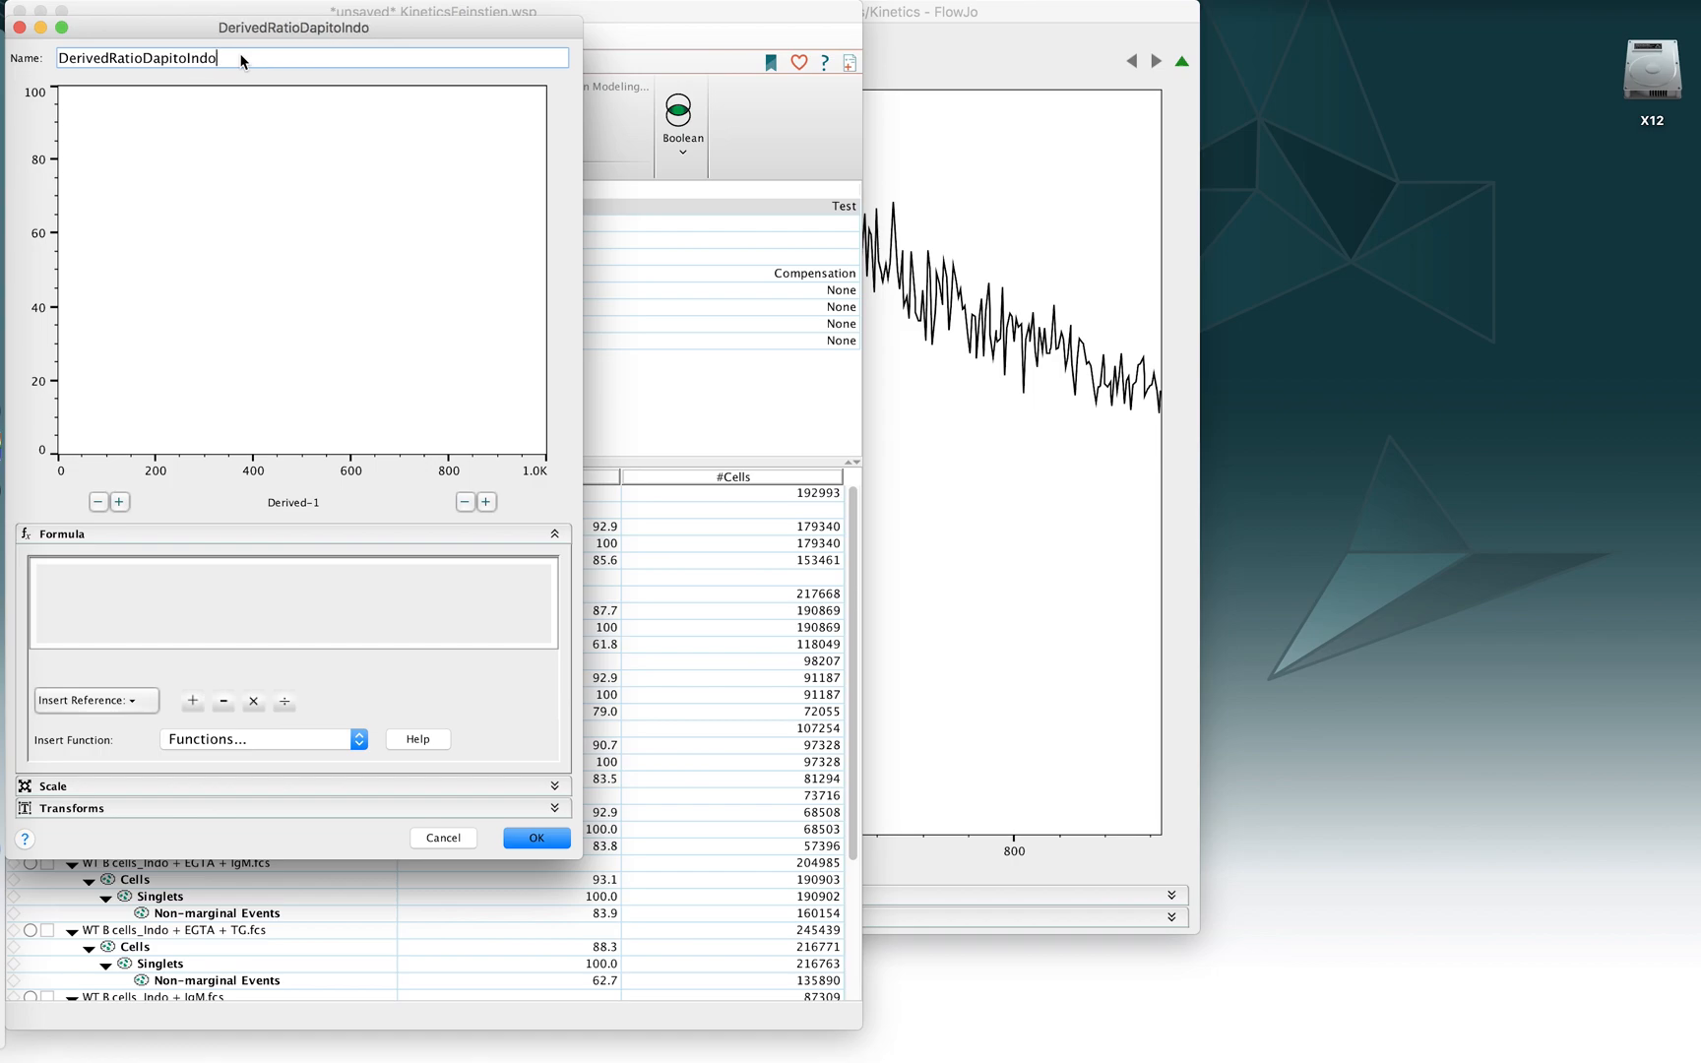
{"action": "mouse_move", "coordinate": [153, 542]}
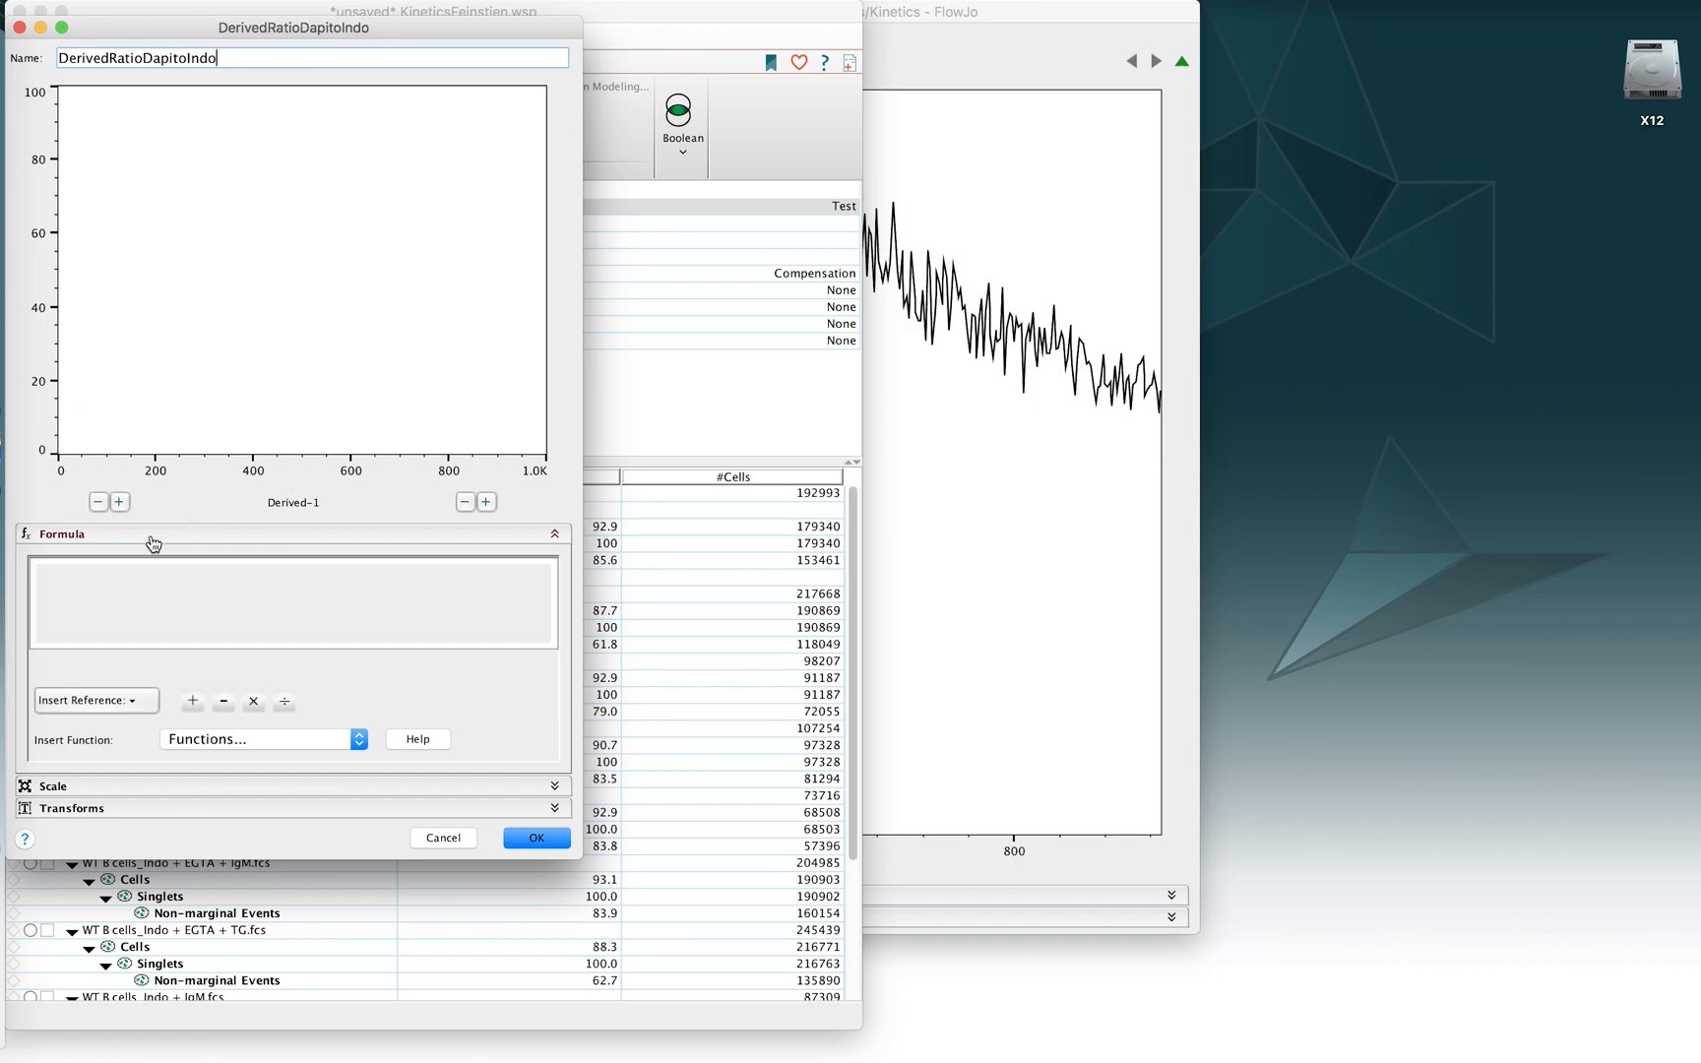
{"action": "mouse_move", "coordinate": [105, 713]}
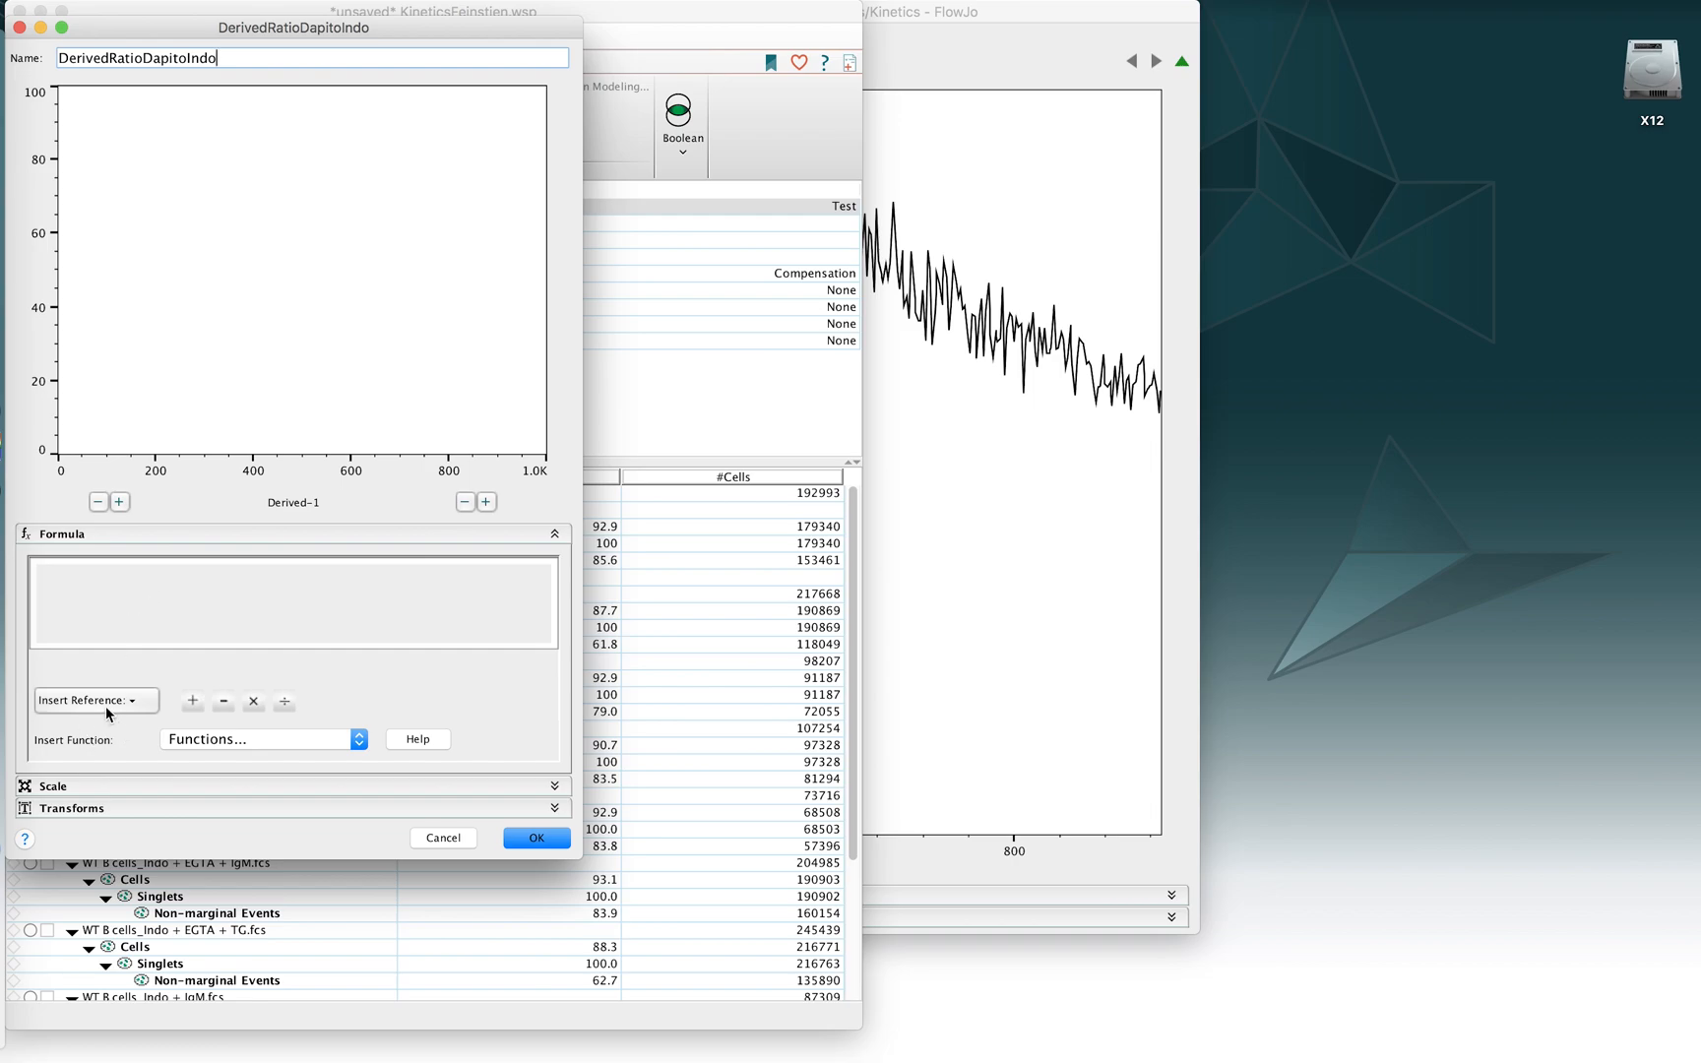
{"action": "left_click", "coordinate": [92, 699]}
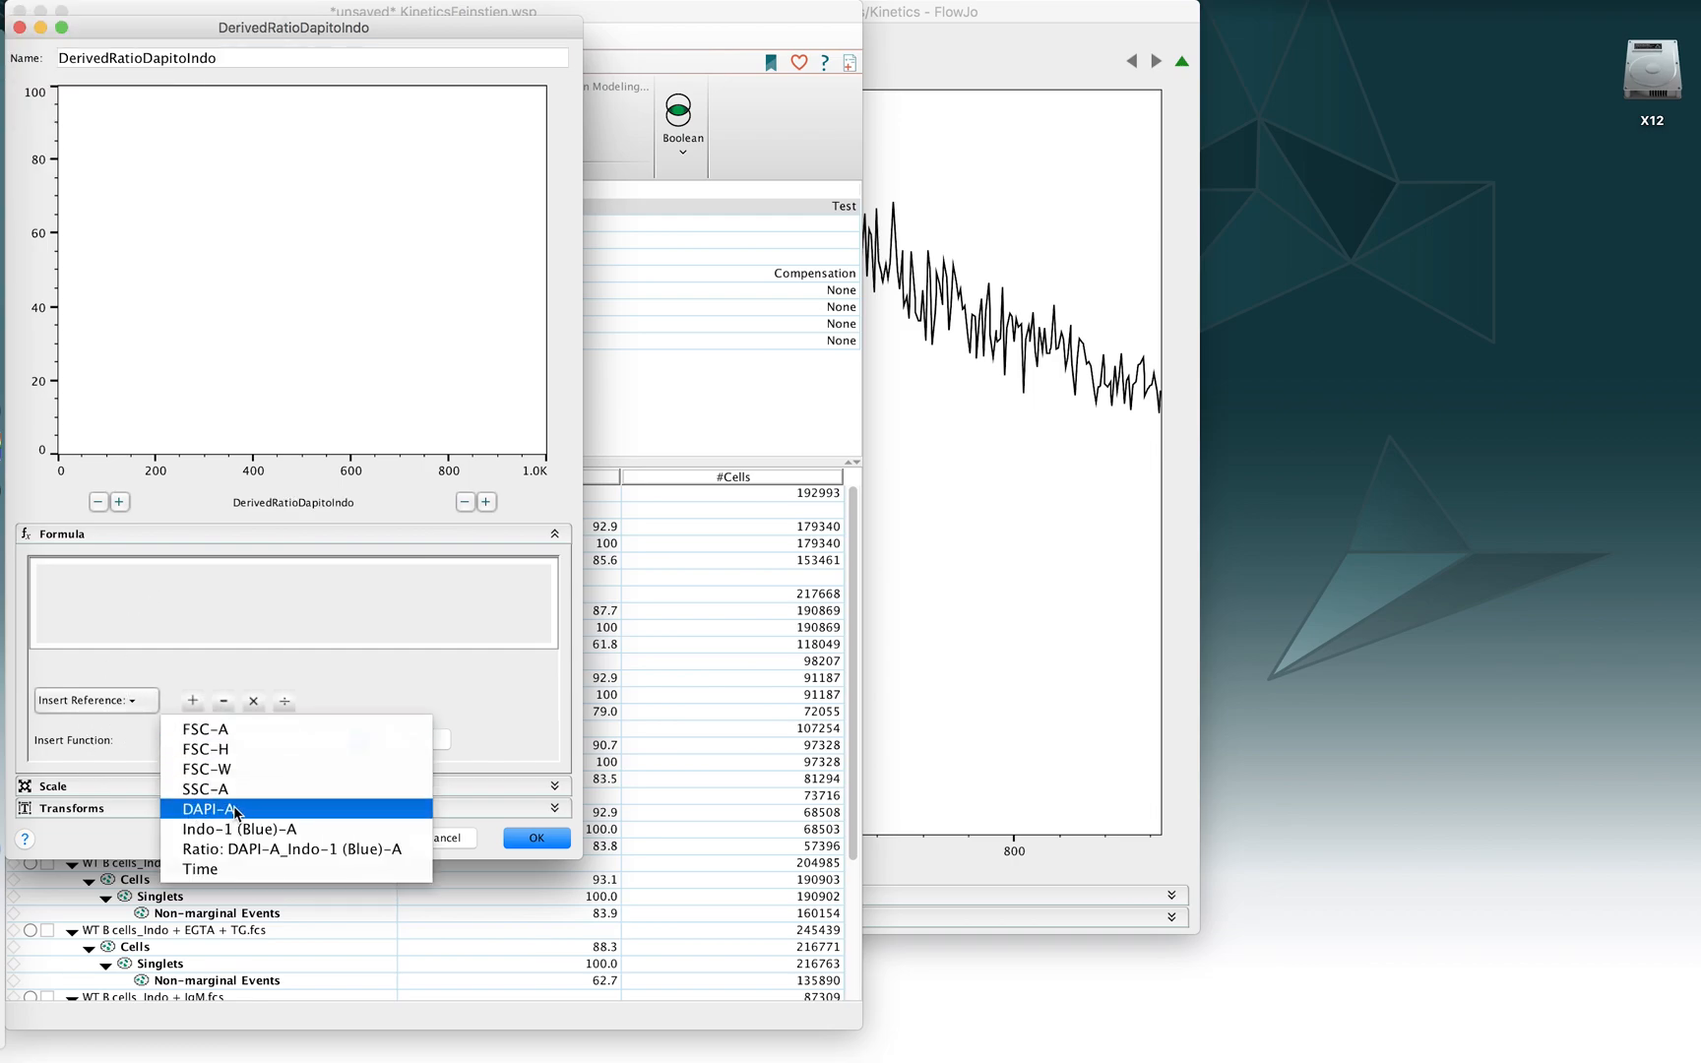
{"action": "left_click", "coordinate": [207, 808]}
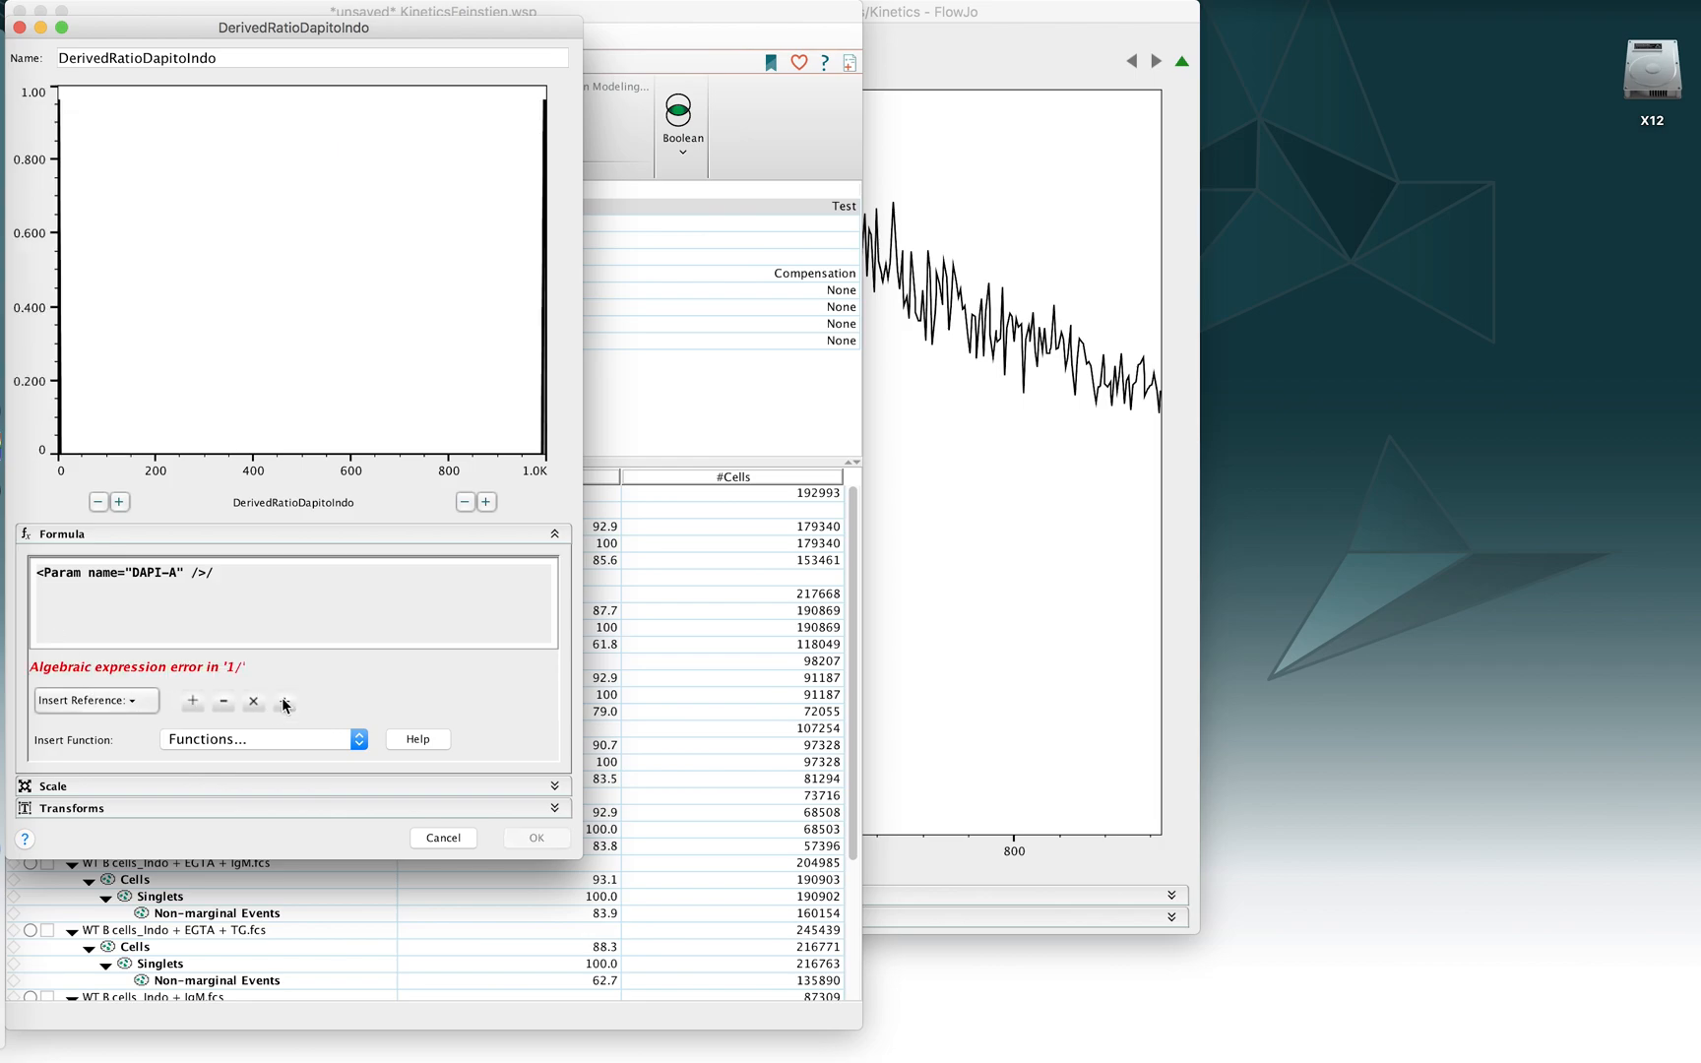
{"action": "left_click", "coordinate": [95, 699]}
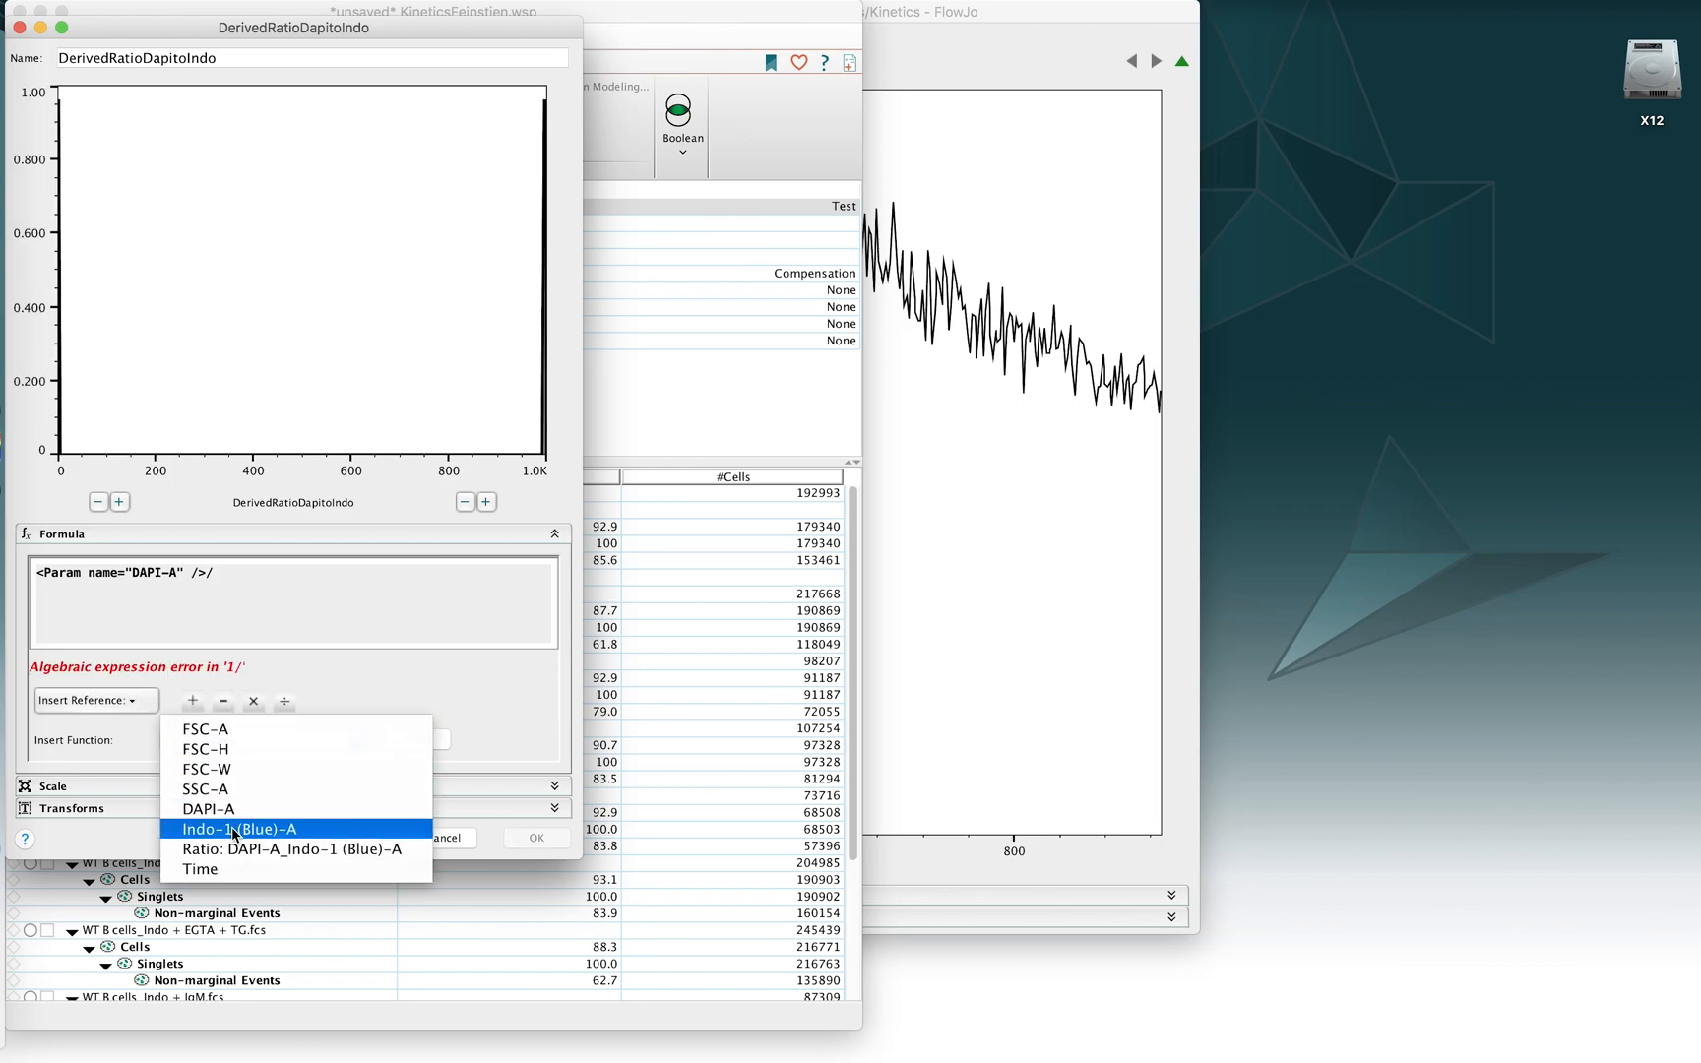
{"action": "left_click", "coordinate": [237, 829]}
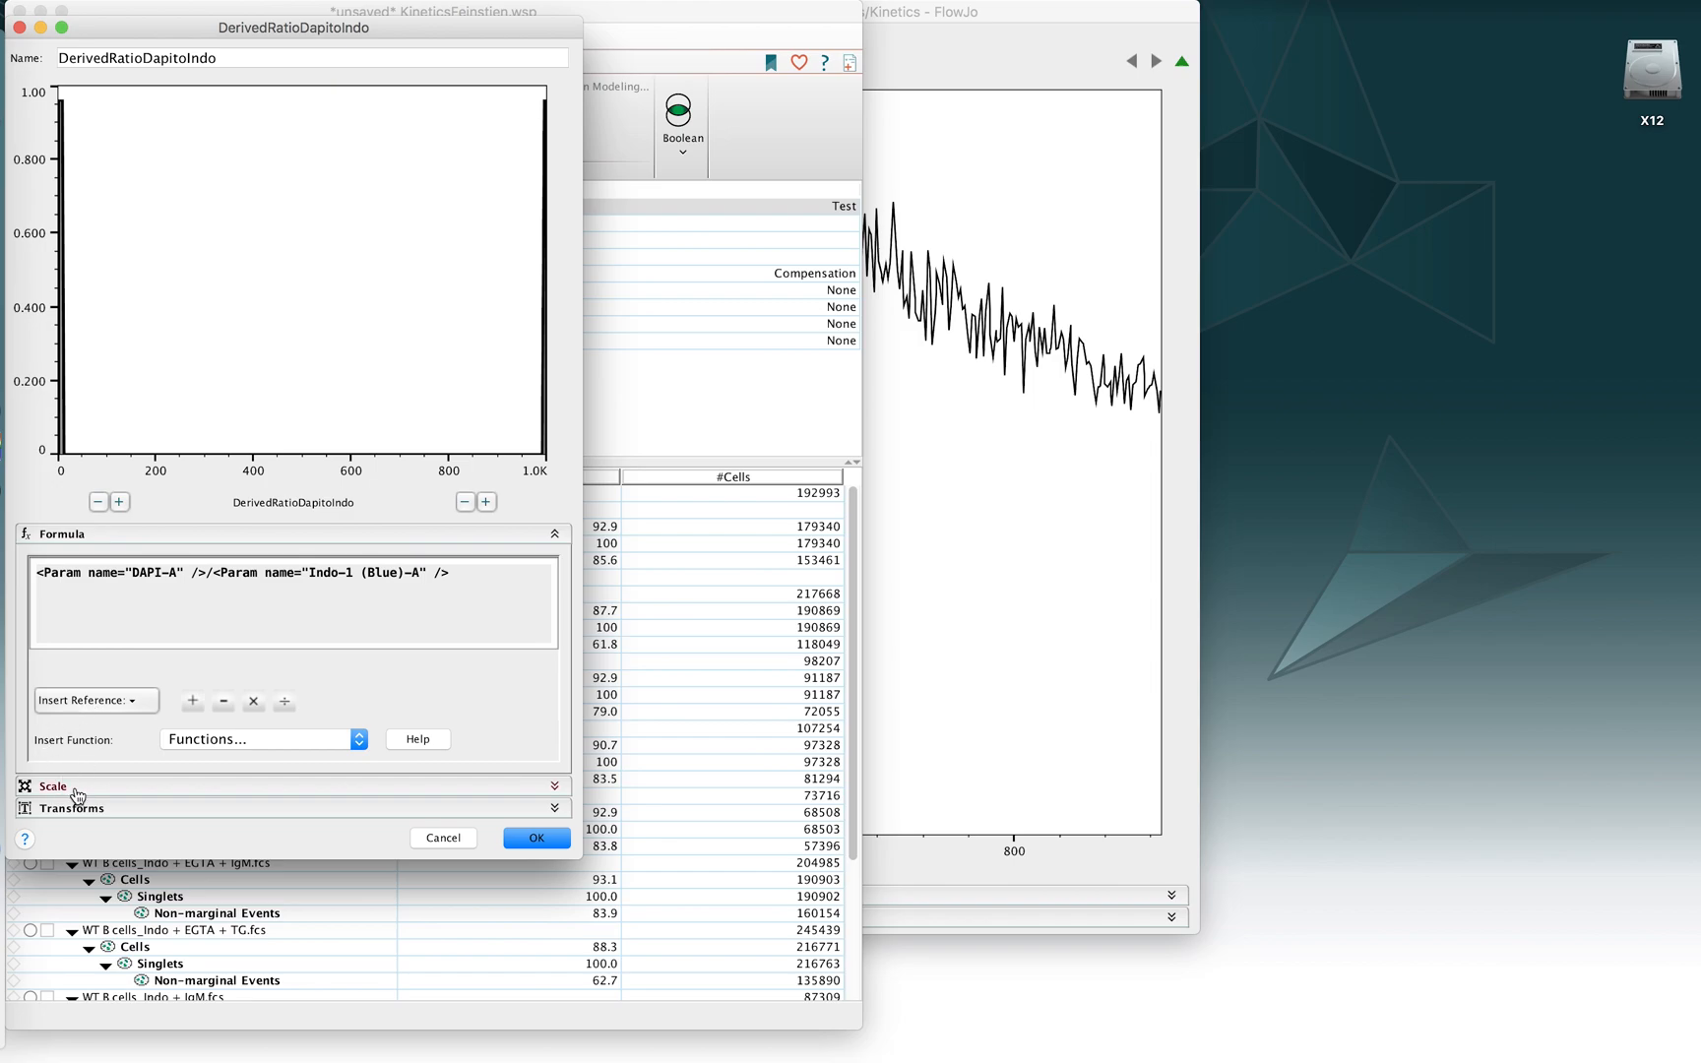
Step: Set DerivedRatioDapitoIndo to an ArcSinh scale in the Scale and Transforms settings
{"action": "left_click", "coordinate": [51, 785]}
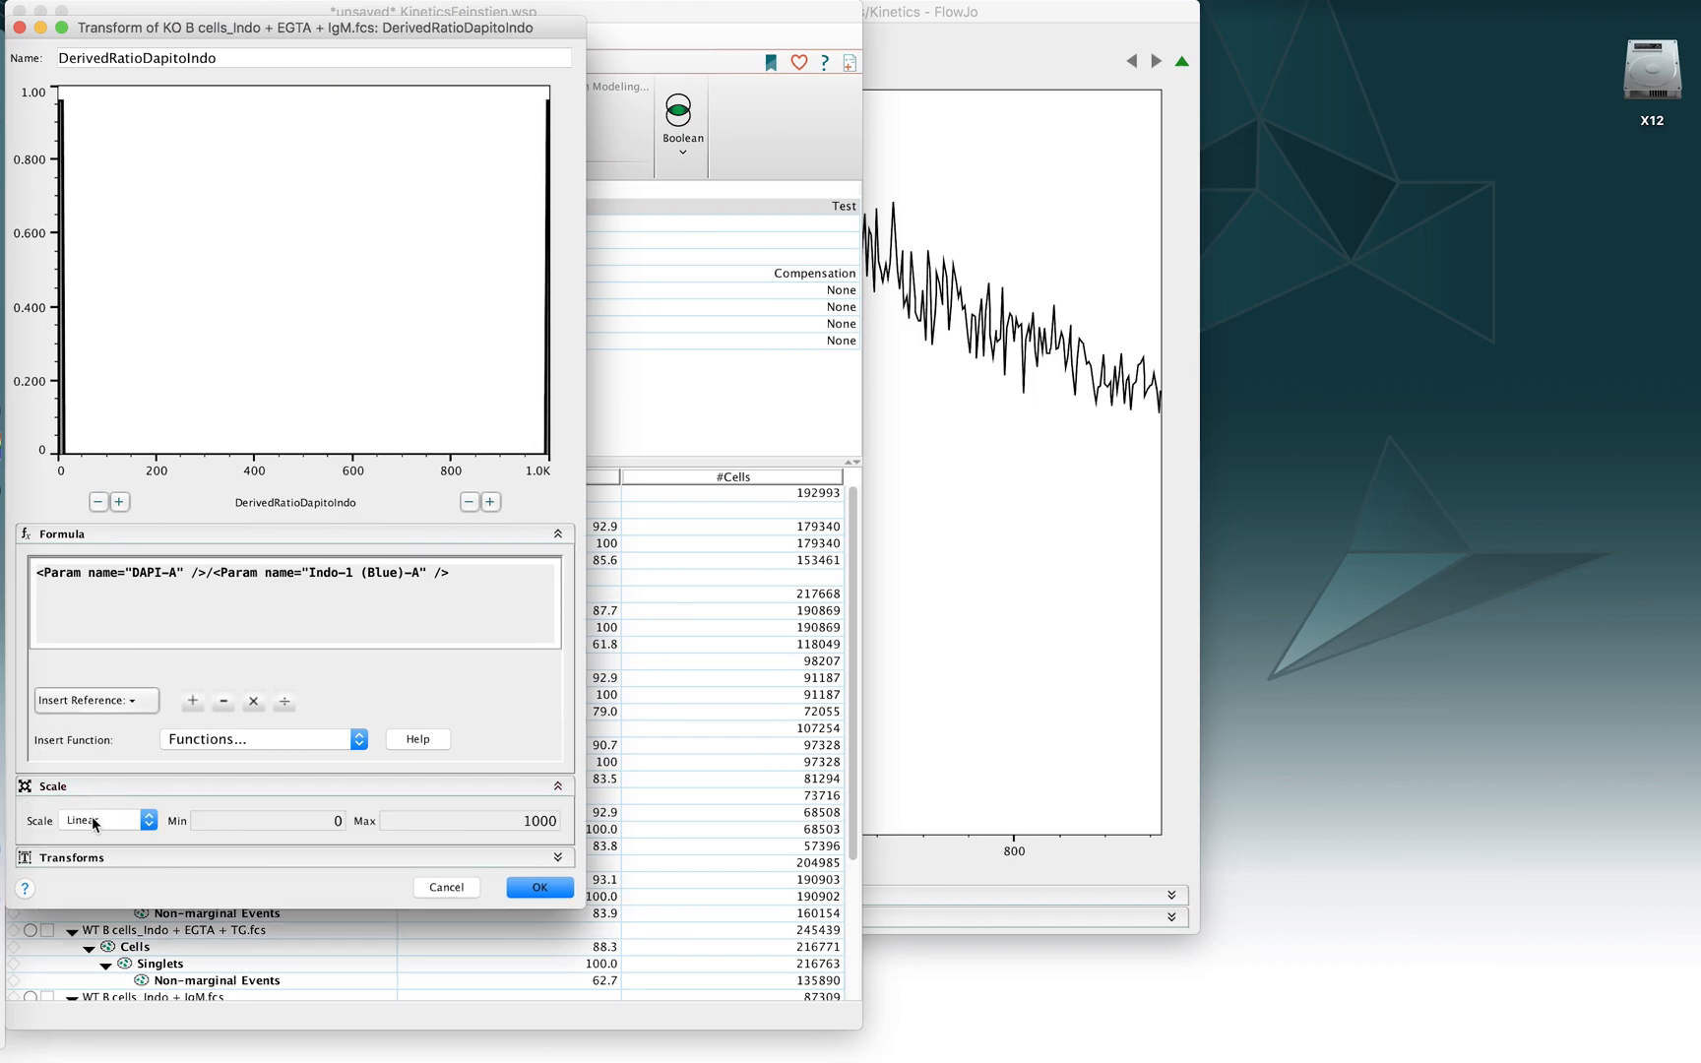
{"action": "mouse_move", "coordinate": [89, 814]}
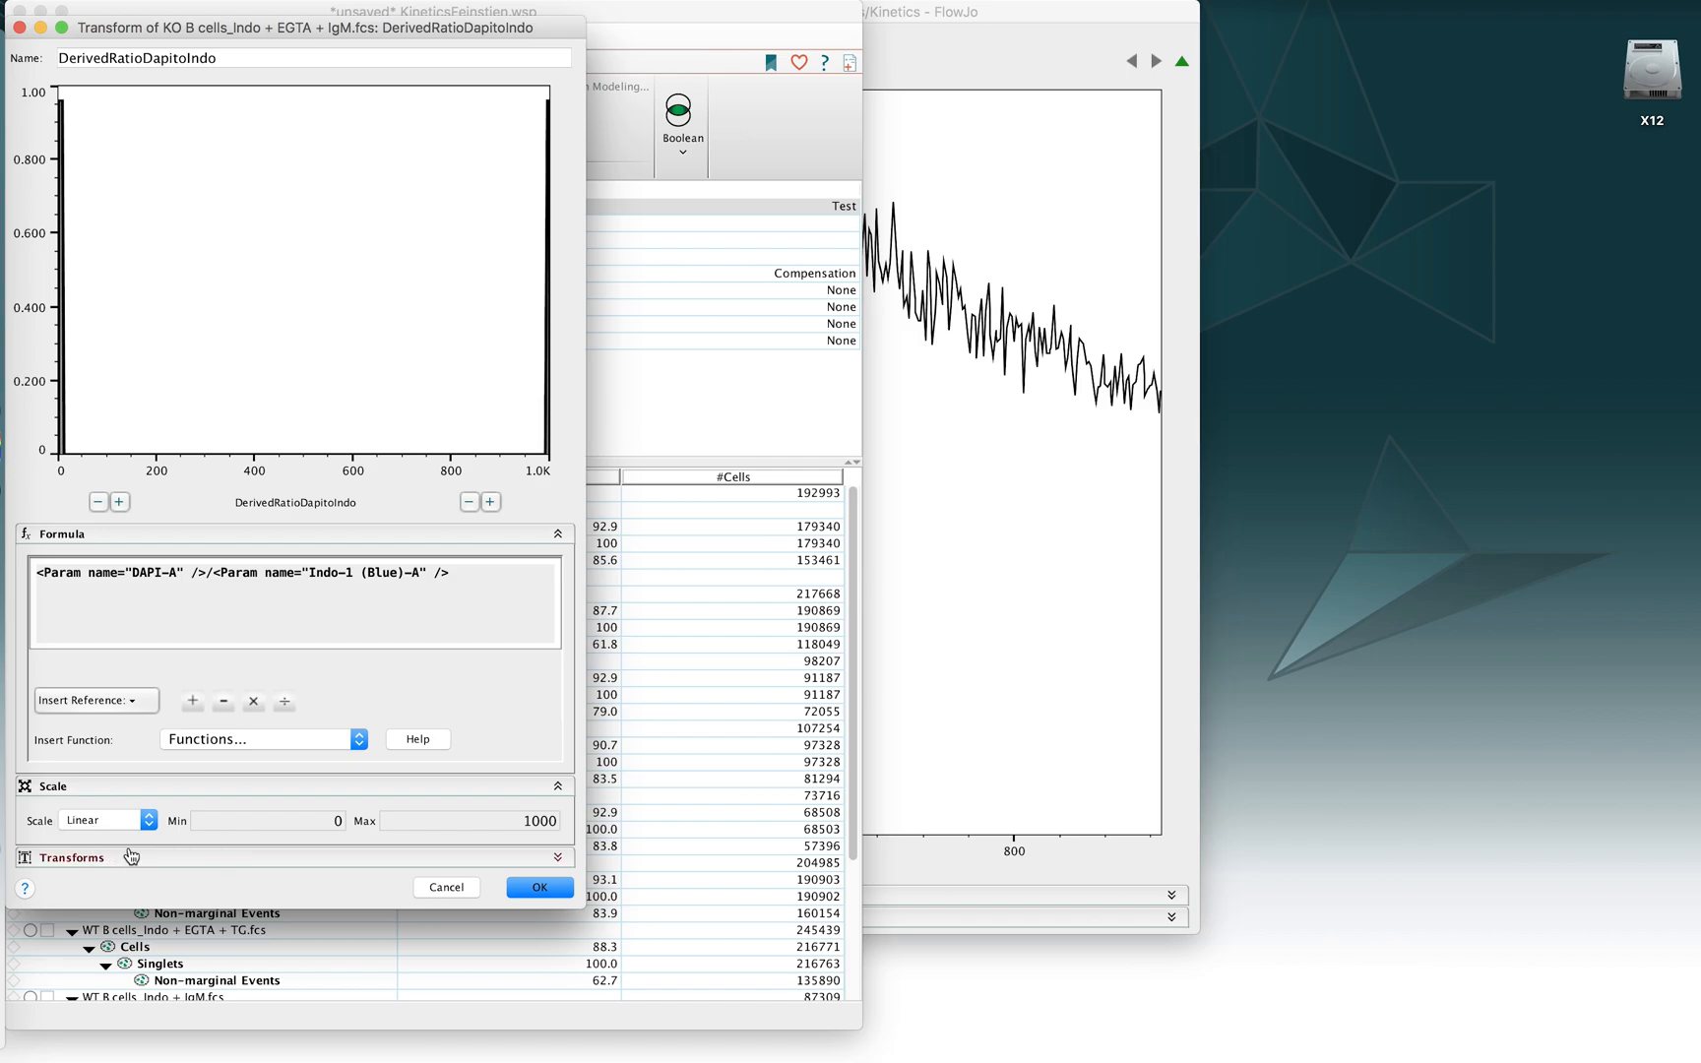
{"action": "left_click", "coordinate": [72, 857]}
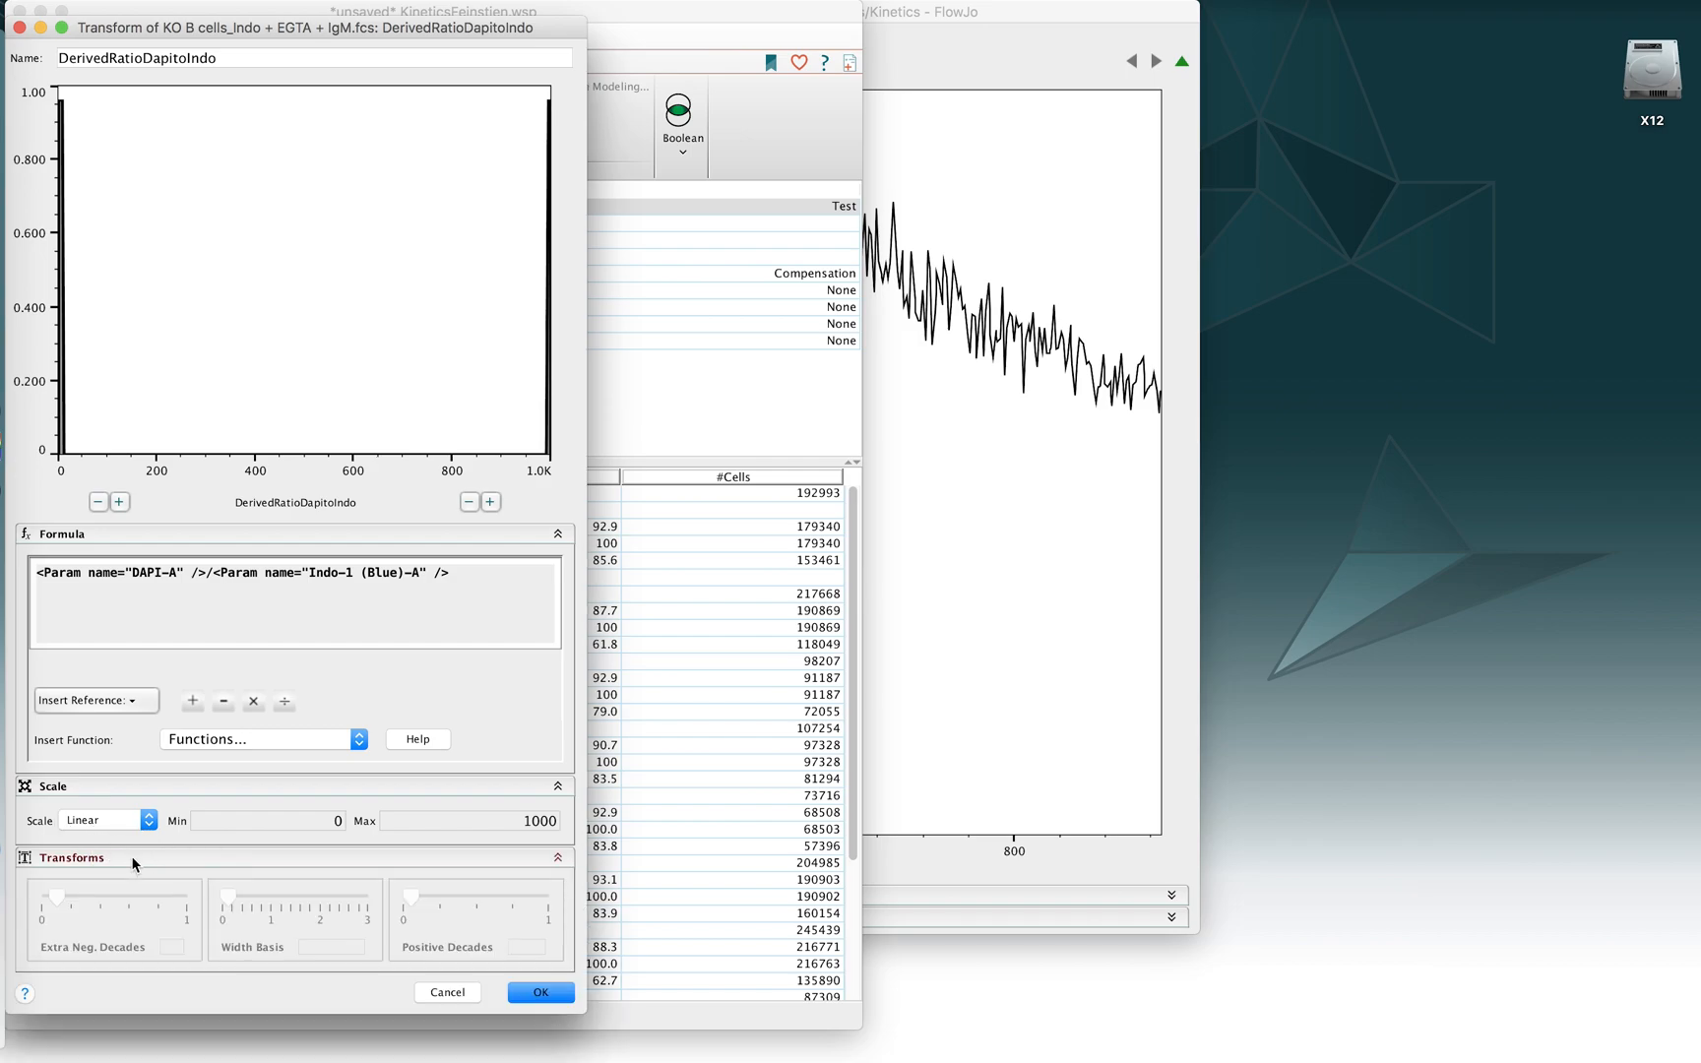
{"action": "left_click", "coordinate": [108, 820]}
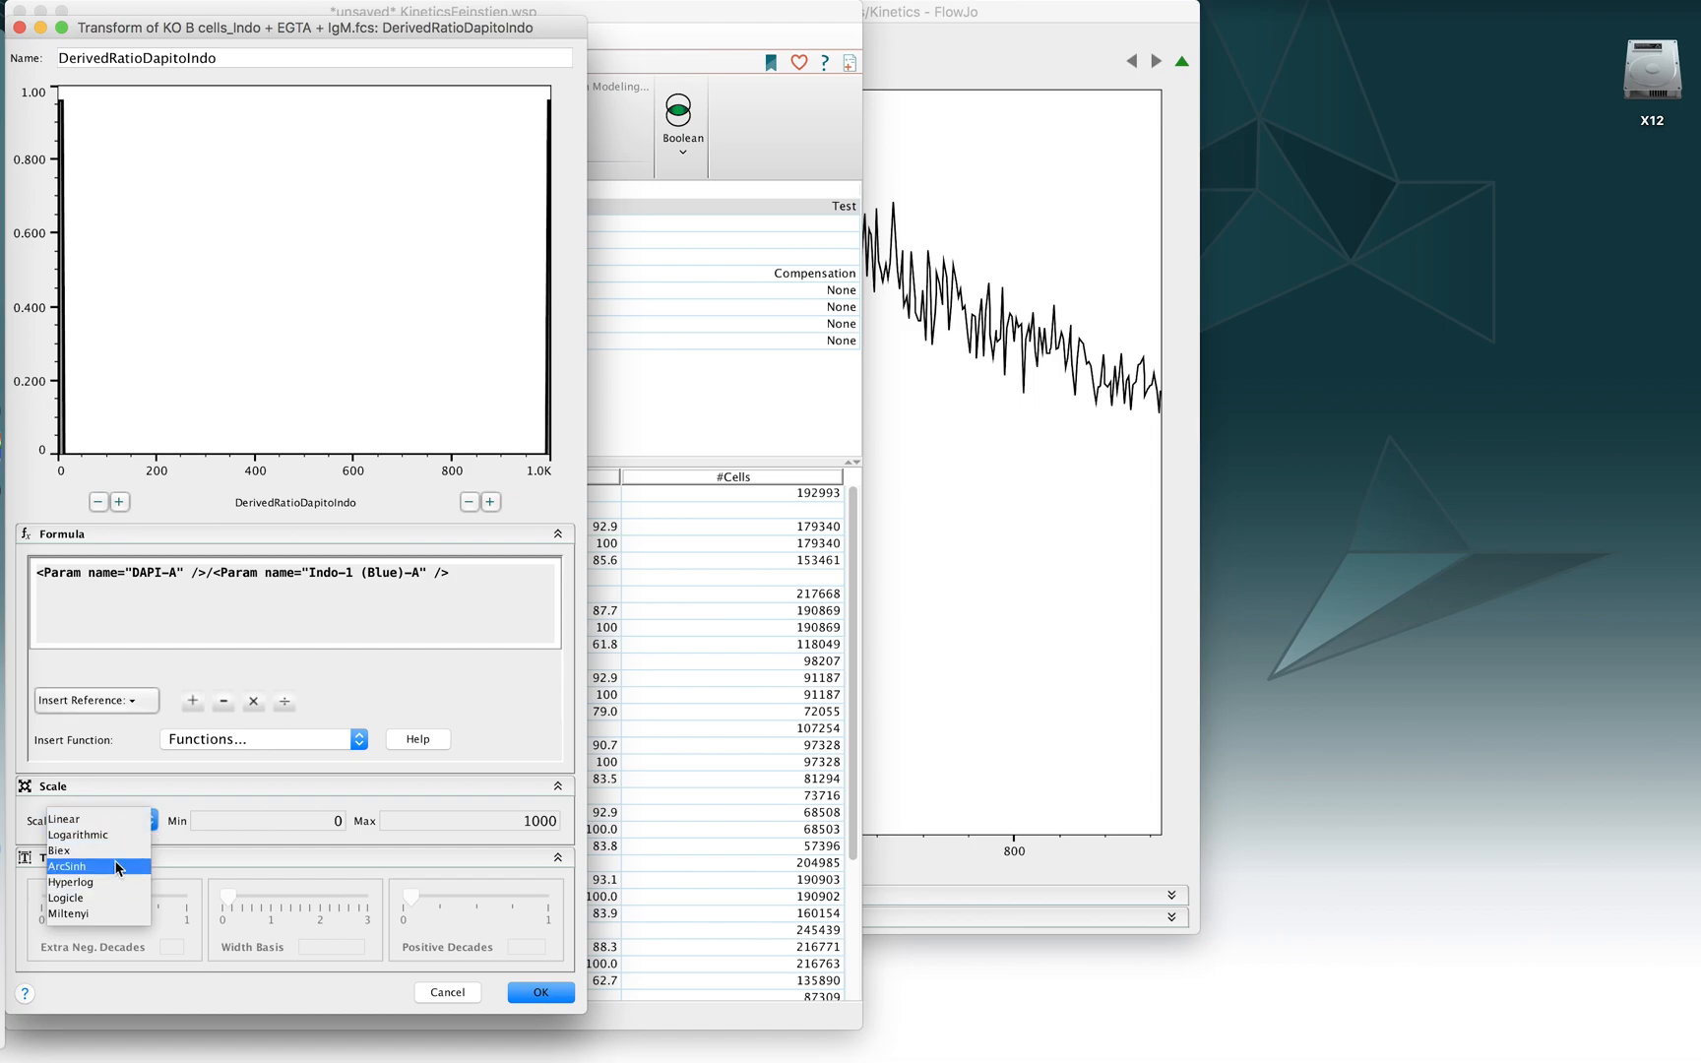
{"action": "left_click", "coordinate": [74, 865]}
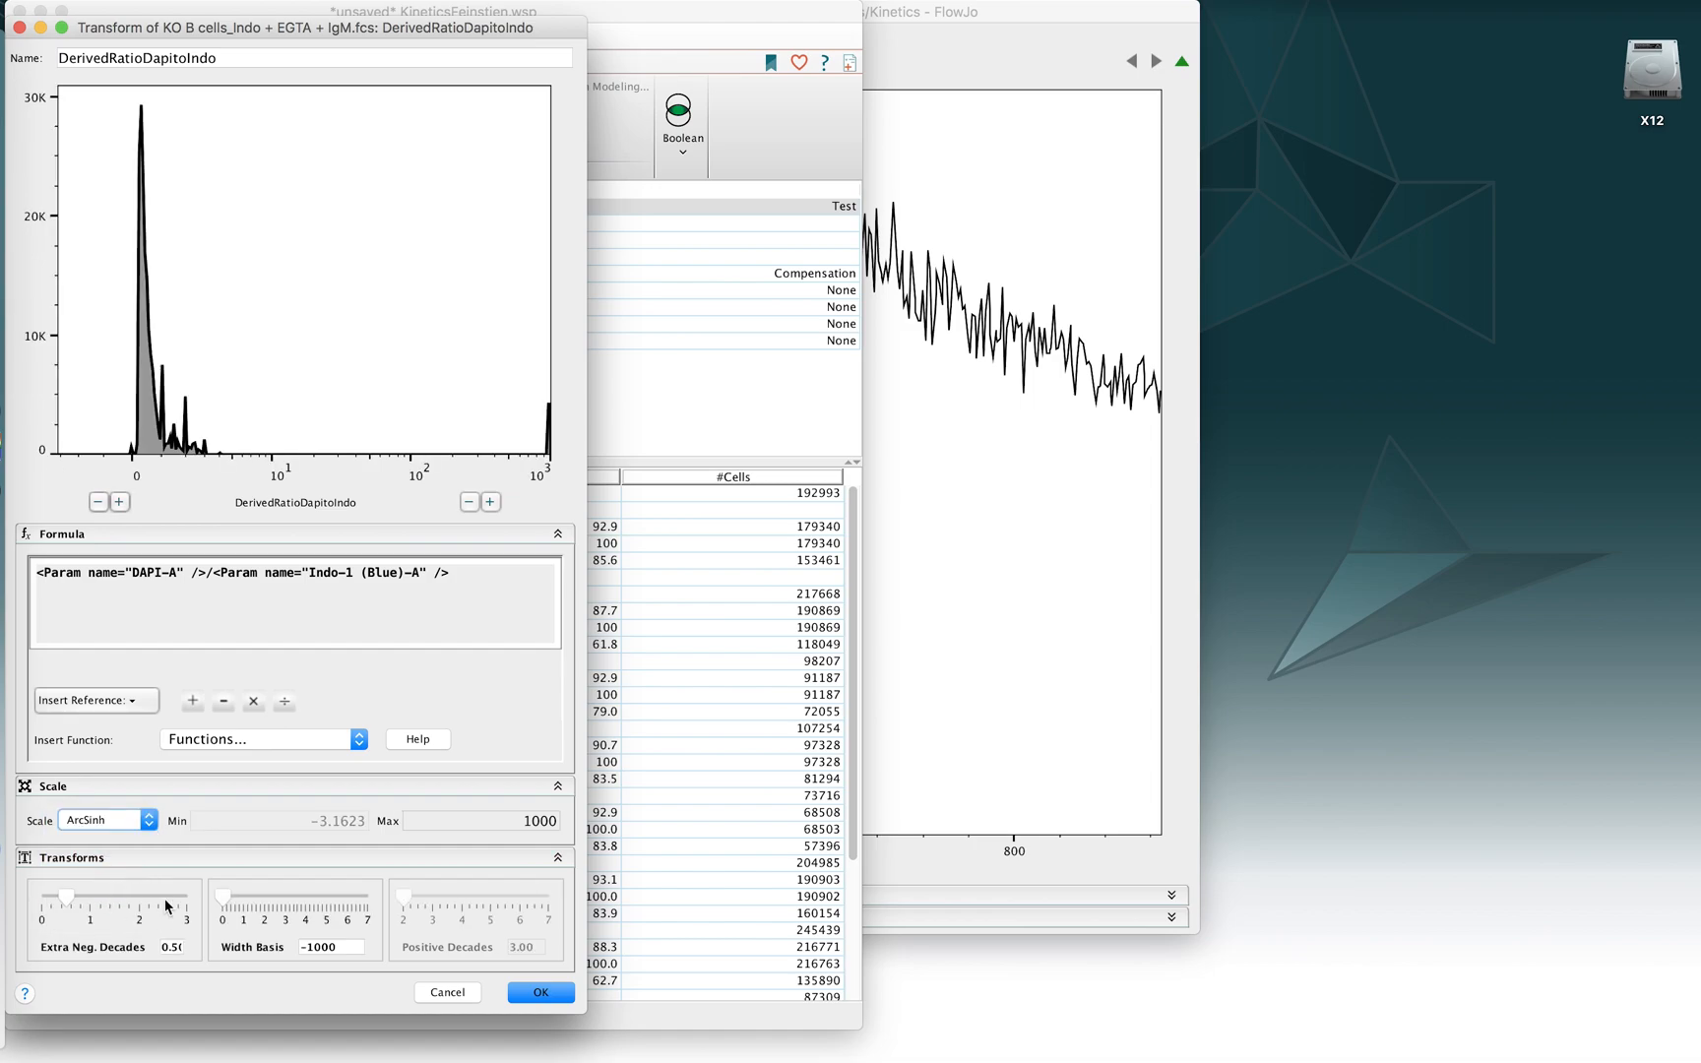
{"action": "left_click", "coordinate": [106, 818]}
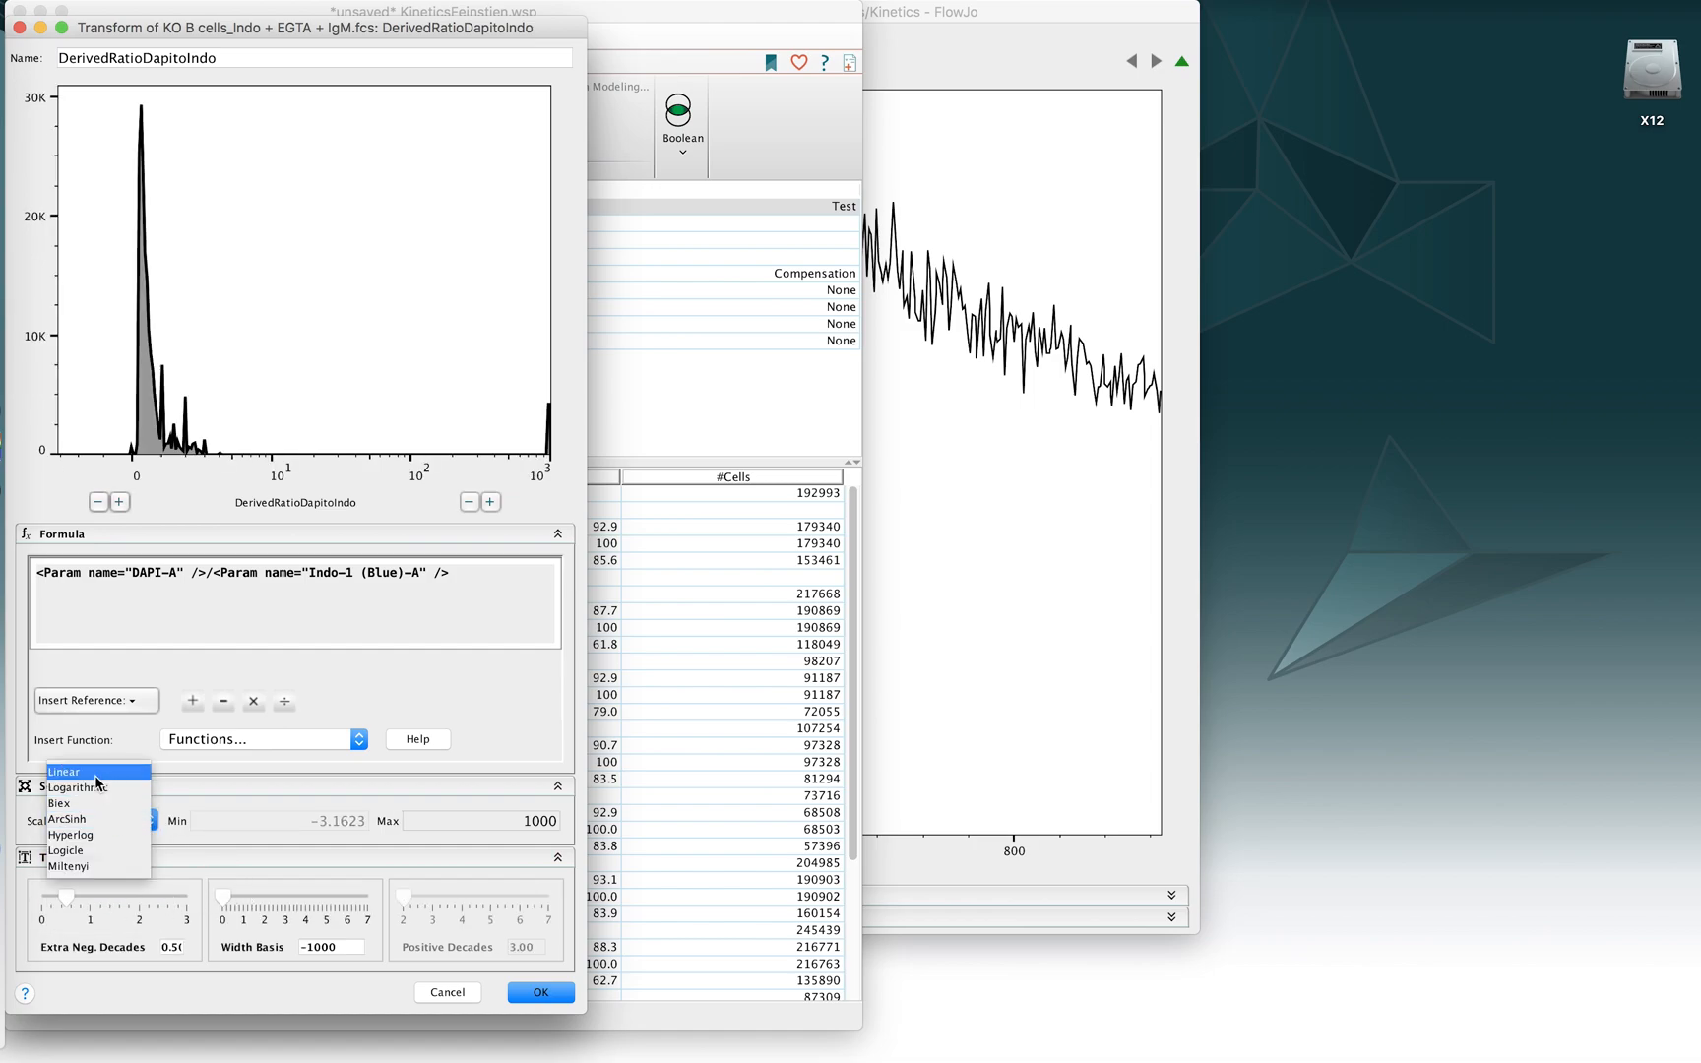
Step: Save the parameter on a linear scale, confirm it appears as an X-axis option
{"action": "left_click", "coordinate": [63, 771]}
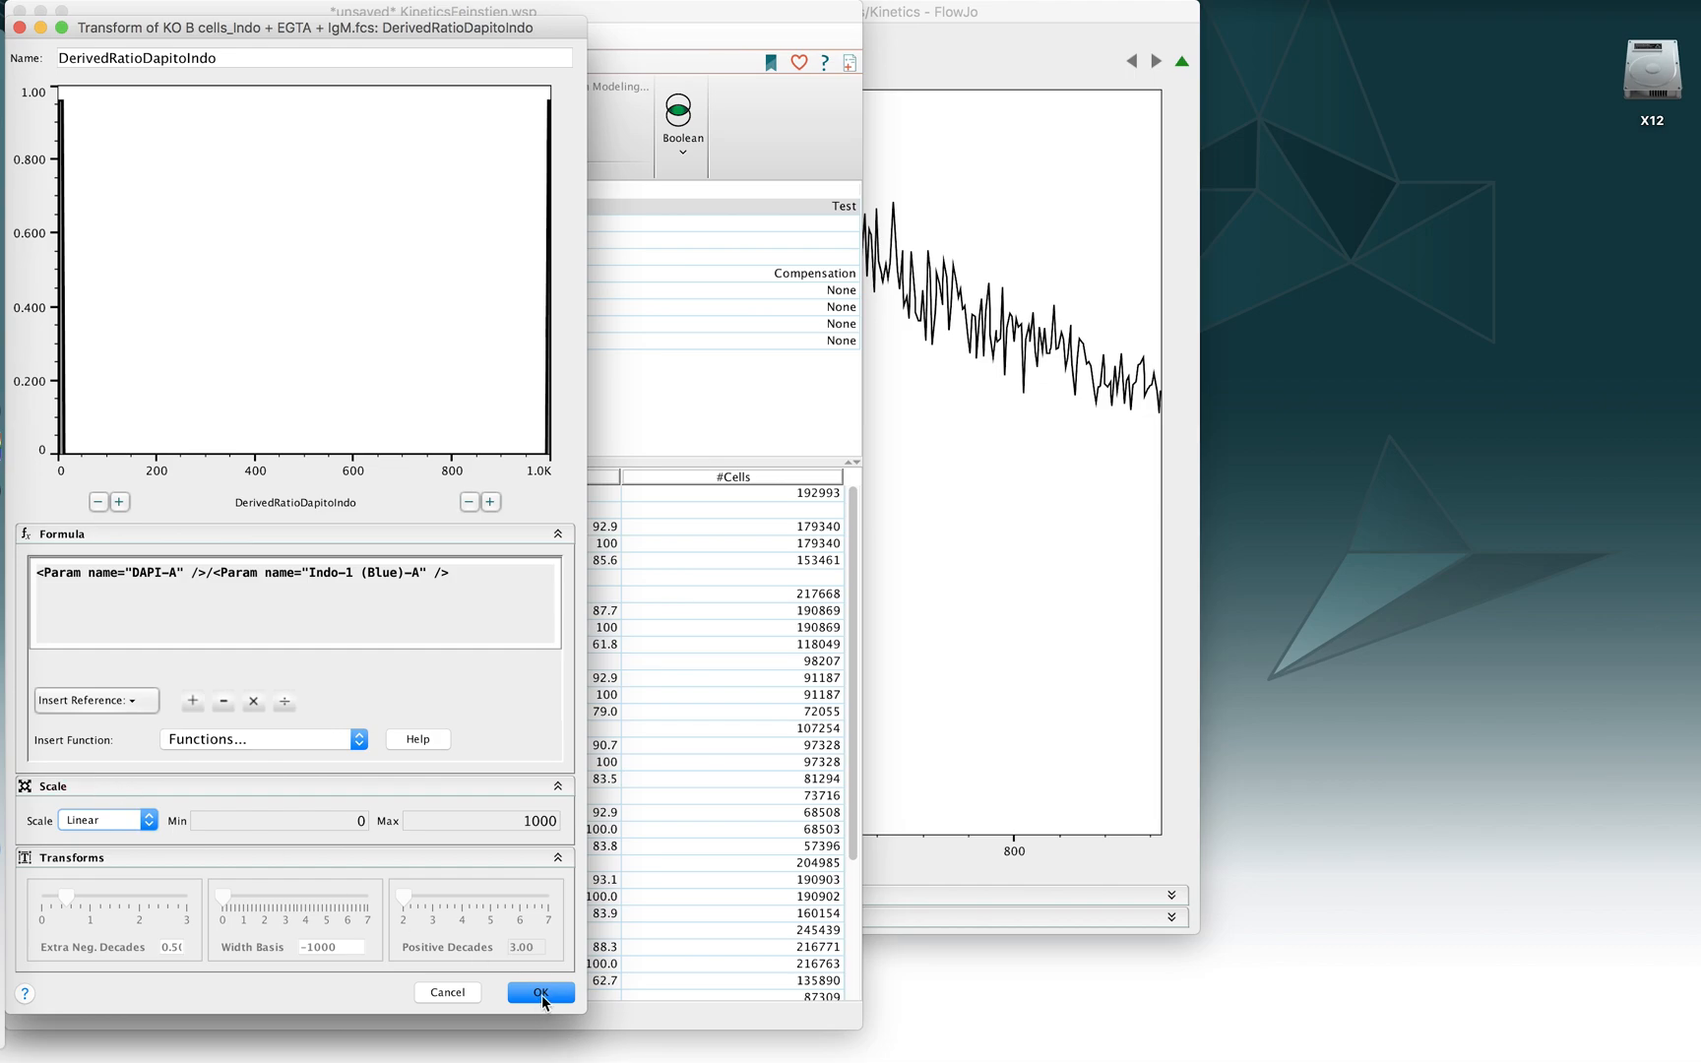
{"action": "left_click", "coordinate": [540, 992]}
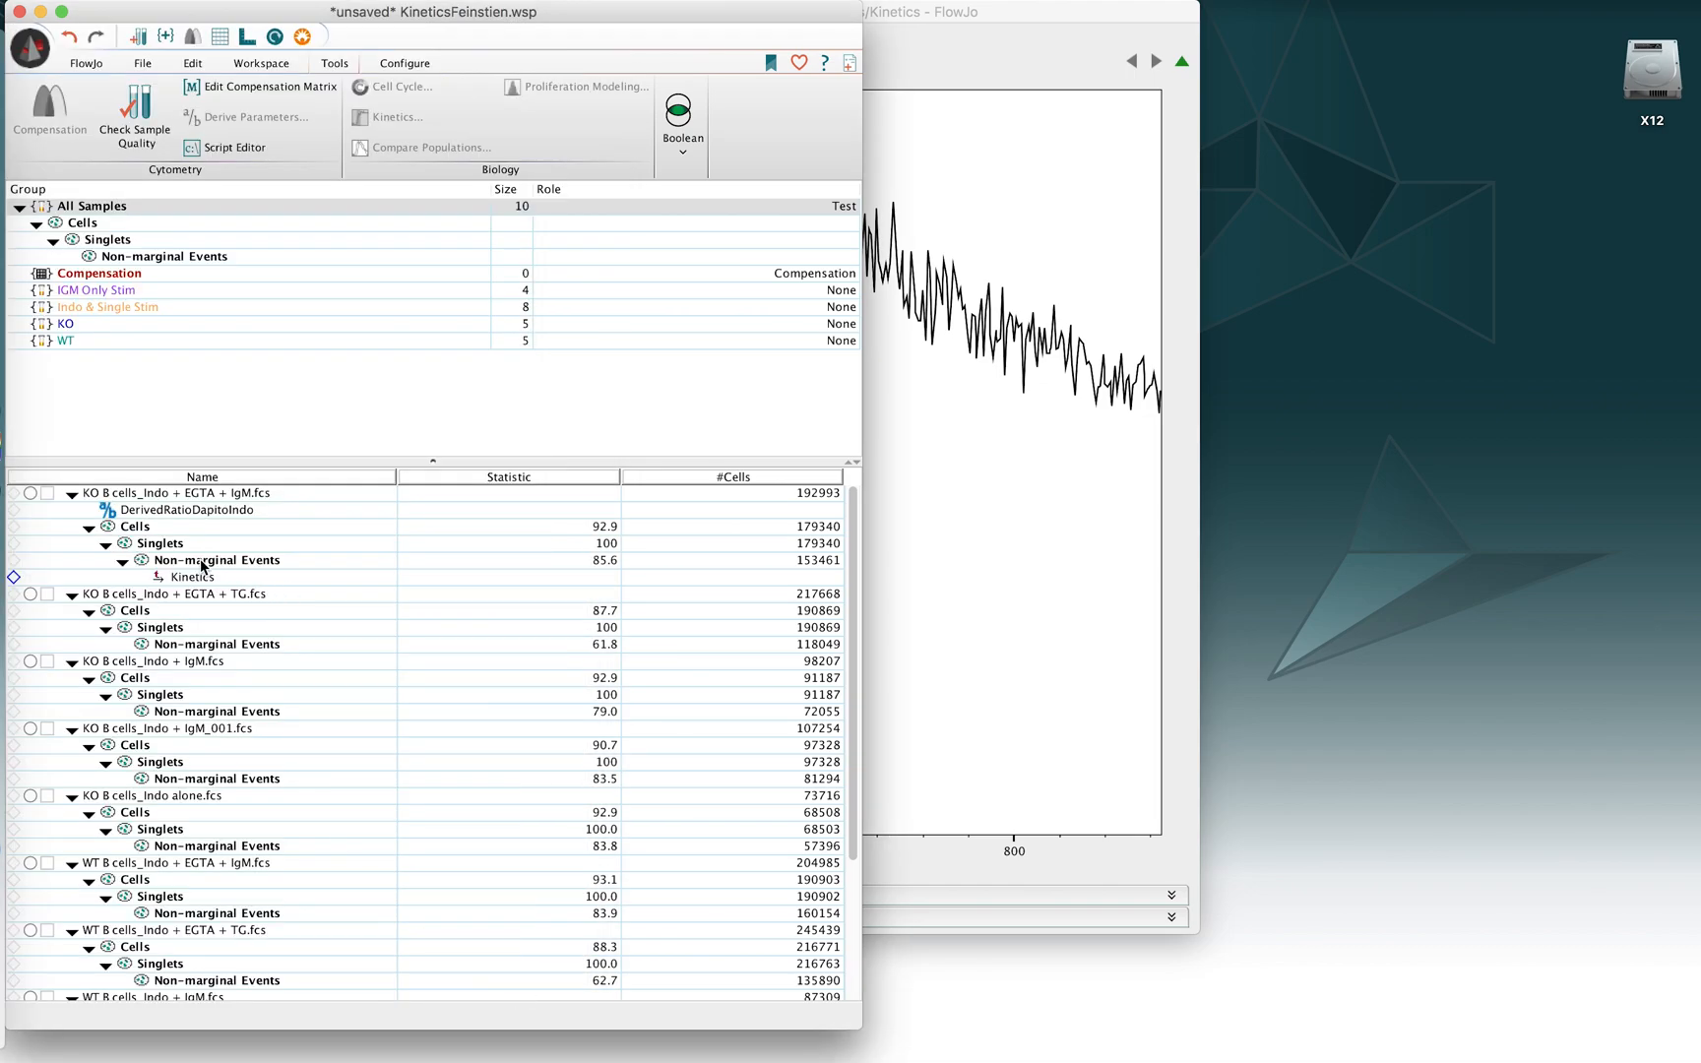
{"action": "double_click", "coordinate": [216, 560]}
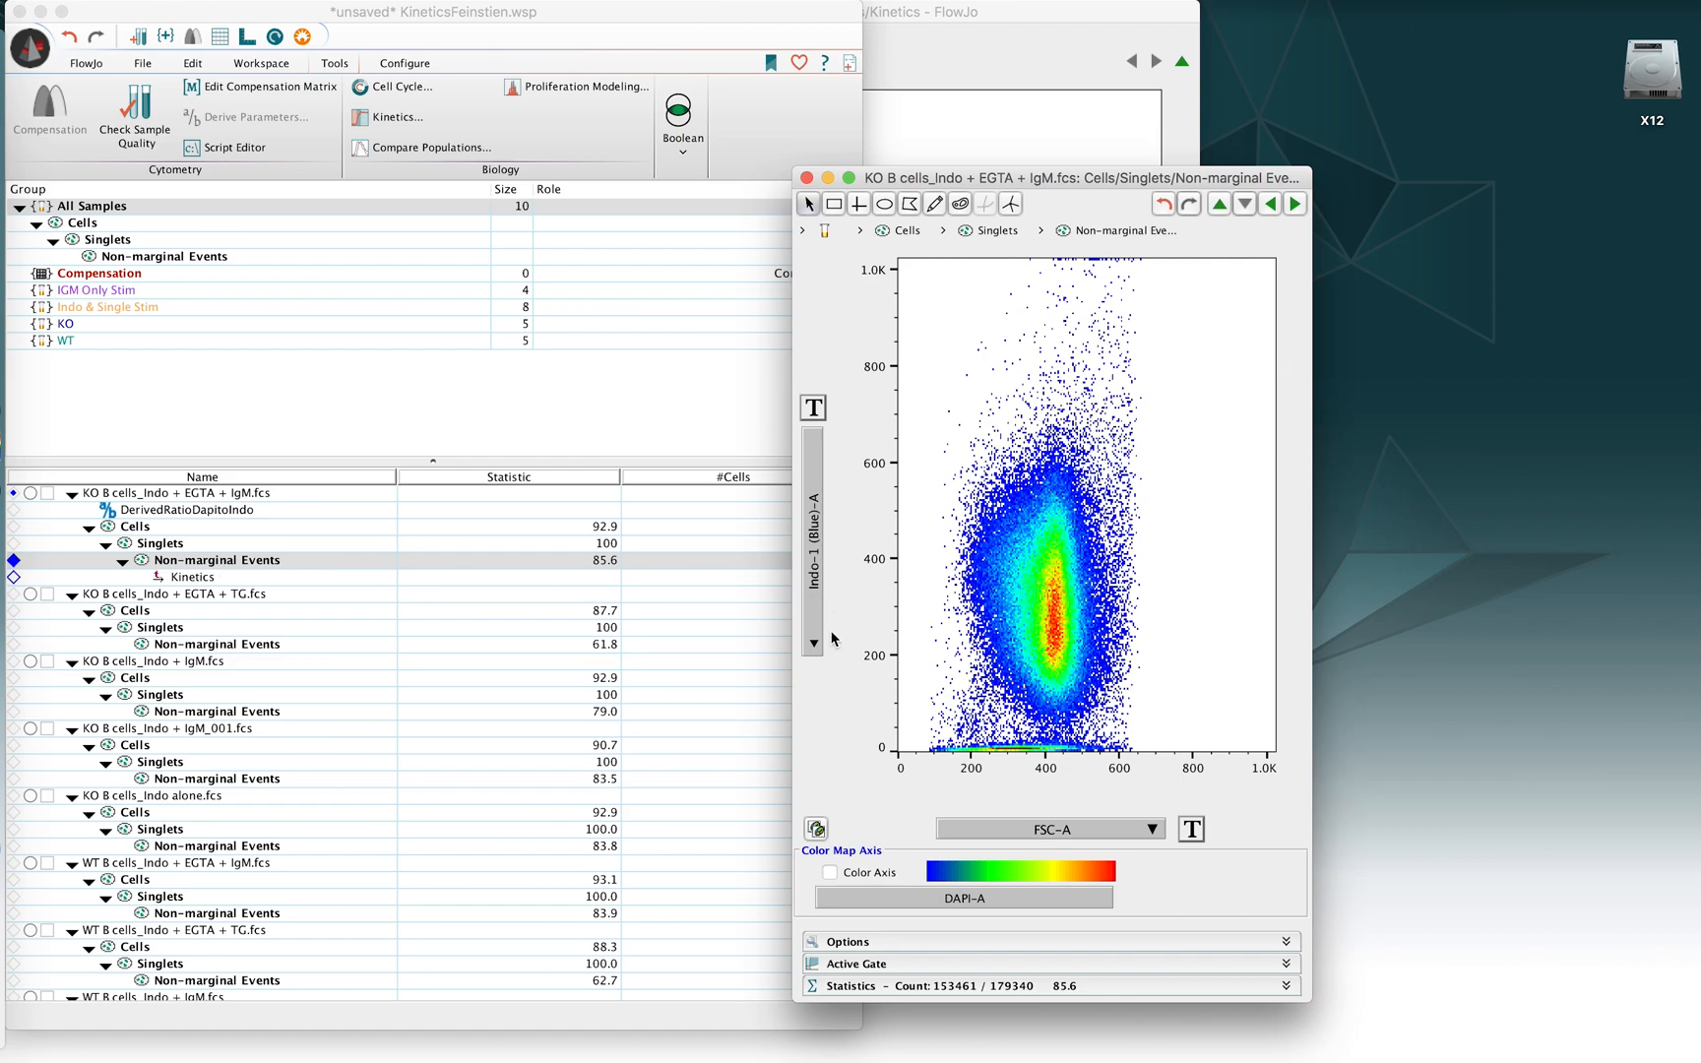
{"action": "left_click", "coordinate": [1047, 829]}
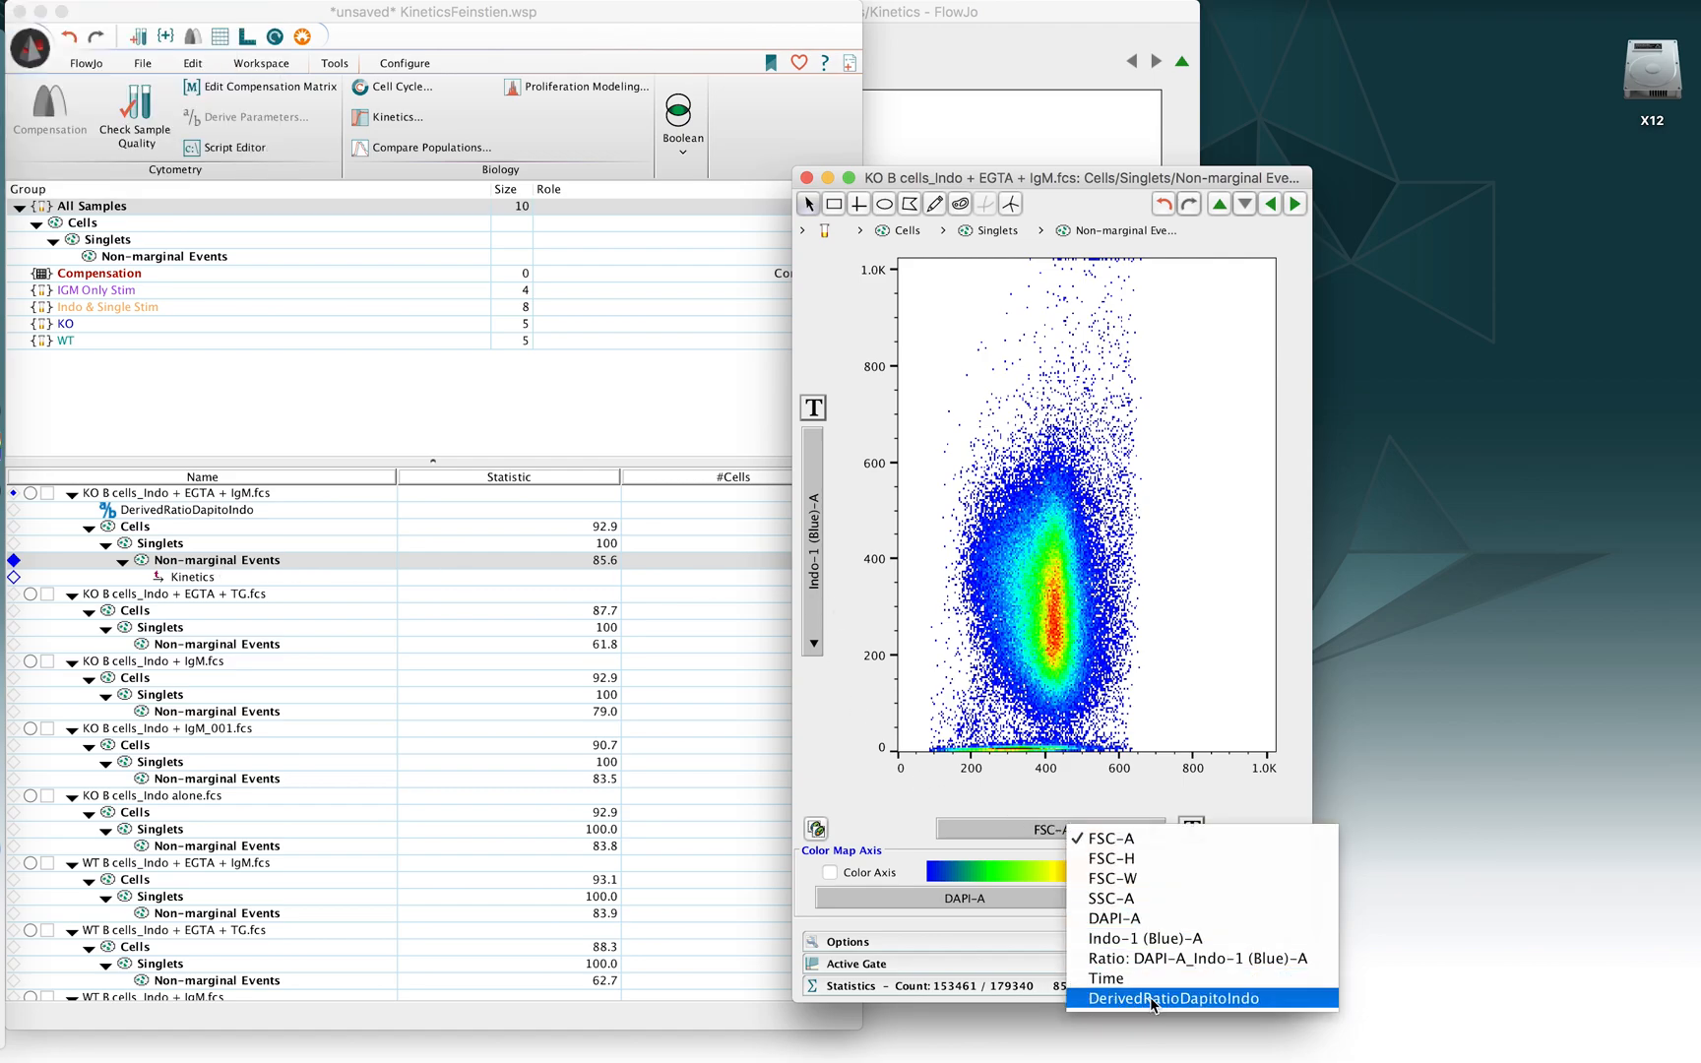
{"action": "mouse_move", "coordinate": [1169, 957]}
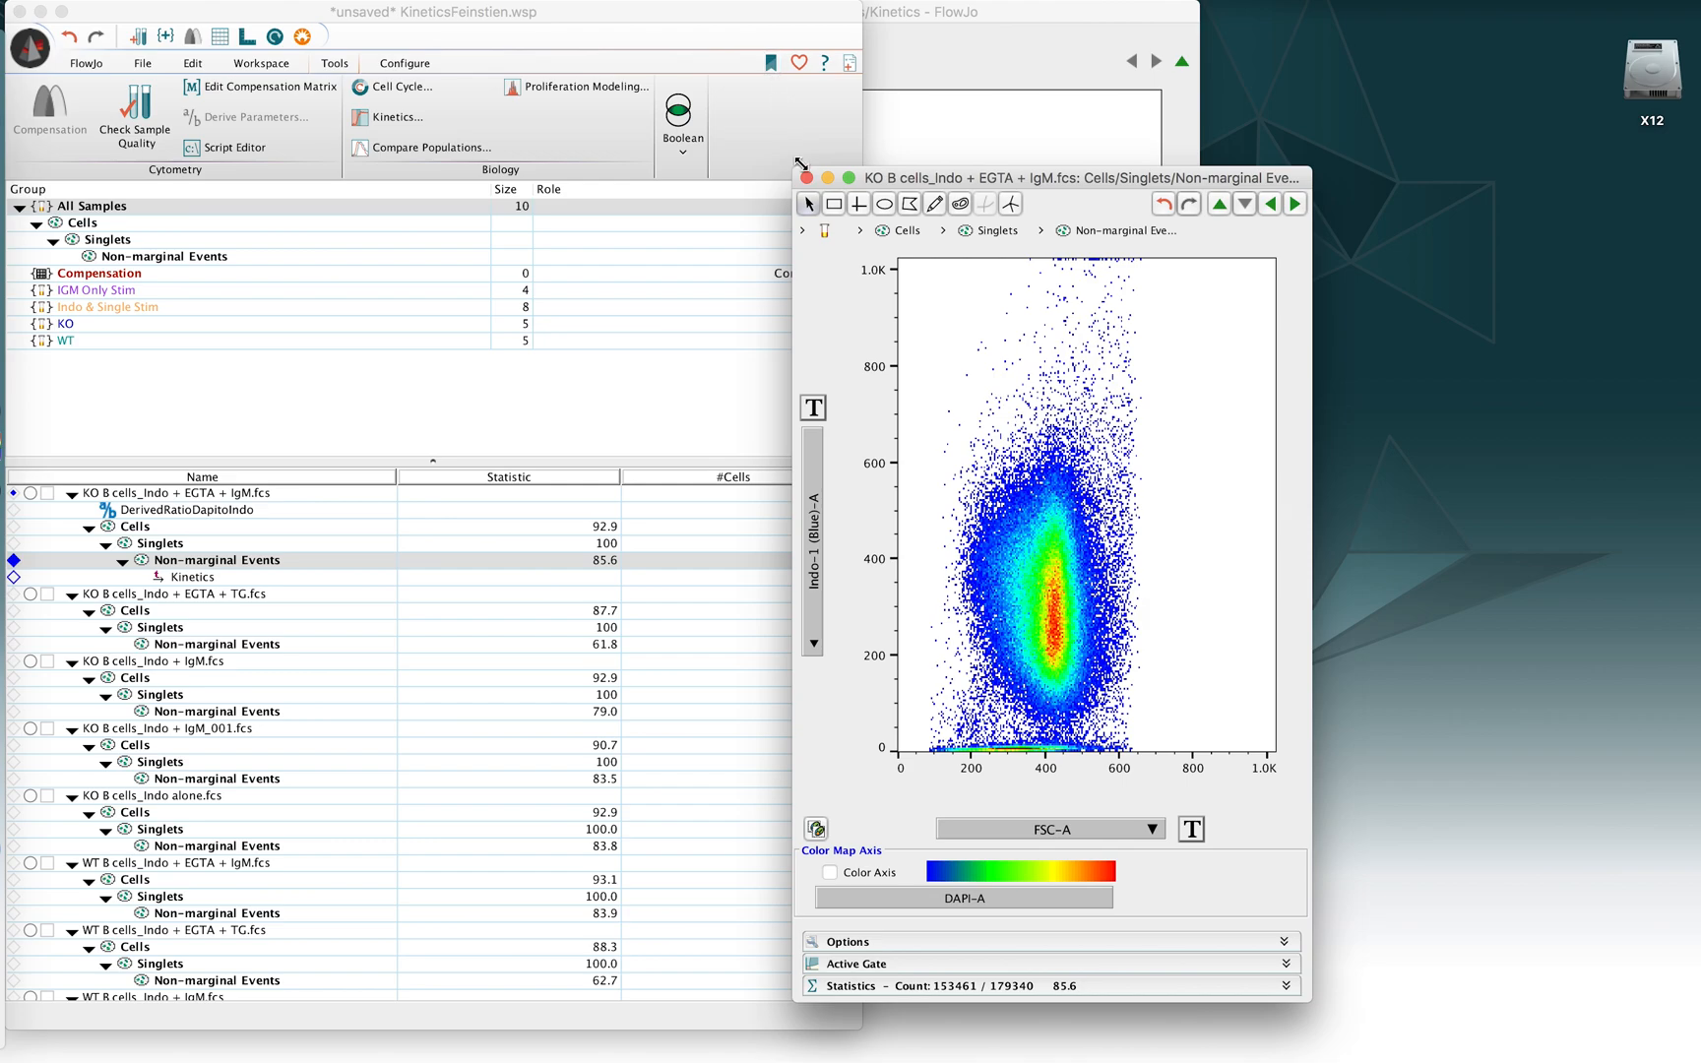
{"action": "left_click", "coordinate": [192, 575]}
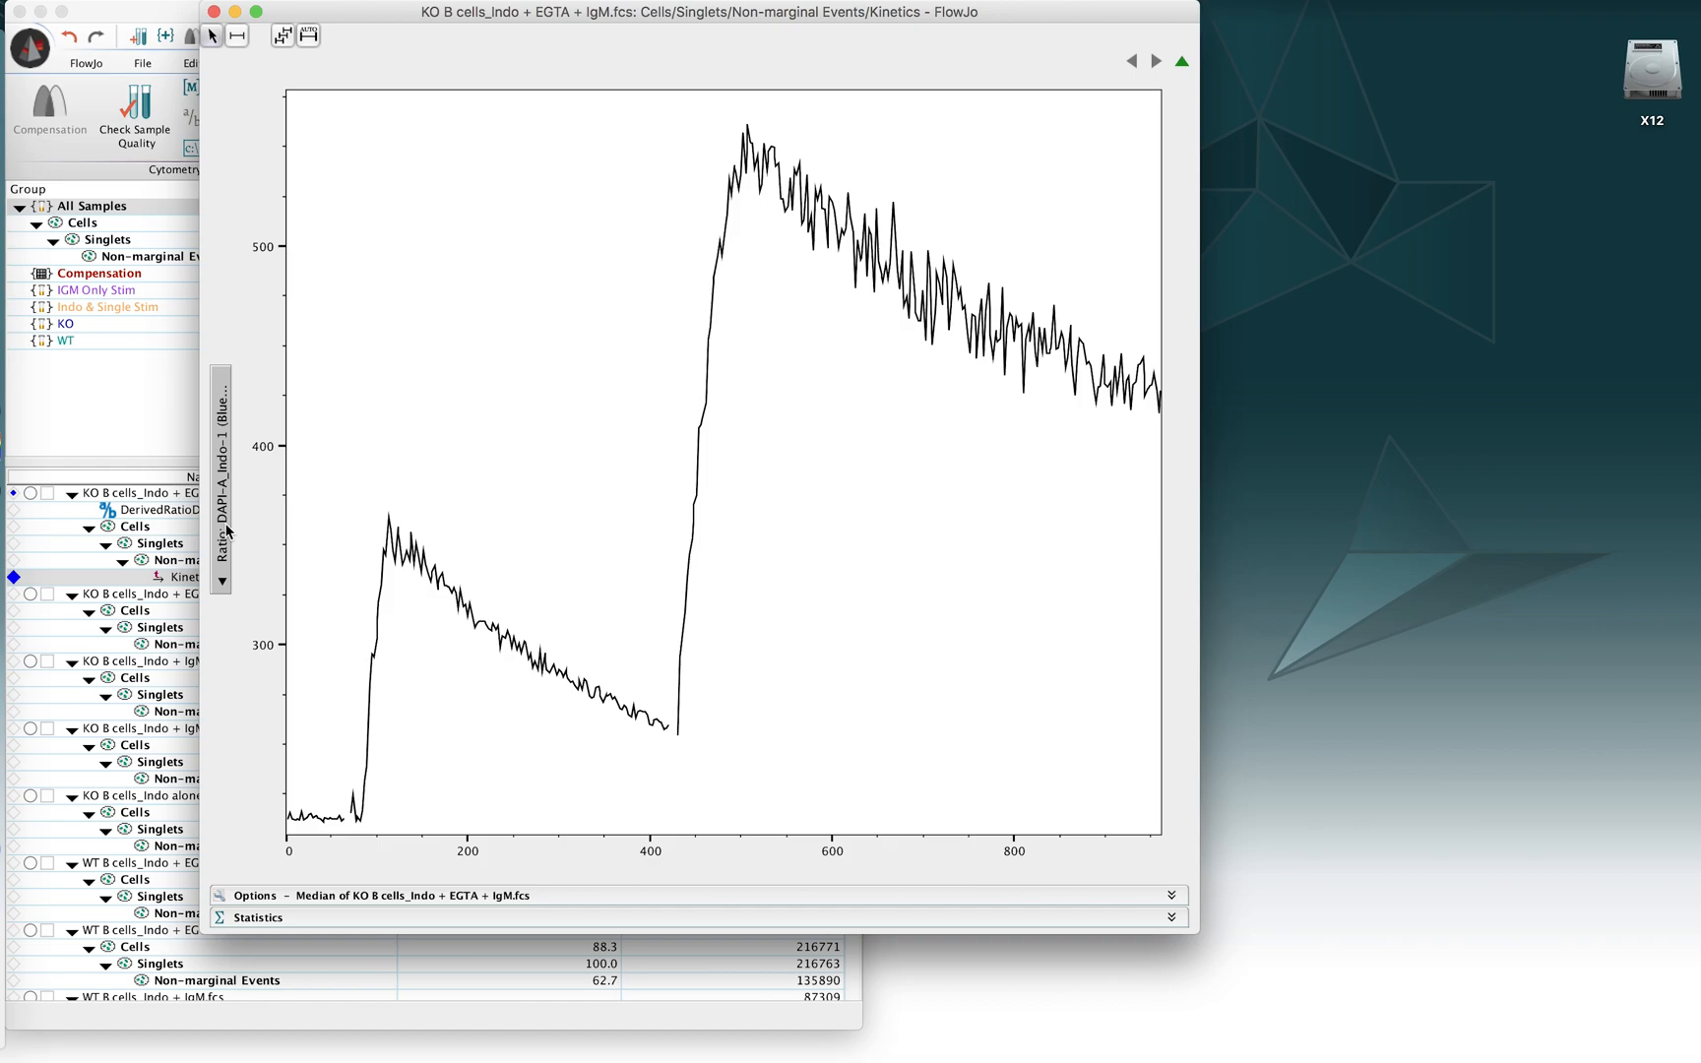
{"action": "mouse_move", "coordinate": [300, 737]}
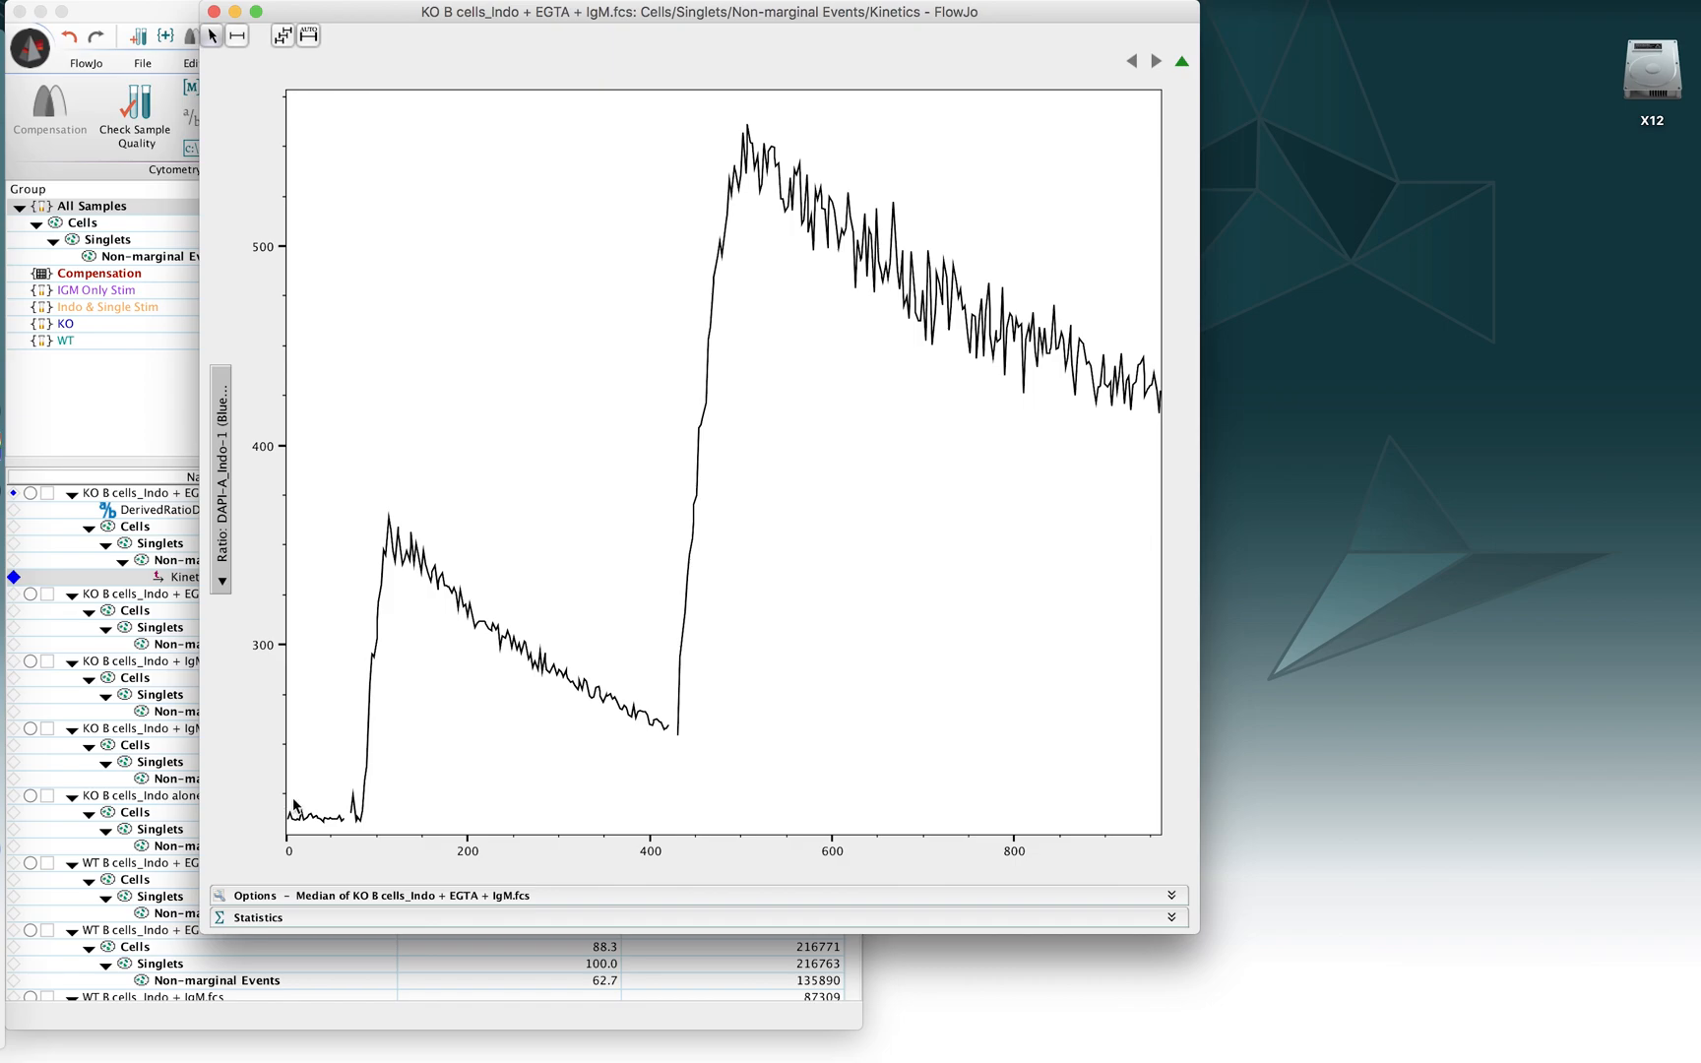
{"action": "mouse_move", "coordinate": [265, 772]}
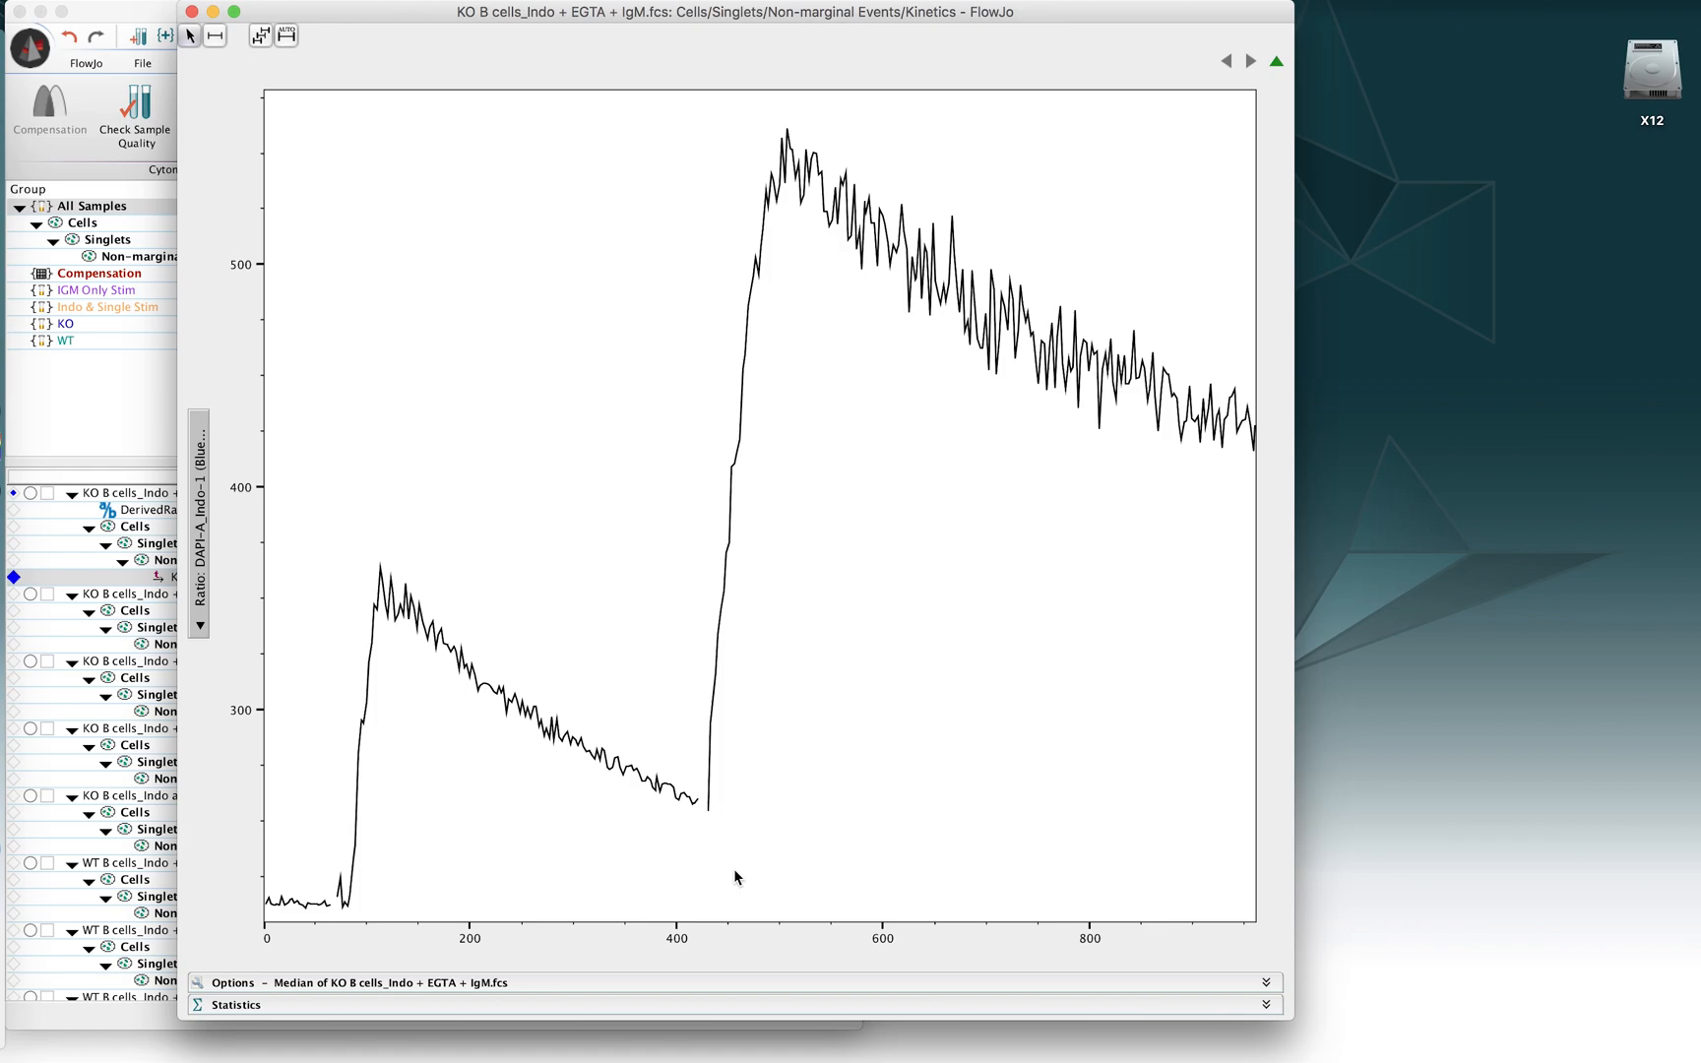
{"action": "mouse_move", "coordinate": [788, 944]}
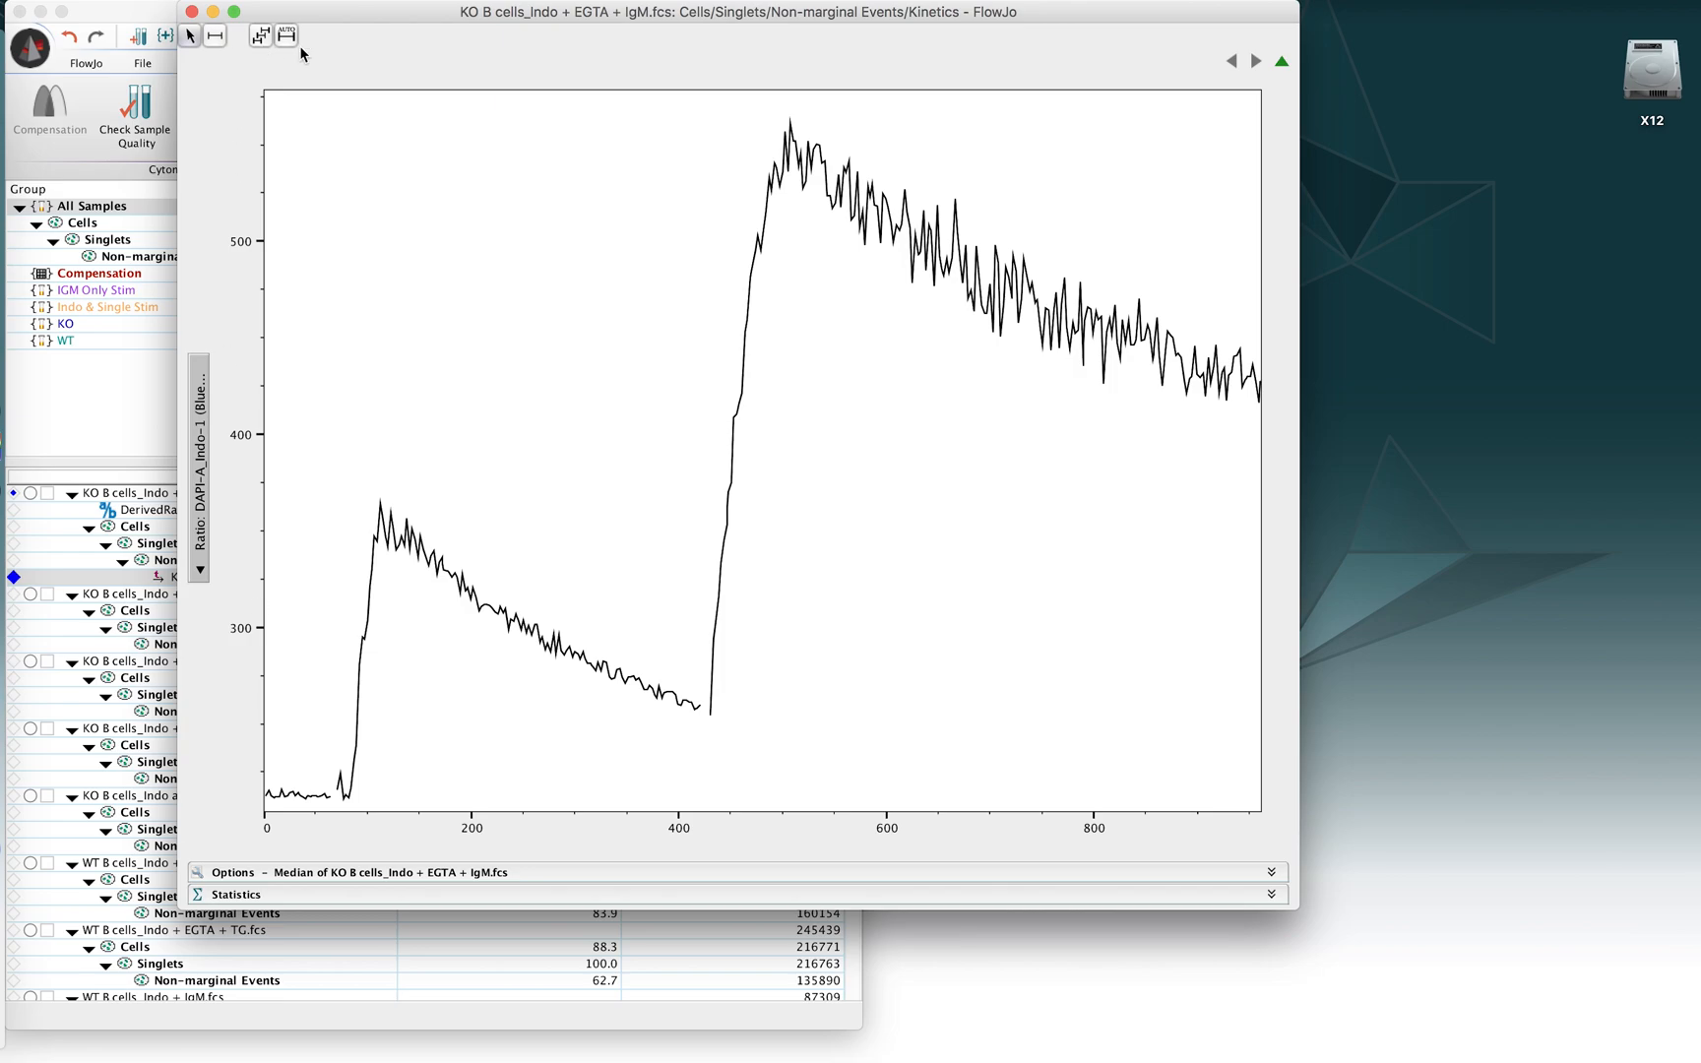
{"action": "mouse_move", "coordinate": [216, 34]}
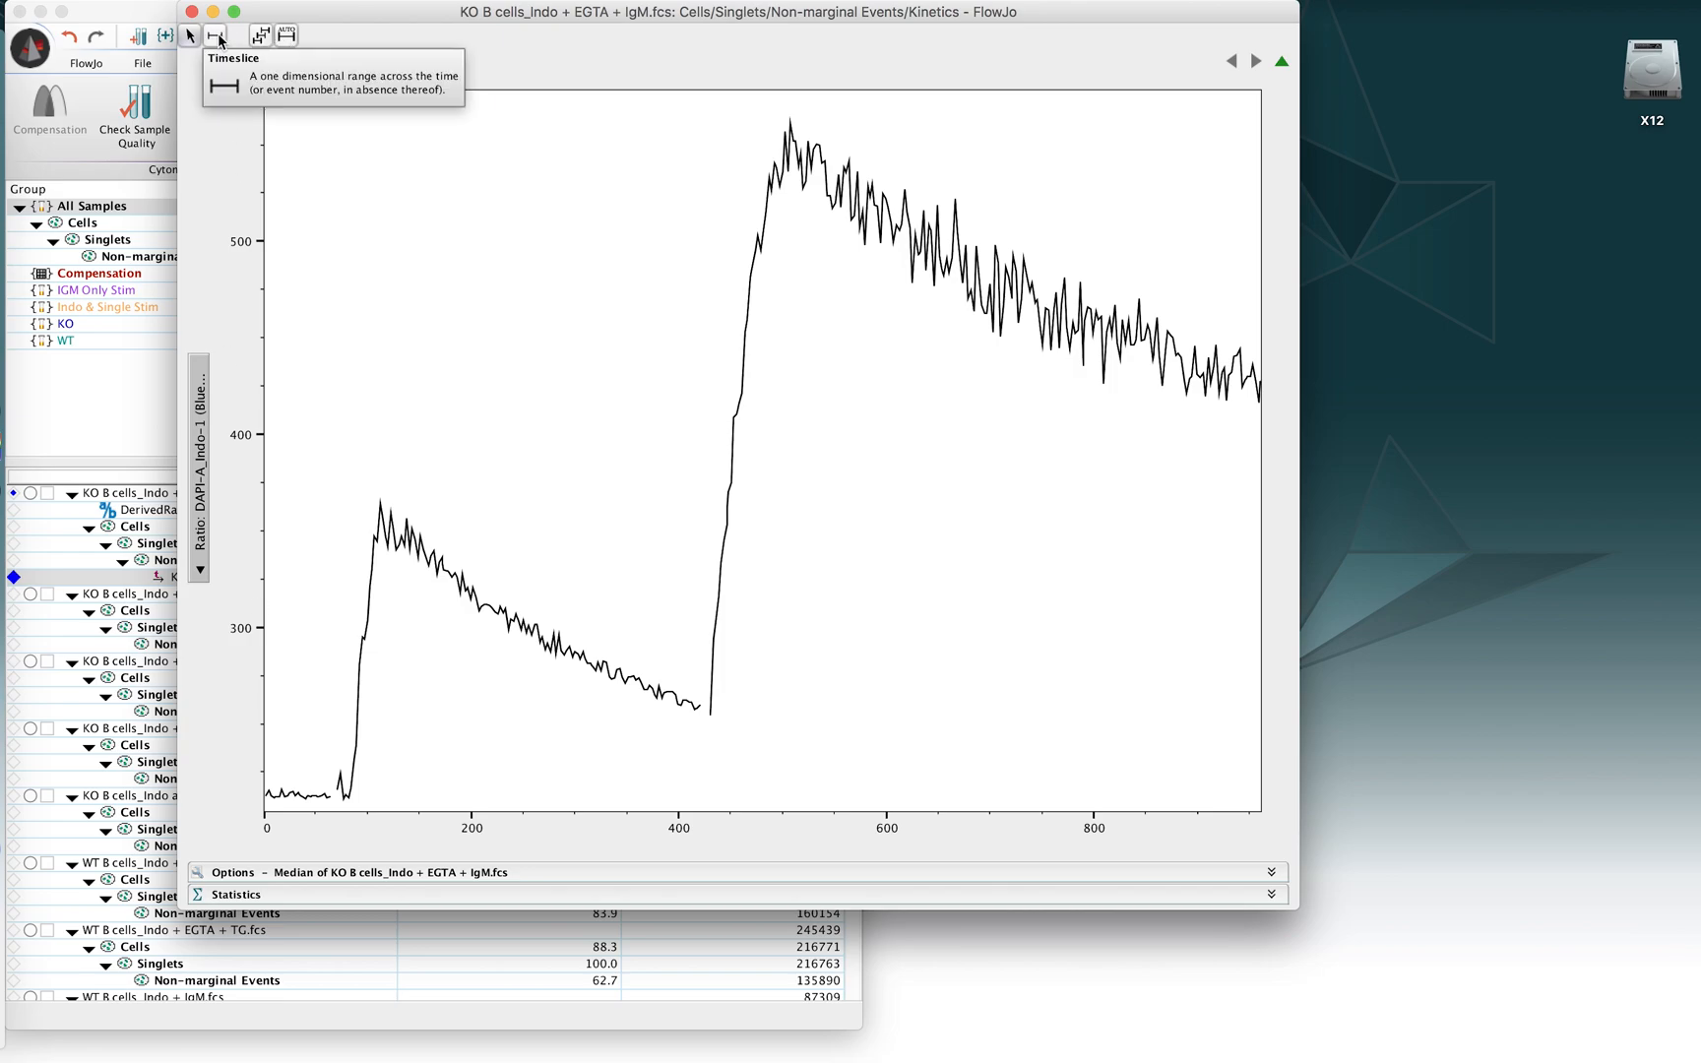
{"action": "mouse_move", "coordinate": [315, 505]}
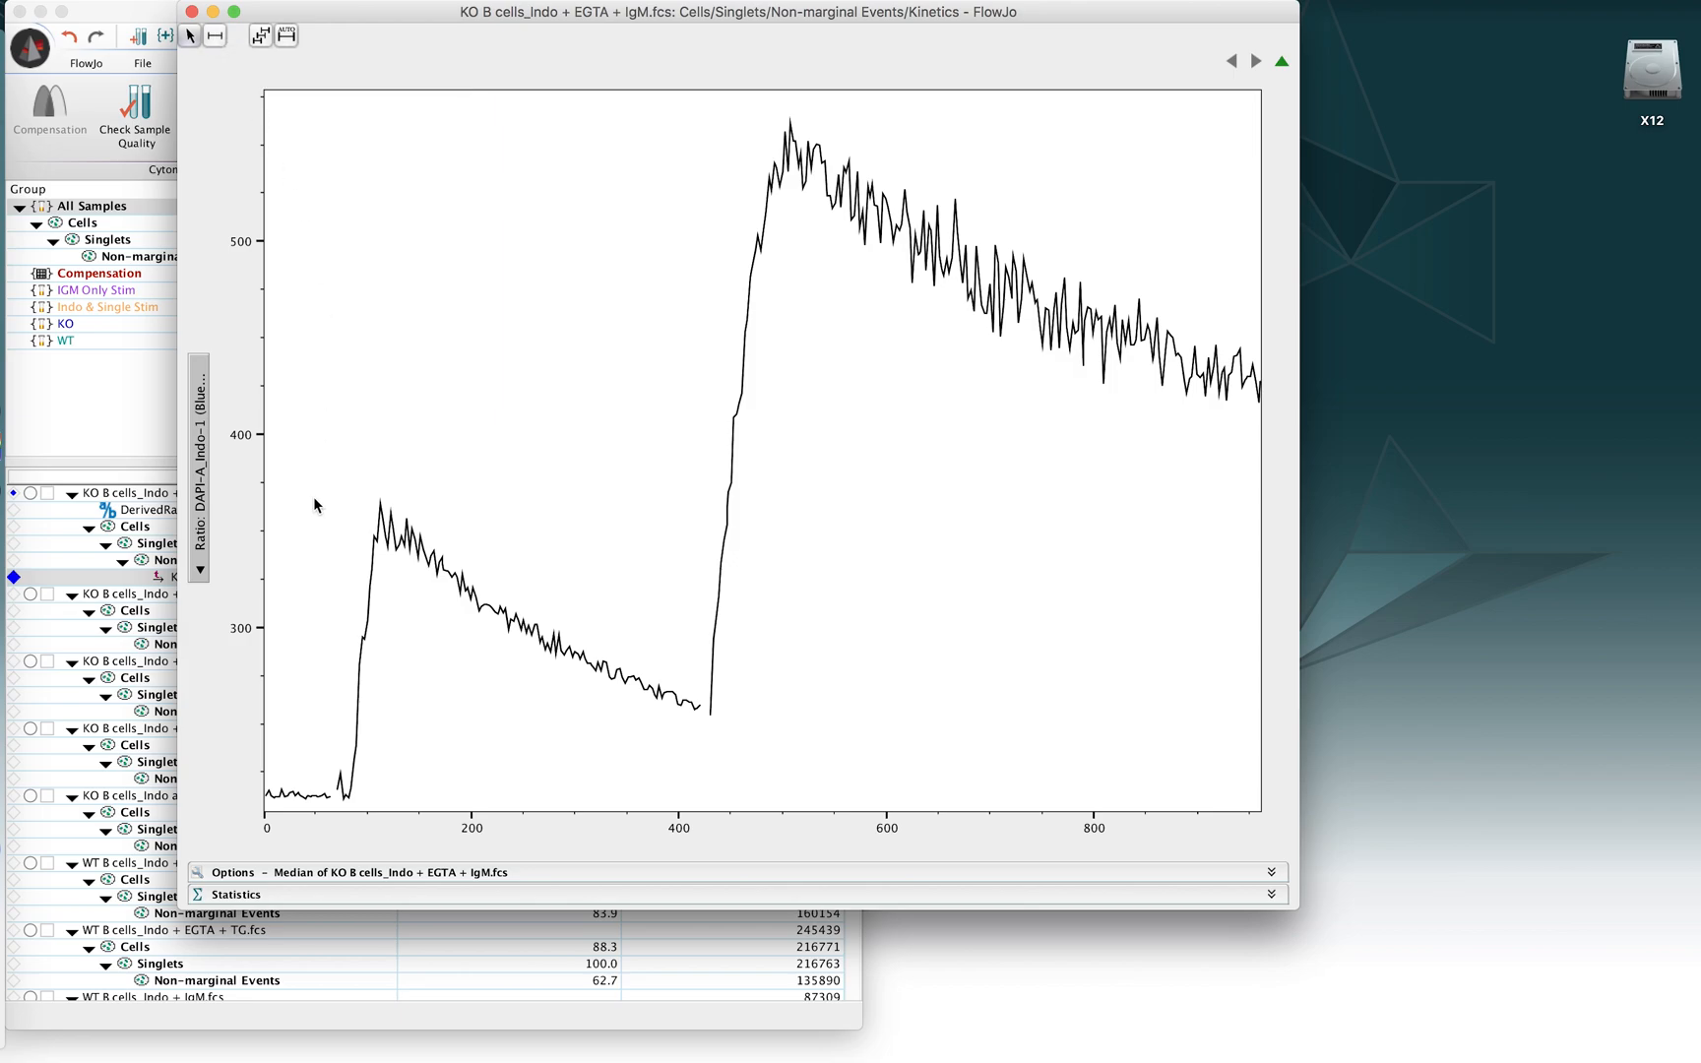
{"action": "mouse_move", "coordinate": [275, 79]}
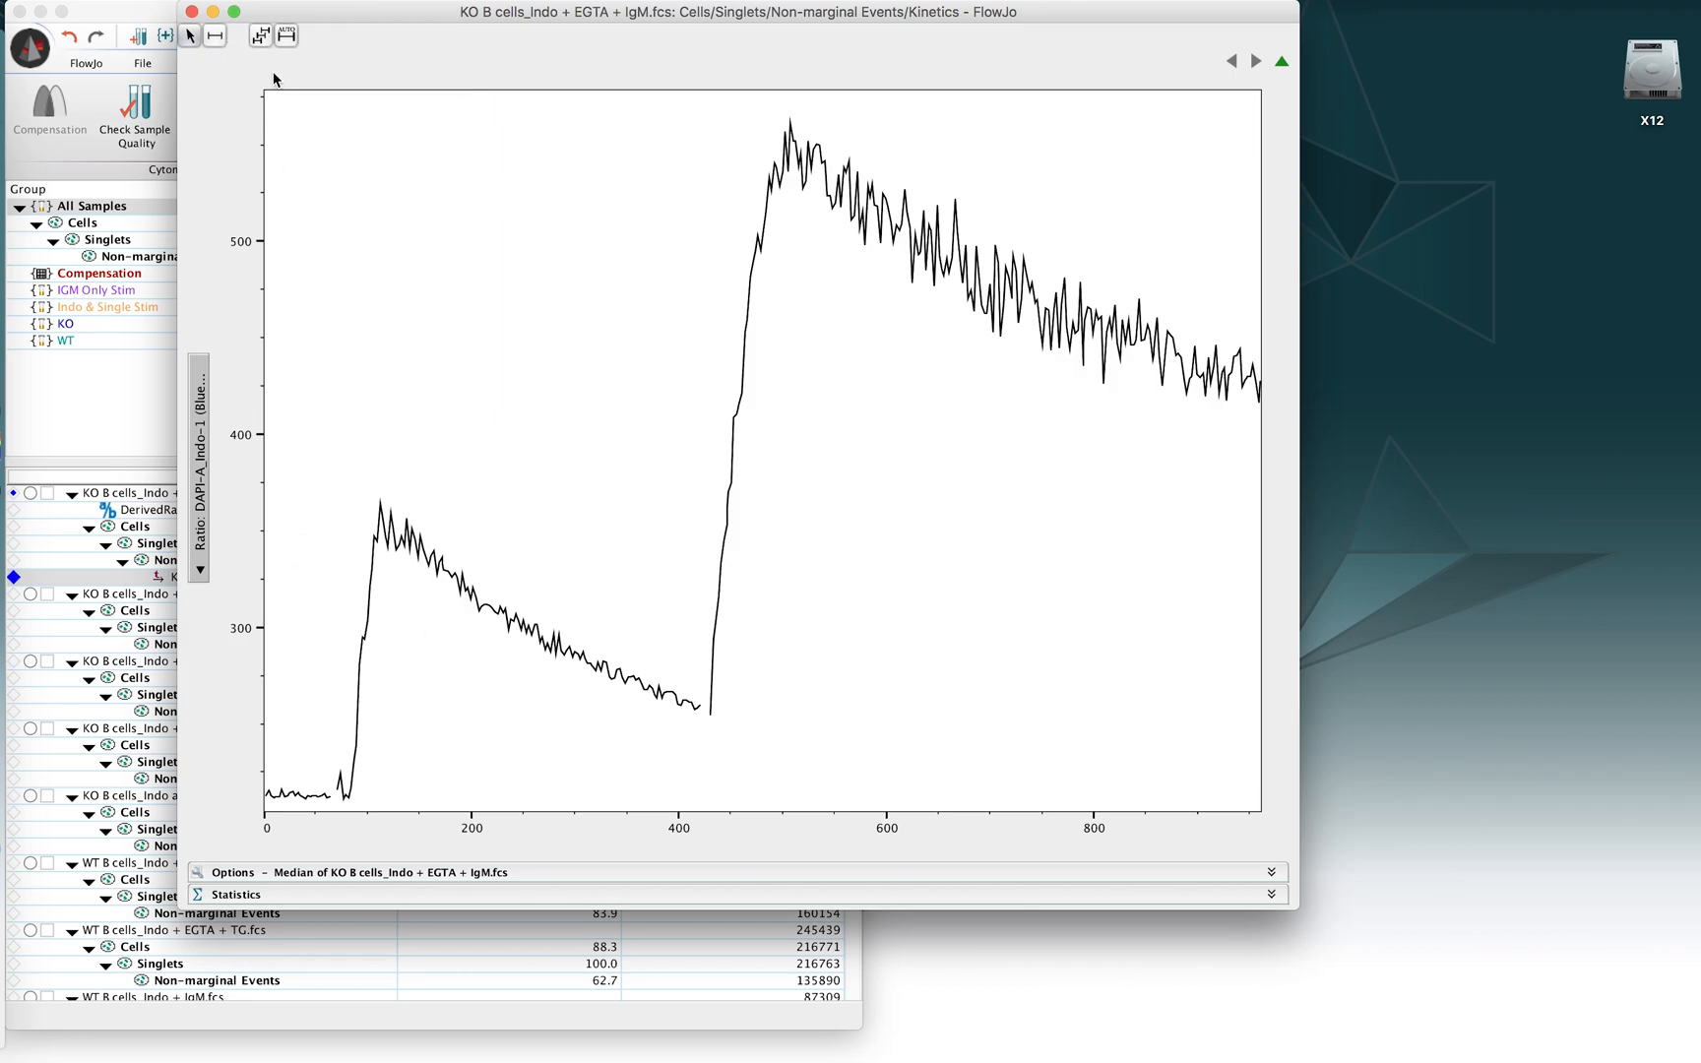
{"action": "mouse_move", "coordinate": [260, 34]}
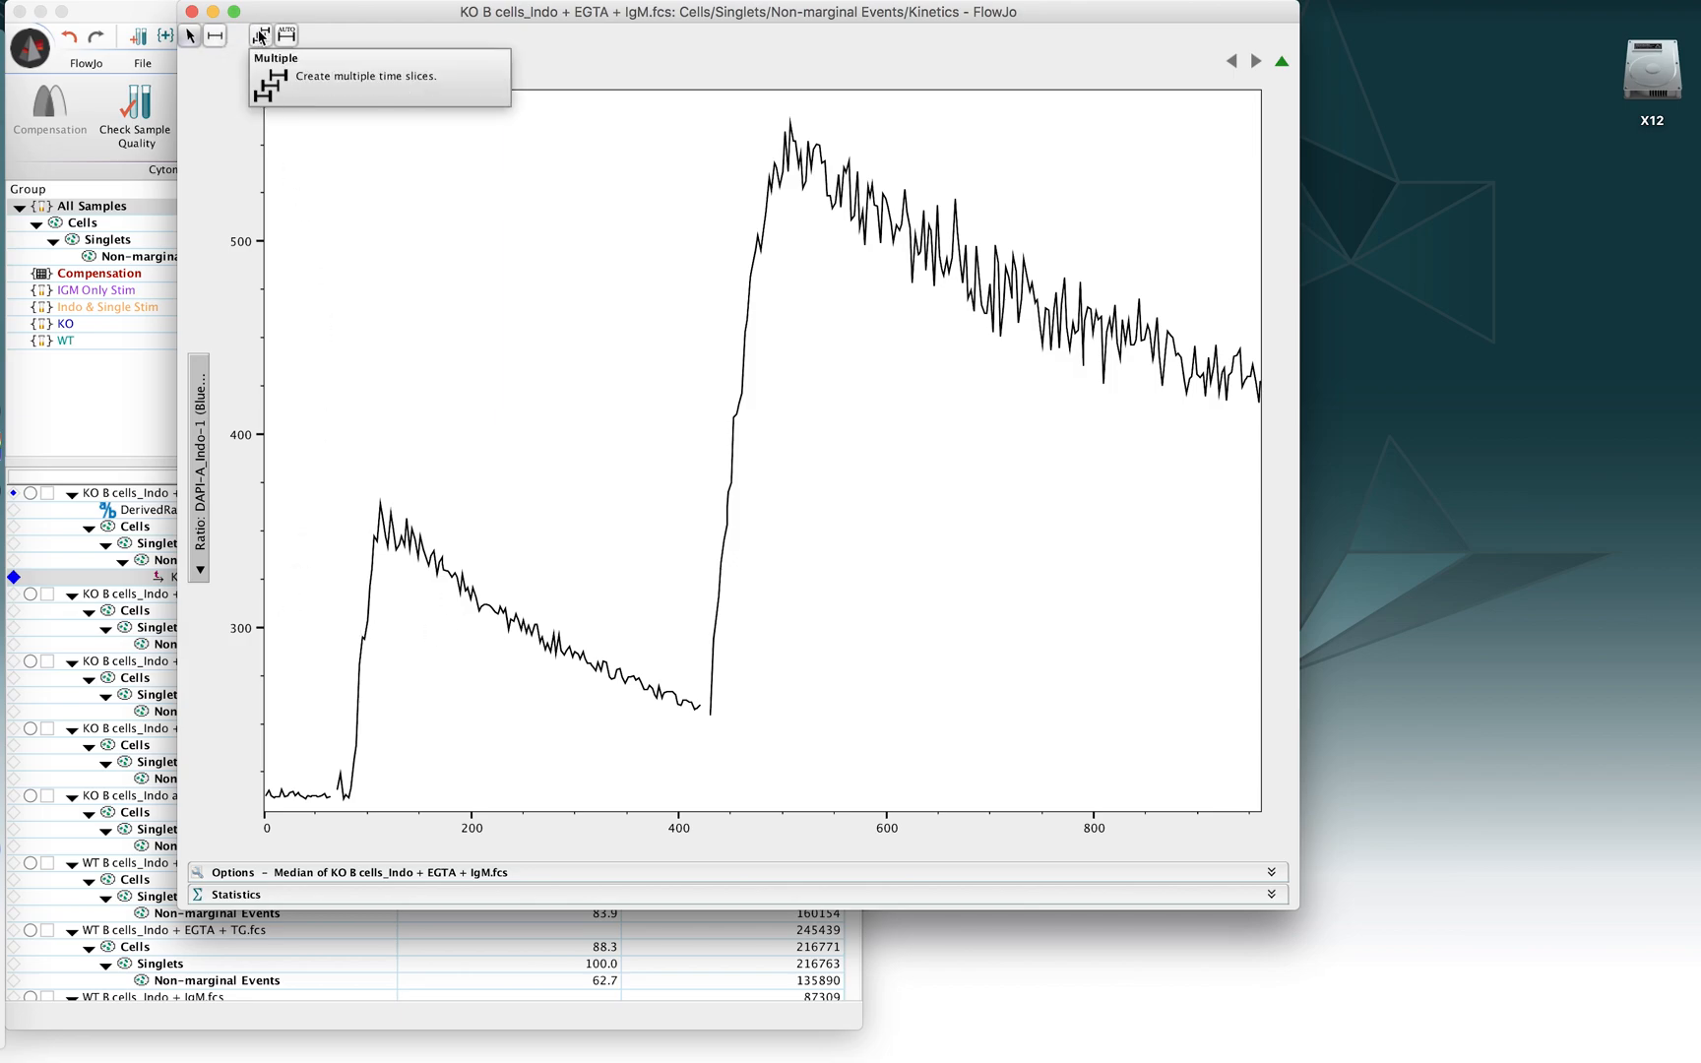
{"action": "mouse_move", "coordinate": [258, 35]}
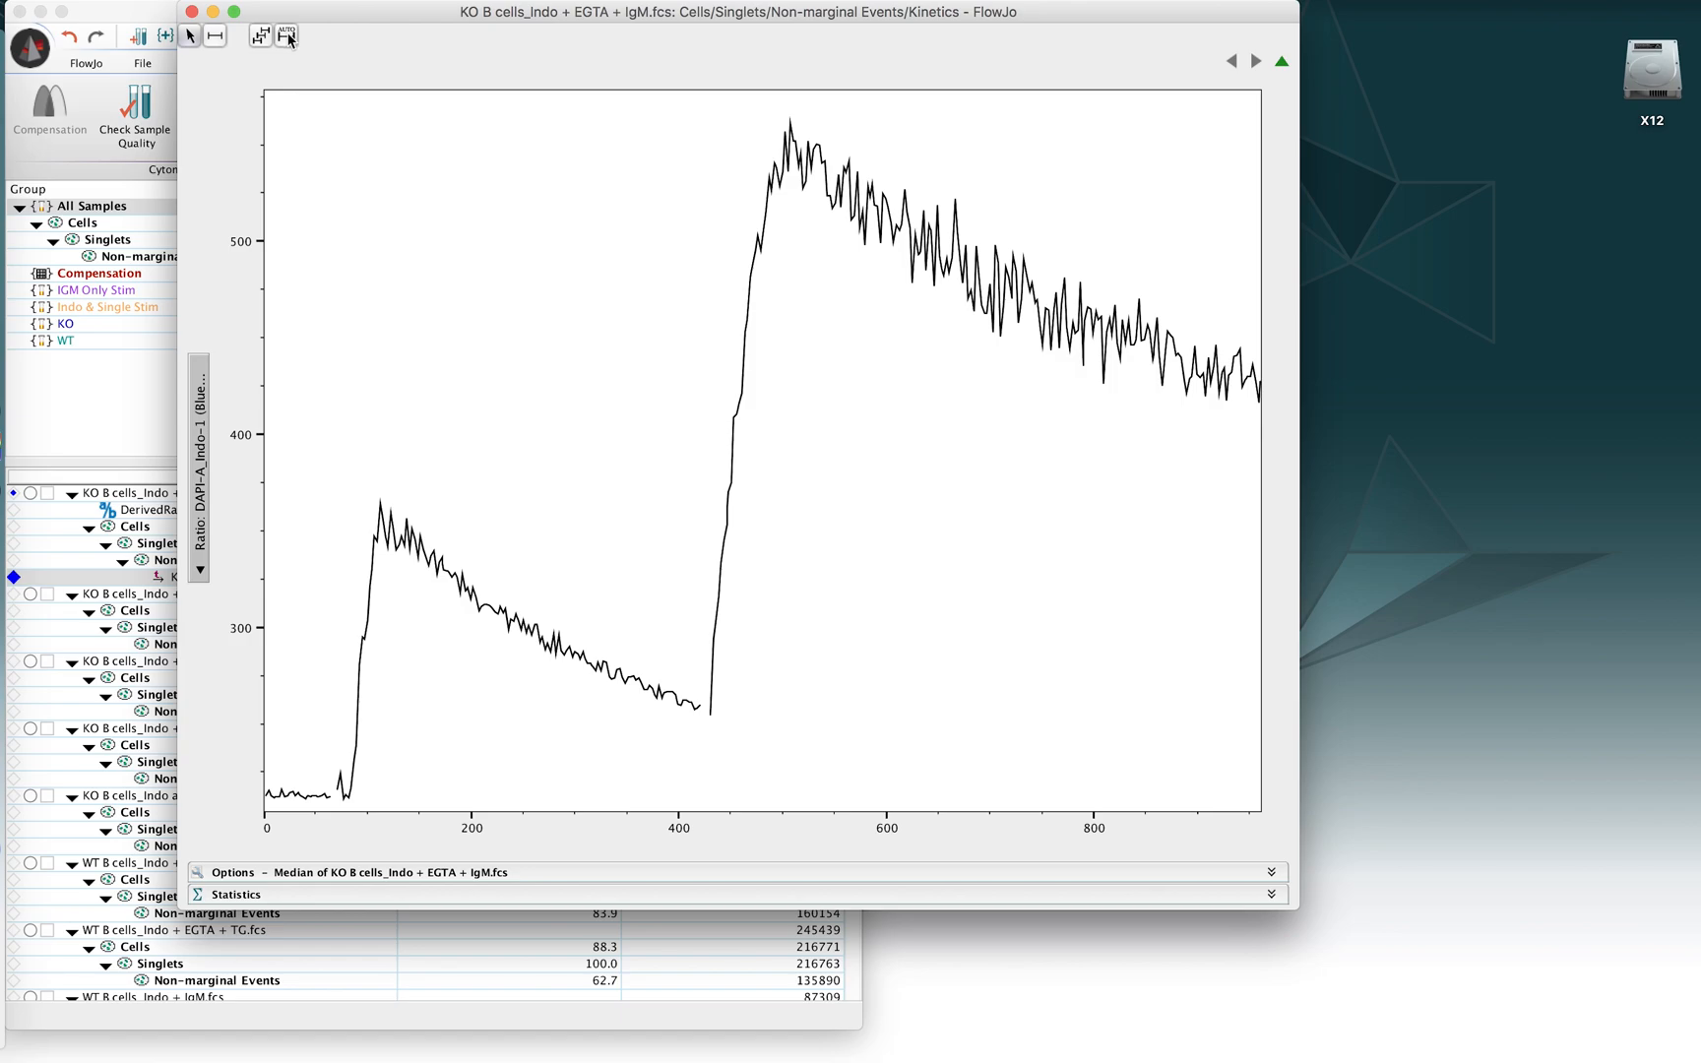
{"action": "mouse_move", "coordinate": [286, 36]}
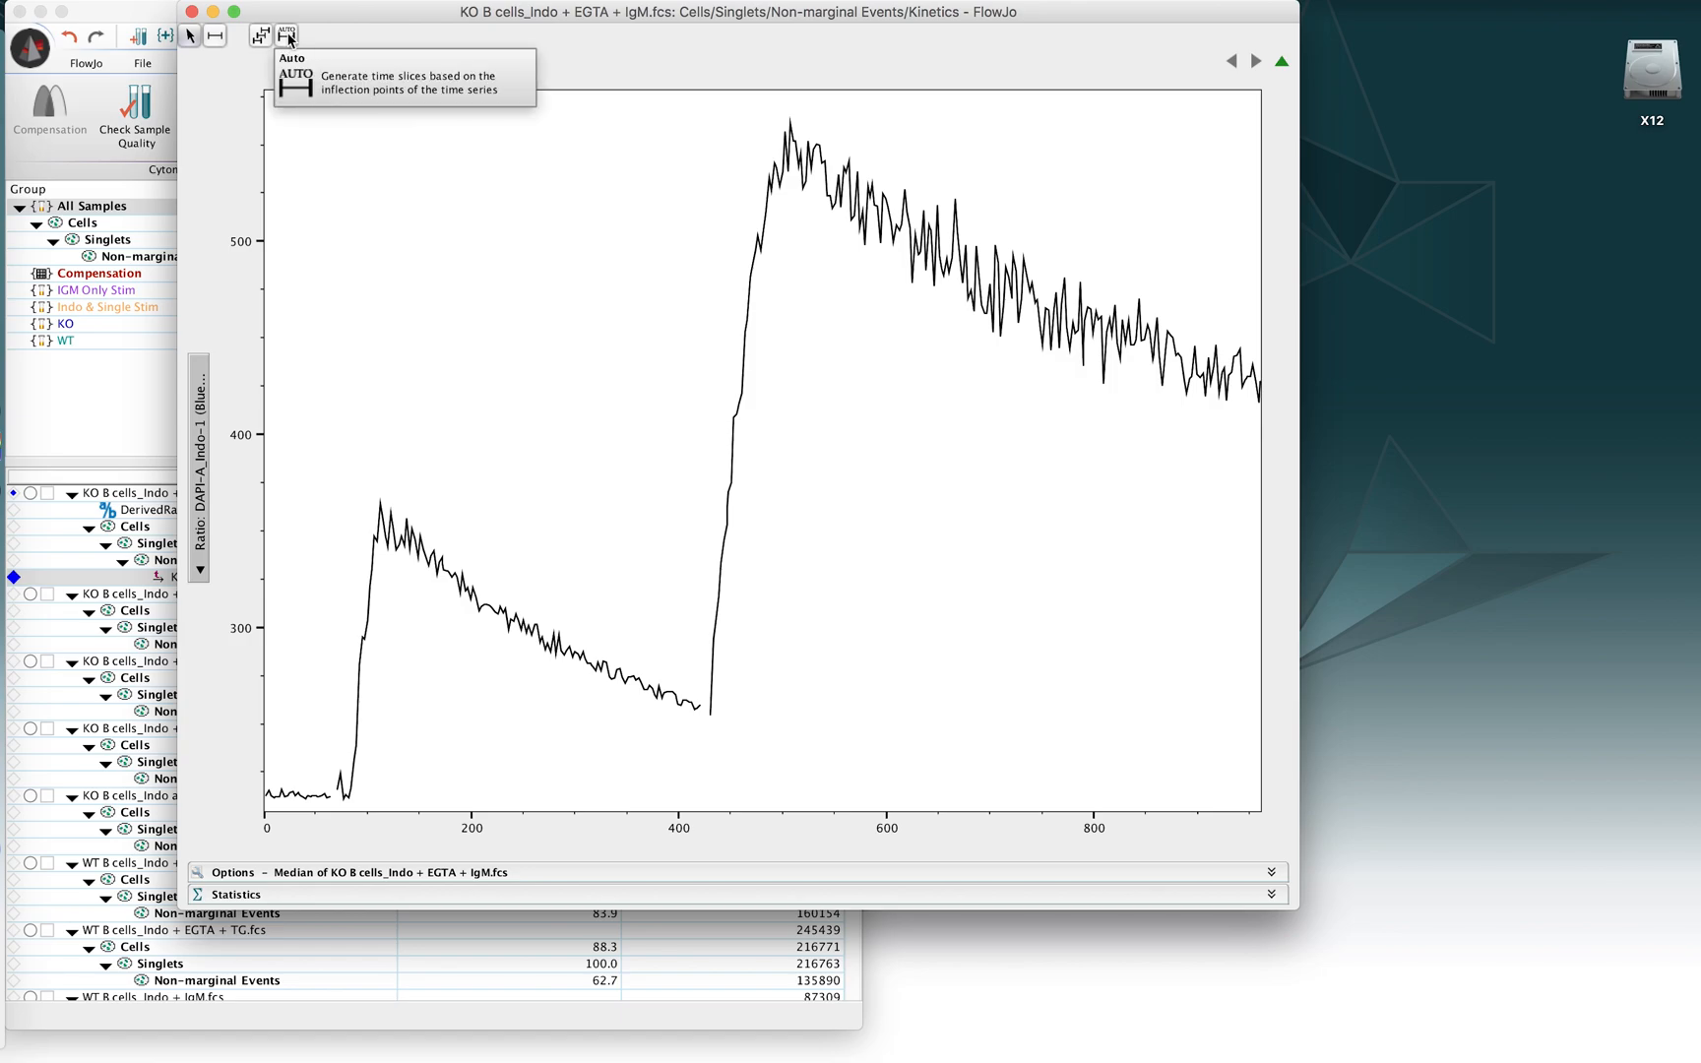
{"action": "mouse_move", "coordinate": [401, 533]}
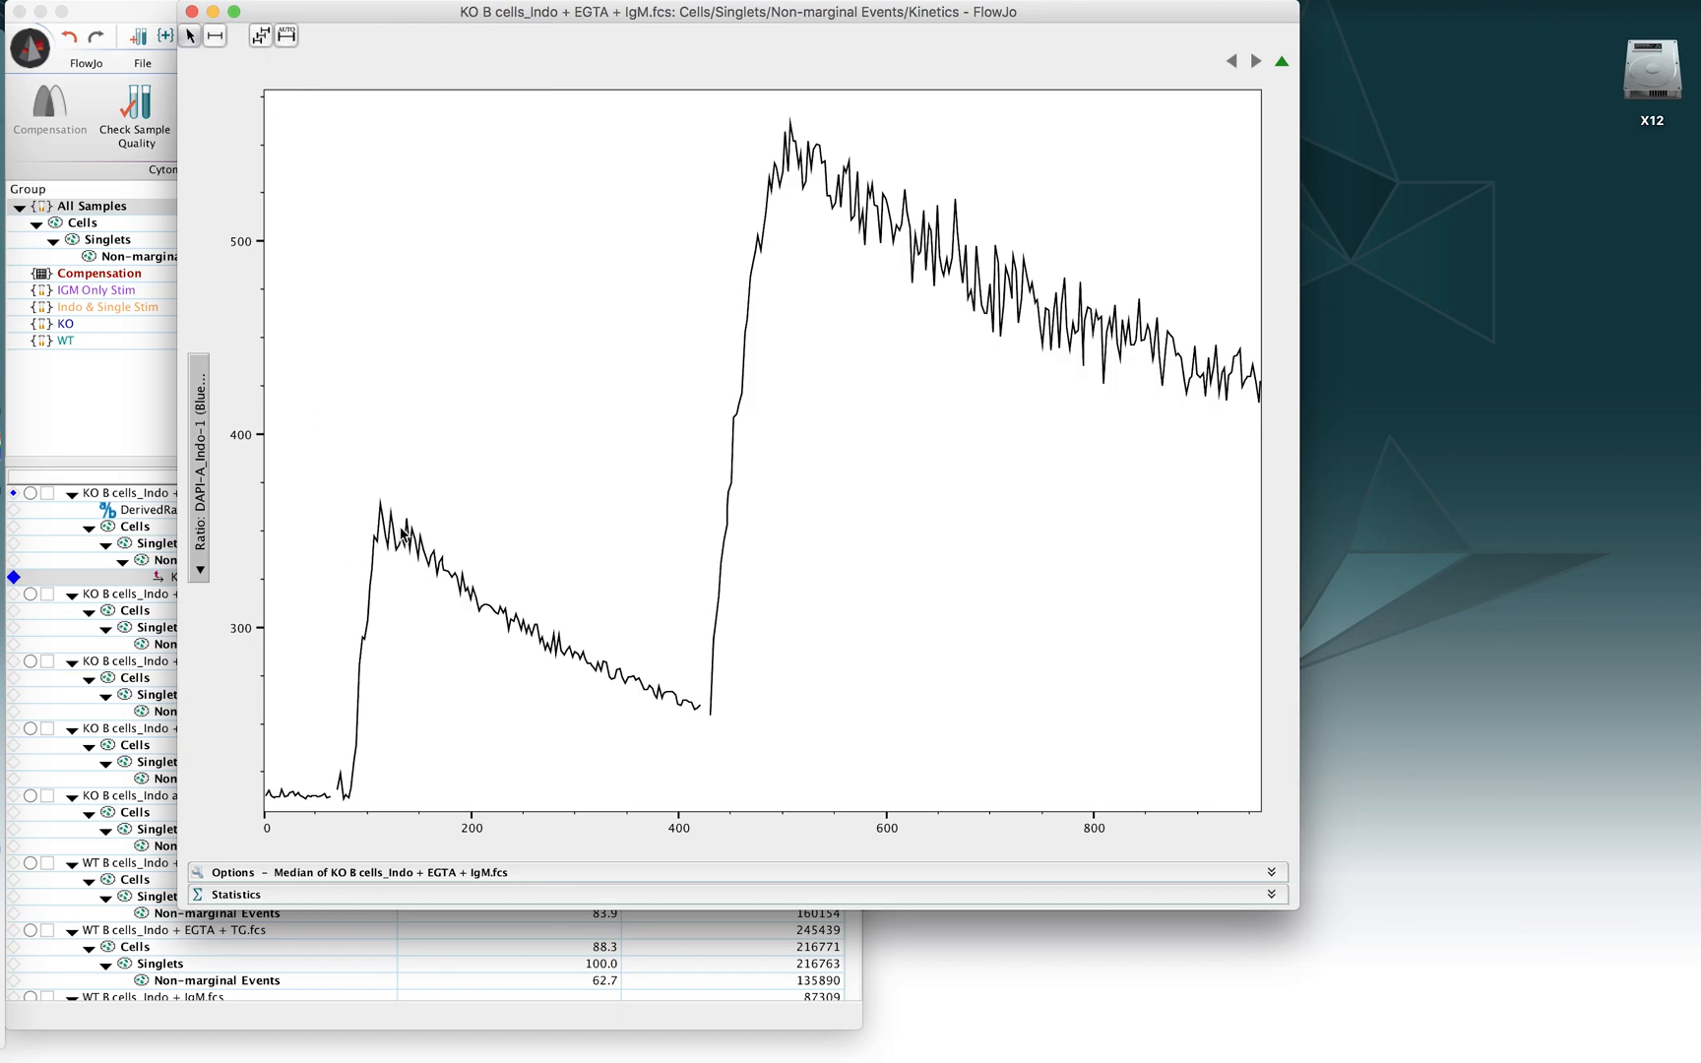
{"action": "mouse_move", "coordinate": [715, 573]}
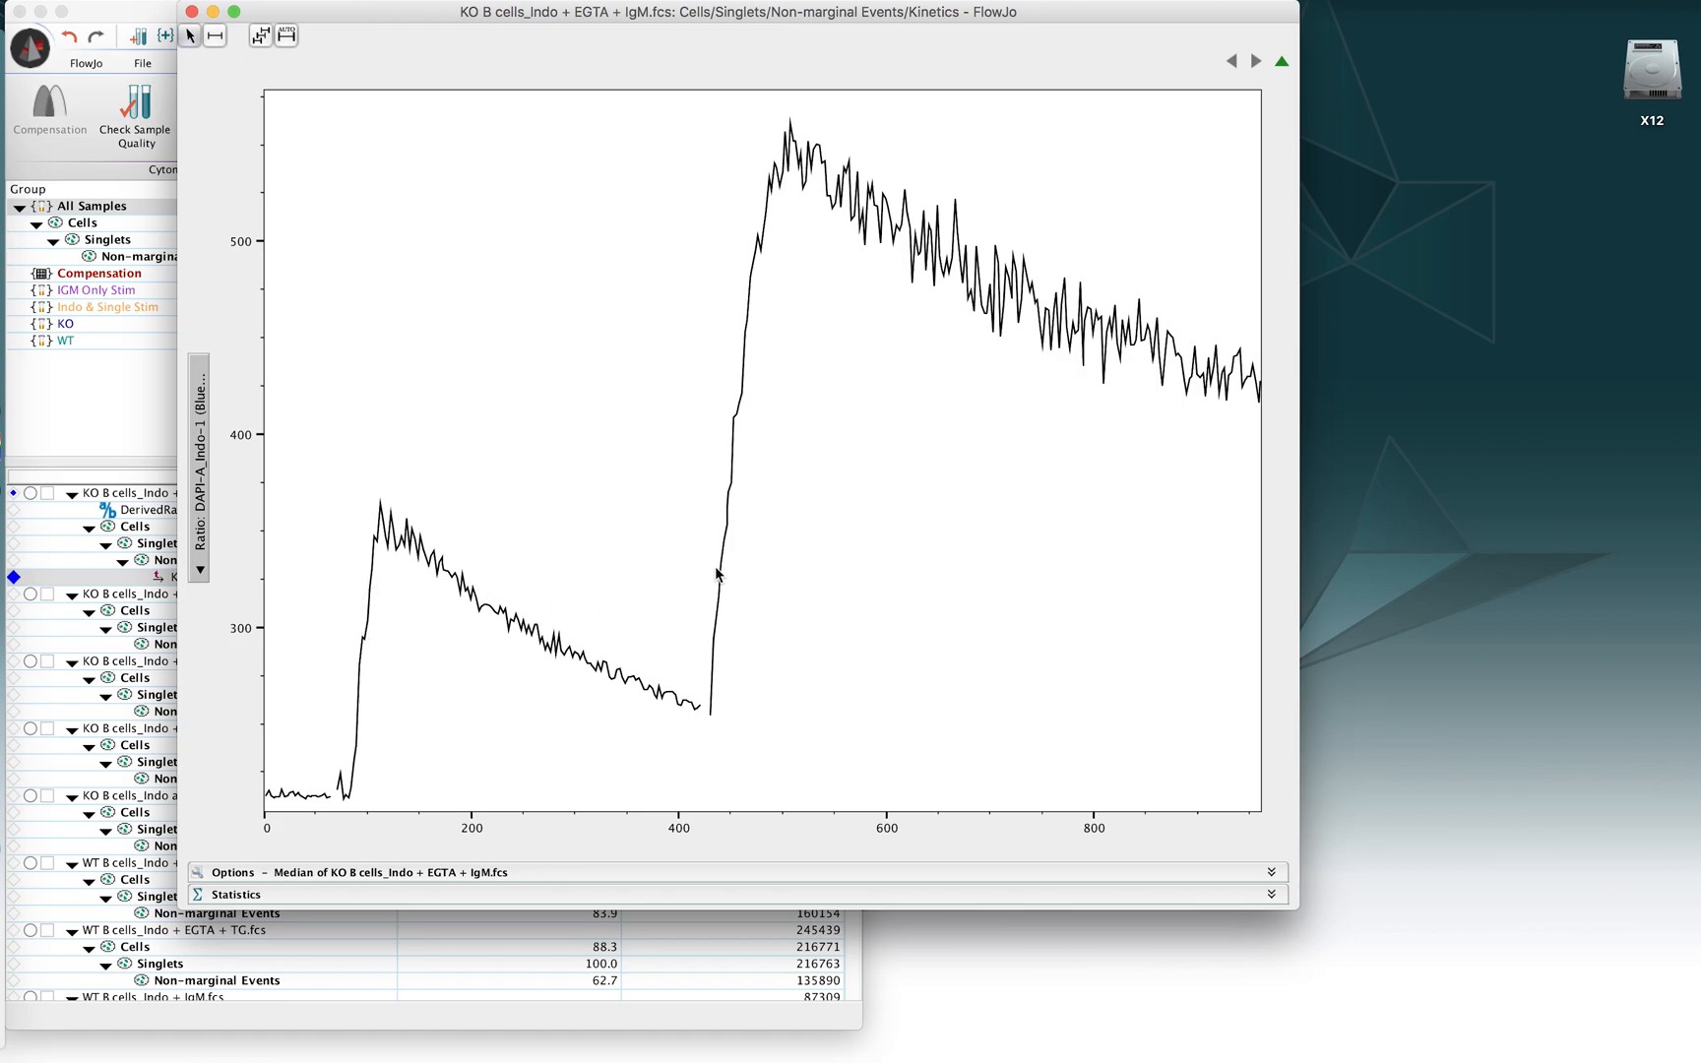
{"action": "mouse_move", "coordinate": [705, 444]}
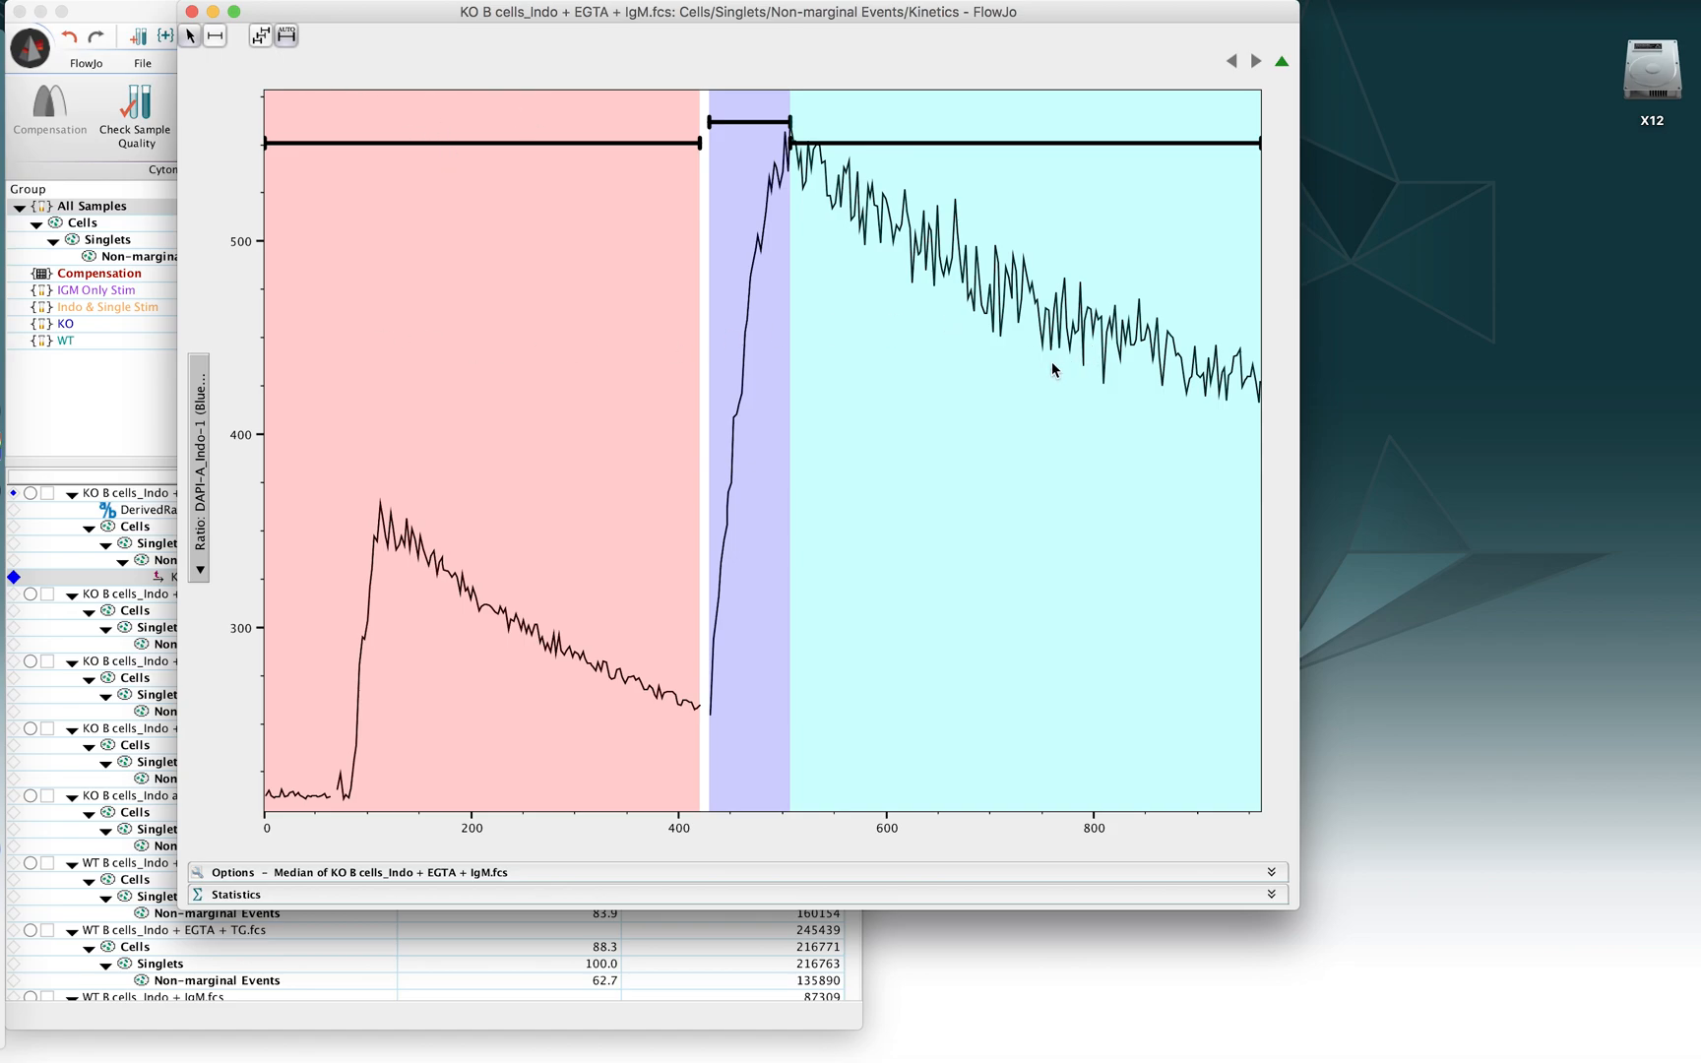
{"action": "mouse_move", "coordinate": [466, 154]}
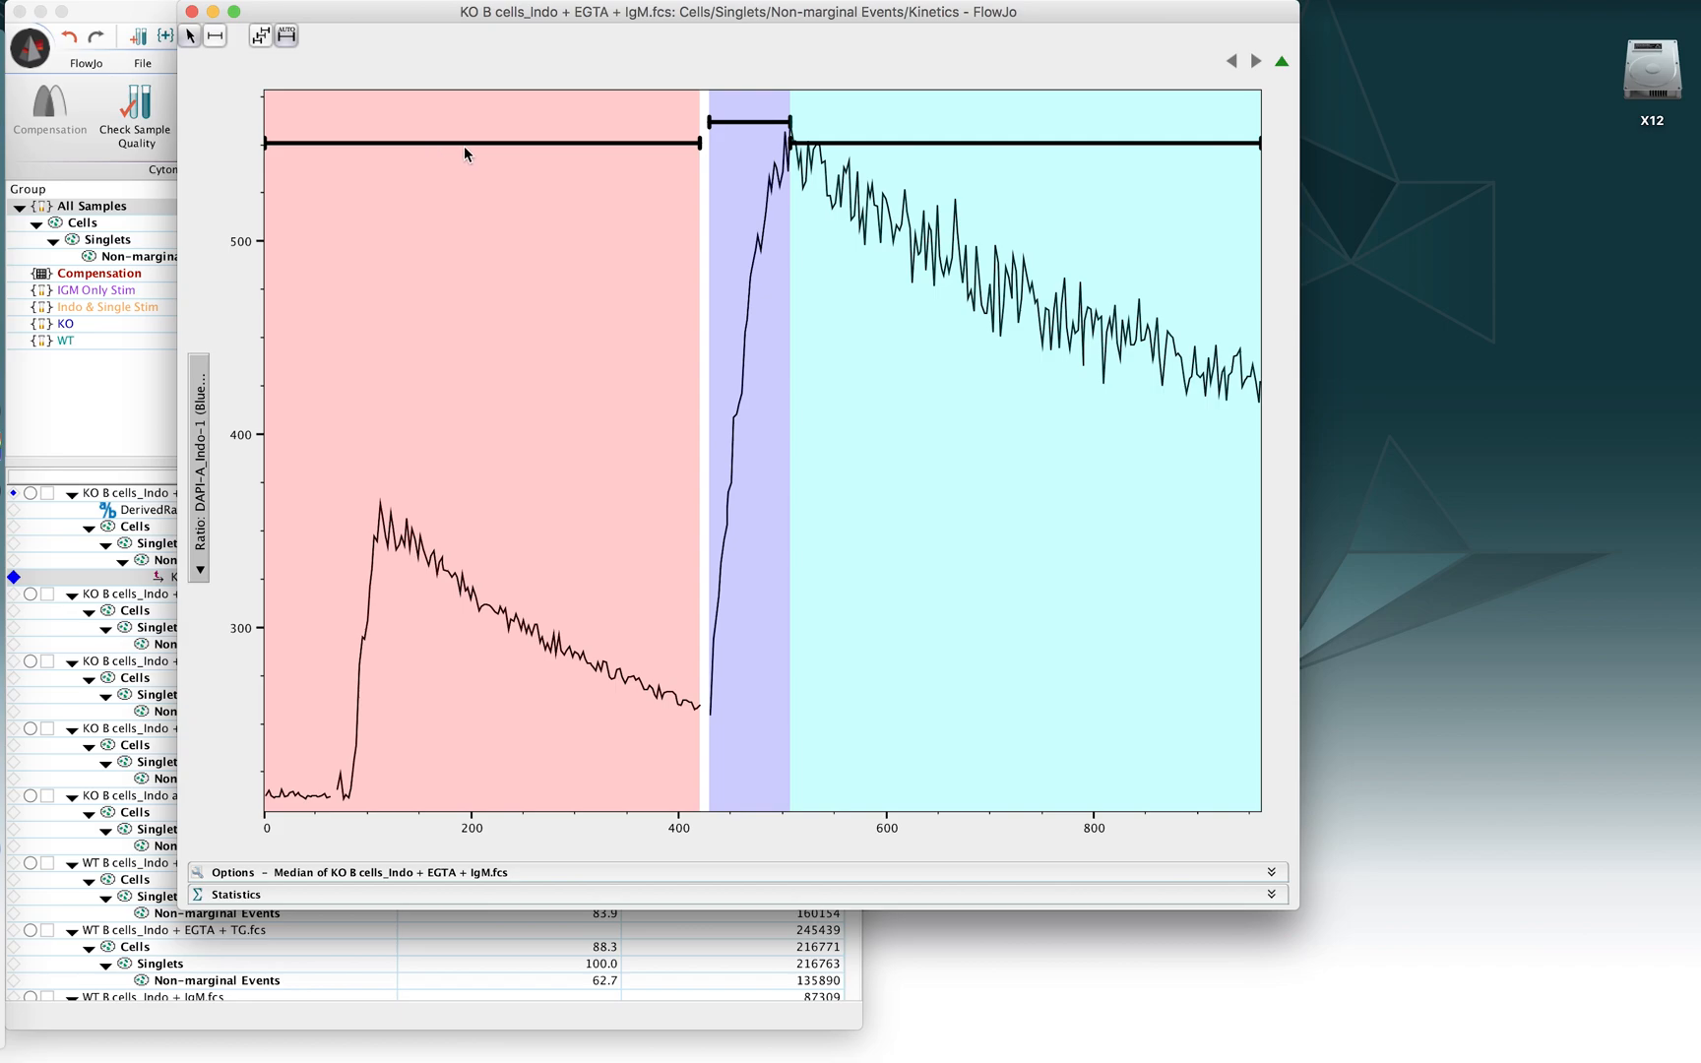
{"action": "mouse_move", "coordinate": [692, 151]}
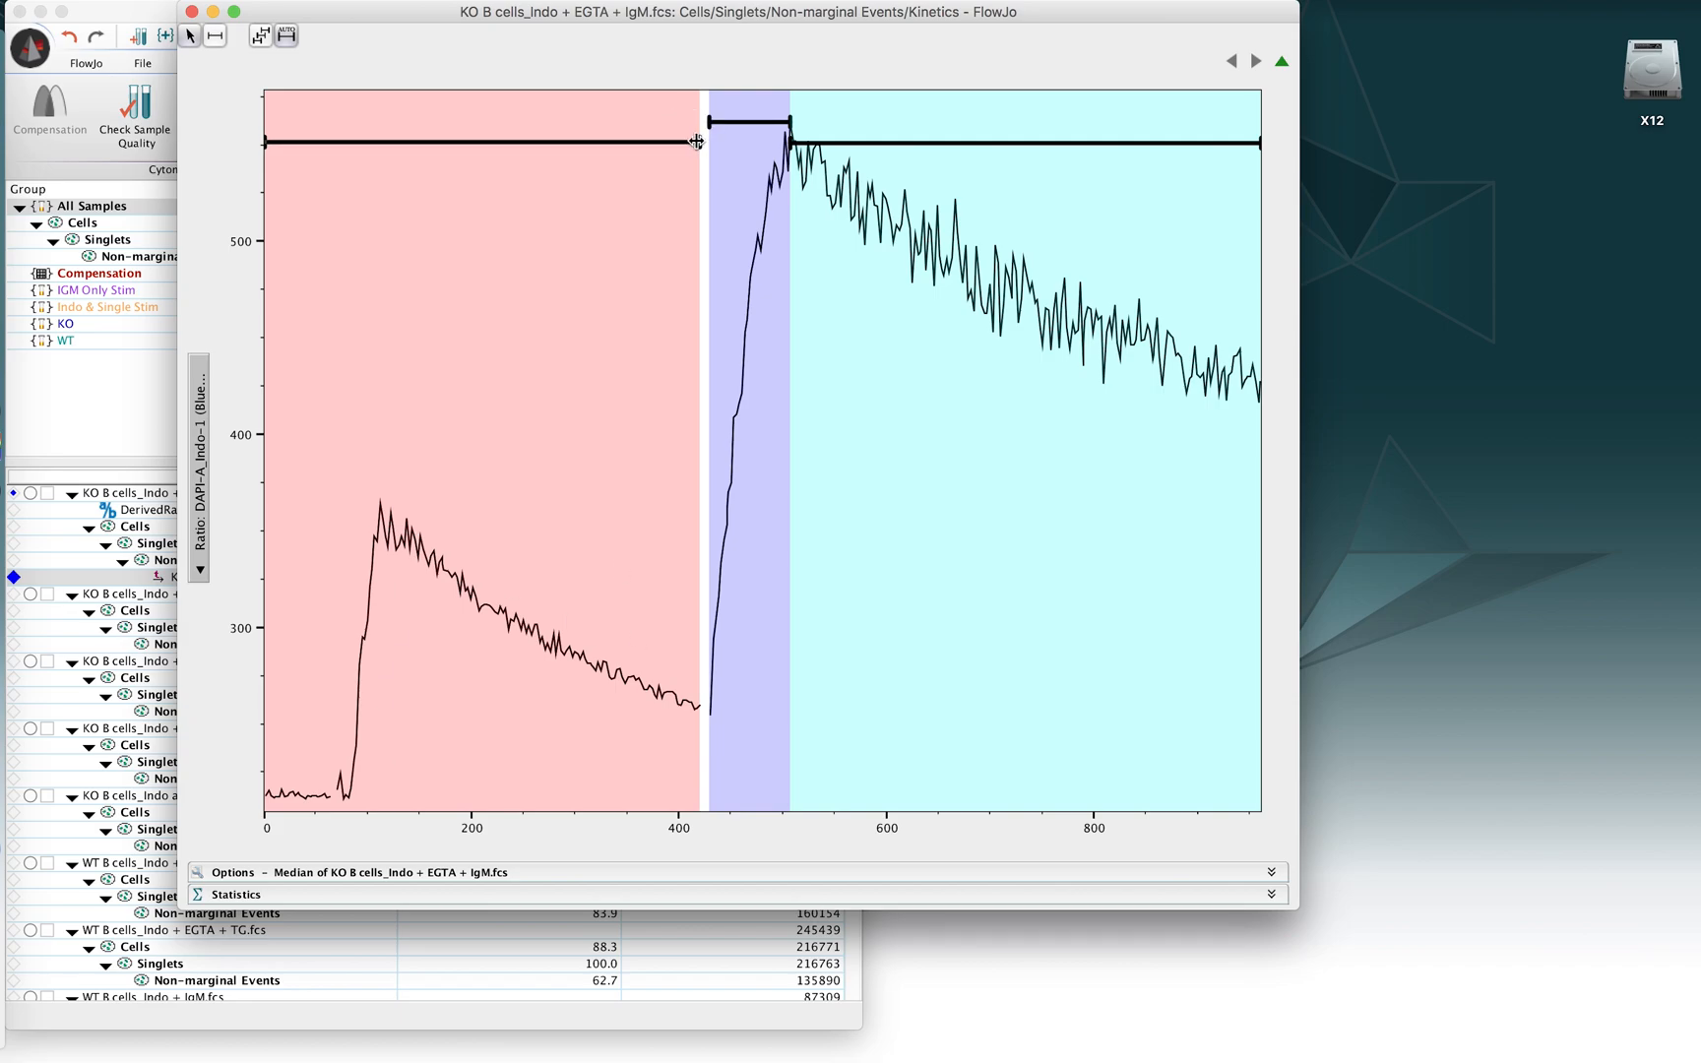
Step: Narrow the red slice to the baseline (~55) and move the blue slice over the first peak
{"action": "left_click_drag", "start_coordinate": [694, 141], "coordinate": [413, 153]}
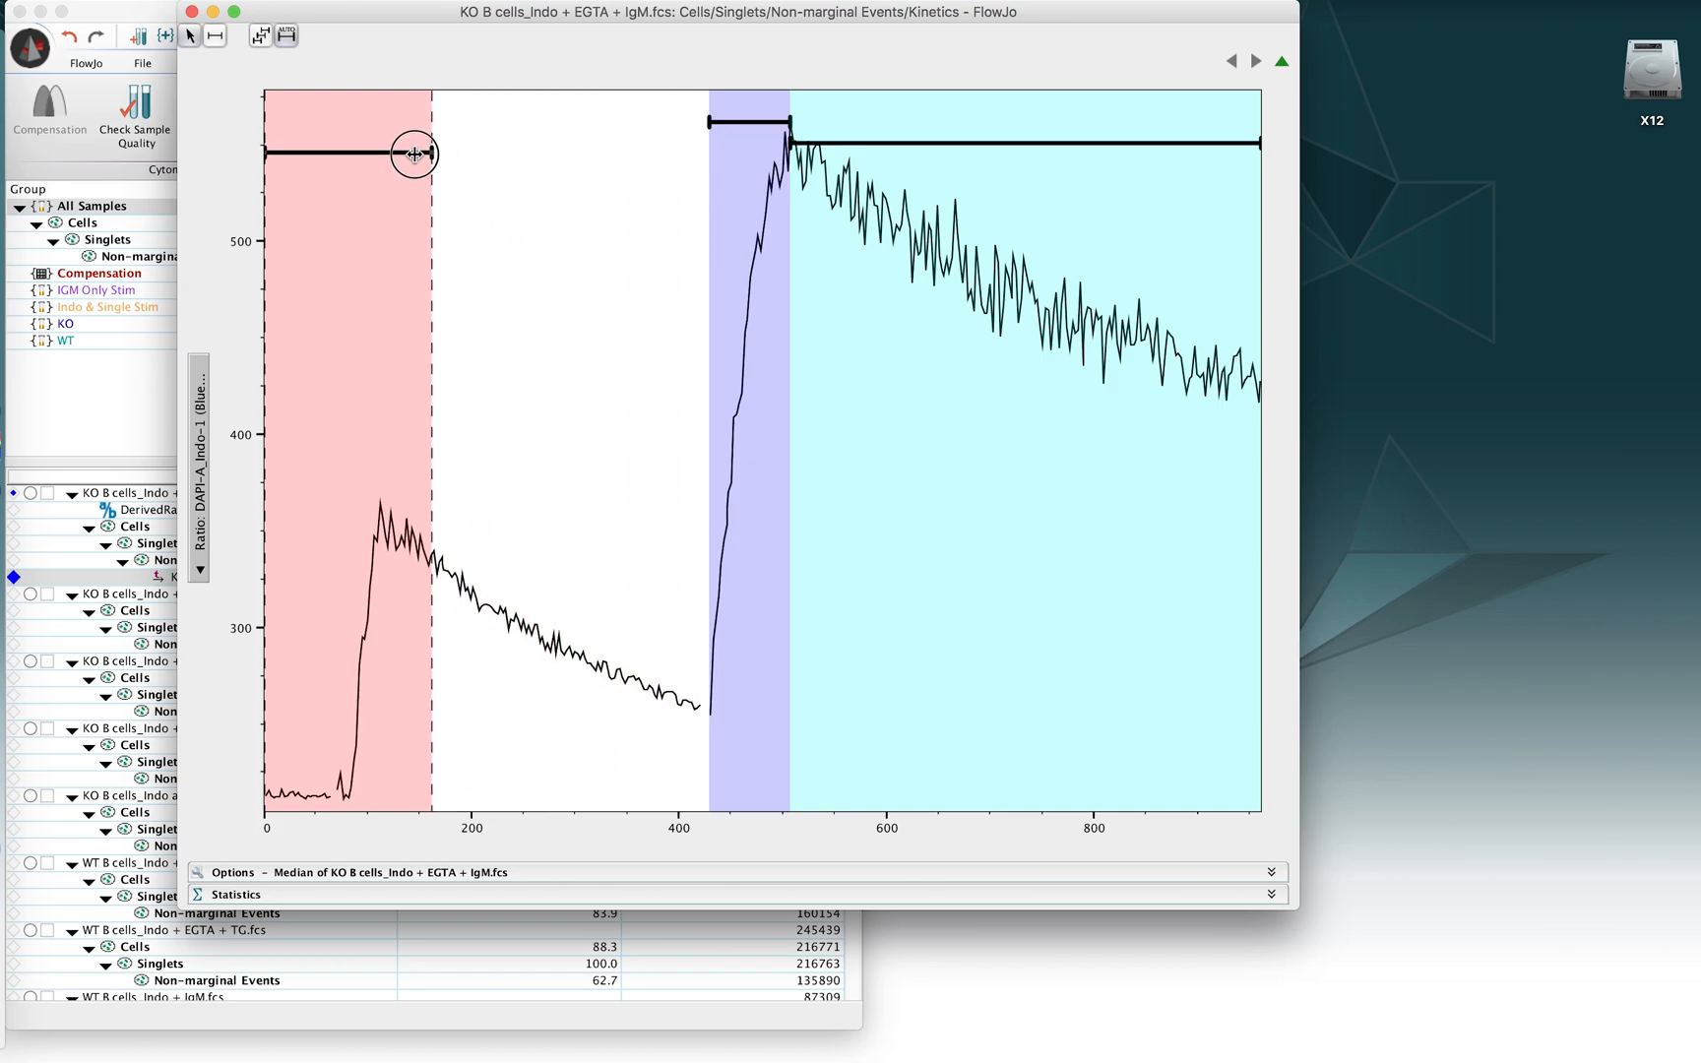
{"action": "left_click_drag", "start_coordinate": [412, 152], "coordinate": [320, 160]}
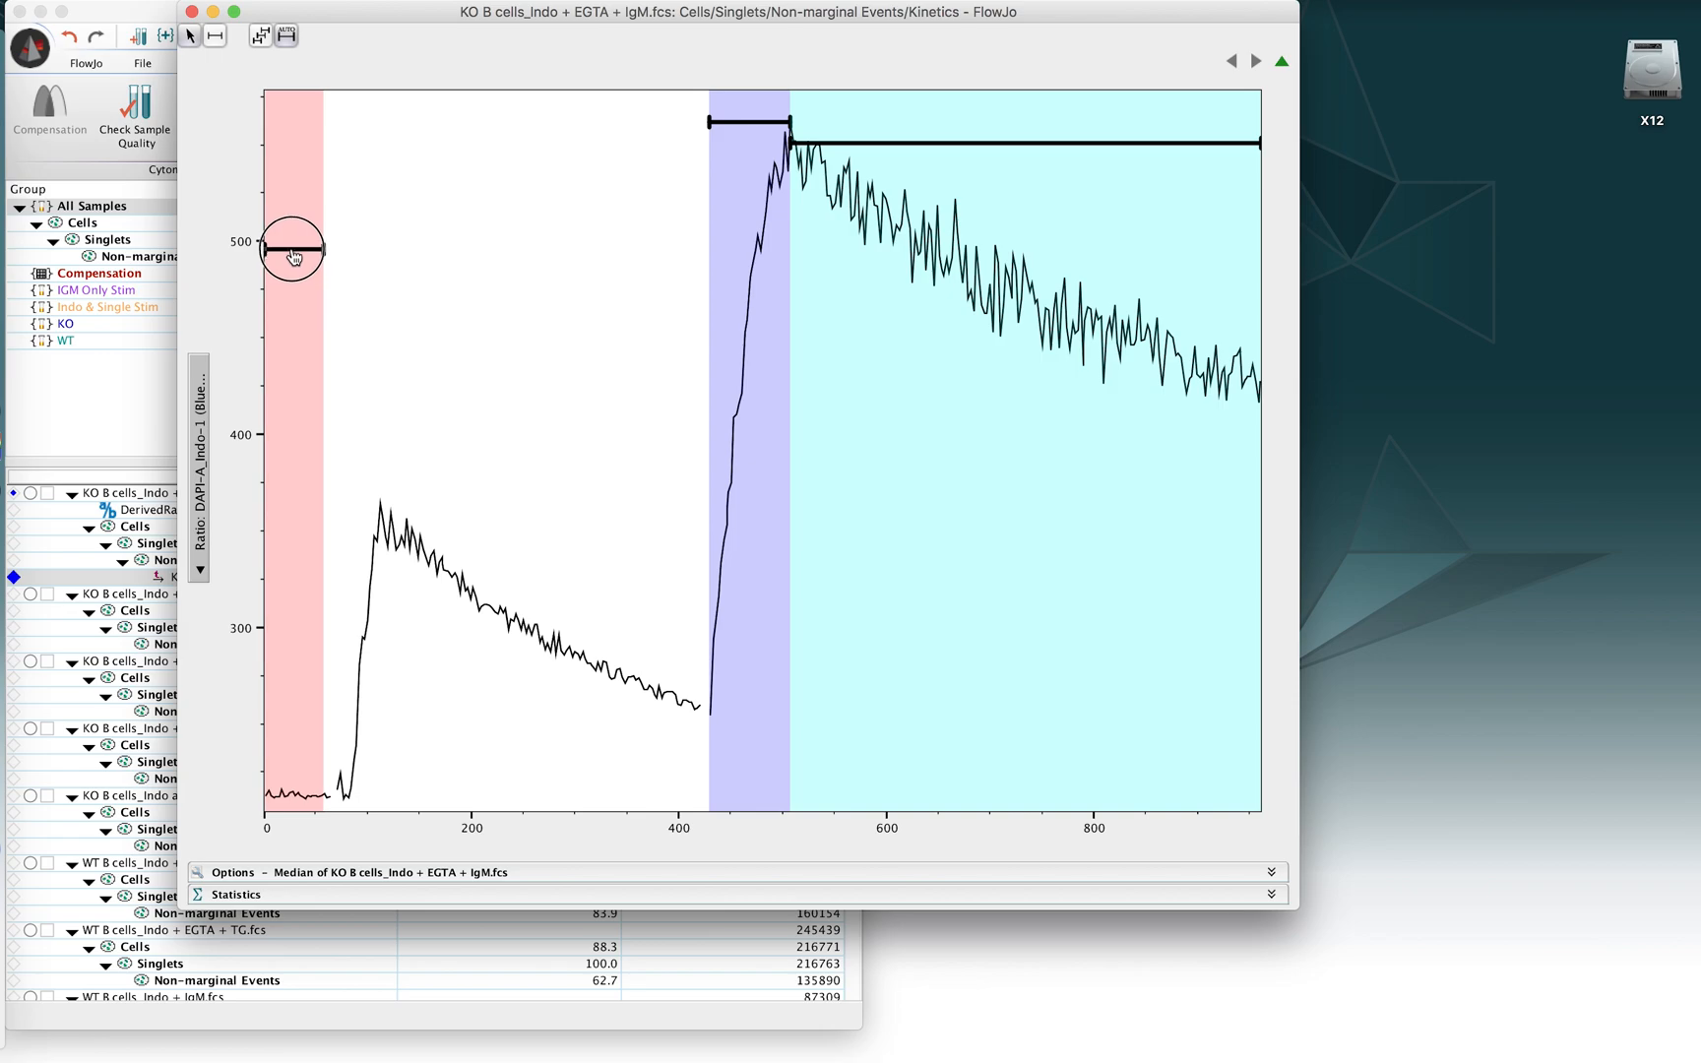
{"action": "left_click_drag", "start_coordinate": [293, 245], "coordinate": [298, 310]}
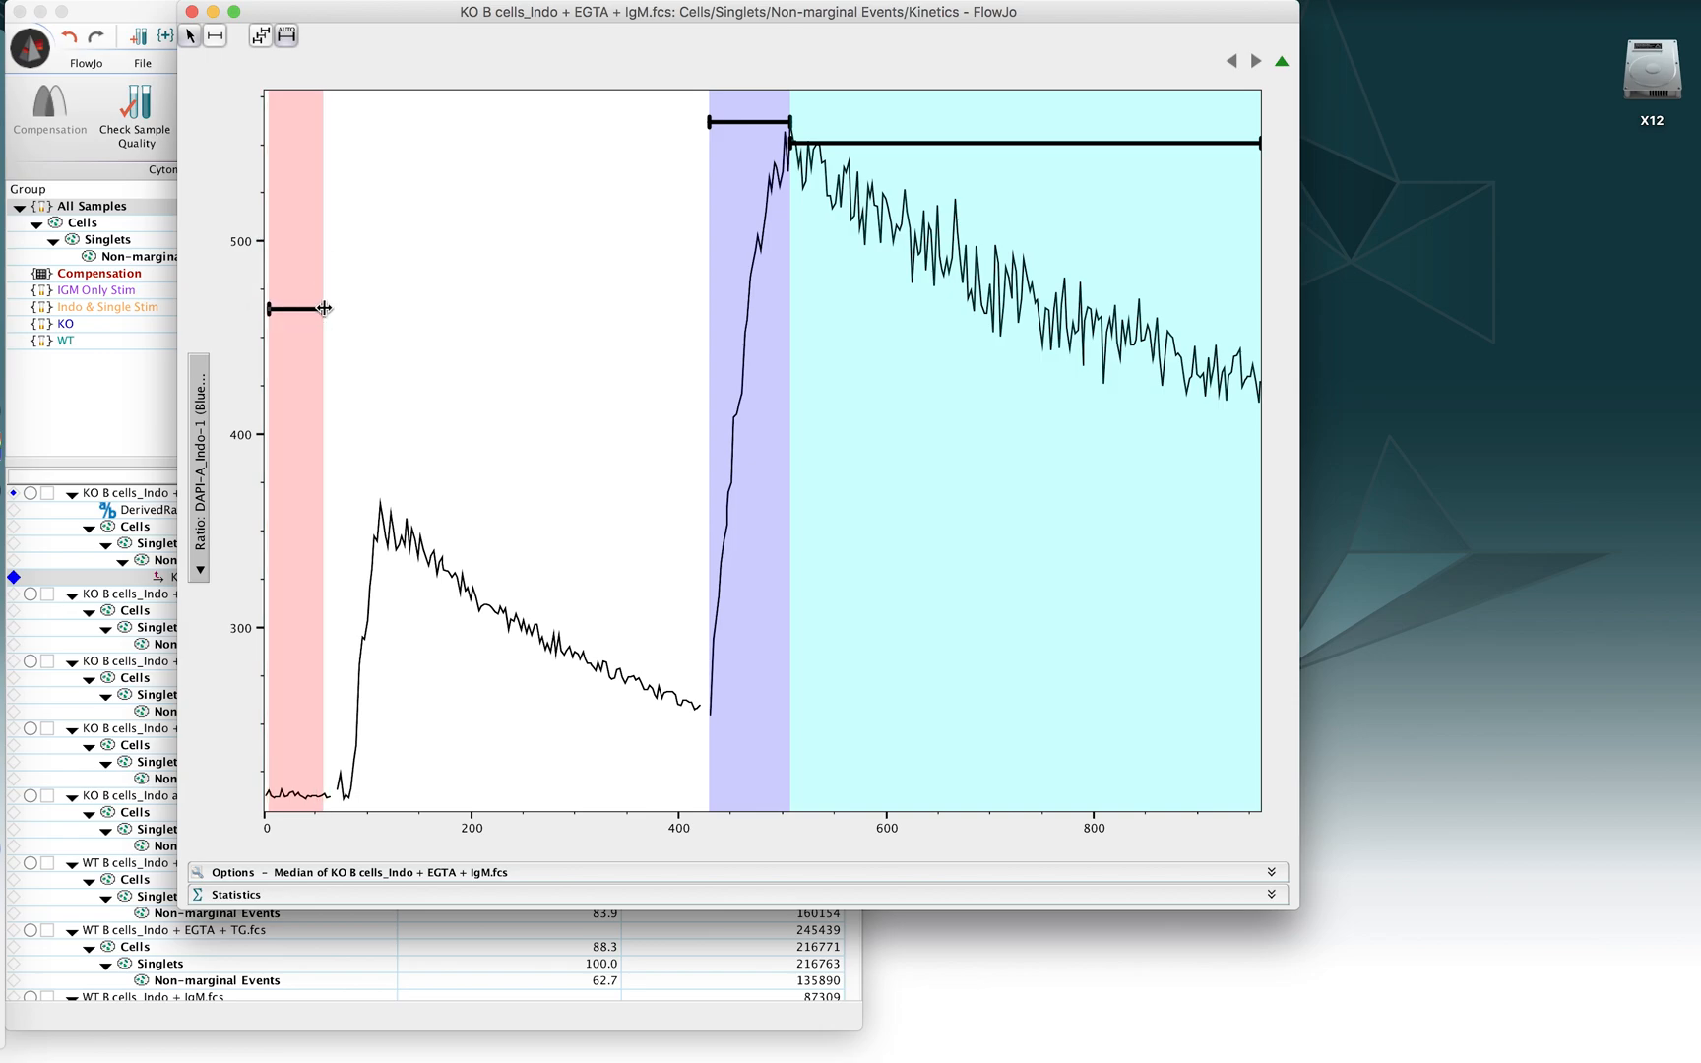
{"action": "mouse_move", "coordinate": [260, 788]}
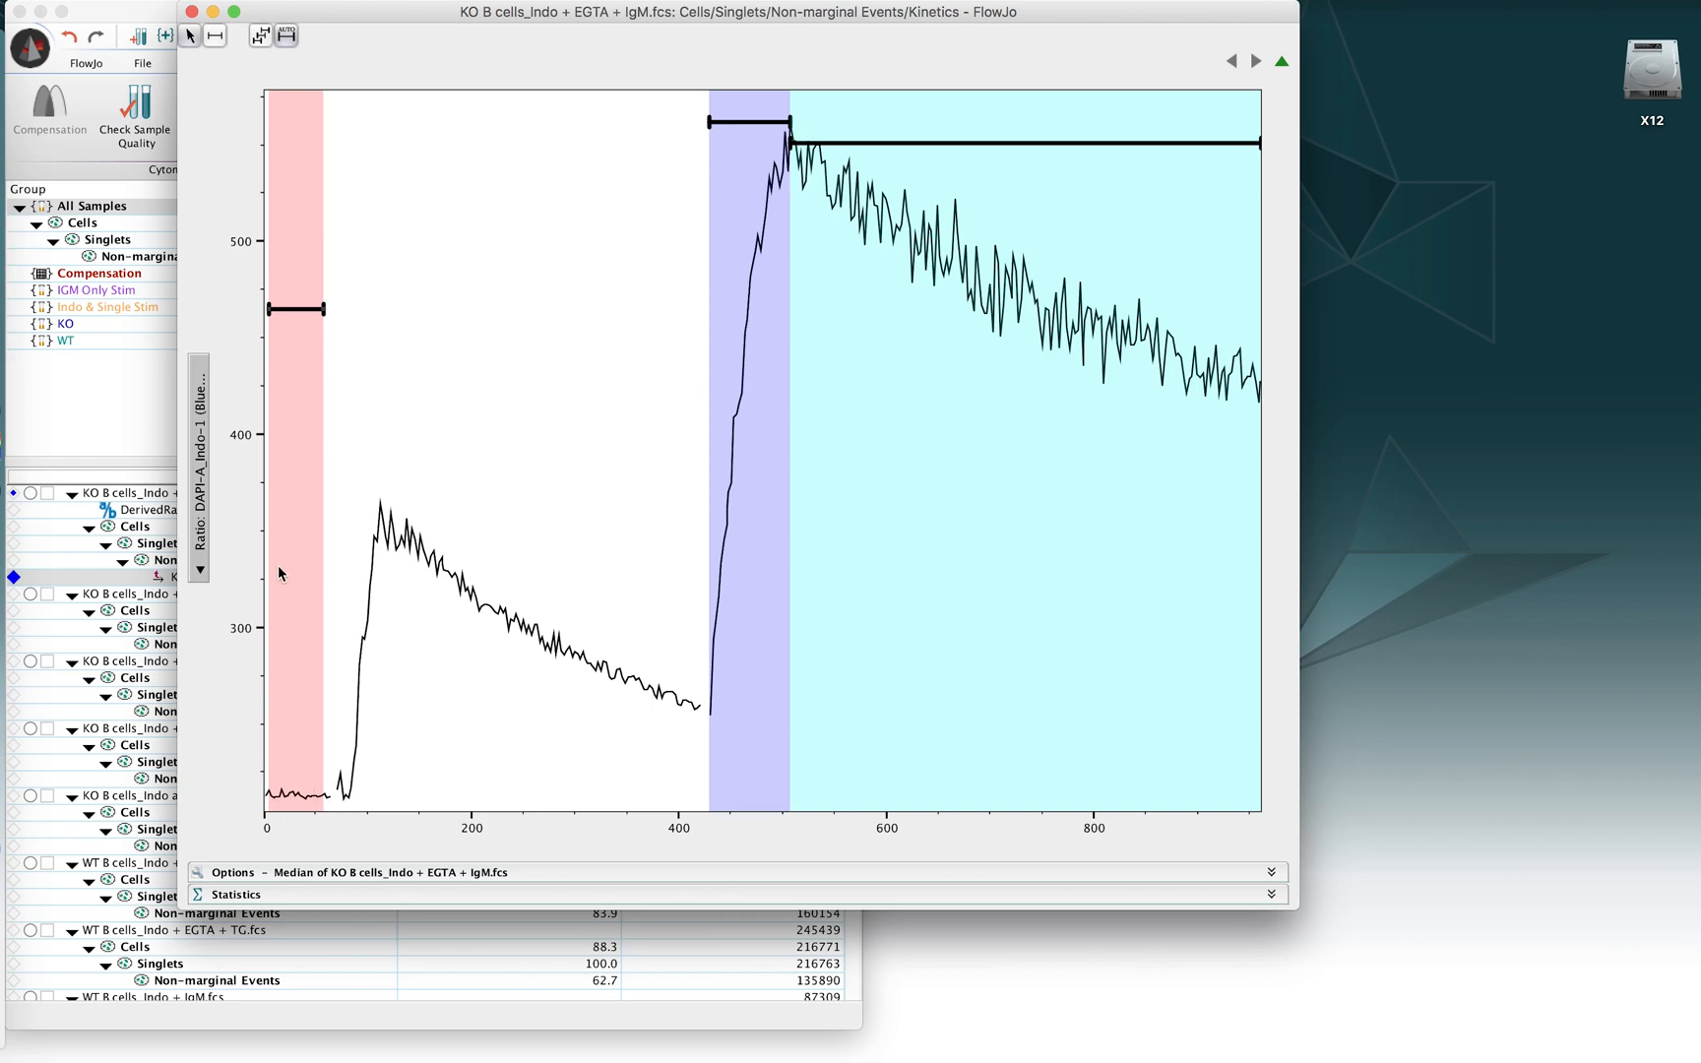
{"action": "mouse_move", "coordinate": [290, 806]}
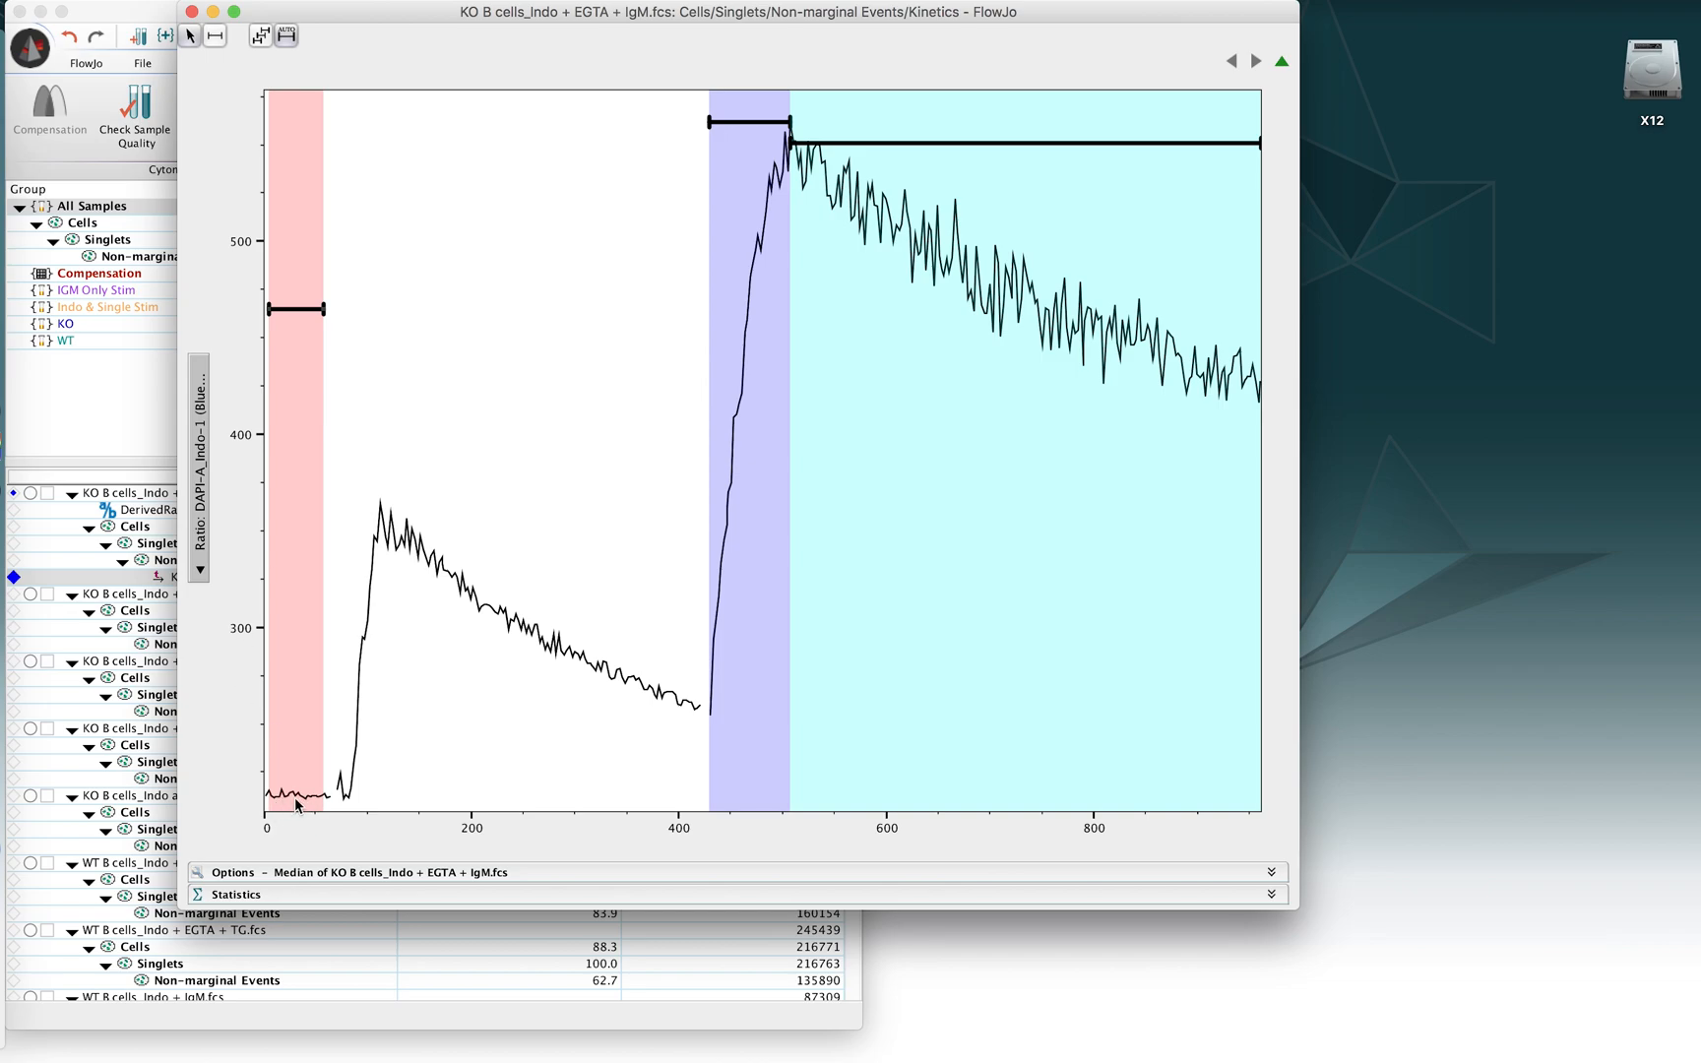
{"action": "mouse_move", "coordinate": [333, 680]}
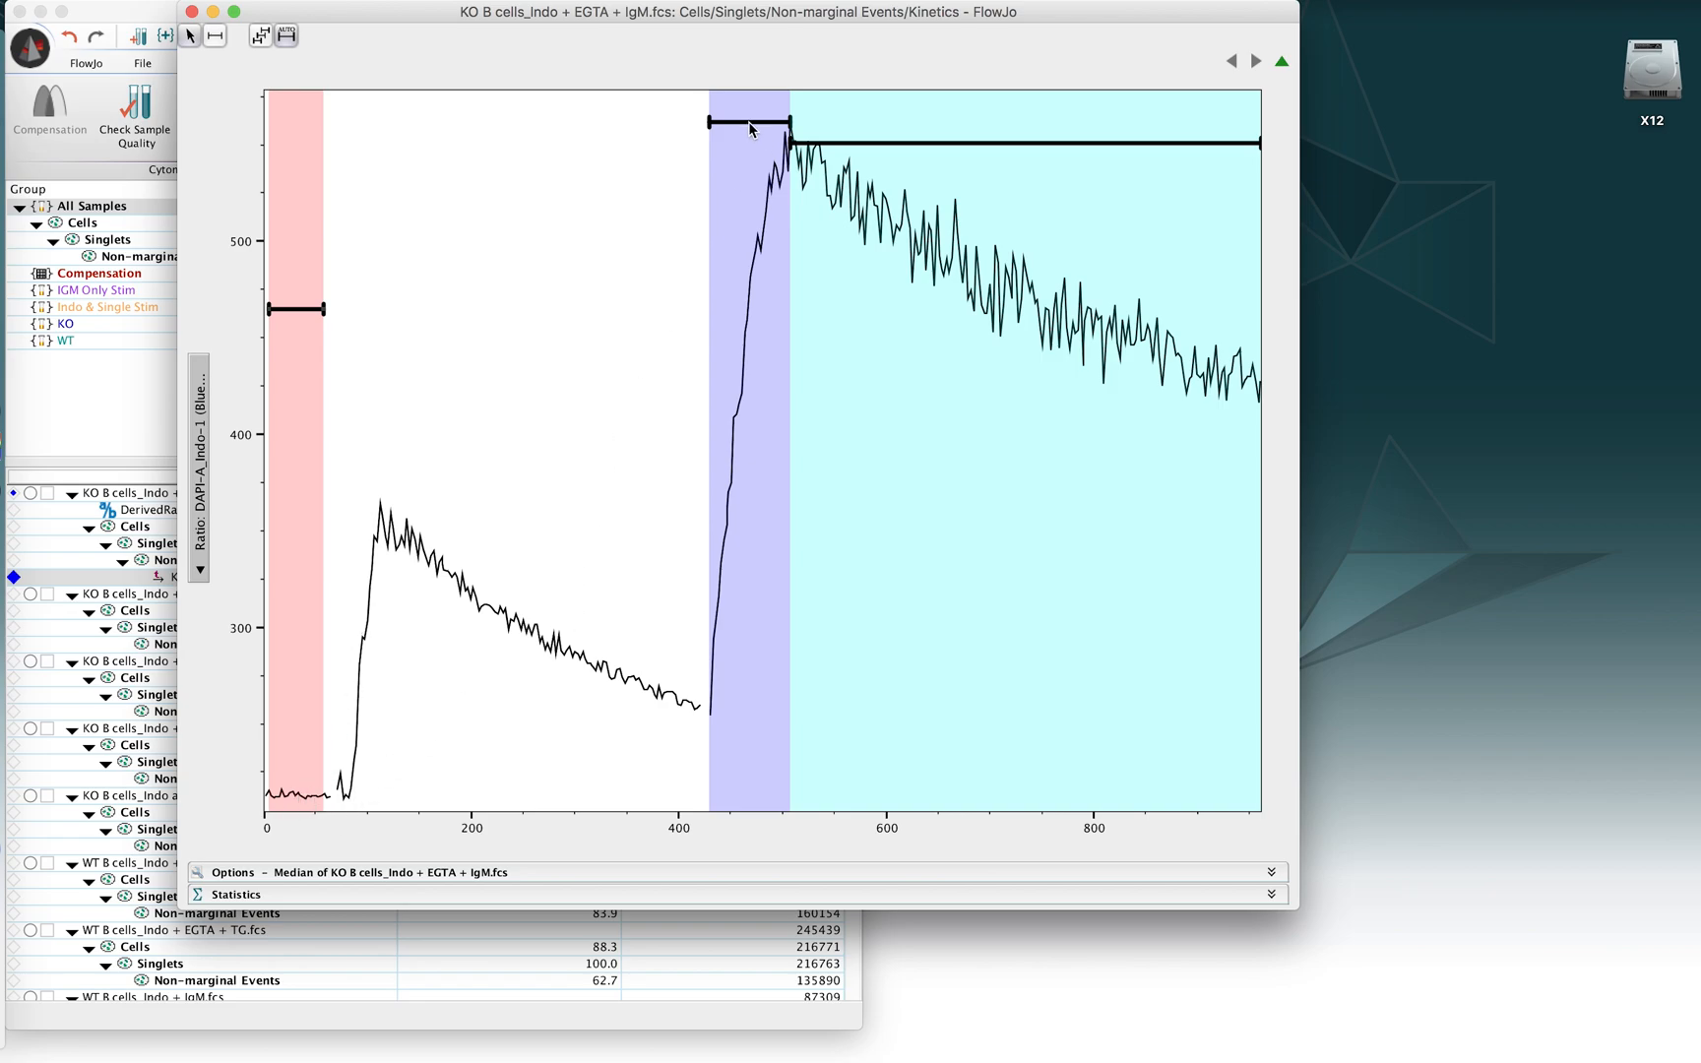
{"action": "left_click_drag", "start_coordinate": [748, 125], "coordinate": [421, 125]}
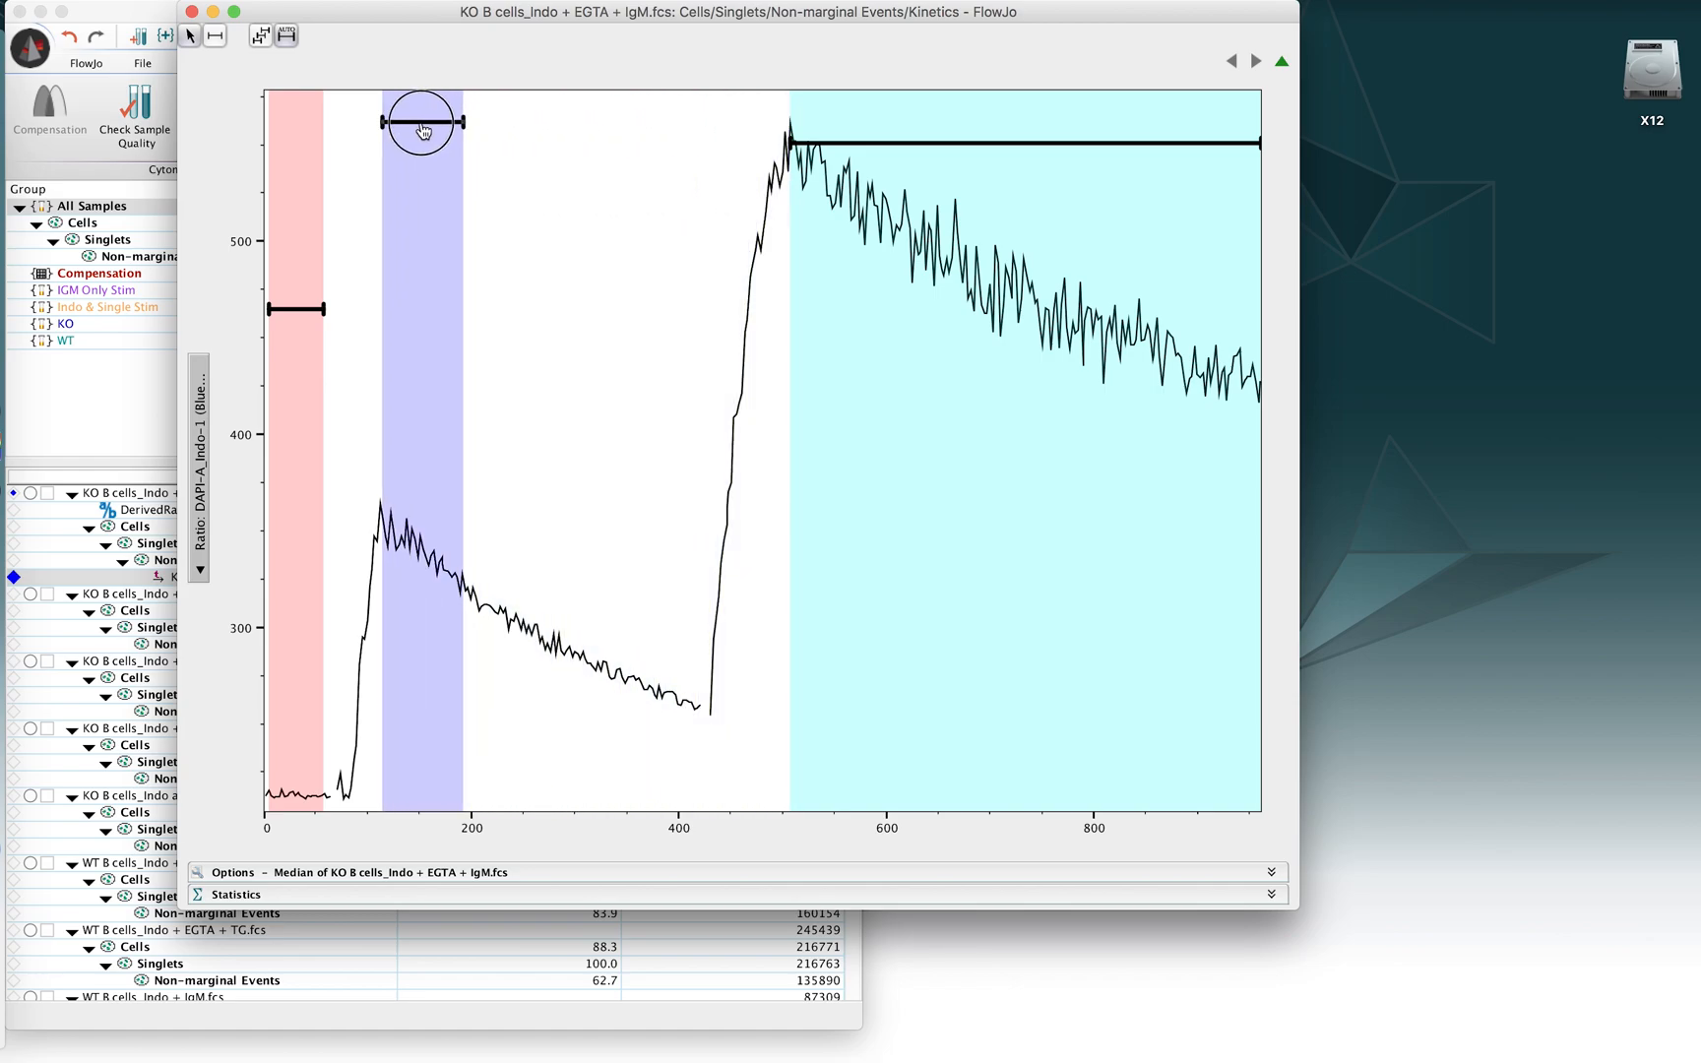
{"action": "left_click_drag", "start_coordinate": [421, 125], "coordinate": [380, 125]}
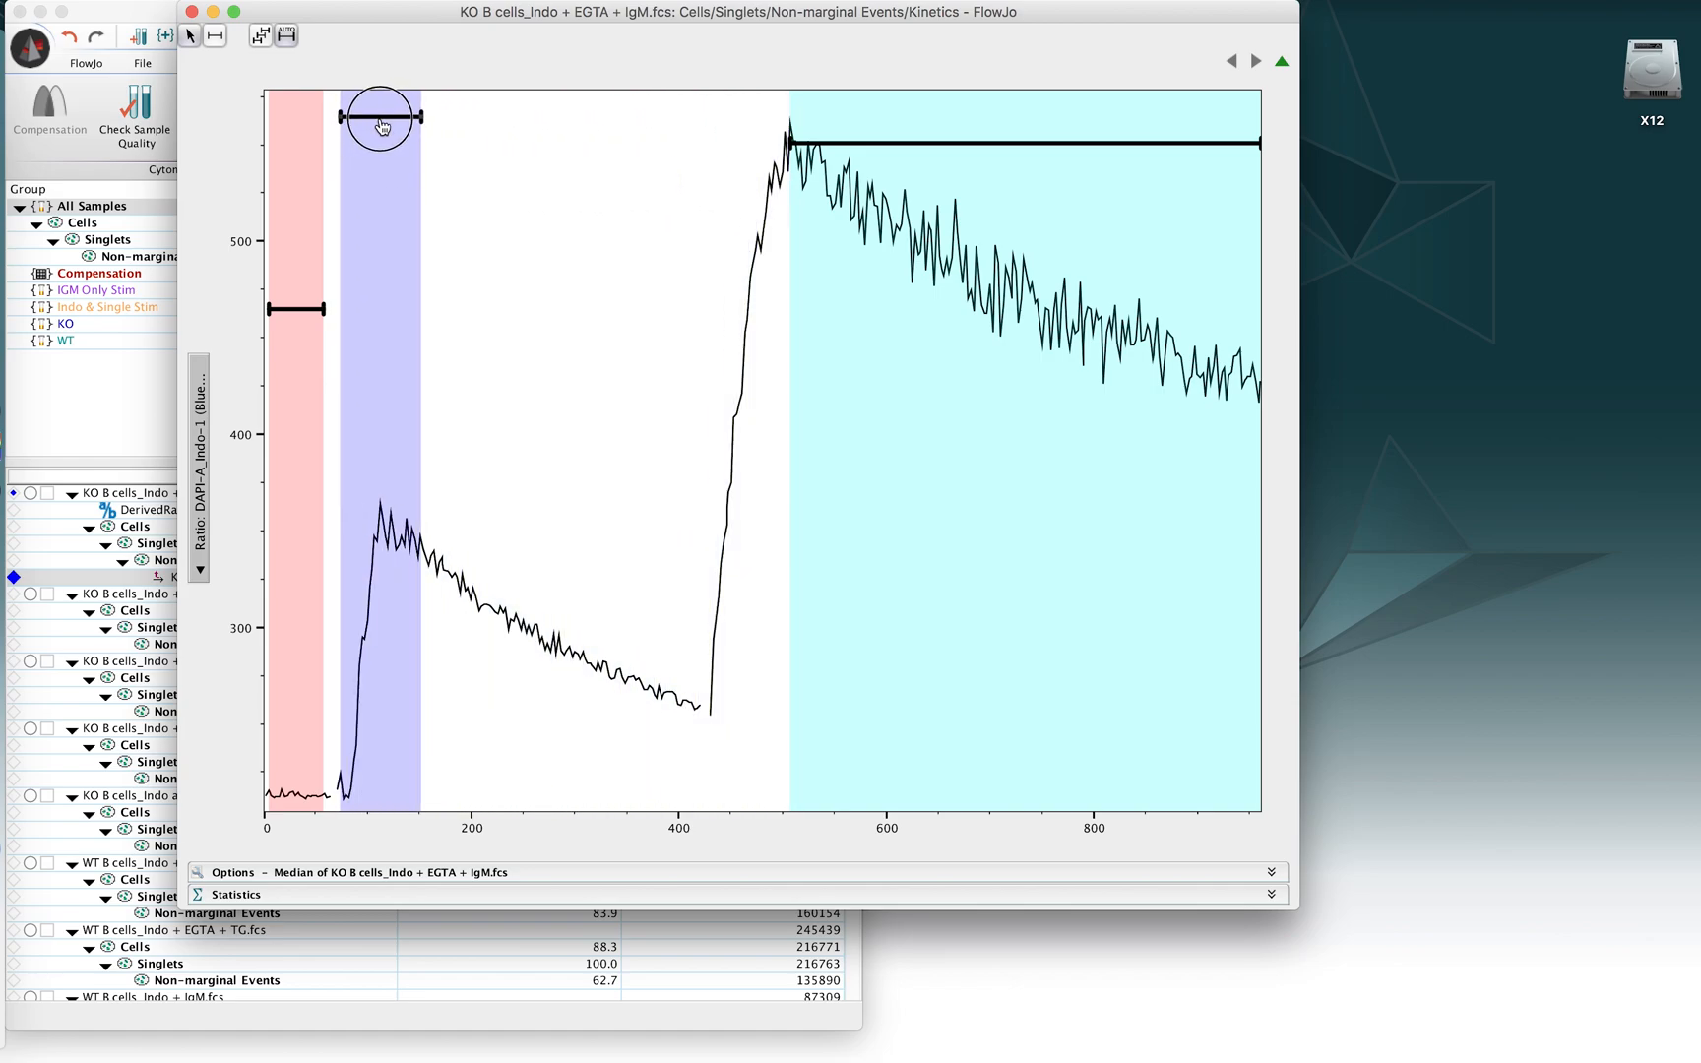
{"action": "mouse_move", "coordinate": [344, 699]}
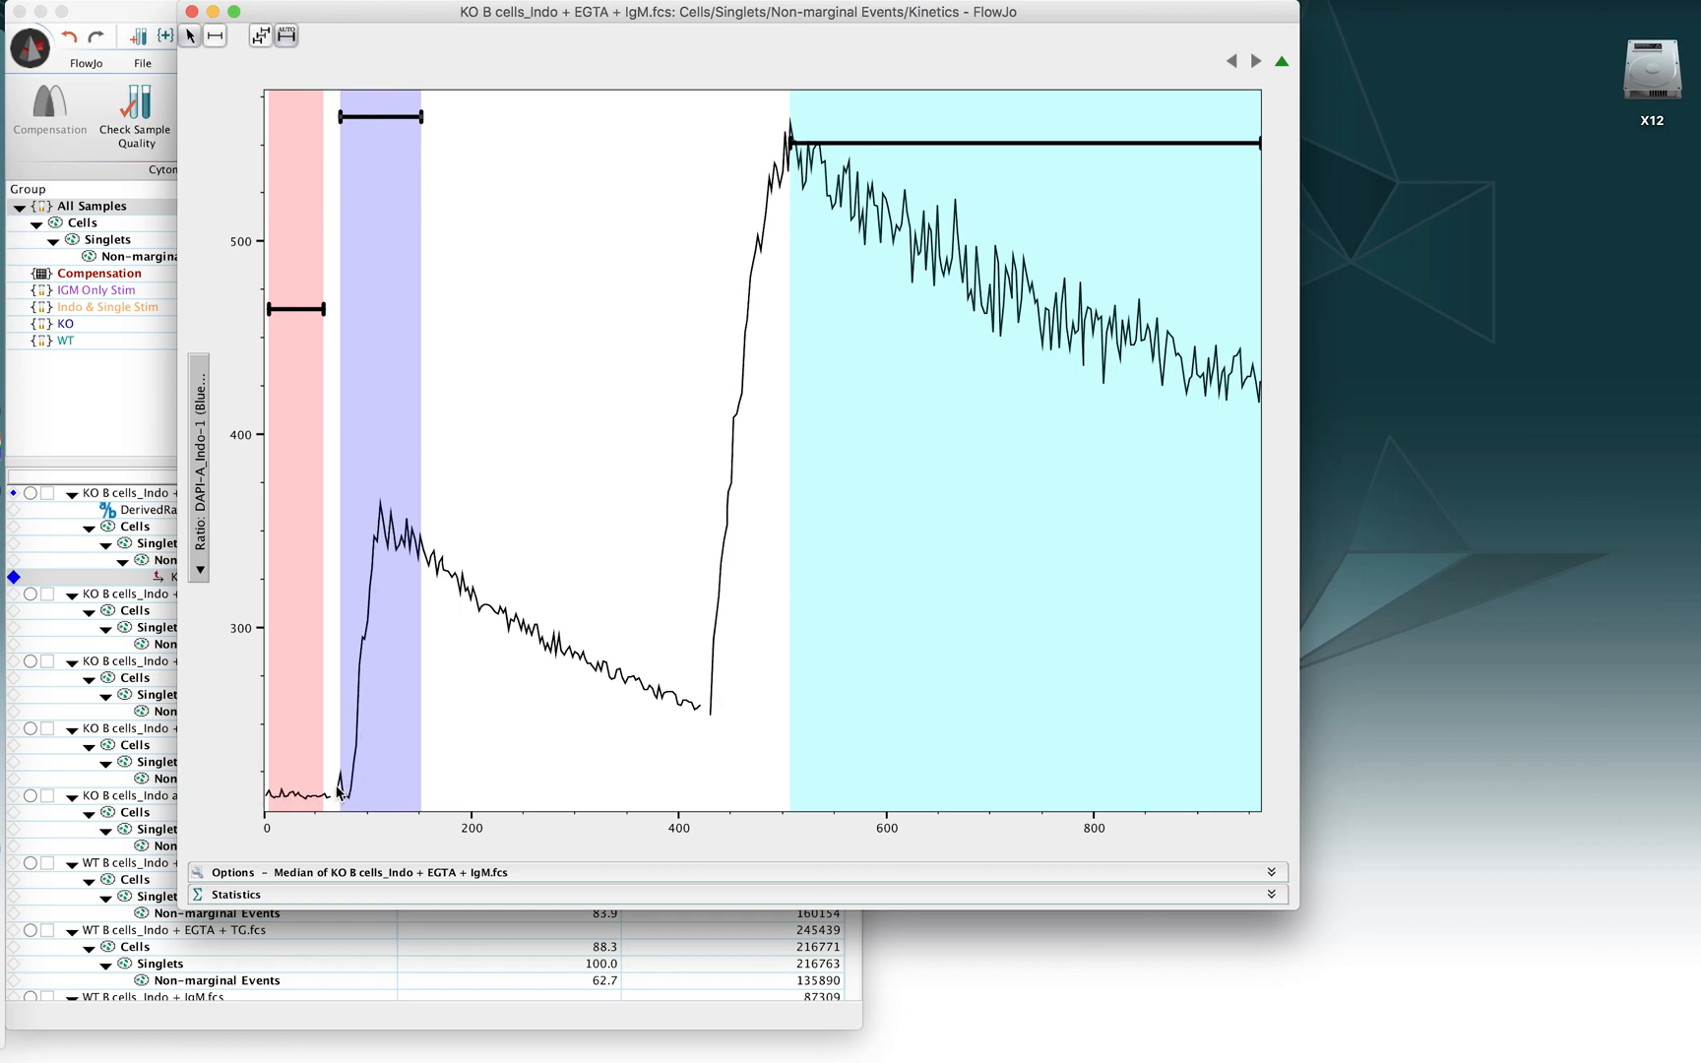
{"action": "mouse_move", "coordinate": [396, 520]}
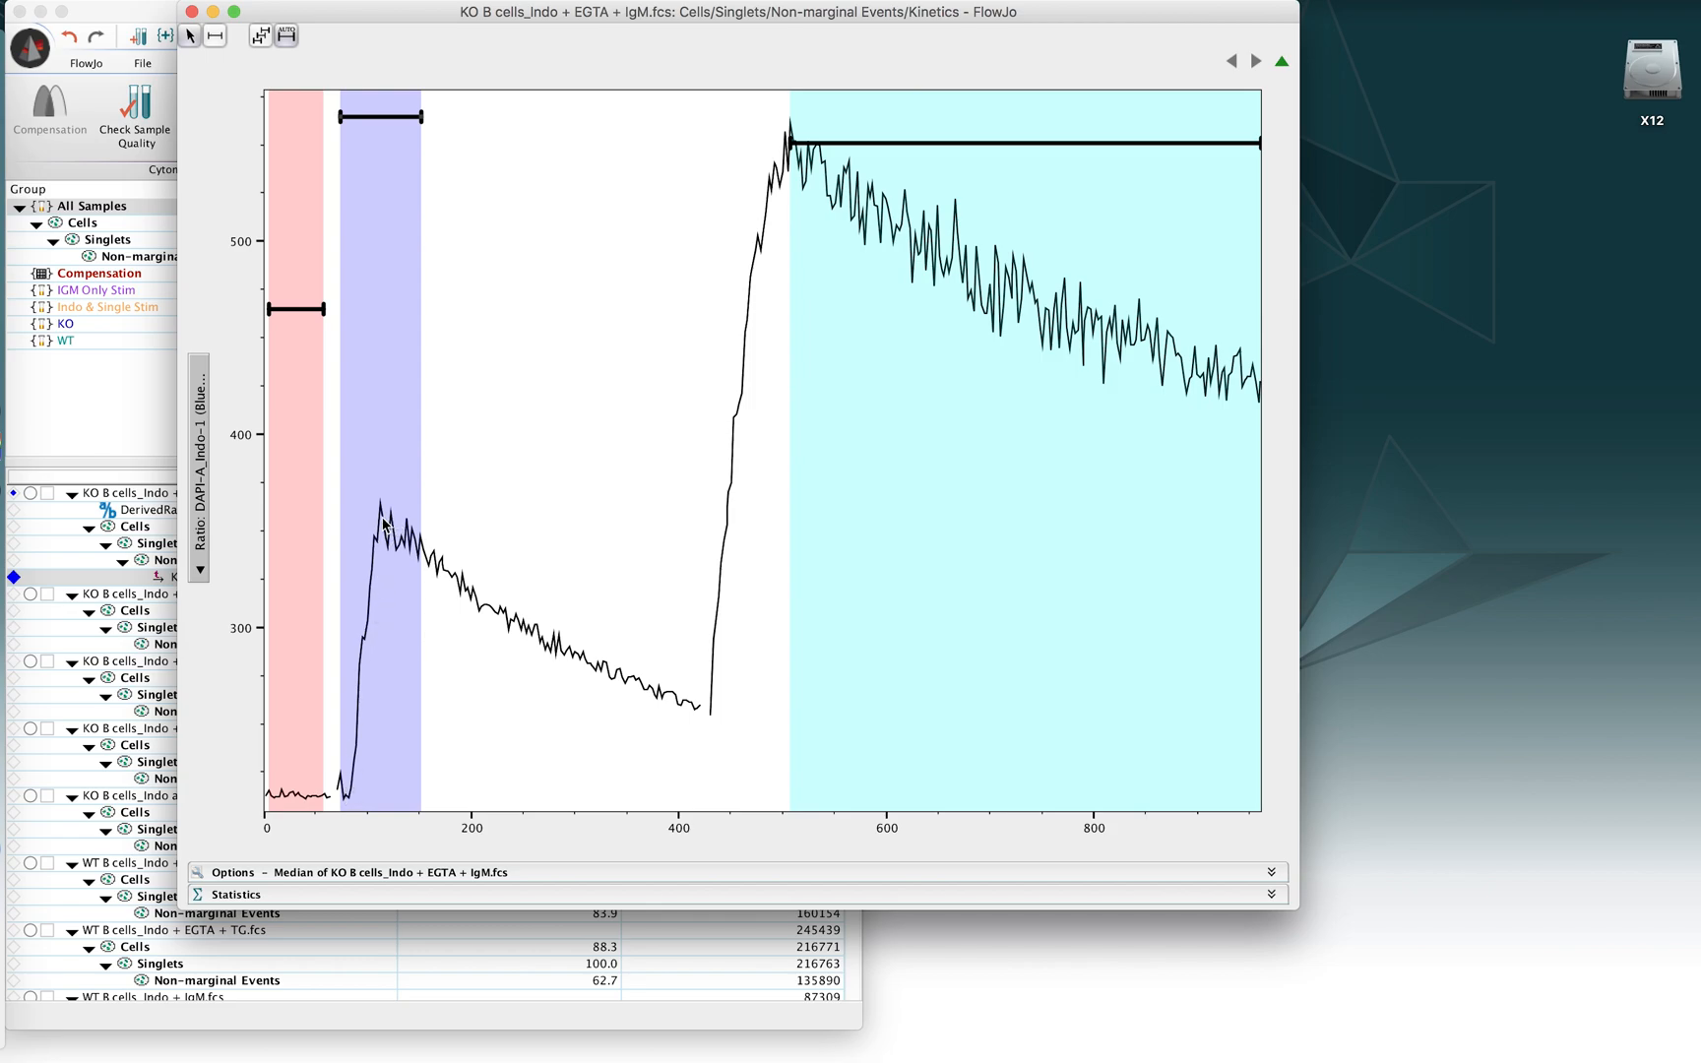
{"action": "mouse_move", "coordinate": [480, 563]}
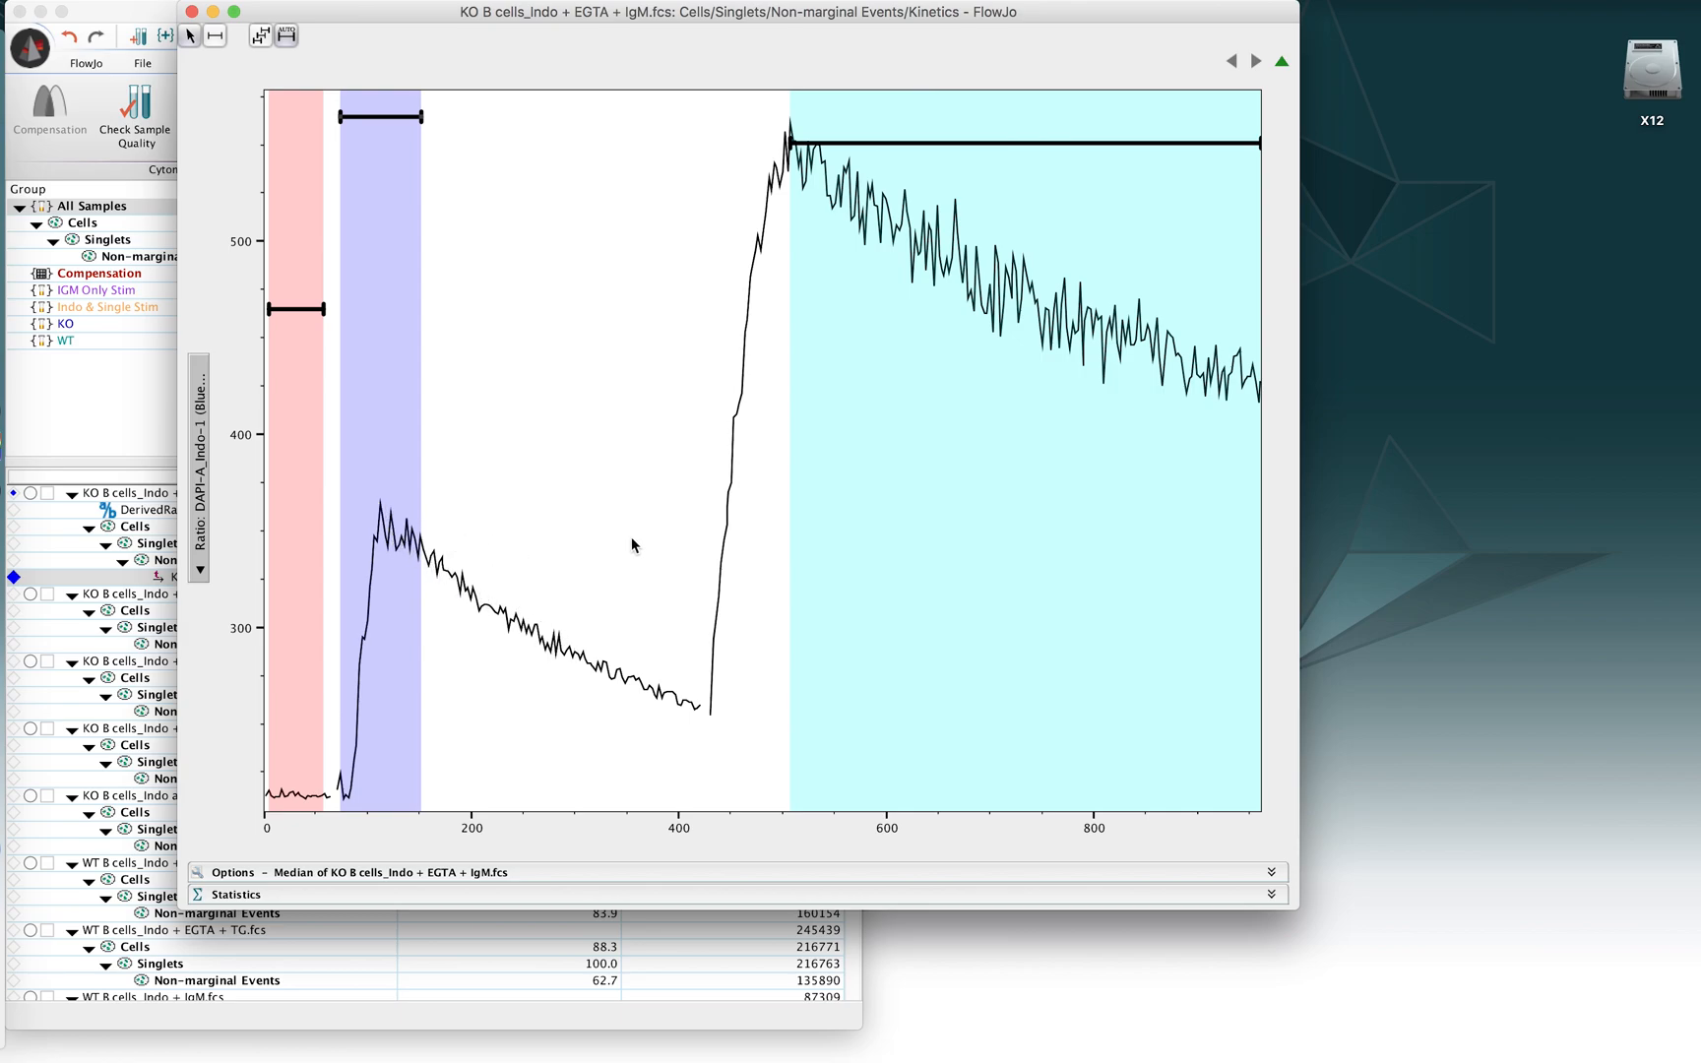
{"action": "mouse_move", "coordinate": [415, 172]}
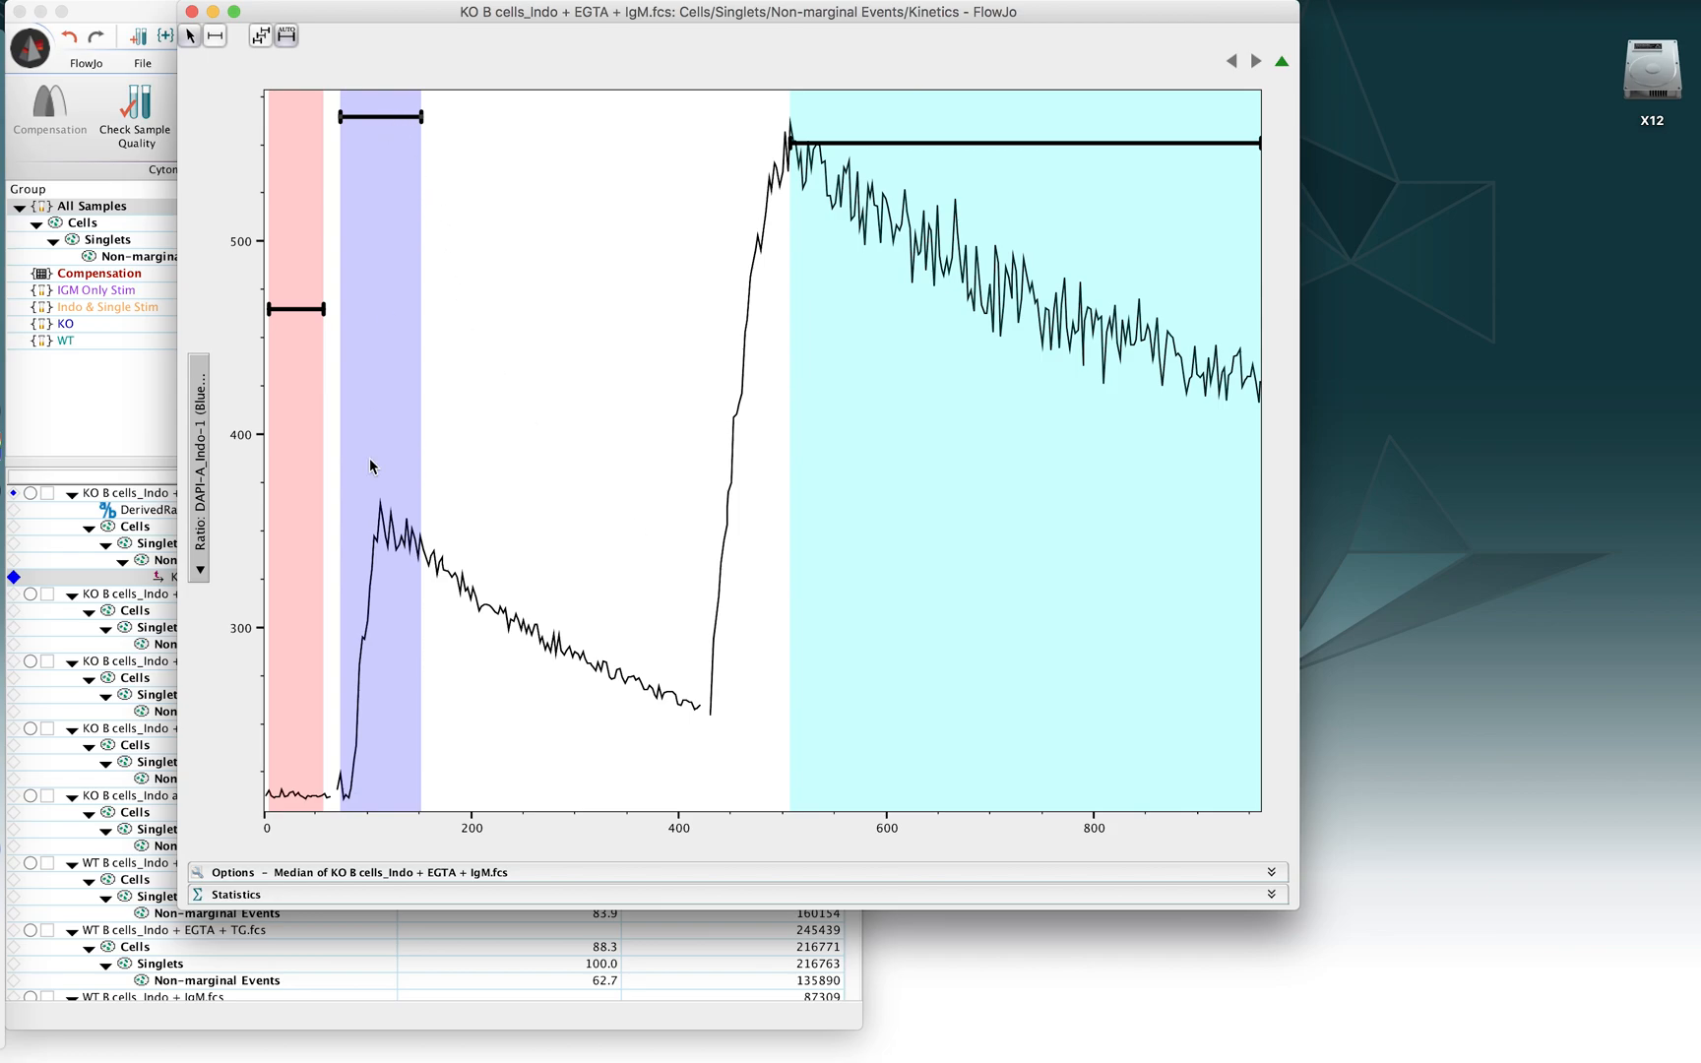
{"action": "mouse_move", "coordinate": [374, 575]}
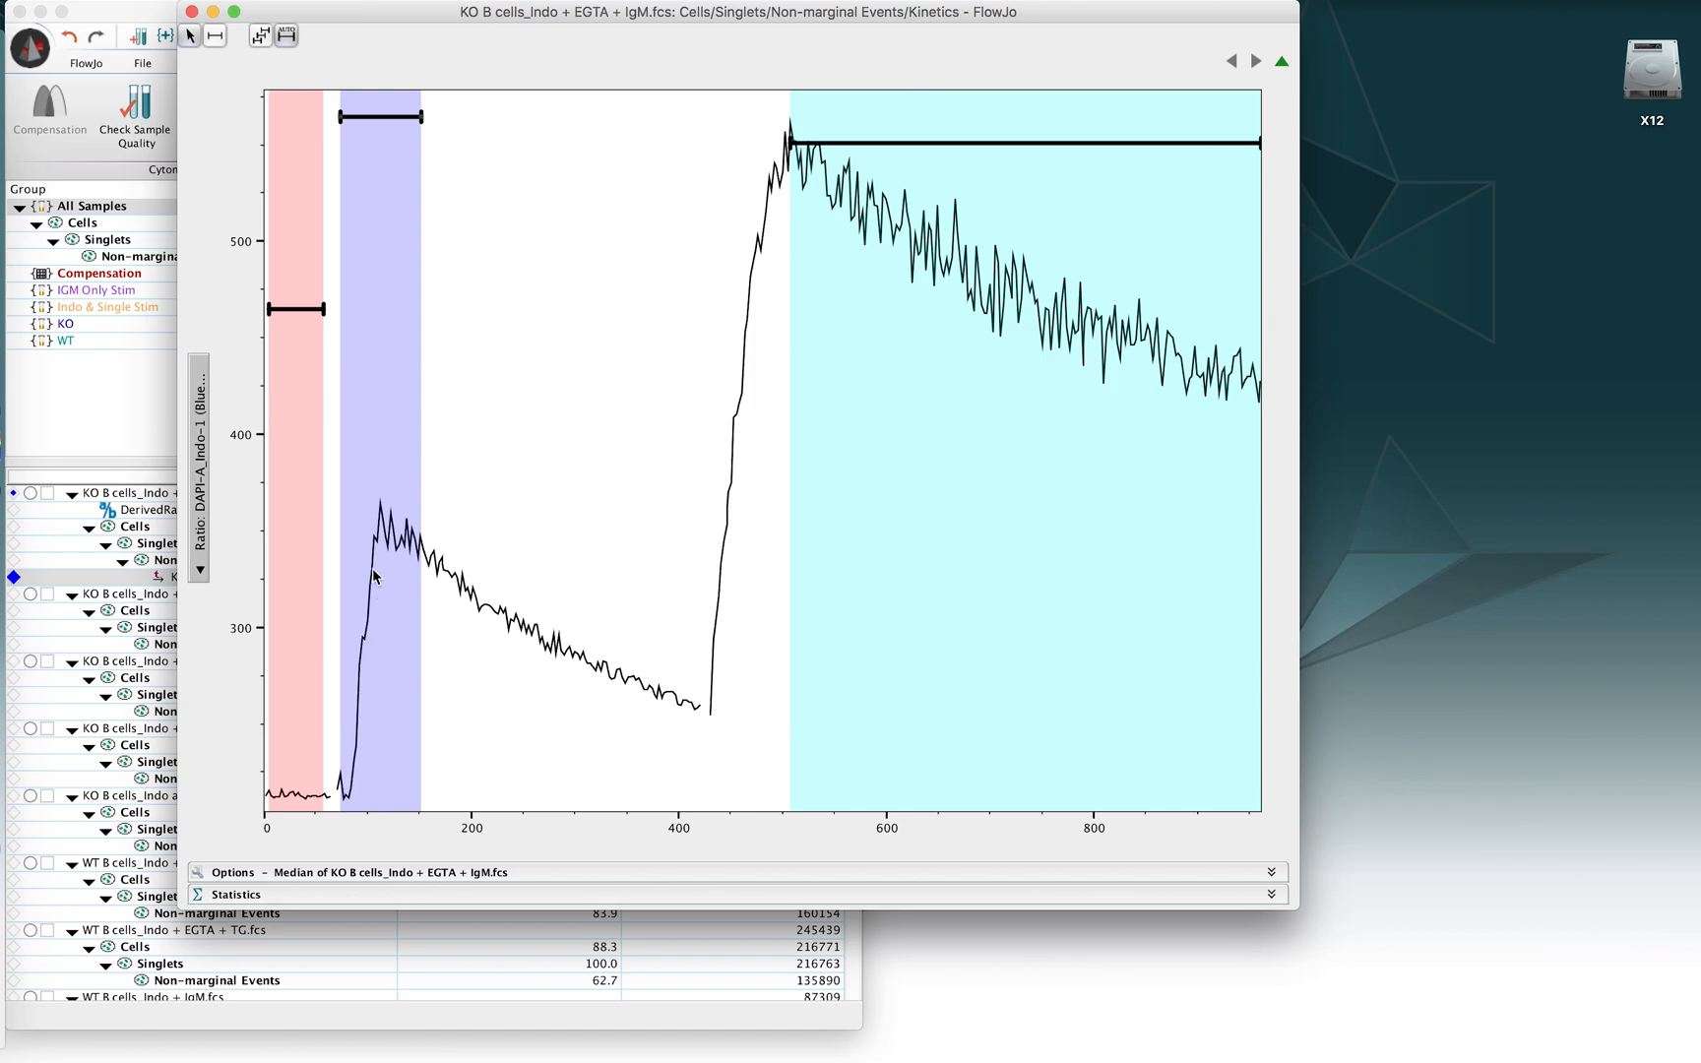
{"action": "mouse_move", "coordinate": [386, 553]}
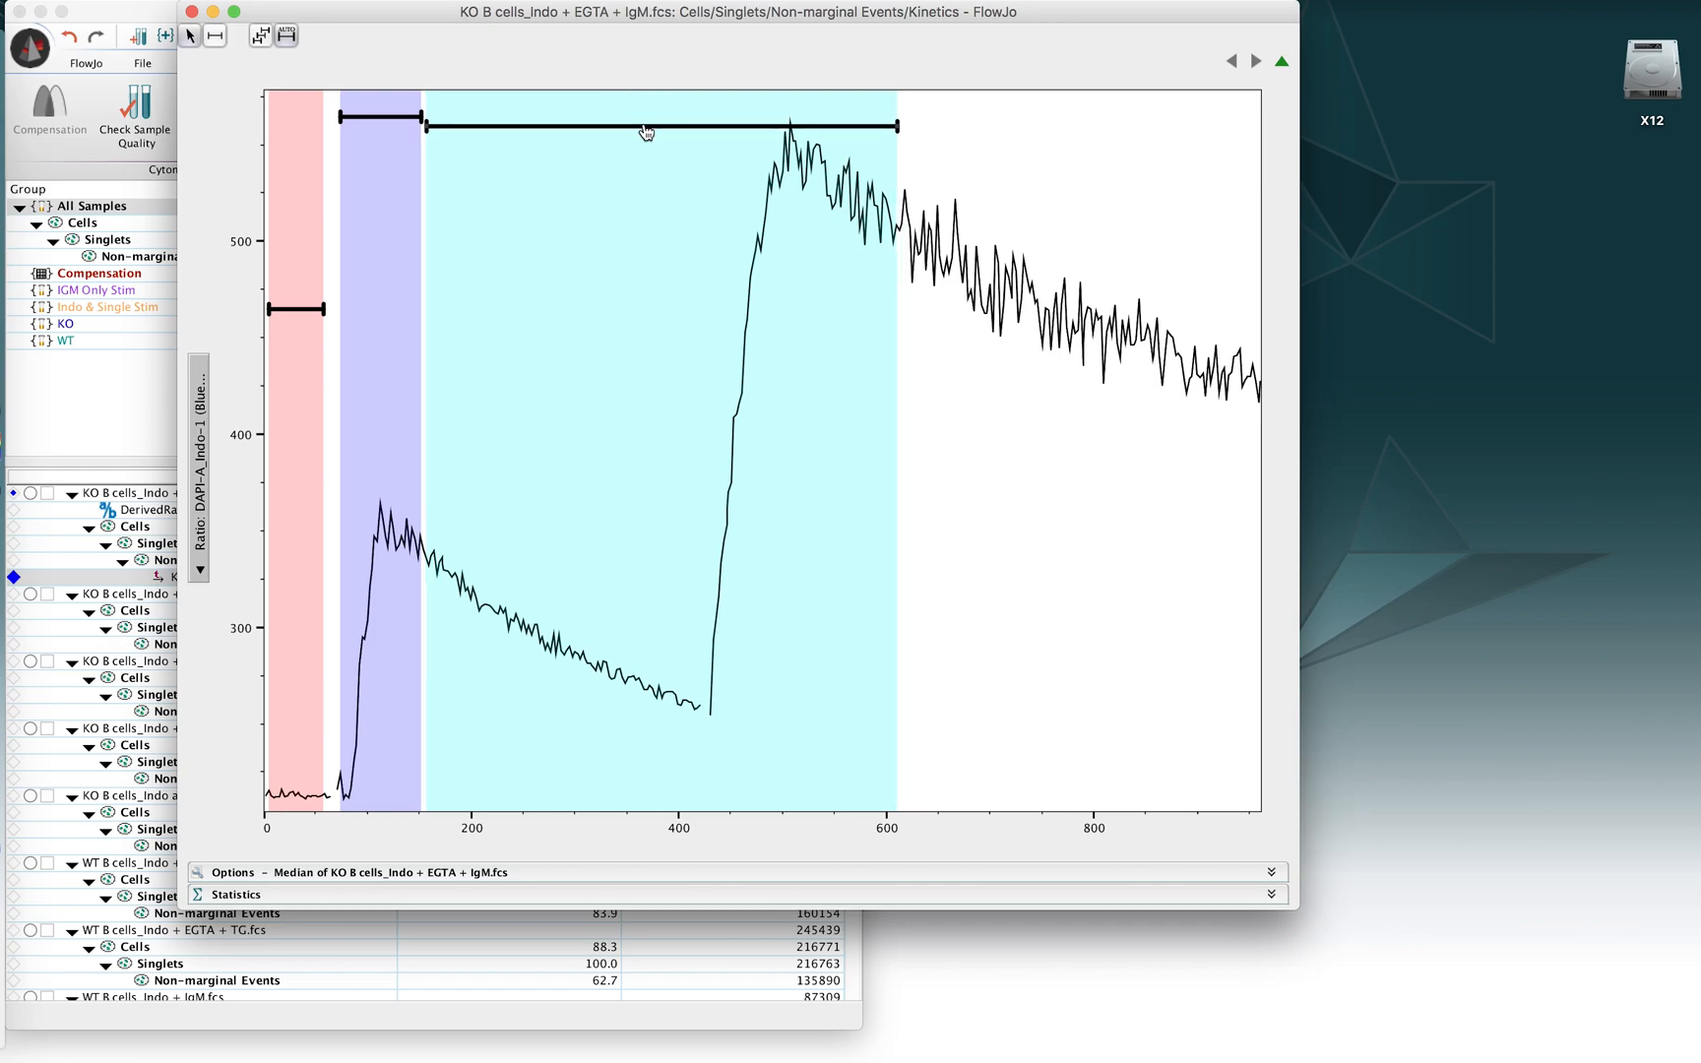
Step: Drag the cyan slice to end around 415, before the second rise
{"action": "left_click_drag", "start_coordinate": [890, 126], "coordinate": [684, 126]}
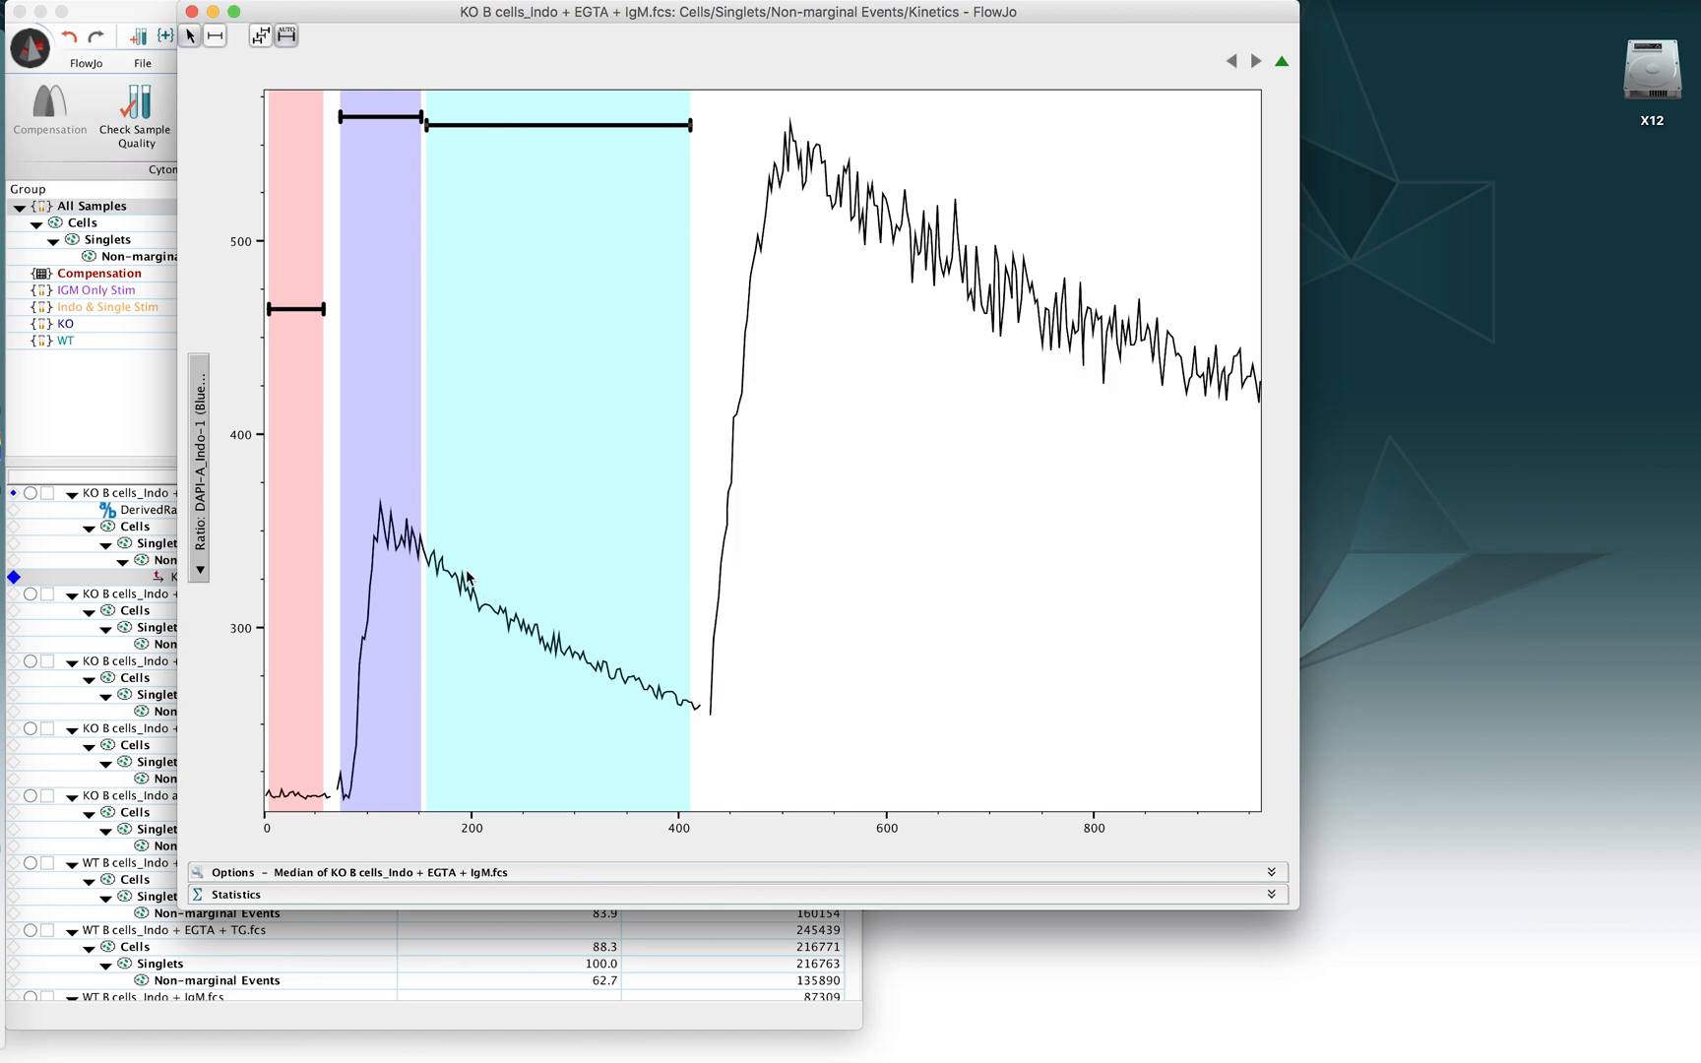
{"action": "mouse_move", "coordinate": [645, 690]}
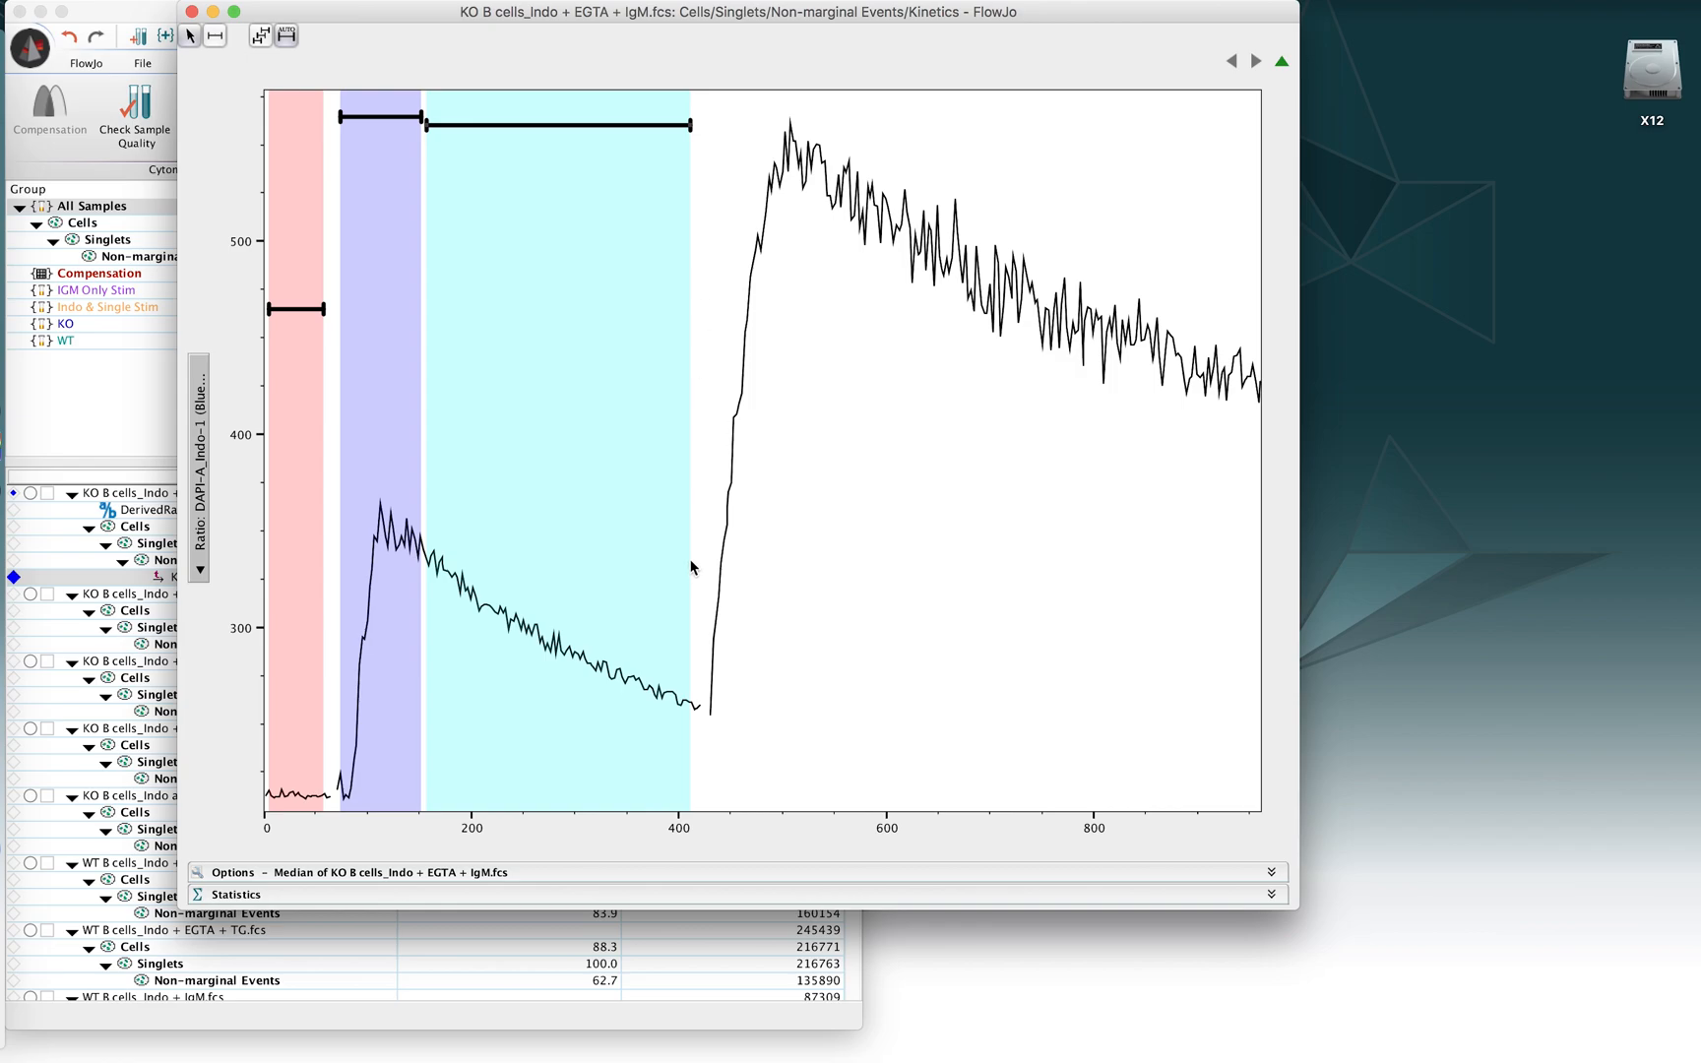
{"action": "mouse_move", "coordinate": [667, 611]}
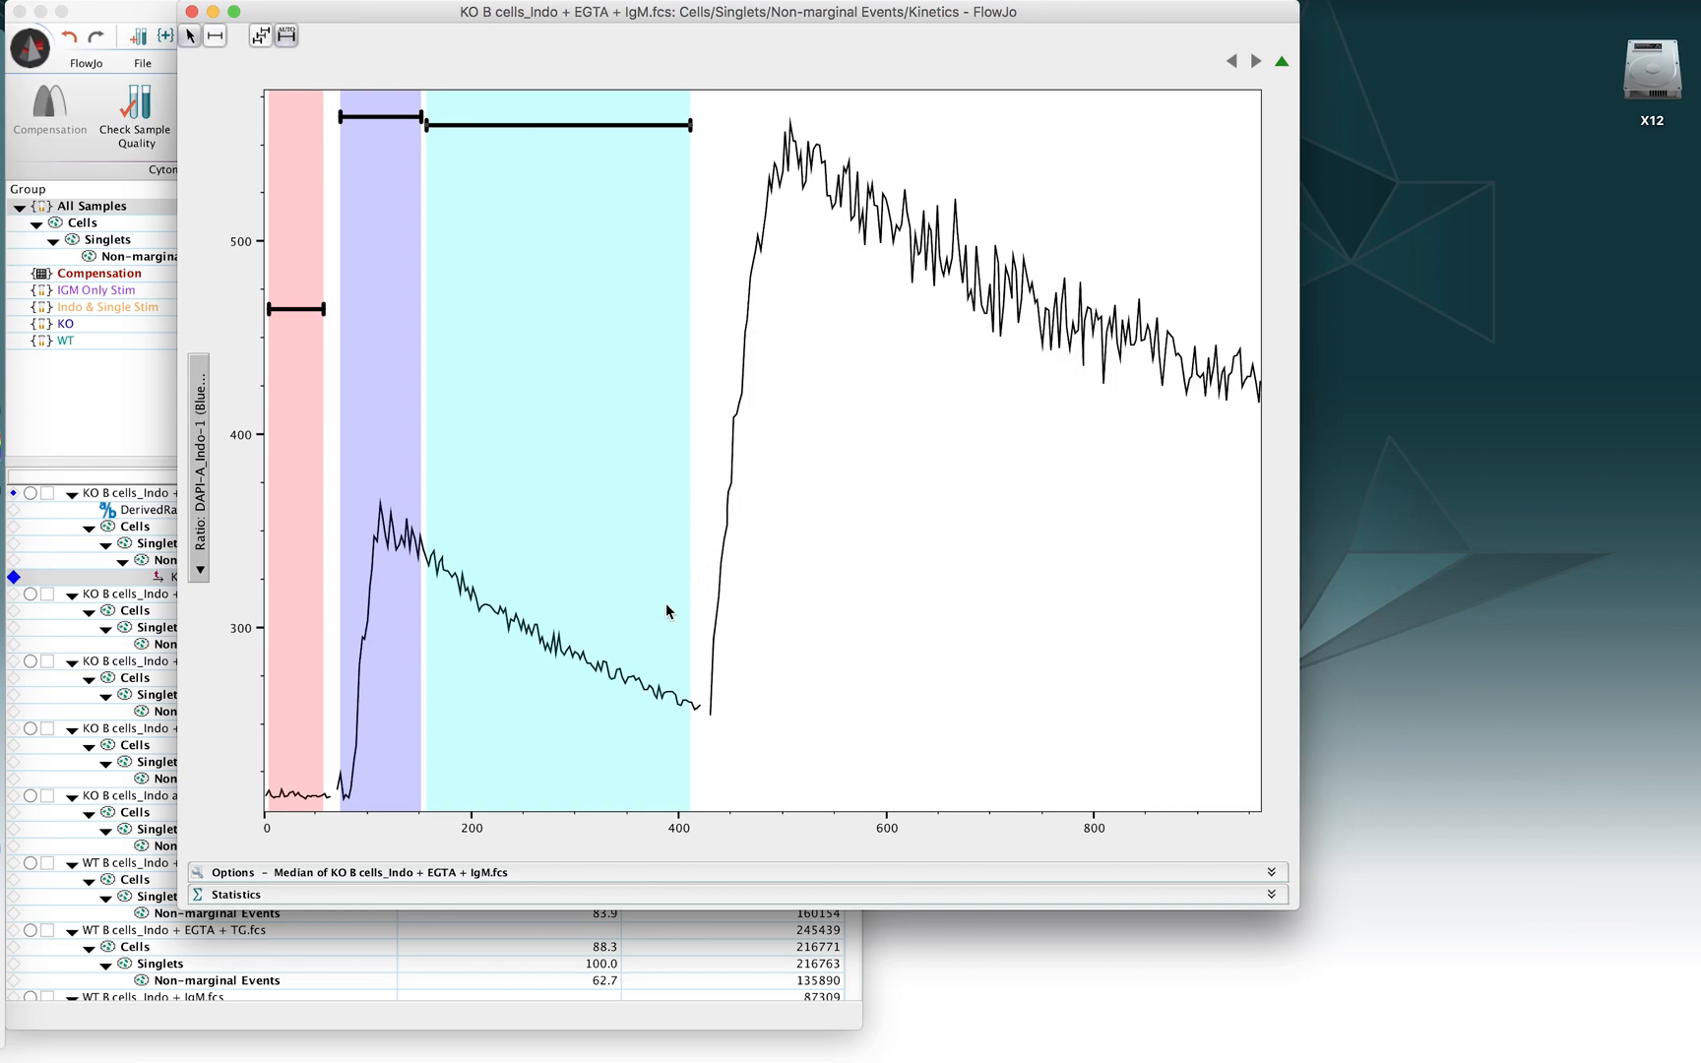
{"action": "mouse_move", "coordinate": [718, 682]}
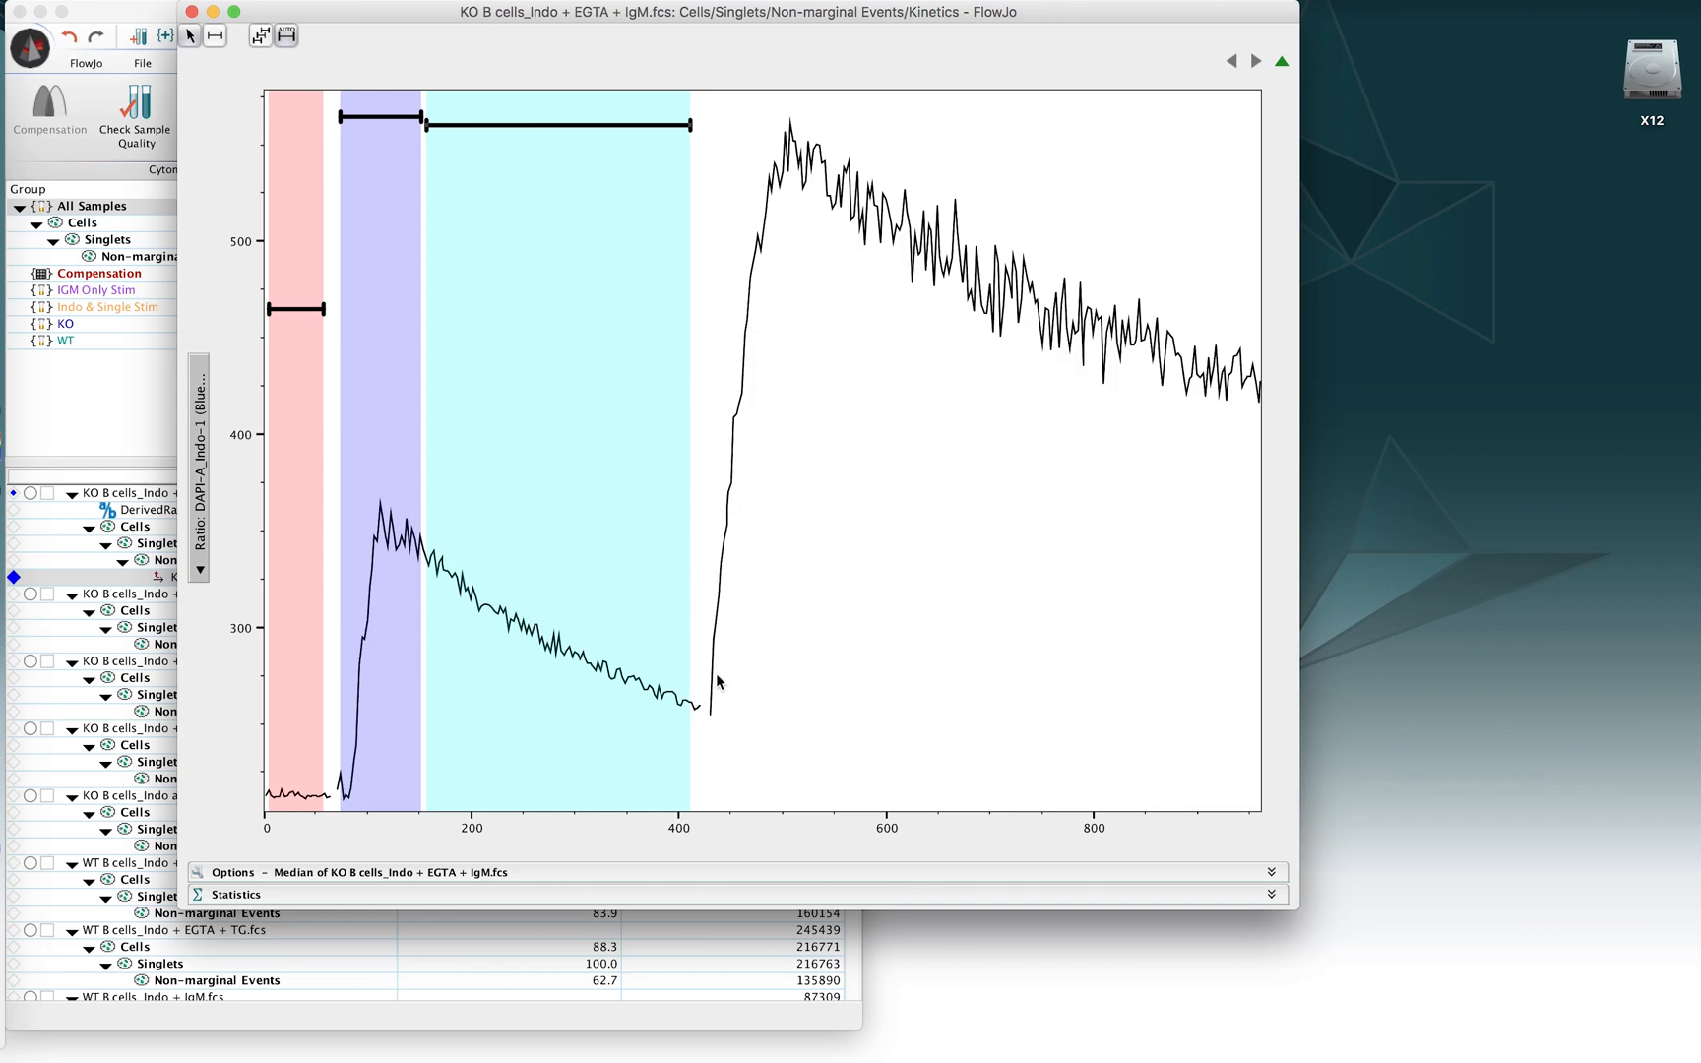
{"action": "mouse_move", "coordinate": [836, 149]}
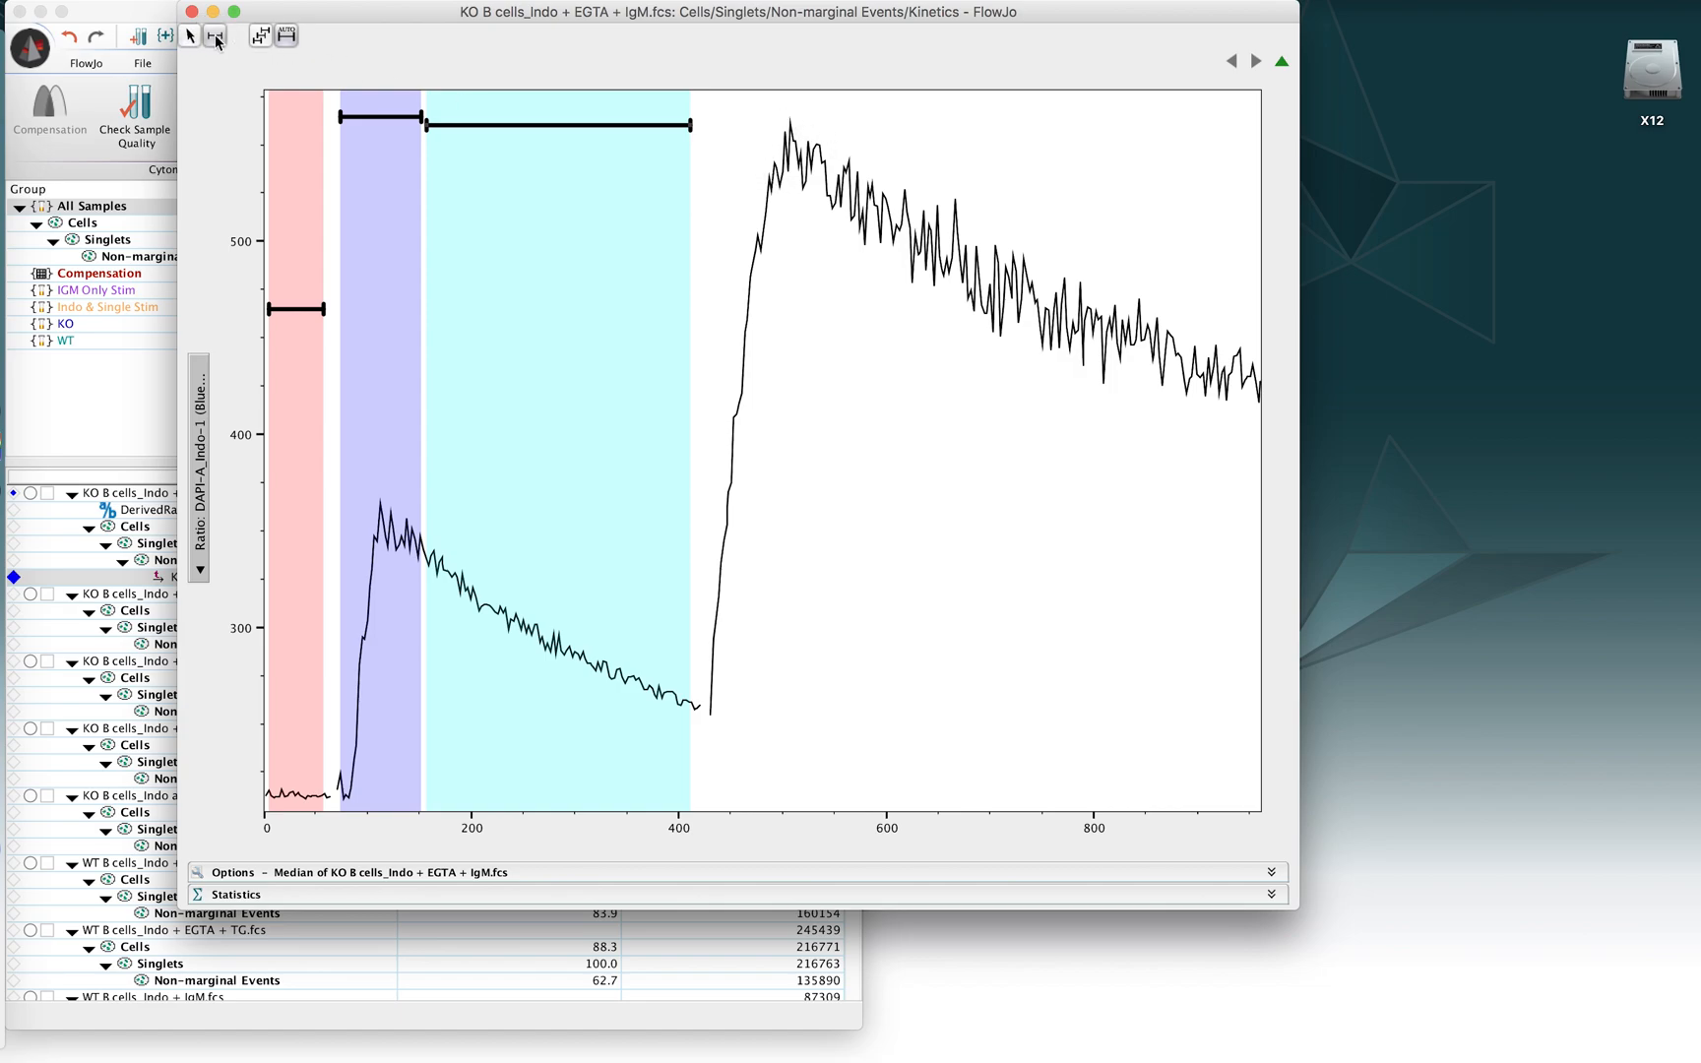
Step: Add a slice over the second rise and Range #5 from ~555 to the end
{"action": "left_click_drag", "start_coordinate": [693, 125], "coordinate": [770, 125]}
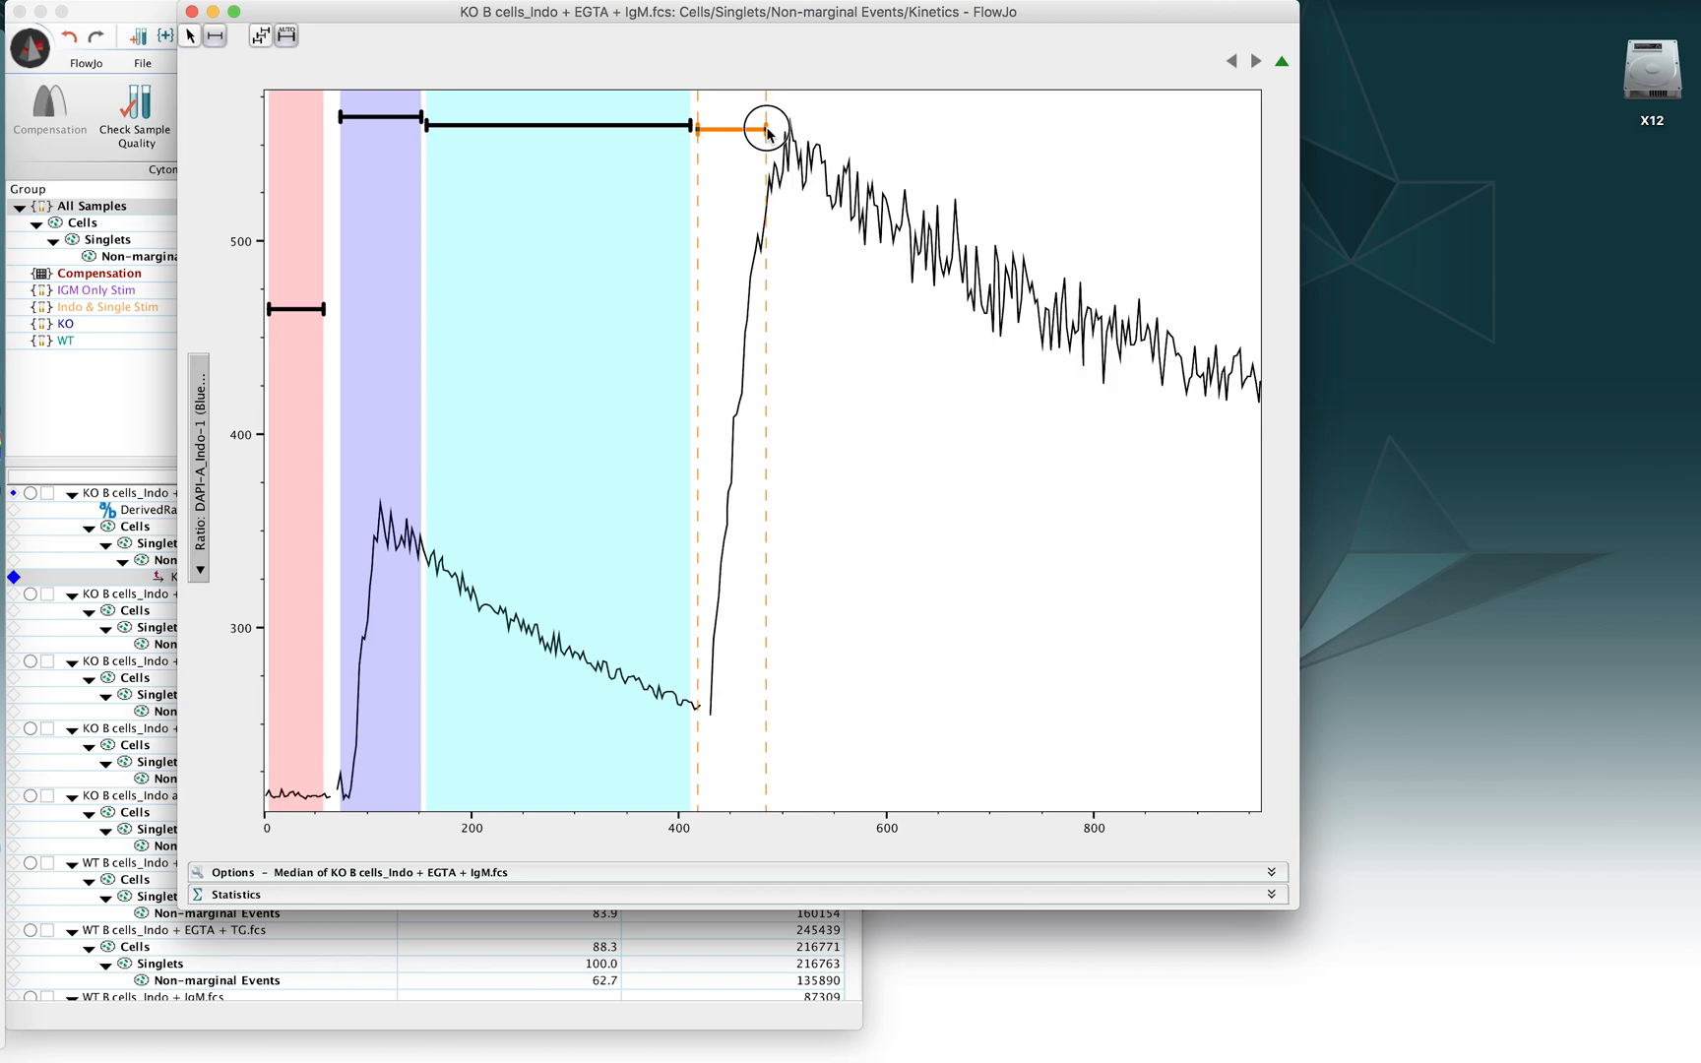
{"action": "left_click_drag", "start_coordinate": [770, 127], "coordinate": [817, 127]}
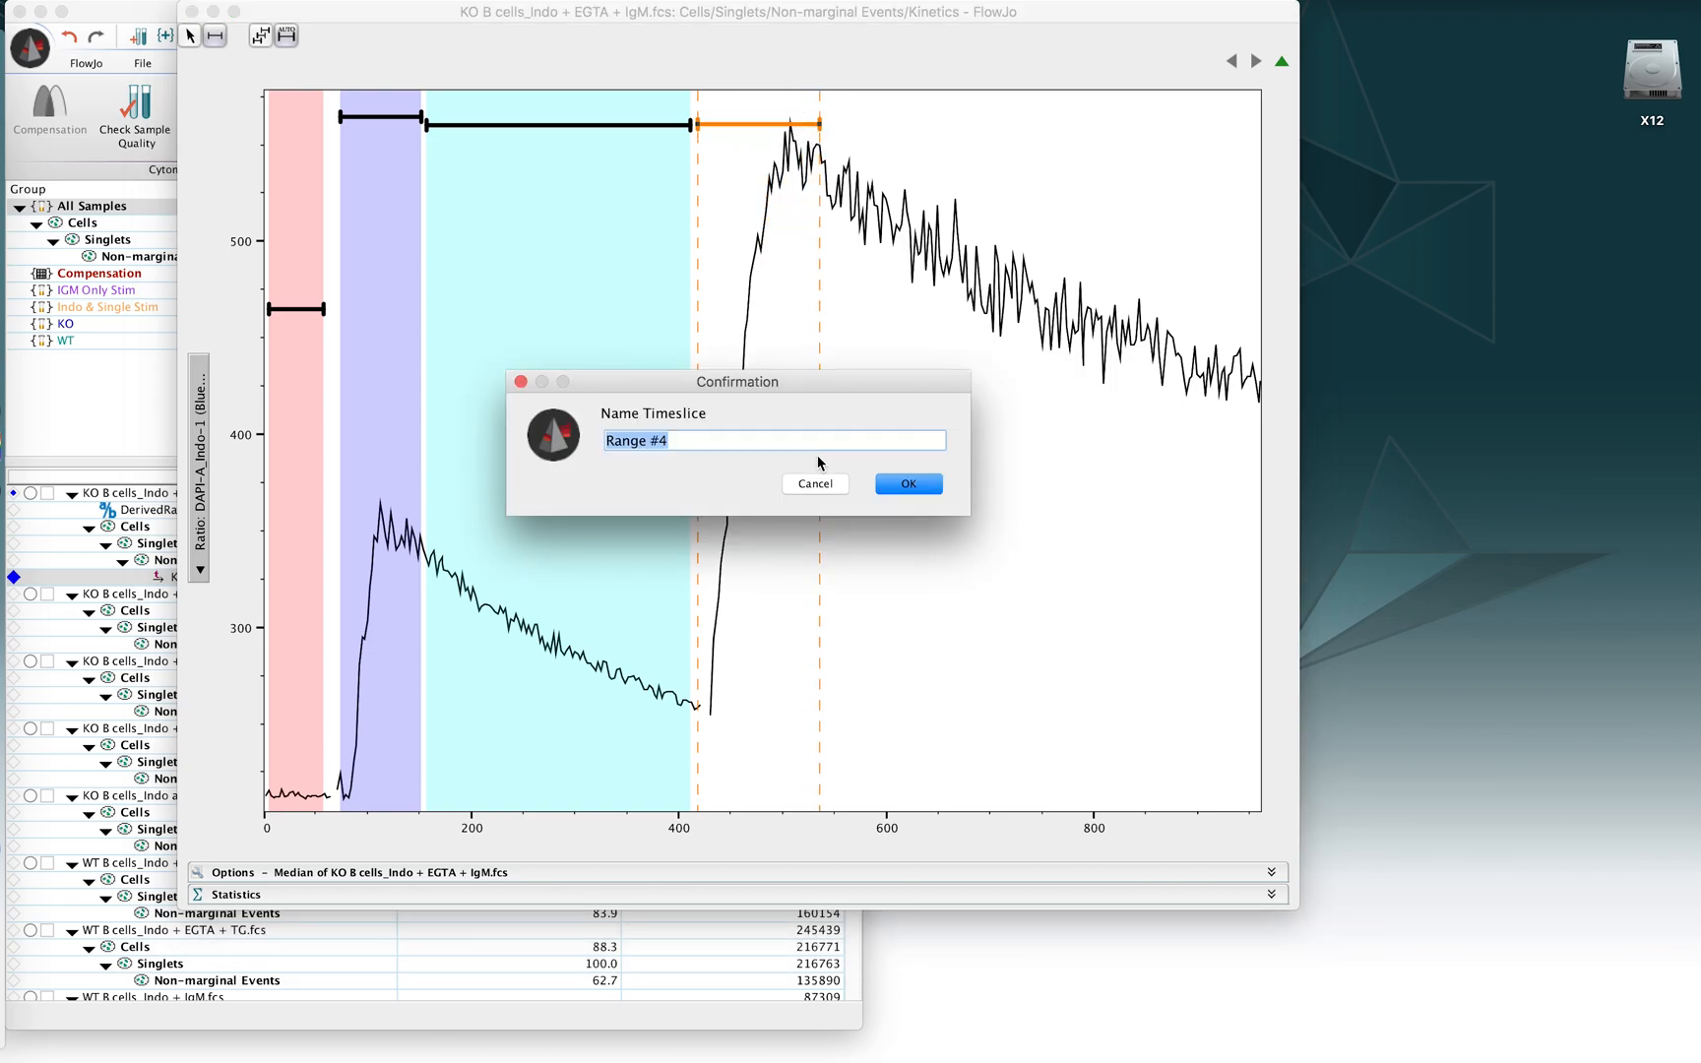
{"action": "left_click", "coordinate": [906, 483]}
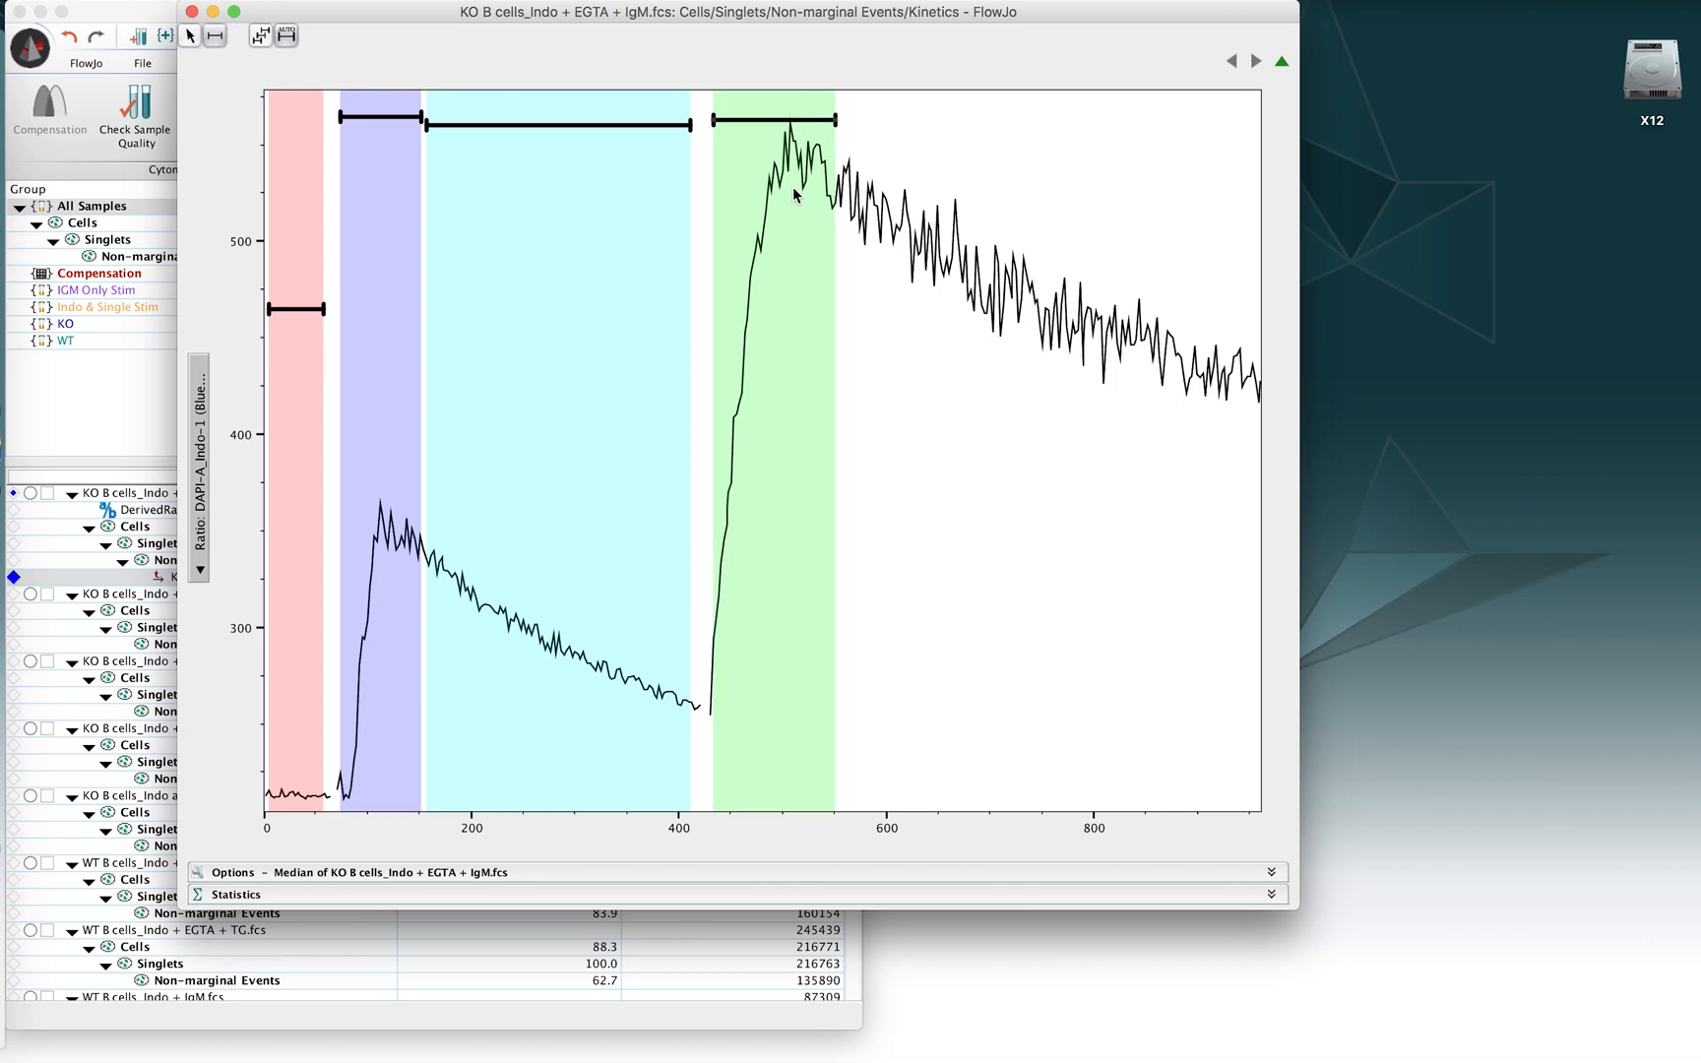
{"action": "left_click_drag", "start_coordinate": [840, 194], "coordinate": [1247, 195]}
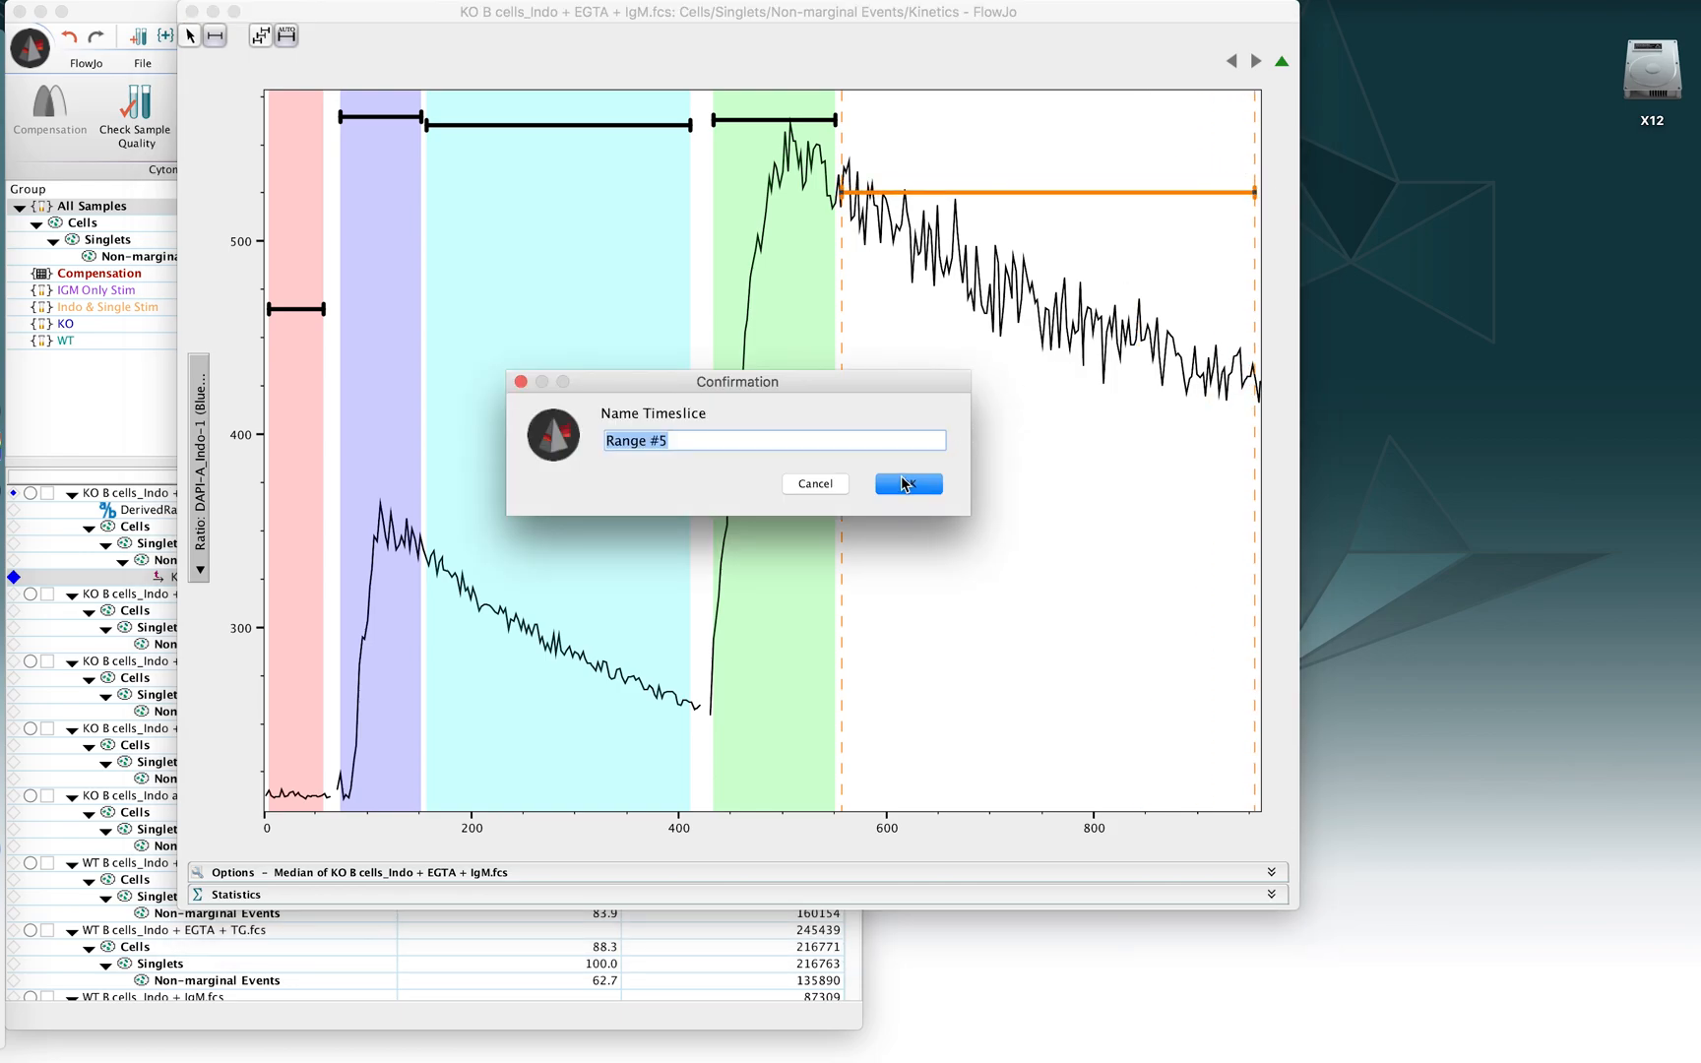
{"action": "left_click", "coordinate": [906, 483]}
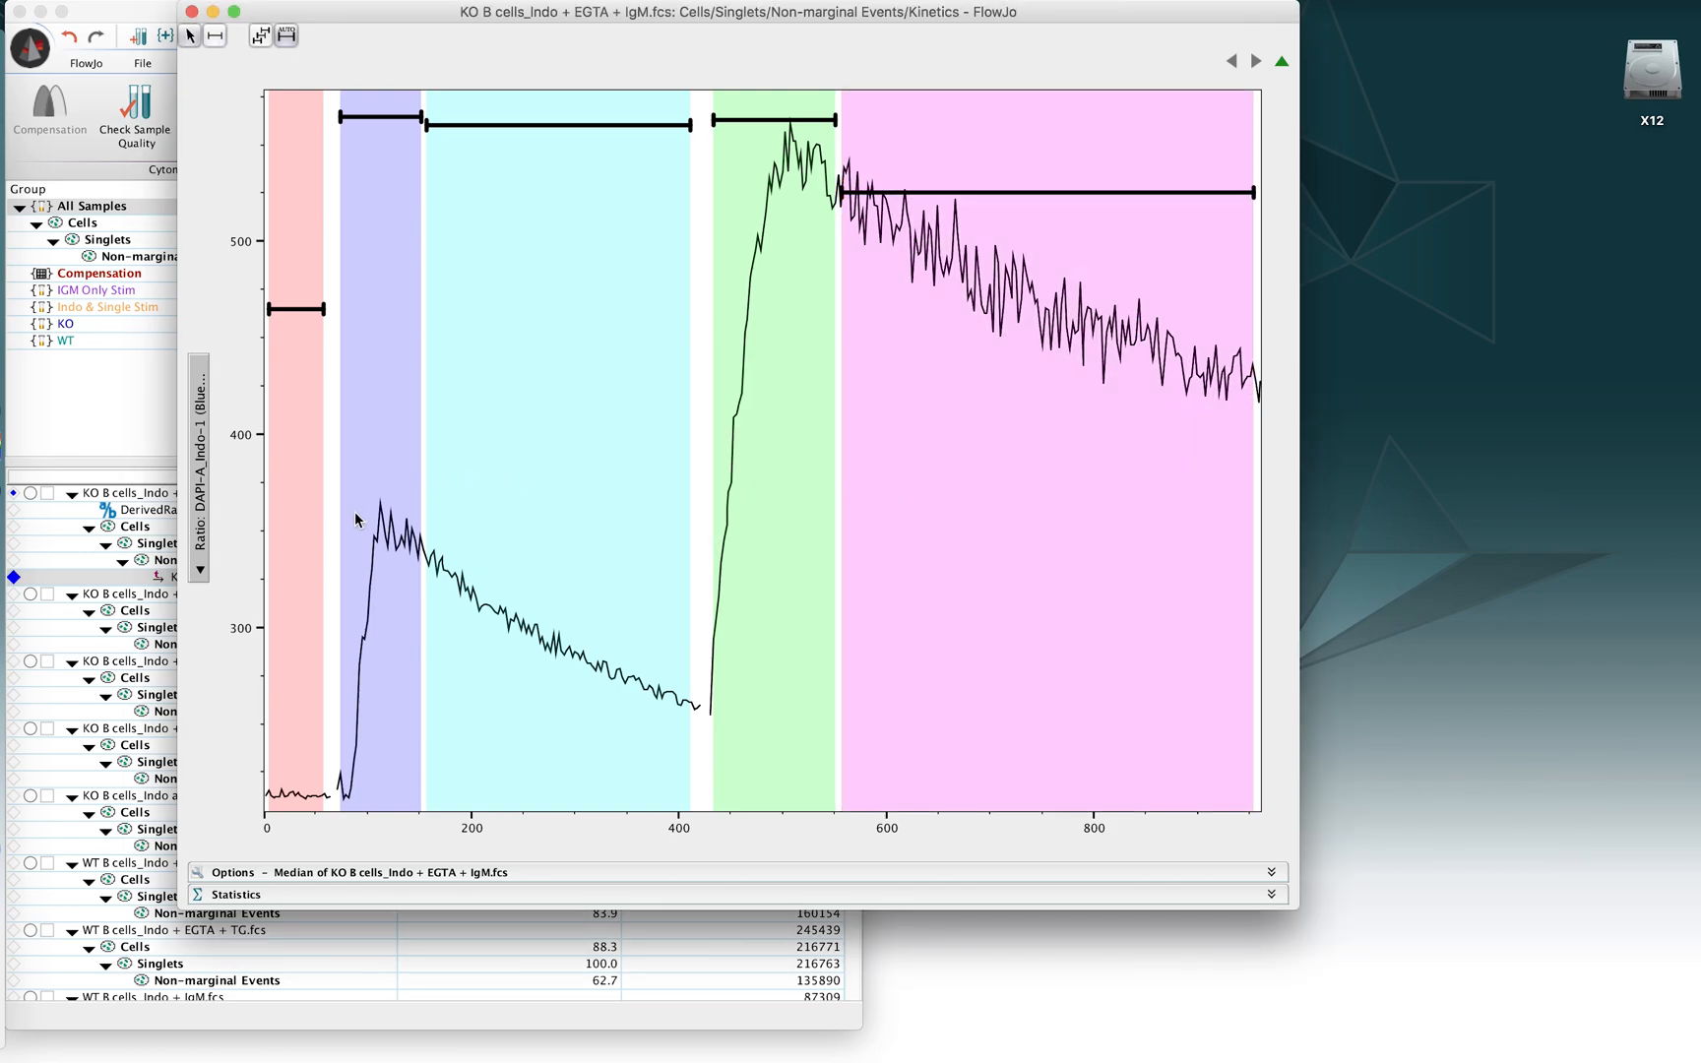
{"action": "mouse_move", "coordinate": [667, 501]}
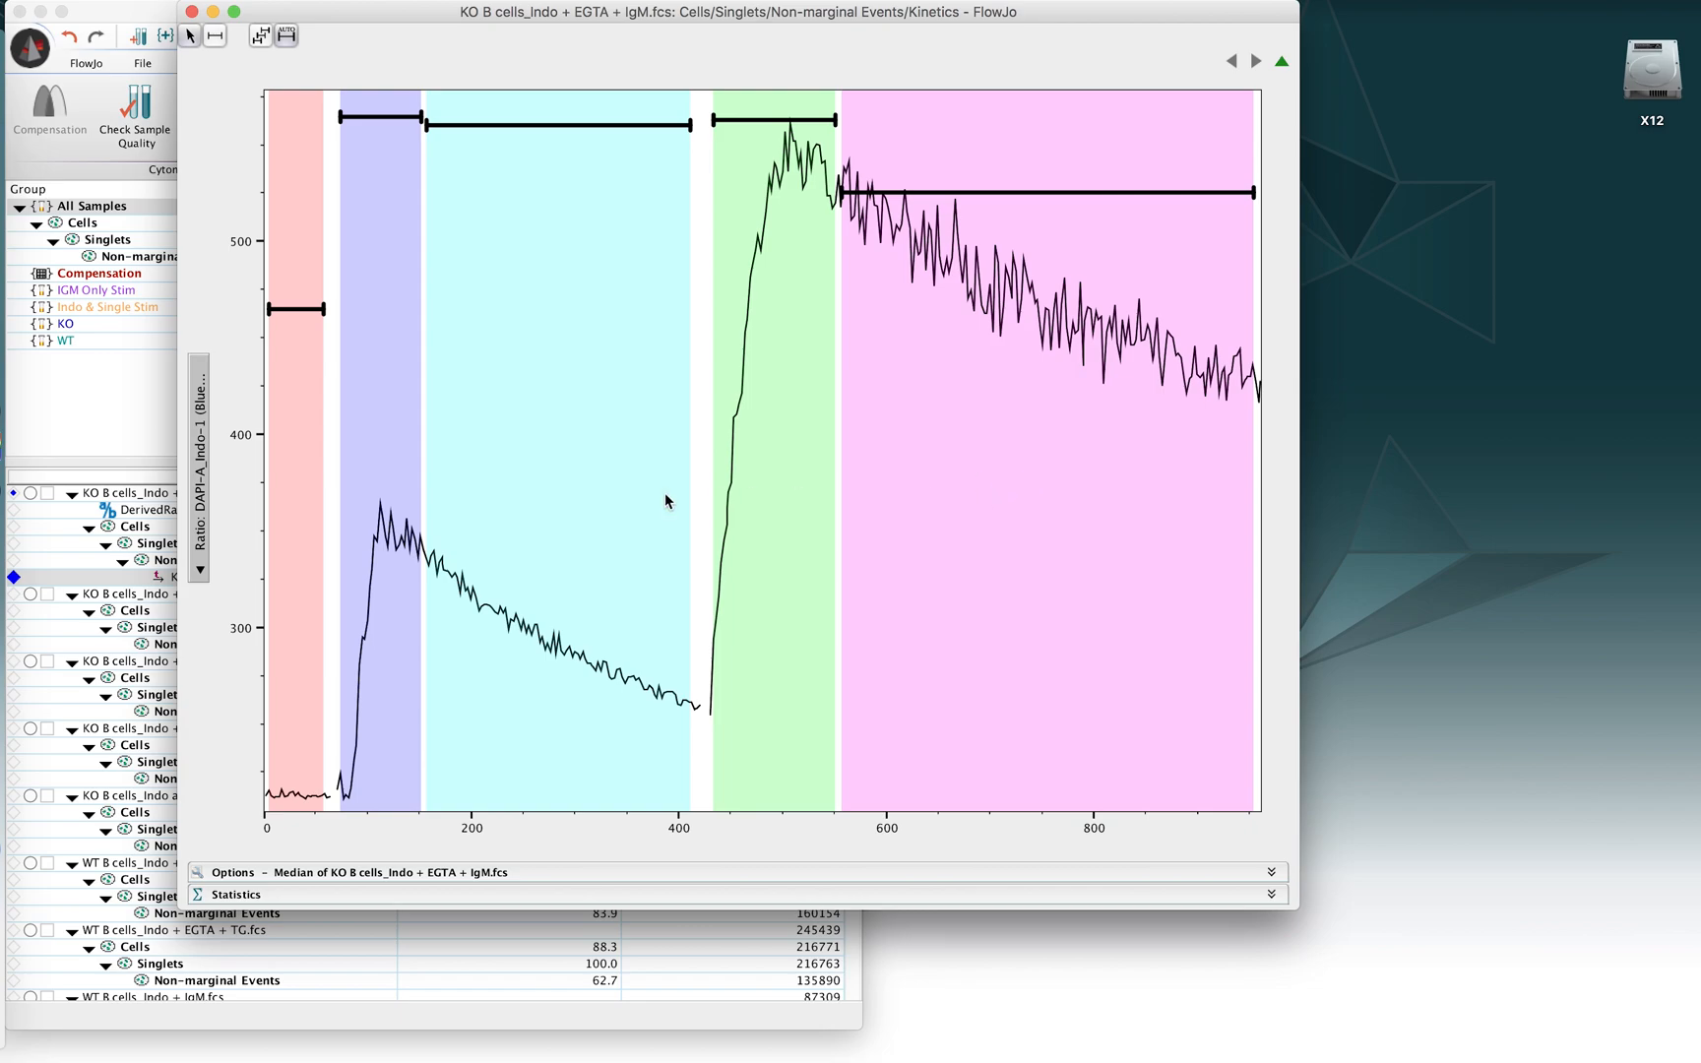
{"action": "mouse_move", "coordinate": [358, 539]}
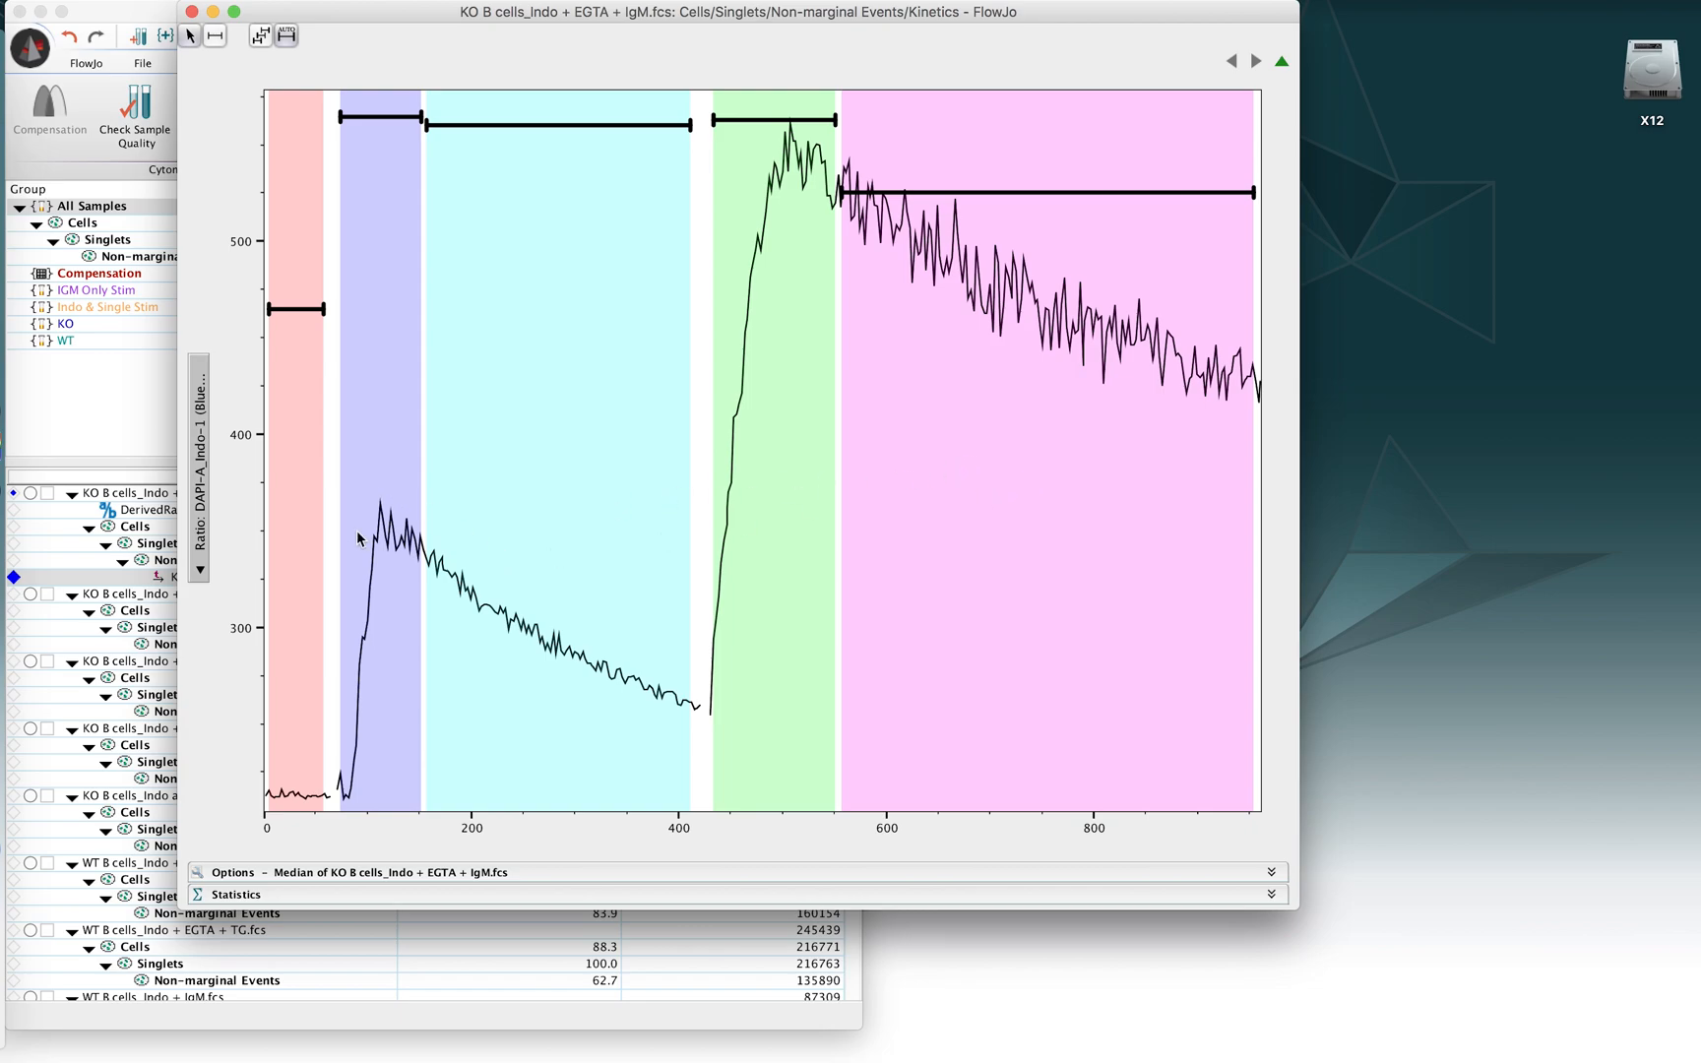
{"action": "mouse_move", "coordinate": [258, 798]}
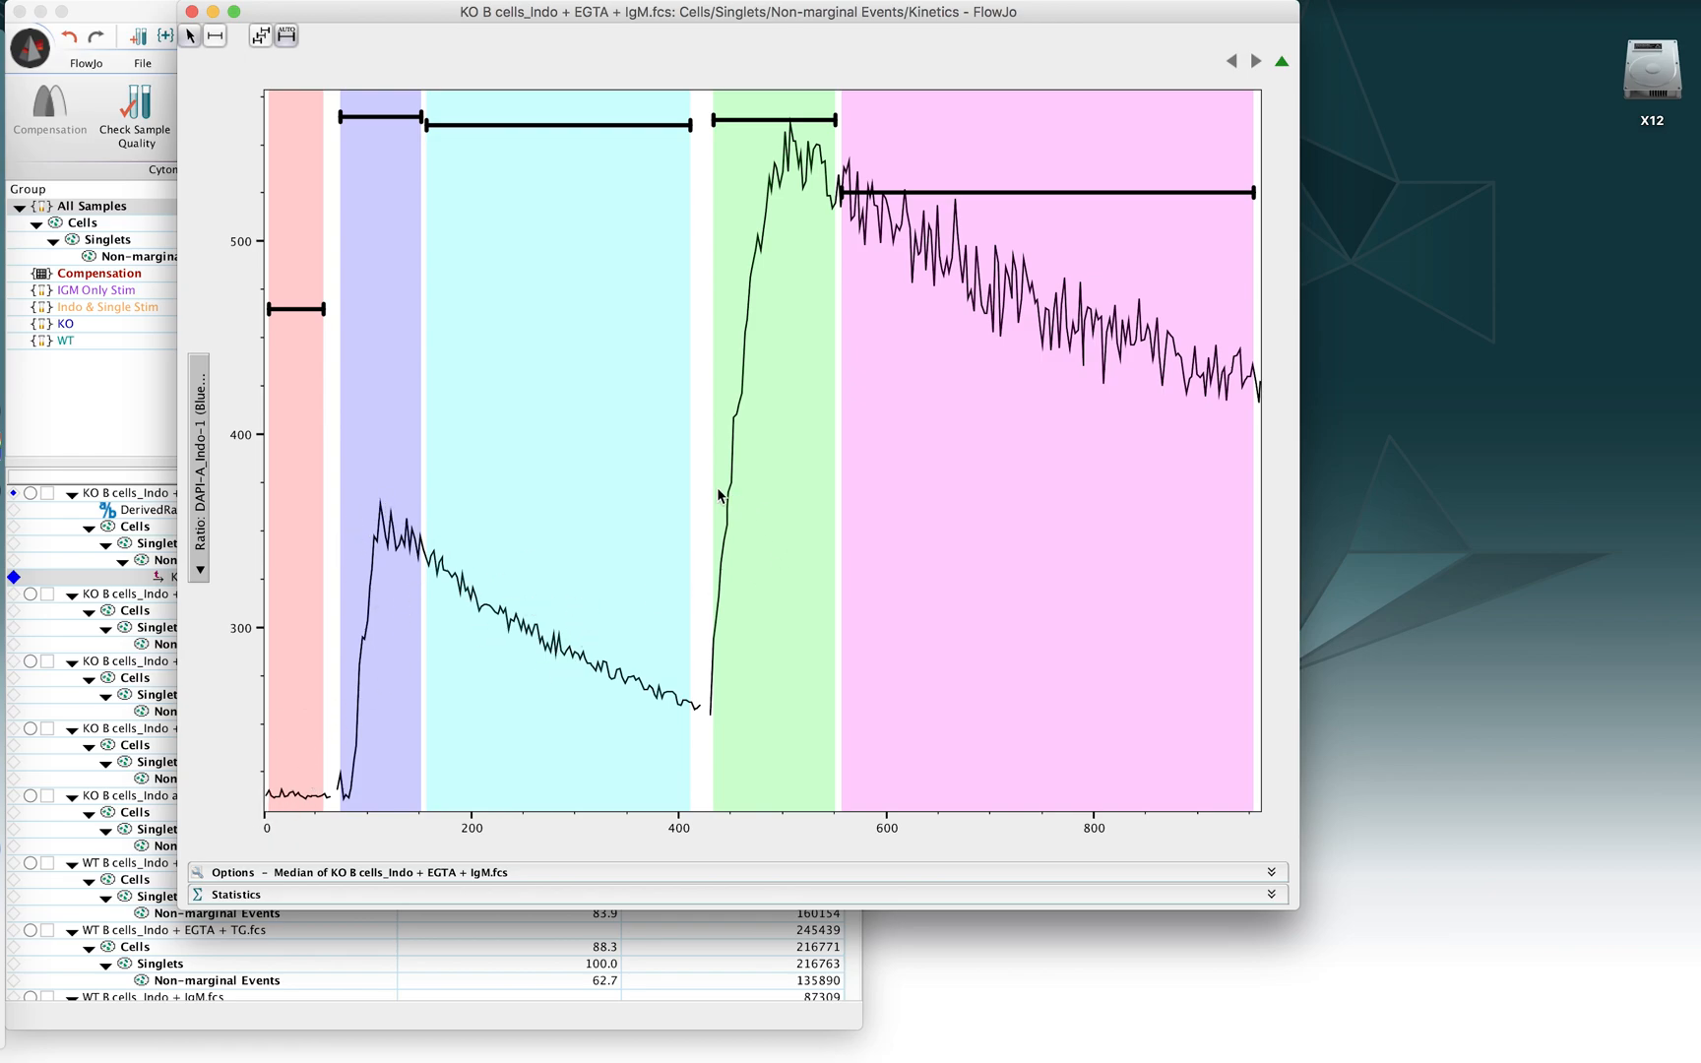
{"action": "mouse_move", "coordinate": [389, 838]}
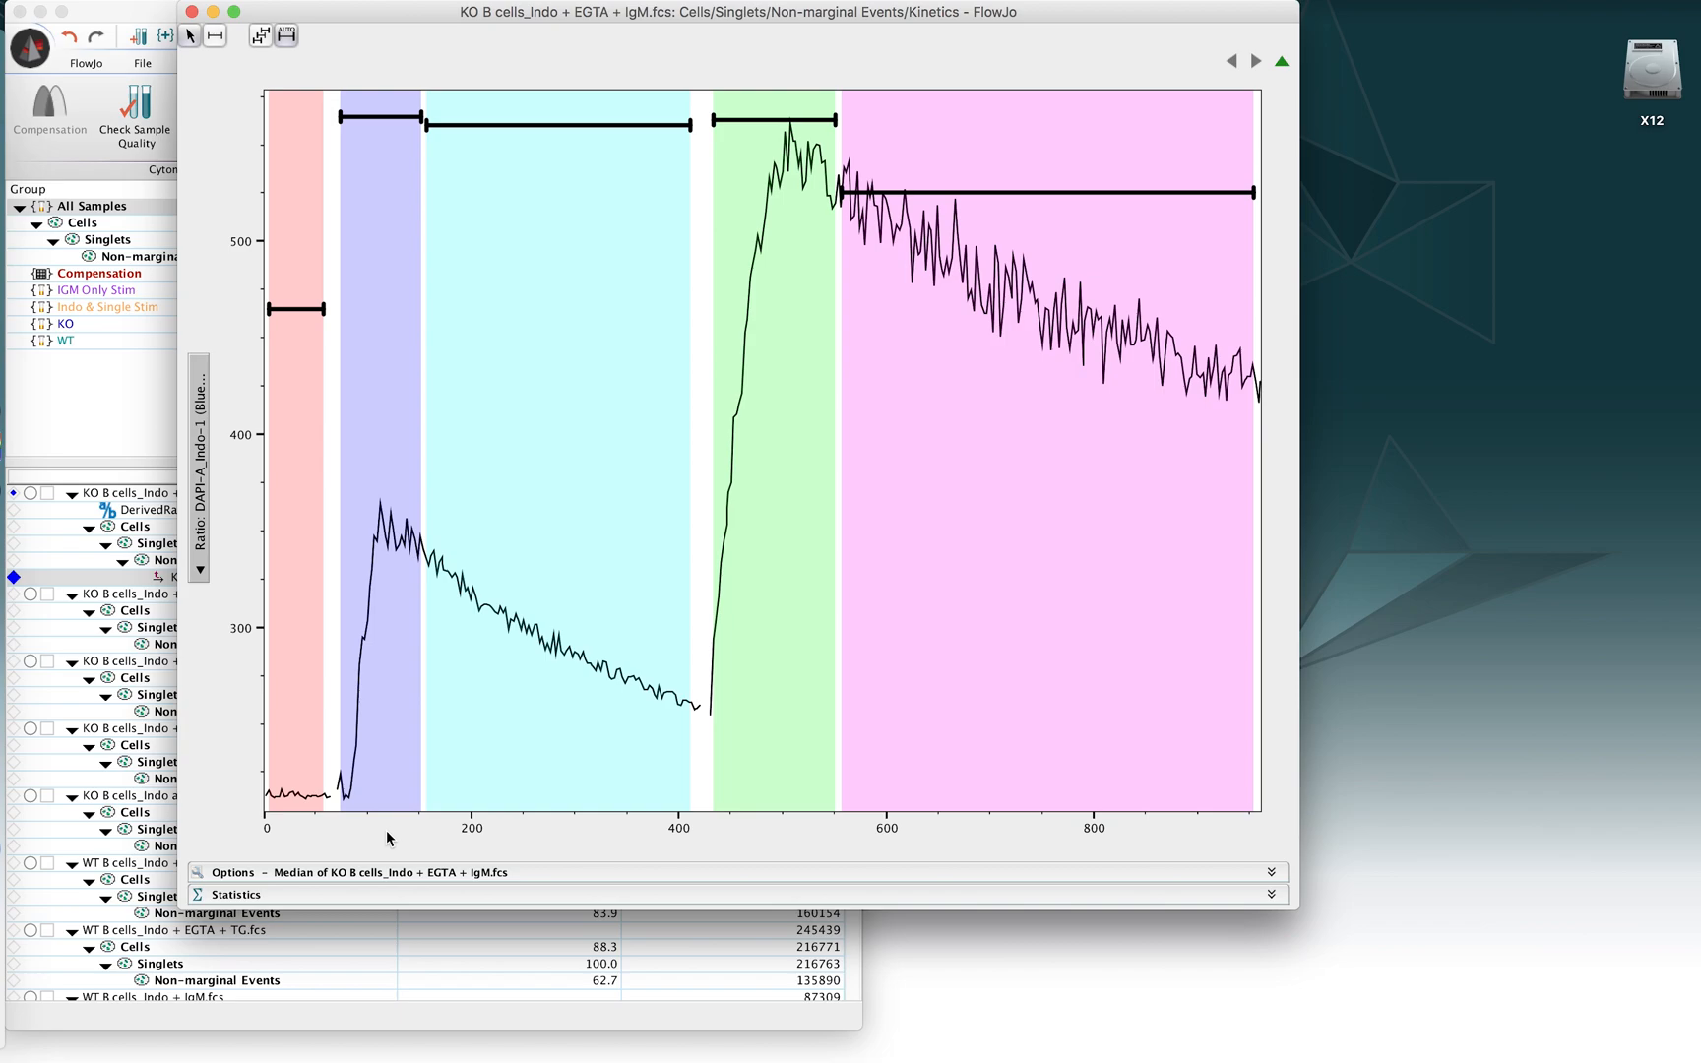
{"action": "mouse_move", "coordinate": [381, 867]}
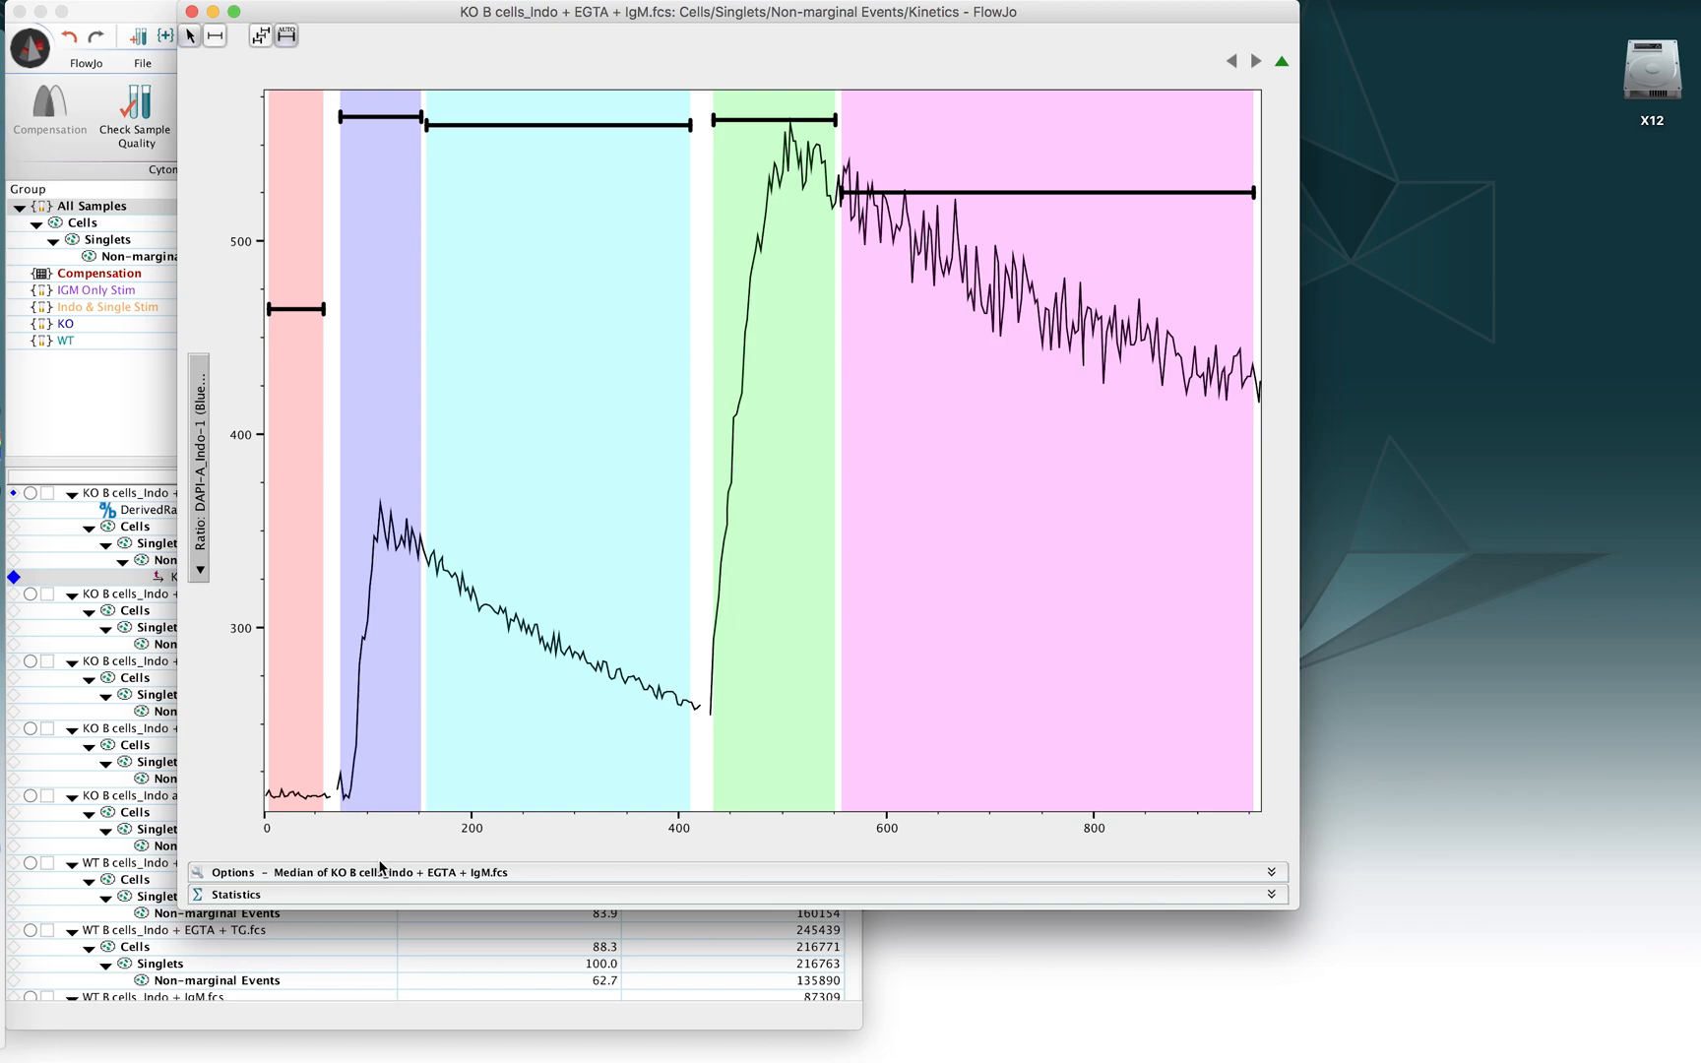
{"action": "mouse_move", "coordinate": [149, 541]}
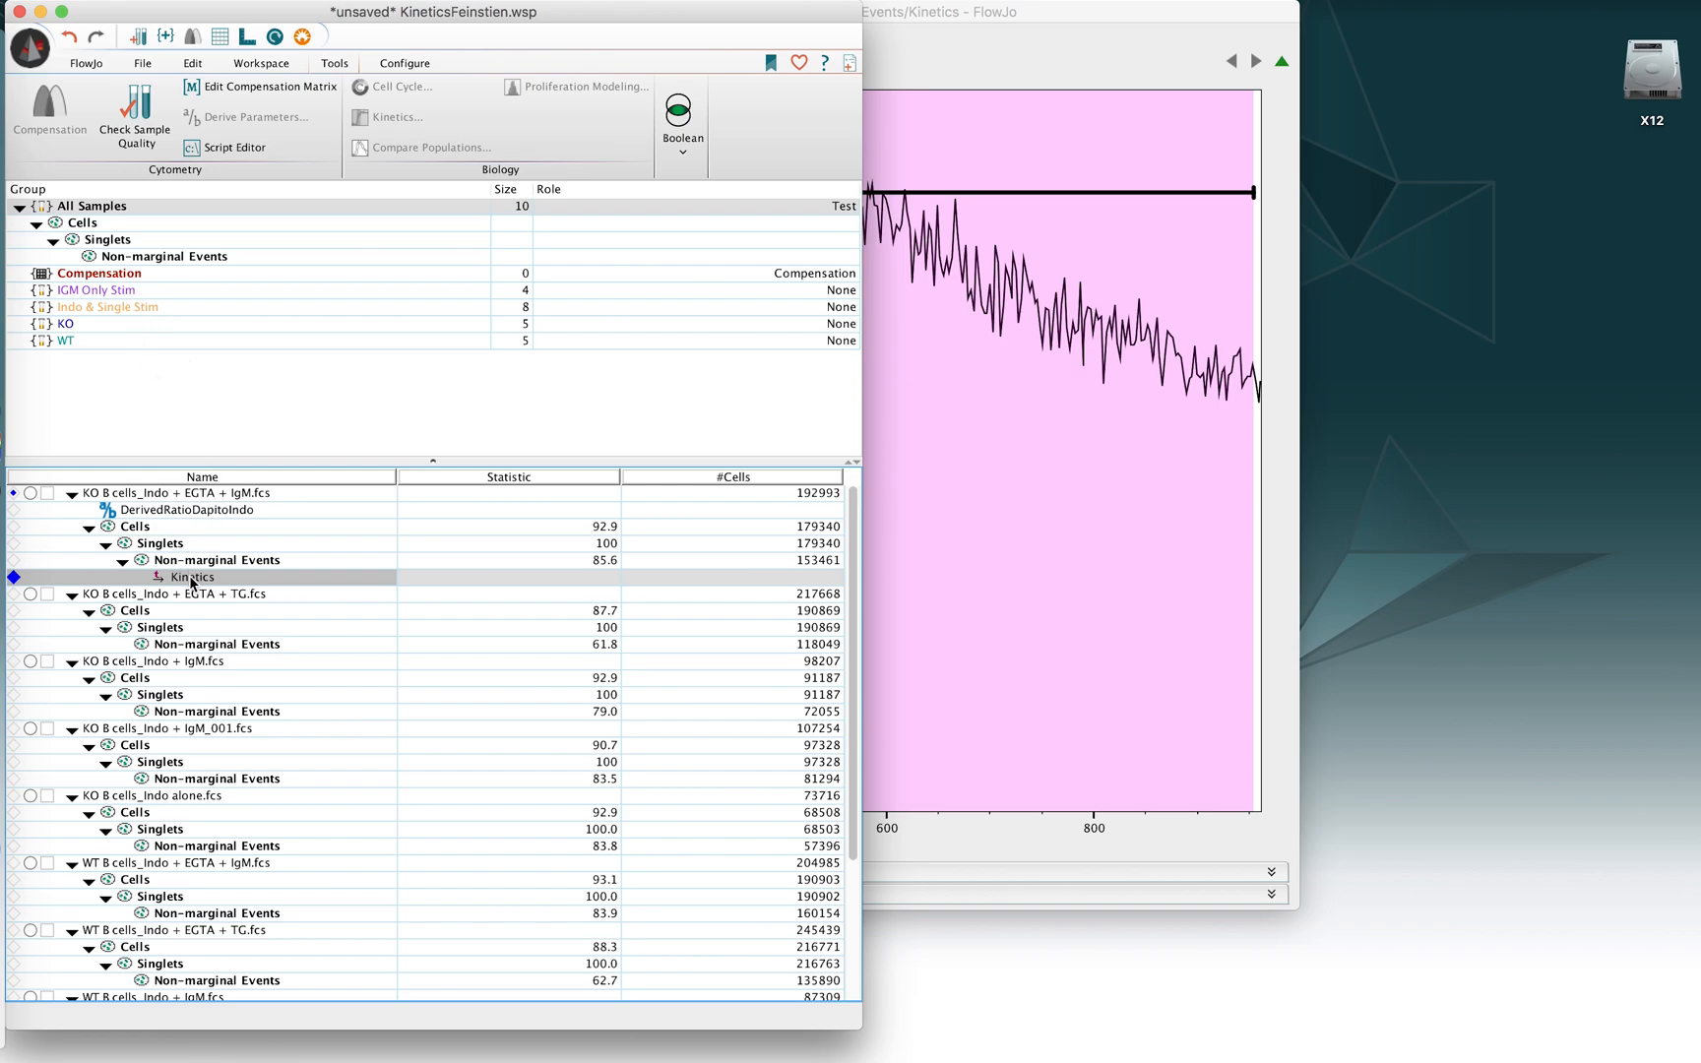
Step: Copy the Kinetics analysis to the All Samples group
{"action": "right_click", "coordinate": [193, 577]}
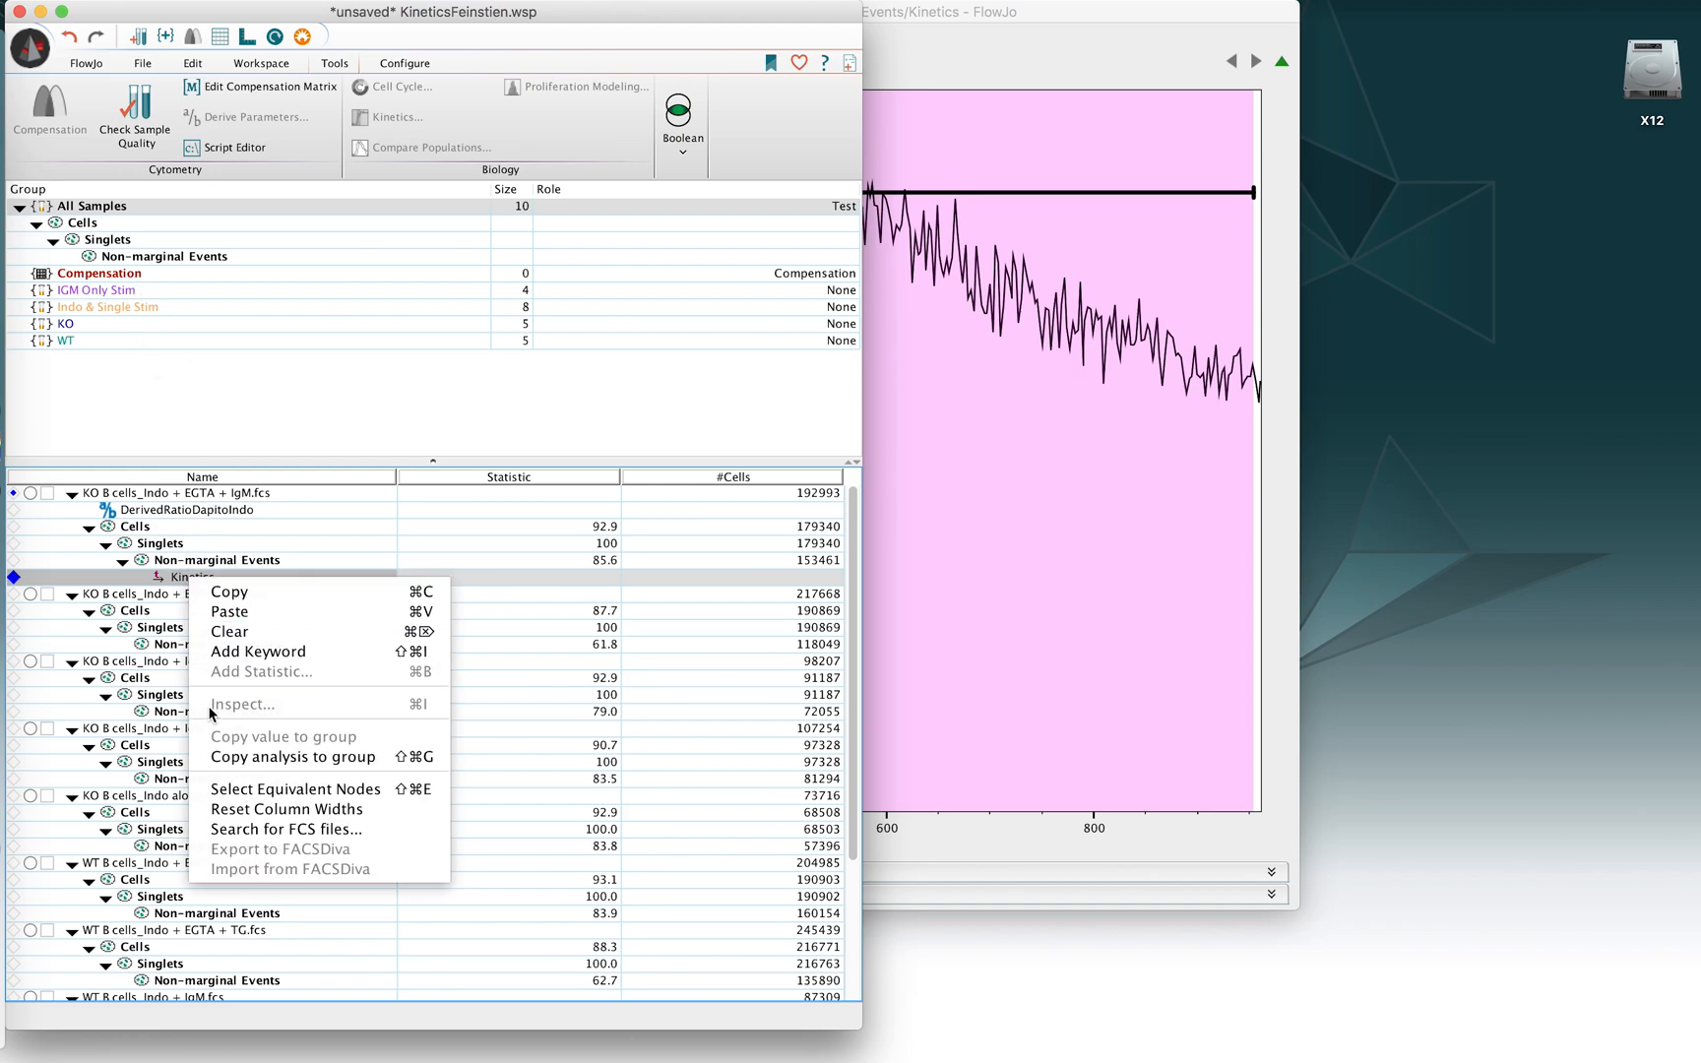
{"action": "mouse_move", "coordinate": [258, 650]}
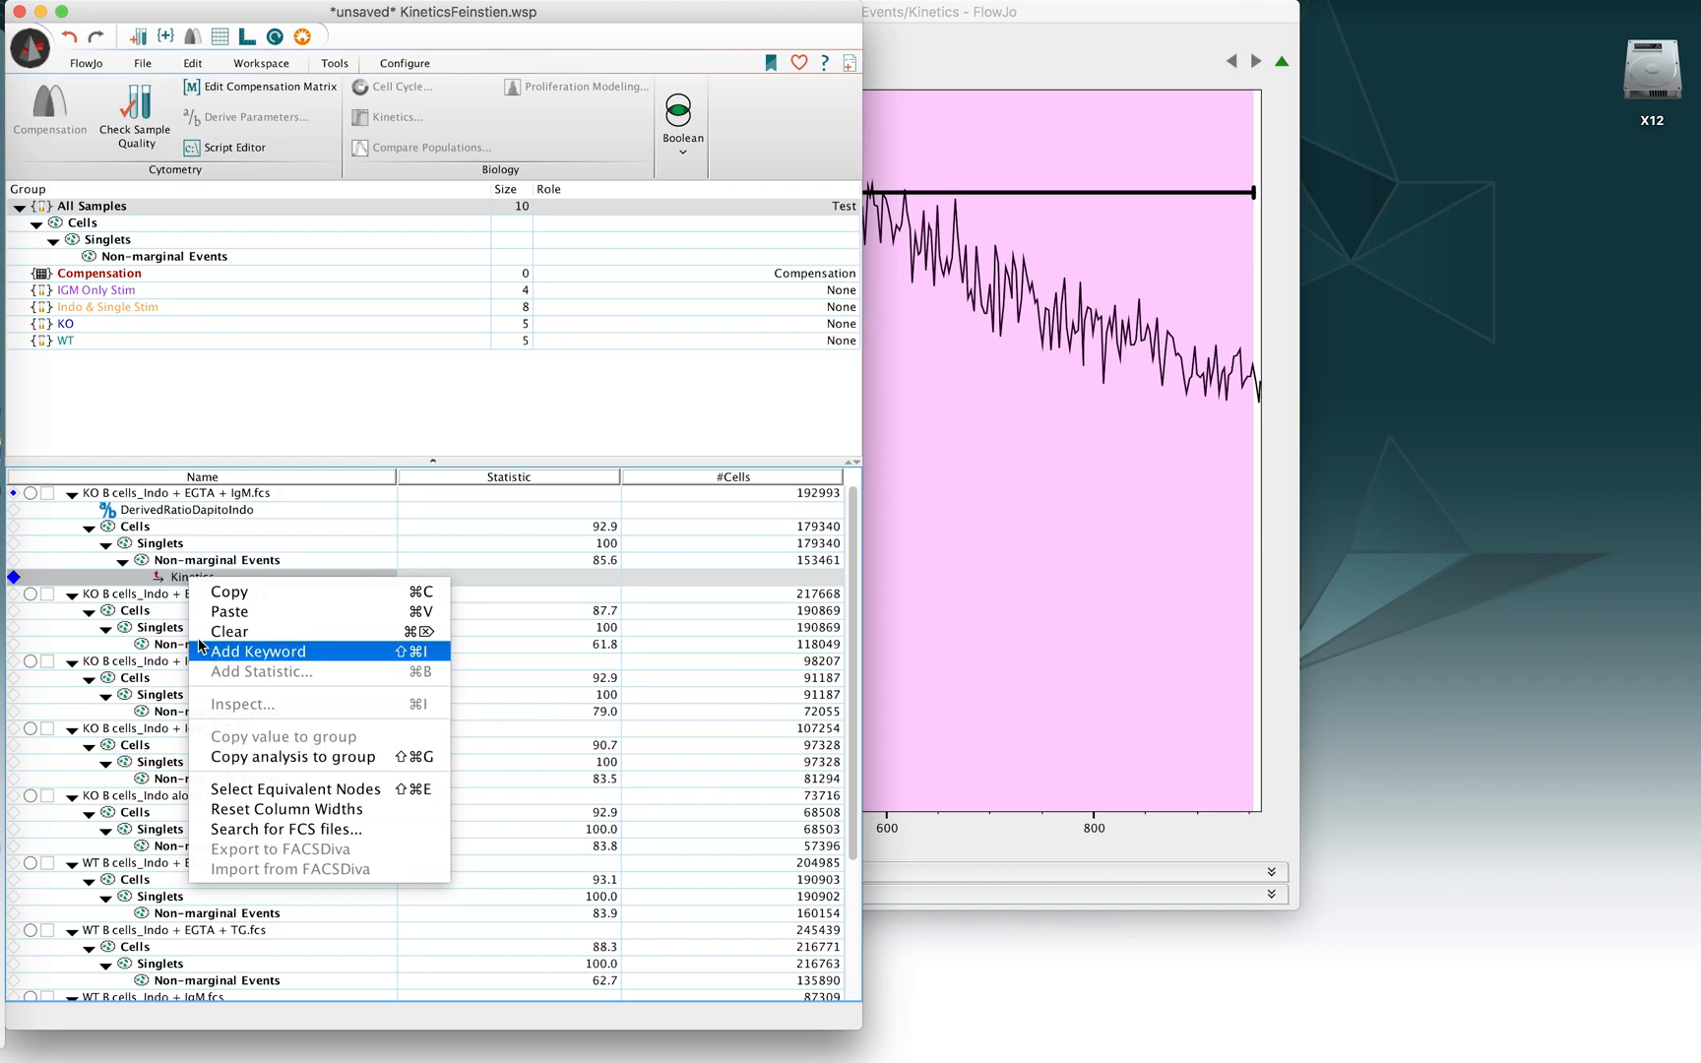
{"action": "mouse_move", "coordinate": [171, 257]}
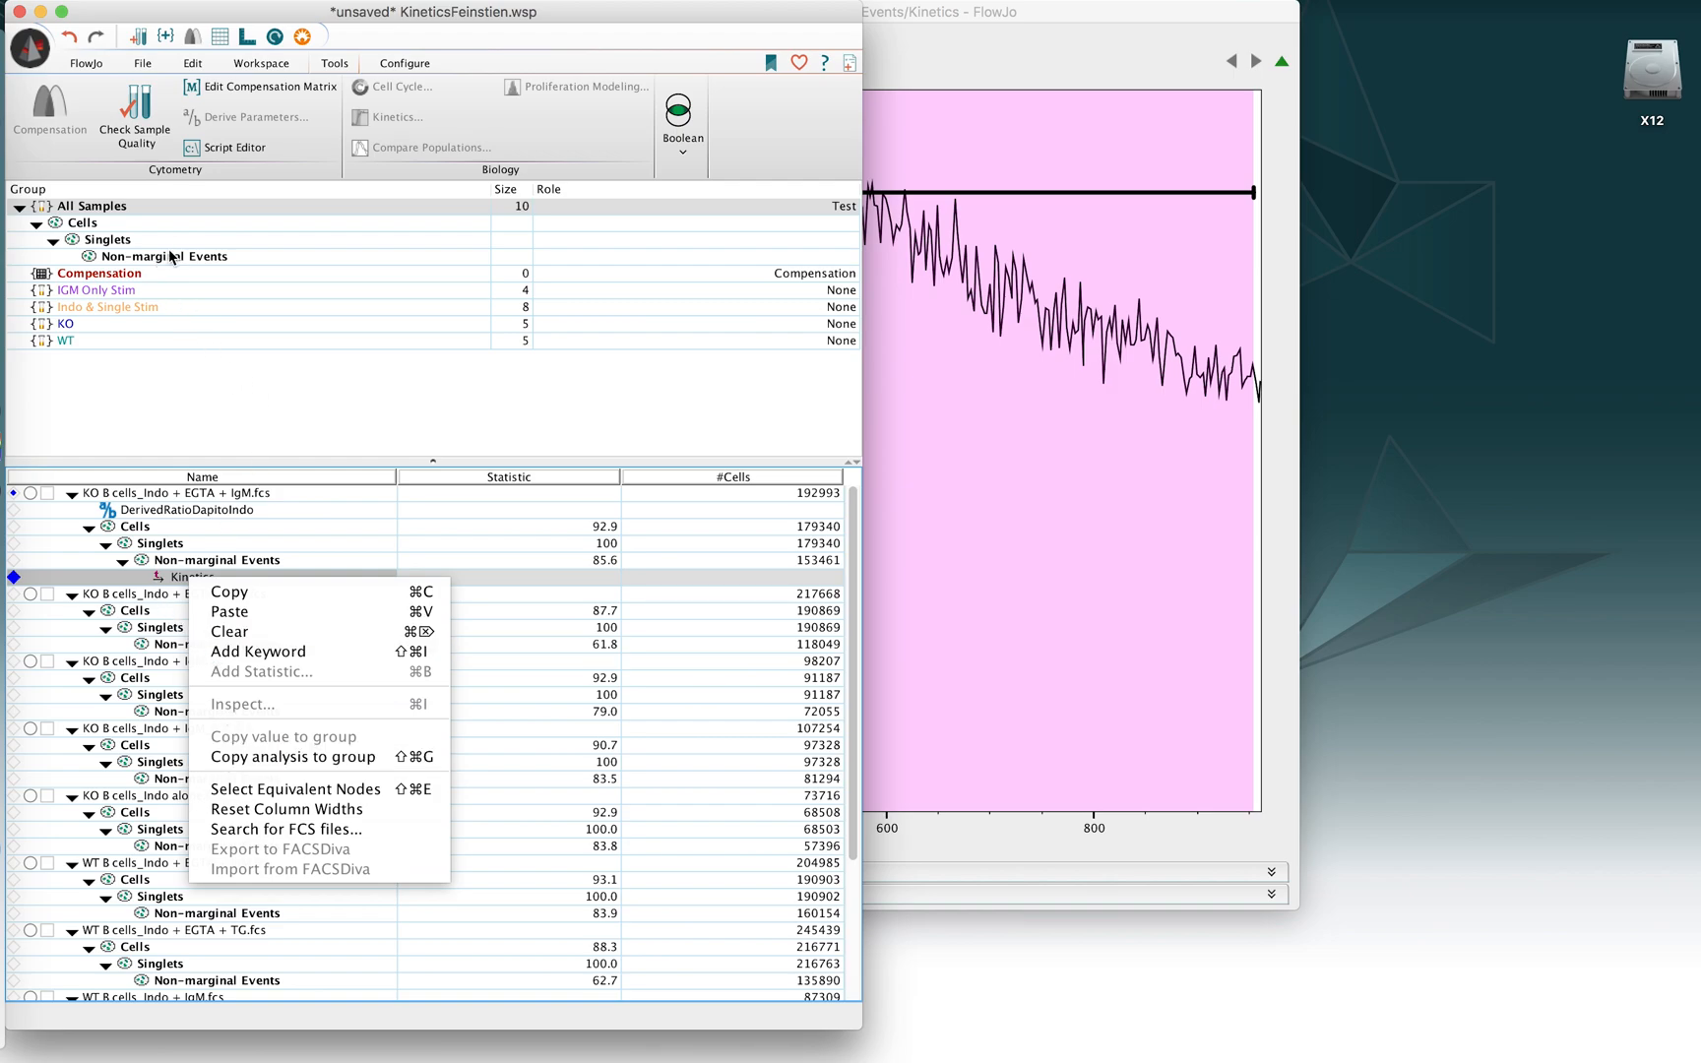
{"action": "mouse_move", "coordinate": [231, 631]}
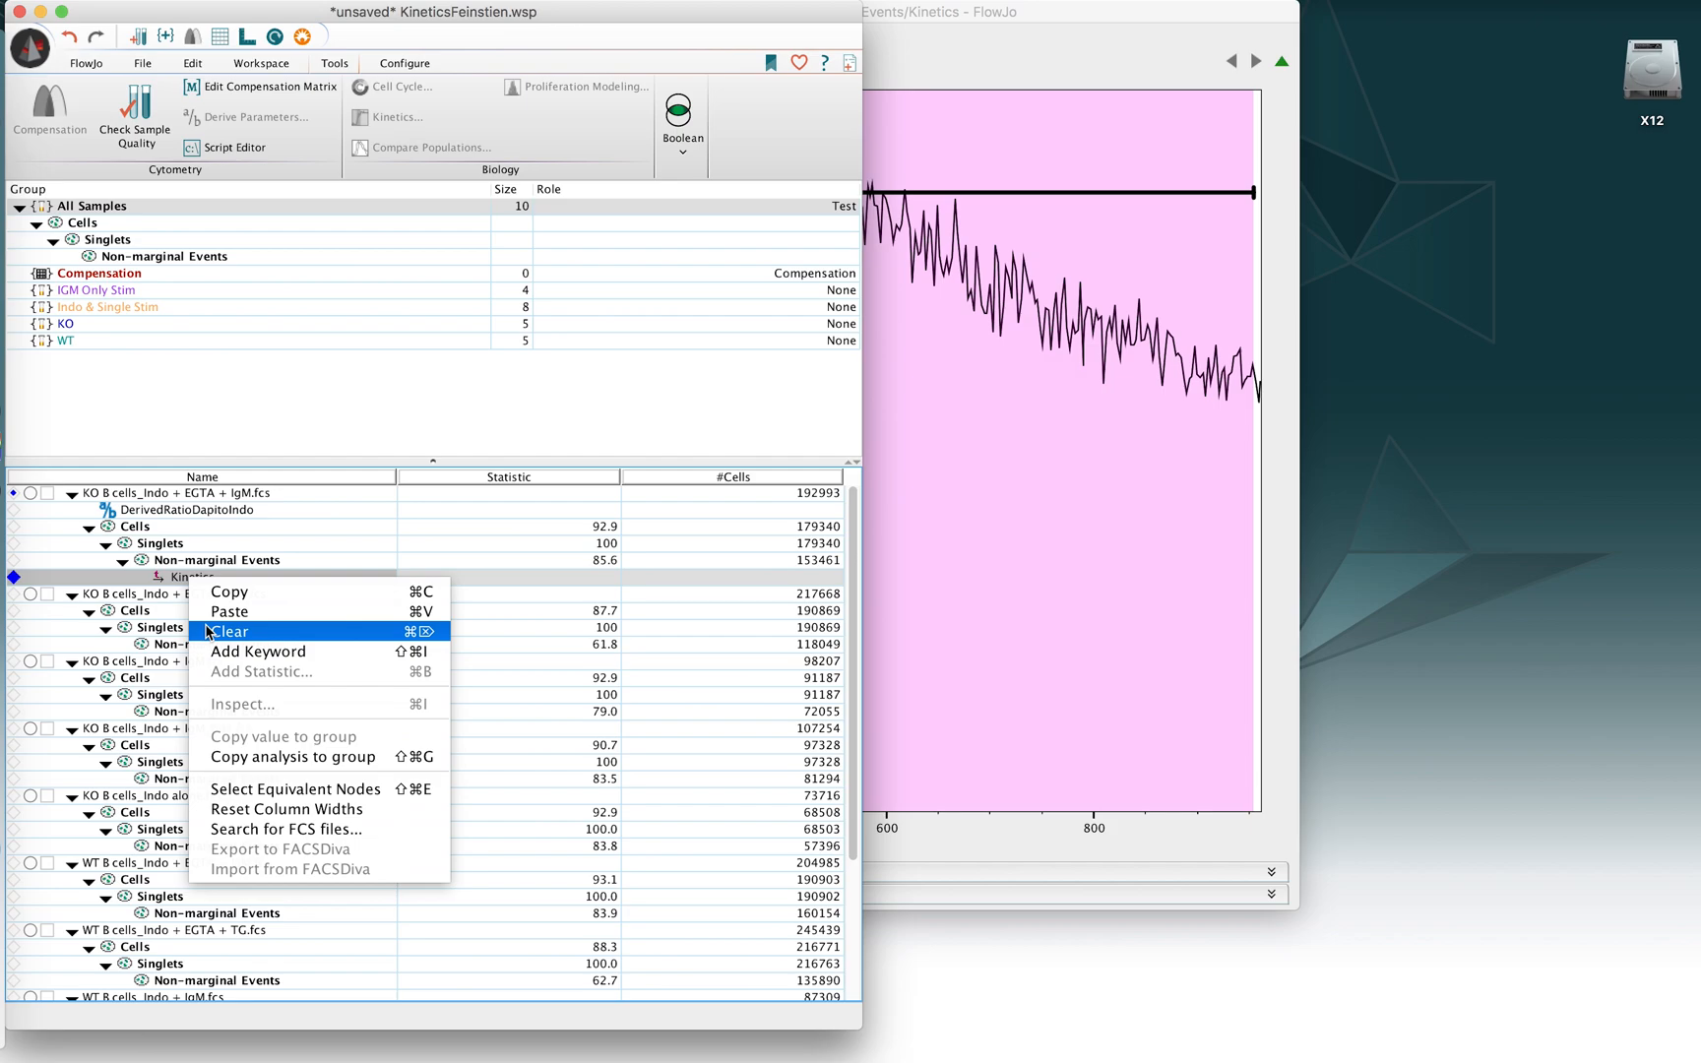
{"action": "left_click", "coordinate": [229, 631]}
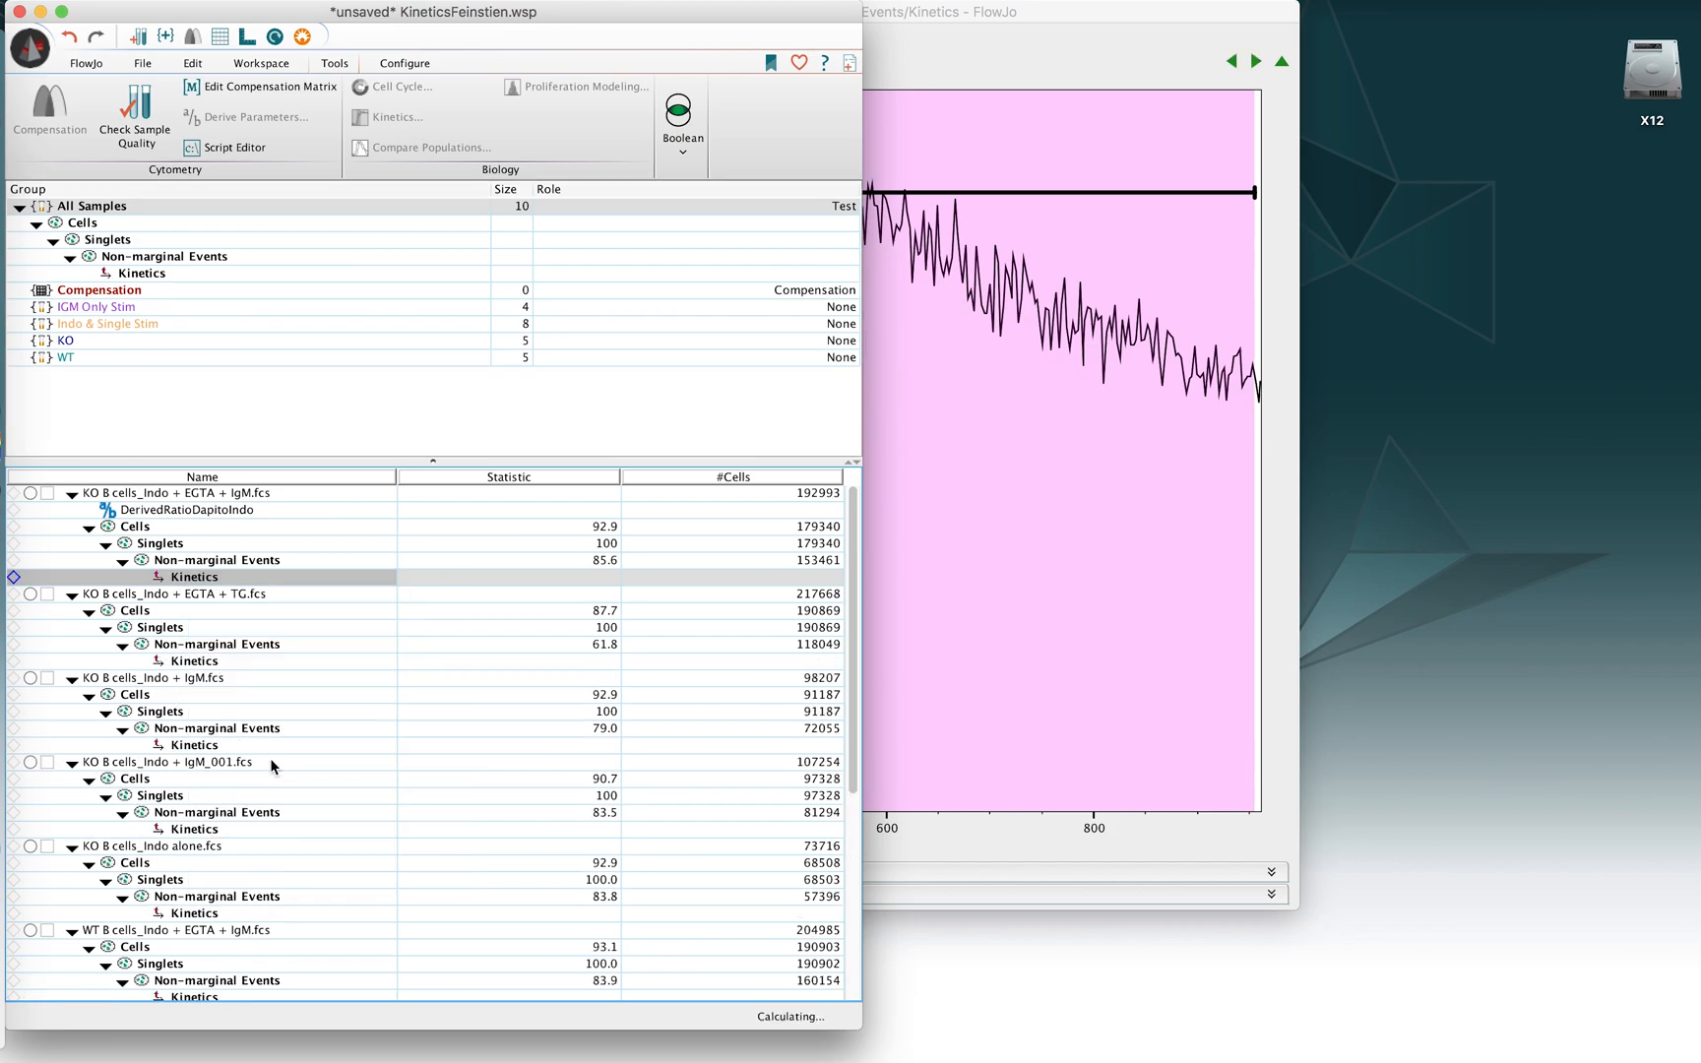
{"action": "mouse_move", "coordinate": [647, 519]}
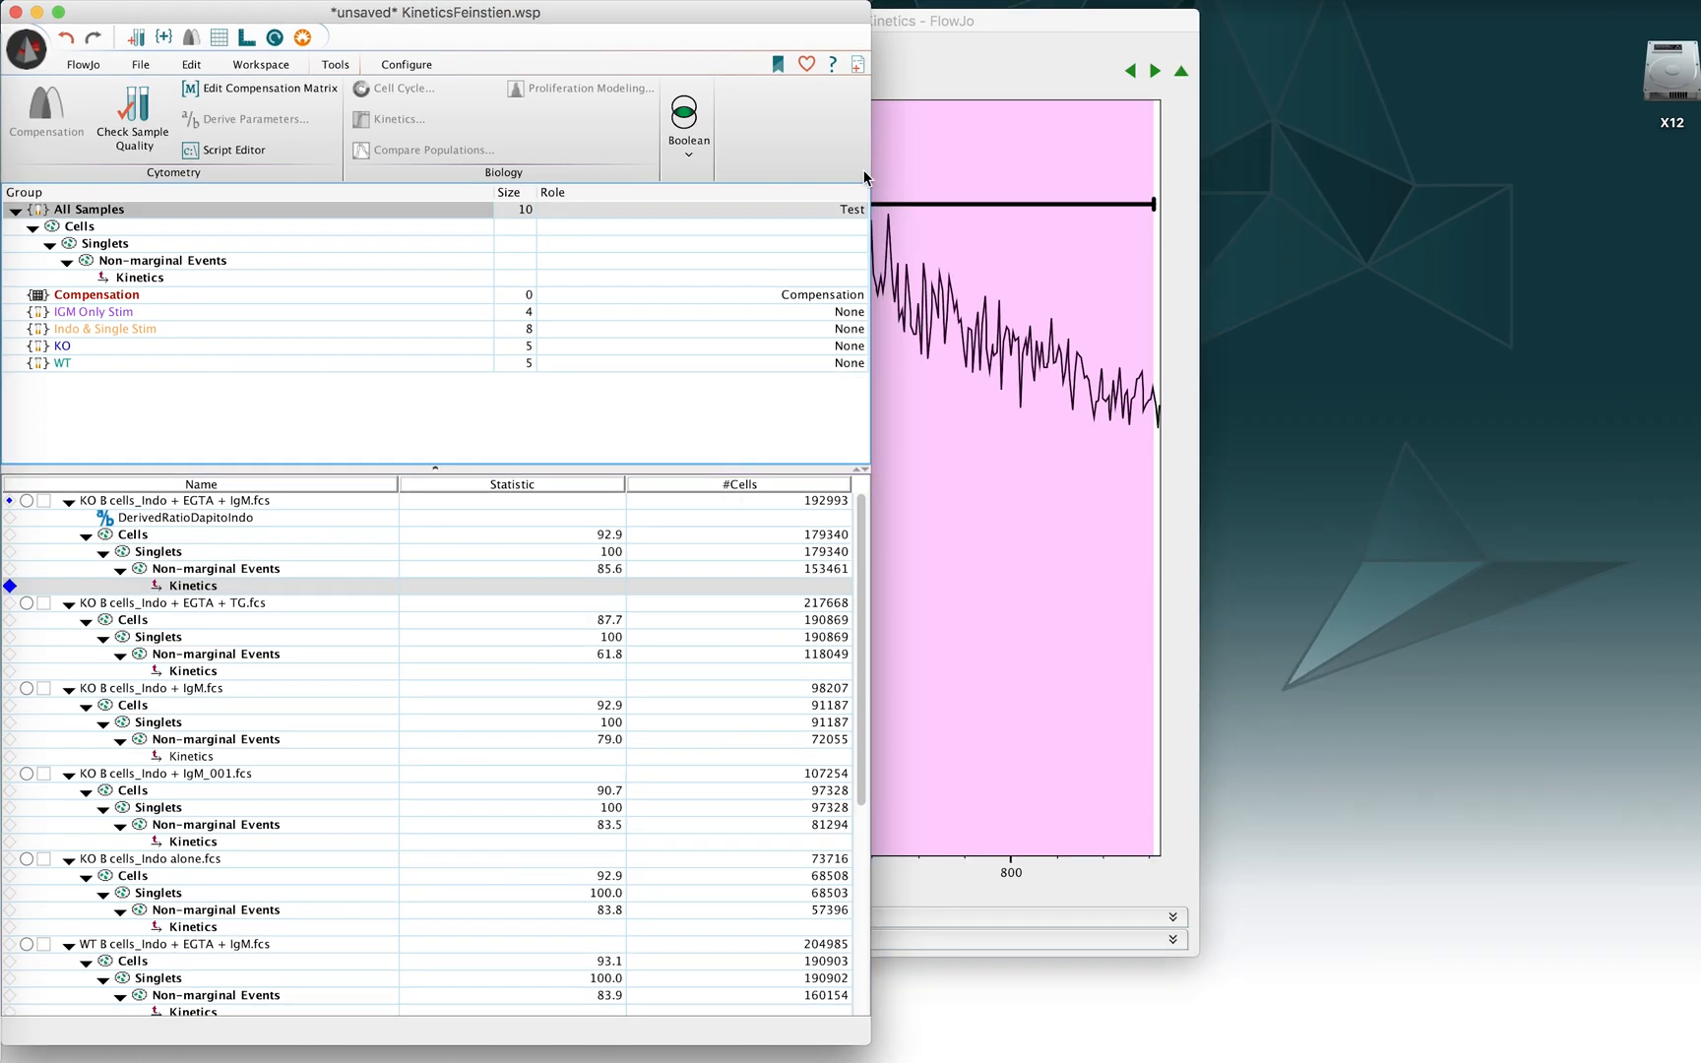
{"action": "mouse_move", "coordinate": [905, 66]}
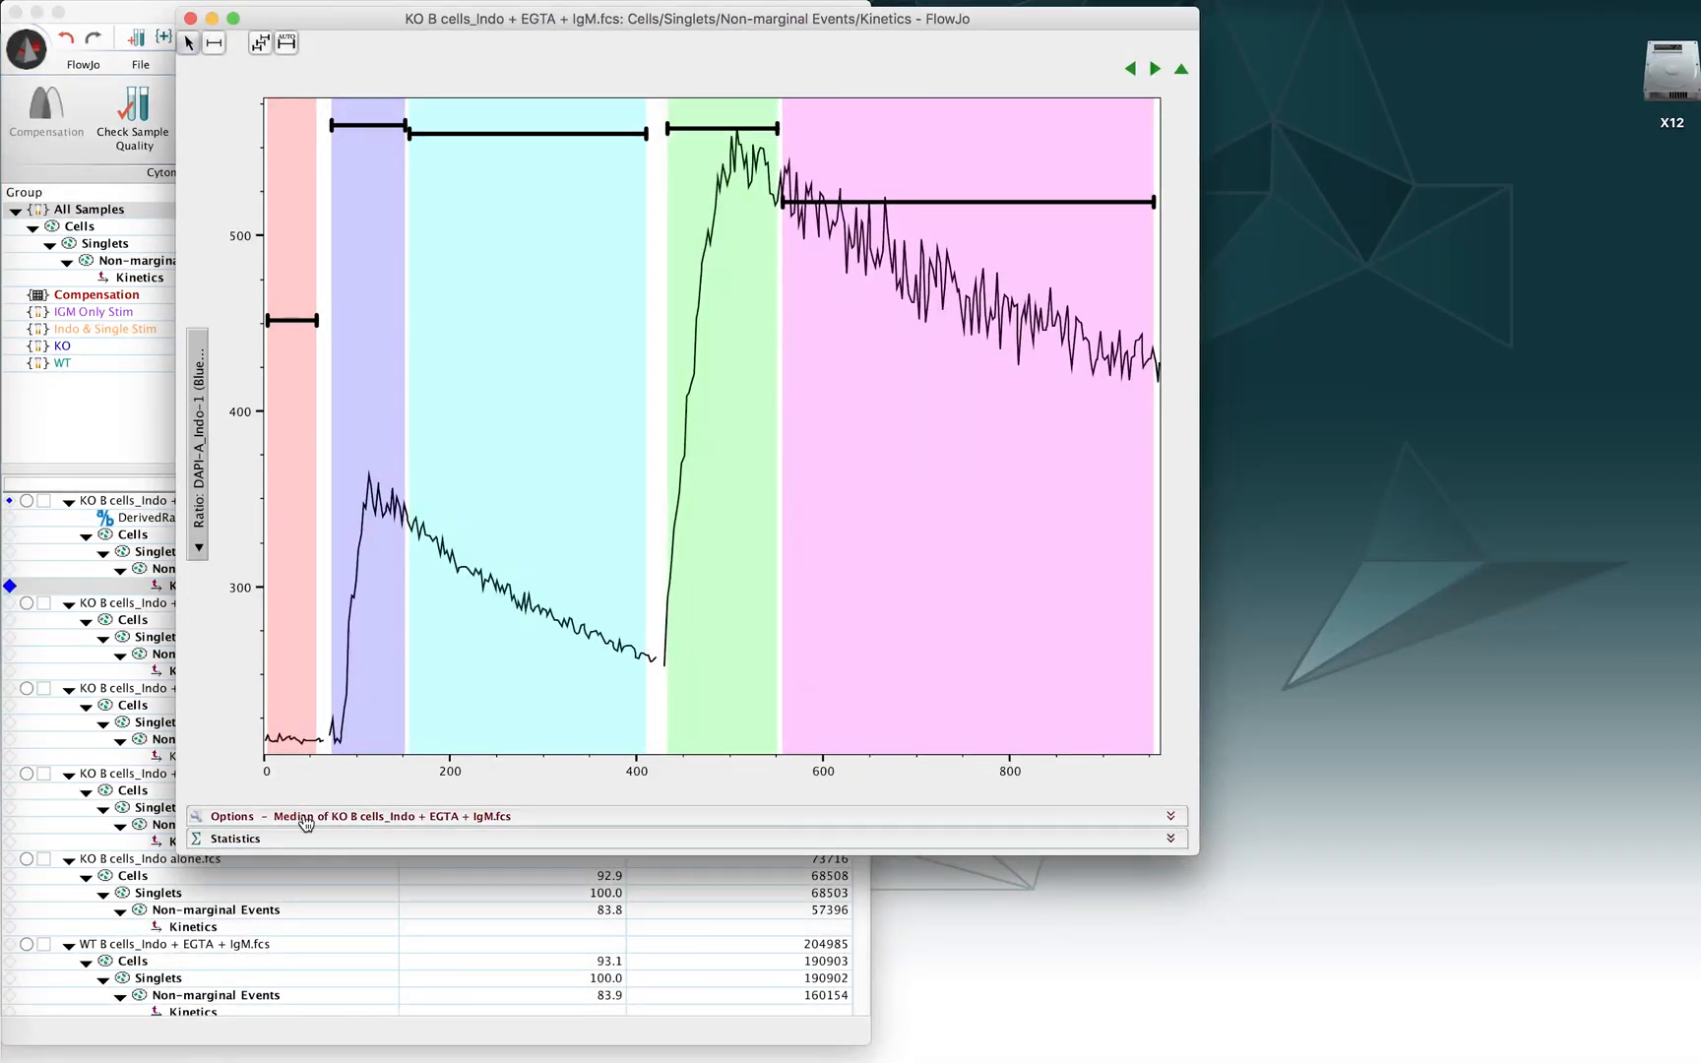
{"action": "mouse_move", "coordinate": [296, 819]}
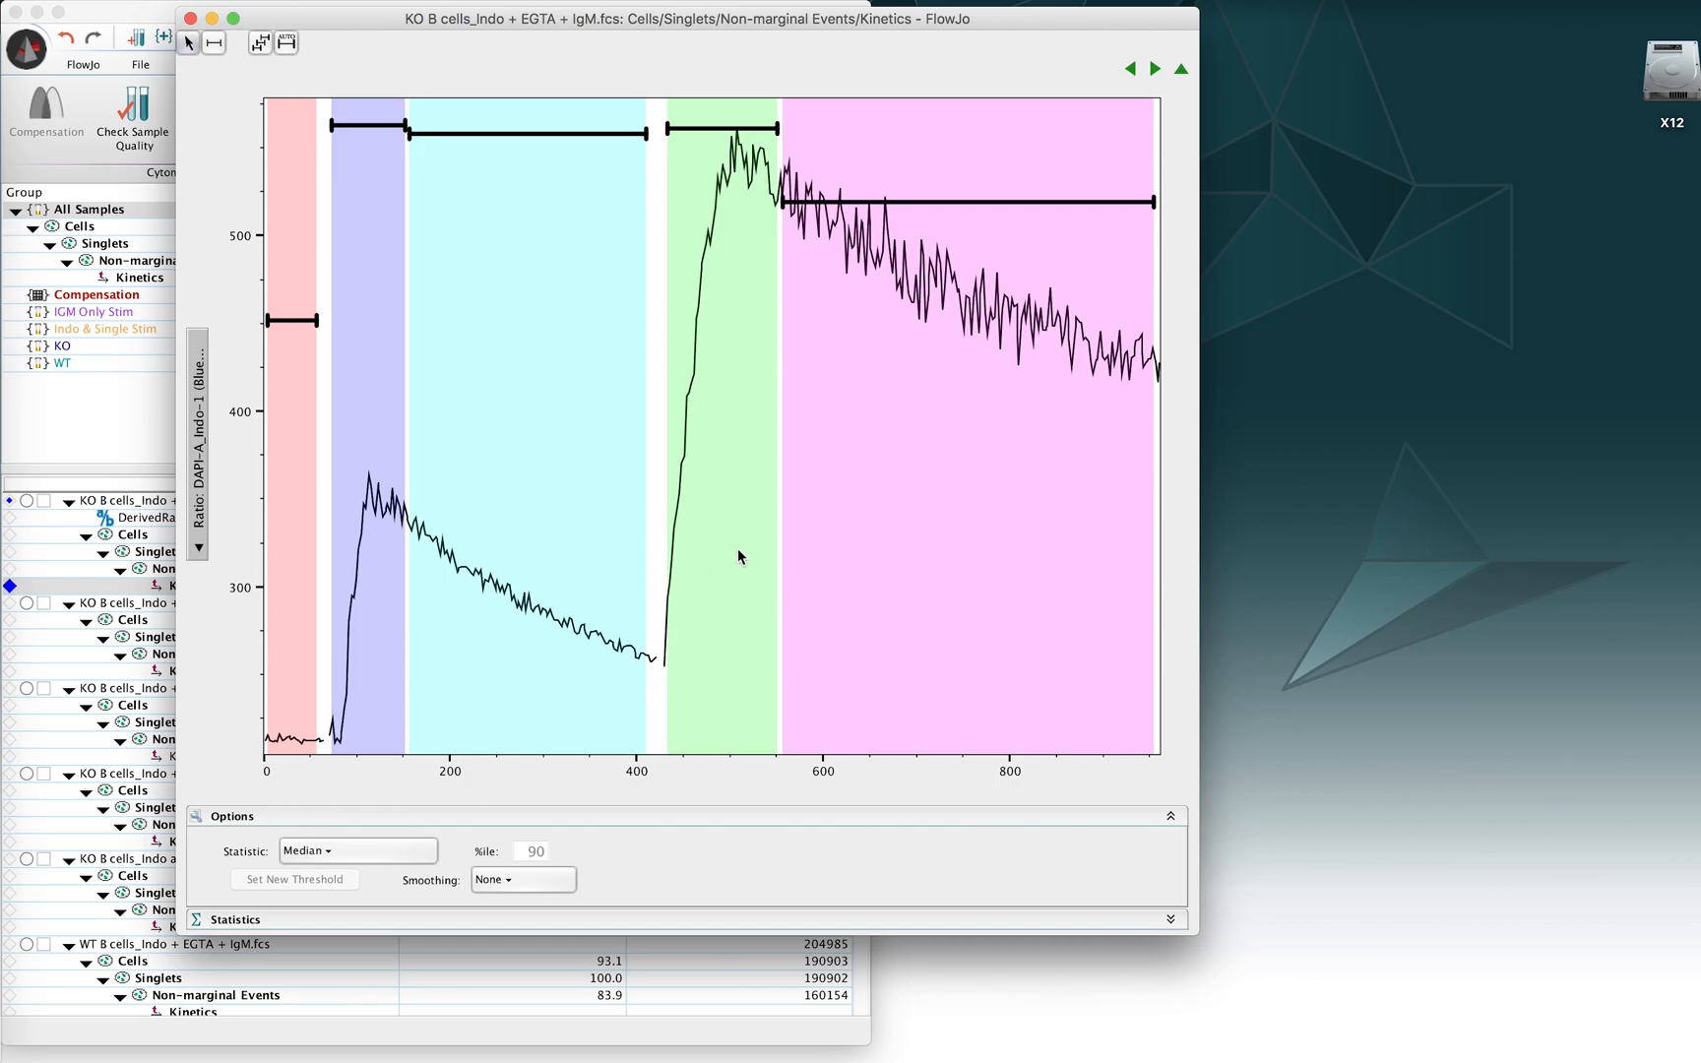
Step: Switch the kinetics statistic from Median to Geometric Mean, after briefly trying Mean
{"action": "left_click", "coordinate": [352, 850]}
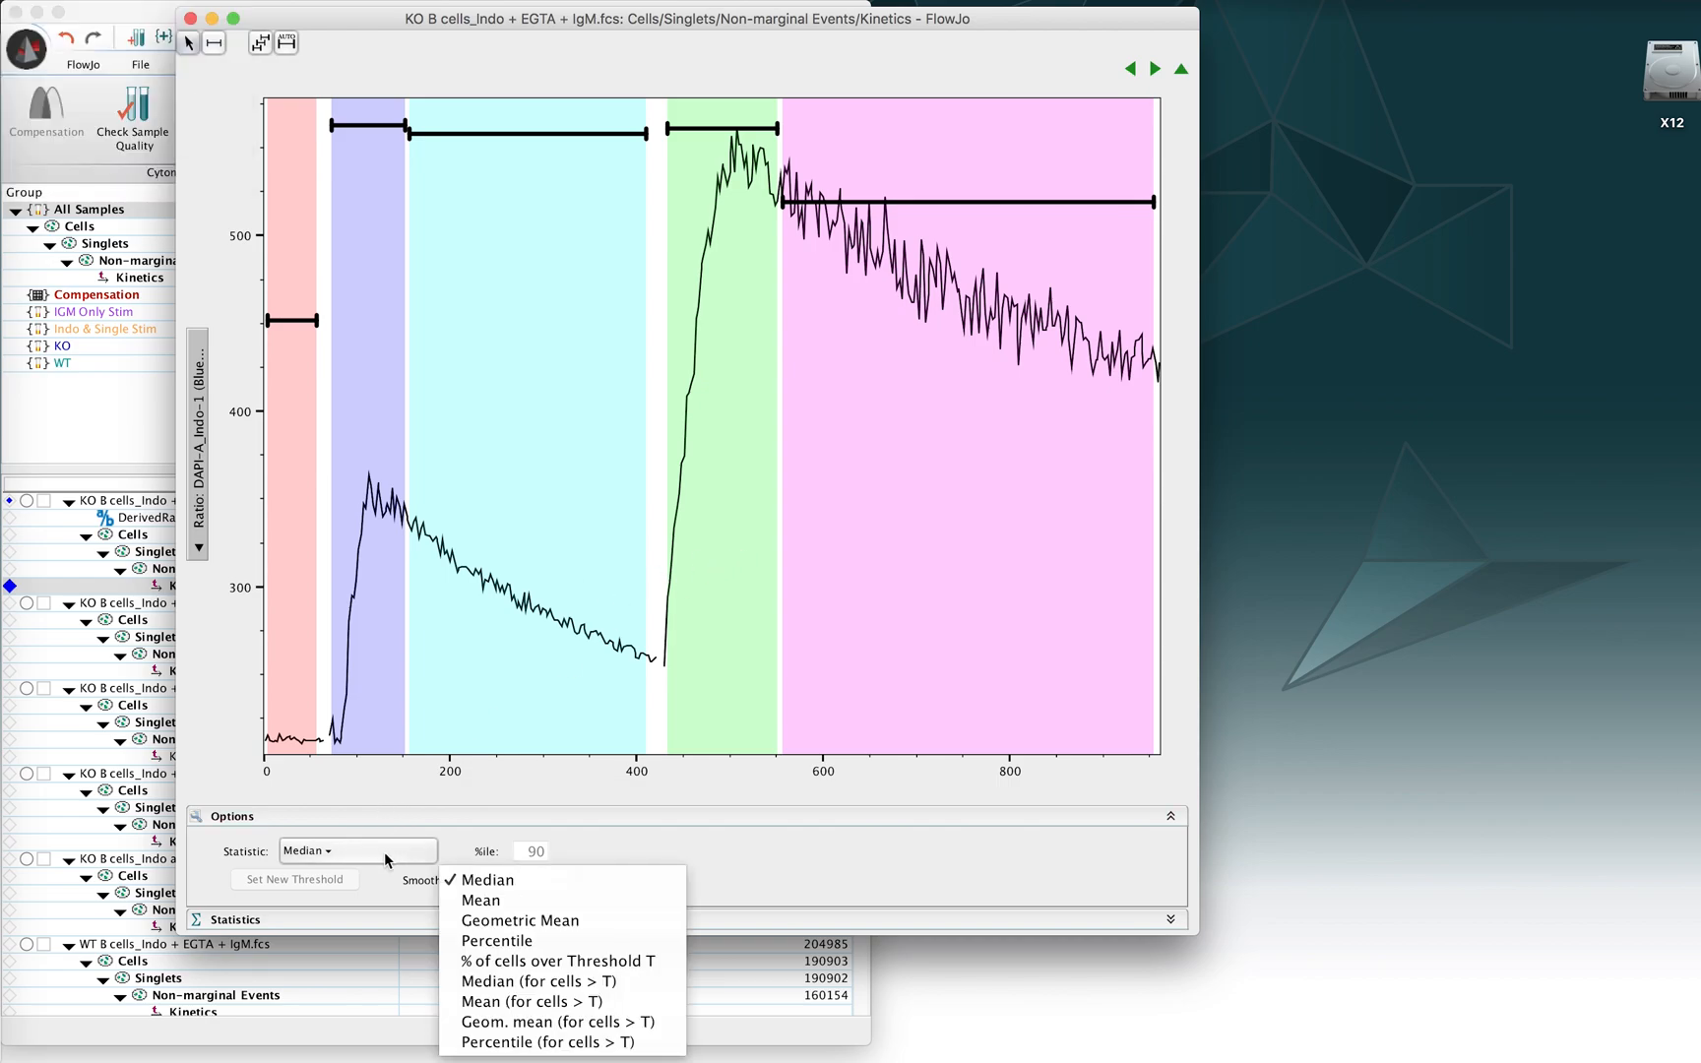
{"action": "mouse_move", "coordinate": [481, 899]}
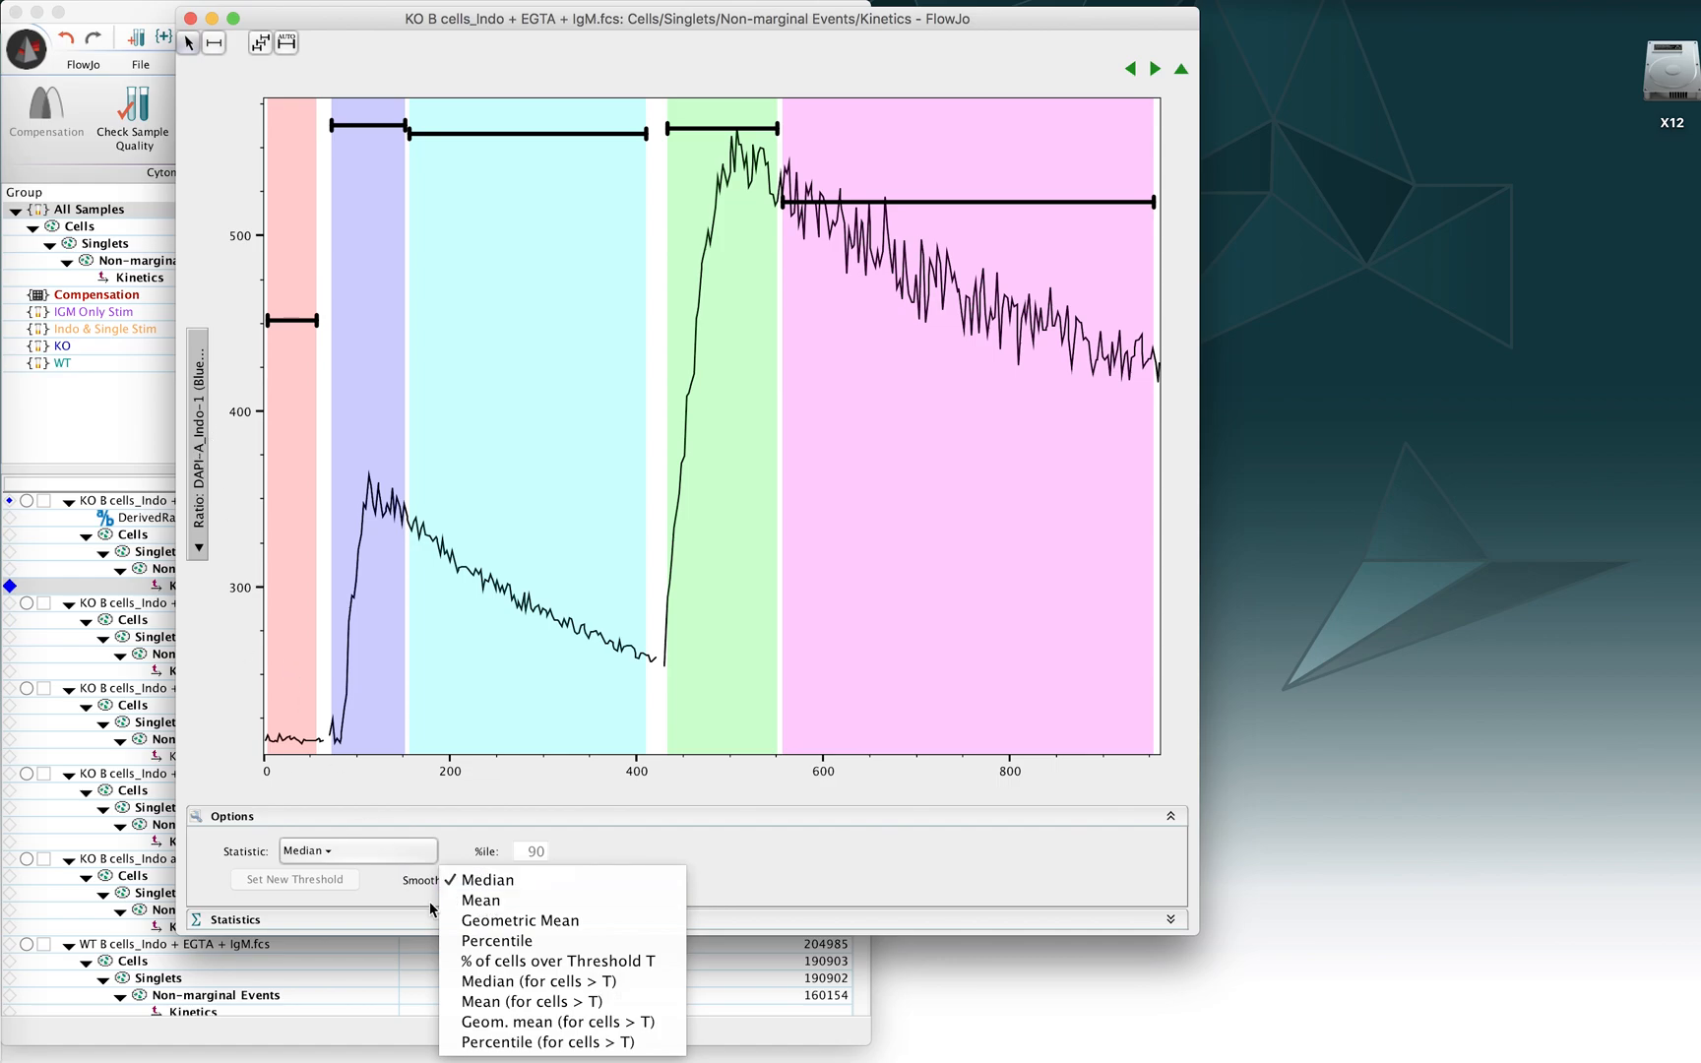
{"action": "mouse_move", "coordinate": [480, 900]}
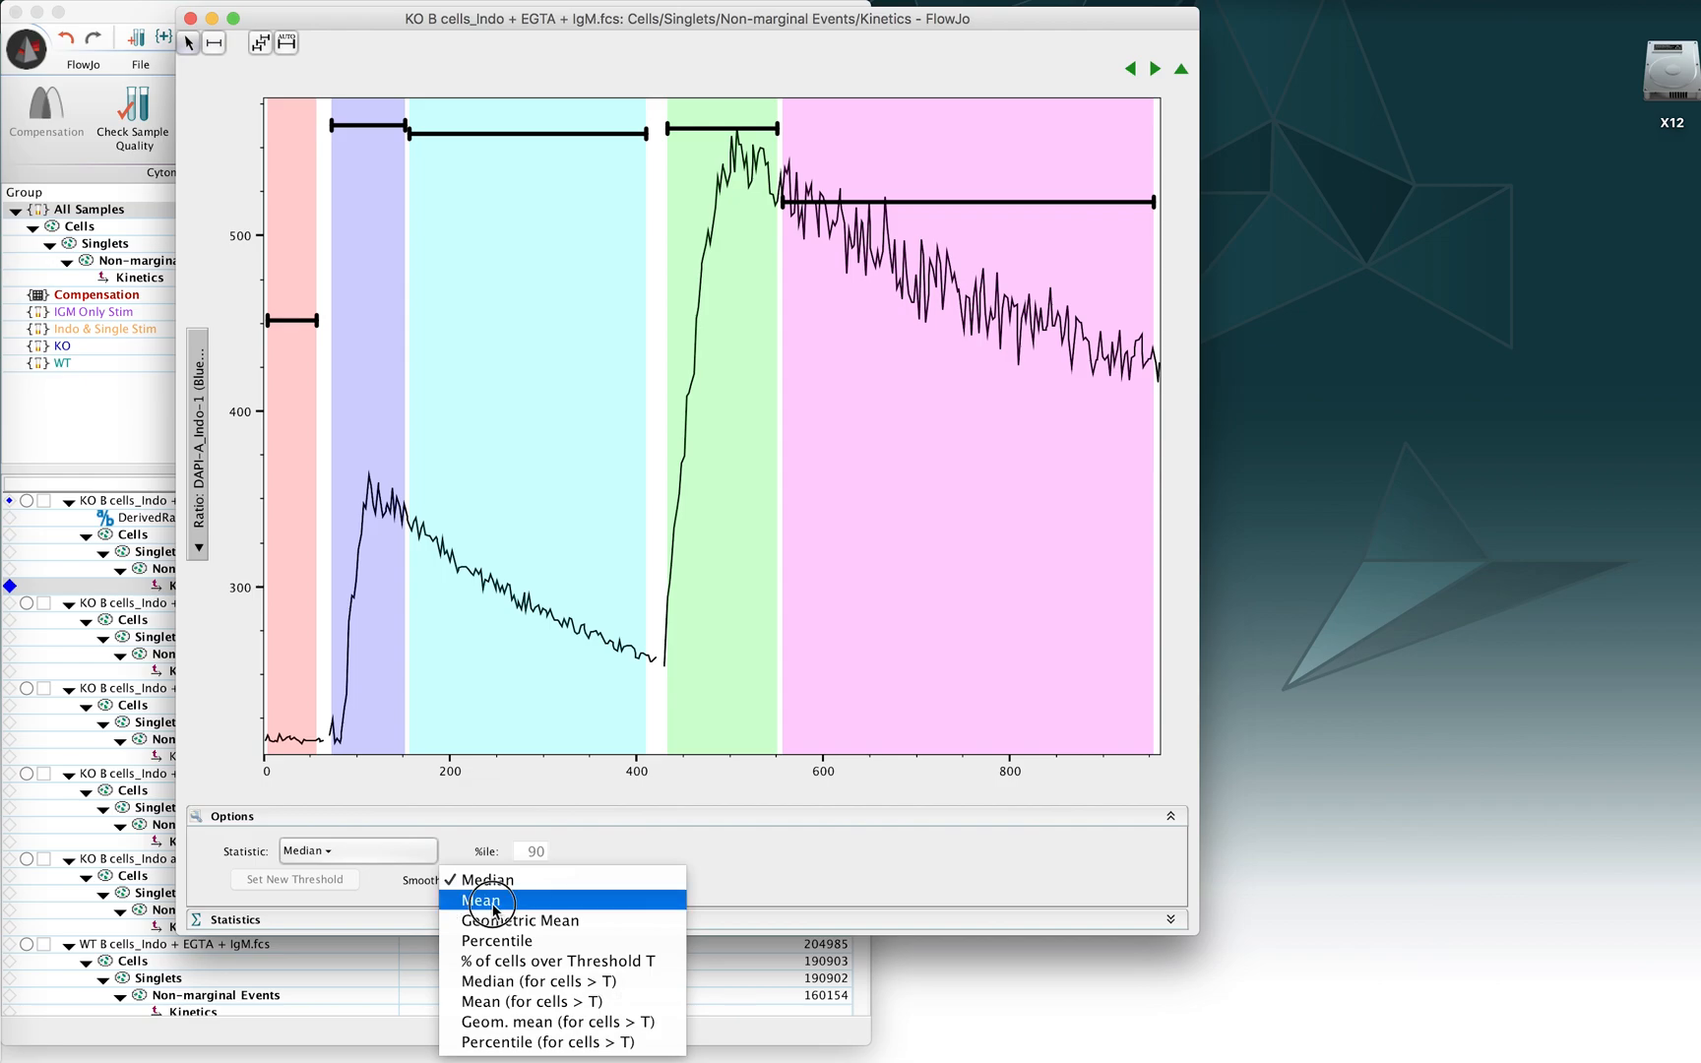
{"action": "left_click", "coordinate": [480, 900]}
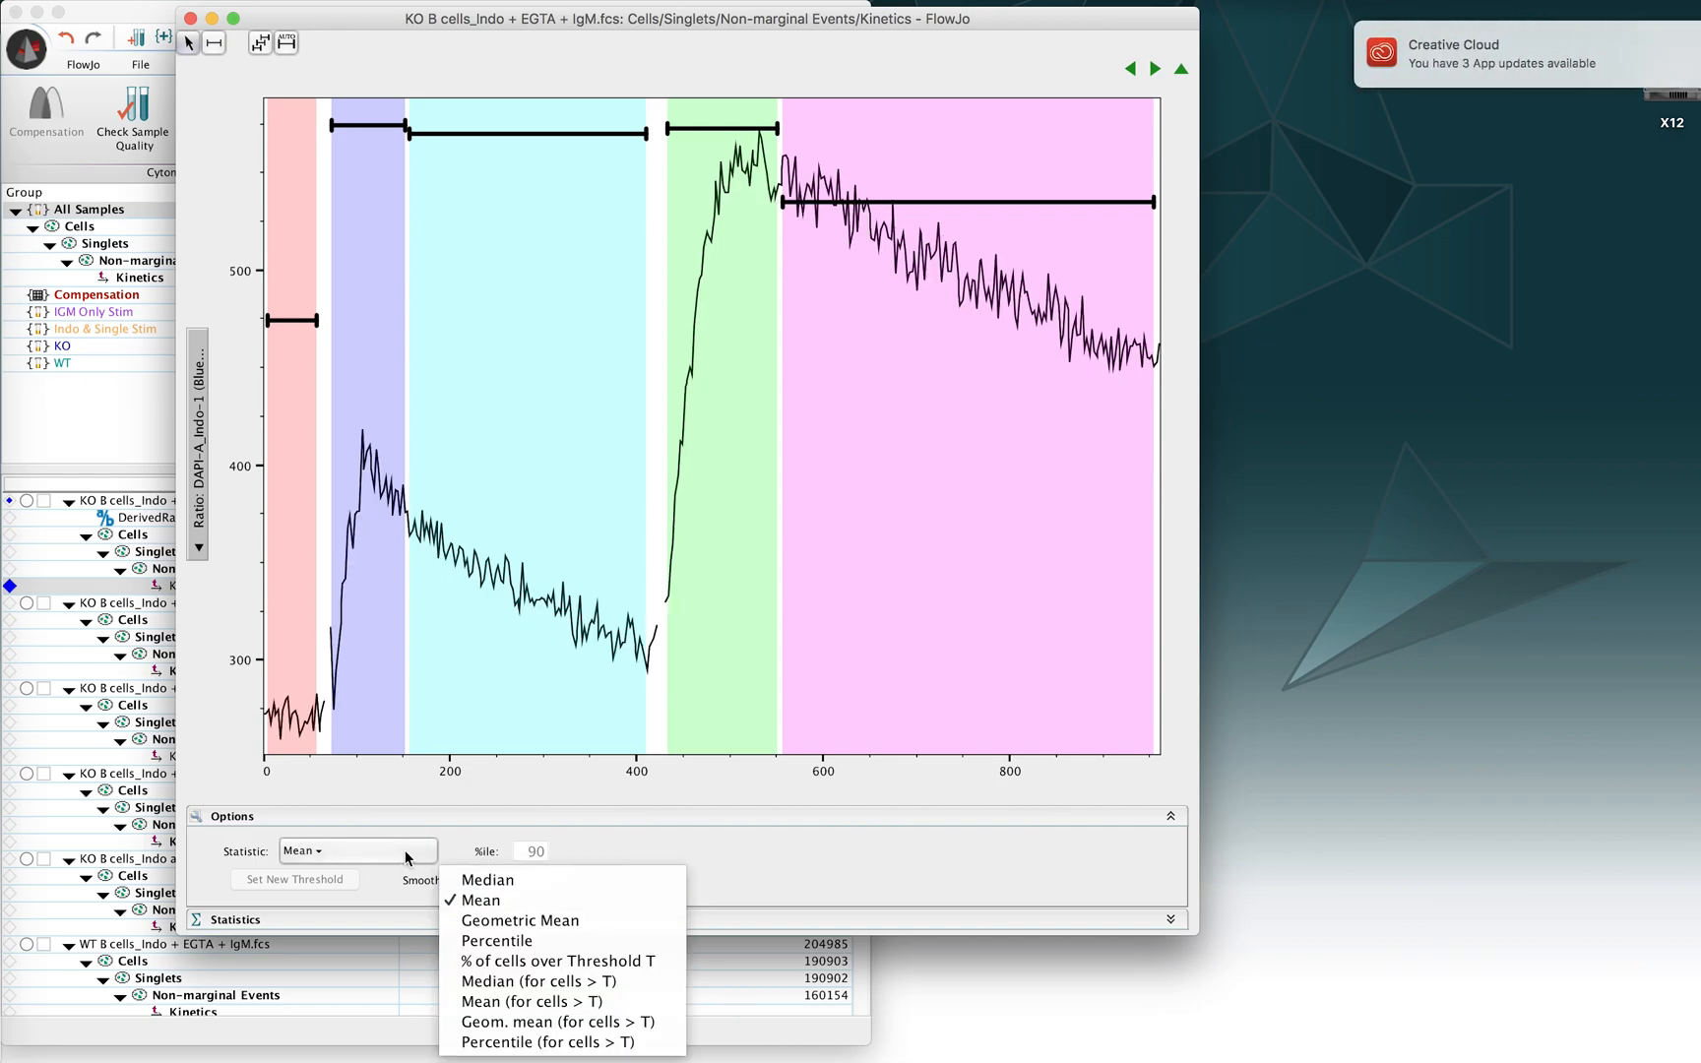
{"action": "left_click", "coordinate": [520, 920]}
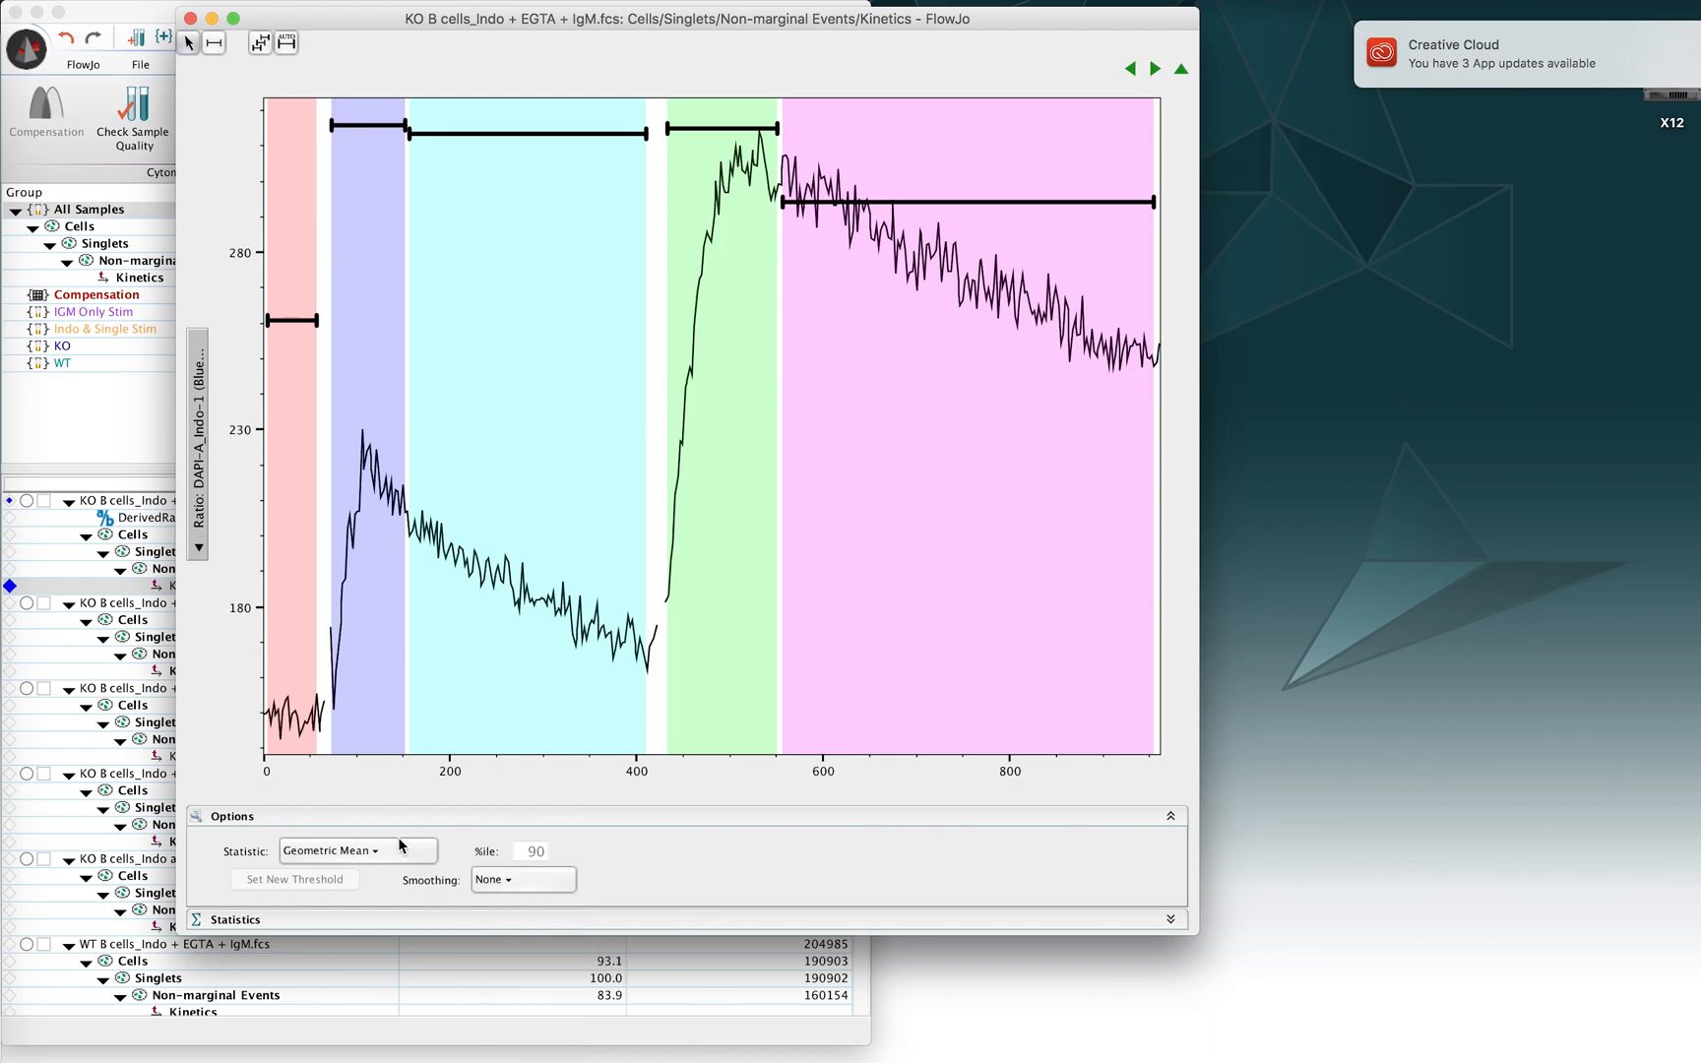
{"action": "left_click", "coordinate": [356, 851]}
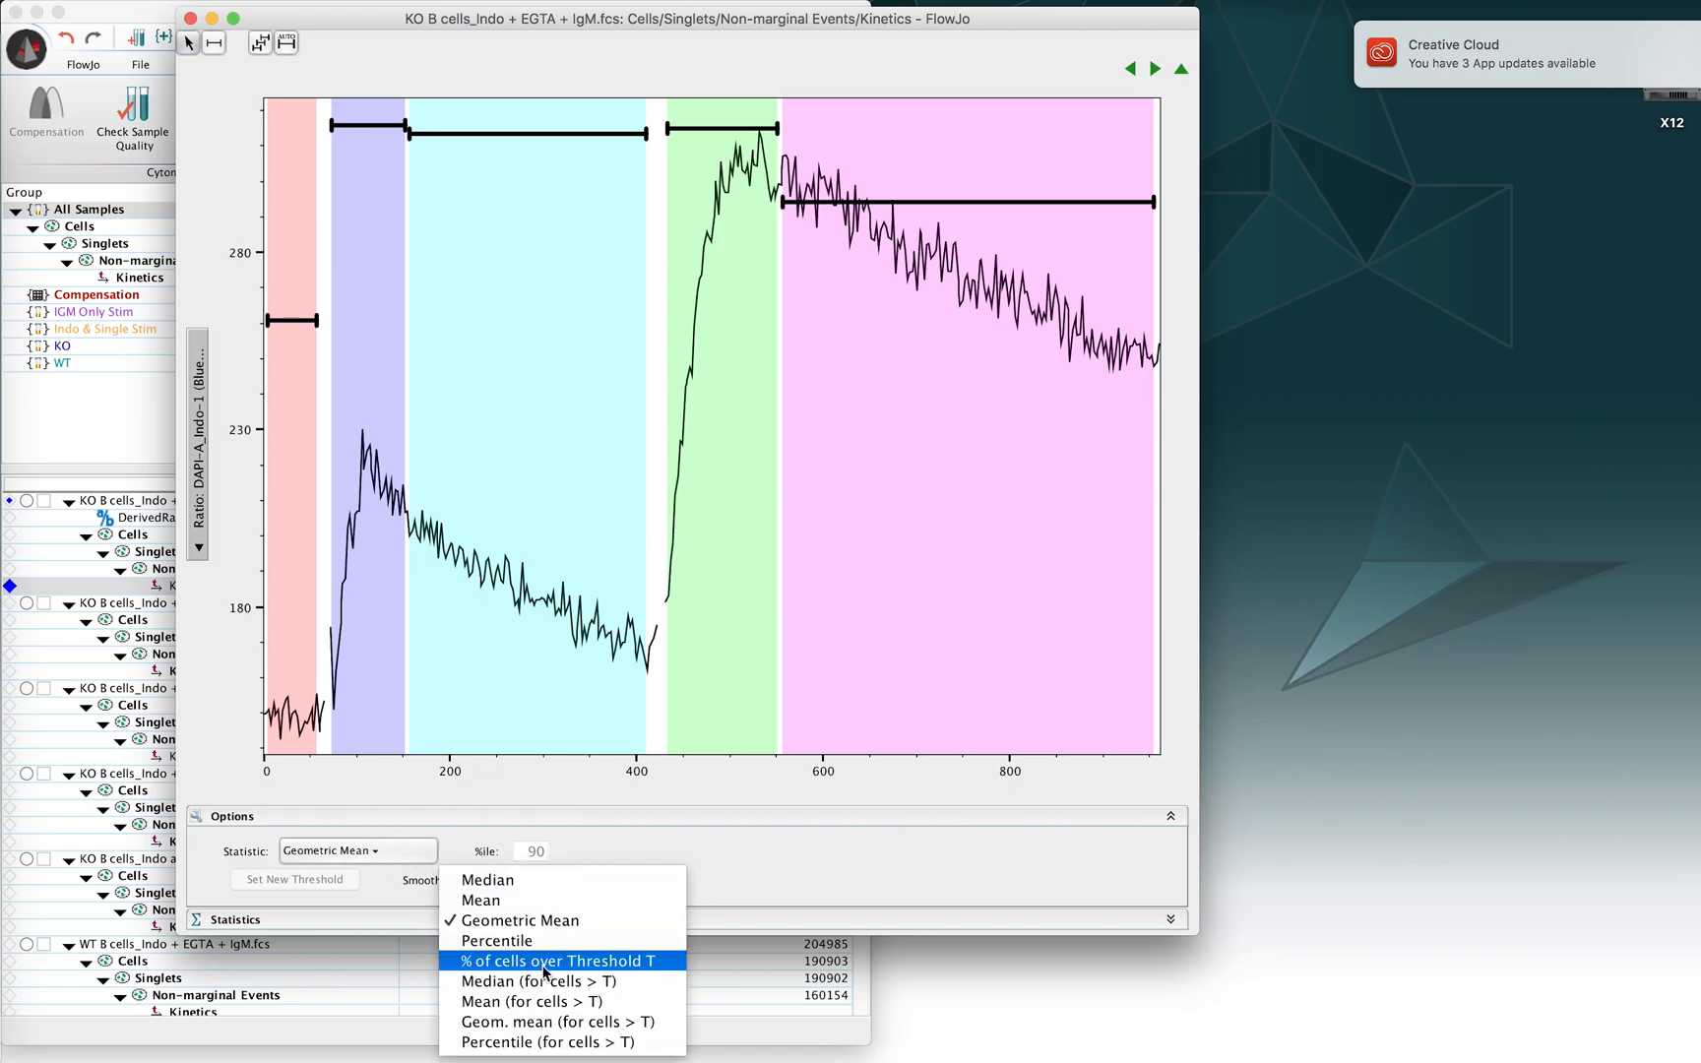
{"action": "mouse_move", "coordinate": [545, 980]}
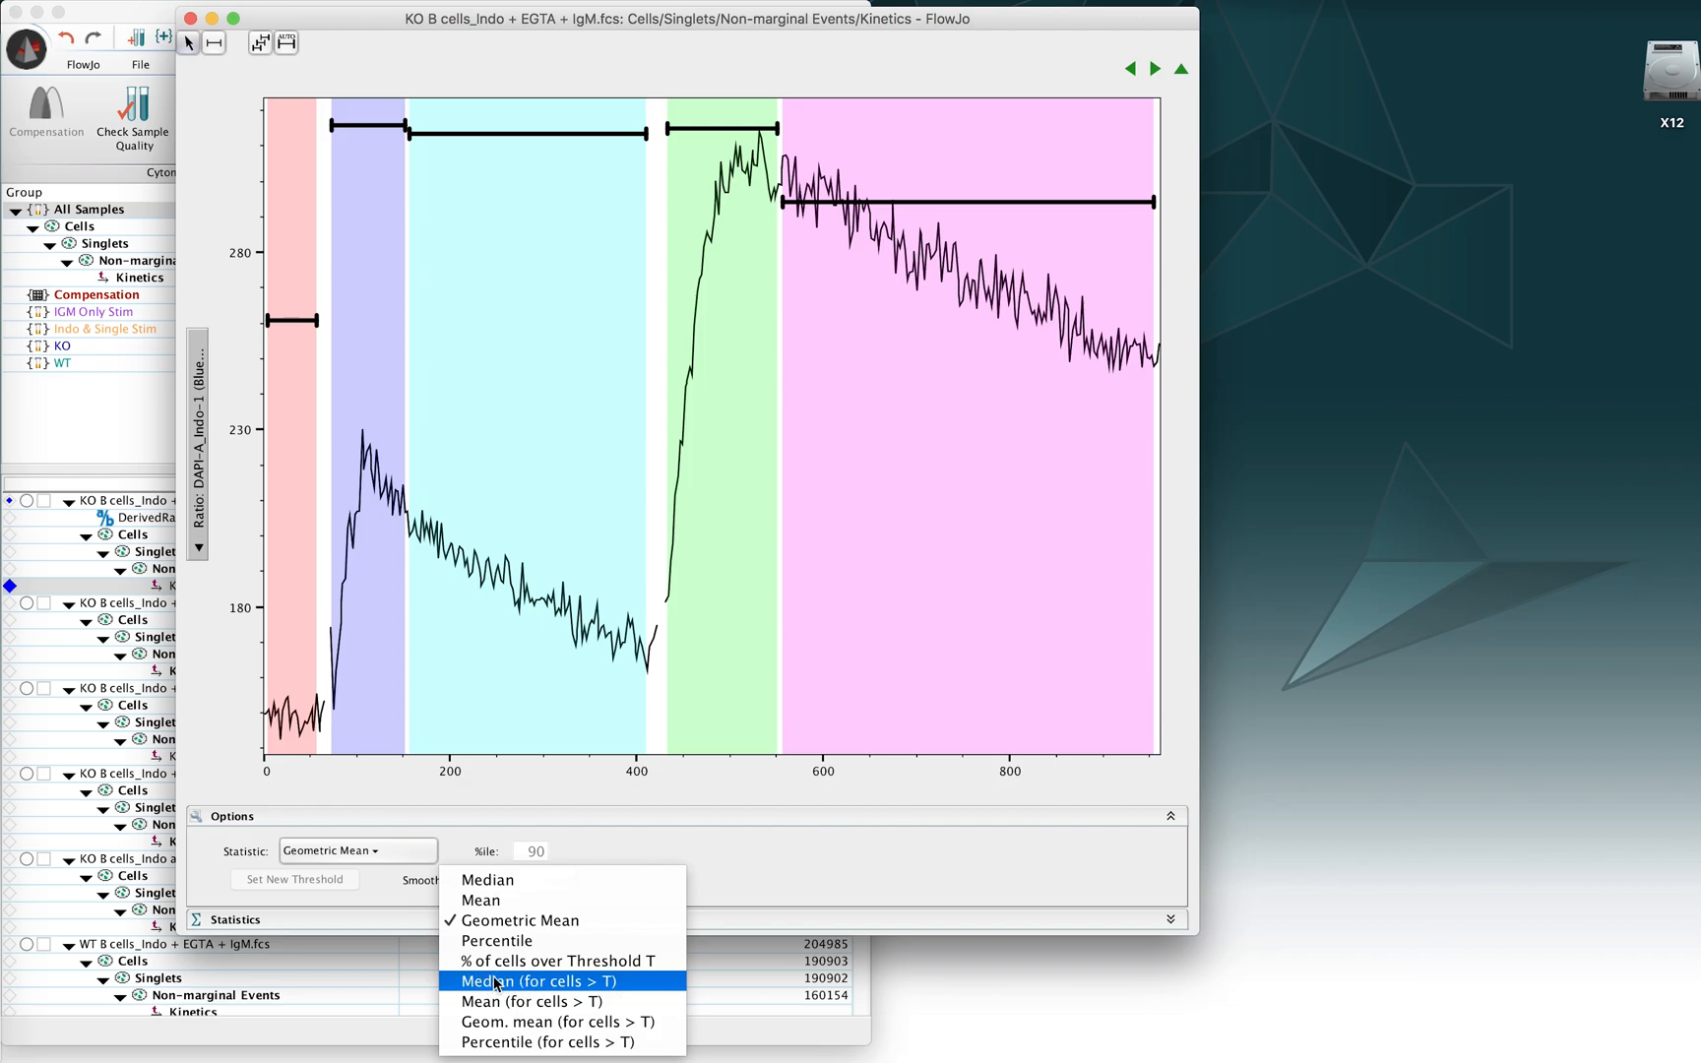
{"action": "mouse_move", "coordinate": [306, 716]}
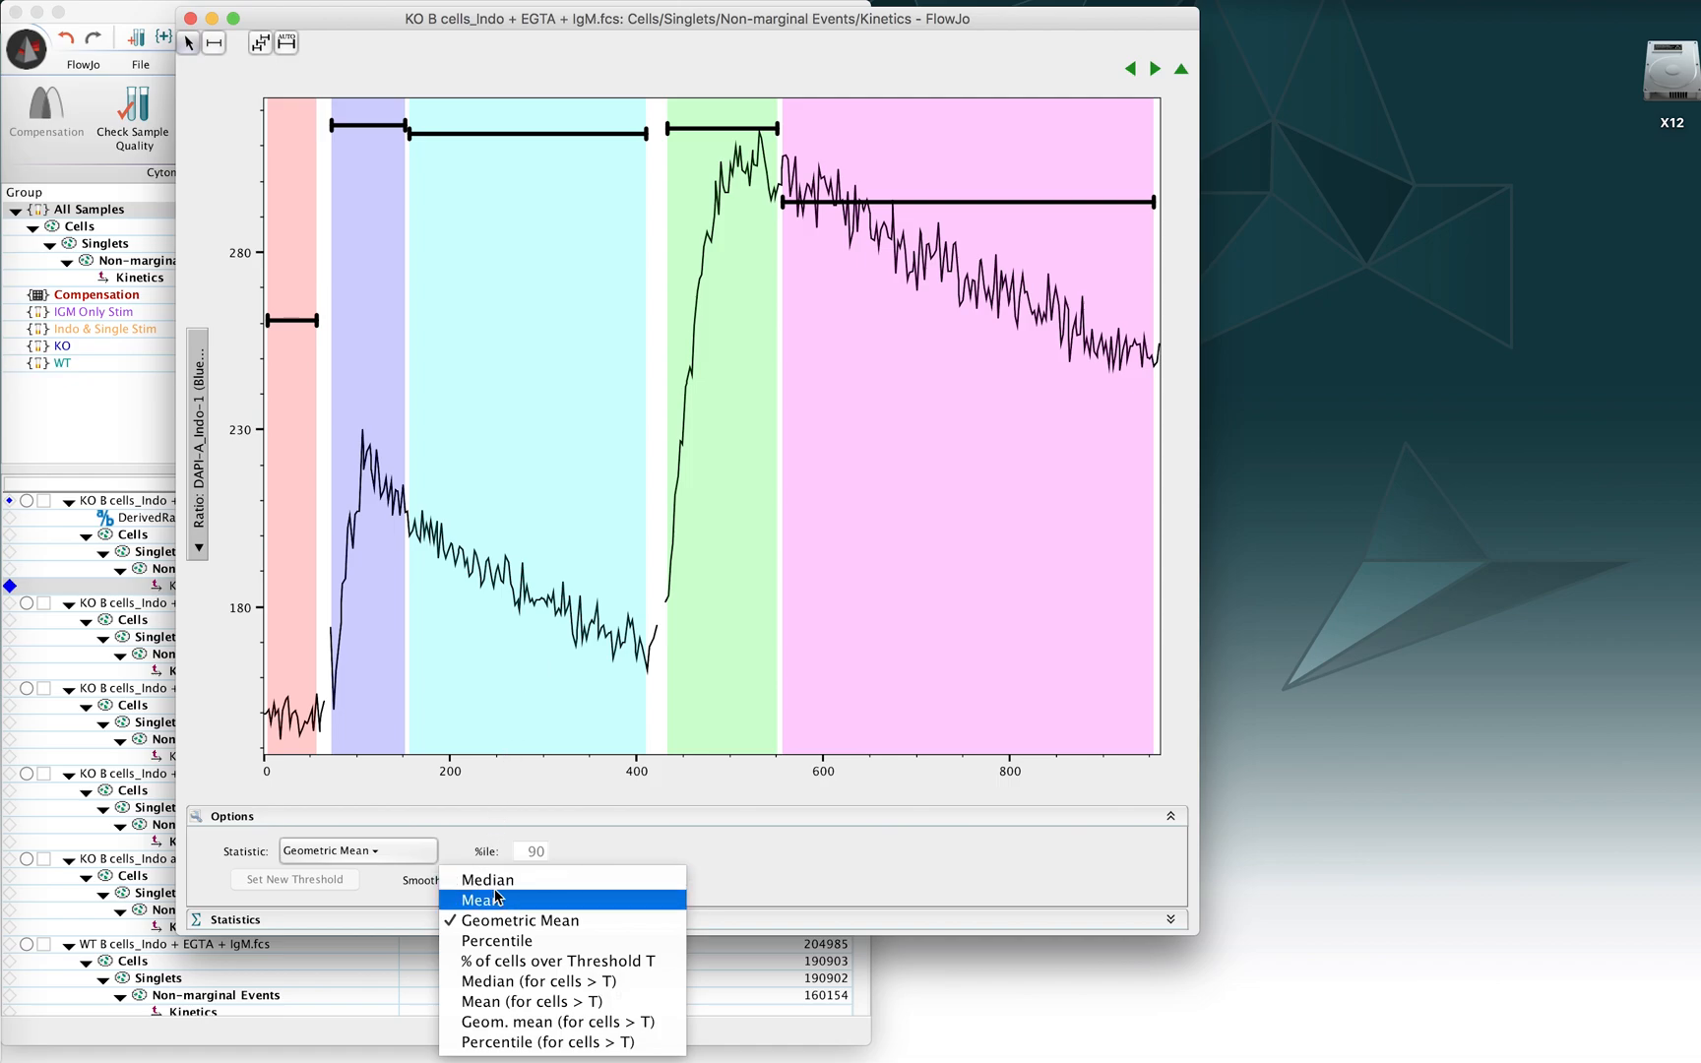
Step: Return the statistic to Median and smooth the curve with Gaussian instead of Moving Average
{"action": "left_click", "coordinate": [487, 879]}
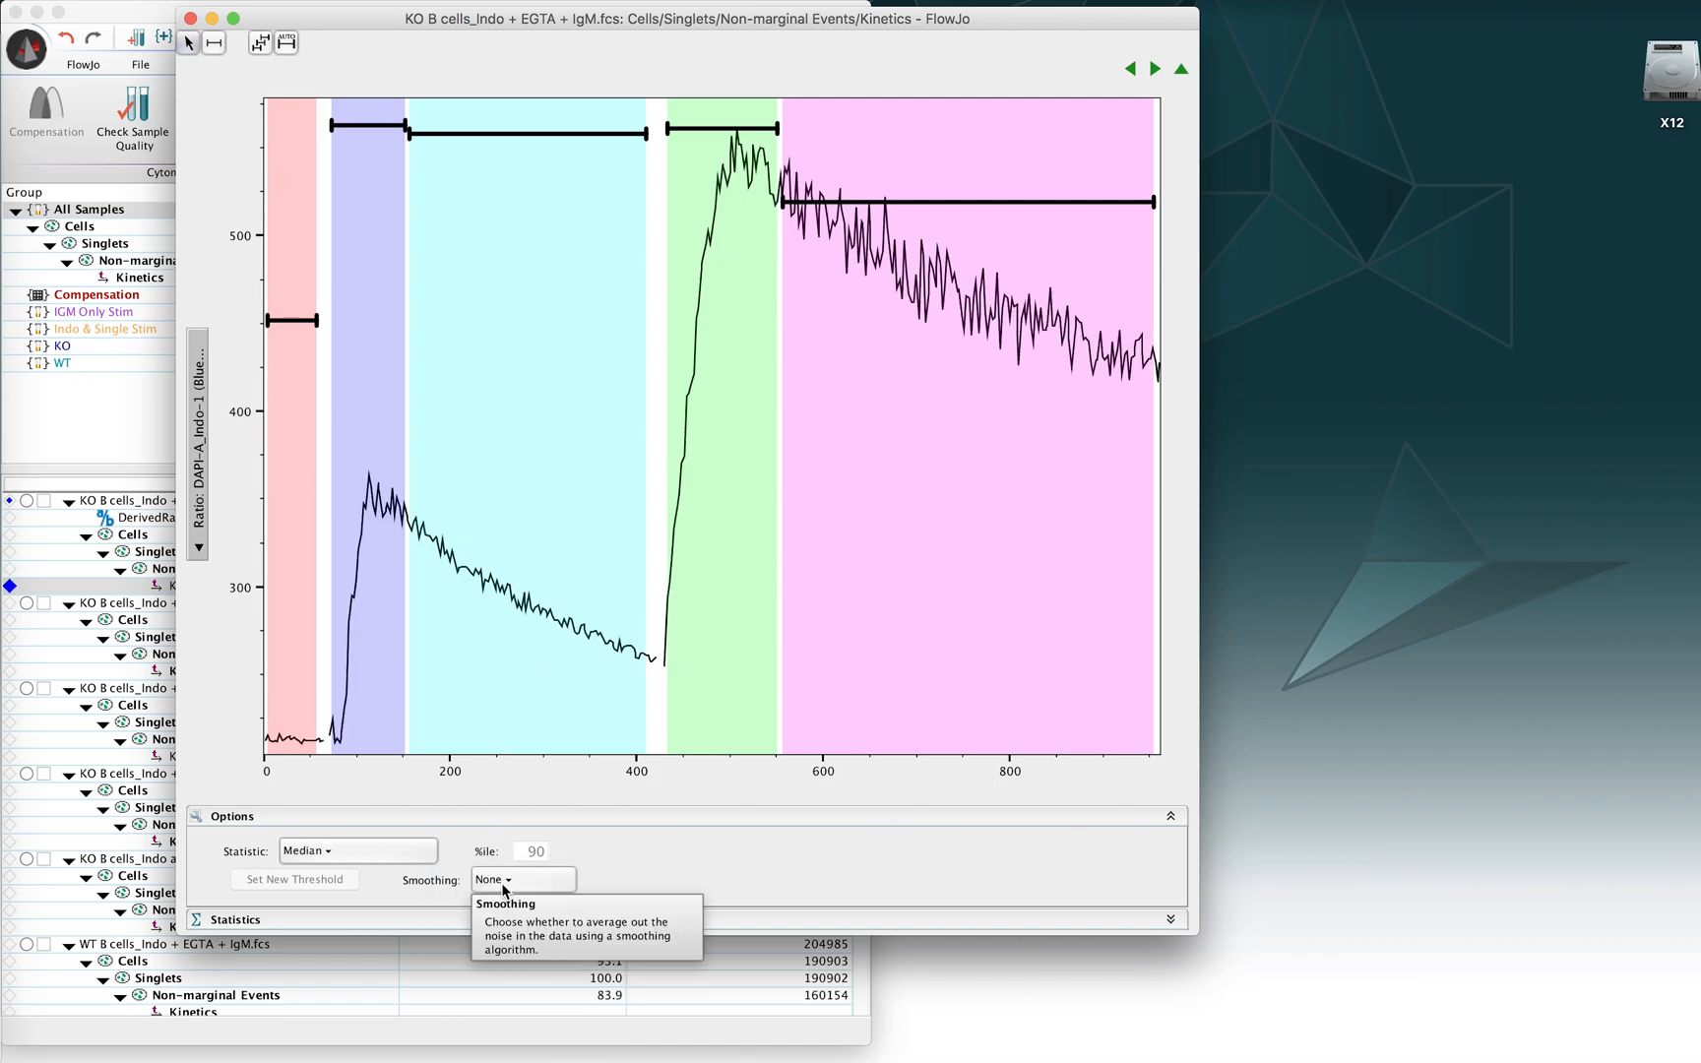
{"action": "mouse_move", "coordinate": [439, 862]}
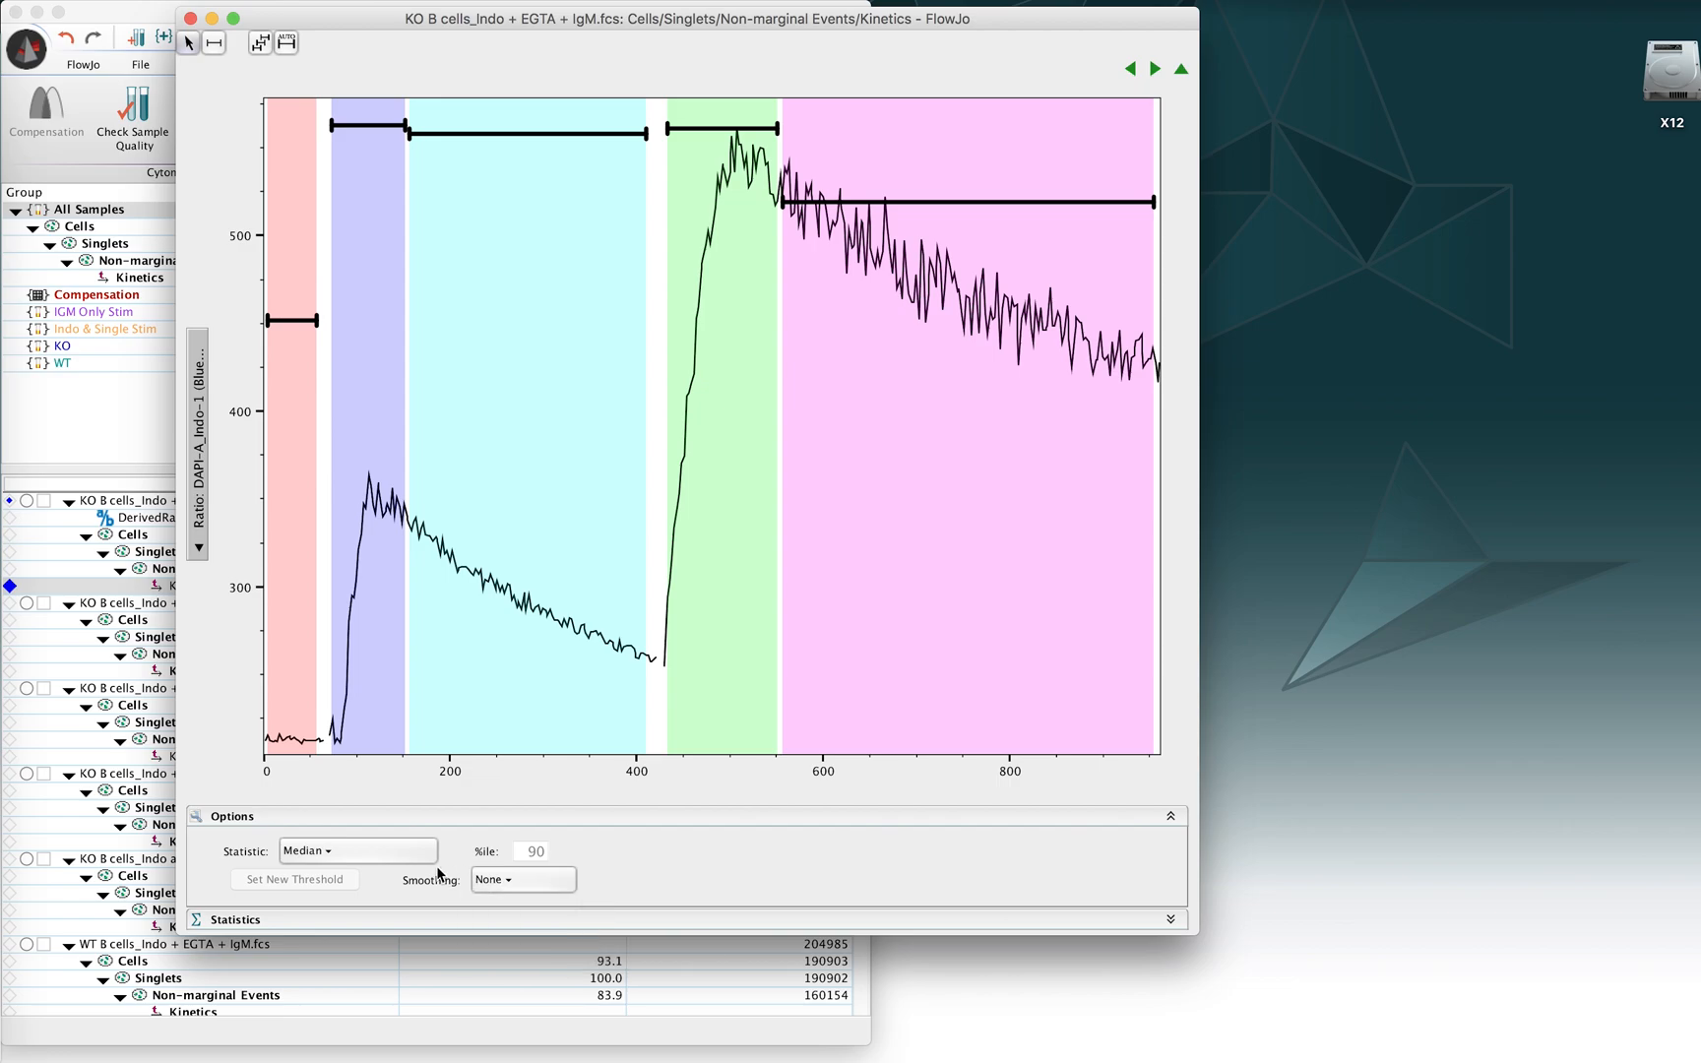
{"action": "mouse_move", "coordinate": [482, 891]}
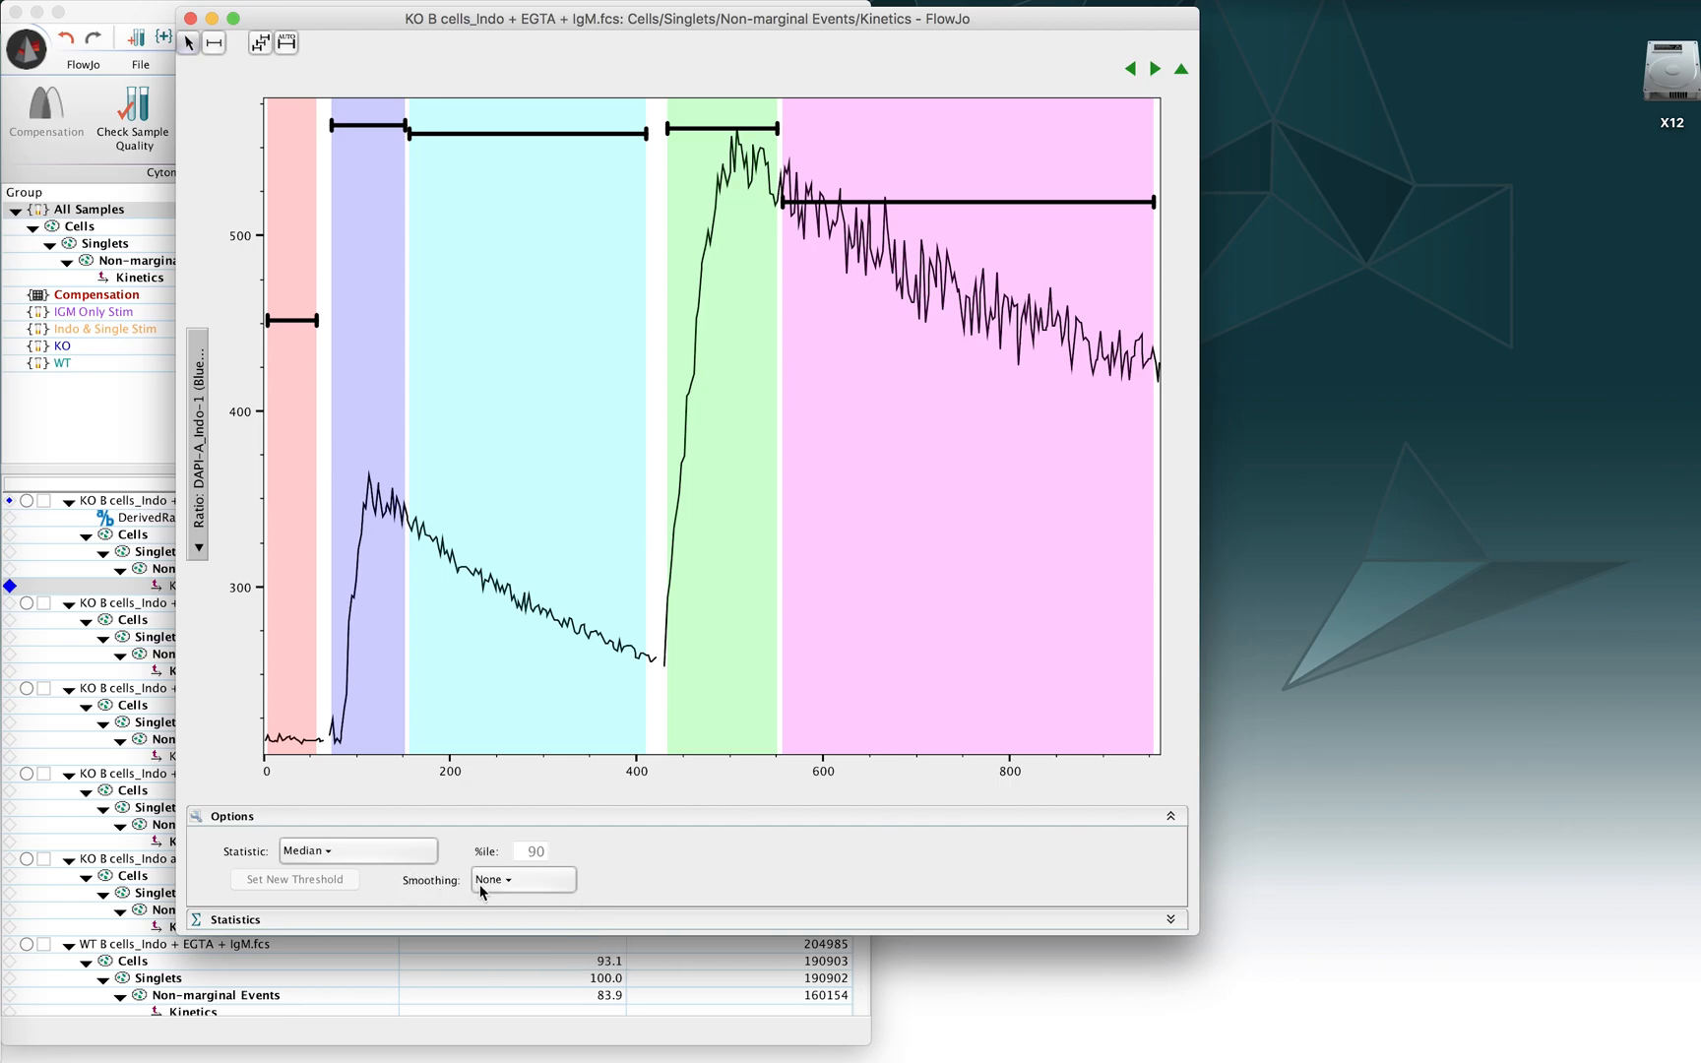
{"action": "mouse_move", "coordinate": [466, 890]}
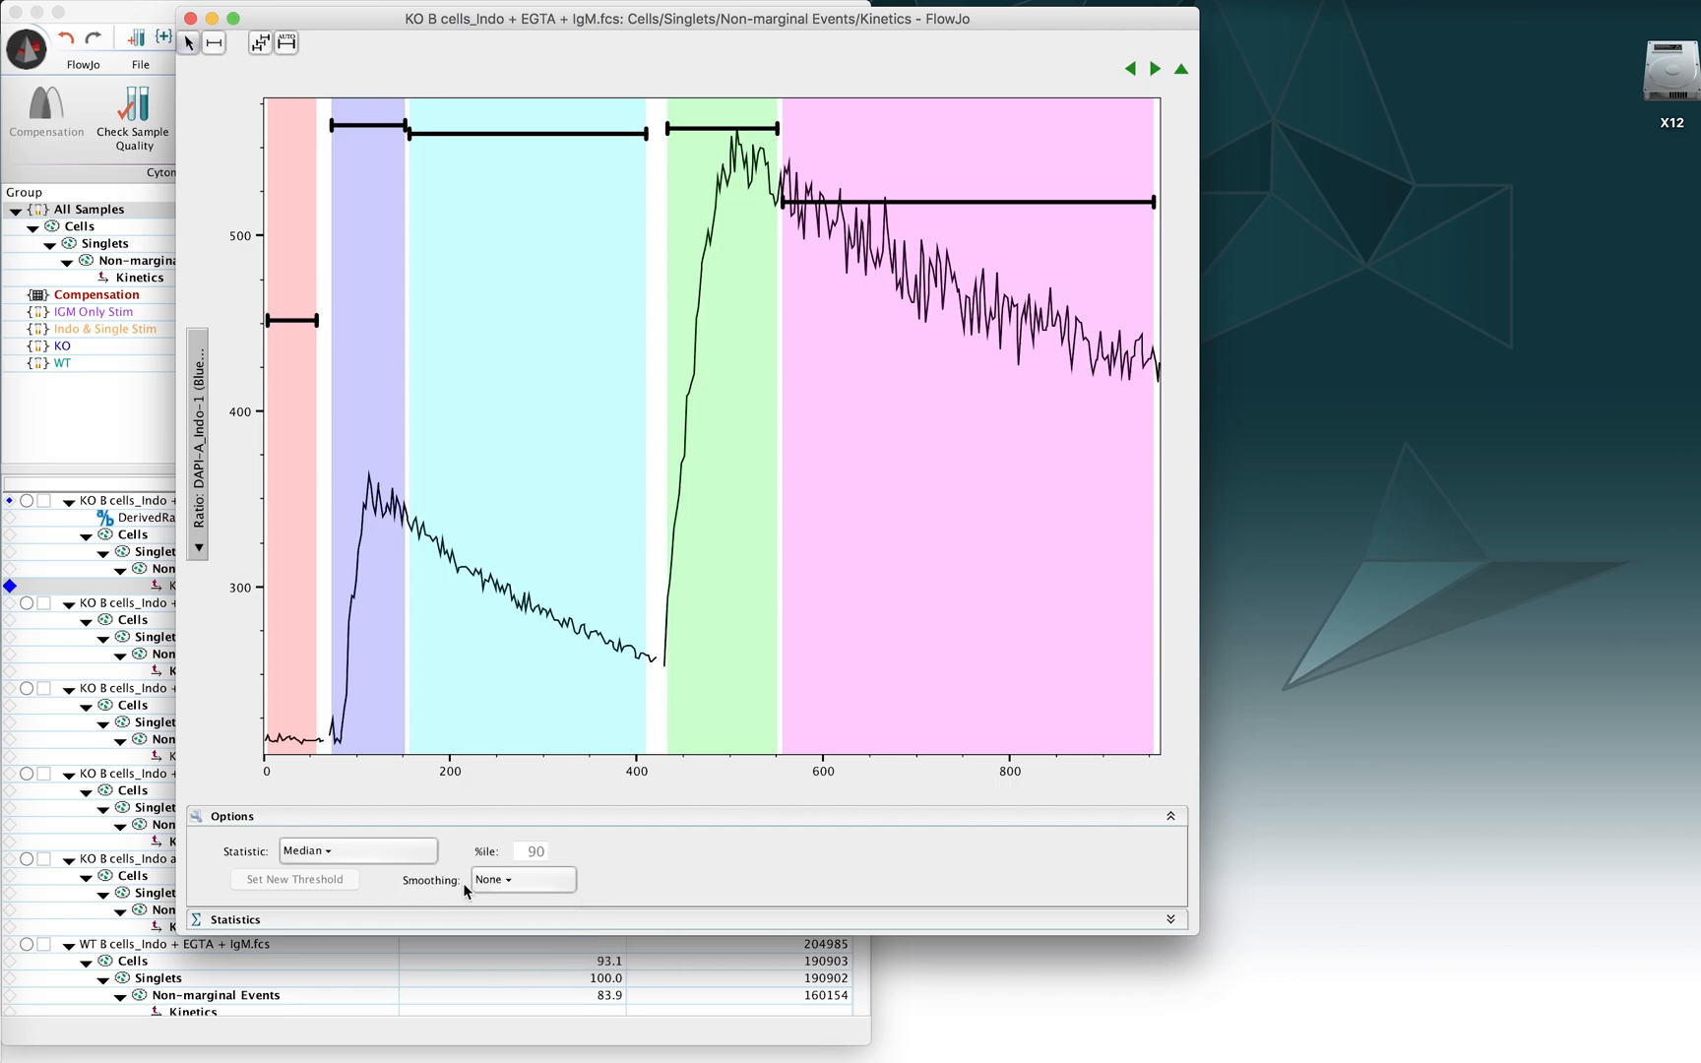
{"action": "left_click", "coordinate": [521, 879]}
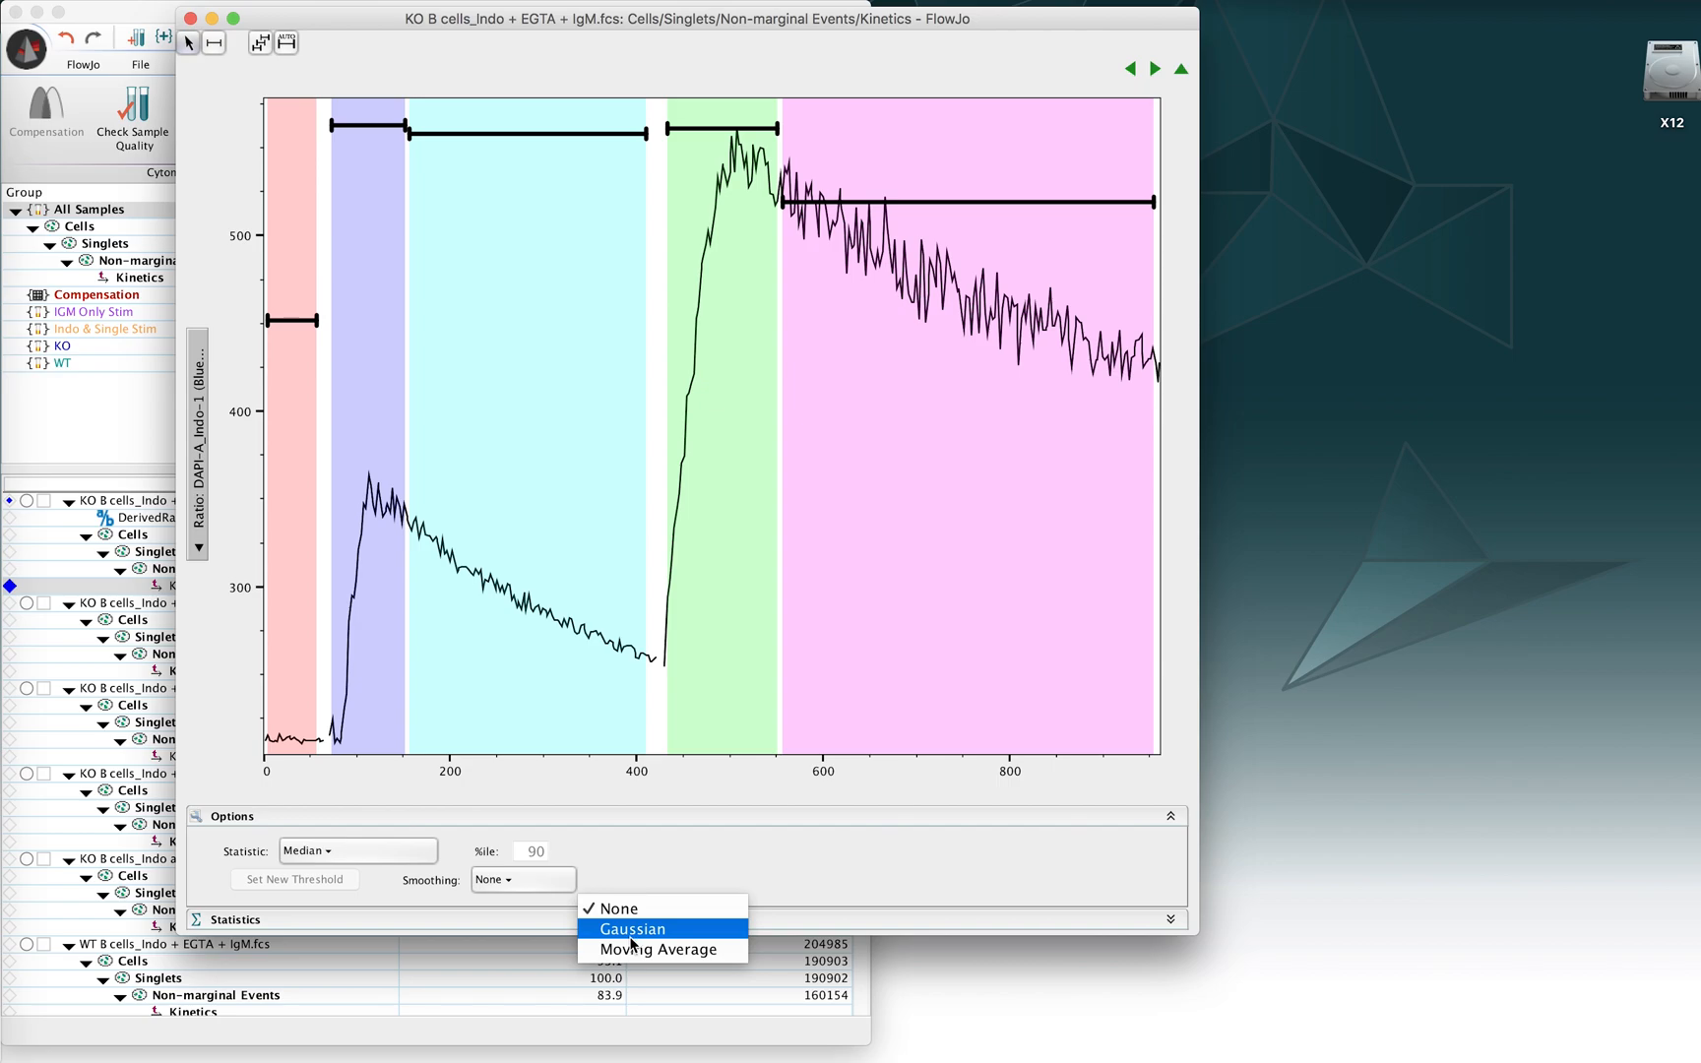
{"action": "mouse_move", "coordinate": [661, 949]}
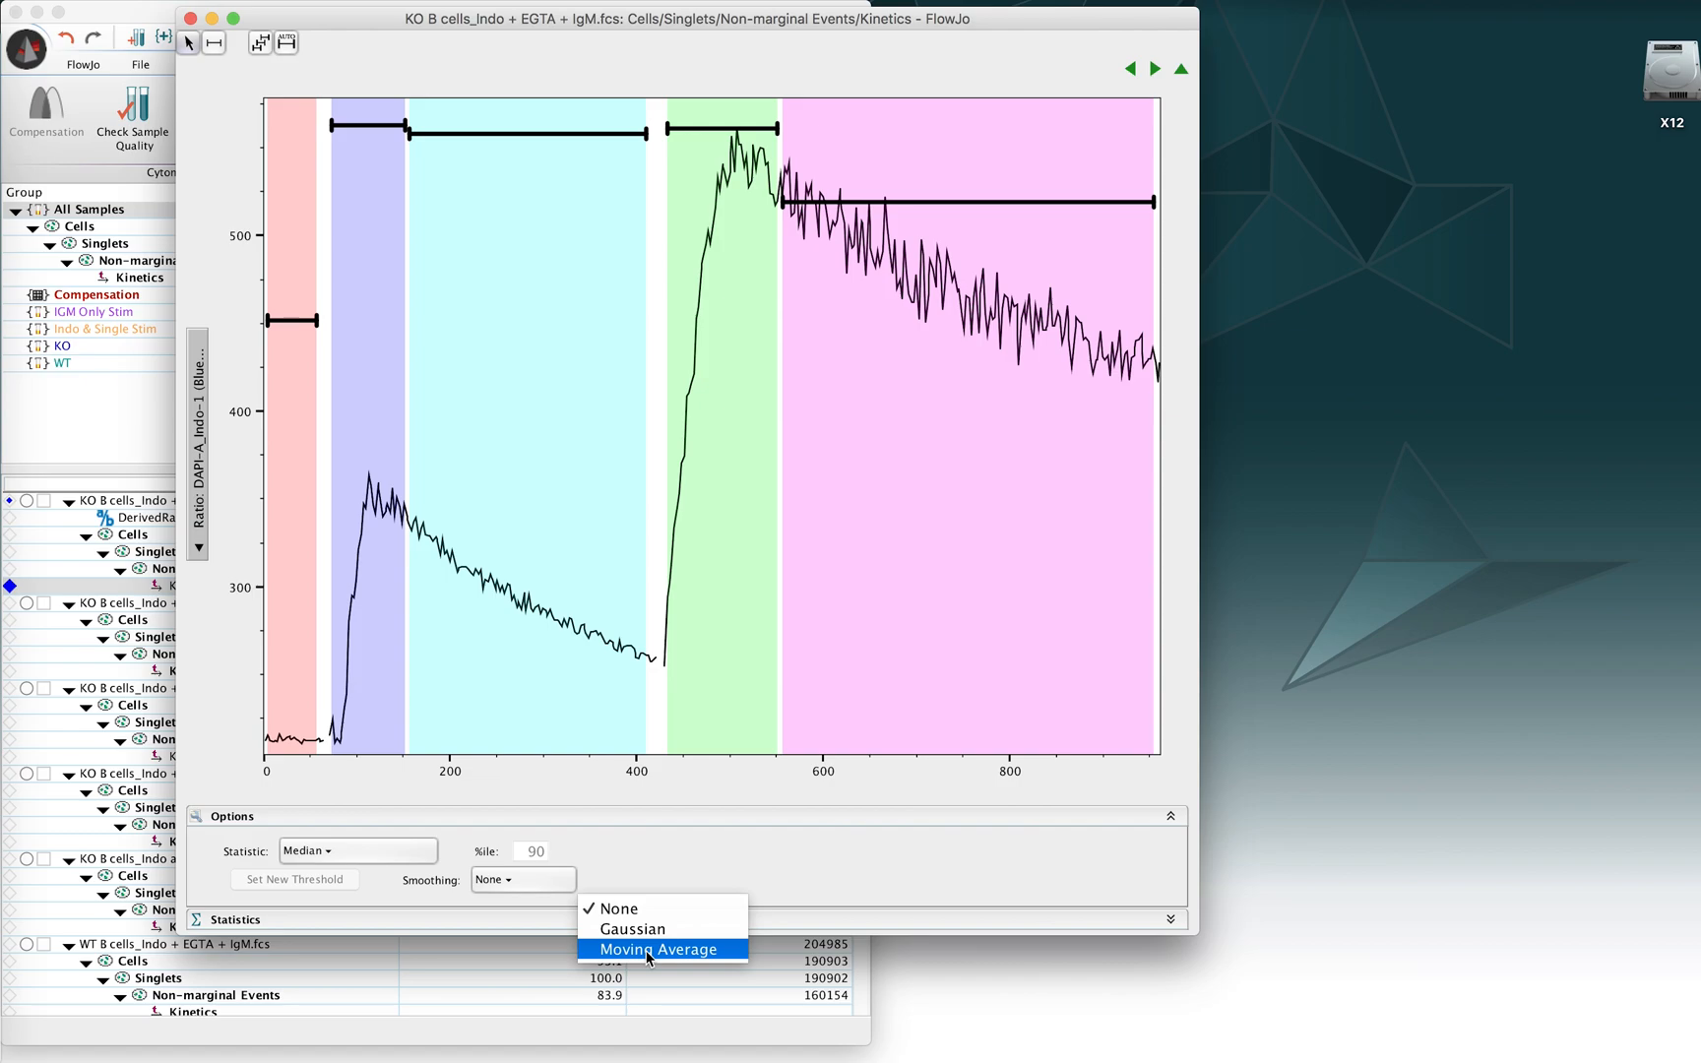
{"action": "left_click", "coordinate": [660, 949]}
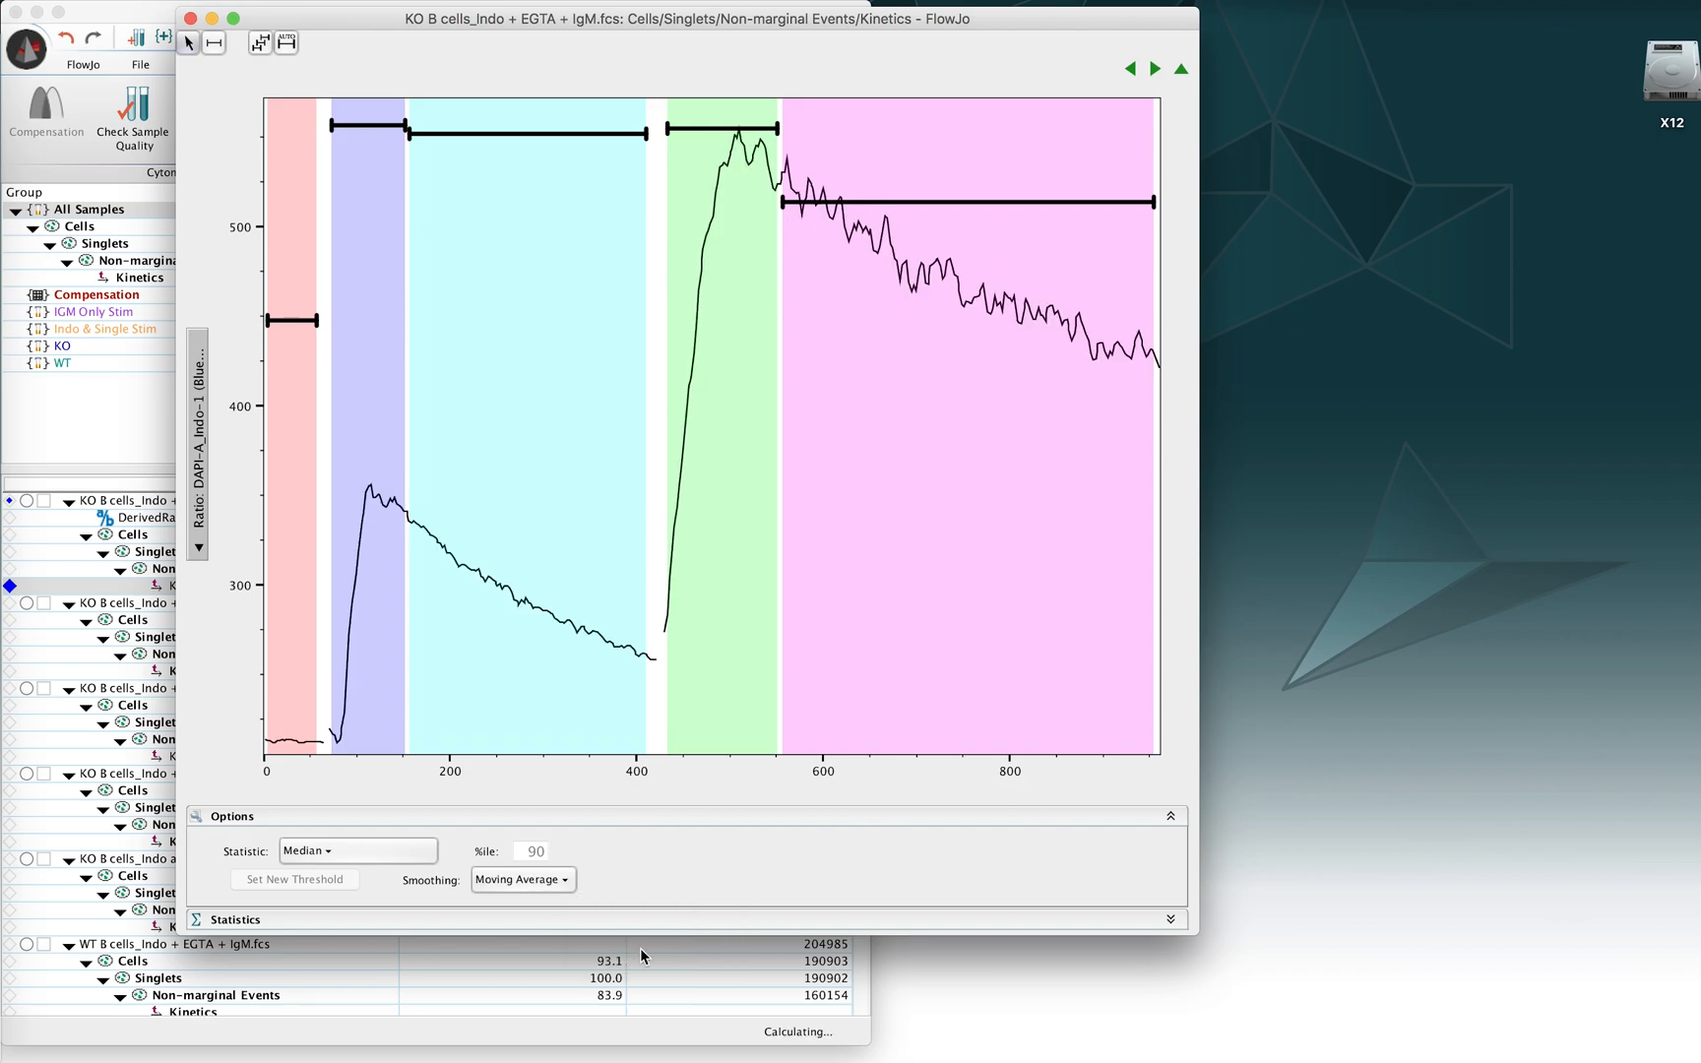
{"action": "left_click", "coordinate": [521, 880]}
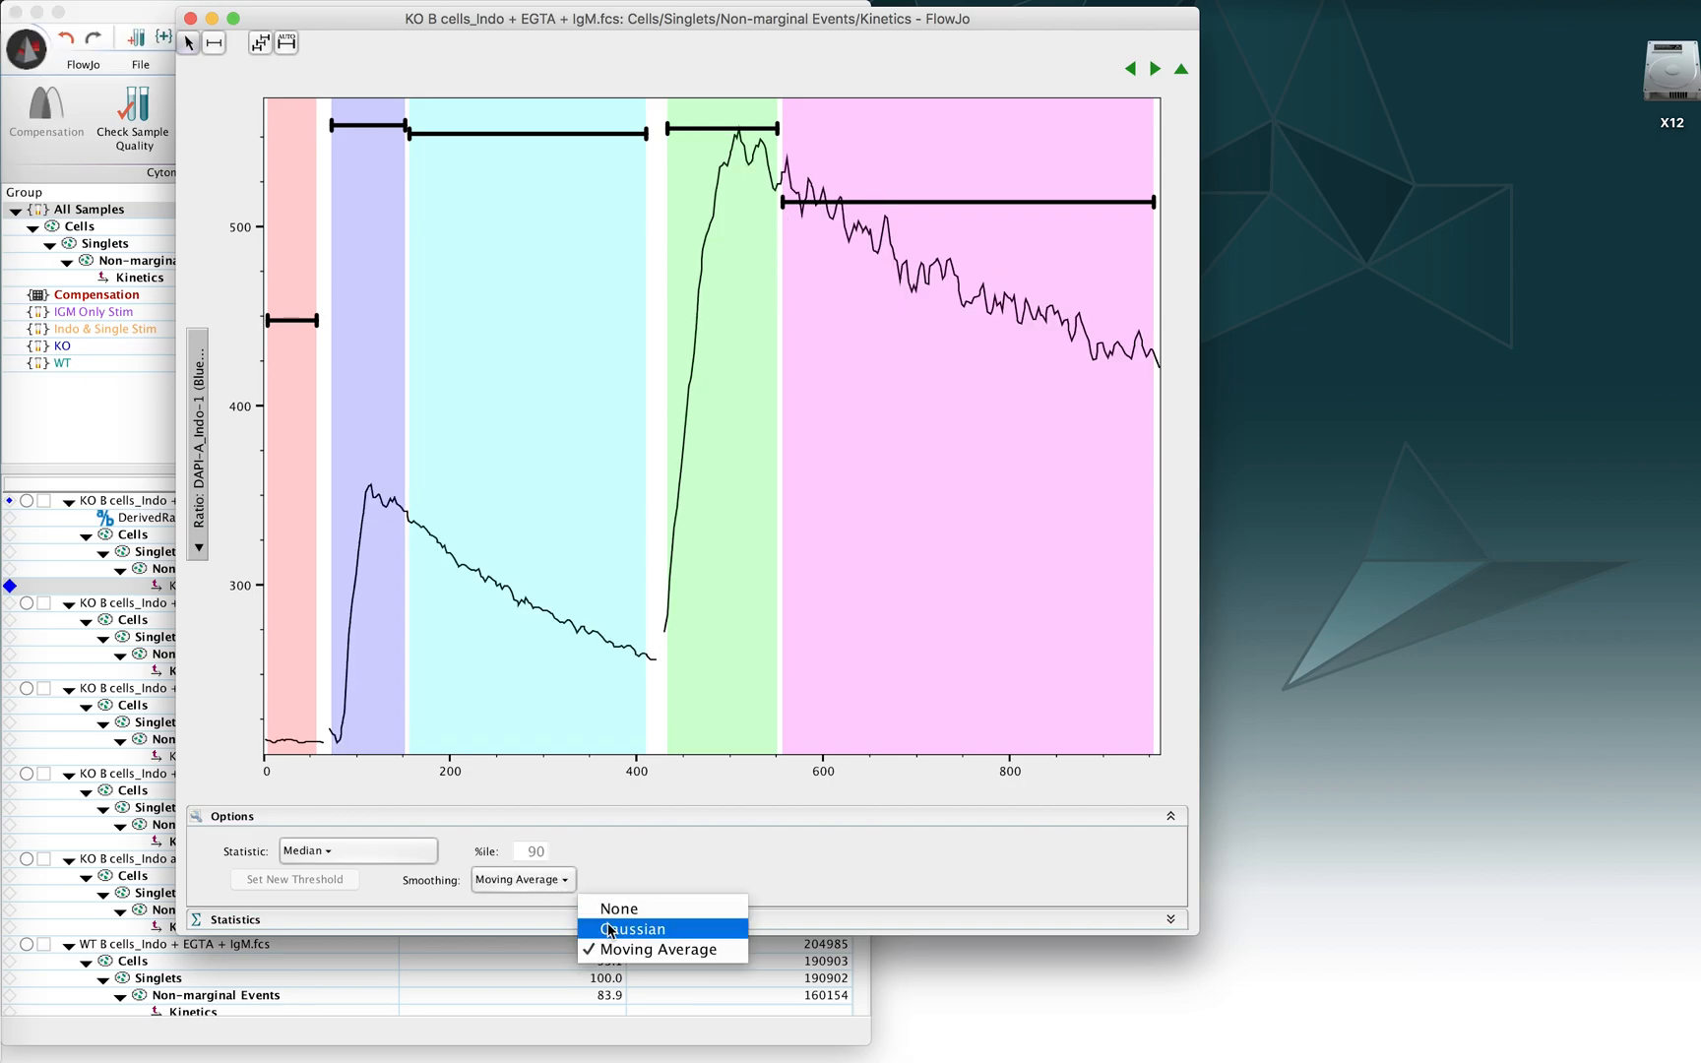
{"action": "left_click", "coordinate": [628, 928]}
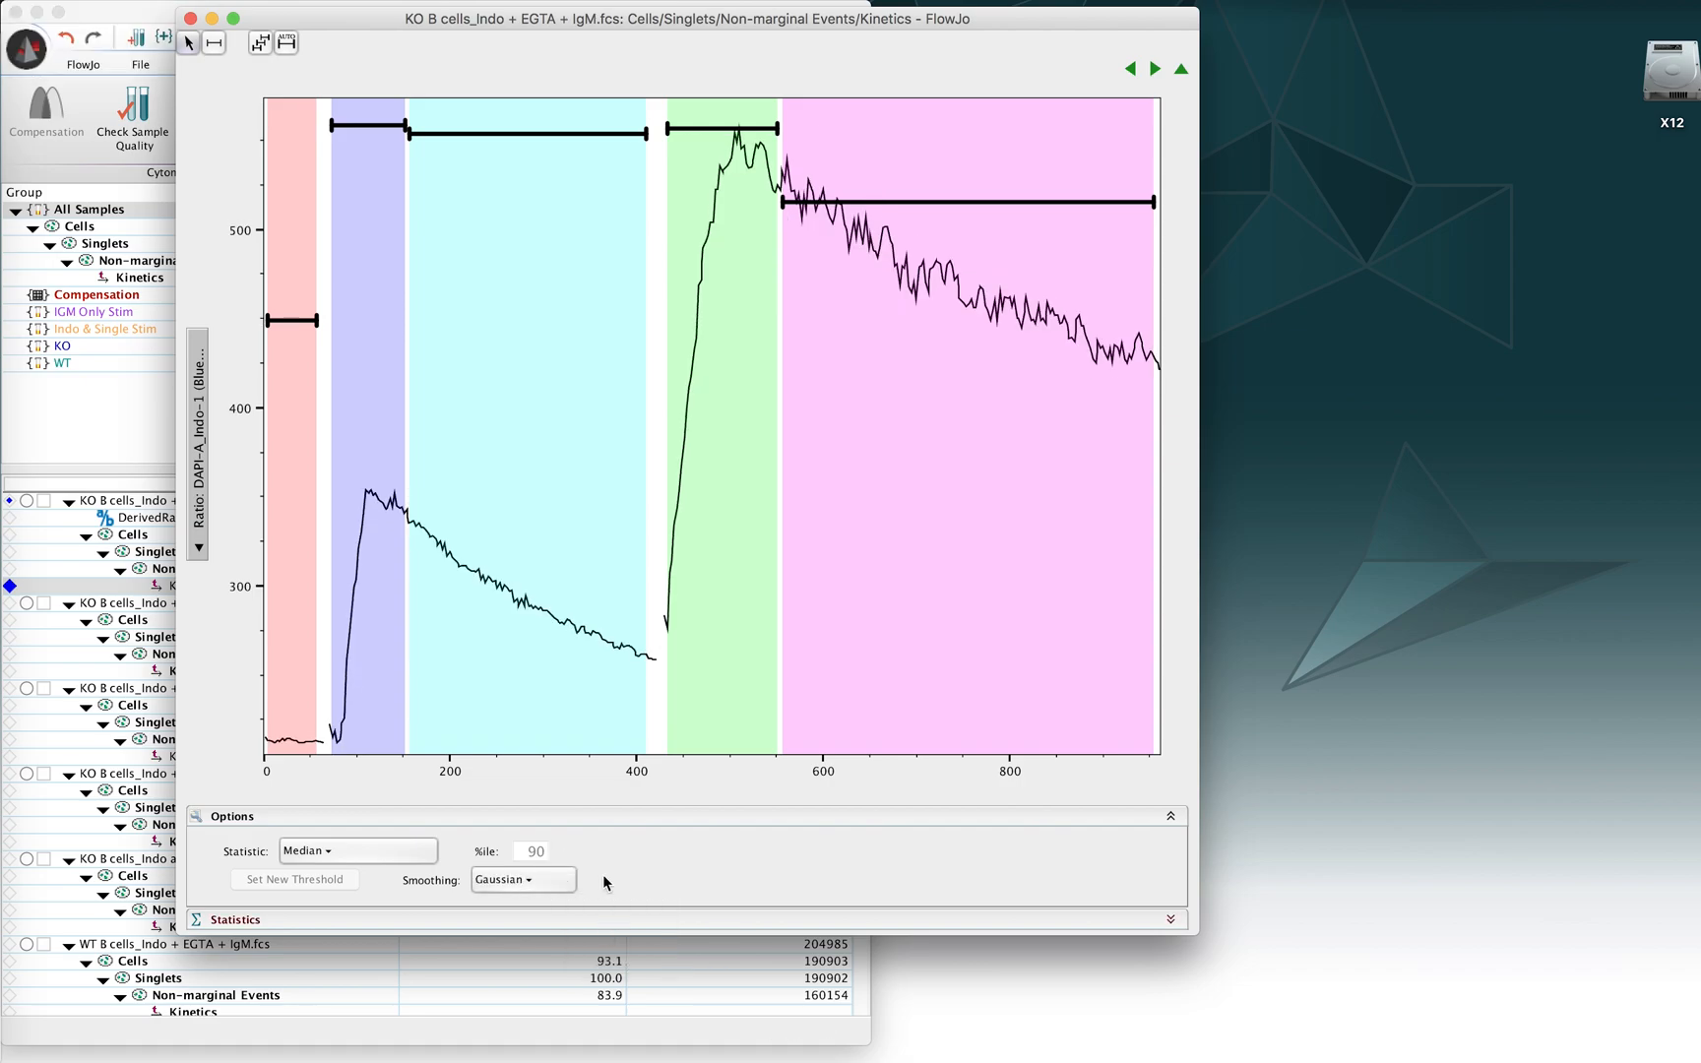
{"action": "mouse_move", "coordinate": [828, 268]}
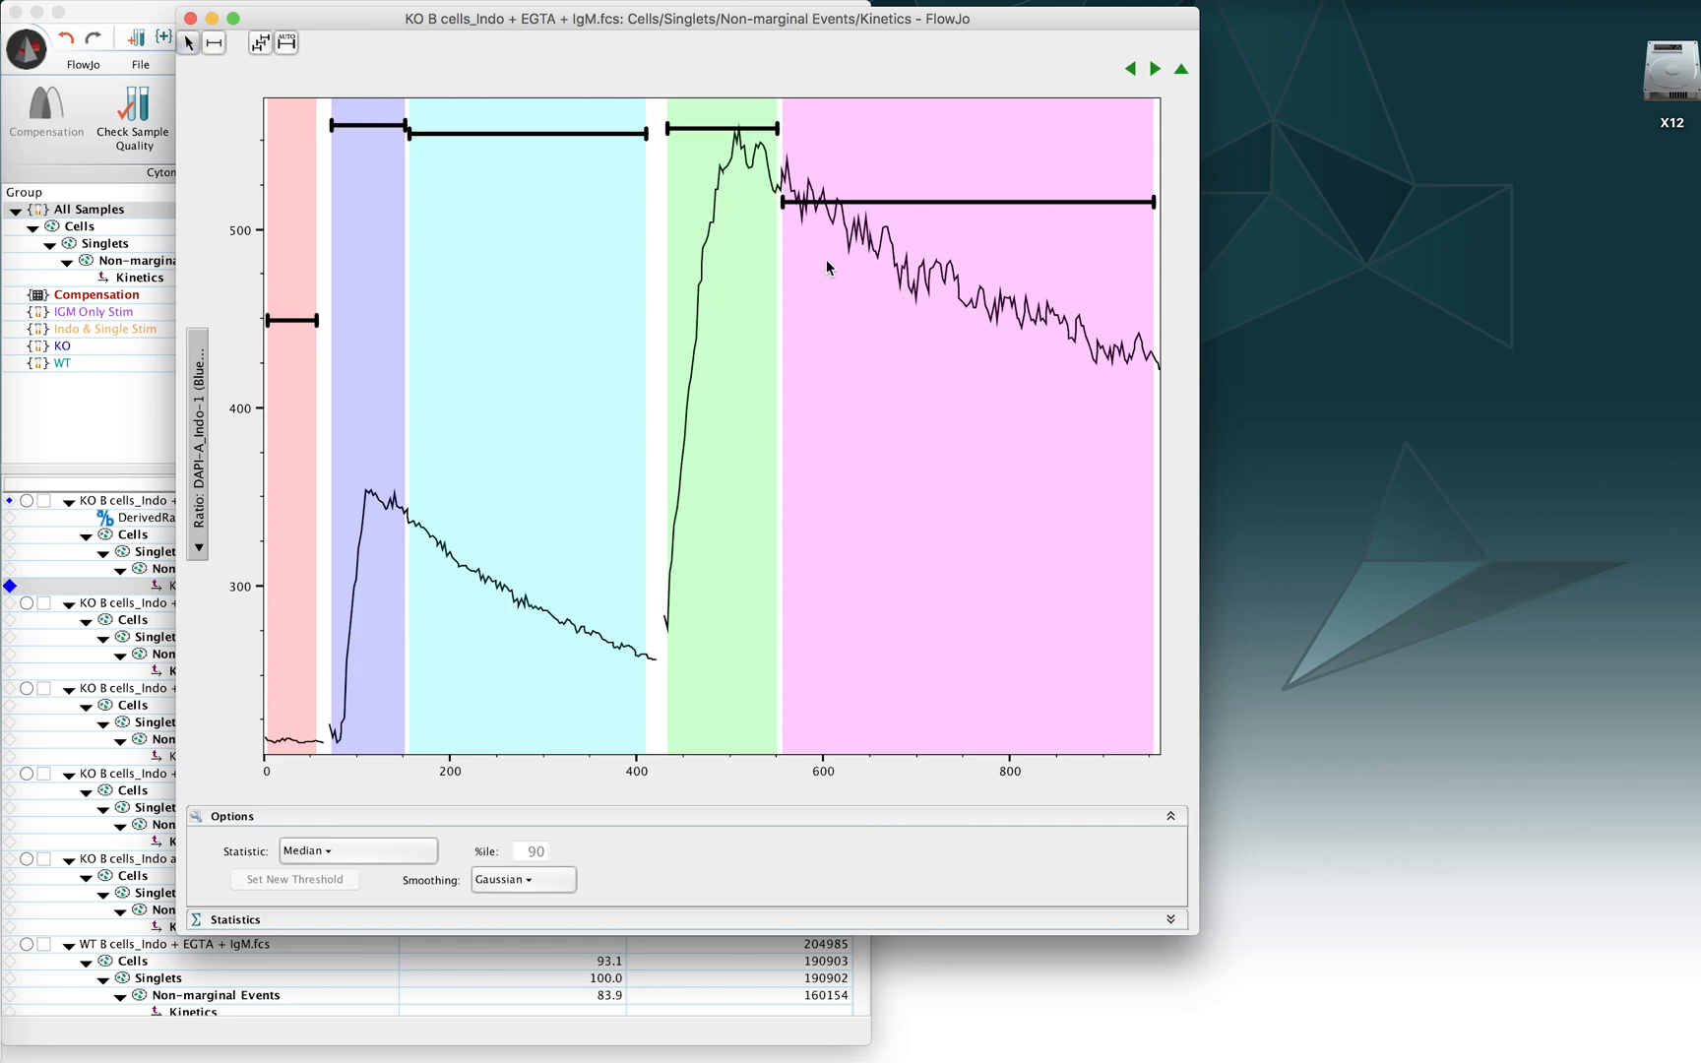
{"action": "mouse_move", "coordinate": [587, 791]}
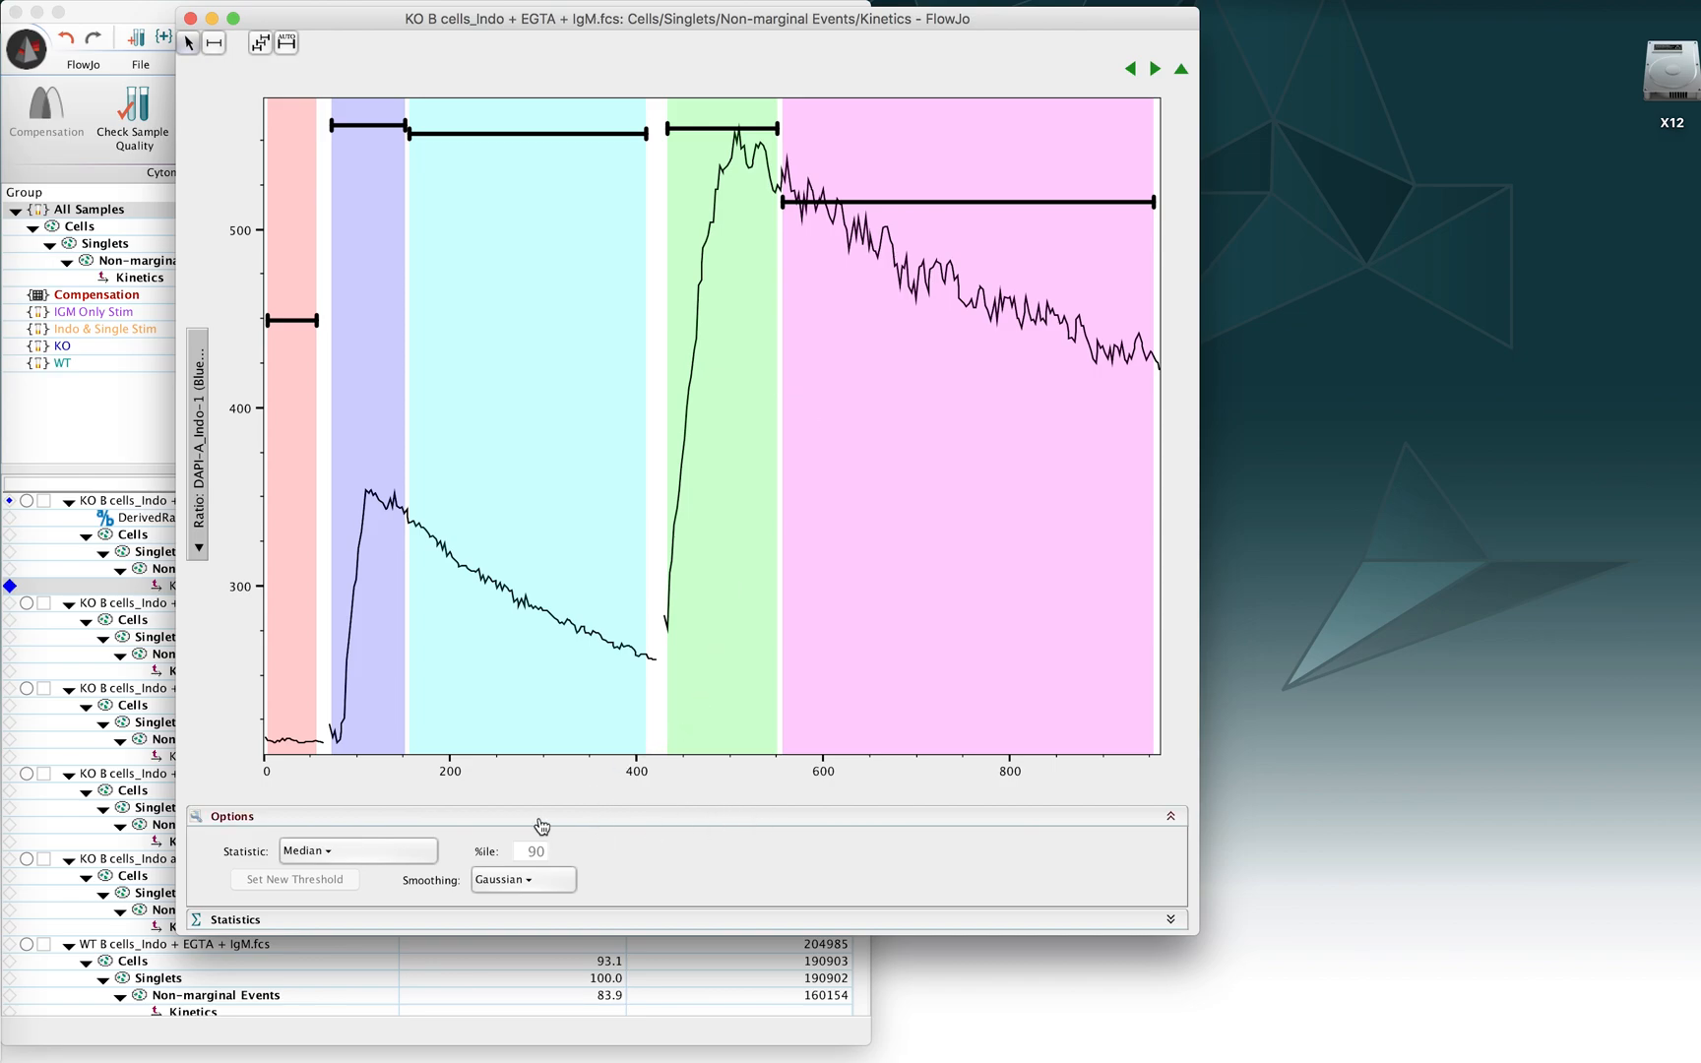
{"action": "mouse_move", "coordinate": [151, 692]}
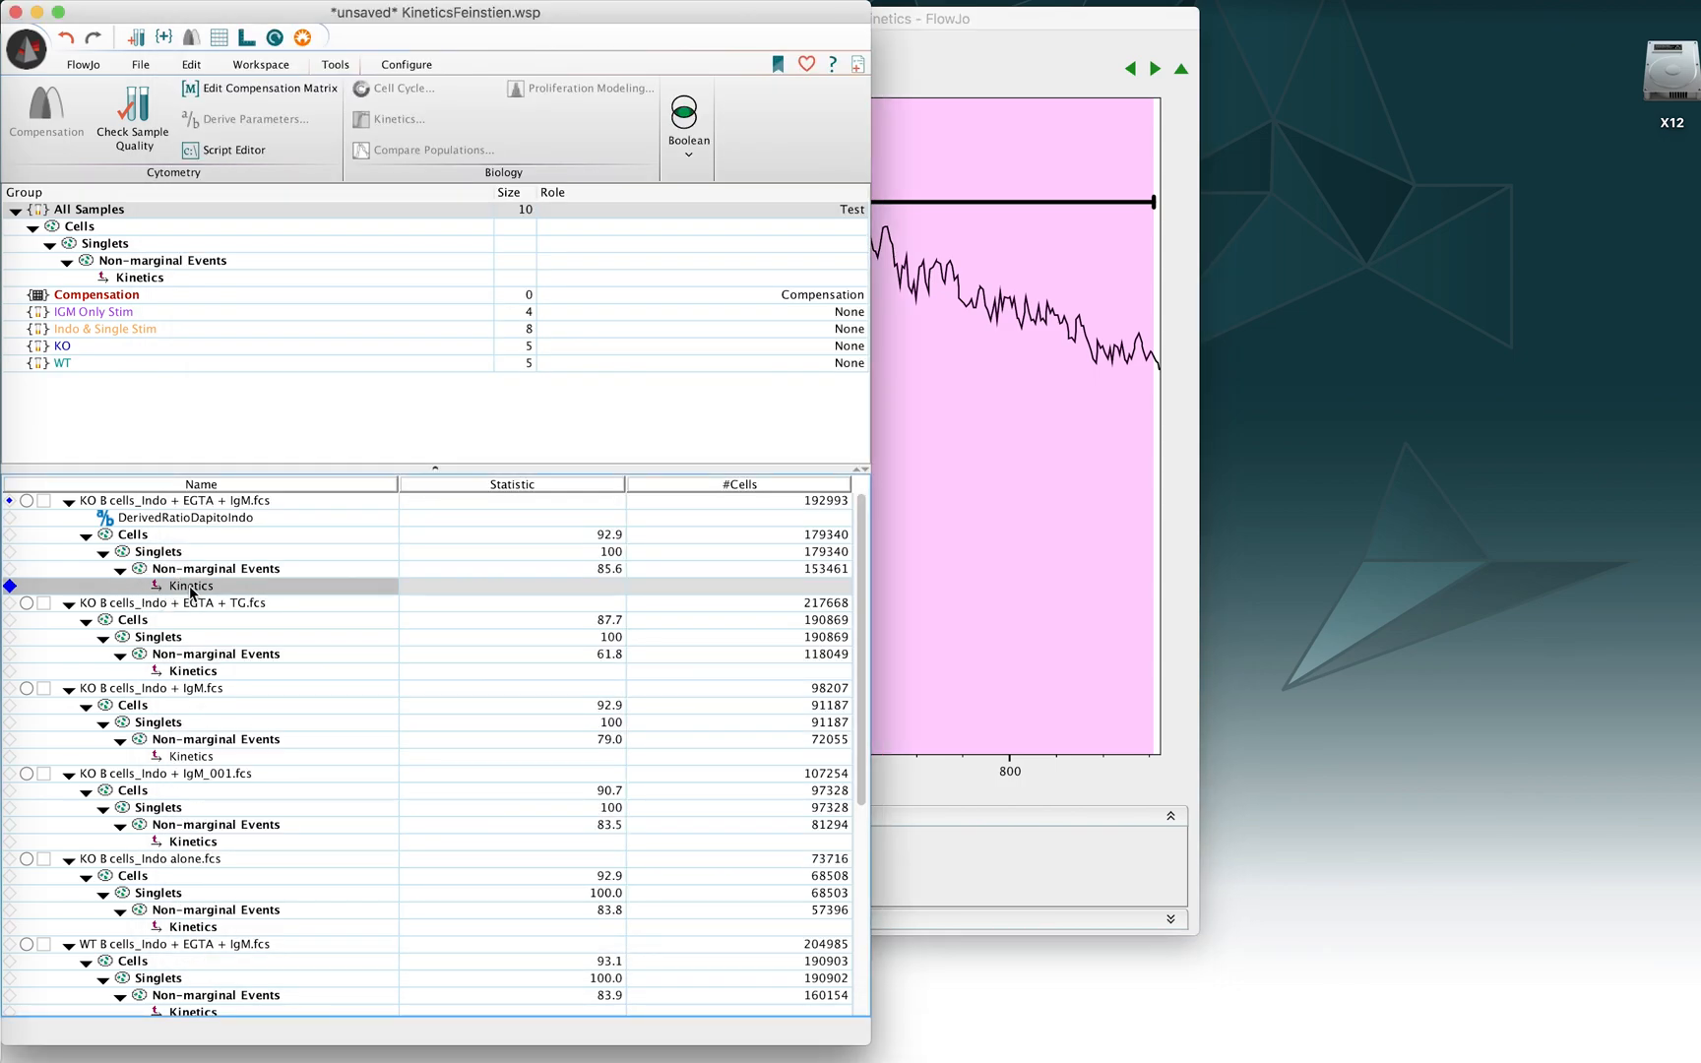
Step: Copy the first KO sample's Kinetics analysis to its group
{"action": "right_click", "coordinate": [190, 585]}
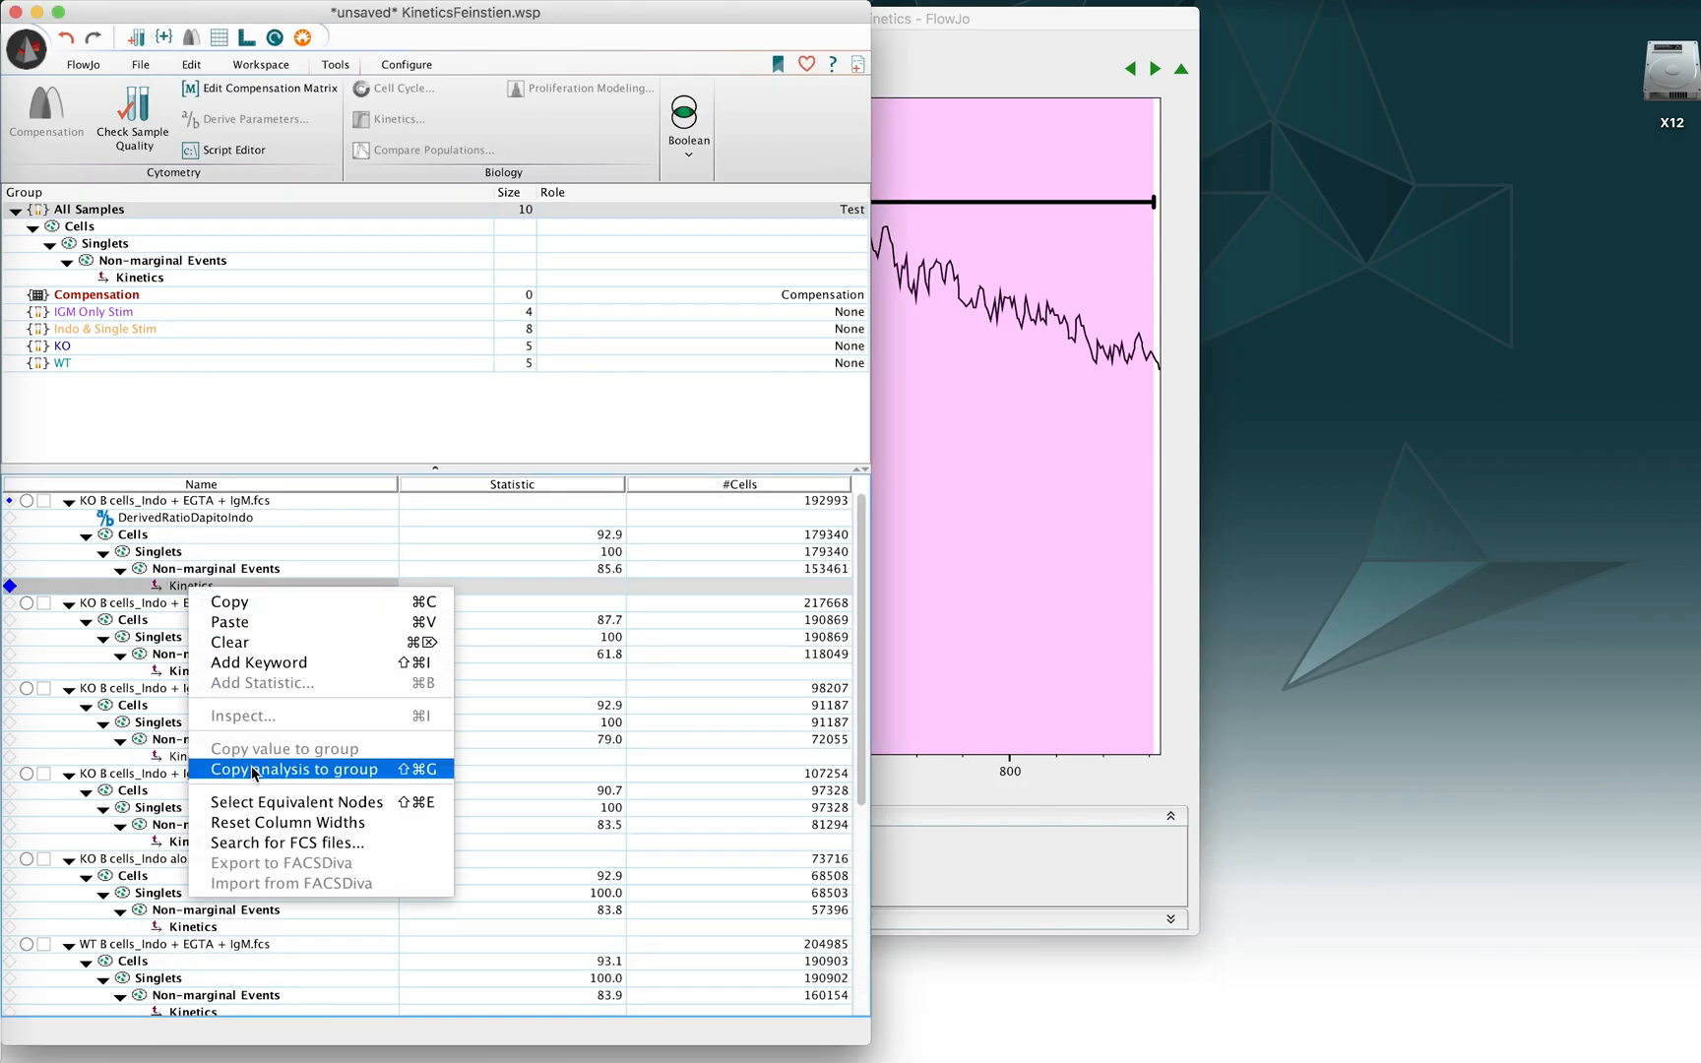
{"action": "left_click", "coordinate": [294, 768]}
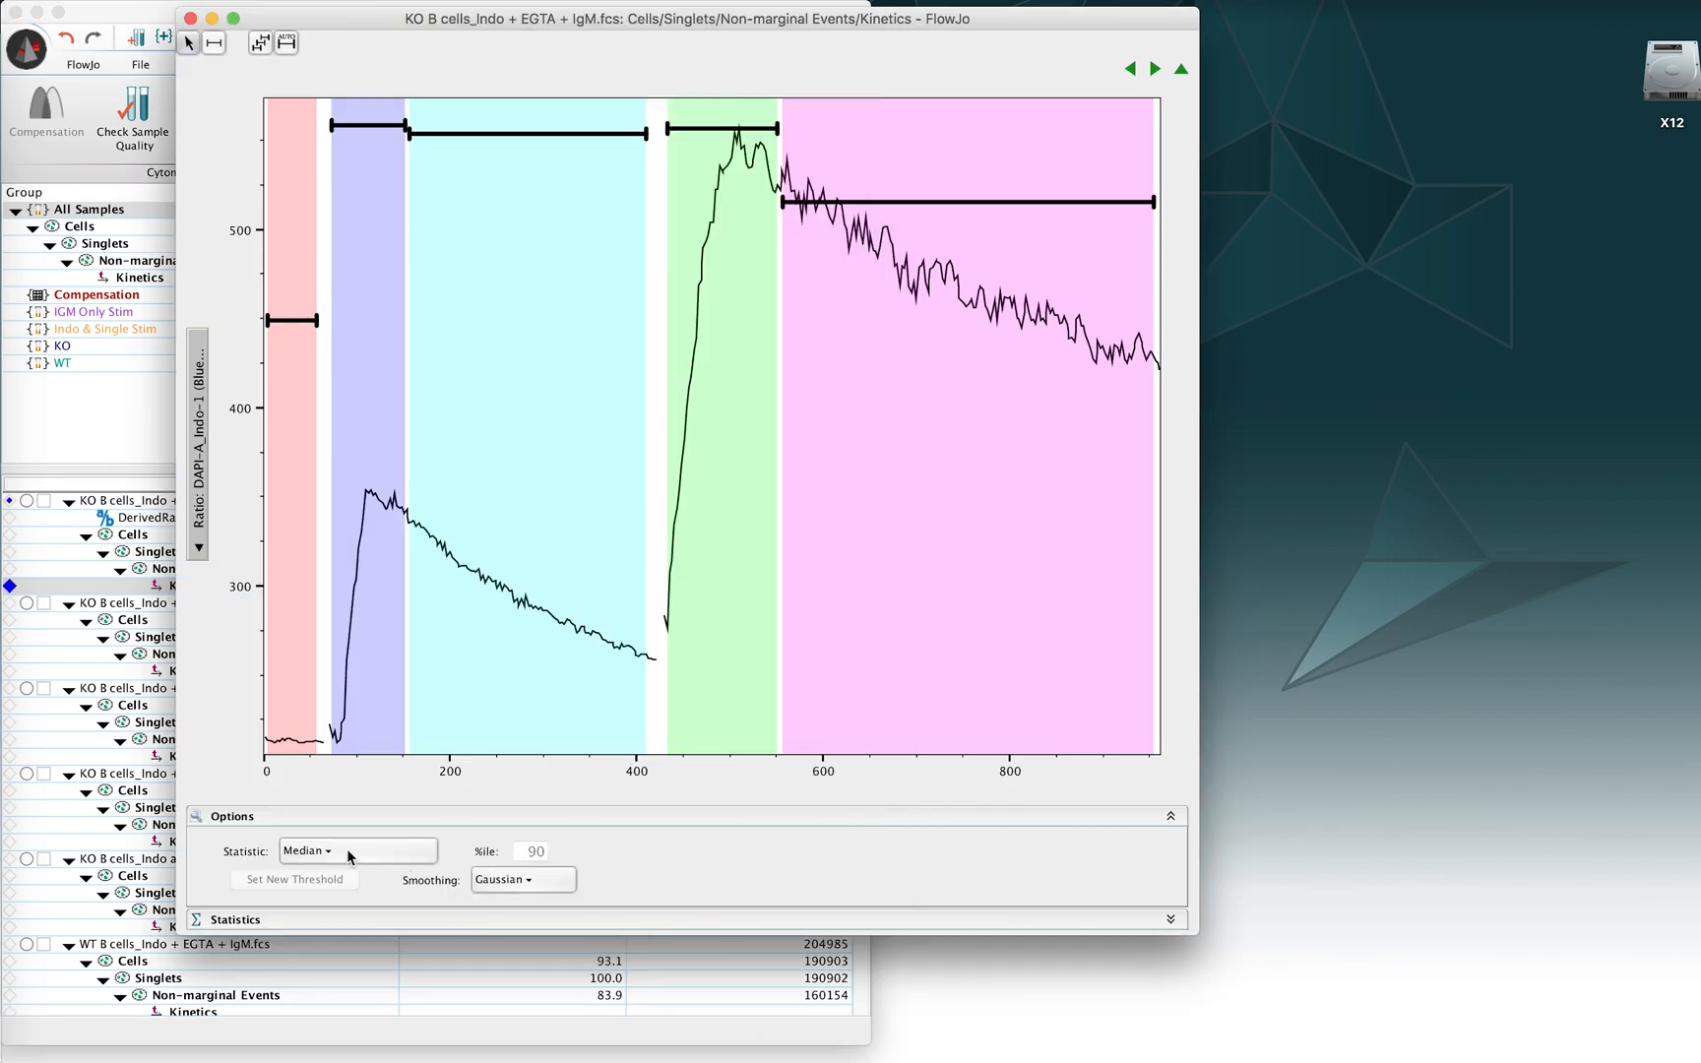
Step: Set the statistic to Median (for cells > T), cancelling the new threshold definition
{"action": "left_click", "coordinate": [355, 850]}
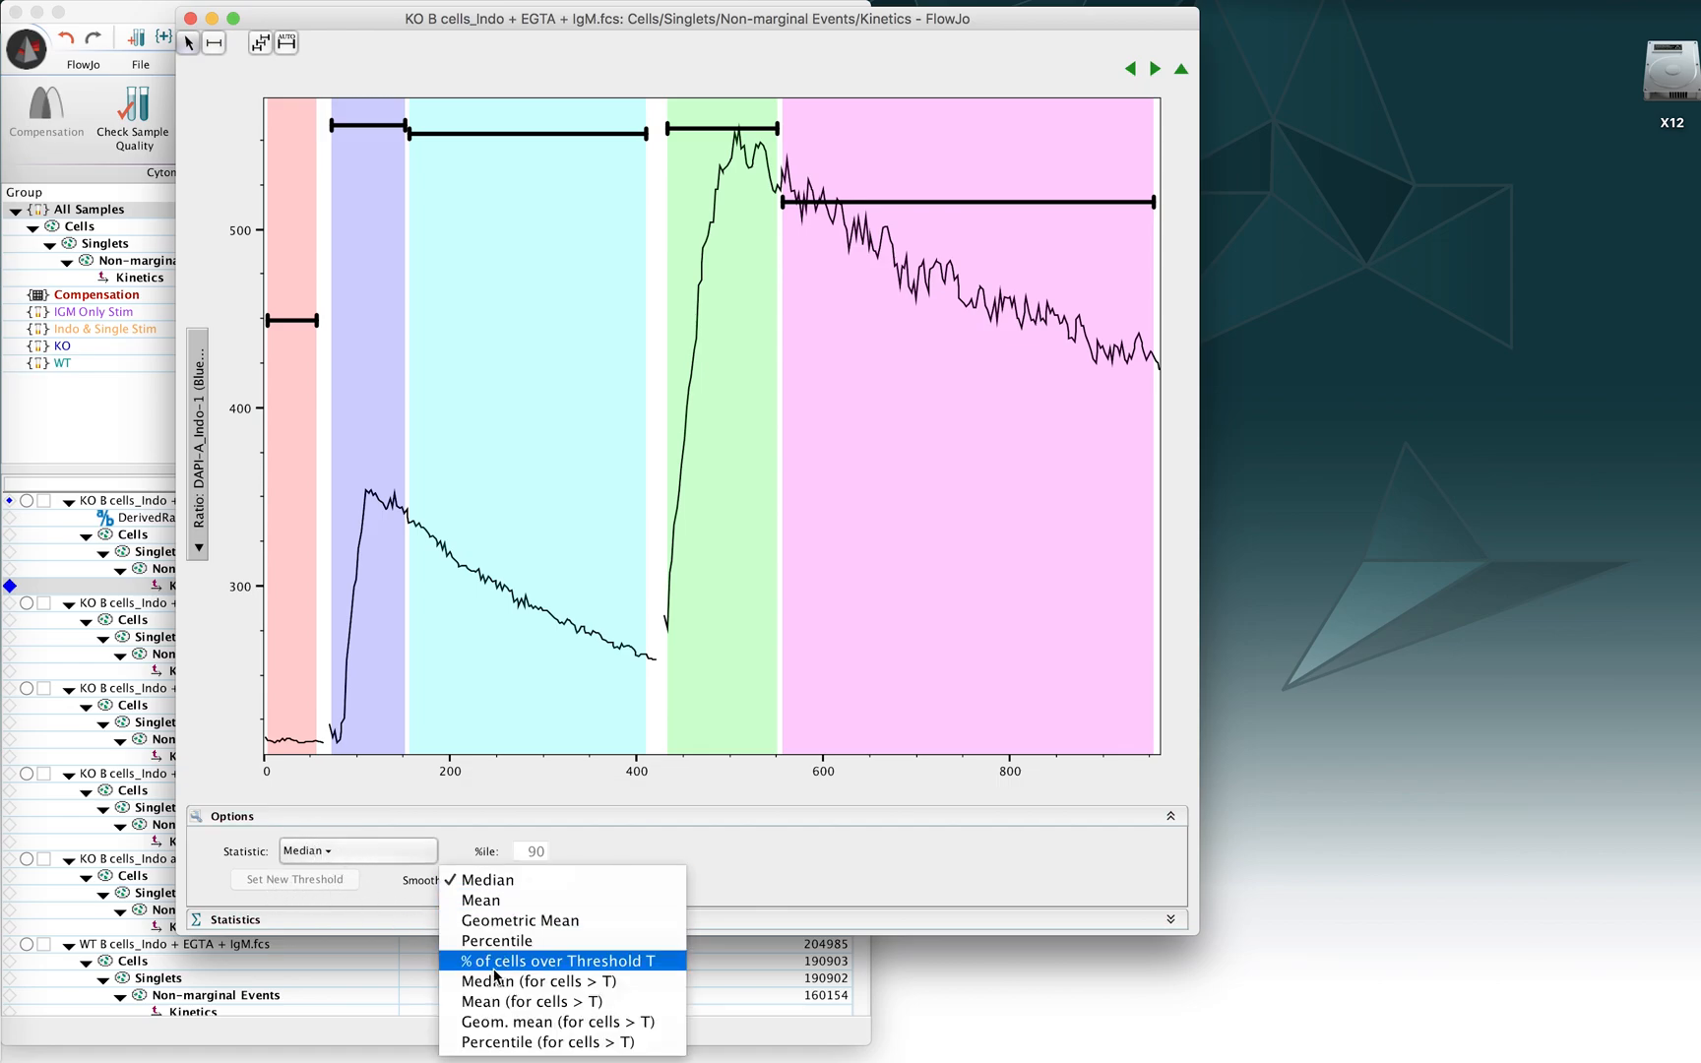
{"action": "mouse_move", "coordinate": [543, 980]}
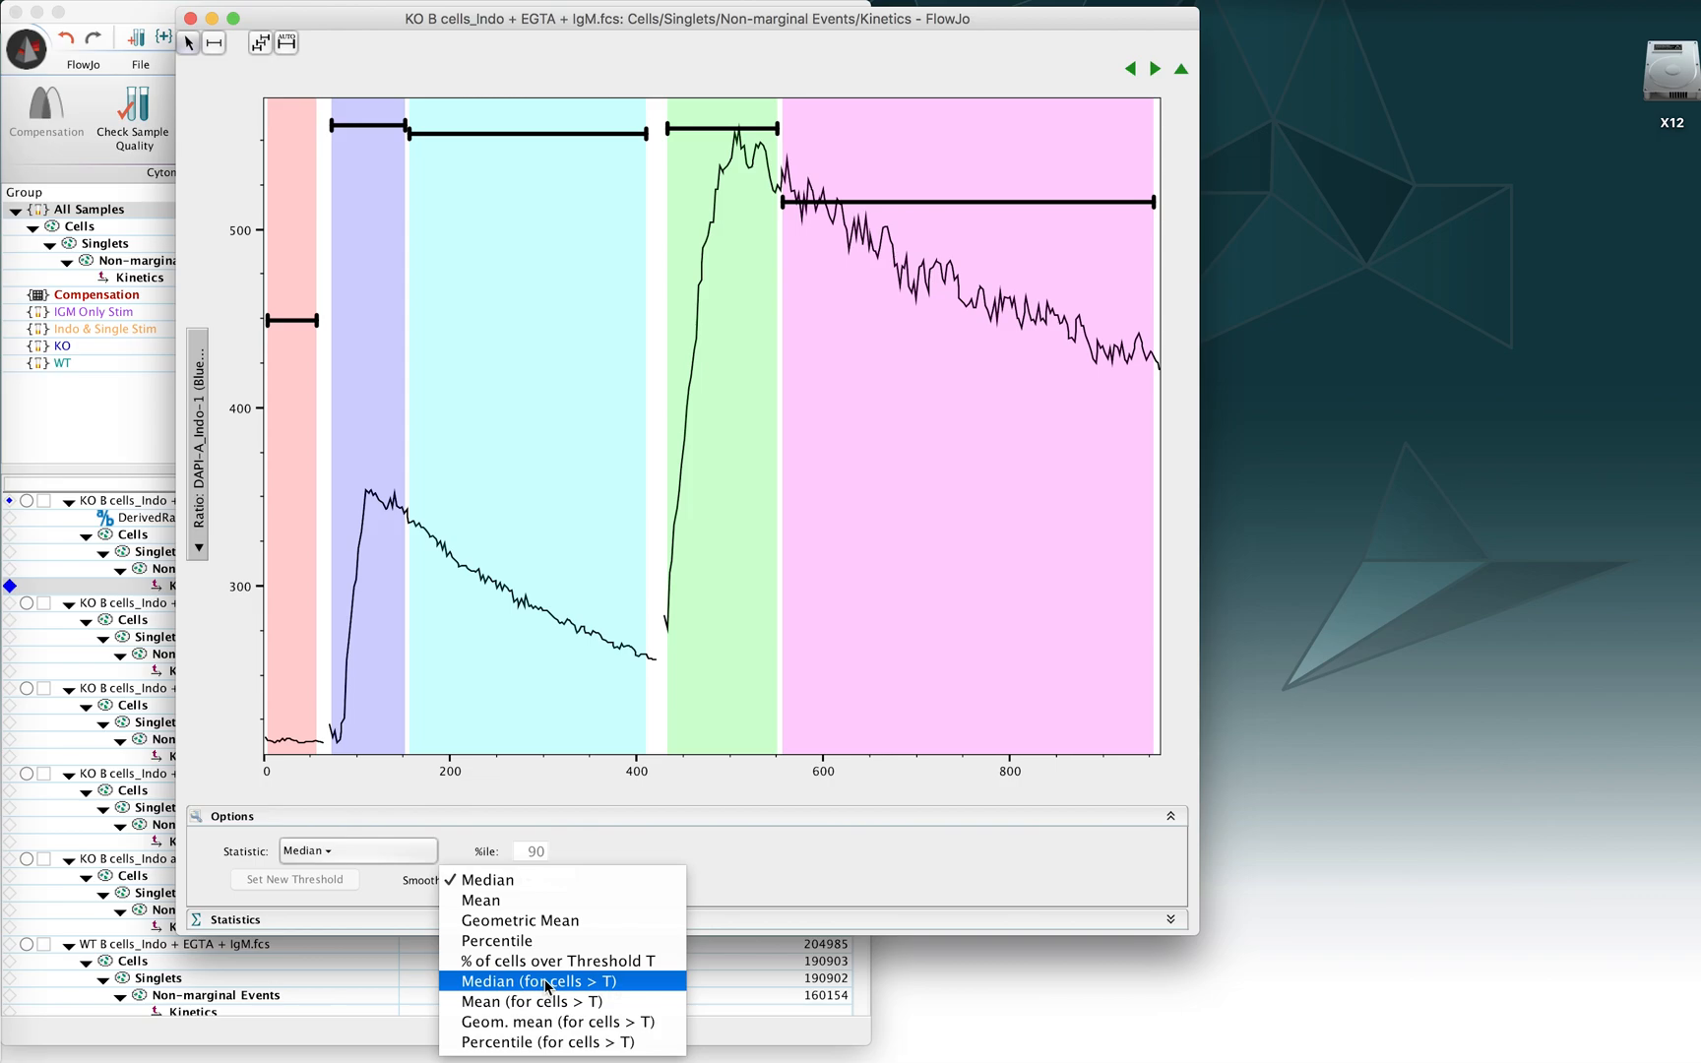
{"action": "left_click", "coordinate": [541, 980]}
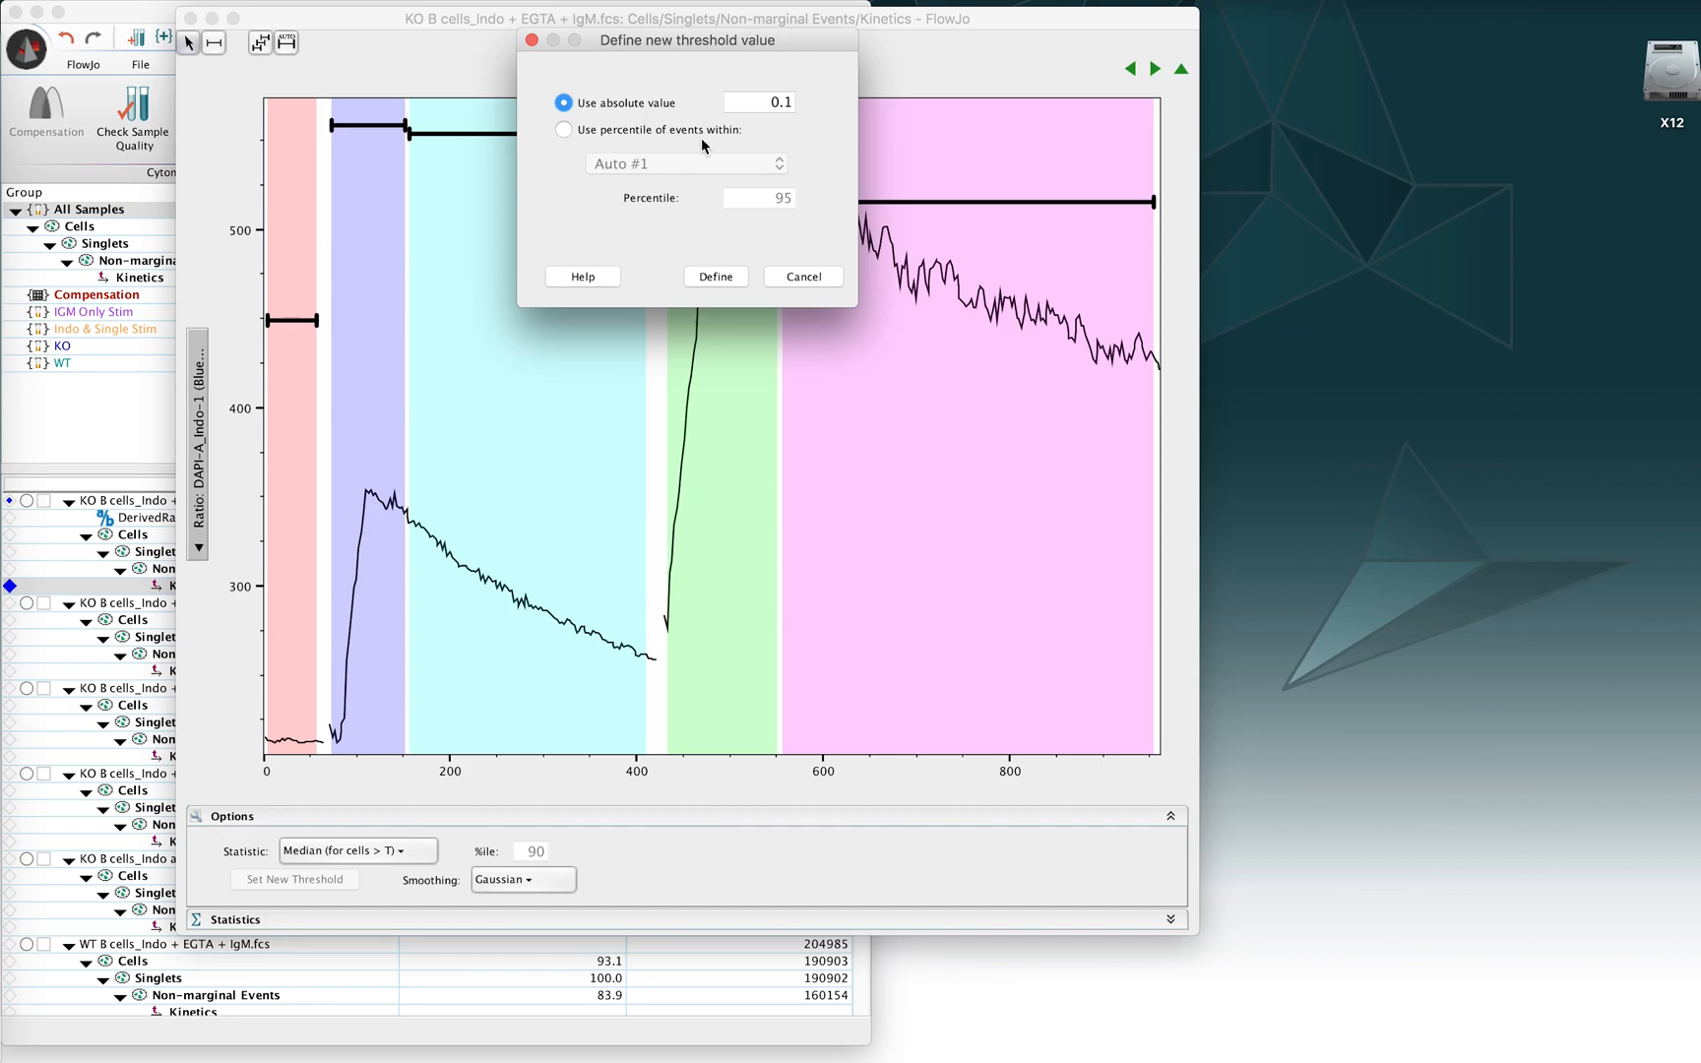
{"action": "mouse_move", "coordinate": [610, 182]}
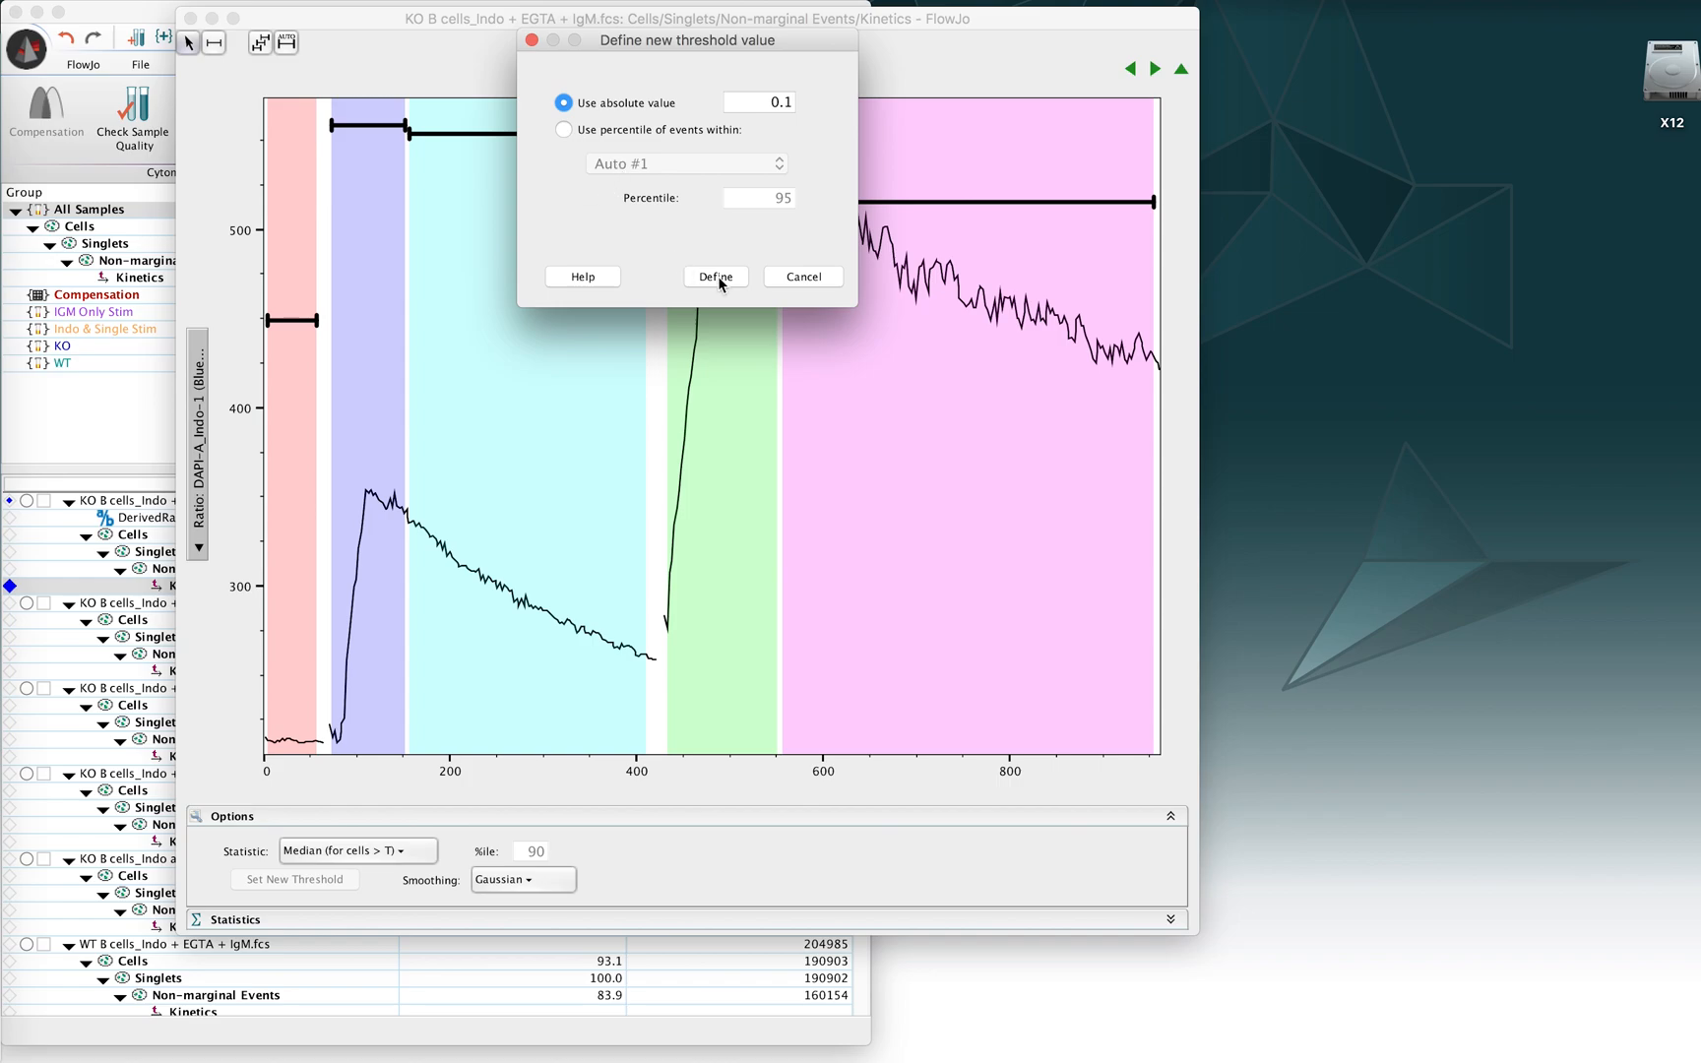
{"action": "mouse_move", "coordinate": [776, 283]}
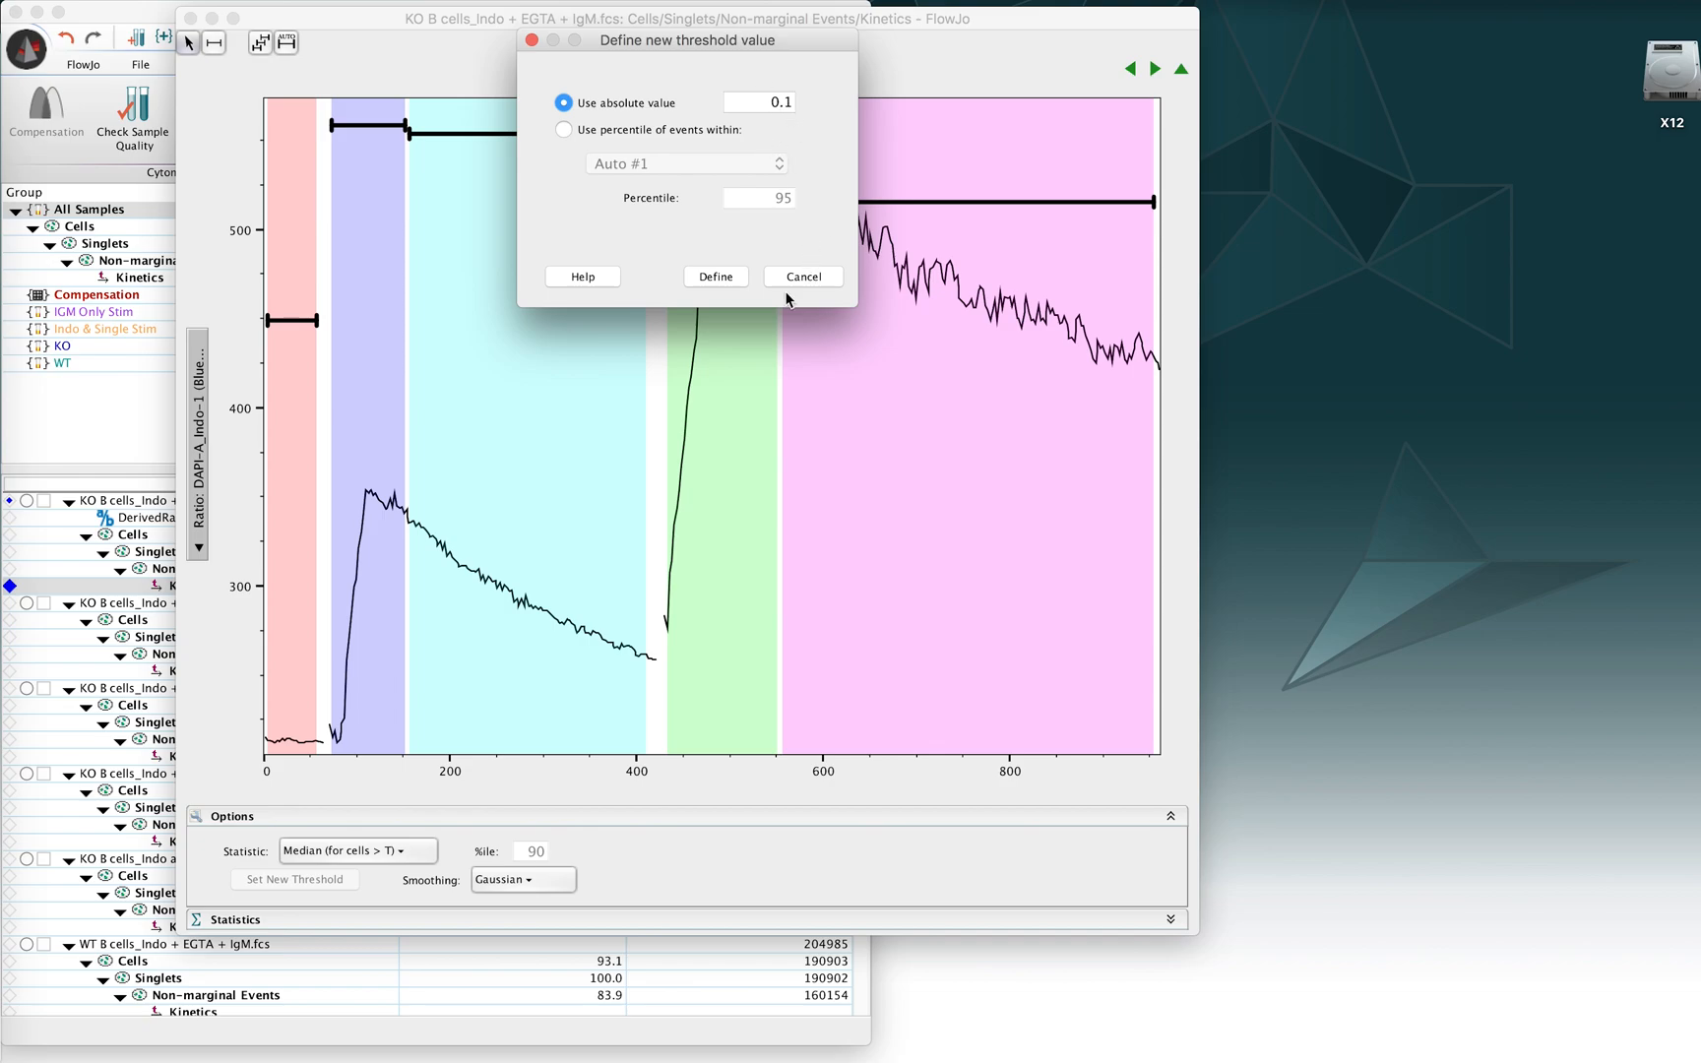
{"action": "left_click", "coordinate": [714, 276]}
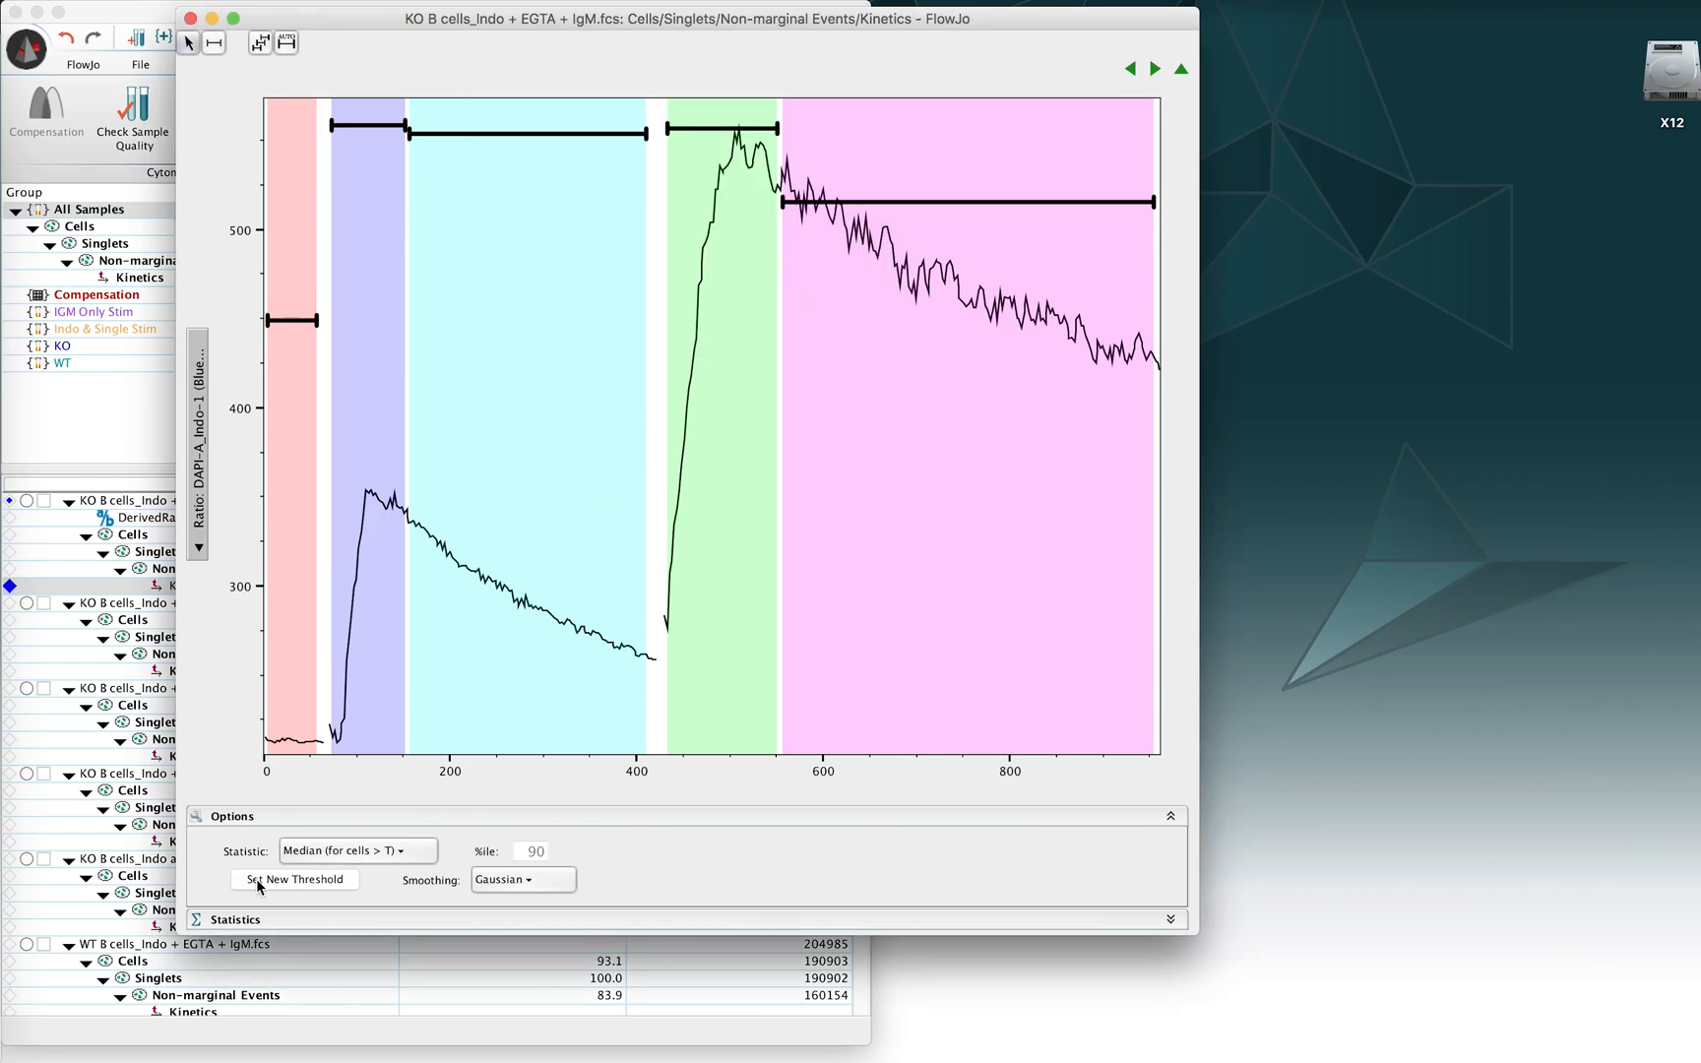
{"action": "mouse_move", "coordinate": [293, 878]}
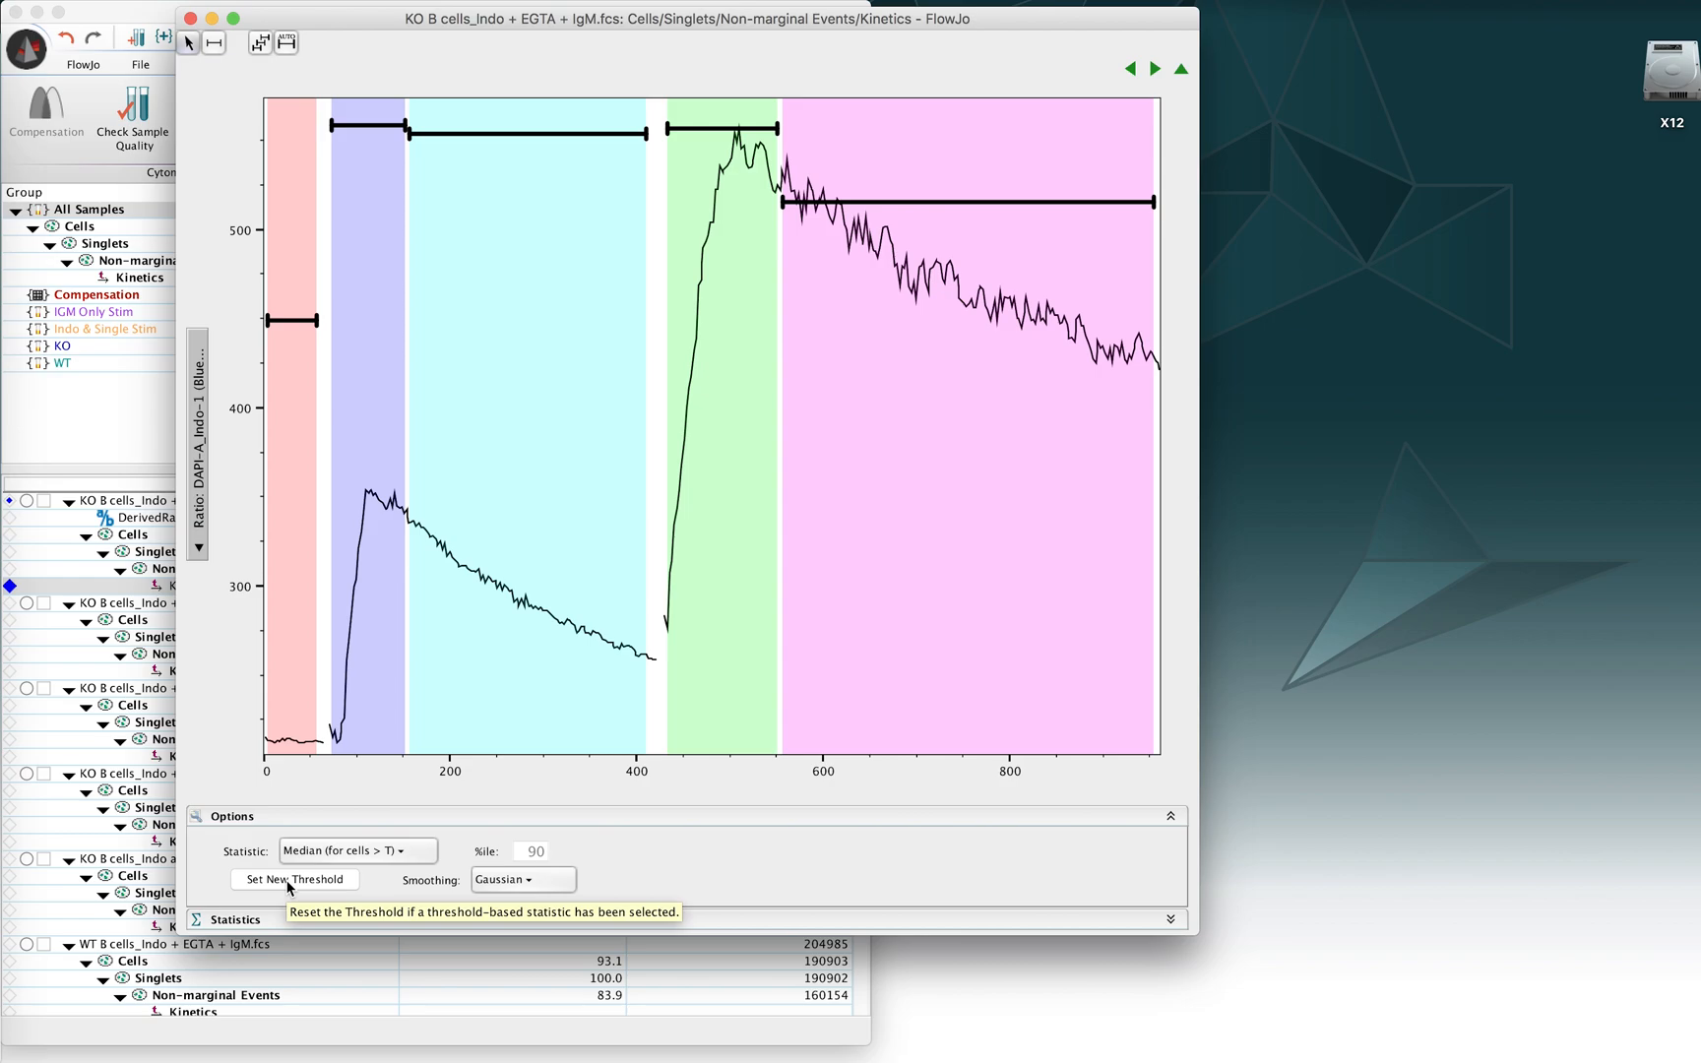
{"action": "left_click", "coordinate": [293, 879]}
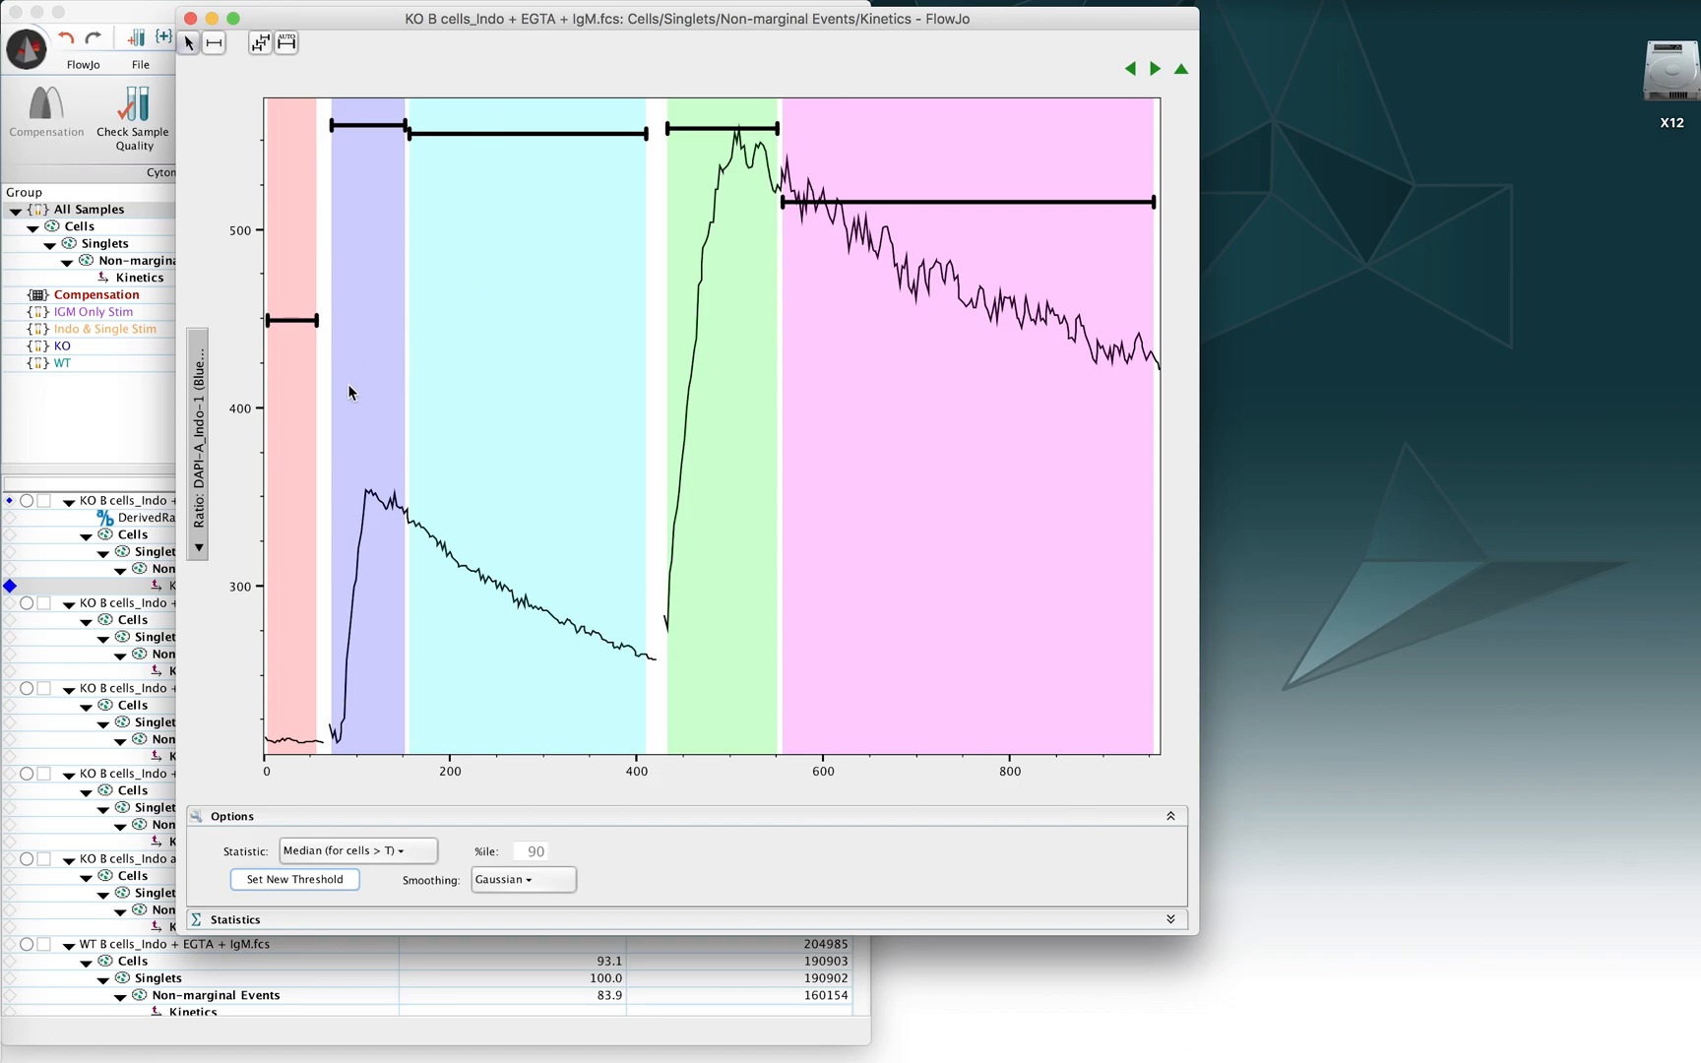
{"action": "mouse_move", "coordinate": [564, 170]}
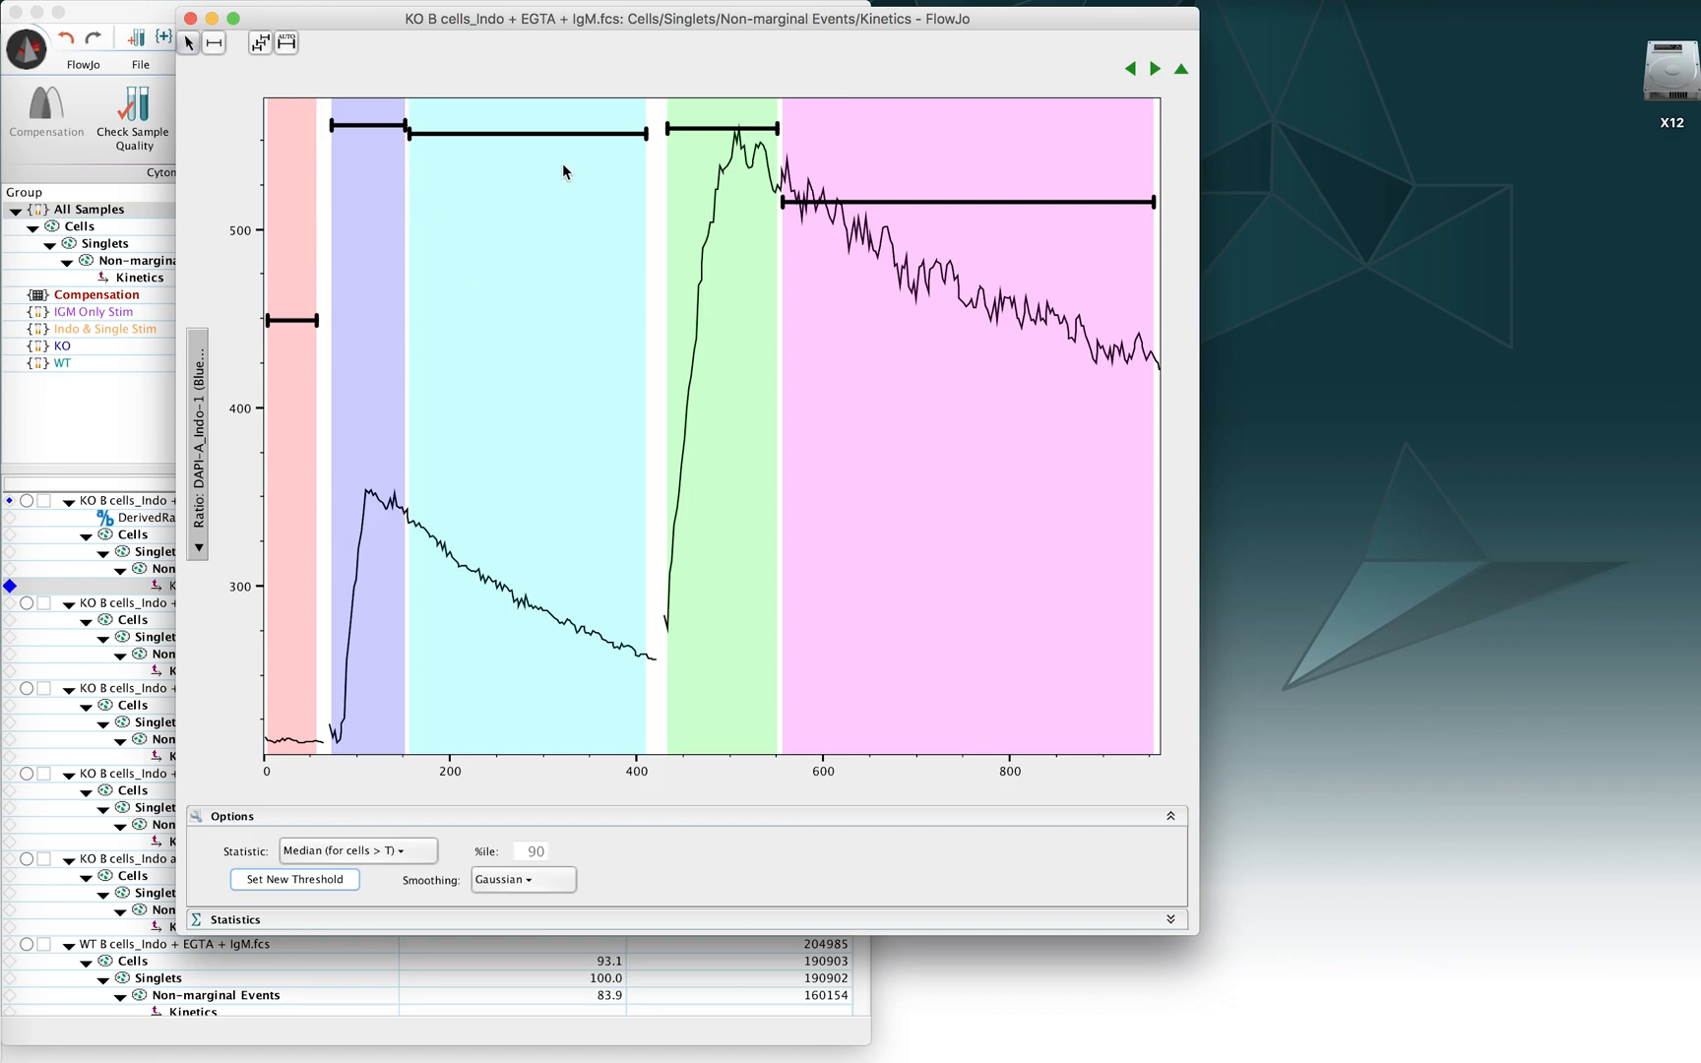
{"action": "mouse_move", "coordinate": [645, 316]}
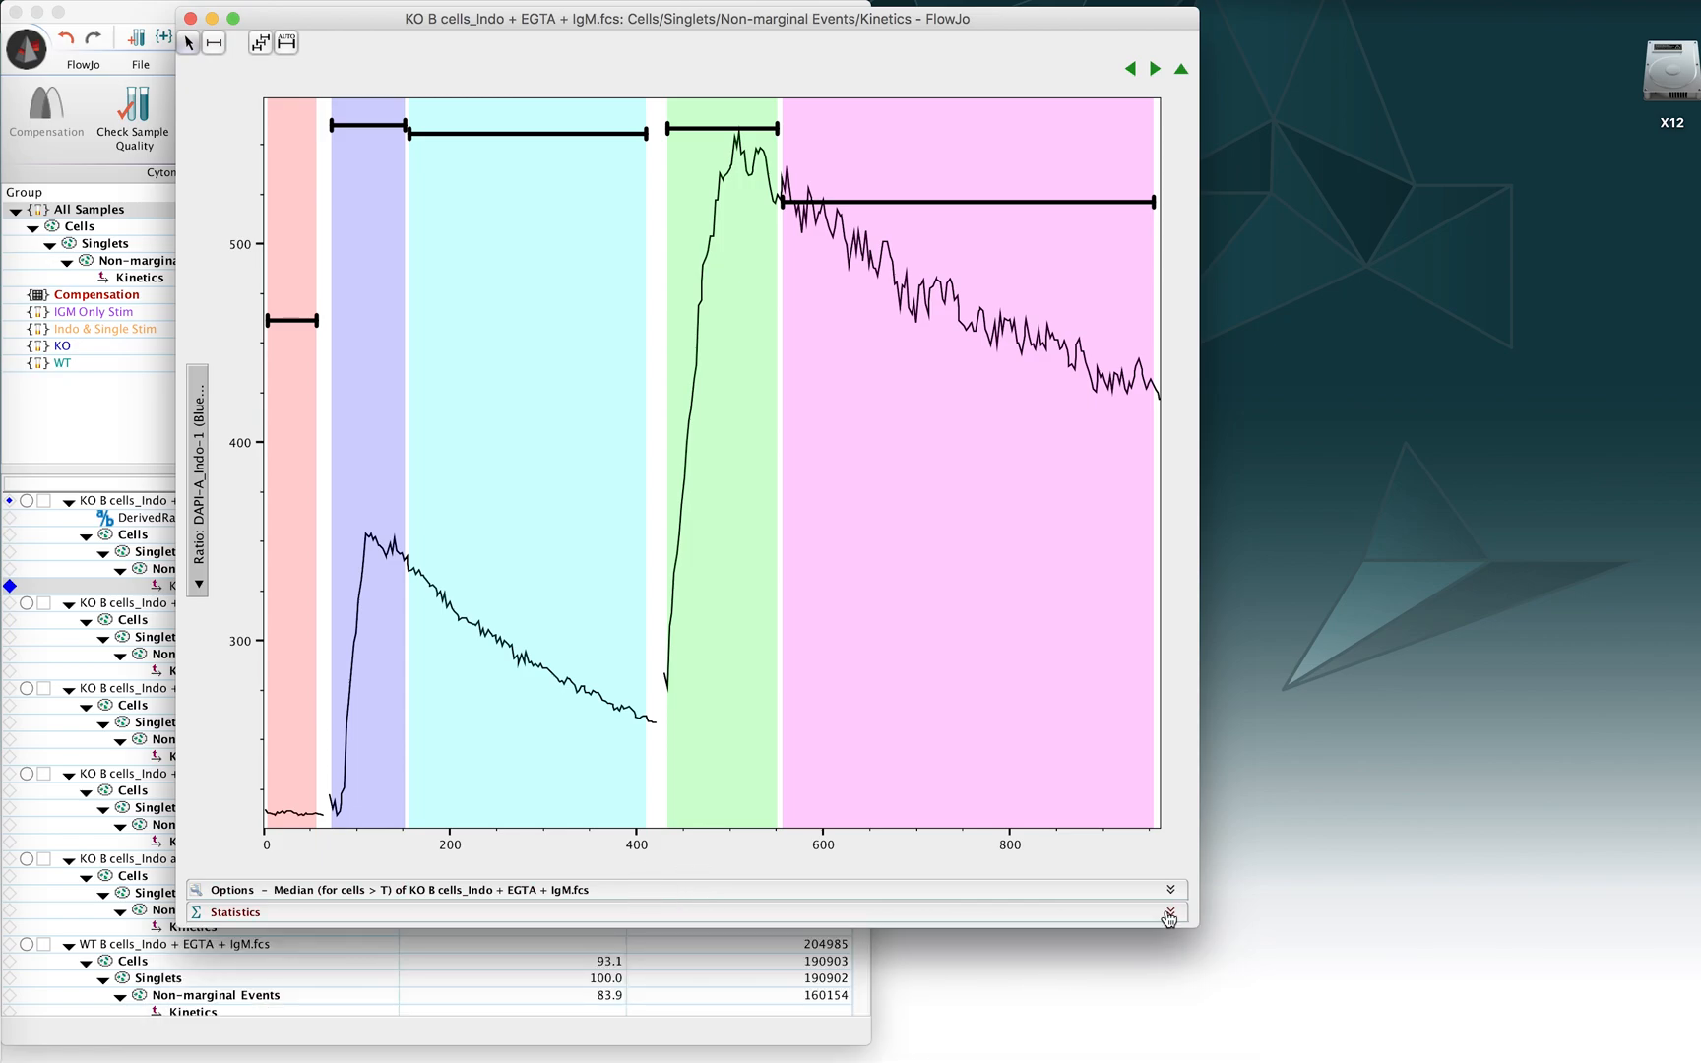
Step: Show the statistics table with start, end, peak, mean, slope and AUC per time slice
{"action": "left_click", "coordinate": [1169, 912]}
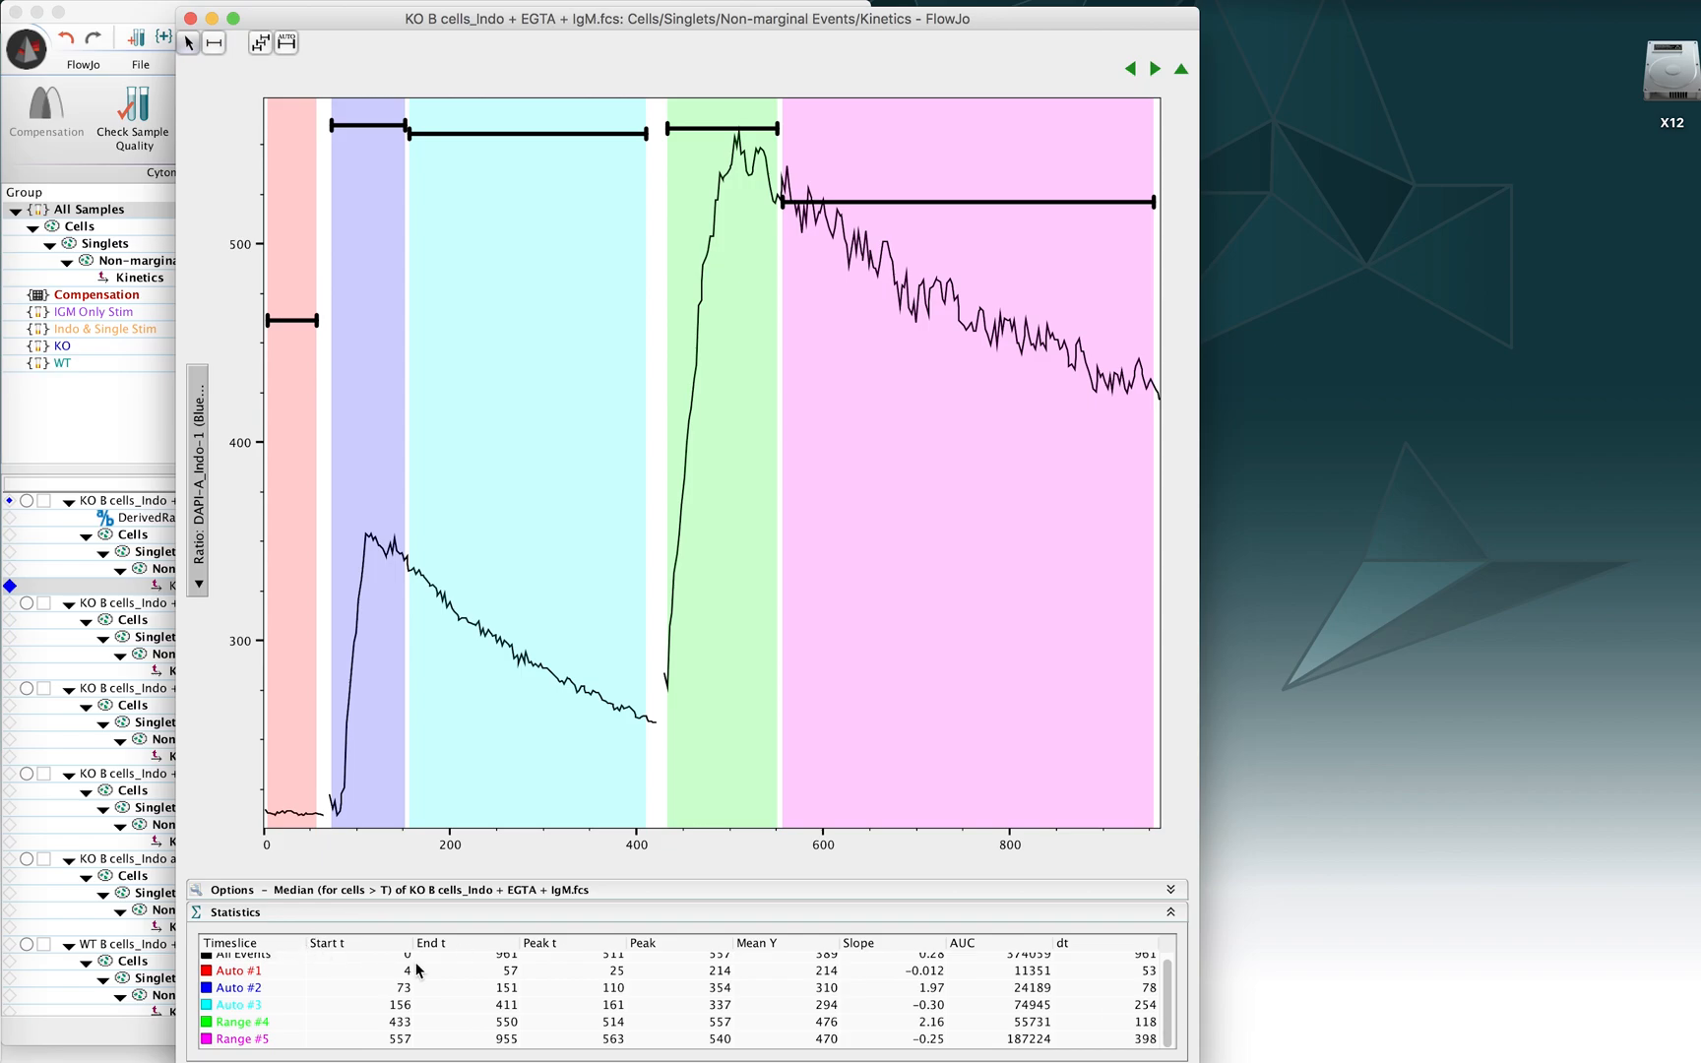
{"action": "mouse_move", "coordinate": [398, 875]}
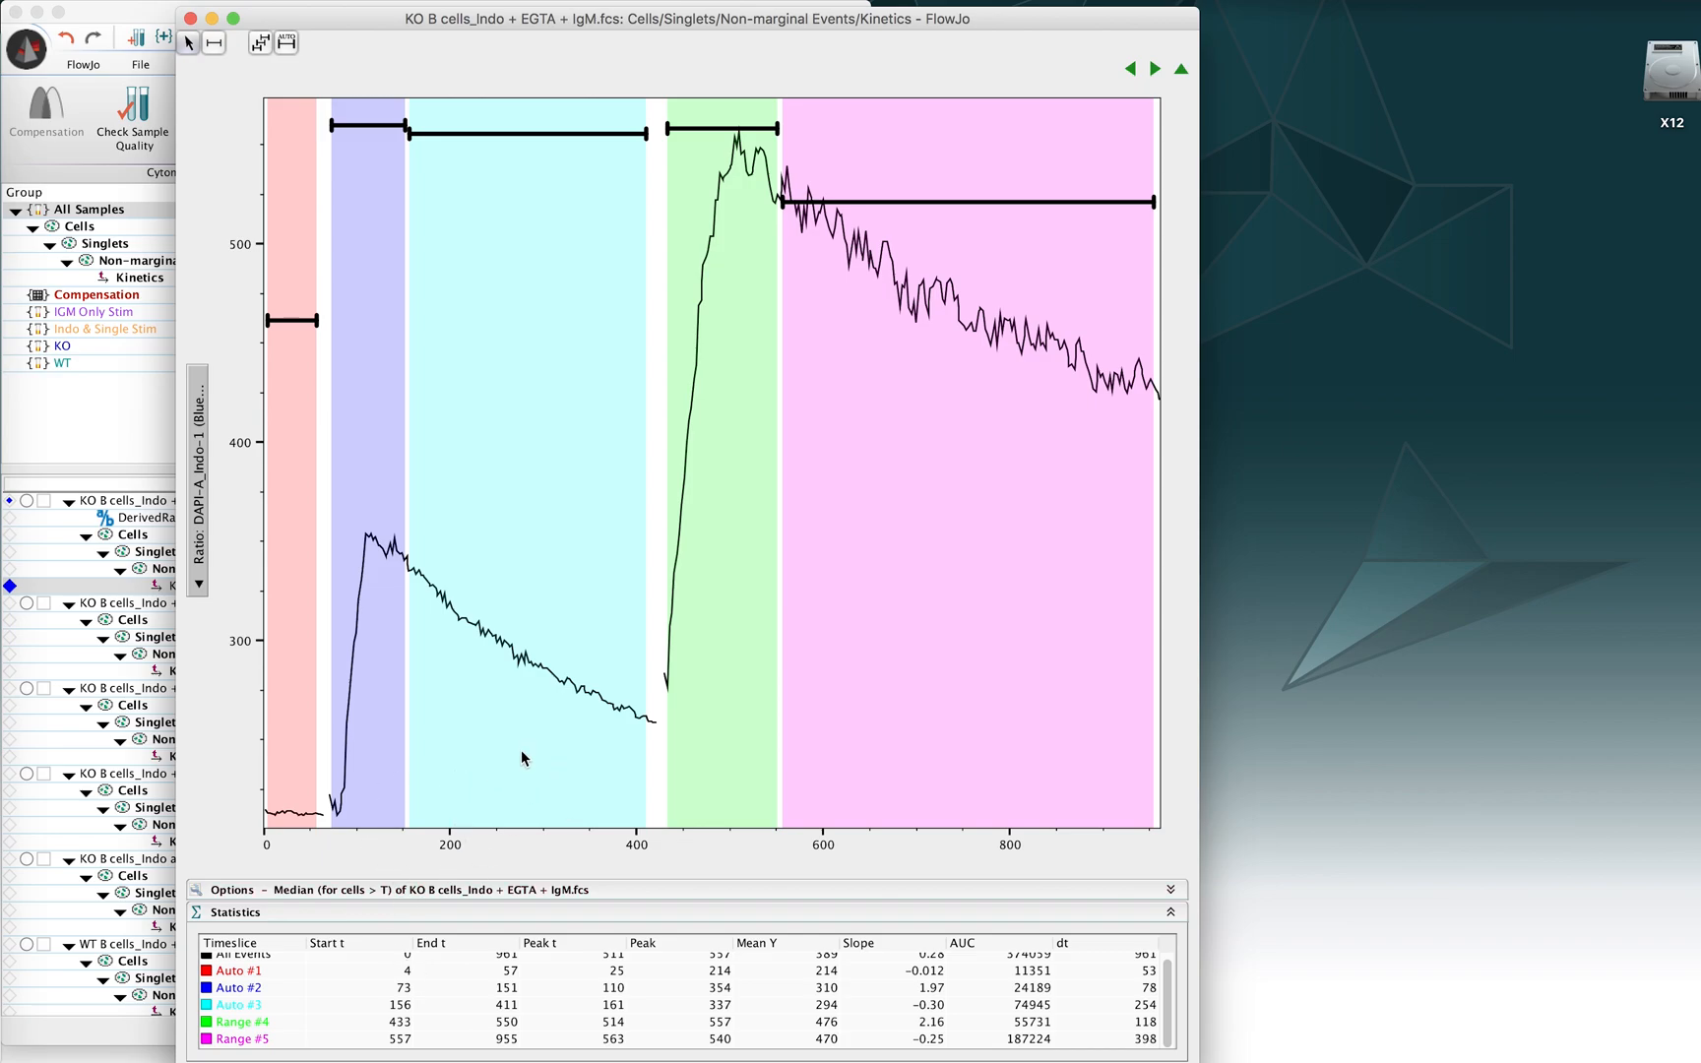
{"action": "mouse_move", "coordinate": [389, 665]}
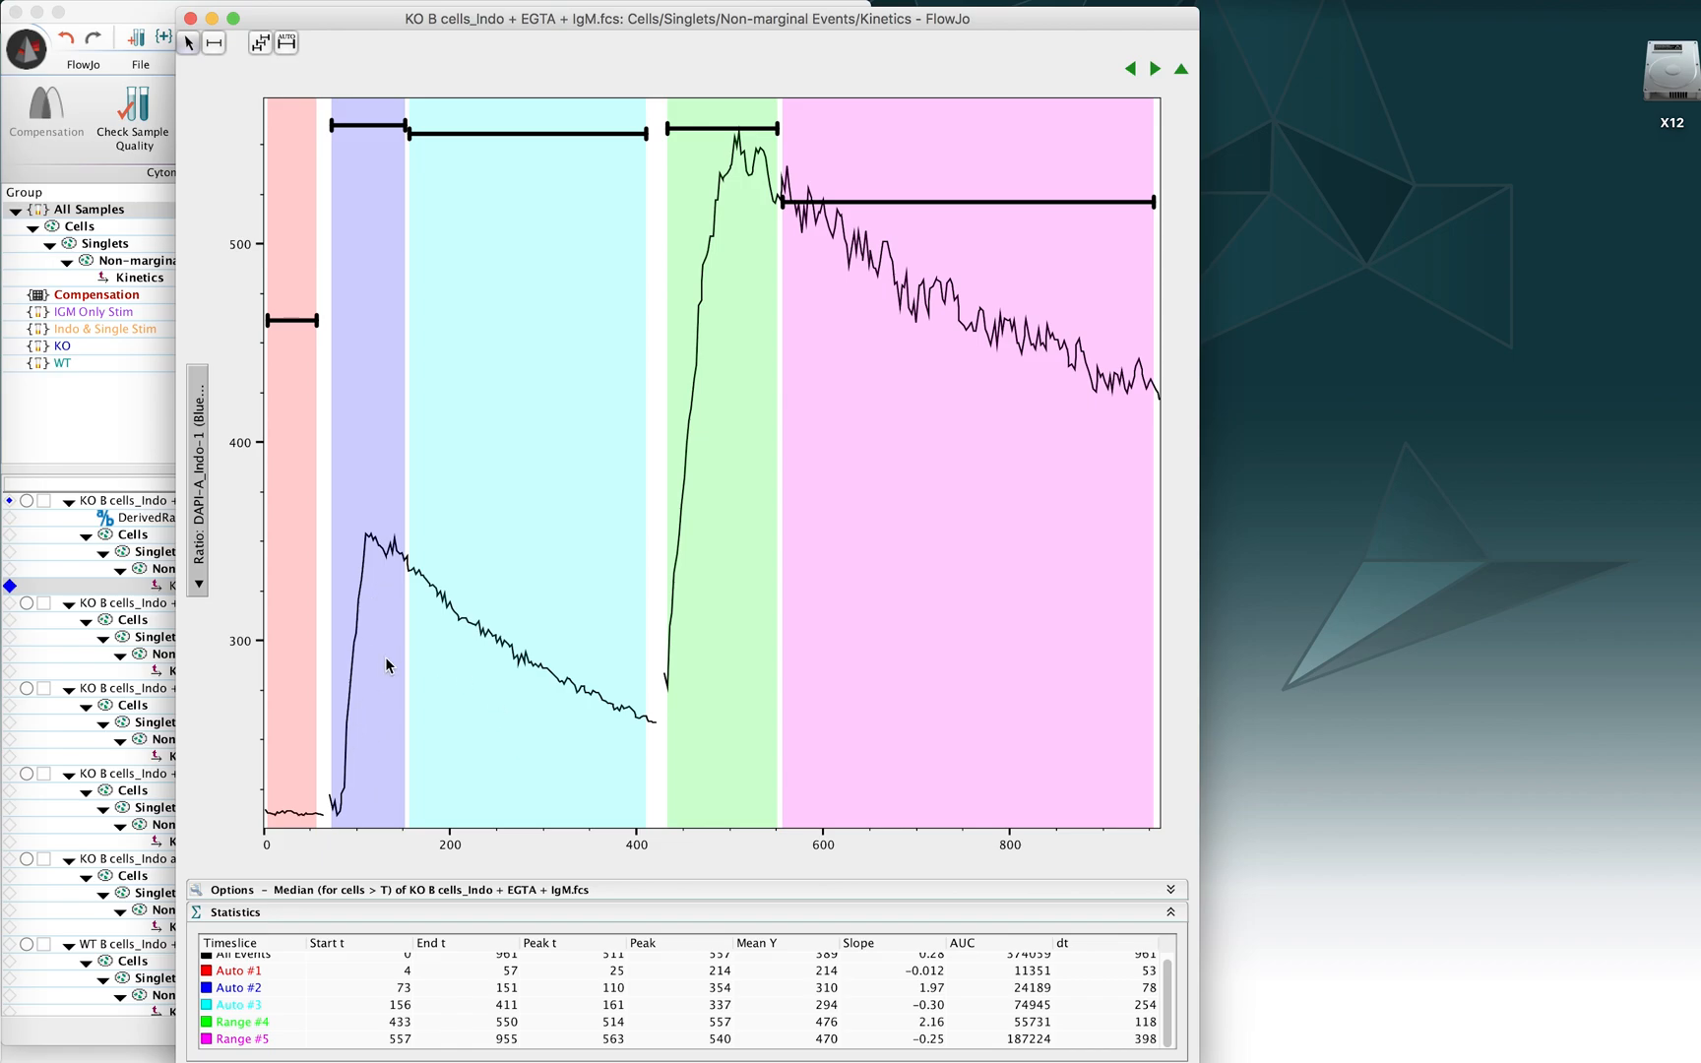
{"action": "mouse_move", "coordinate": [544, 727]}
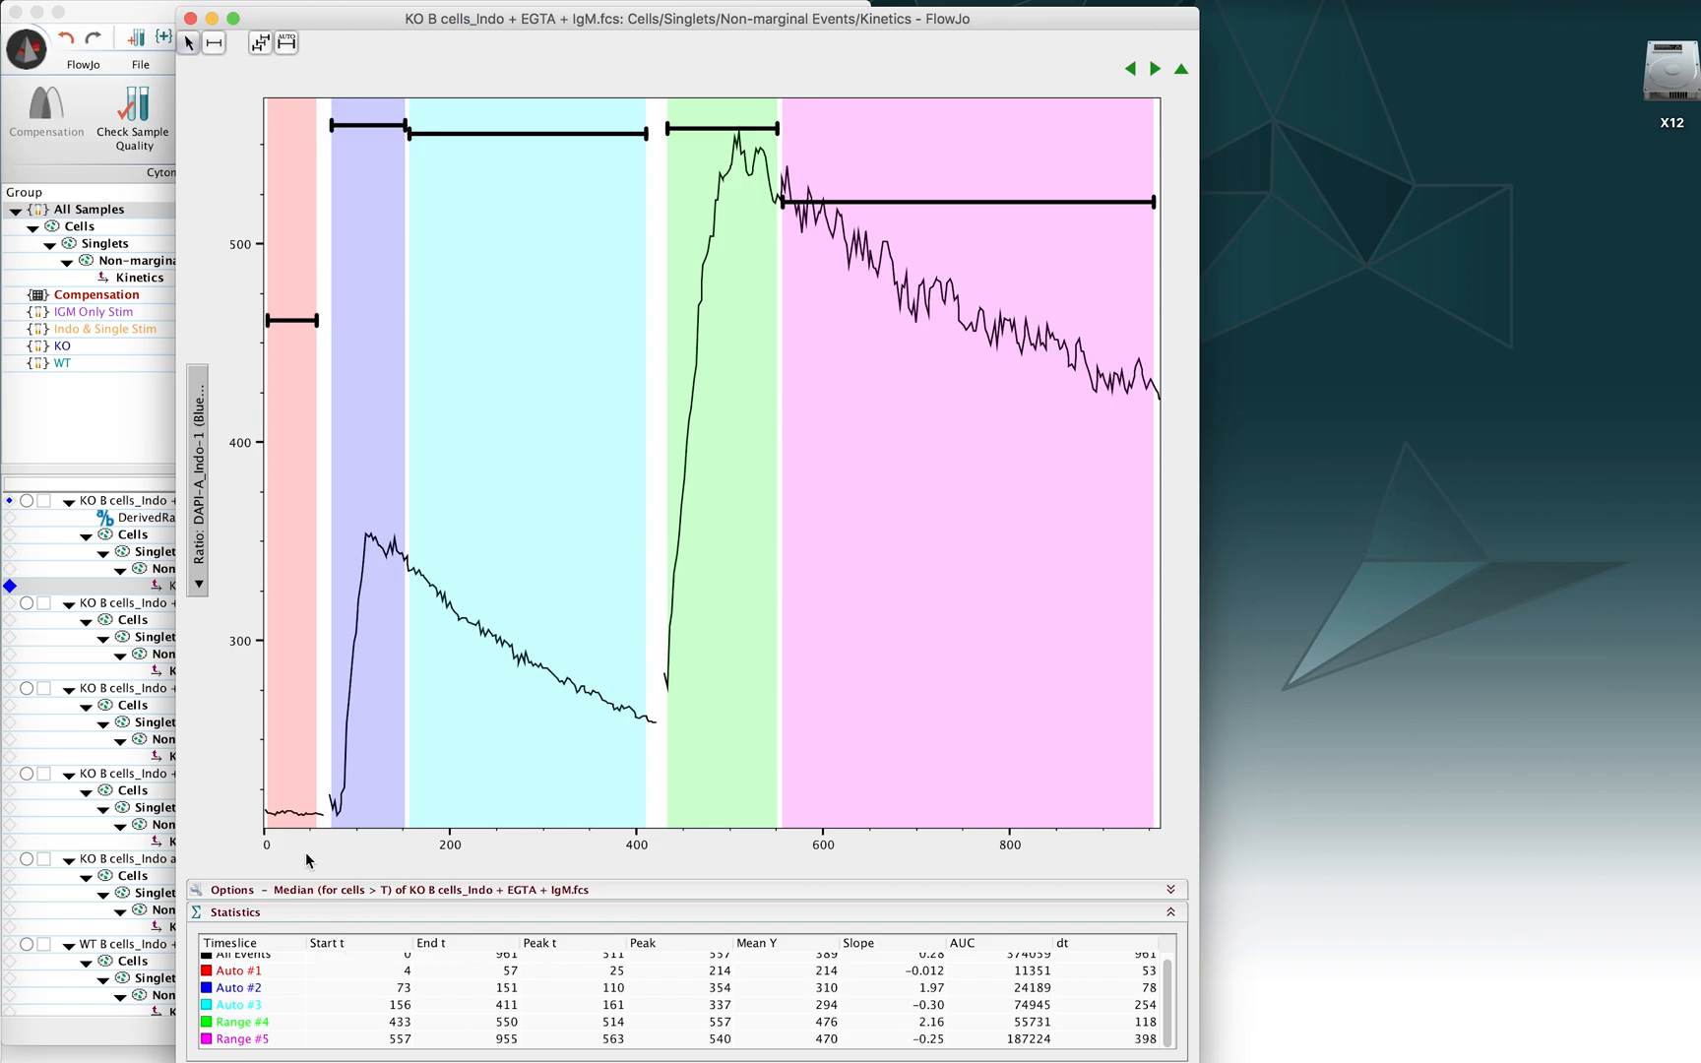
{"action": "mouse_move", "coordinate": [275, 803]}
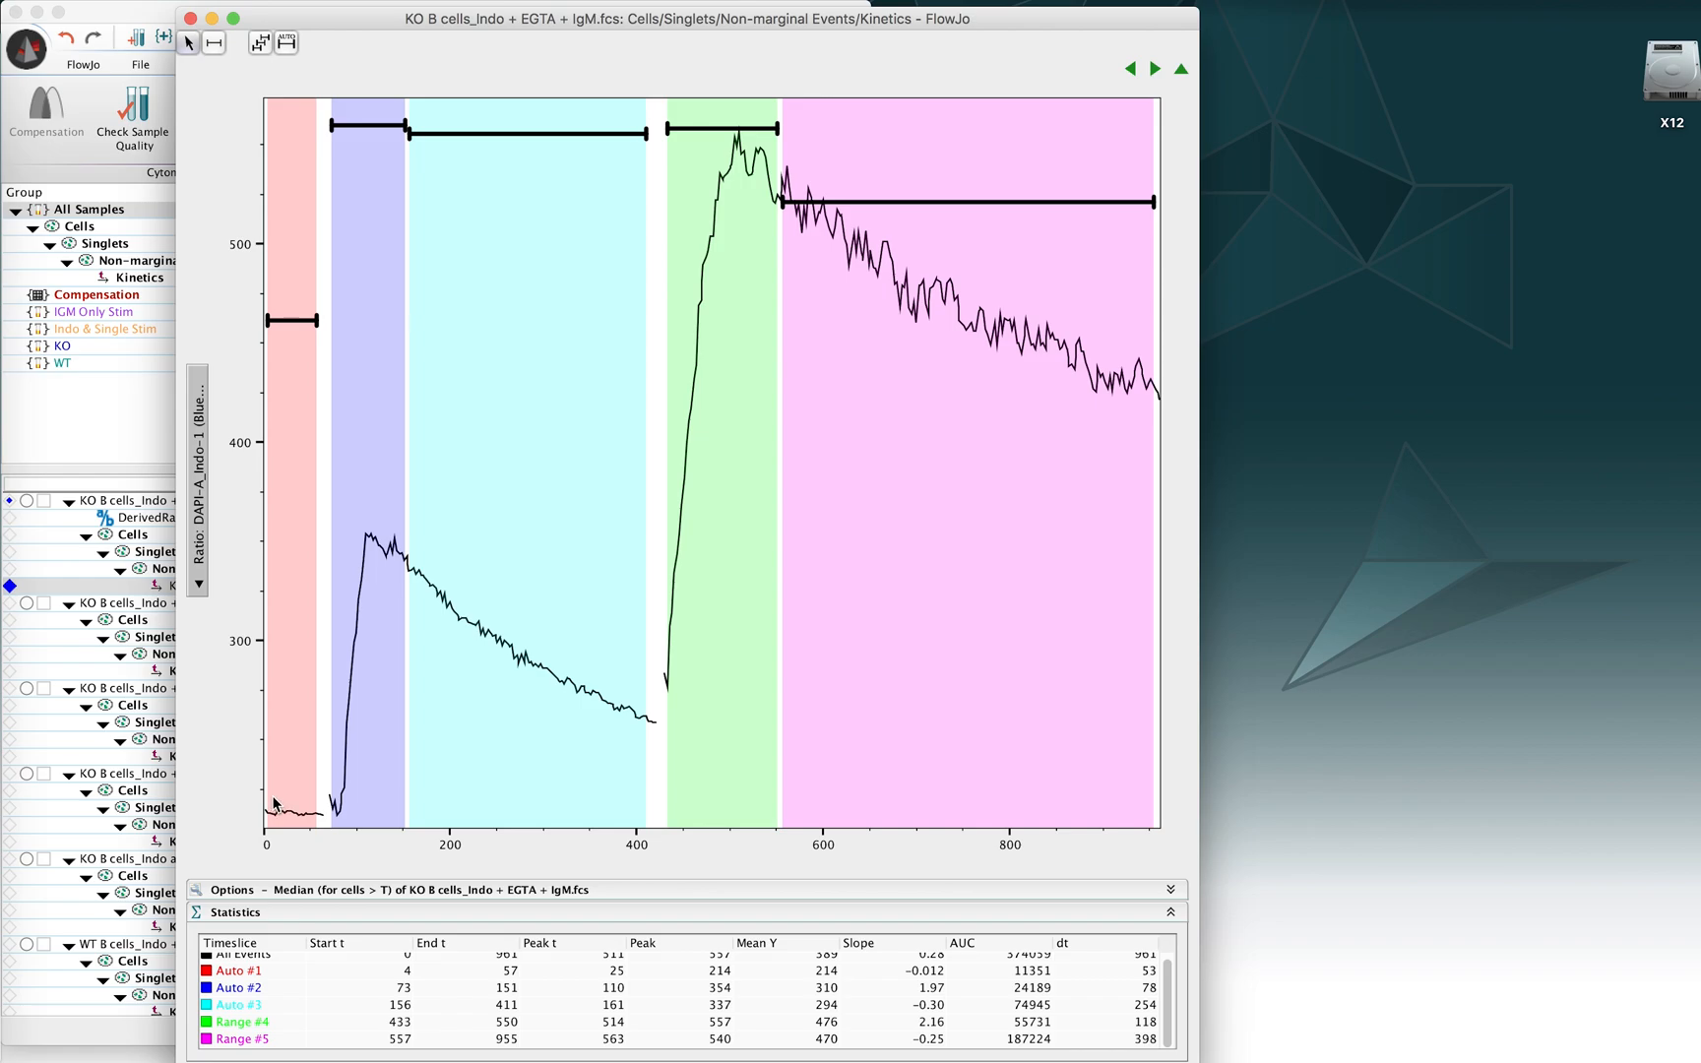
{"action": "mouse_move", "coordinate": [269, 960]}
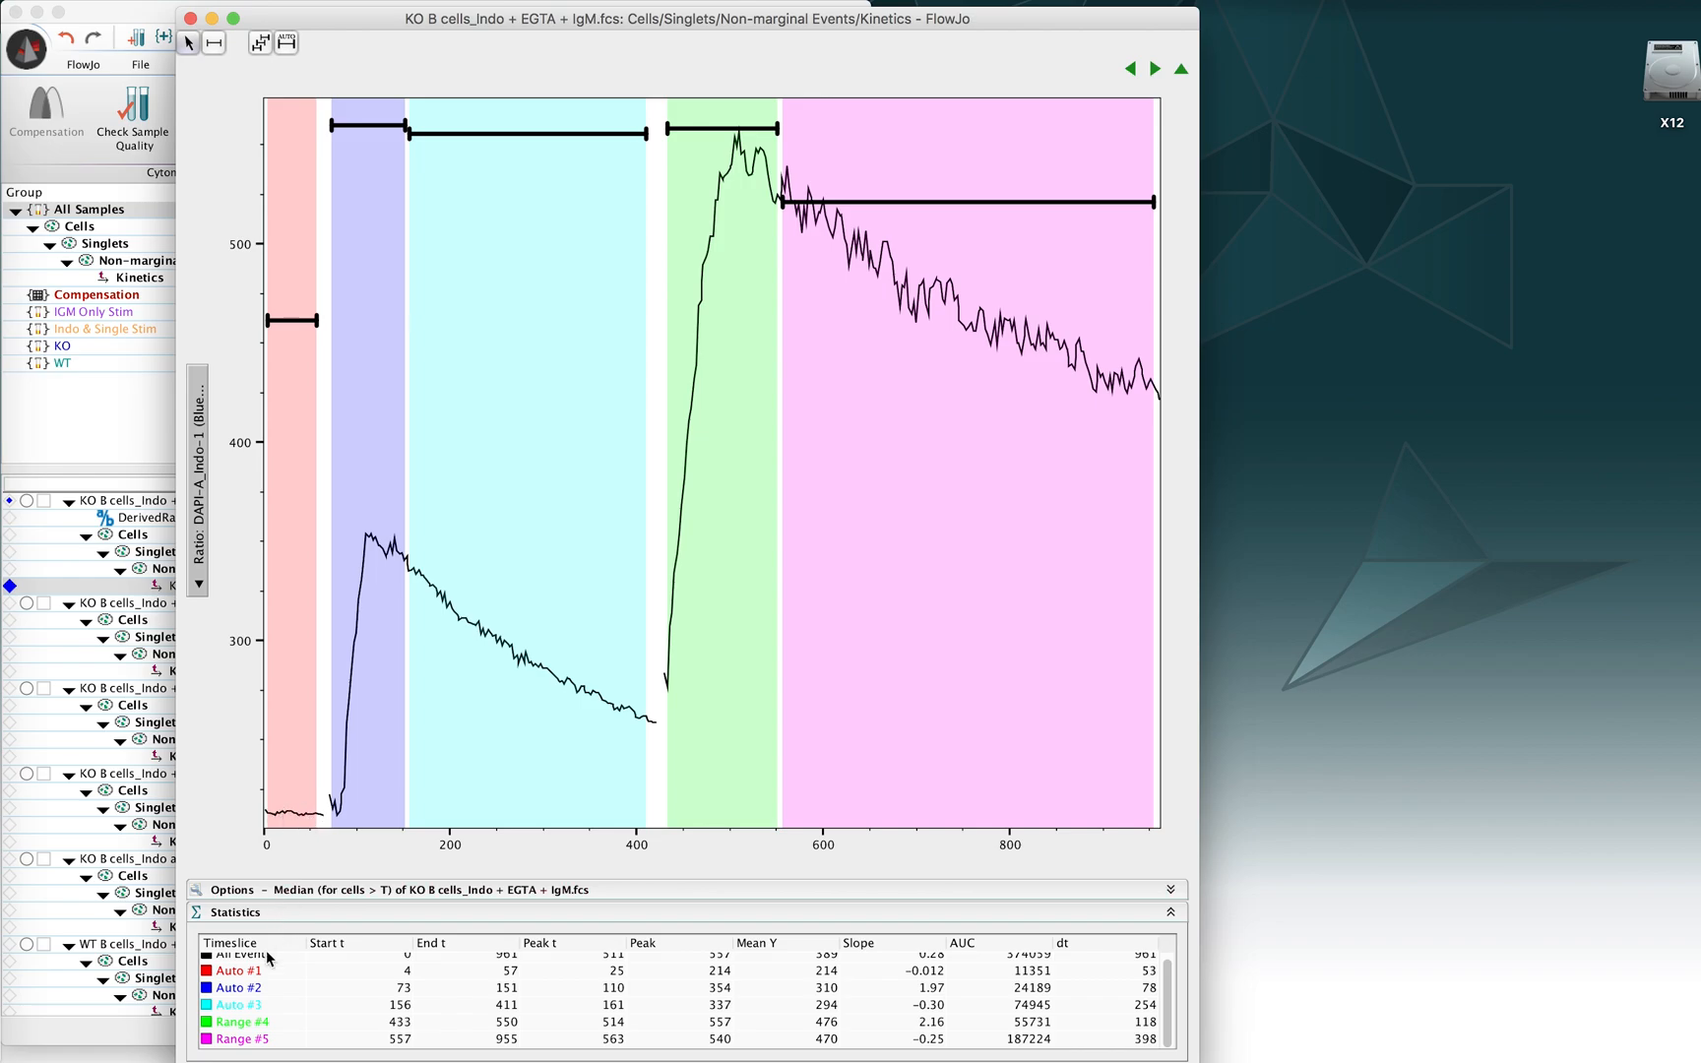
{"action": "mouse_move", "coordinate": [269, 979]}
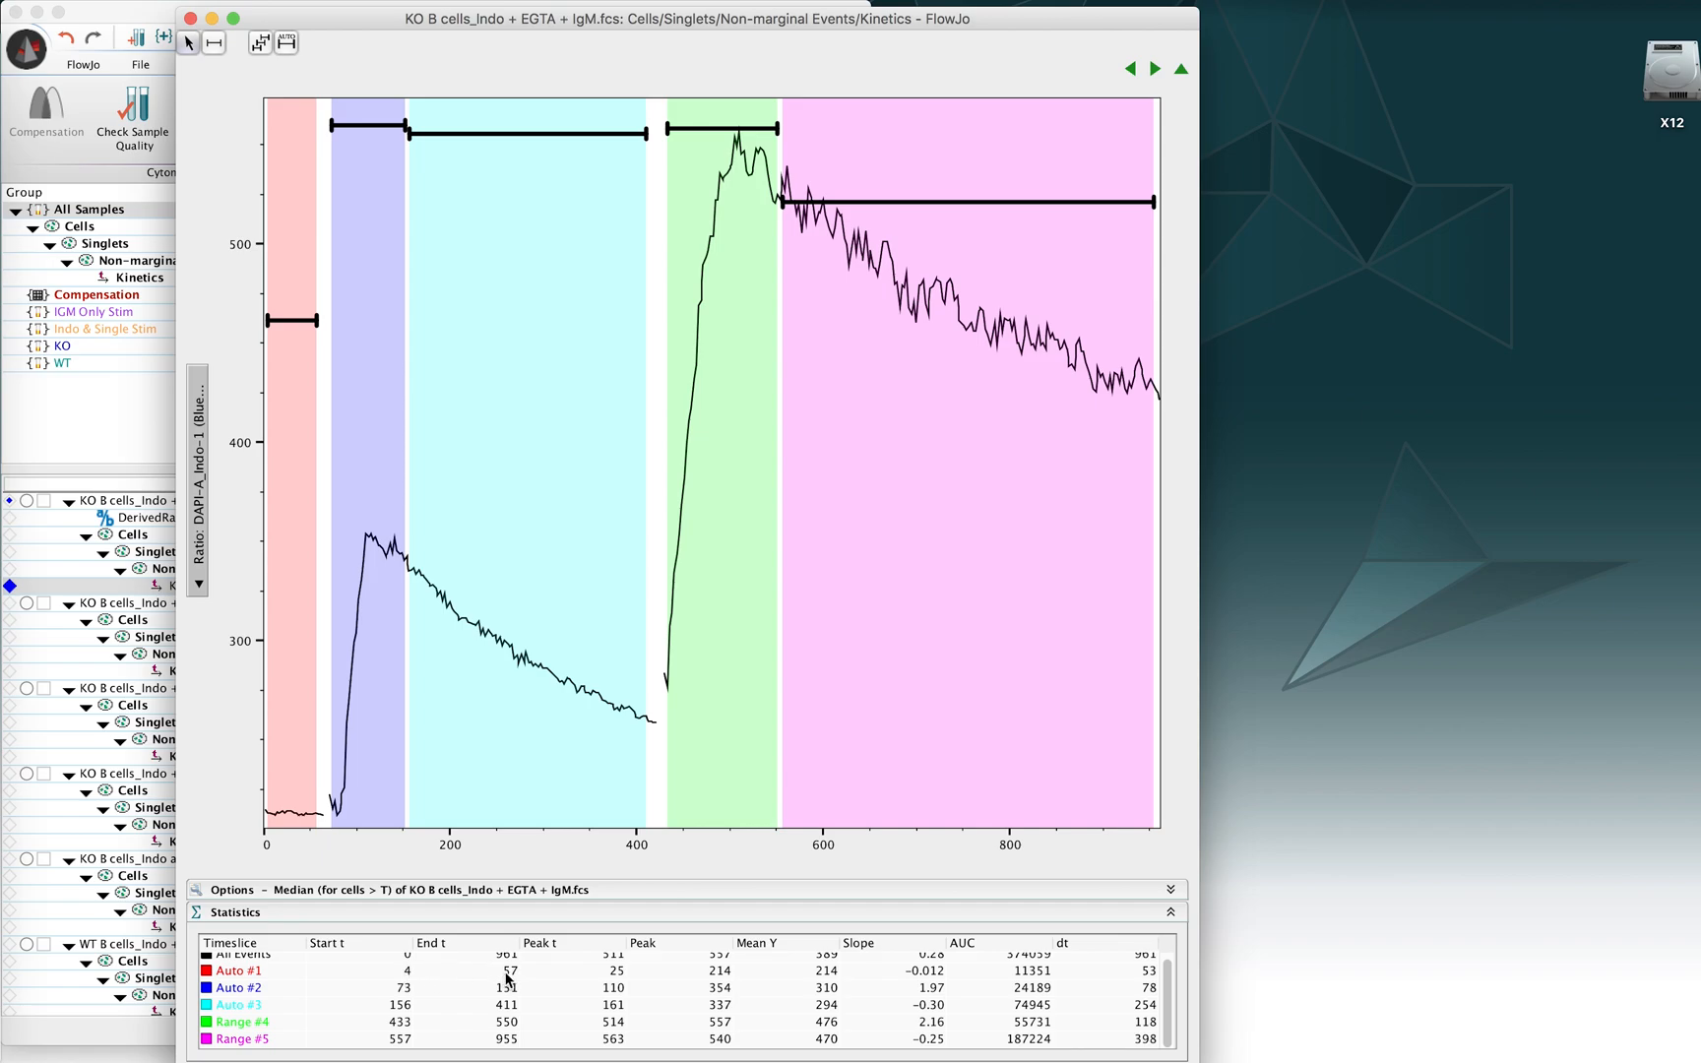
{"action": "mouse_move", "coordinate": [488, 495]}
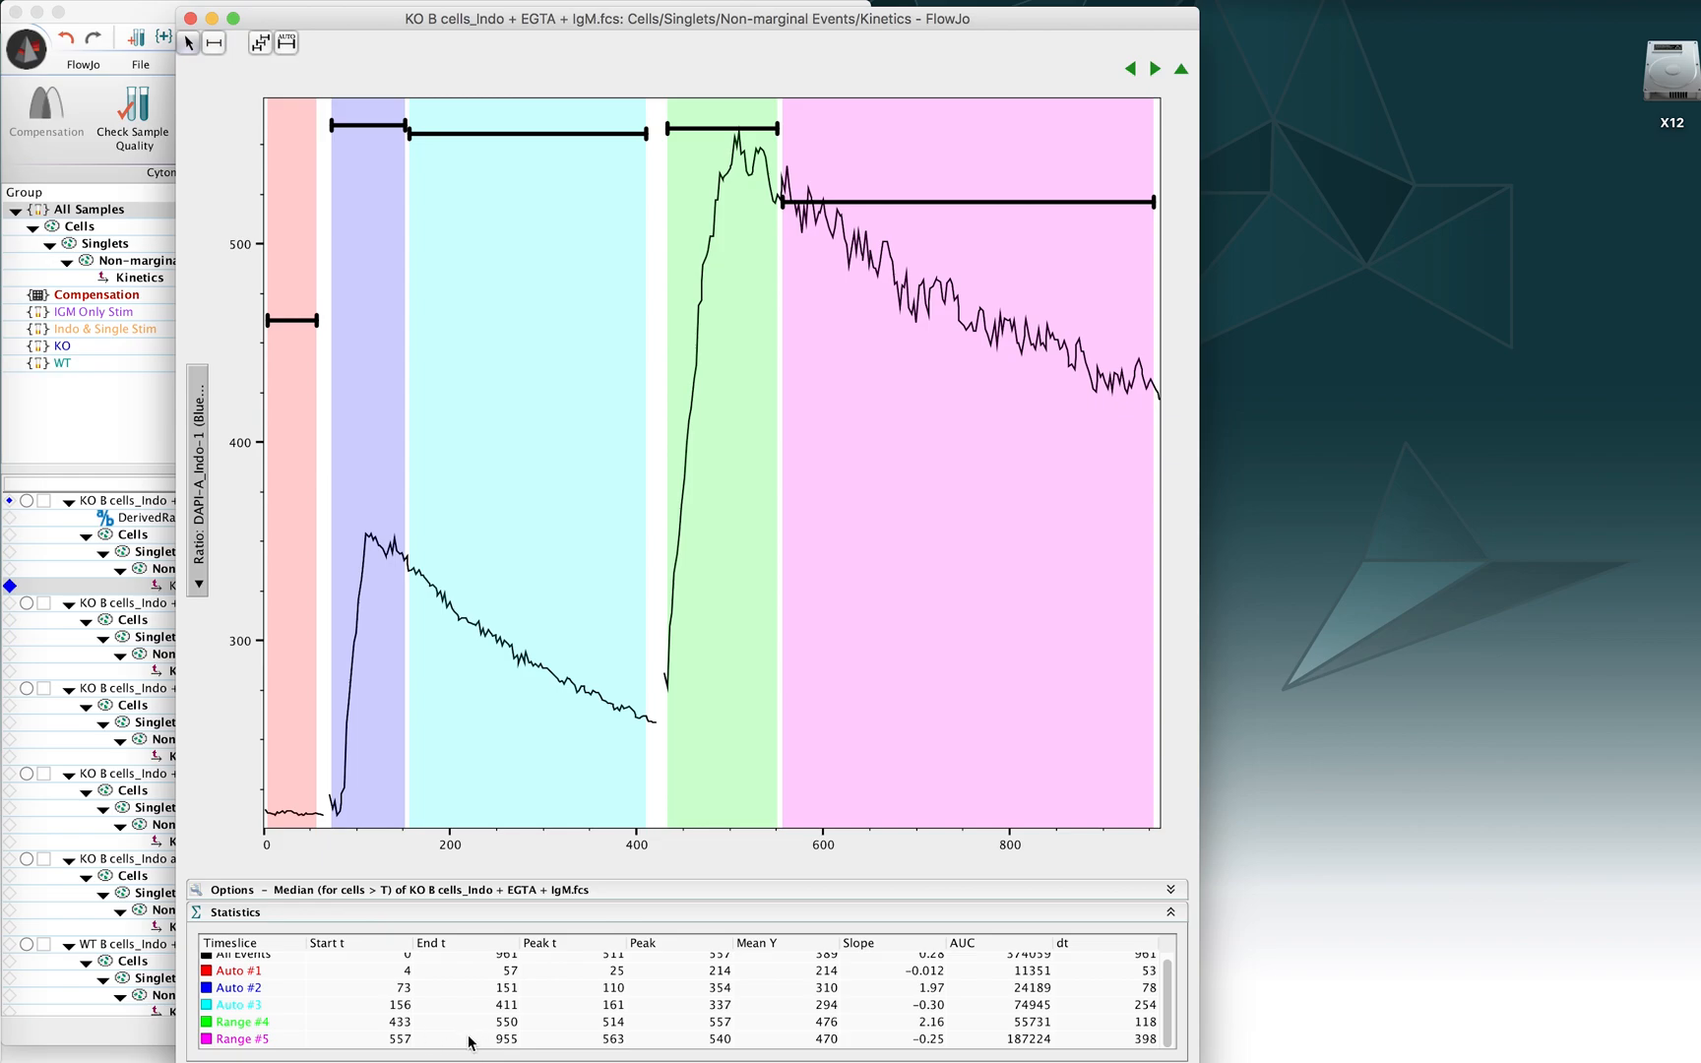
{"action": "mouse_move", "coordinate": [445, 977]}
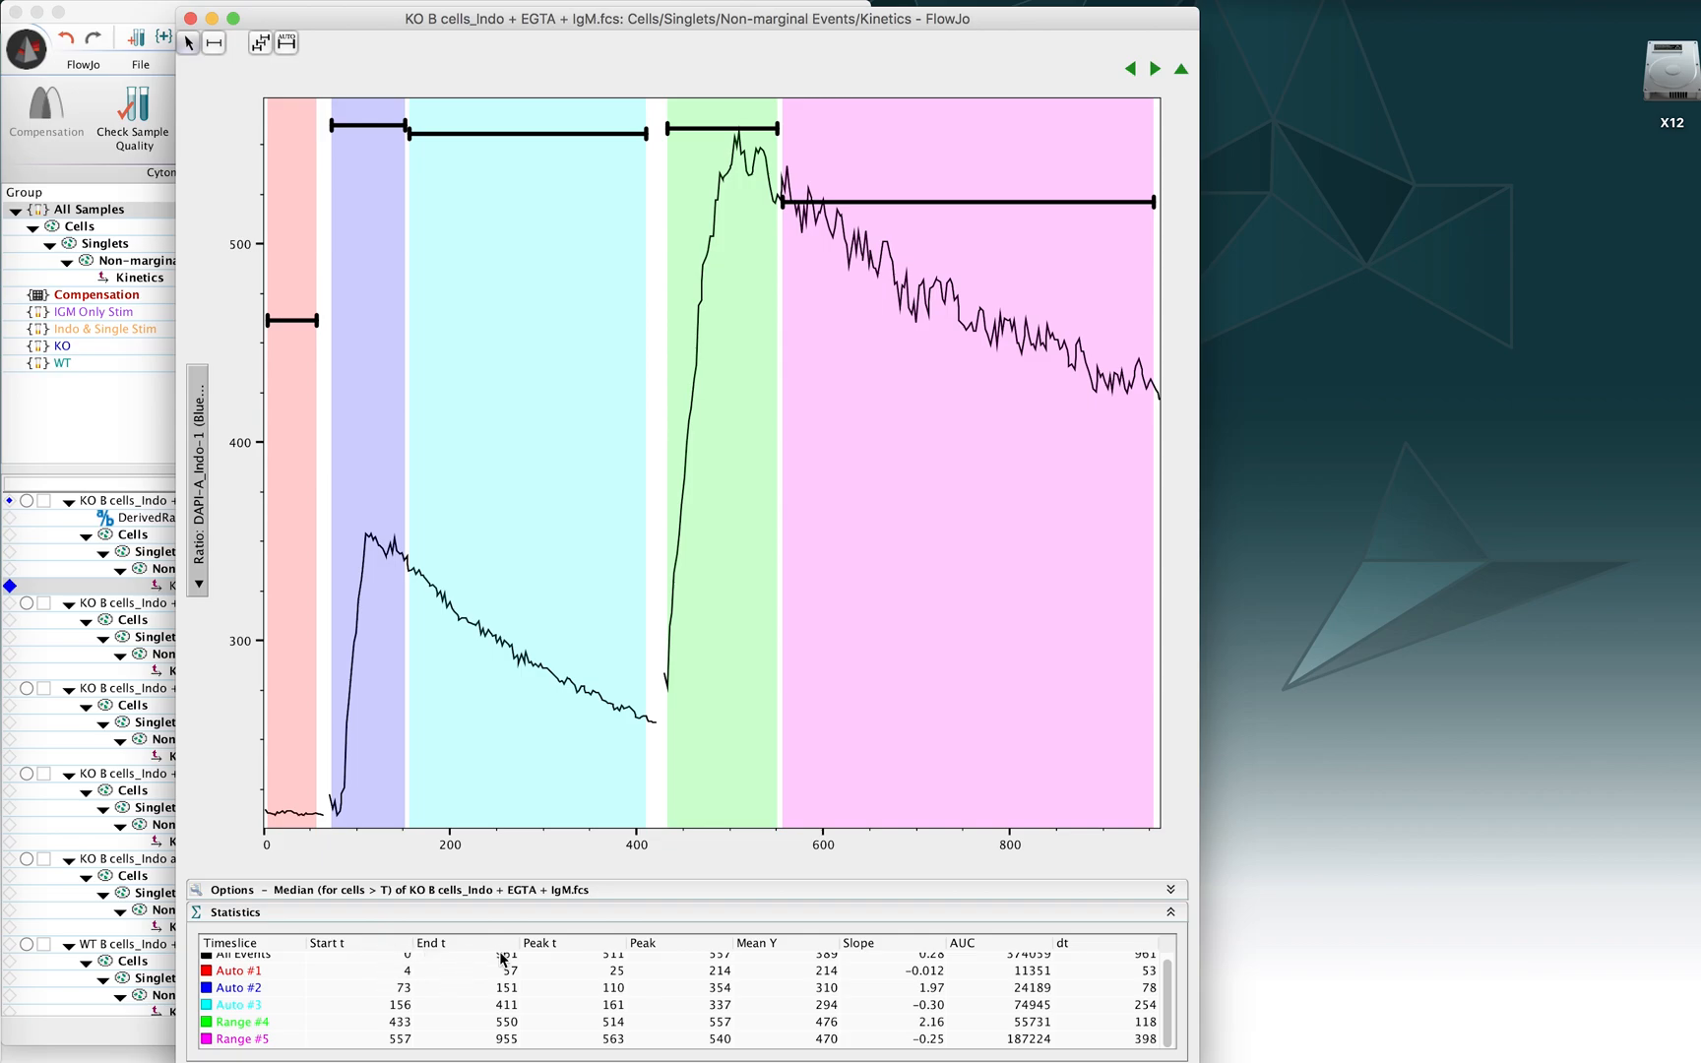
{"action": "mouse_move", "coordinate": [454, 1020]}
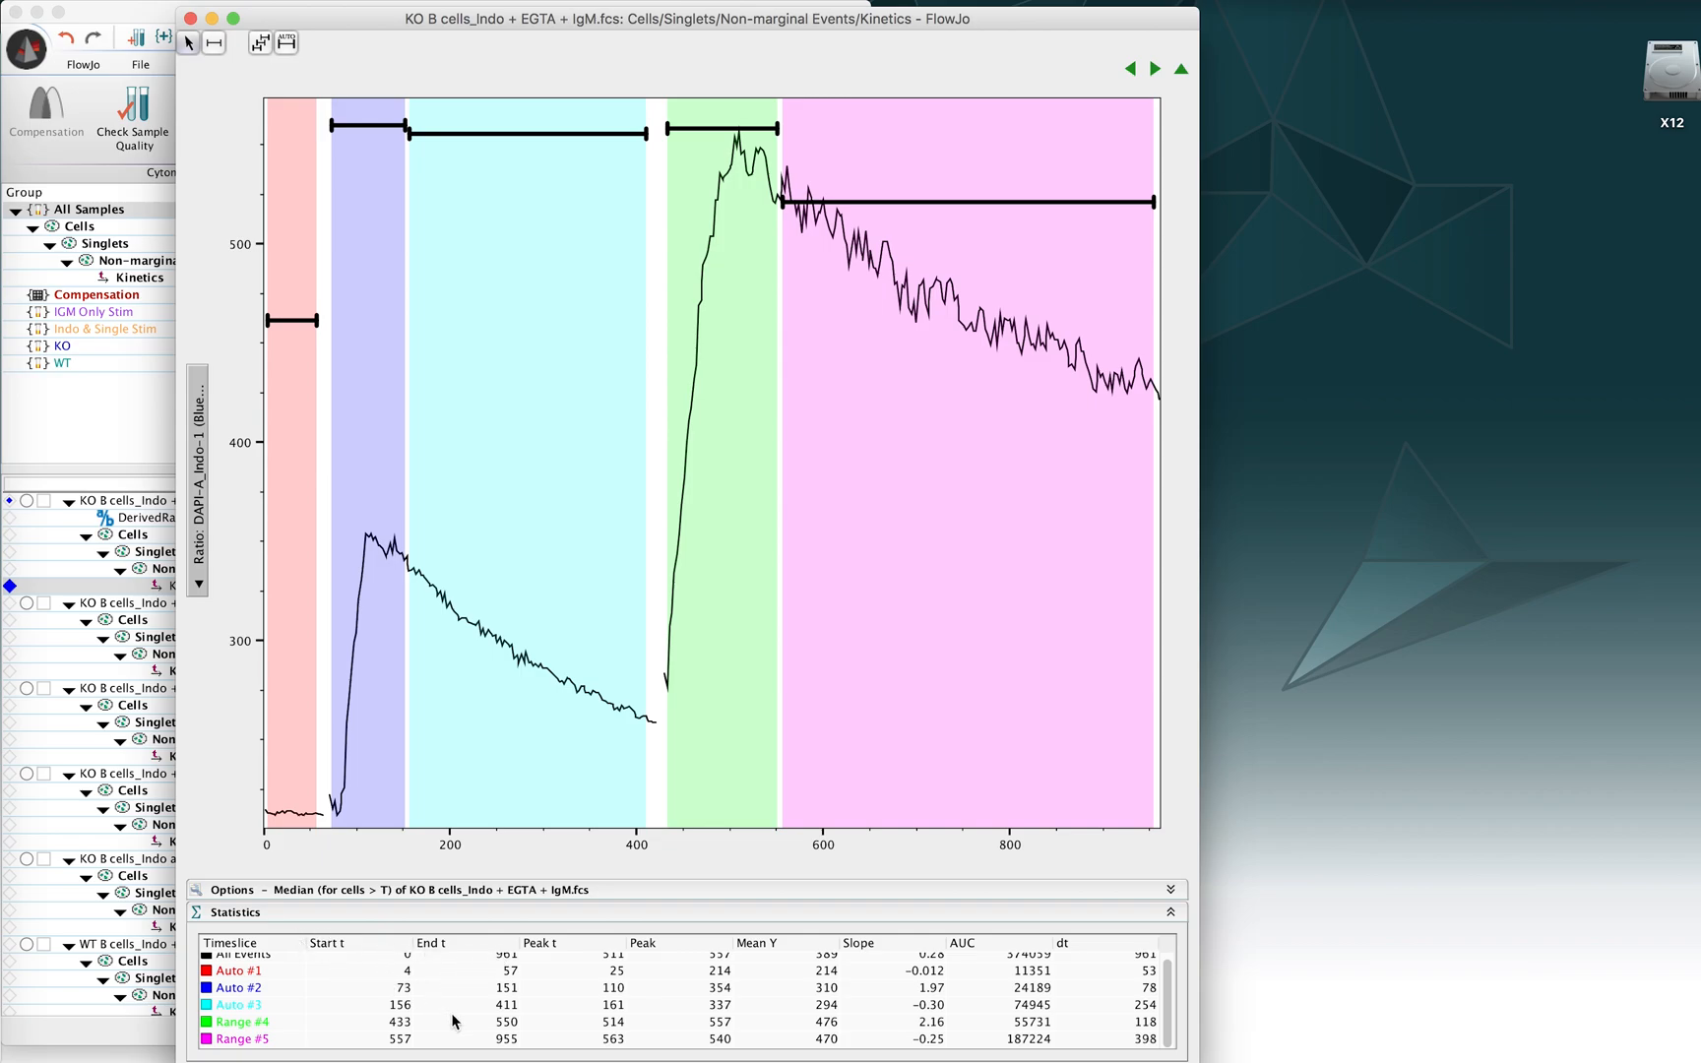
{"action": "mouse_move", "coordinate": [445, 1017]}
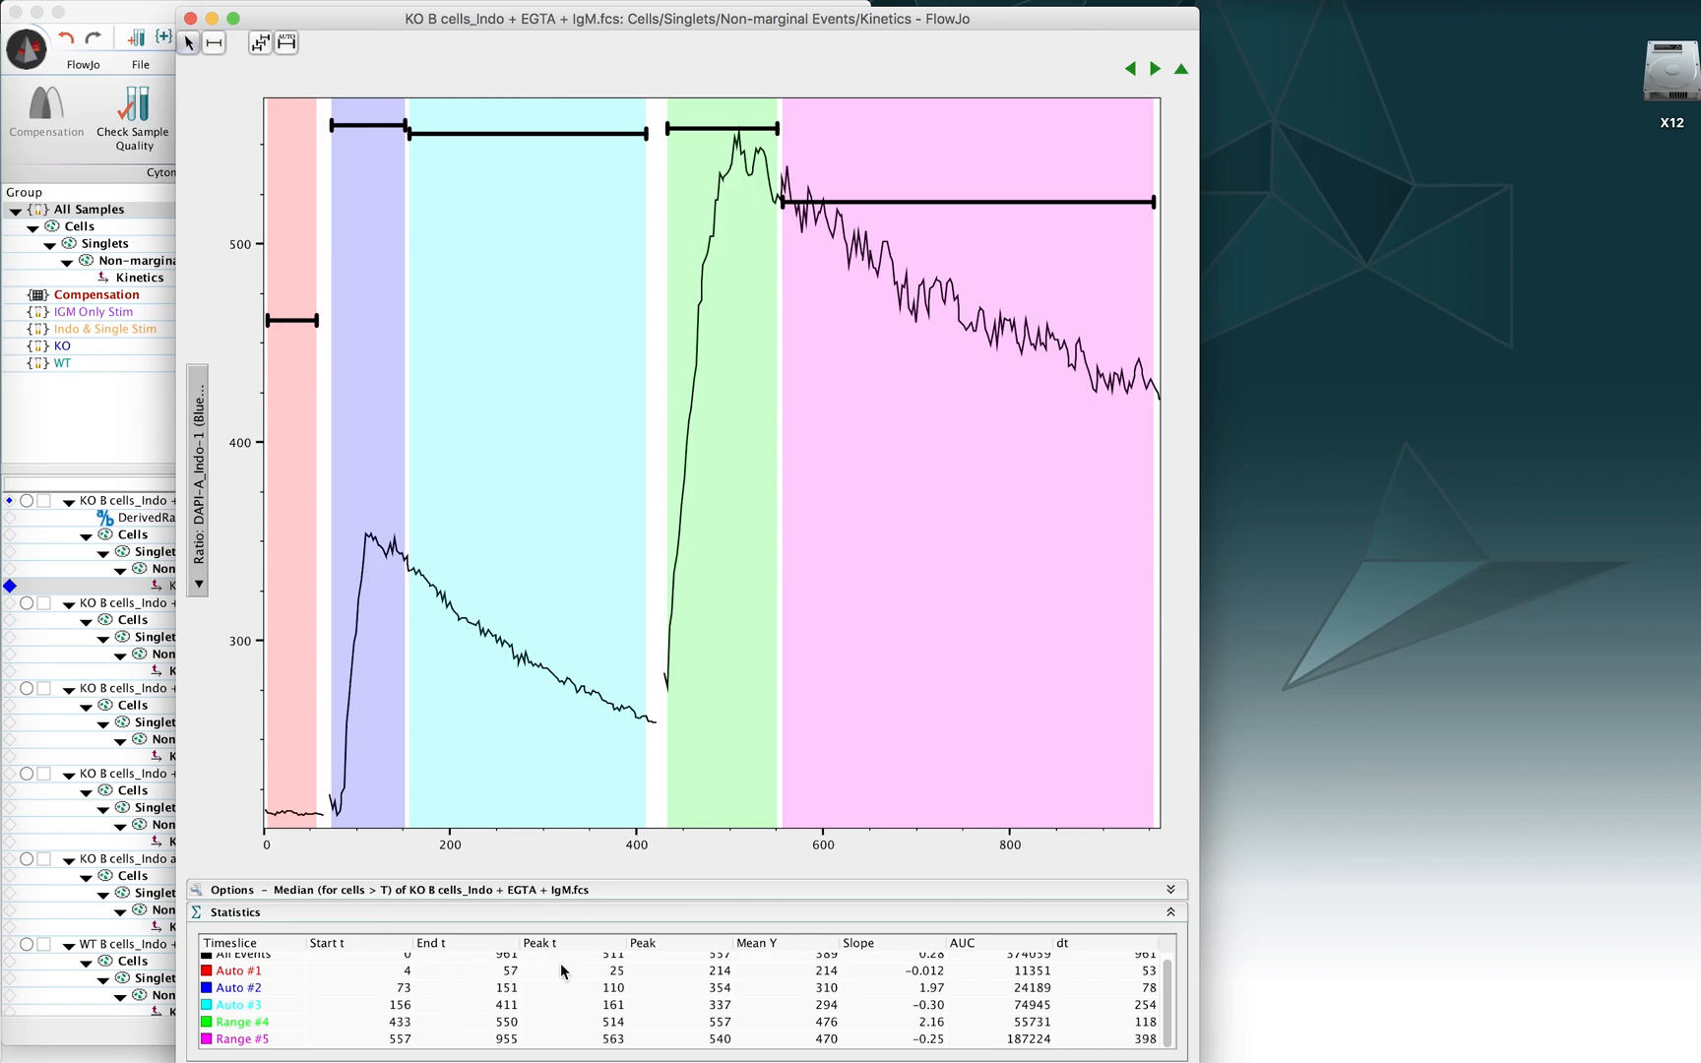
{"action": "mouse_move", "coordinate": [310, 795]}
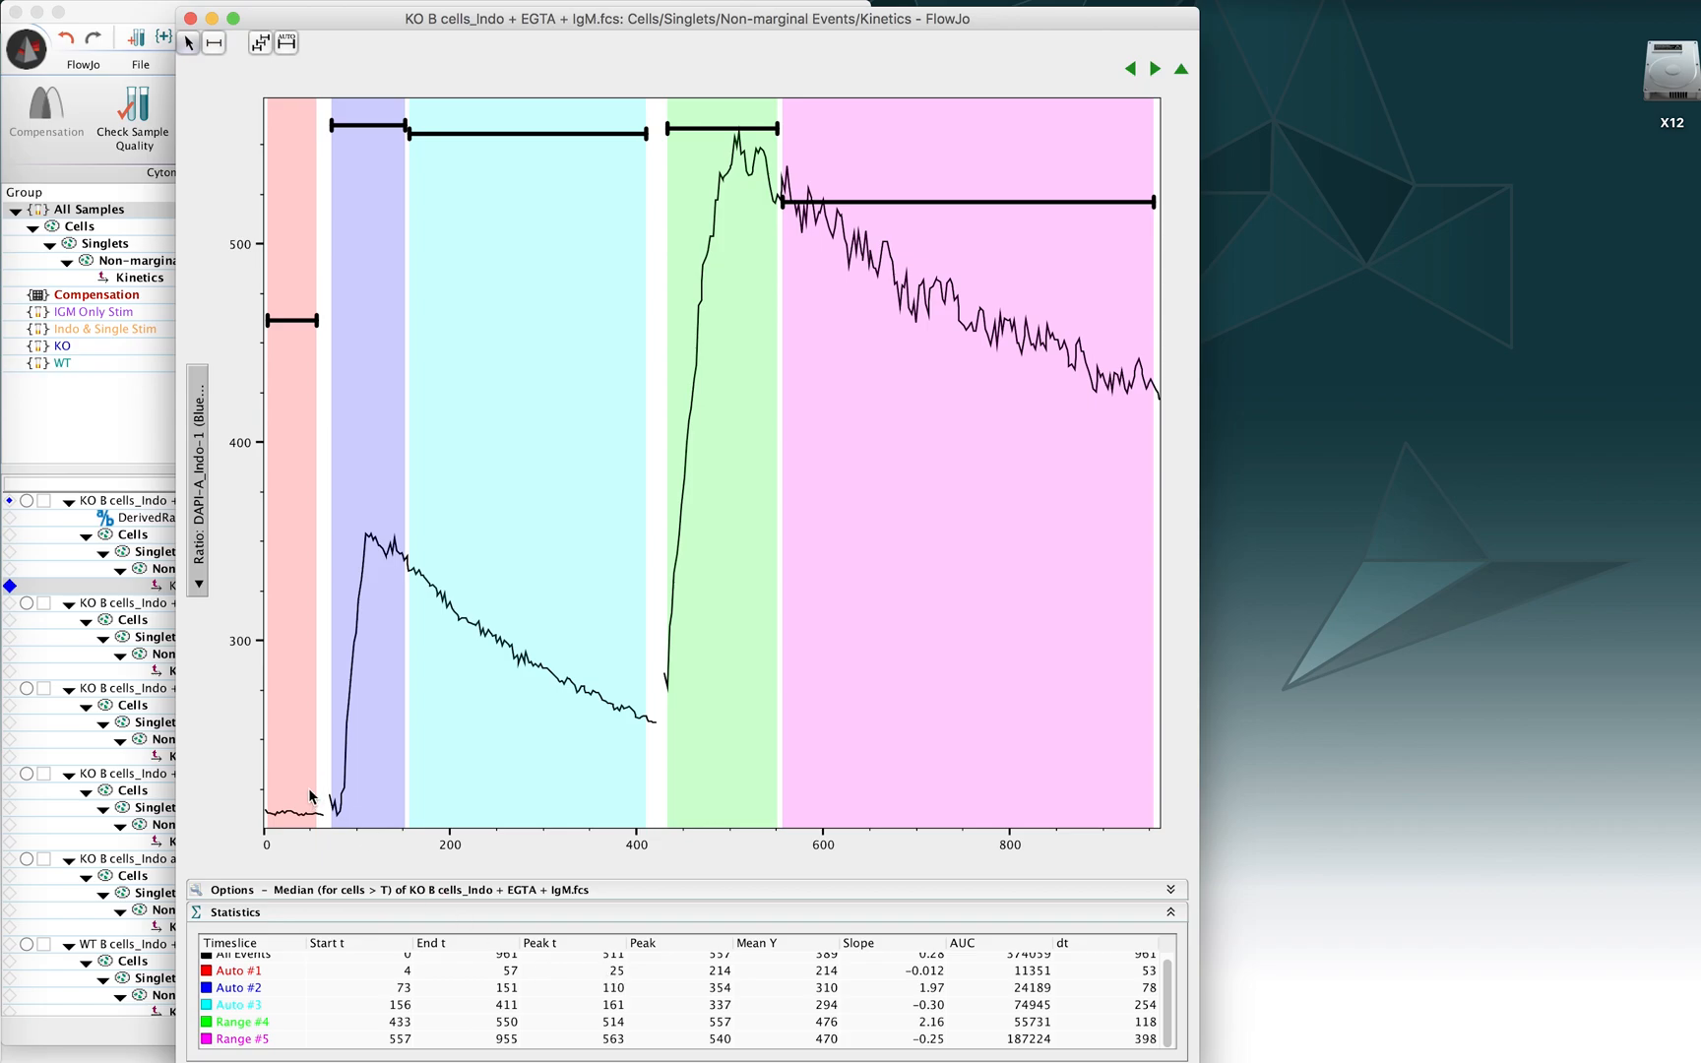
{"action": "mouse_move", "coordinate": [402, 800]}
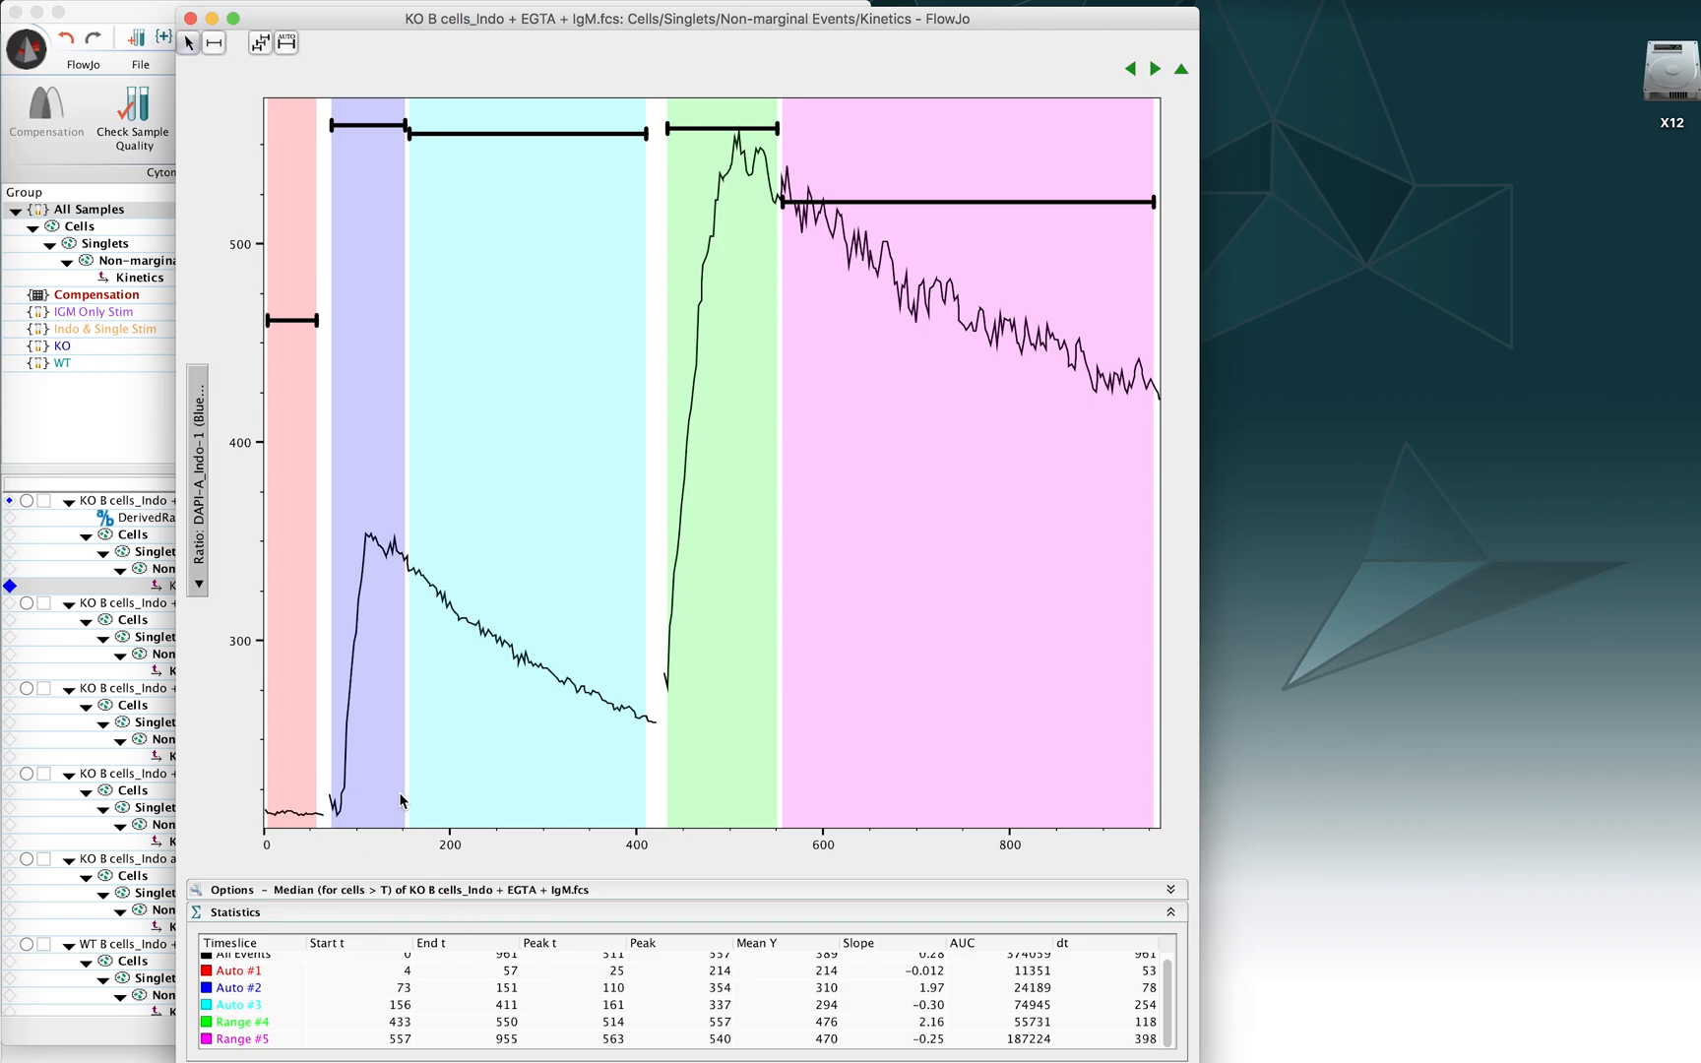
{"action": "mouse_move", "coordinate": [337, 824]}
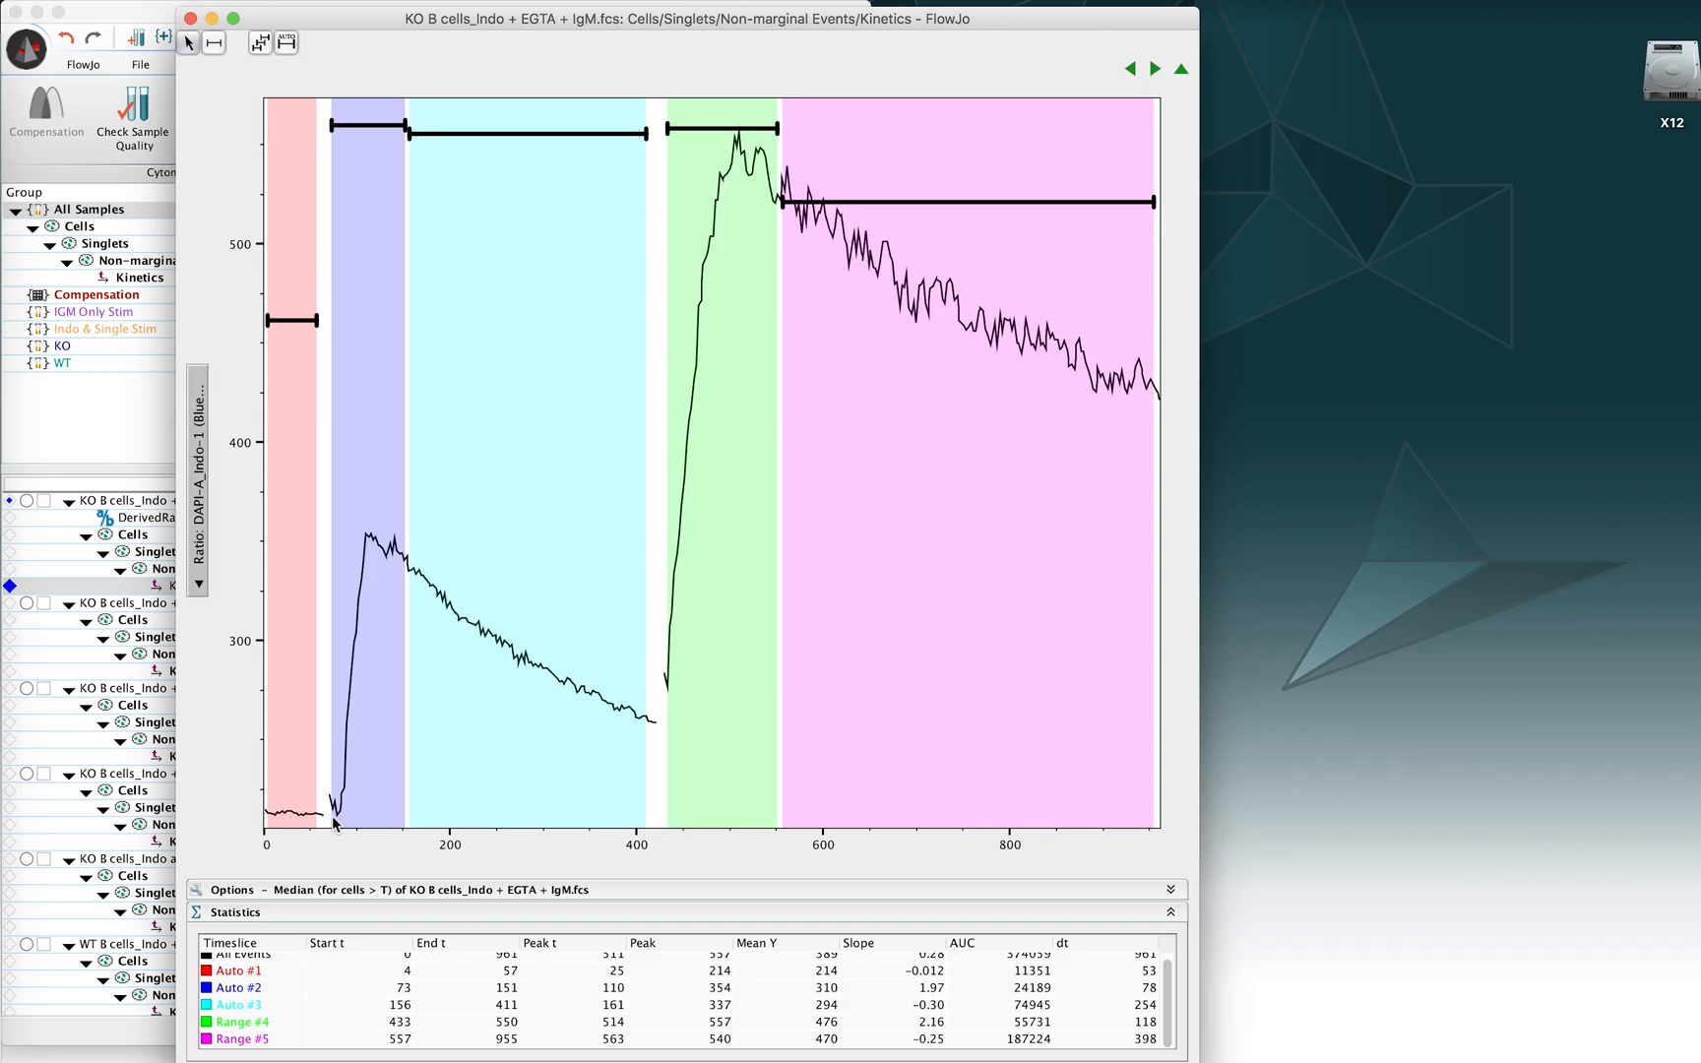
{"action": "mouse_move", "coordinate": [345, 800]}
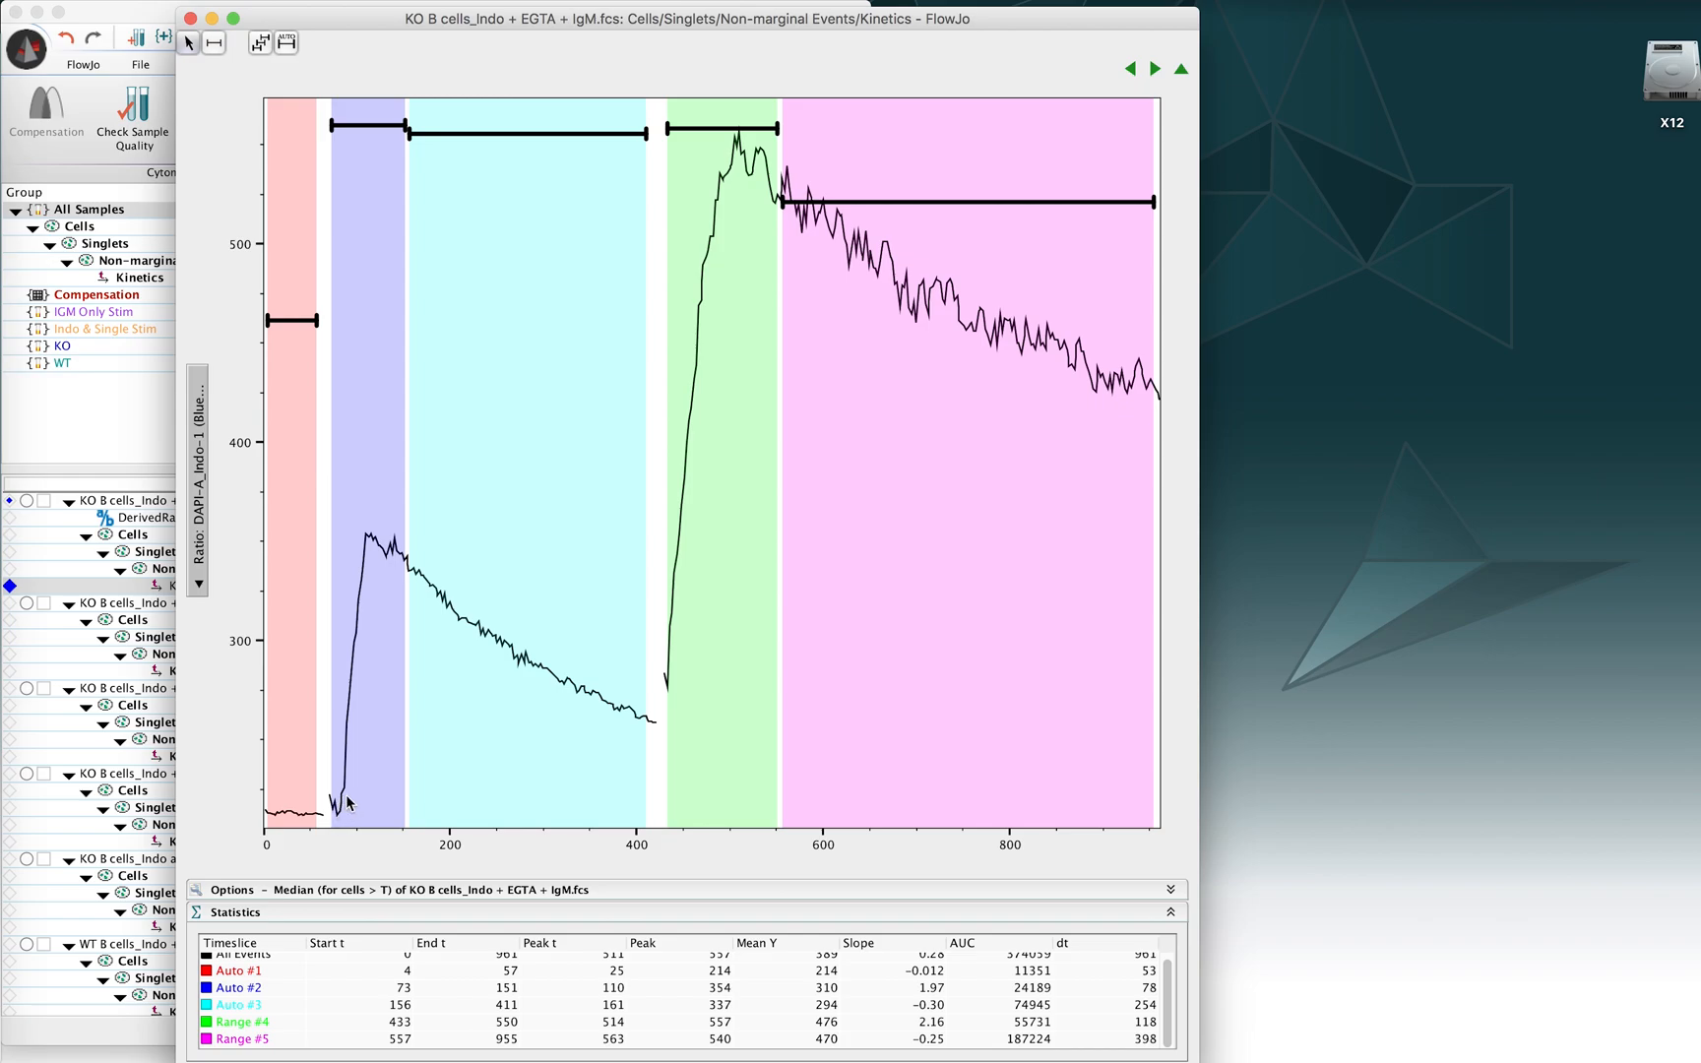
{"action": "mouse_move", "coordinate": [371, 549]}
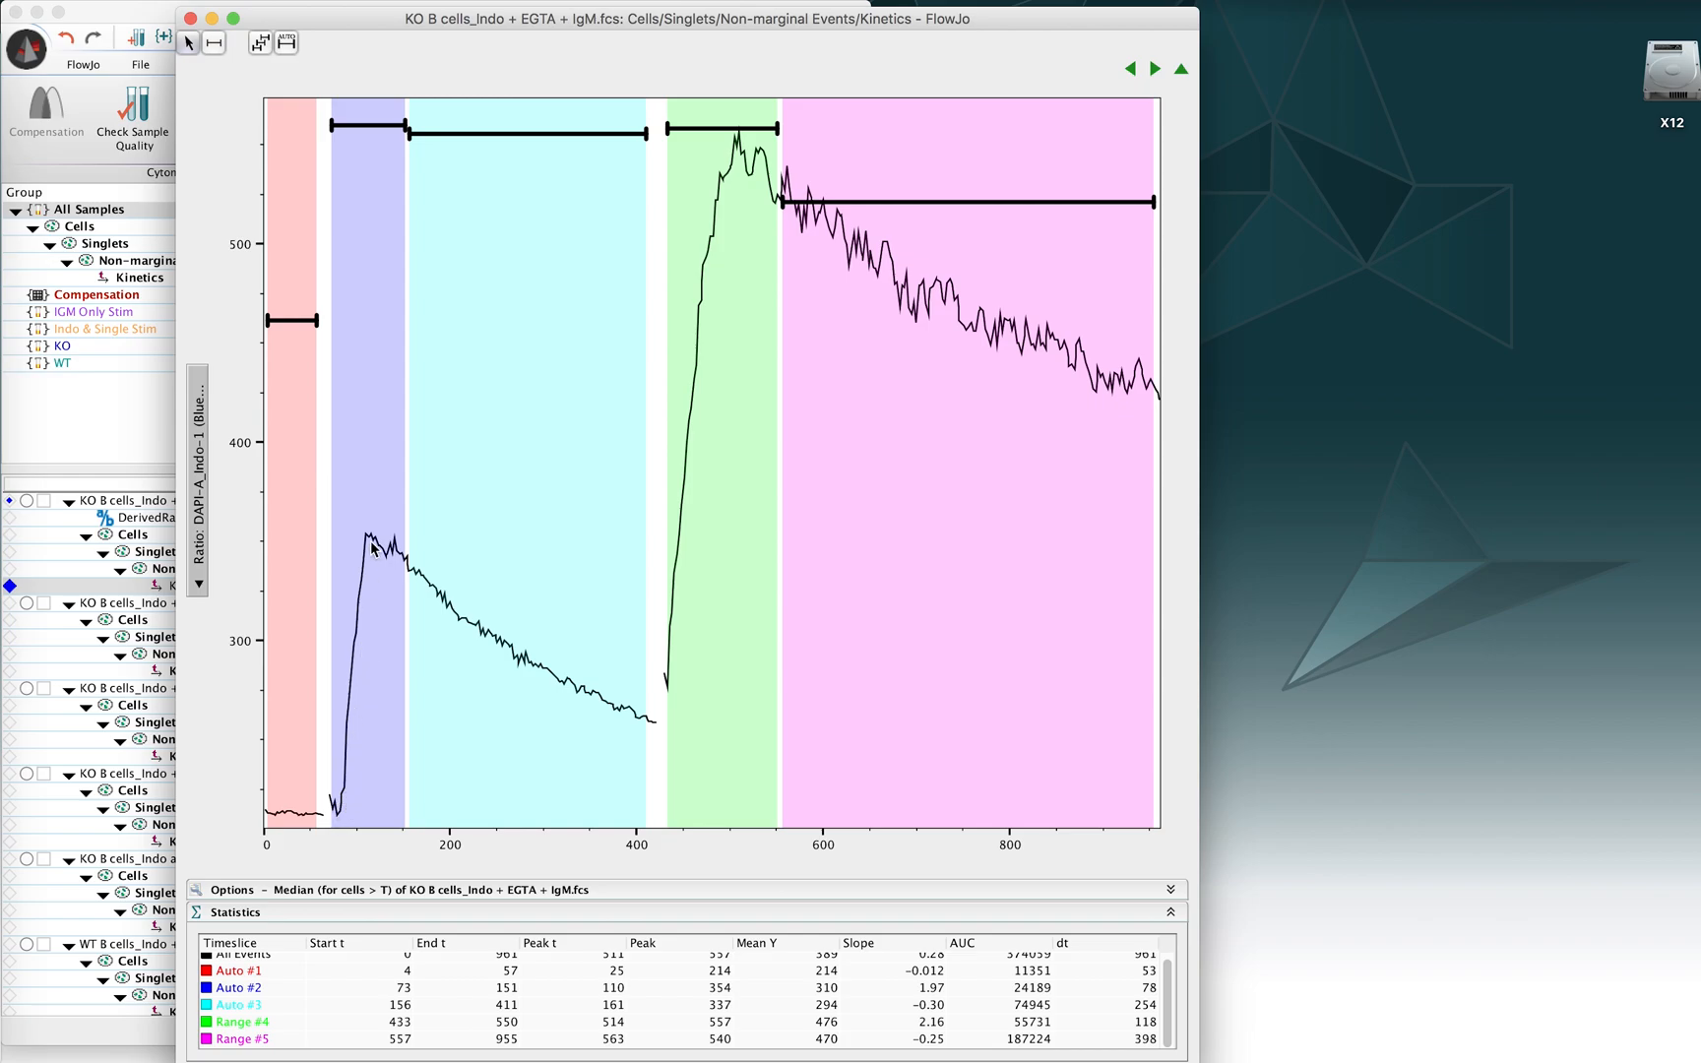
{"action": "mouse_move", "coordinate": [351, 770]}
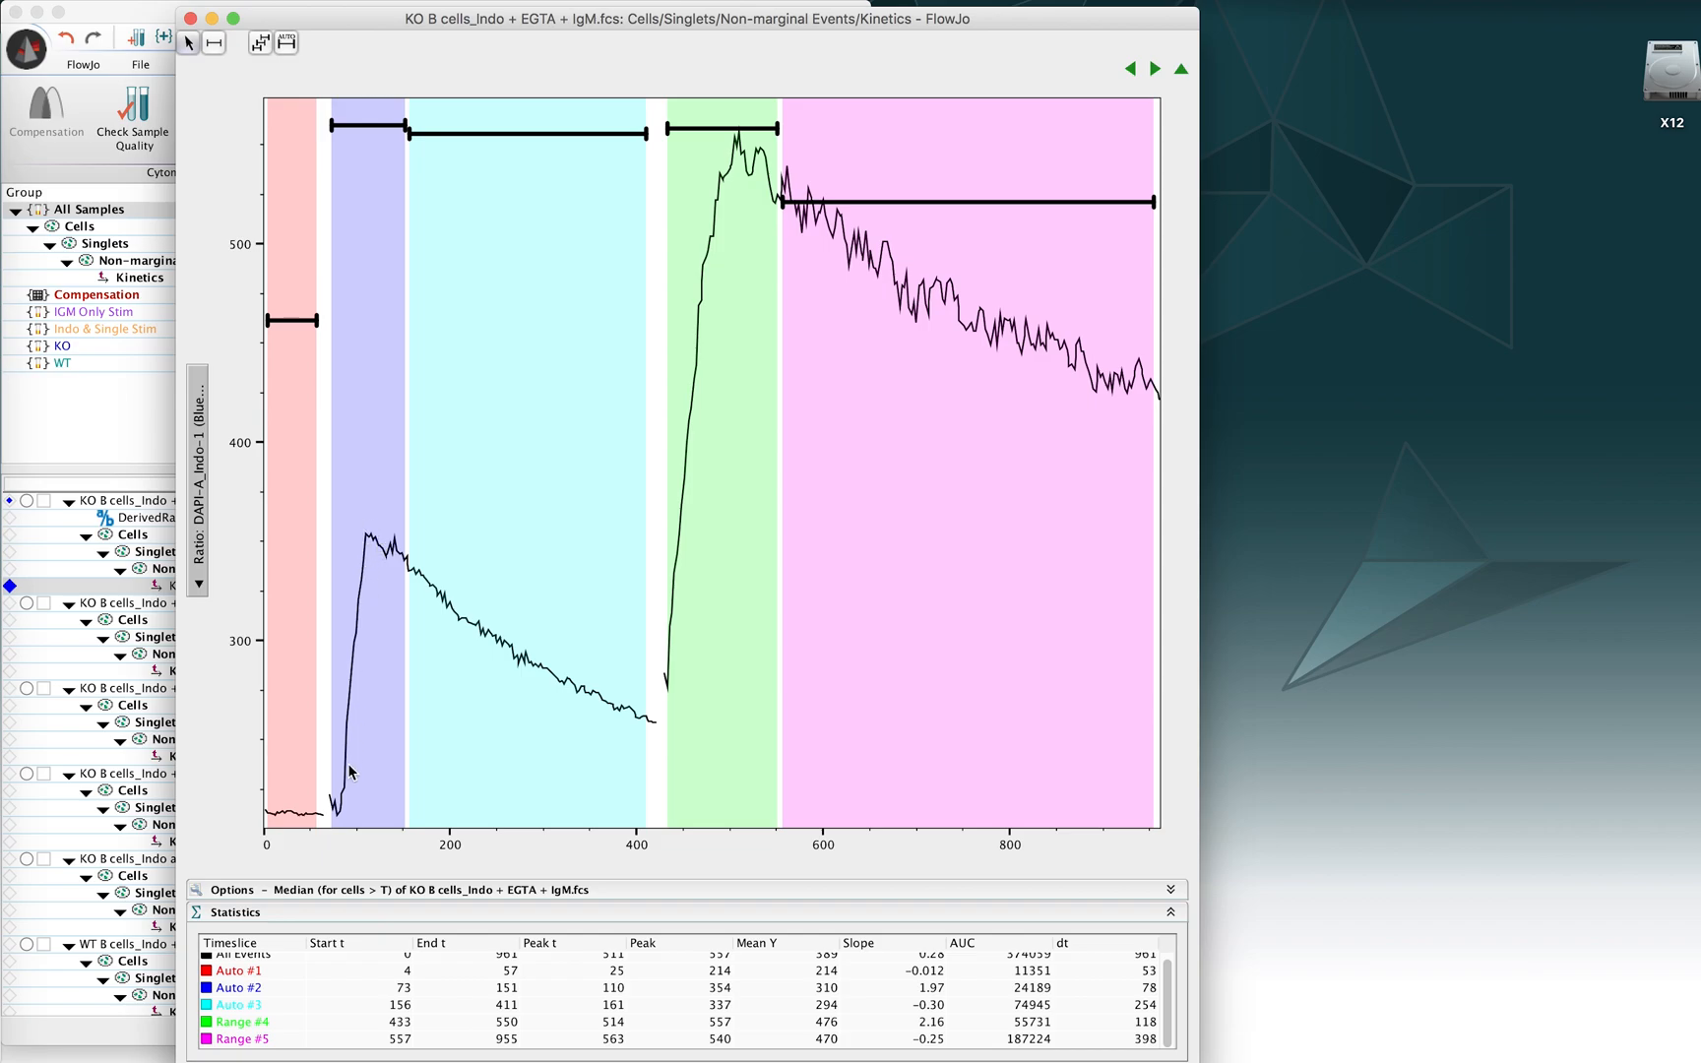
{"action": "mouse_move", "coordinate": [359, 534]}
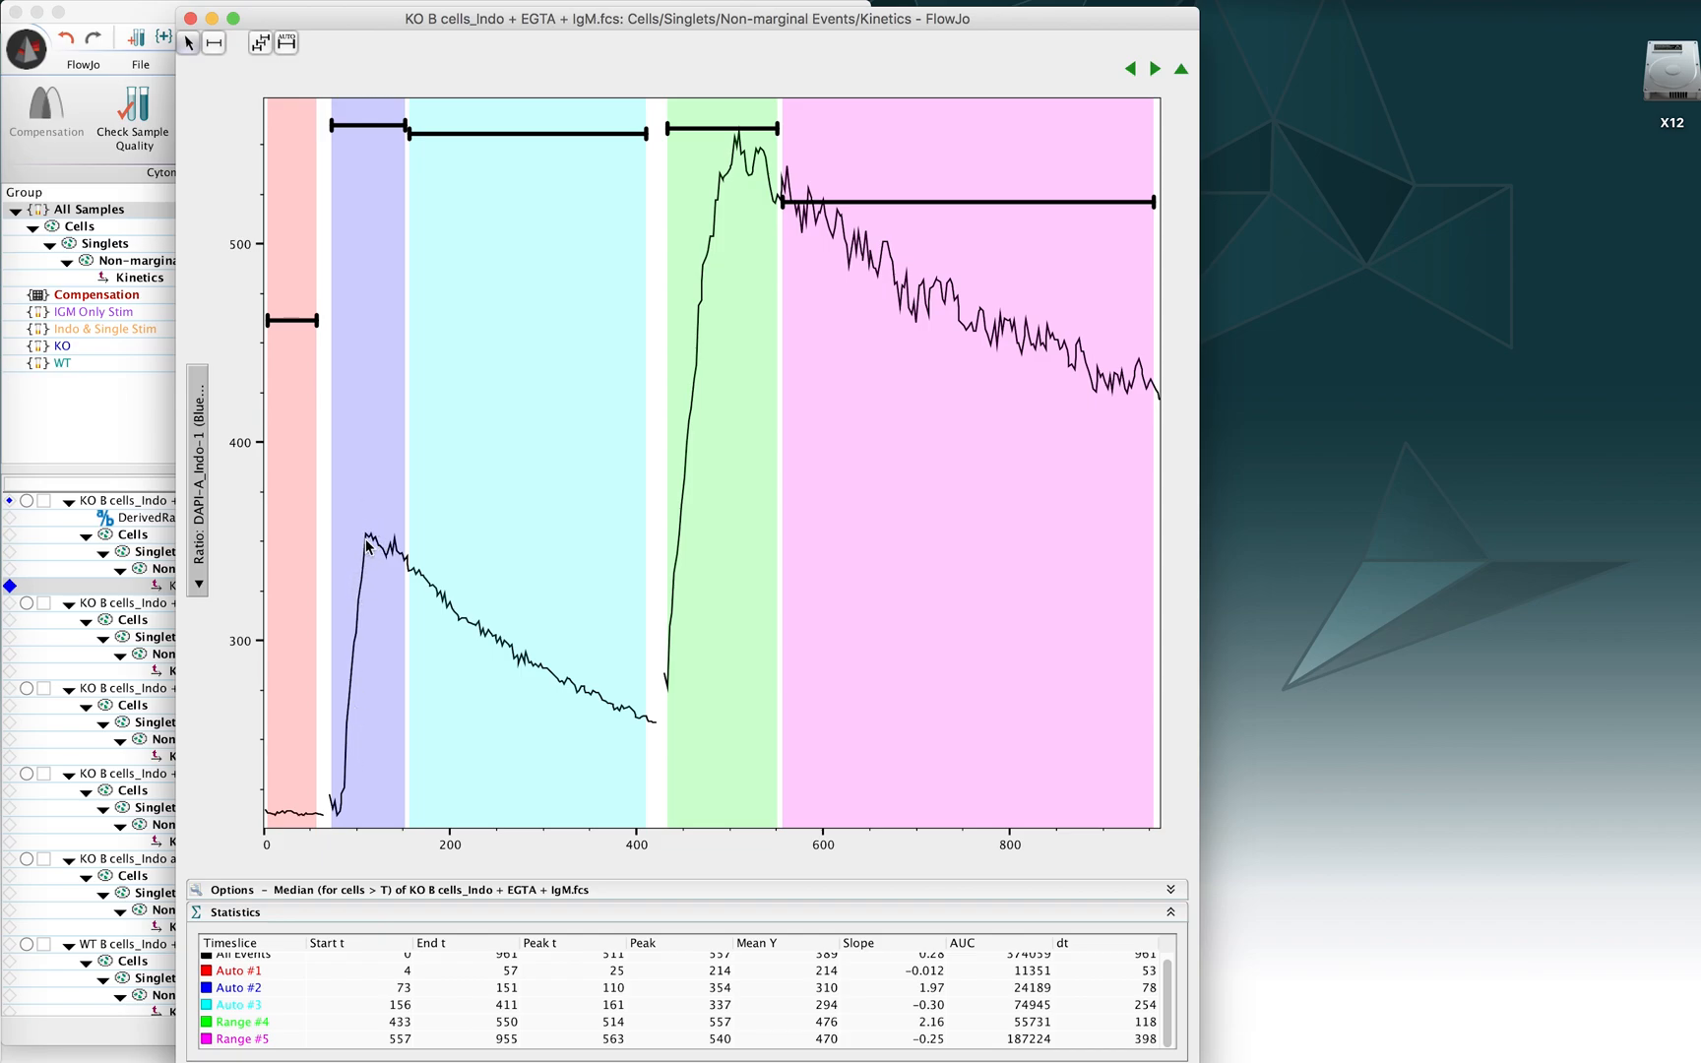
{"action": "mouse_move", "coordinate": [366, 549]}
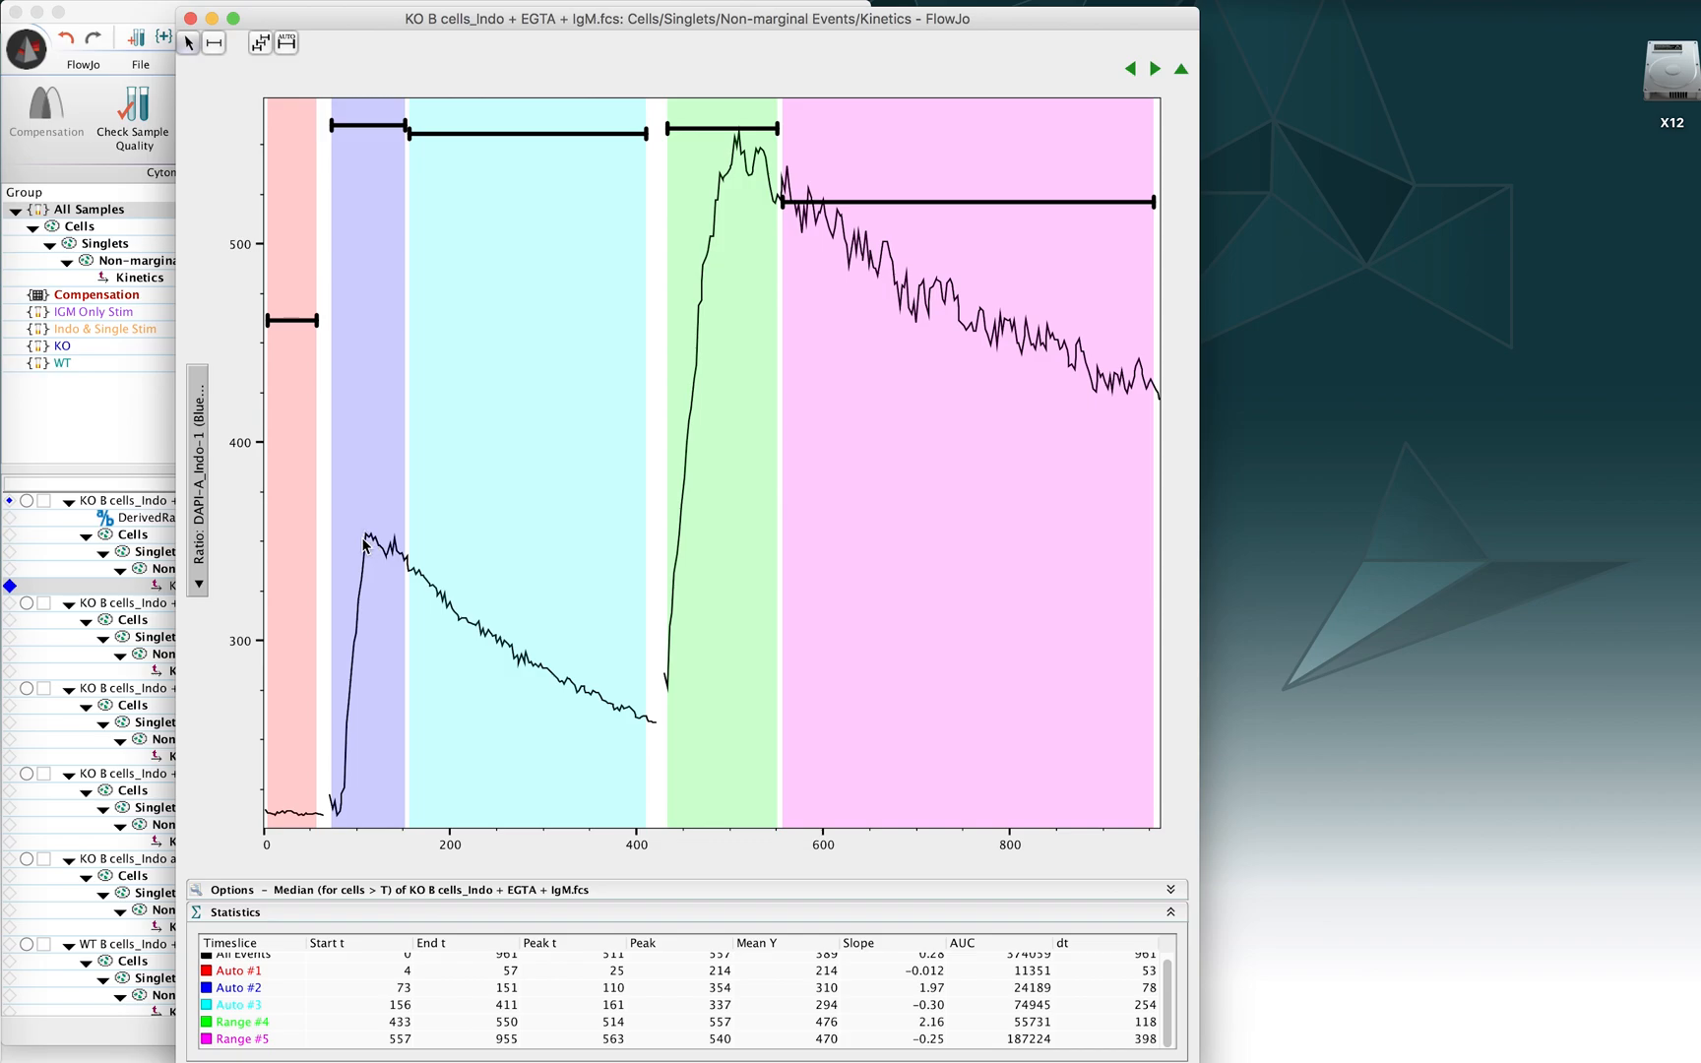
{"action": "mouse_move", "coordinate": [234, 999]}
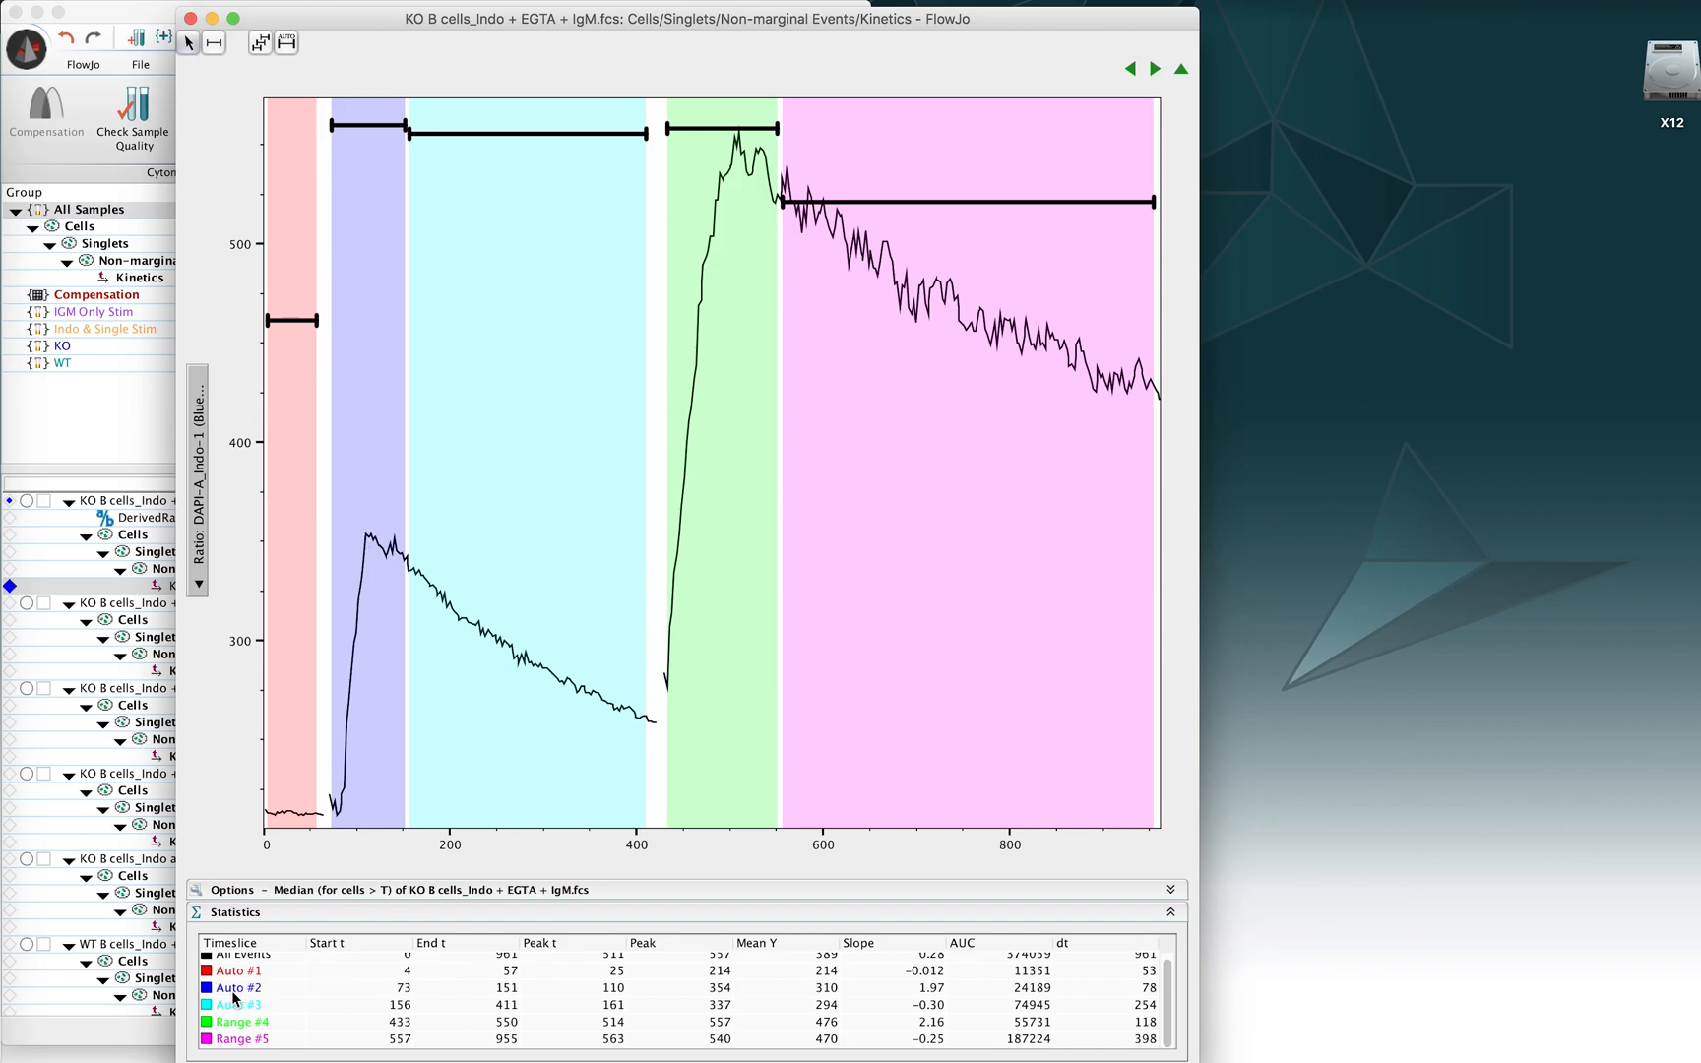
{"action": "mouse_move", "coordinate": [618, 995]}
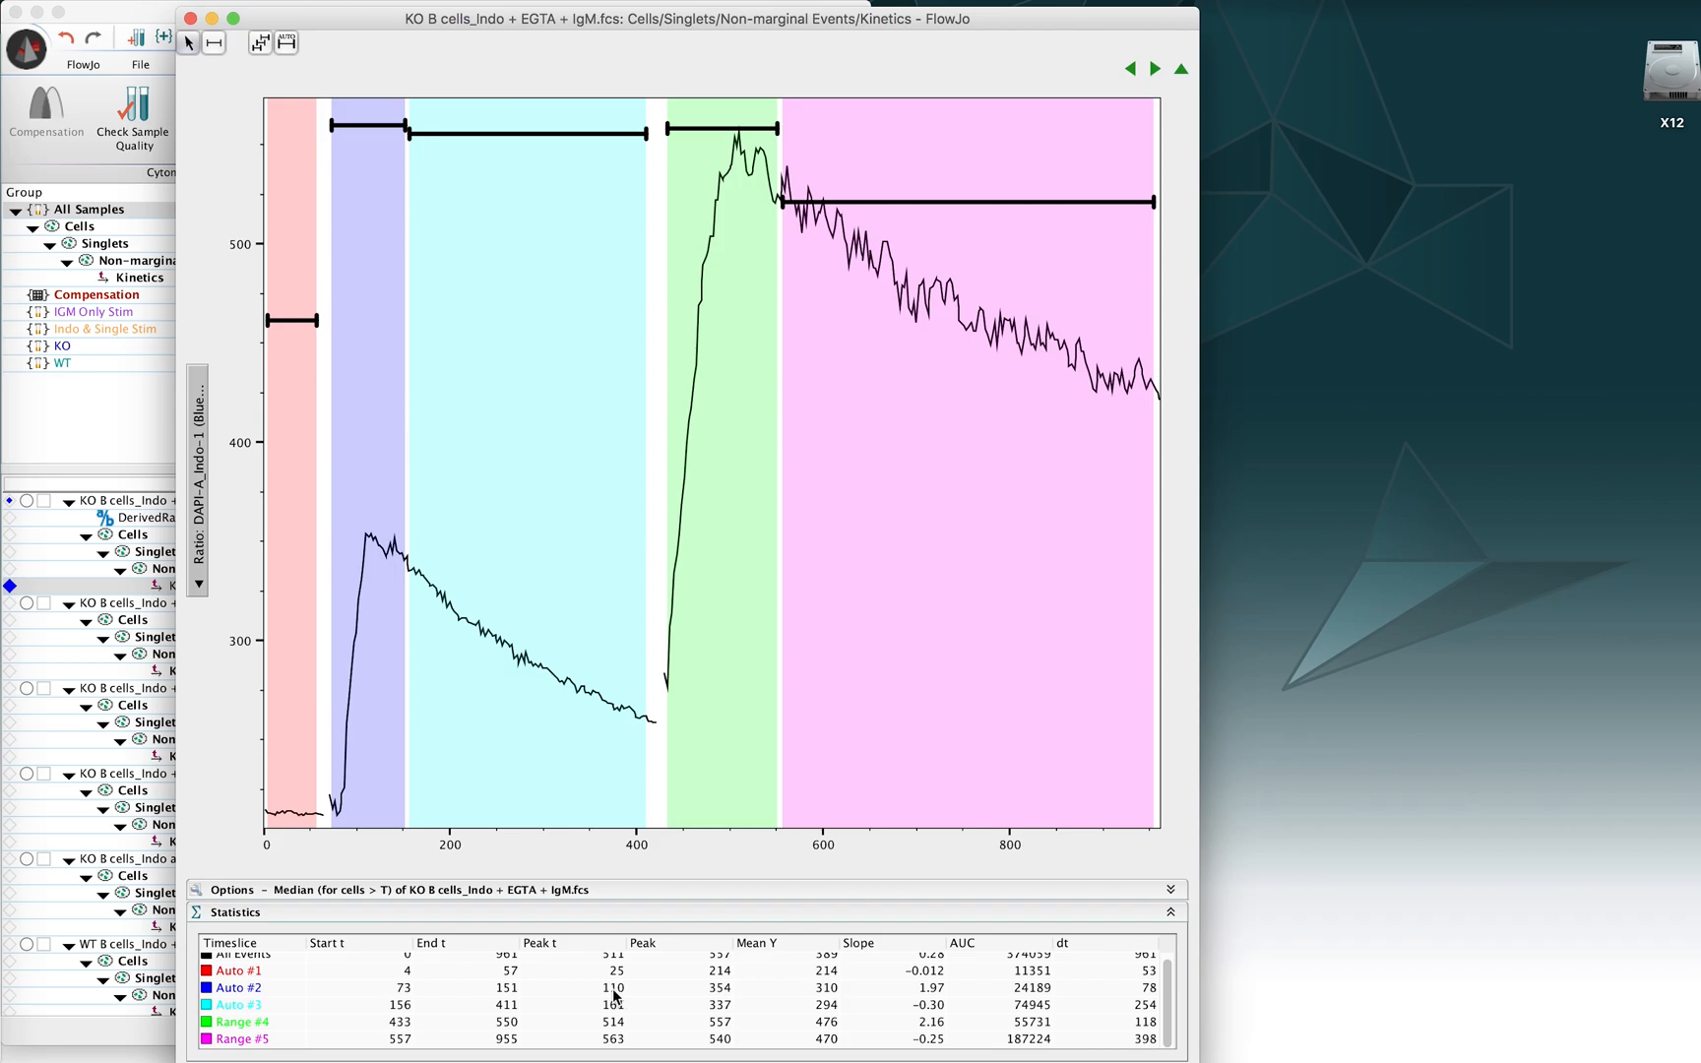
{"action": "mouse_move", "coordinate": [609, 992]}
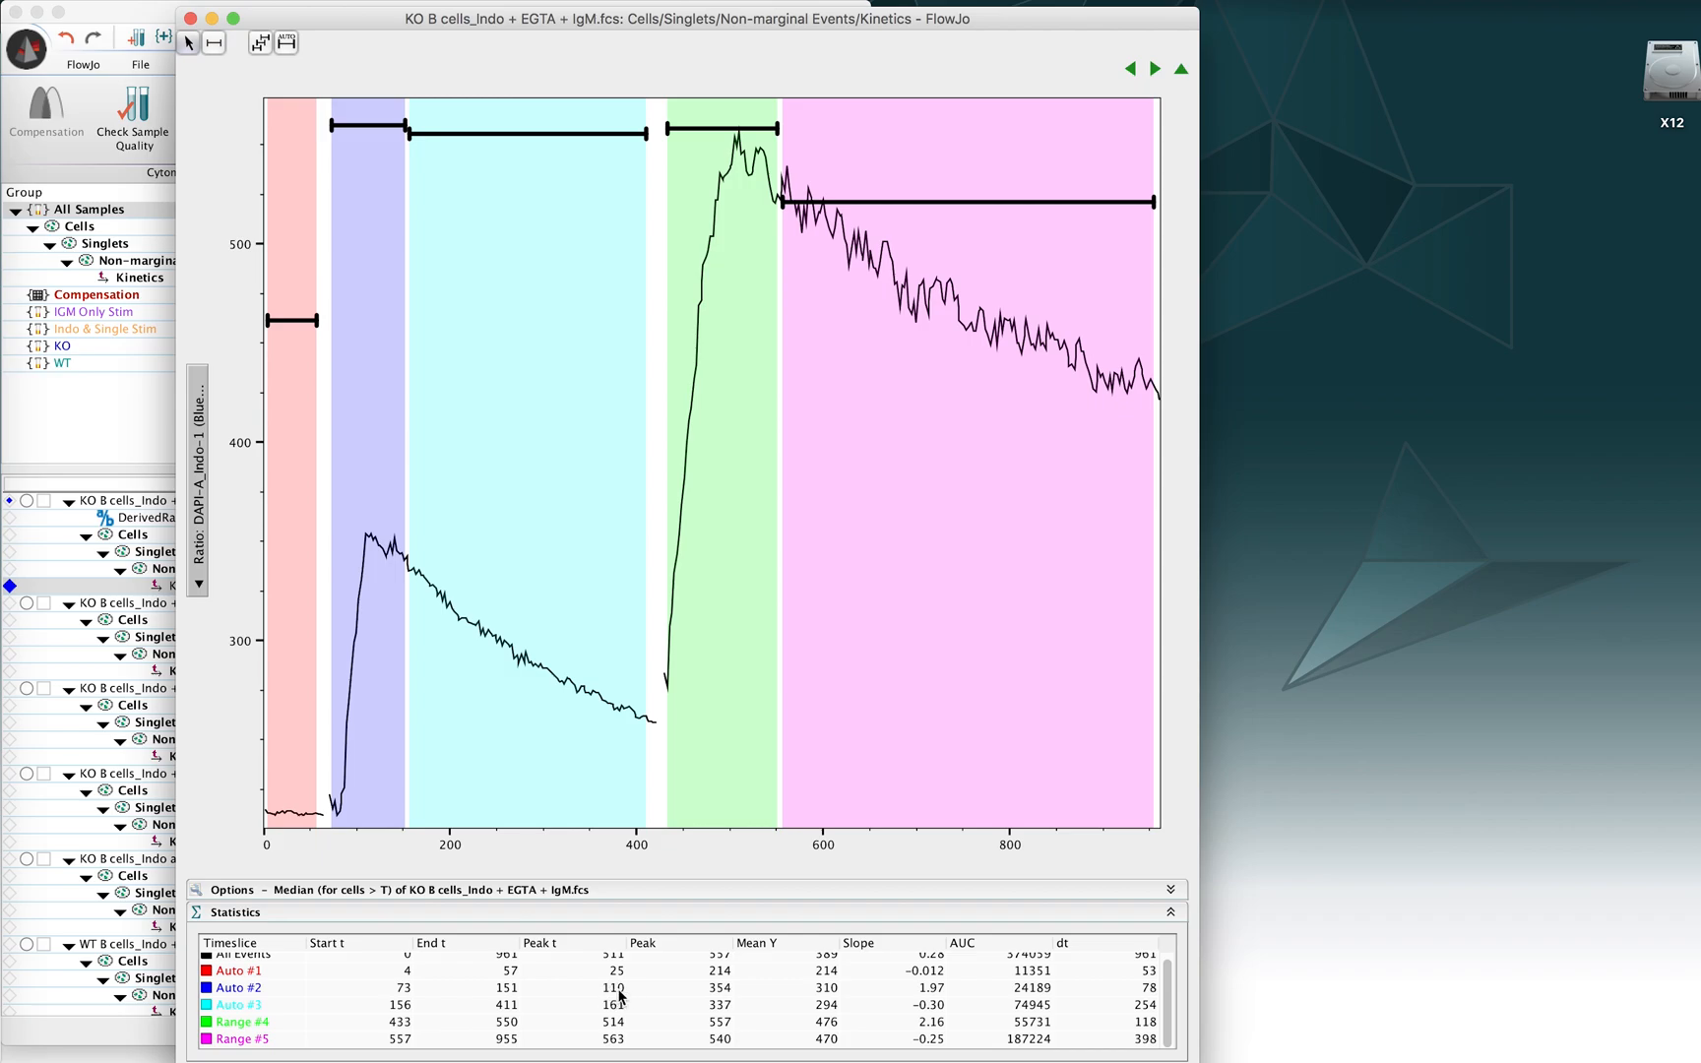
{"action": "mouse_move", "coordinate": [410, 992]}
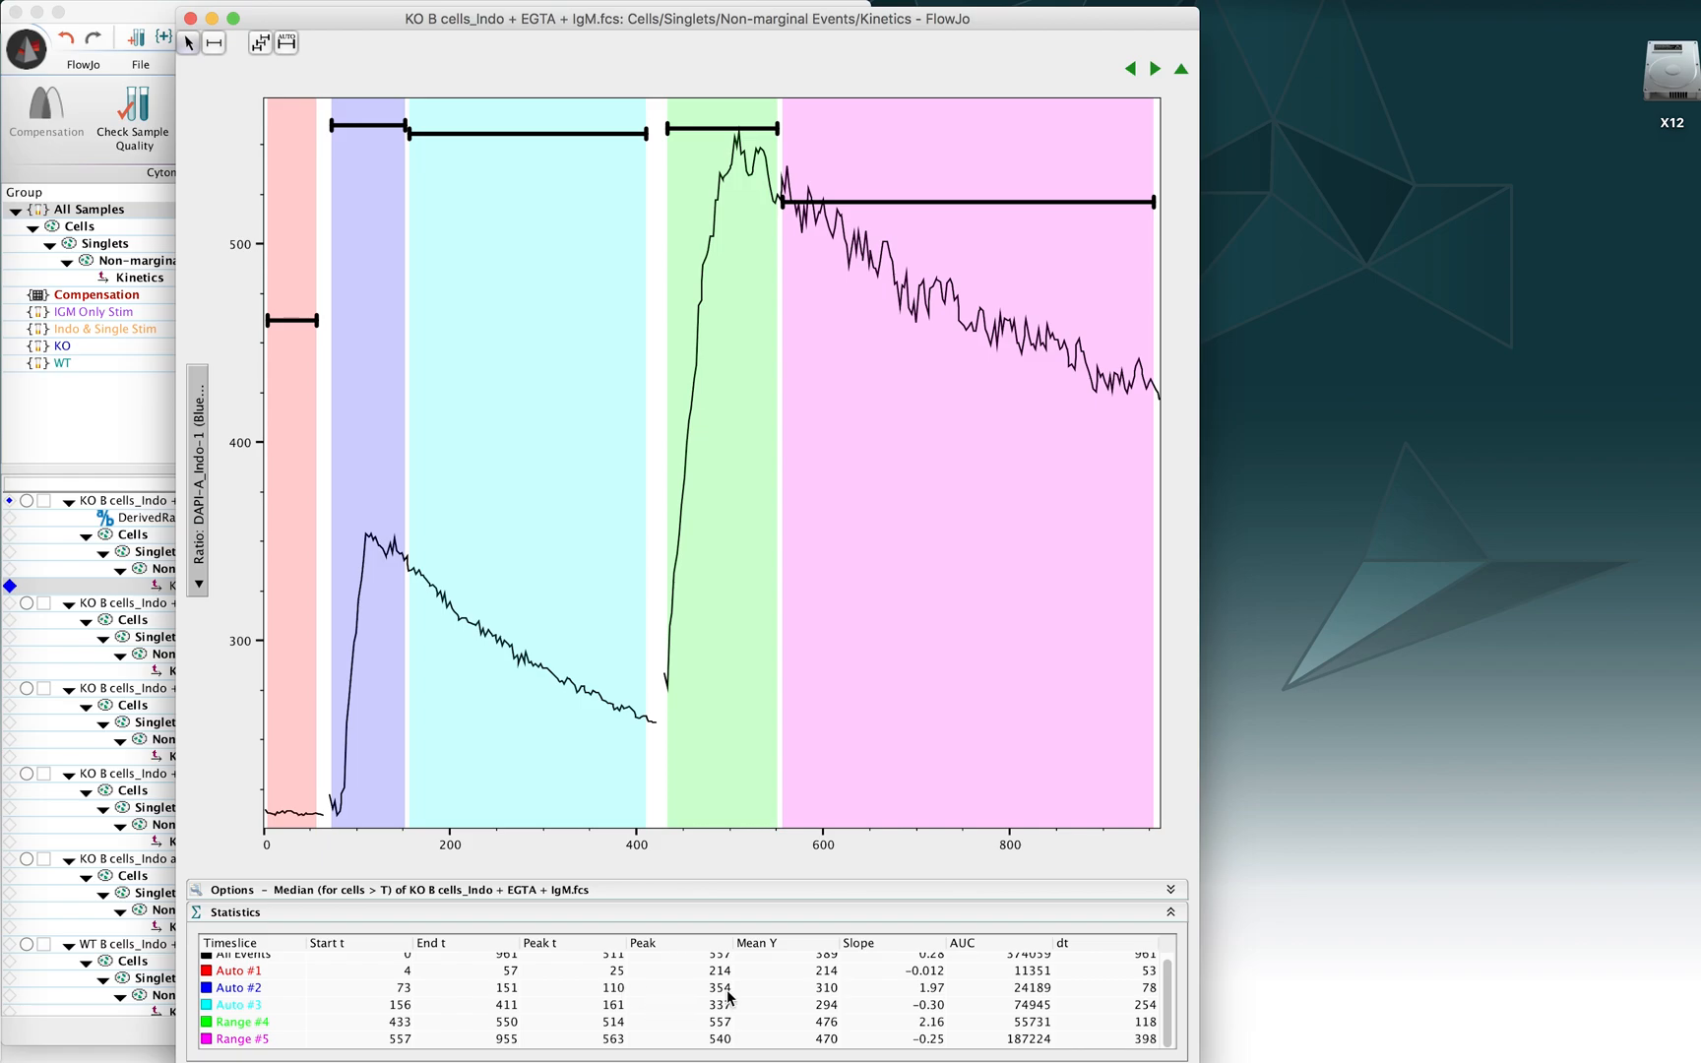
{"action": "mouse_move", "coordinate": [724, 996]}
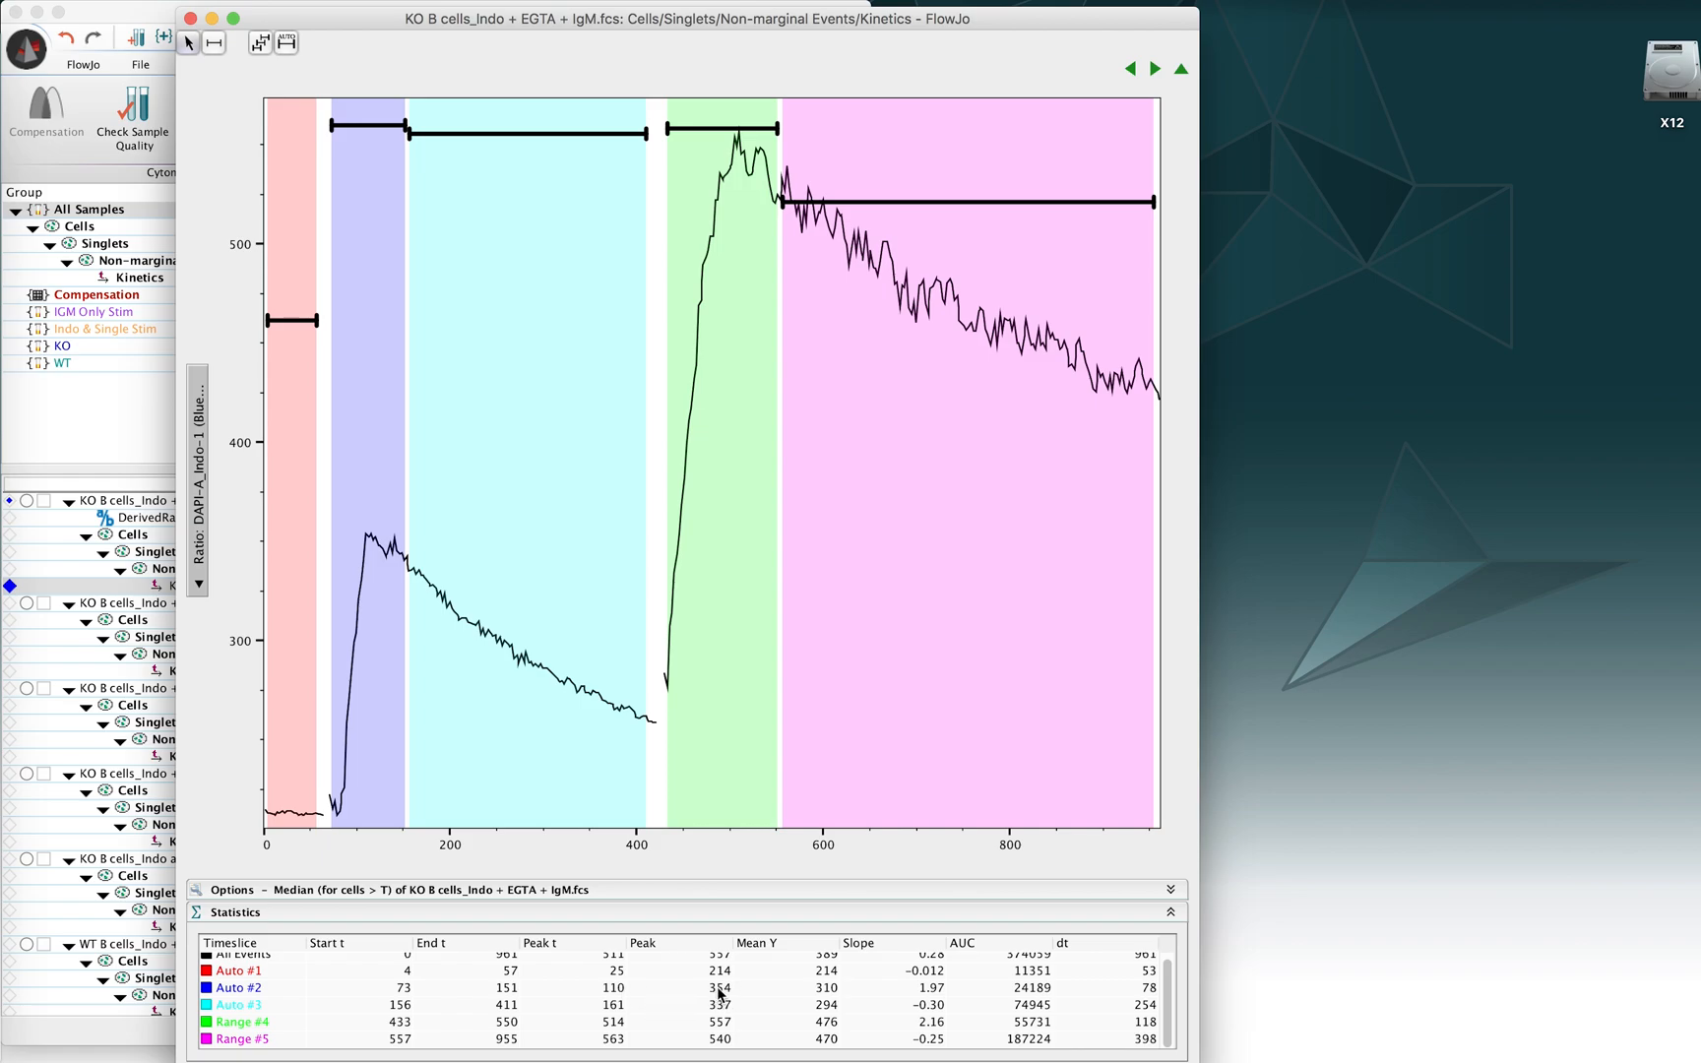
{"action": "mouse_move", "coordinate": [371, 541]}
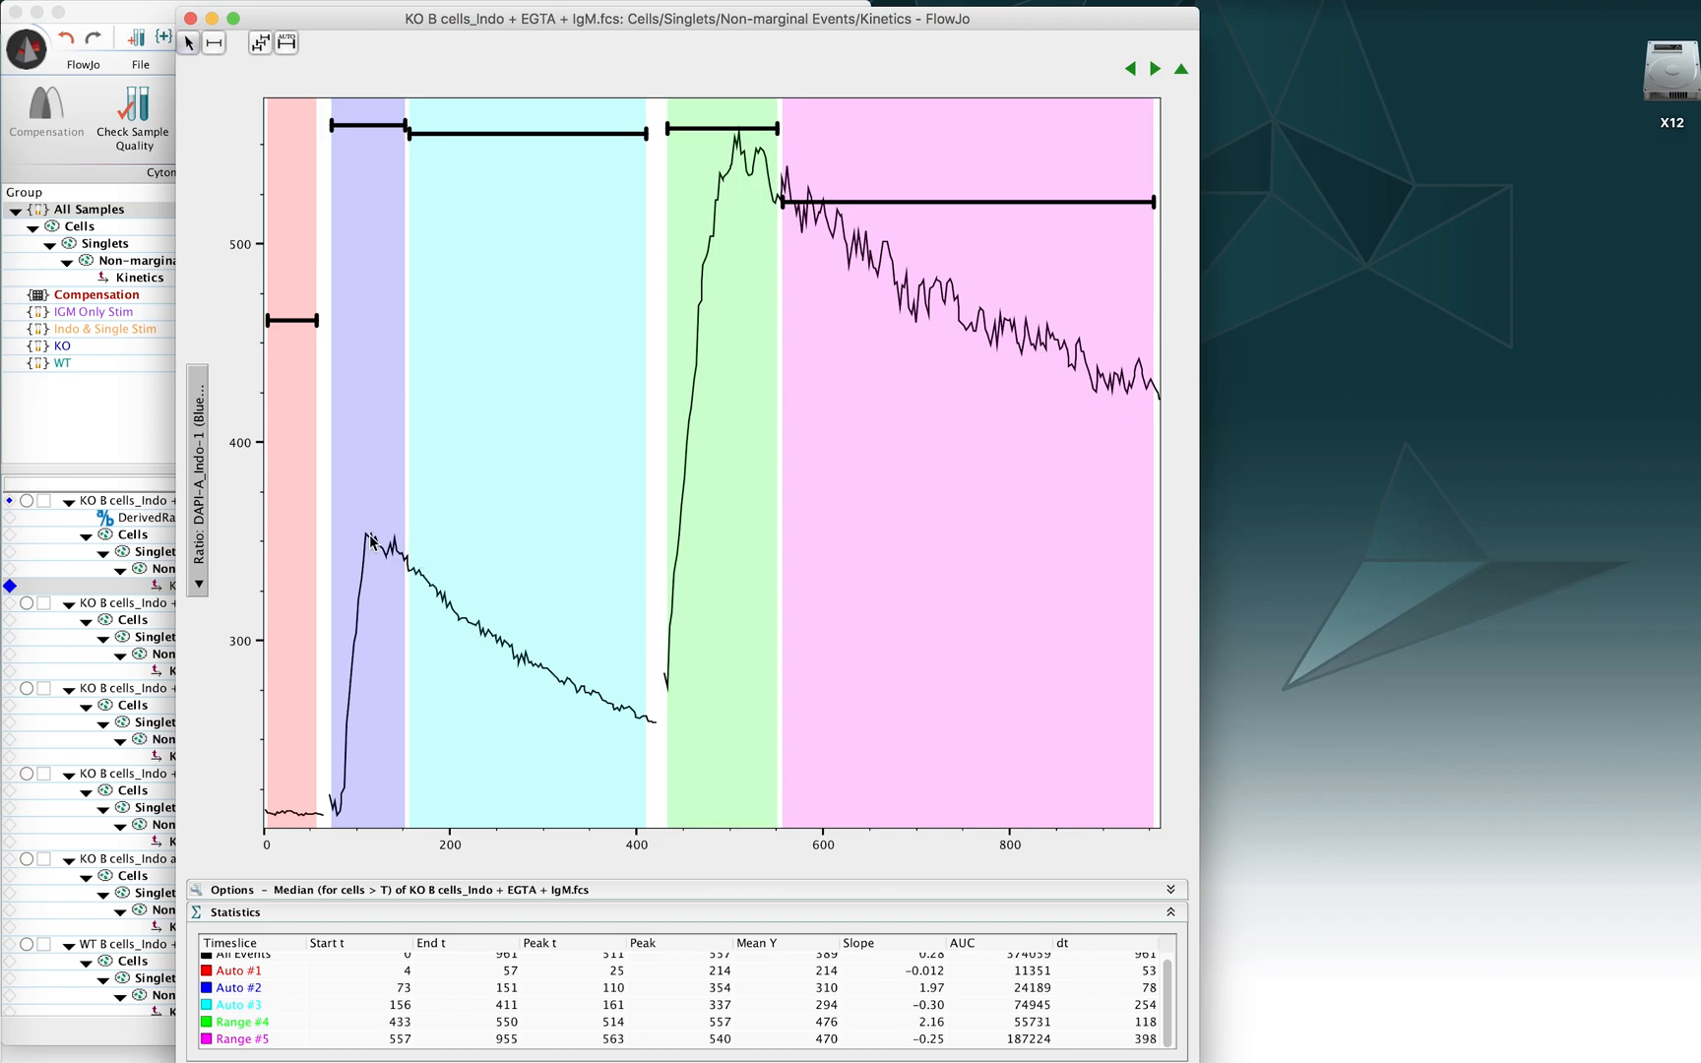
{"action": "mouse_move", "coordinate": [285, 537]}
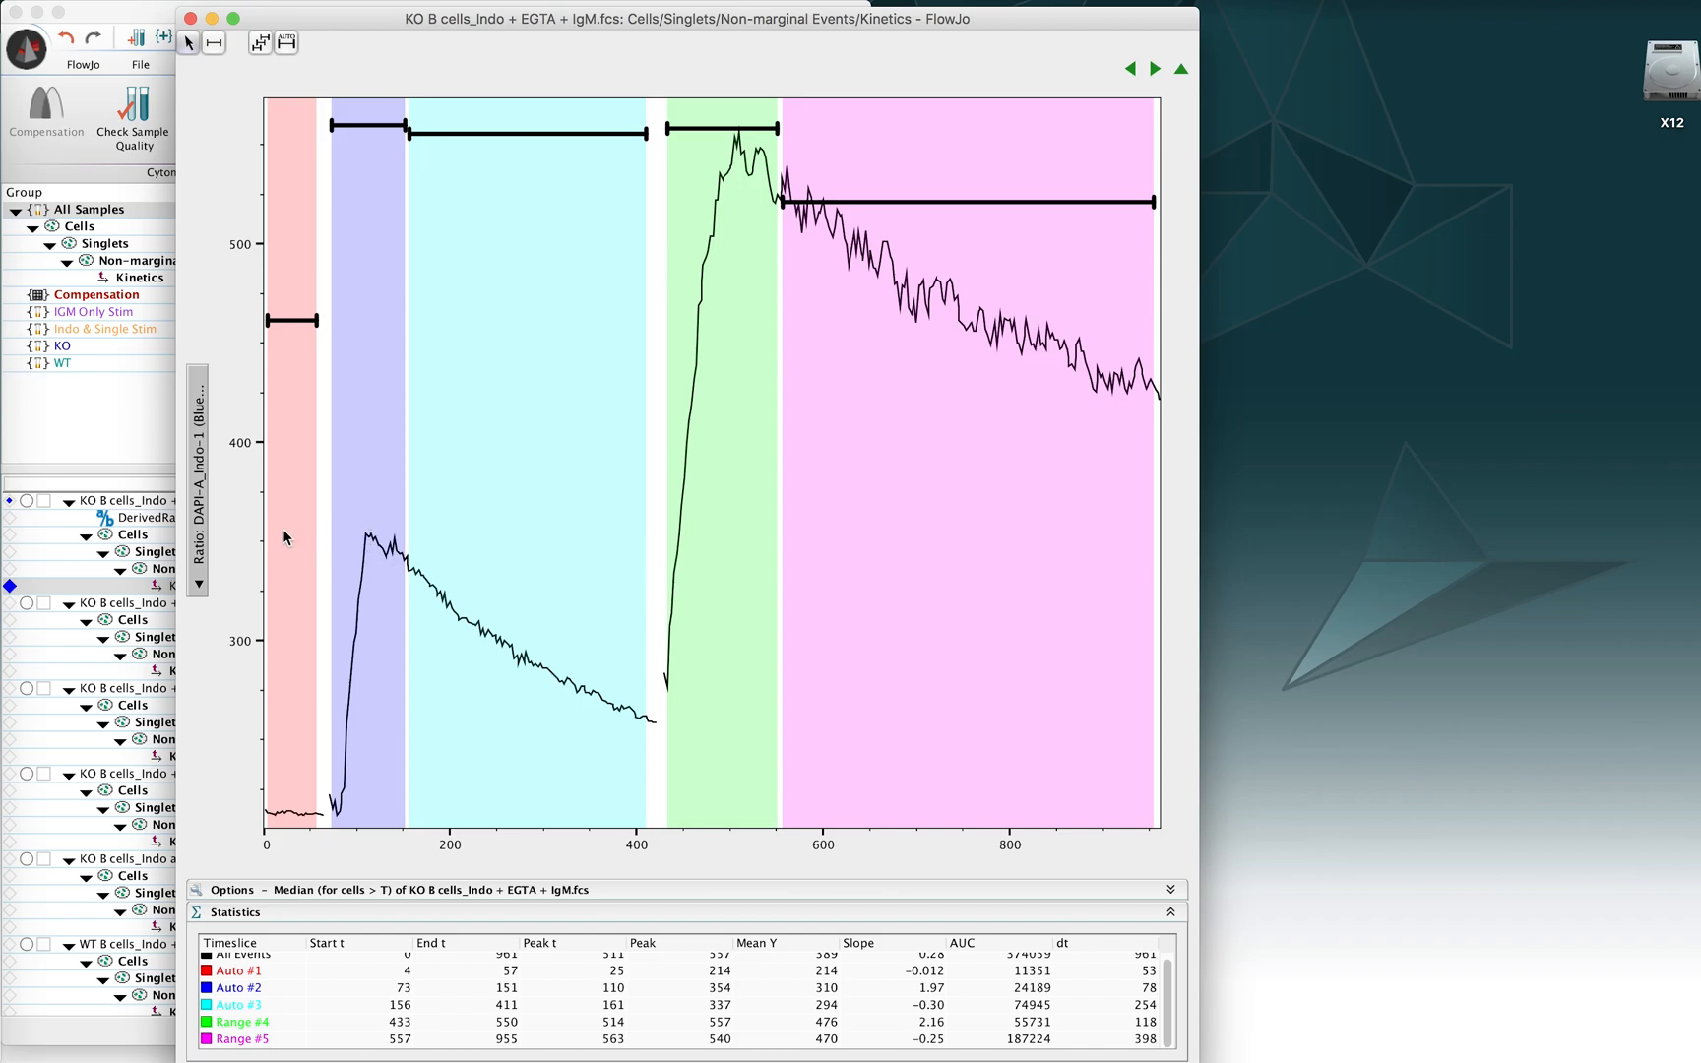
{"action": "mouse_move", "coordinate": [389, 548]}
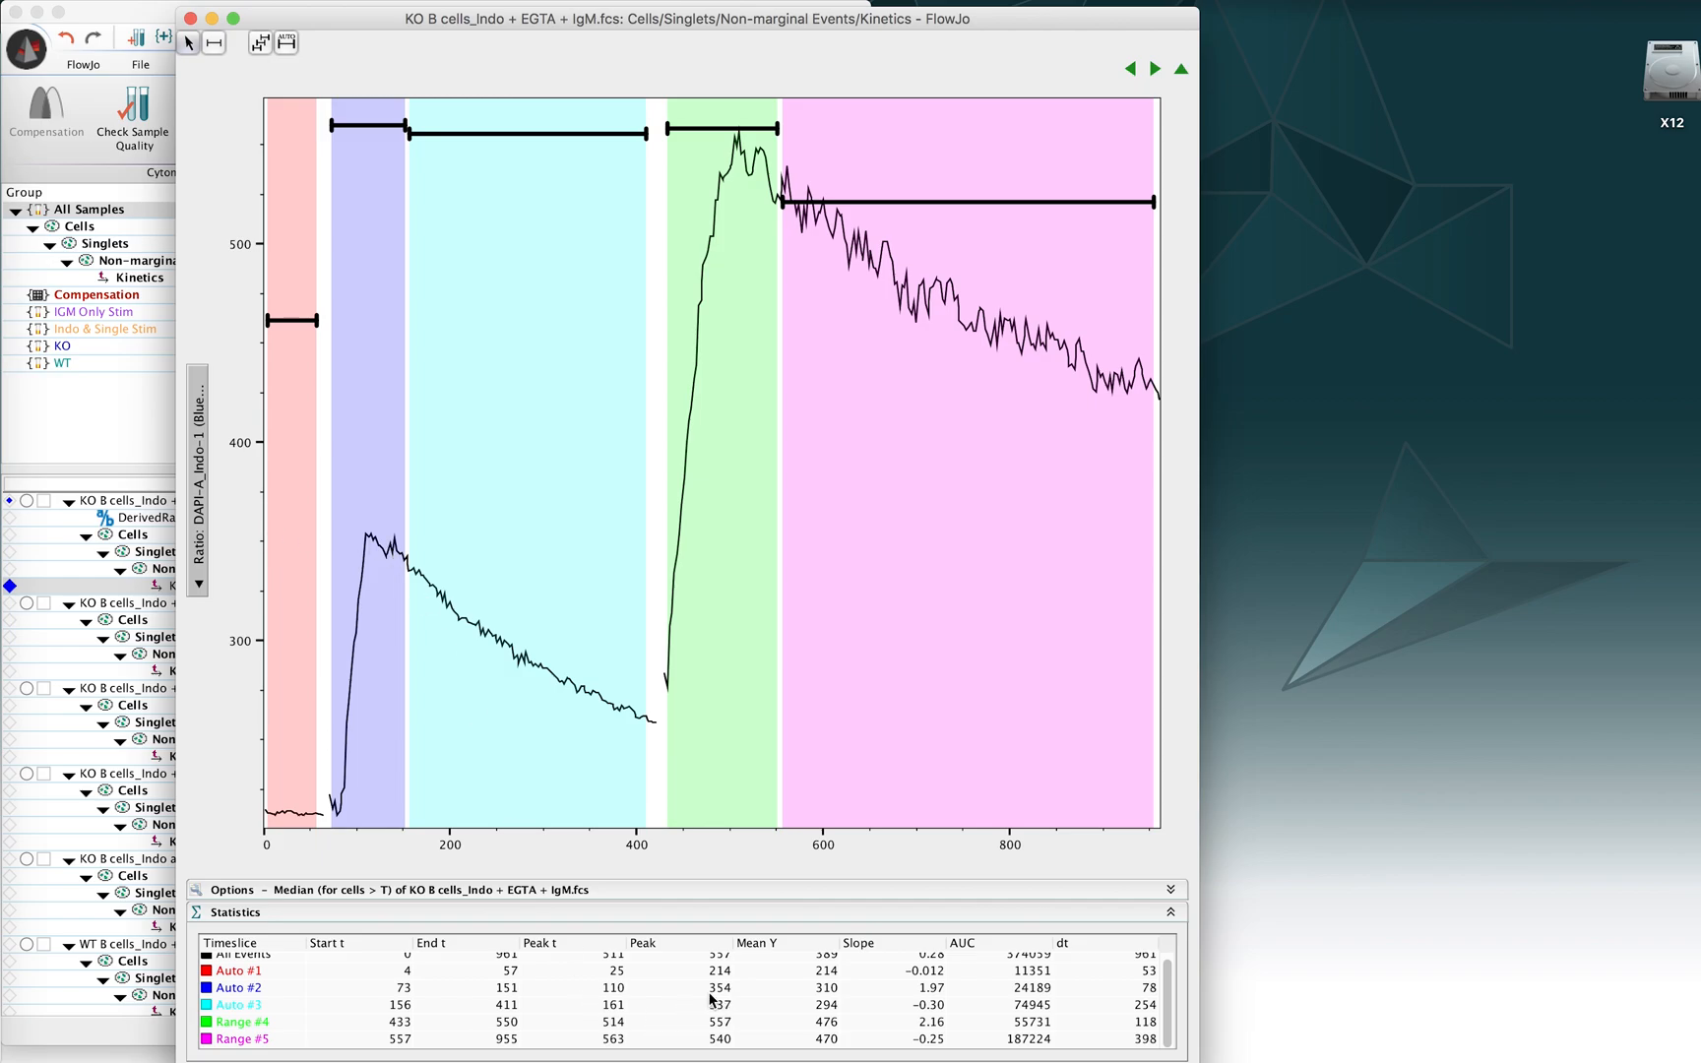
{"action": "mouse_move", "coordinate": [830, 1004]}
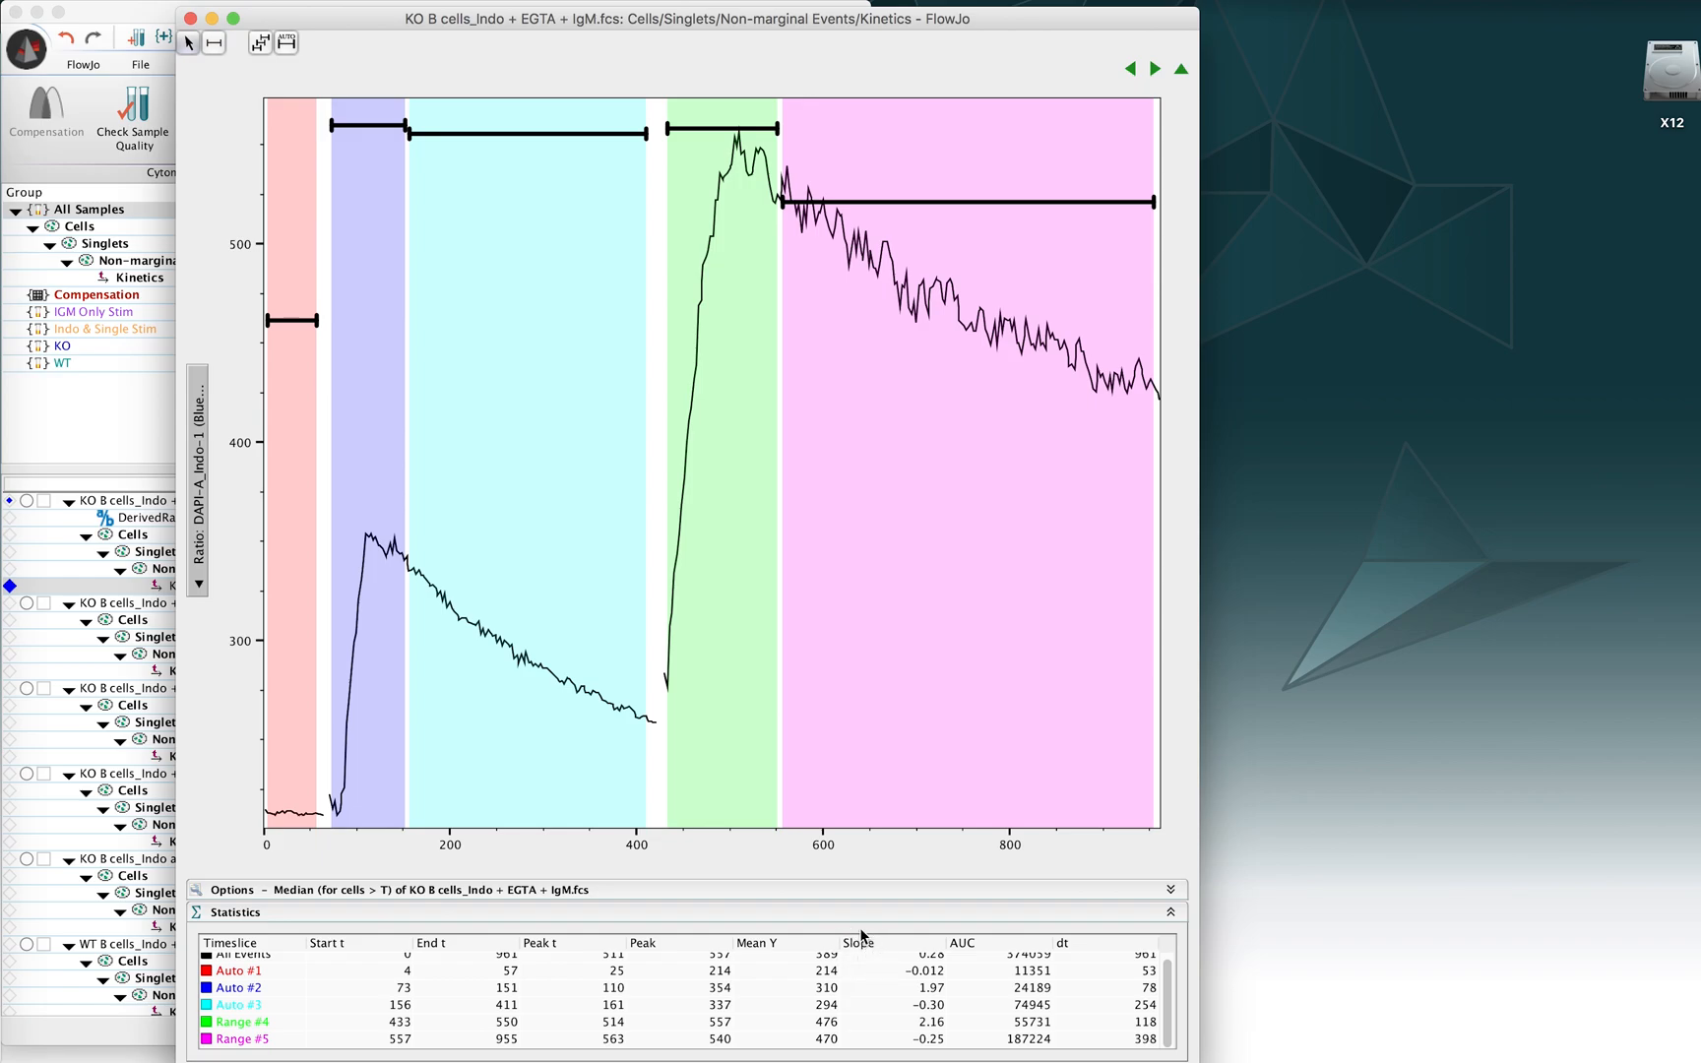
{"action": "mouse_move", "coordinate": [369, 621]}
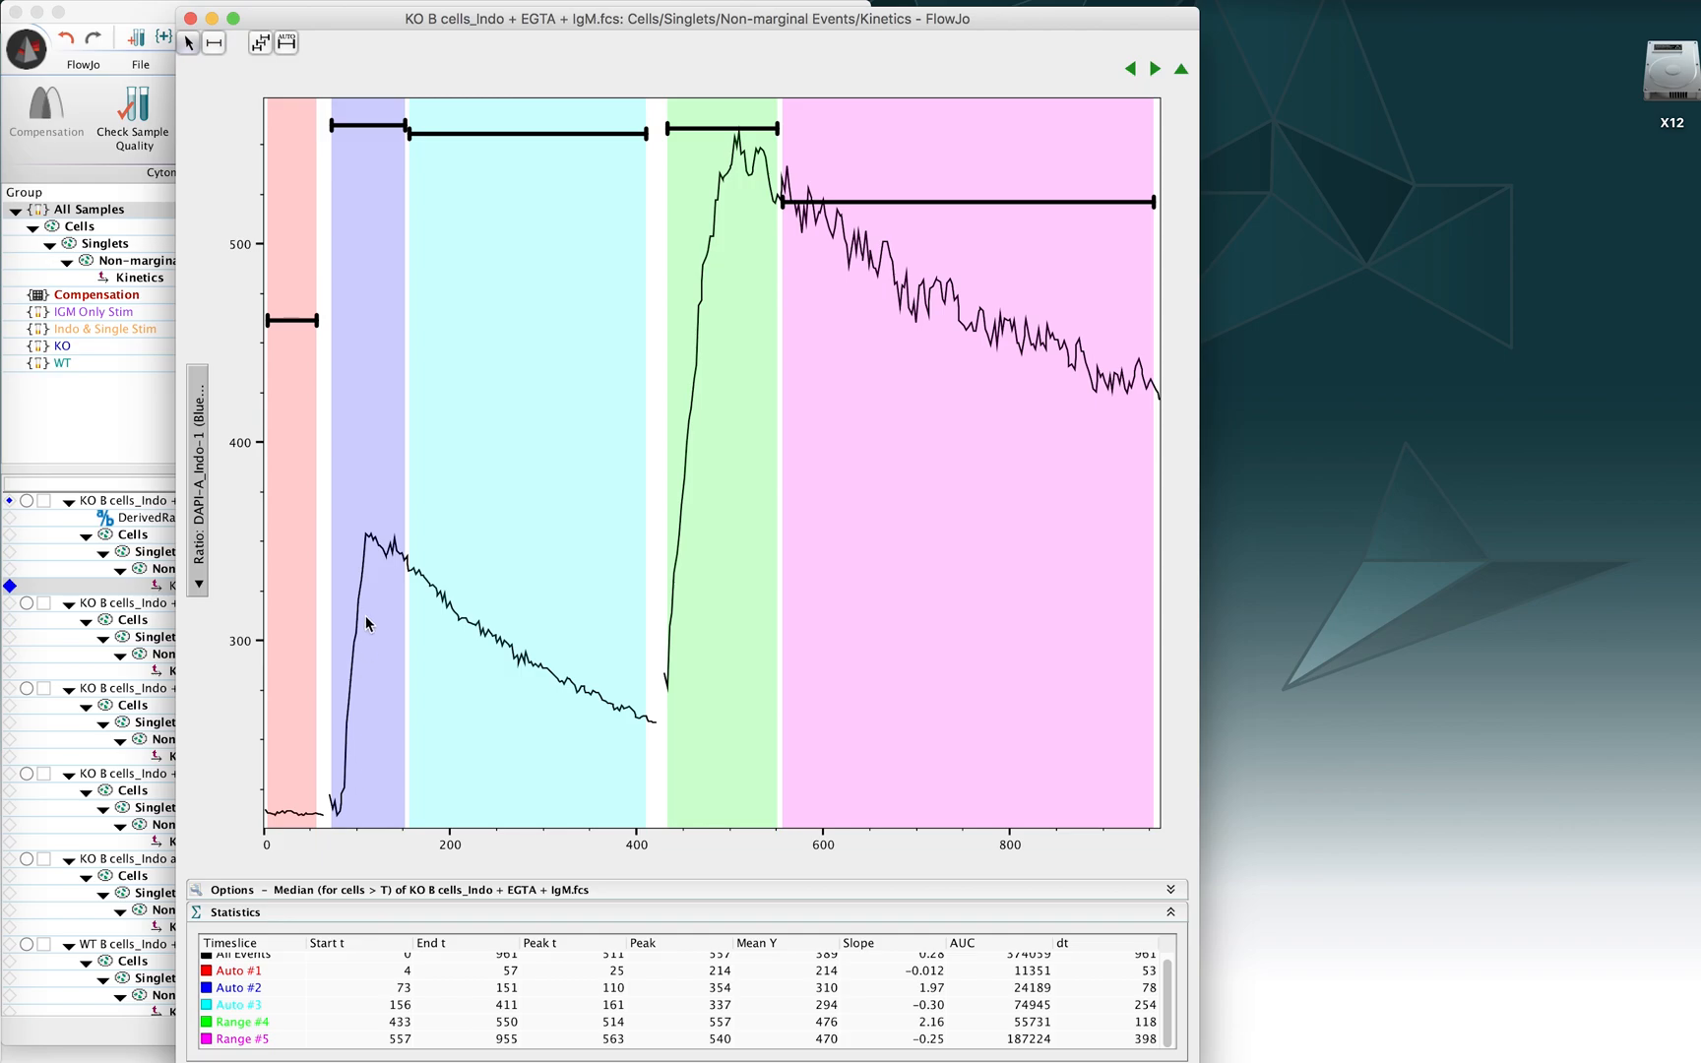
{"action": "mouse_move", "coordinate": [372, 542]}
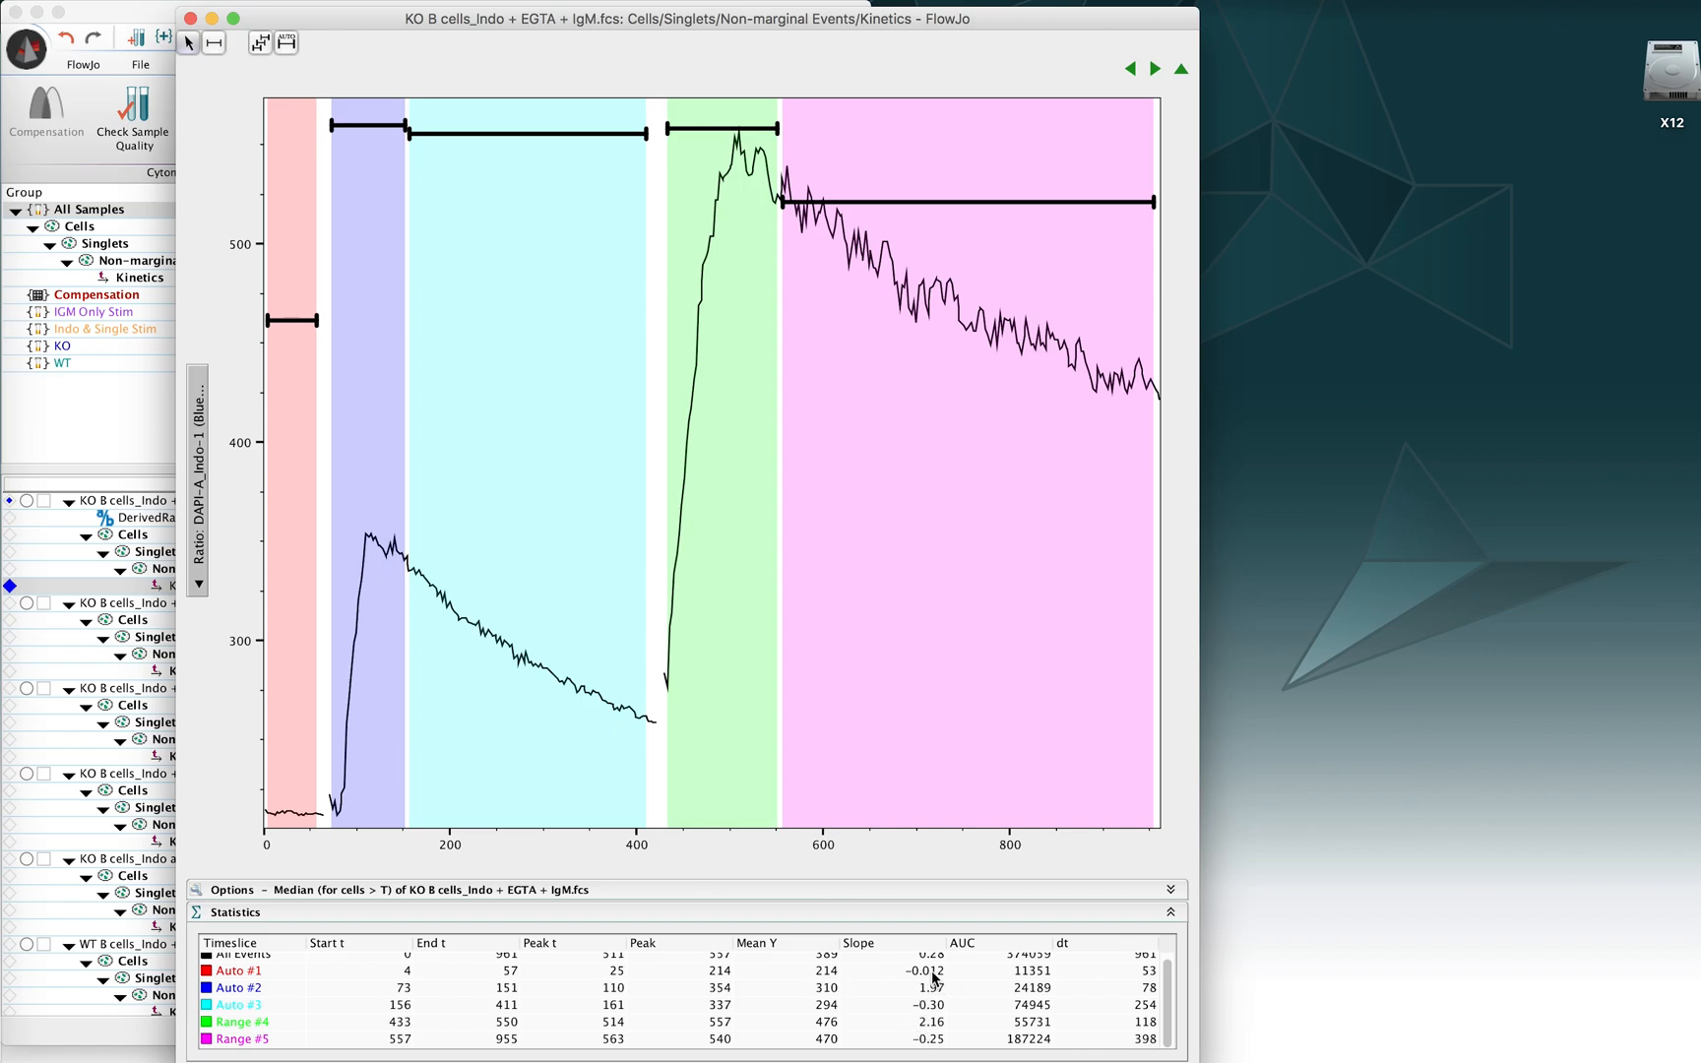
{"action": "mouse_move", "coordinate": [887, 1010]}
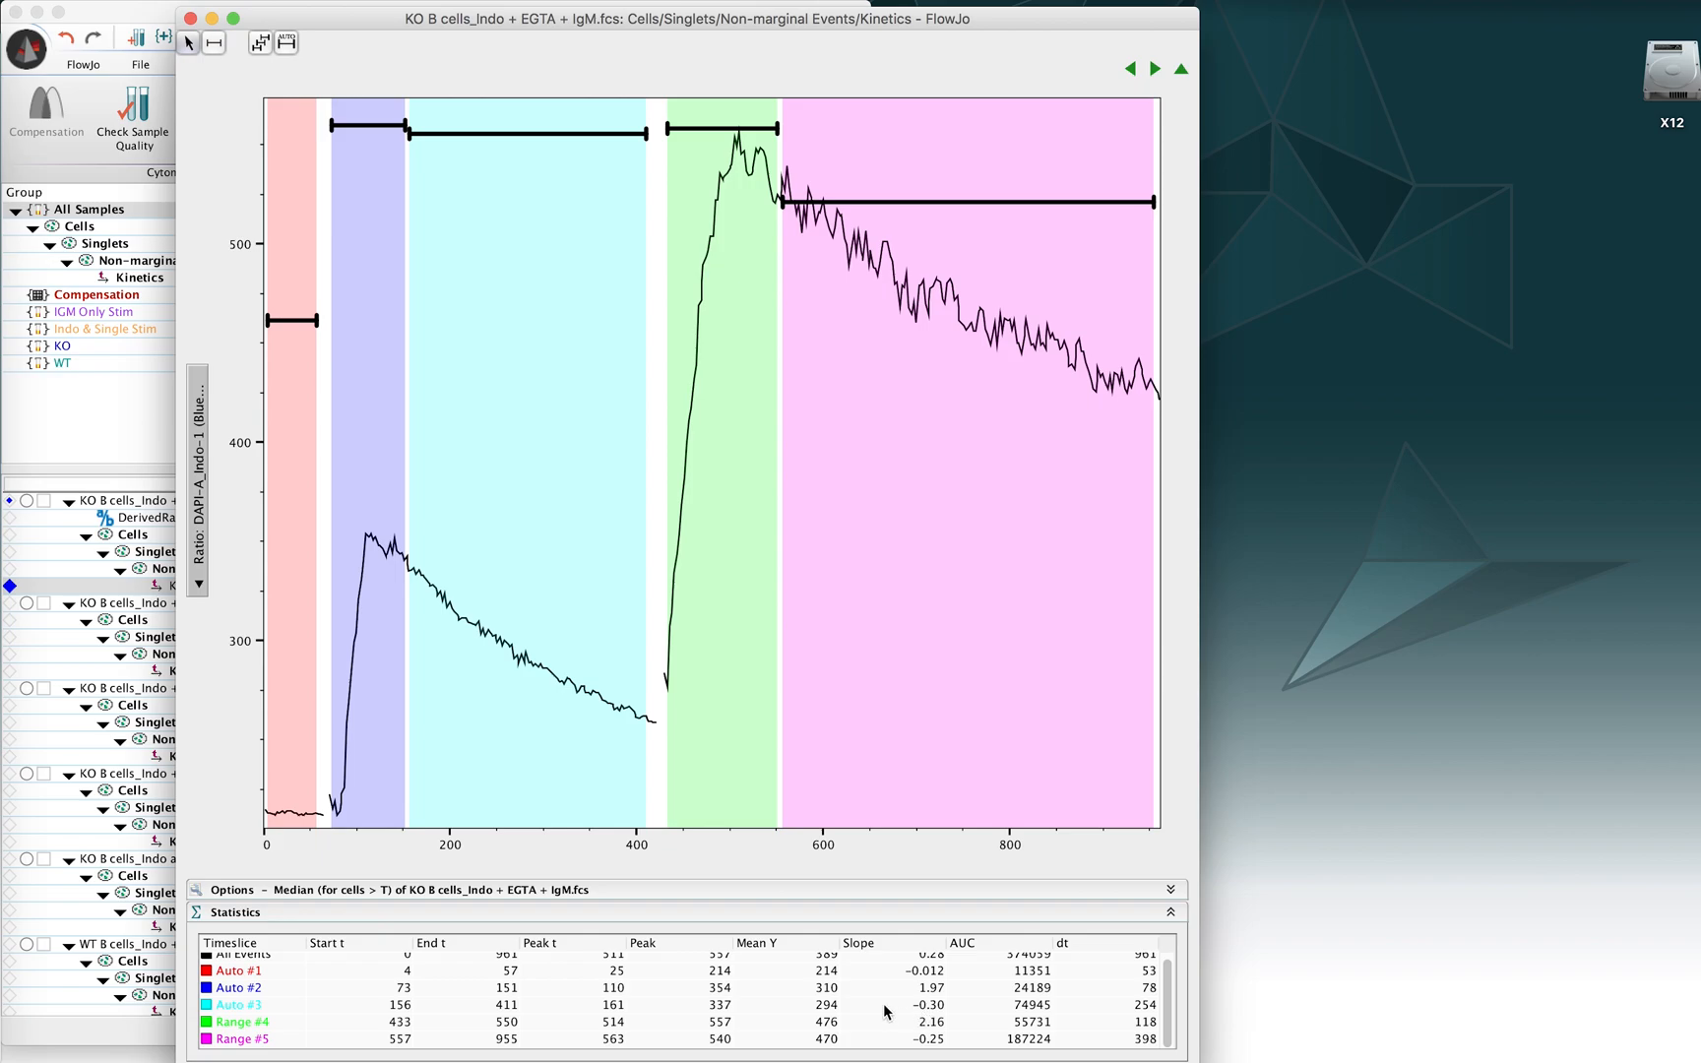
{"action": "mouse_move", "coordinate": [396, 786]}
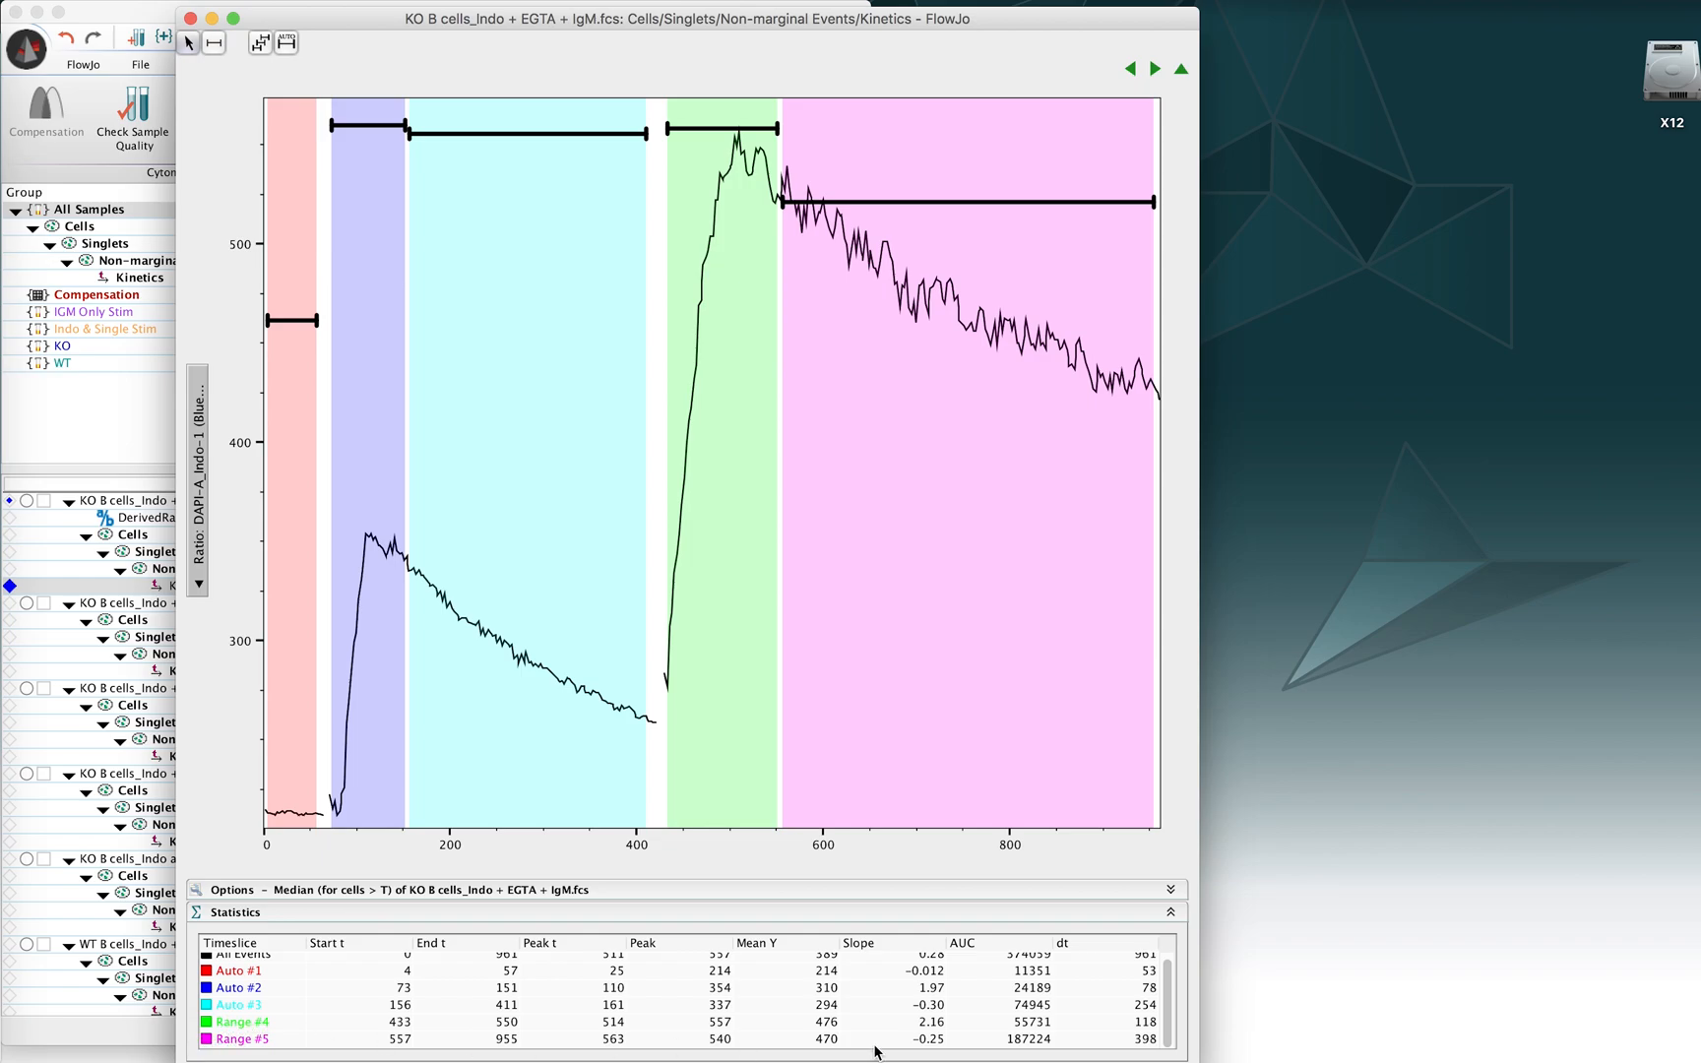
{"action": "mouse_move", "coordinate": [938, 1032]}
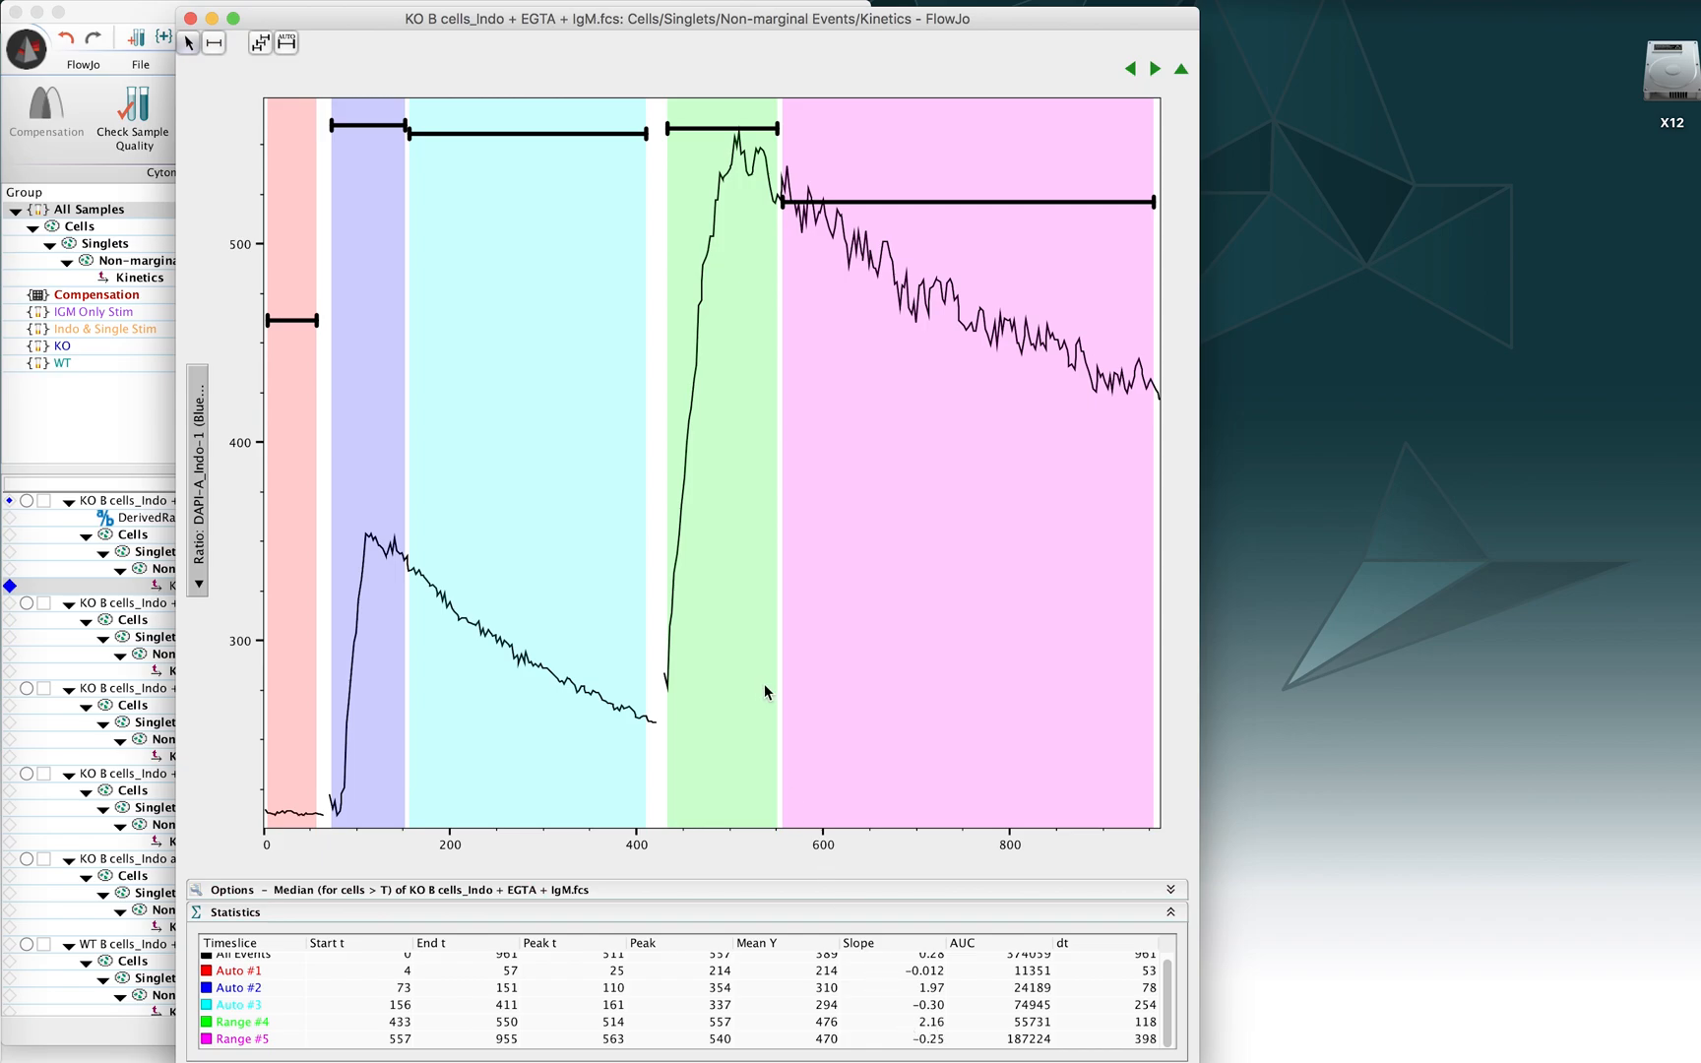
{"action": "mouse_move", "coordinate": [714, 768]}
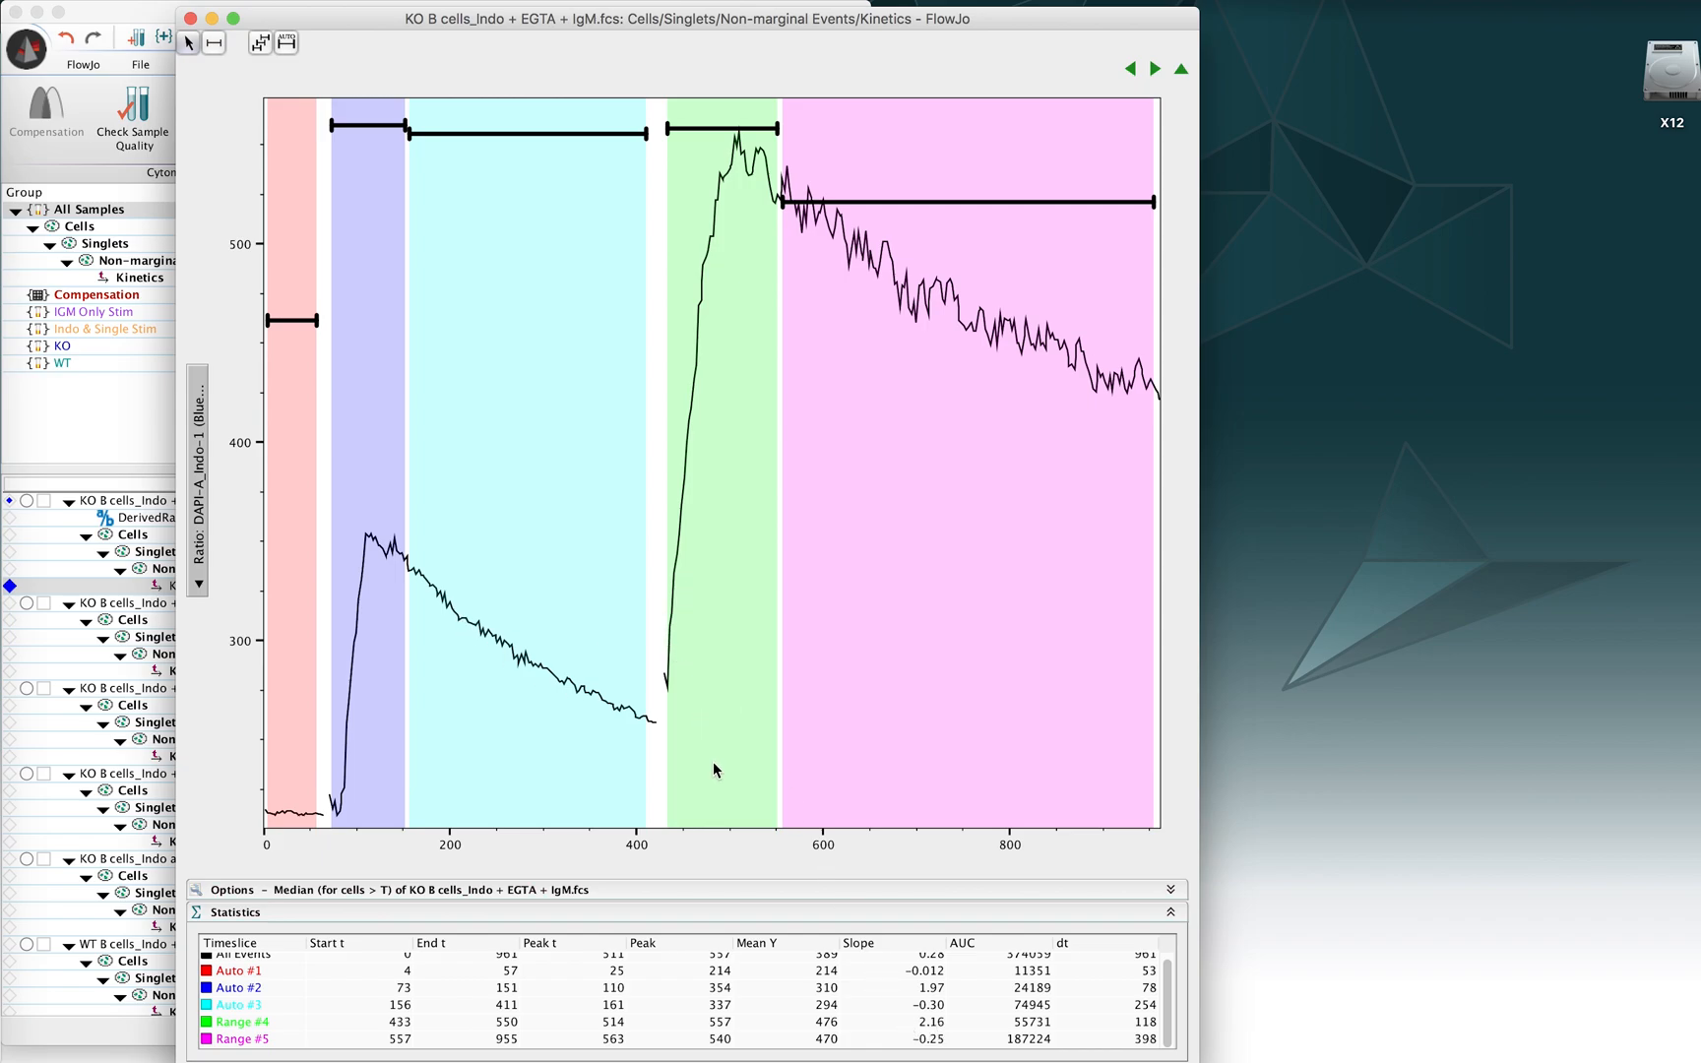
{"action": "mouse_move", "coordinate": [957, 998]}
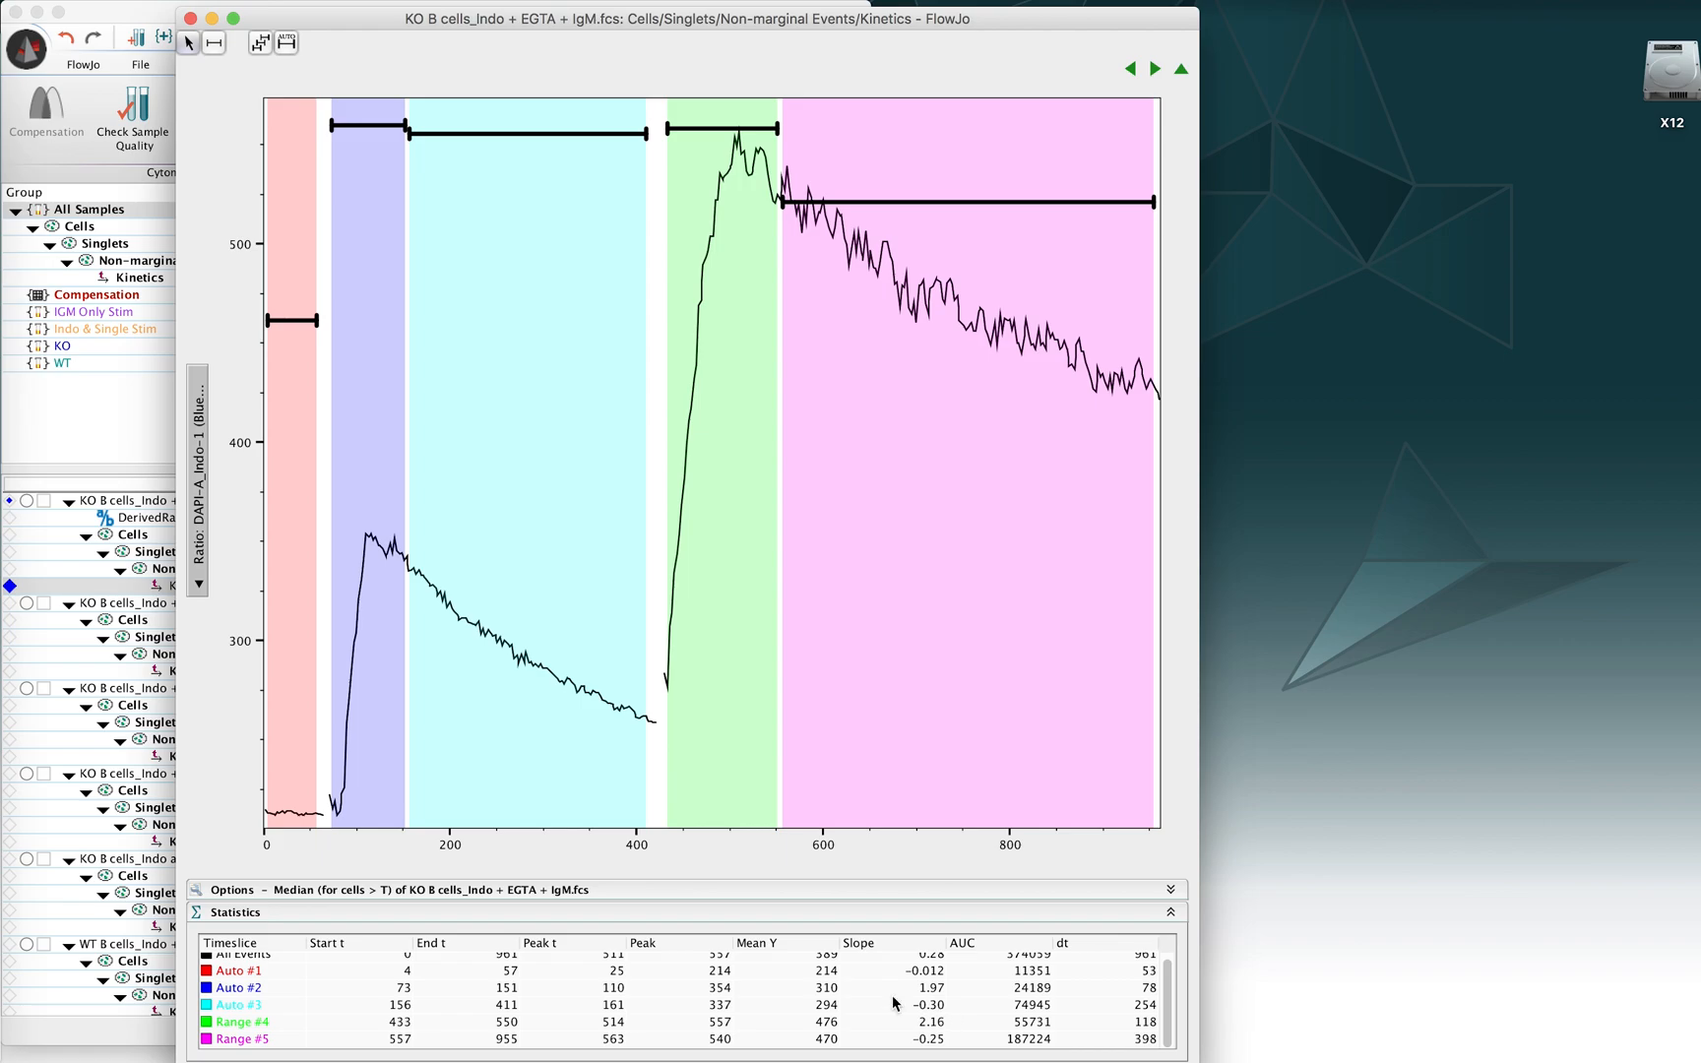
{"action": "mouse_move", "coordinate": [486, 648]}
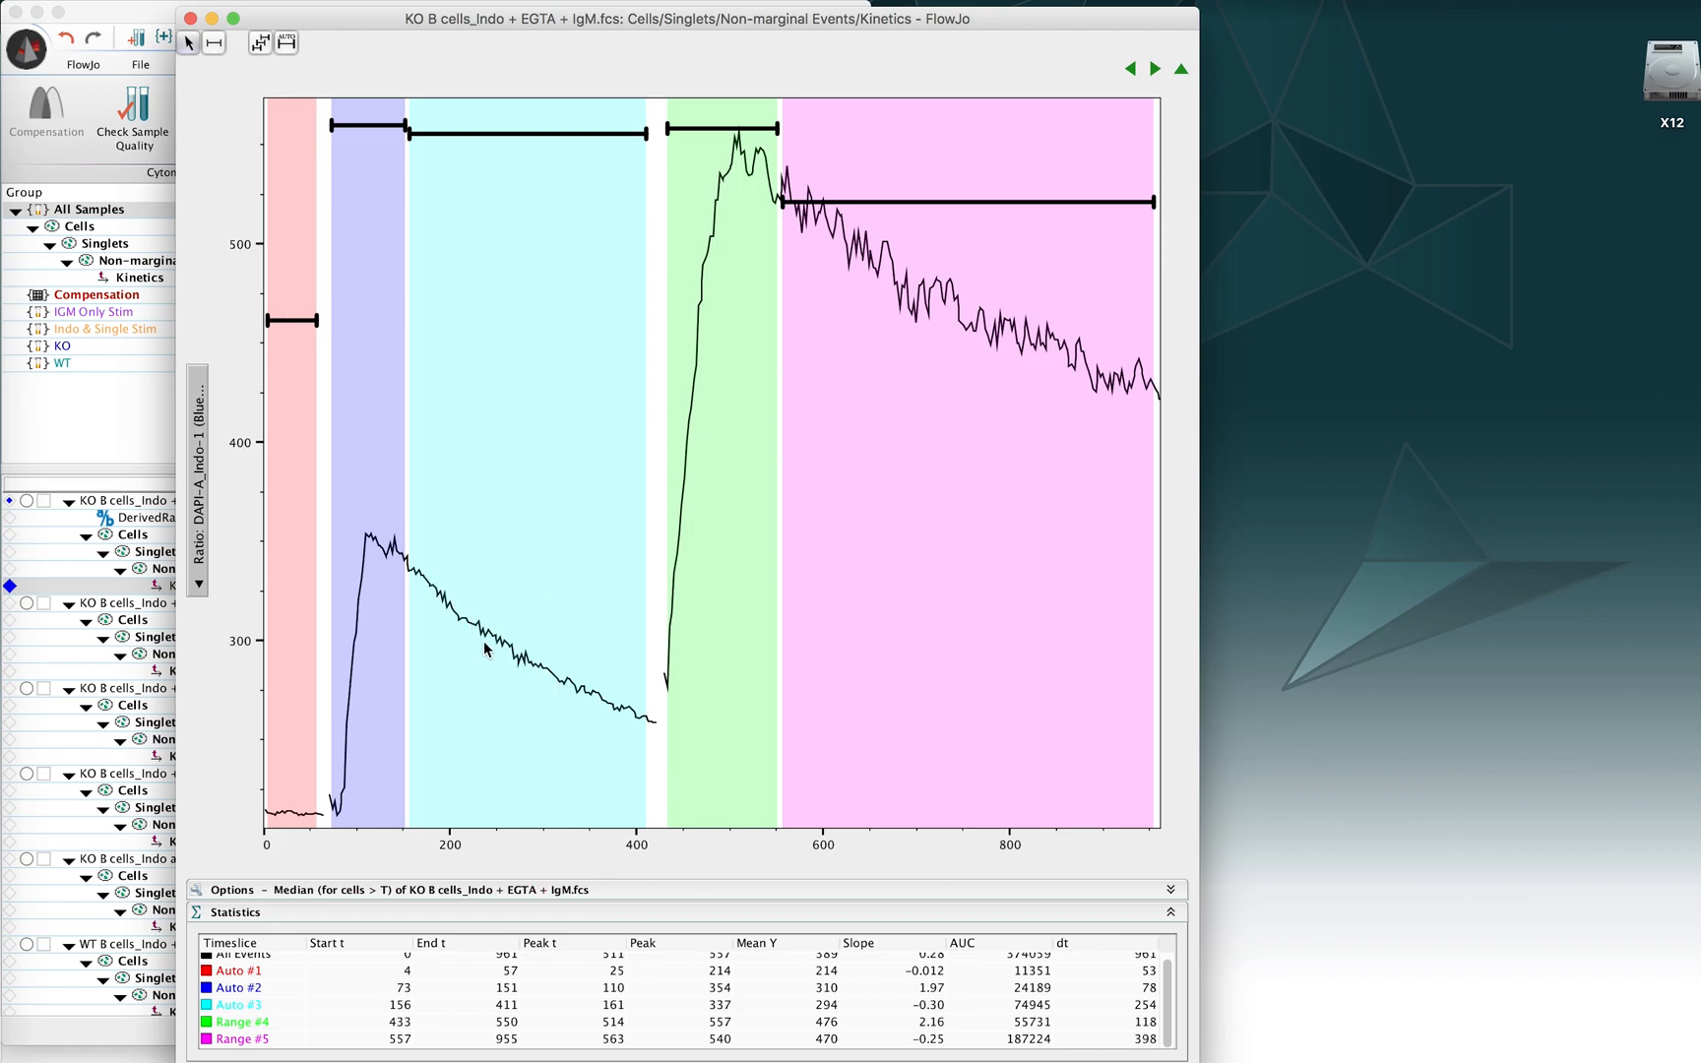
{"action": "mouse_move", "coordinate": [691, 757]}
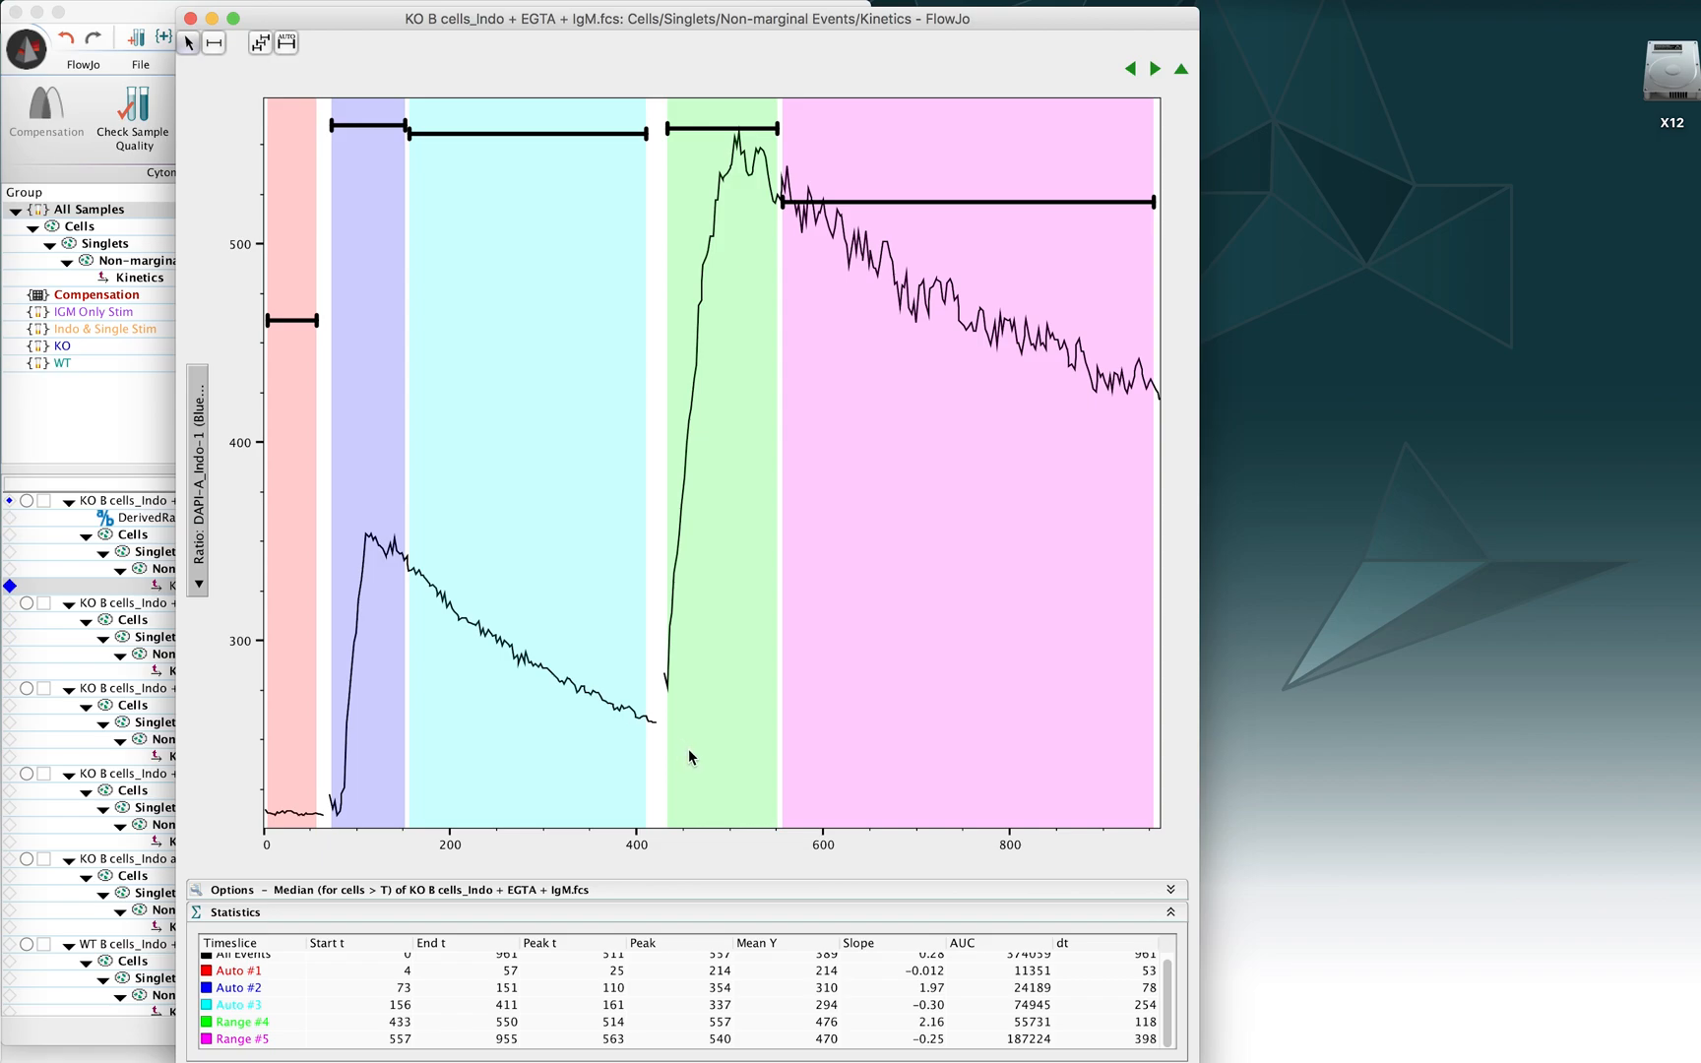
{"action": "mouse_move", "coordinate": [638, 759]}
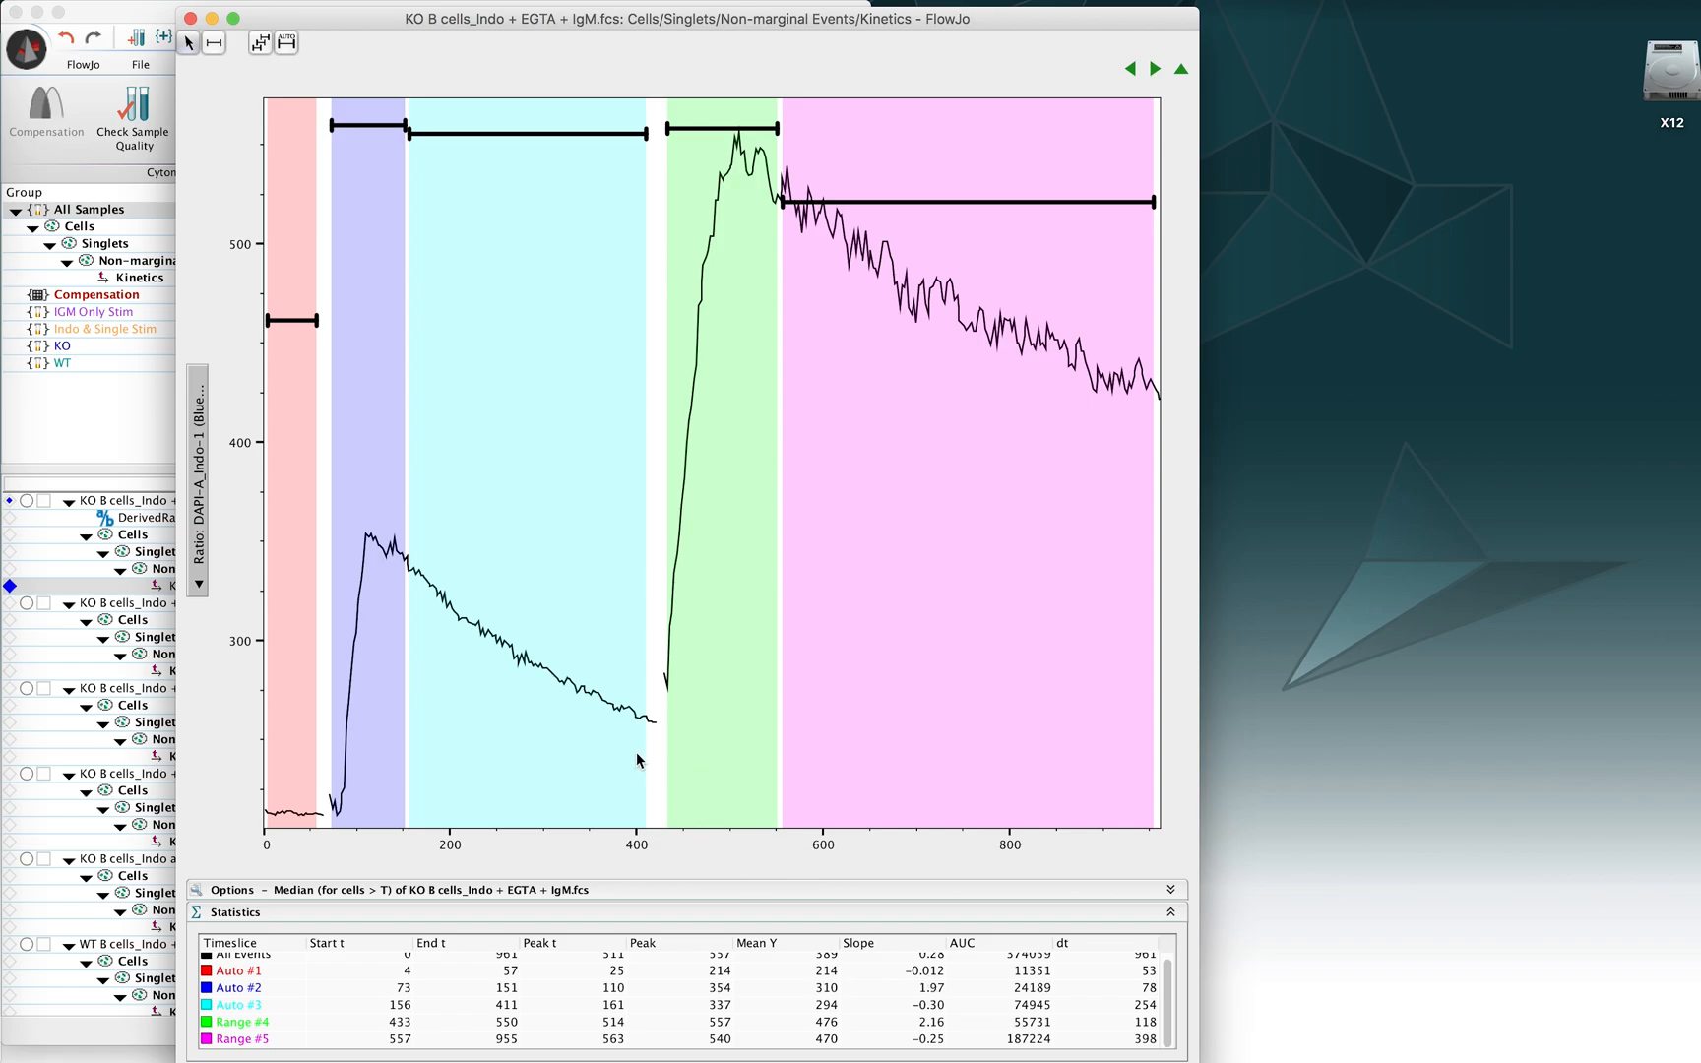
{"action": "mouse_move", "coordinate": [990, 378]}
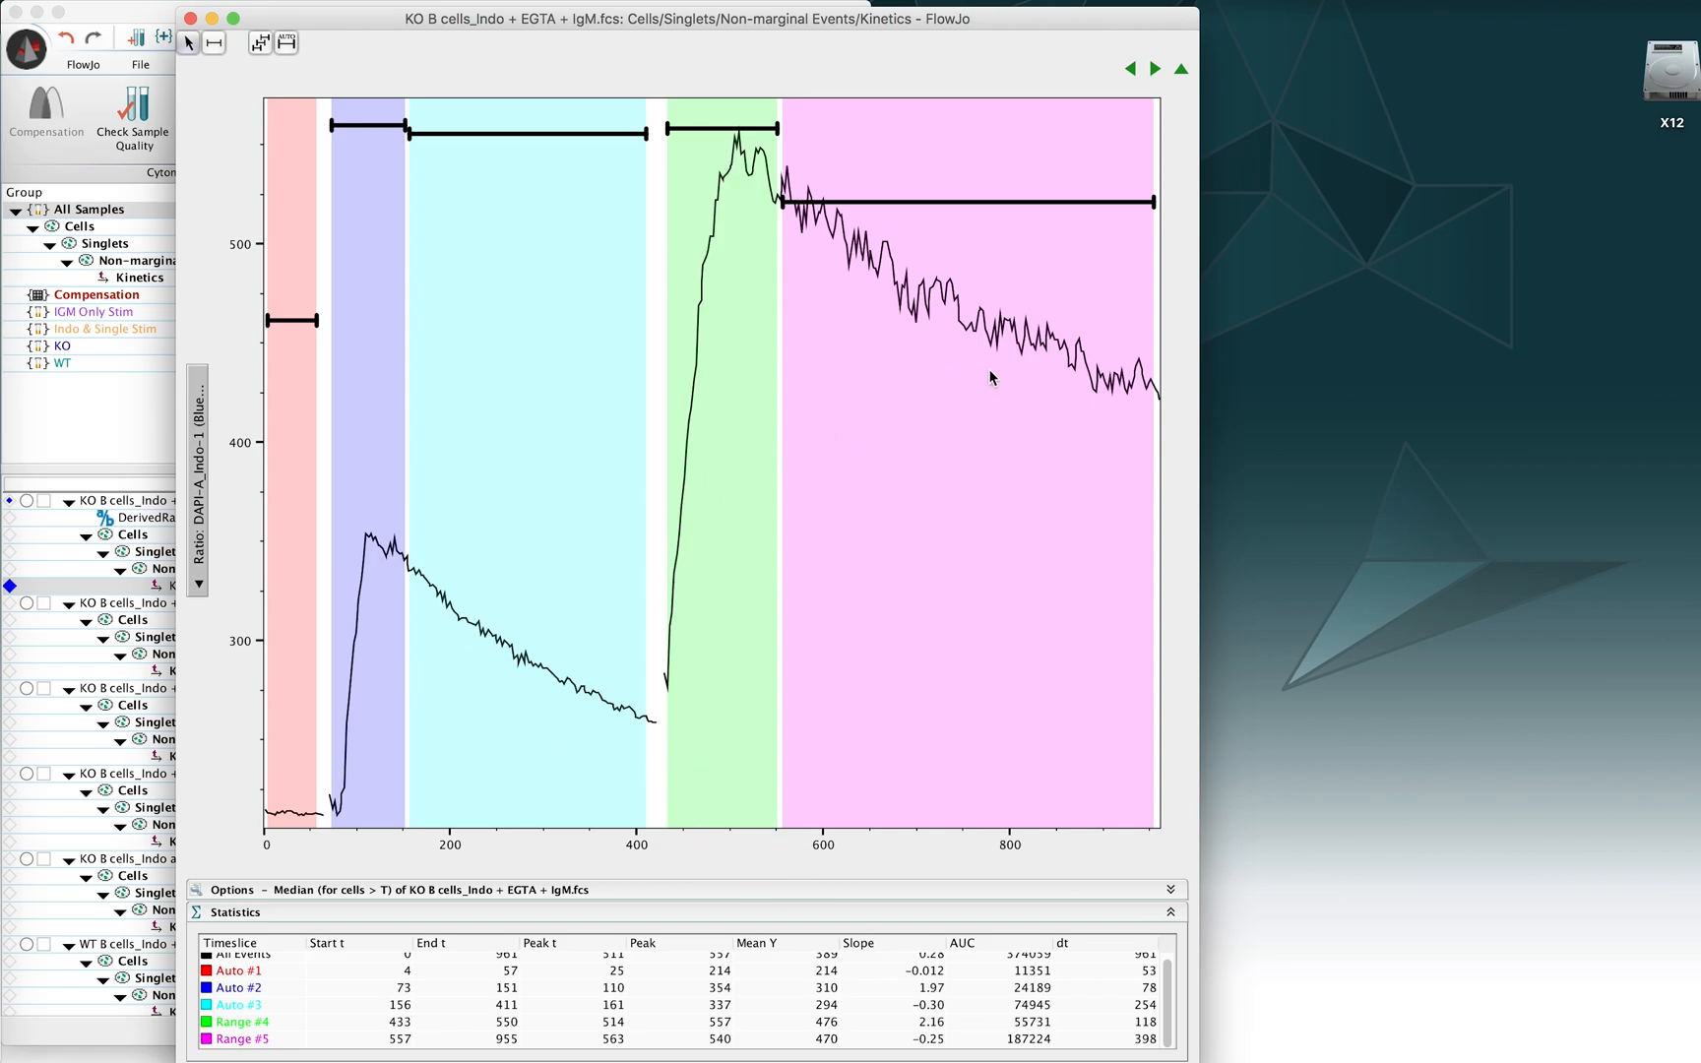
{"action": "mouse_move", "coordinate": [1196, 456]}
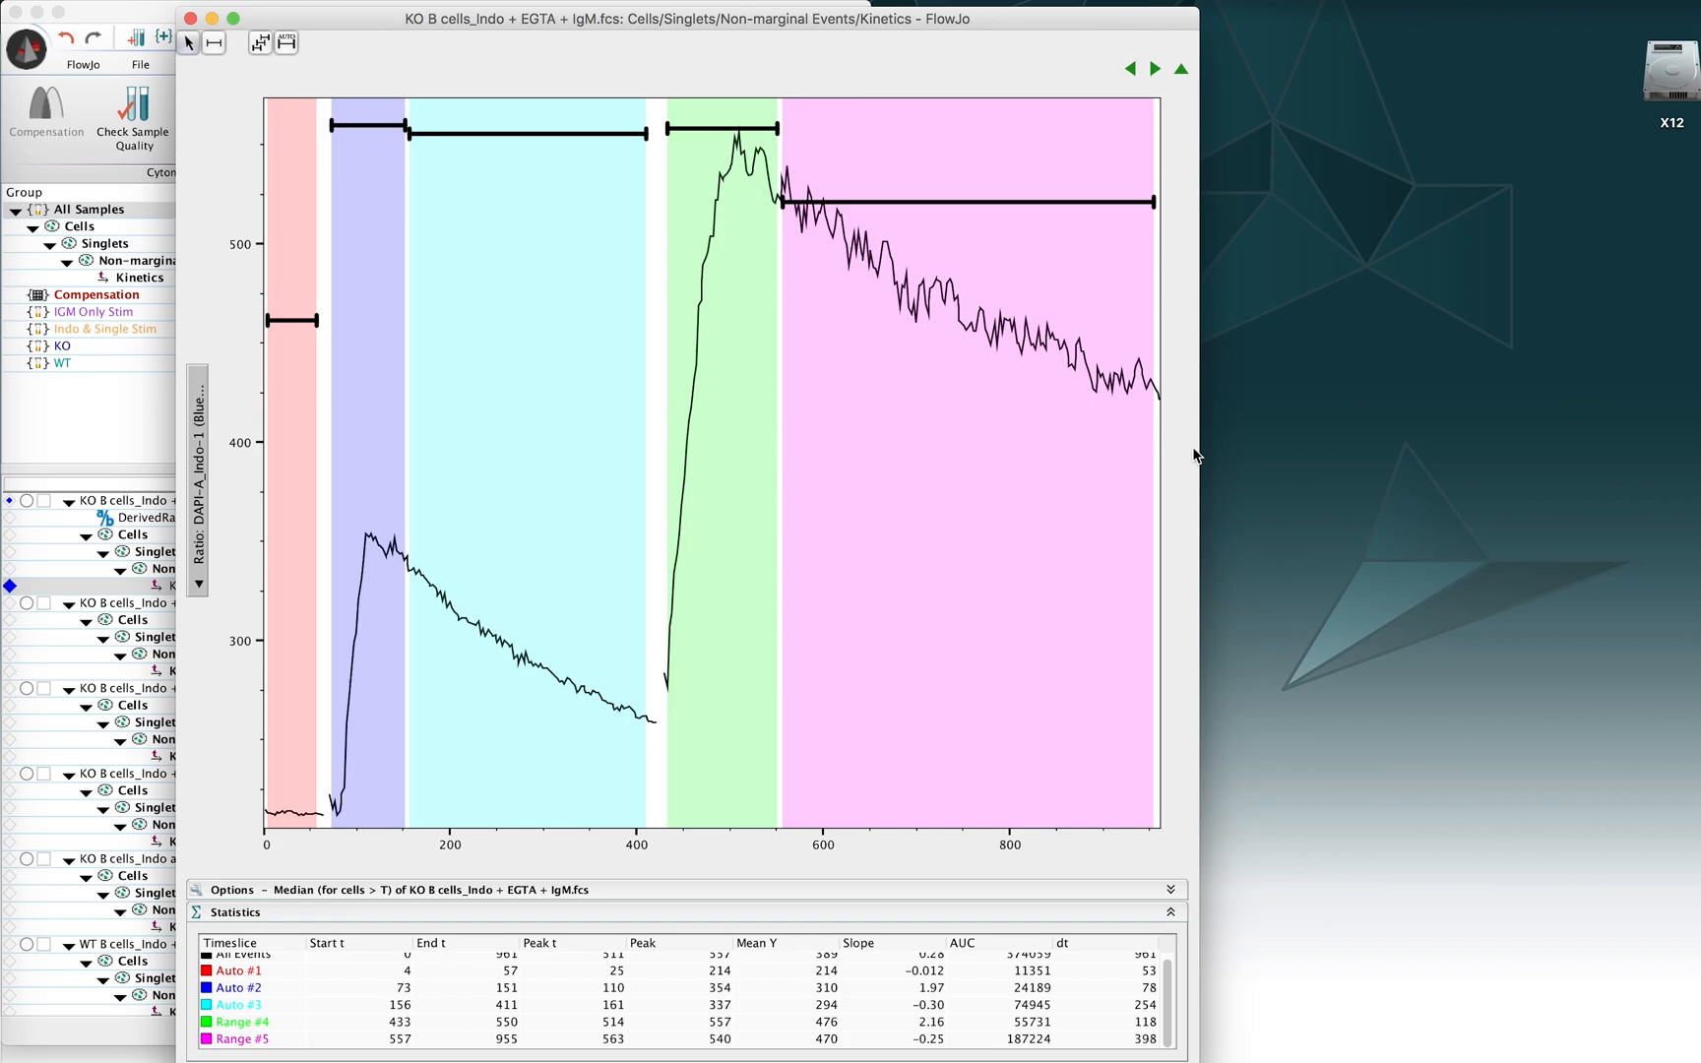
{"action": "mouse_move", "coordinate": [888, 851]}
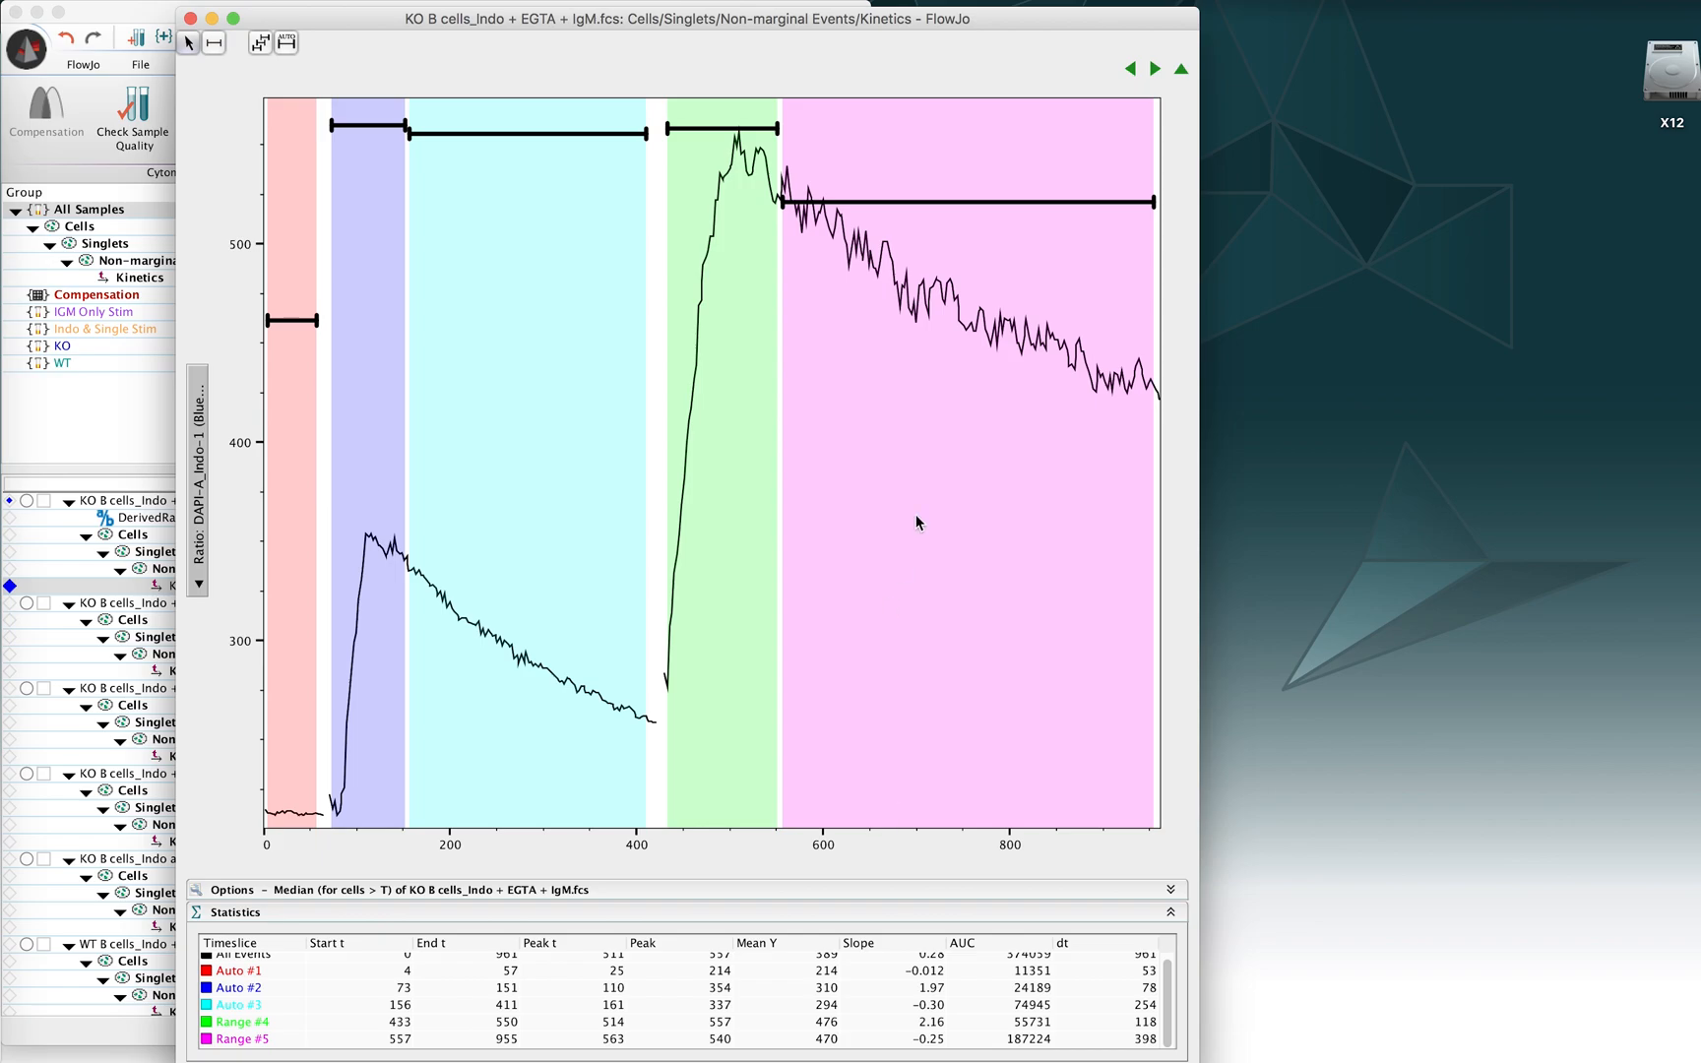
{"action": "mouse_move", "coordinate": [1081, 381]}
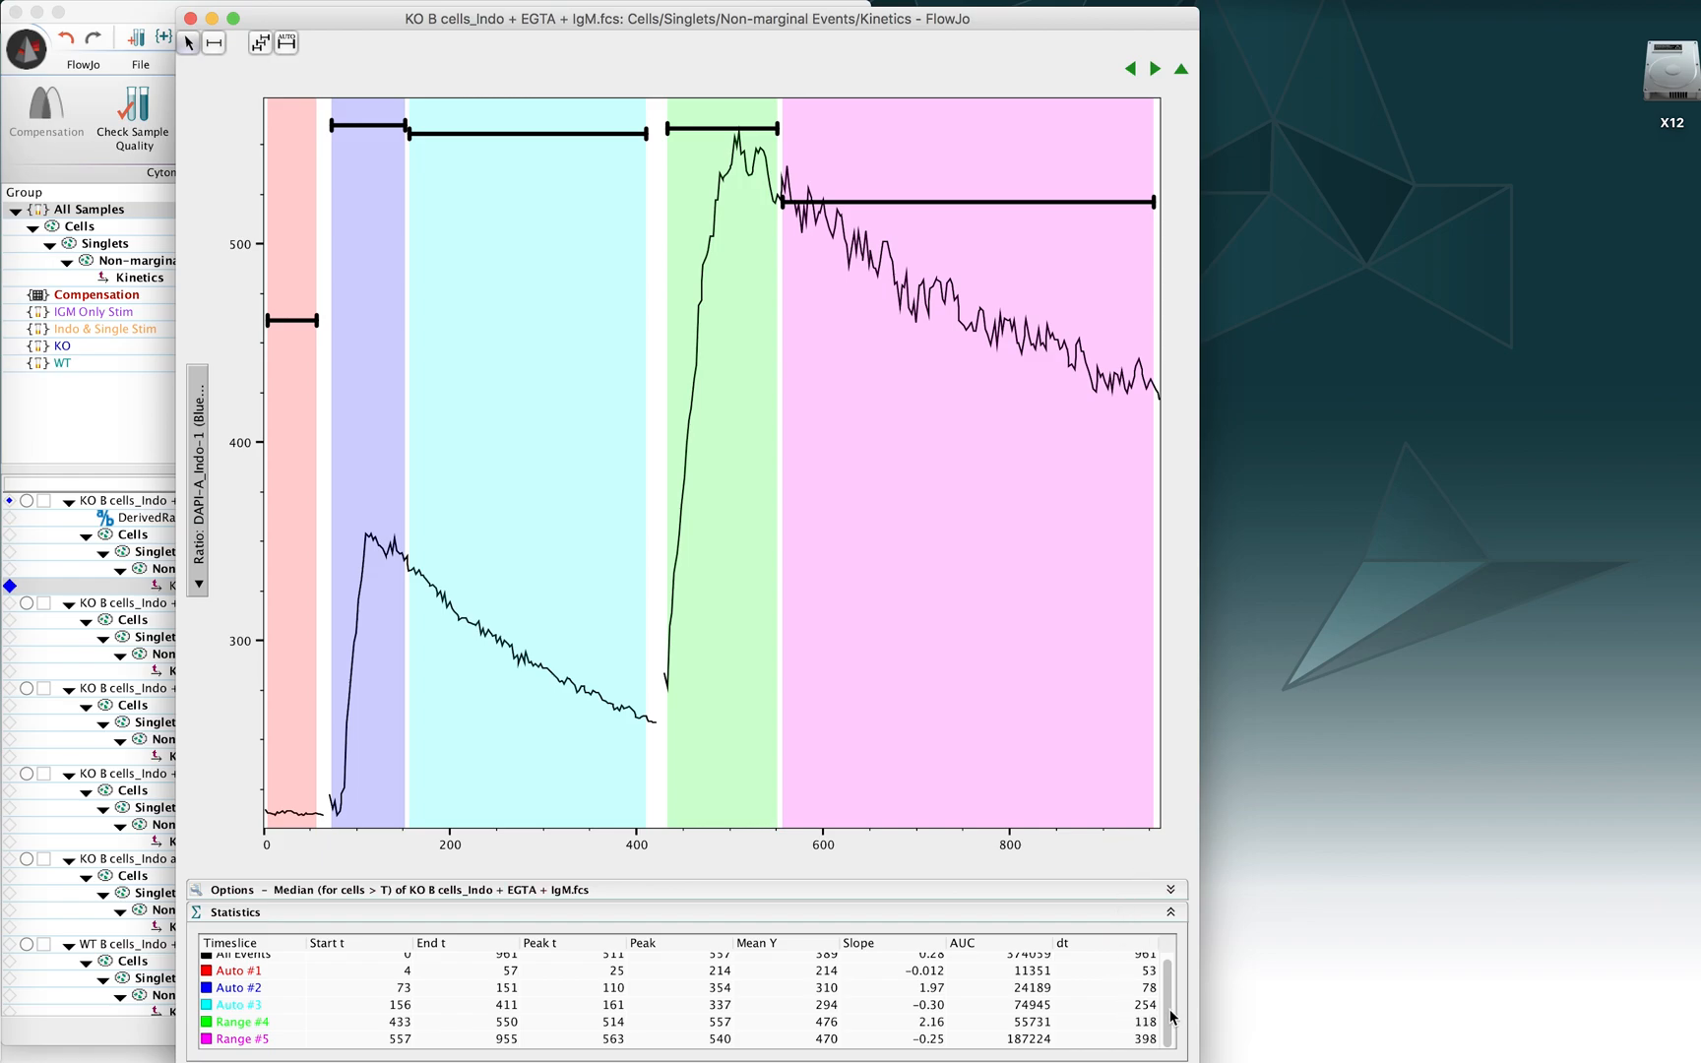
{"action": "mouse_move", "coordinate": [1169, 1017]}
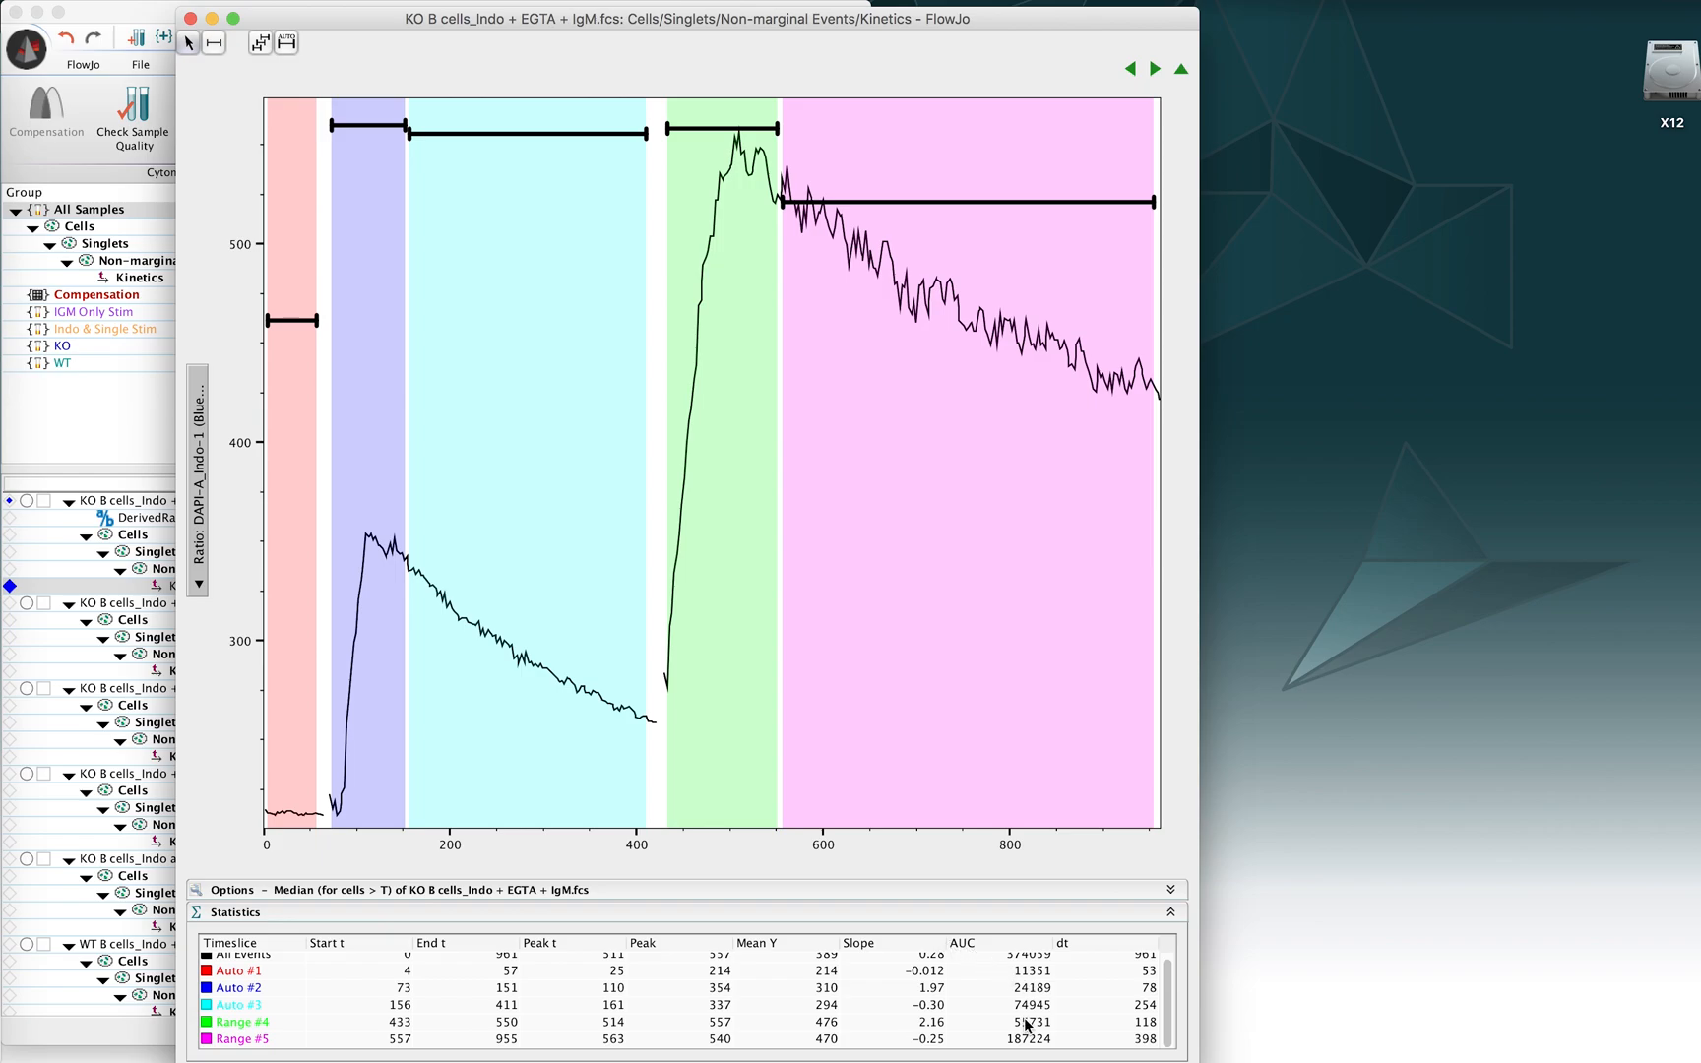
{"action": "mouse_move", "coordinate": [1035, 985]}
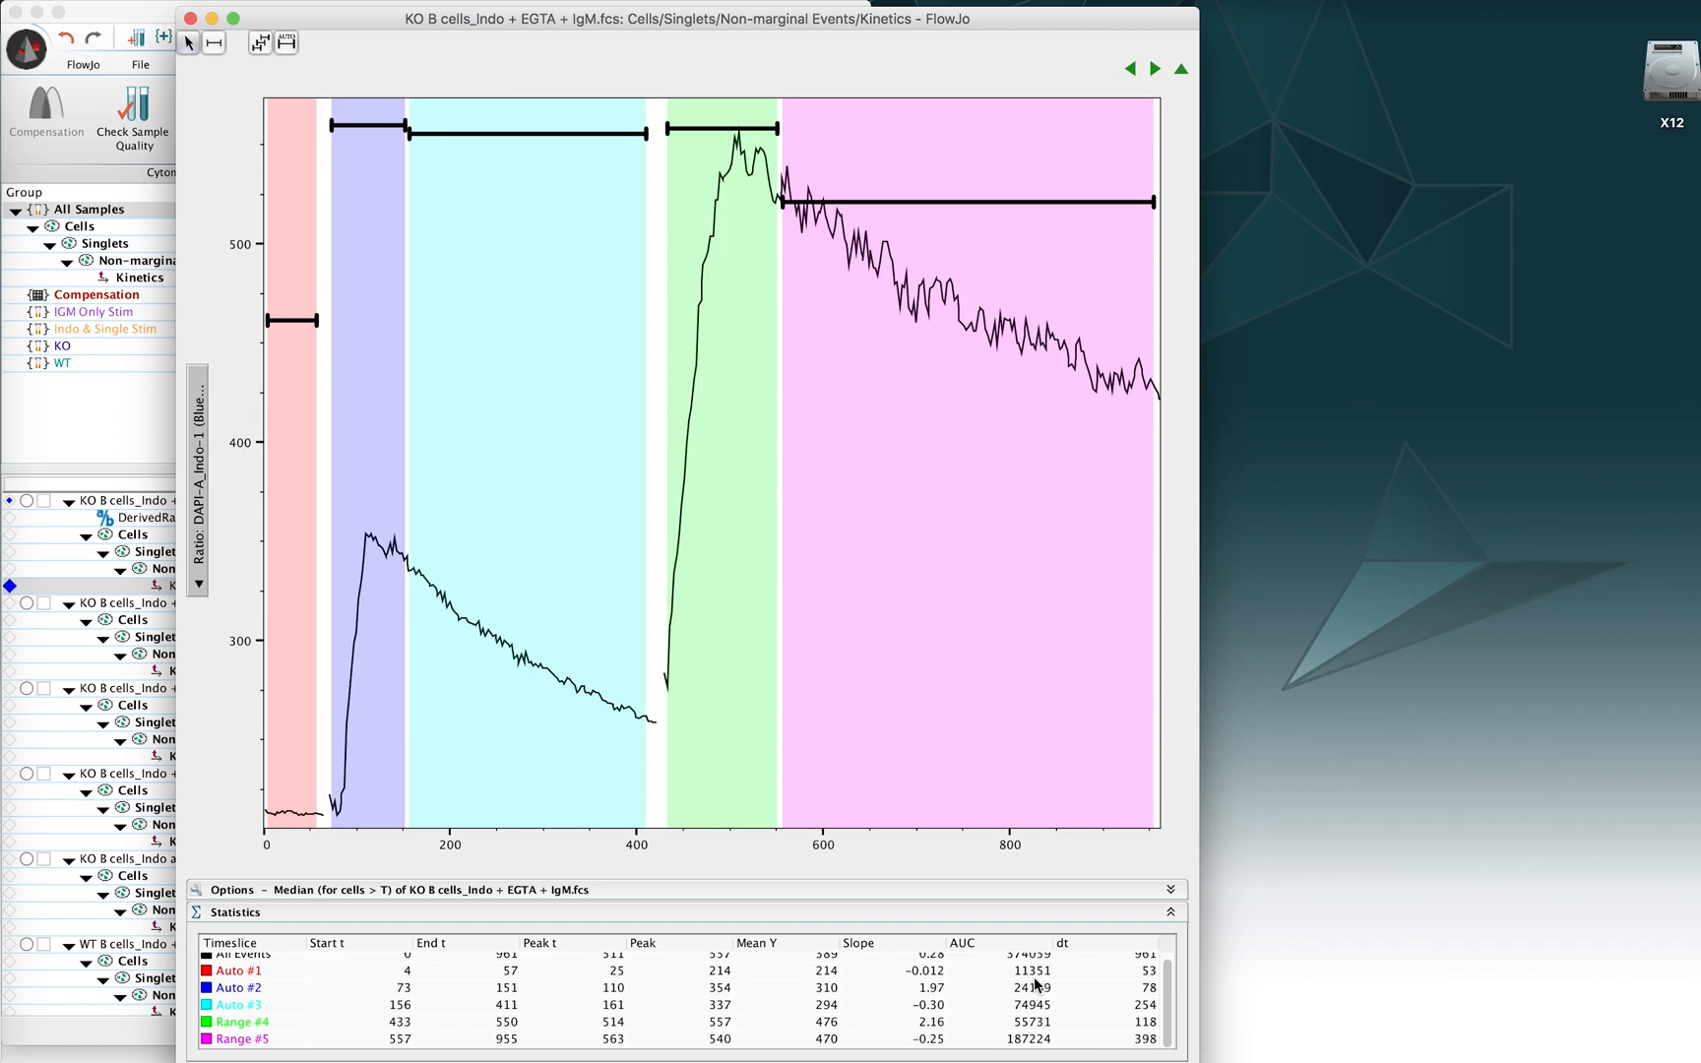
{"action": "mouse_move", "coordinate": [1168, 1004]}
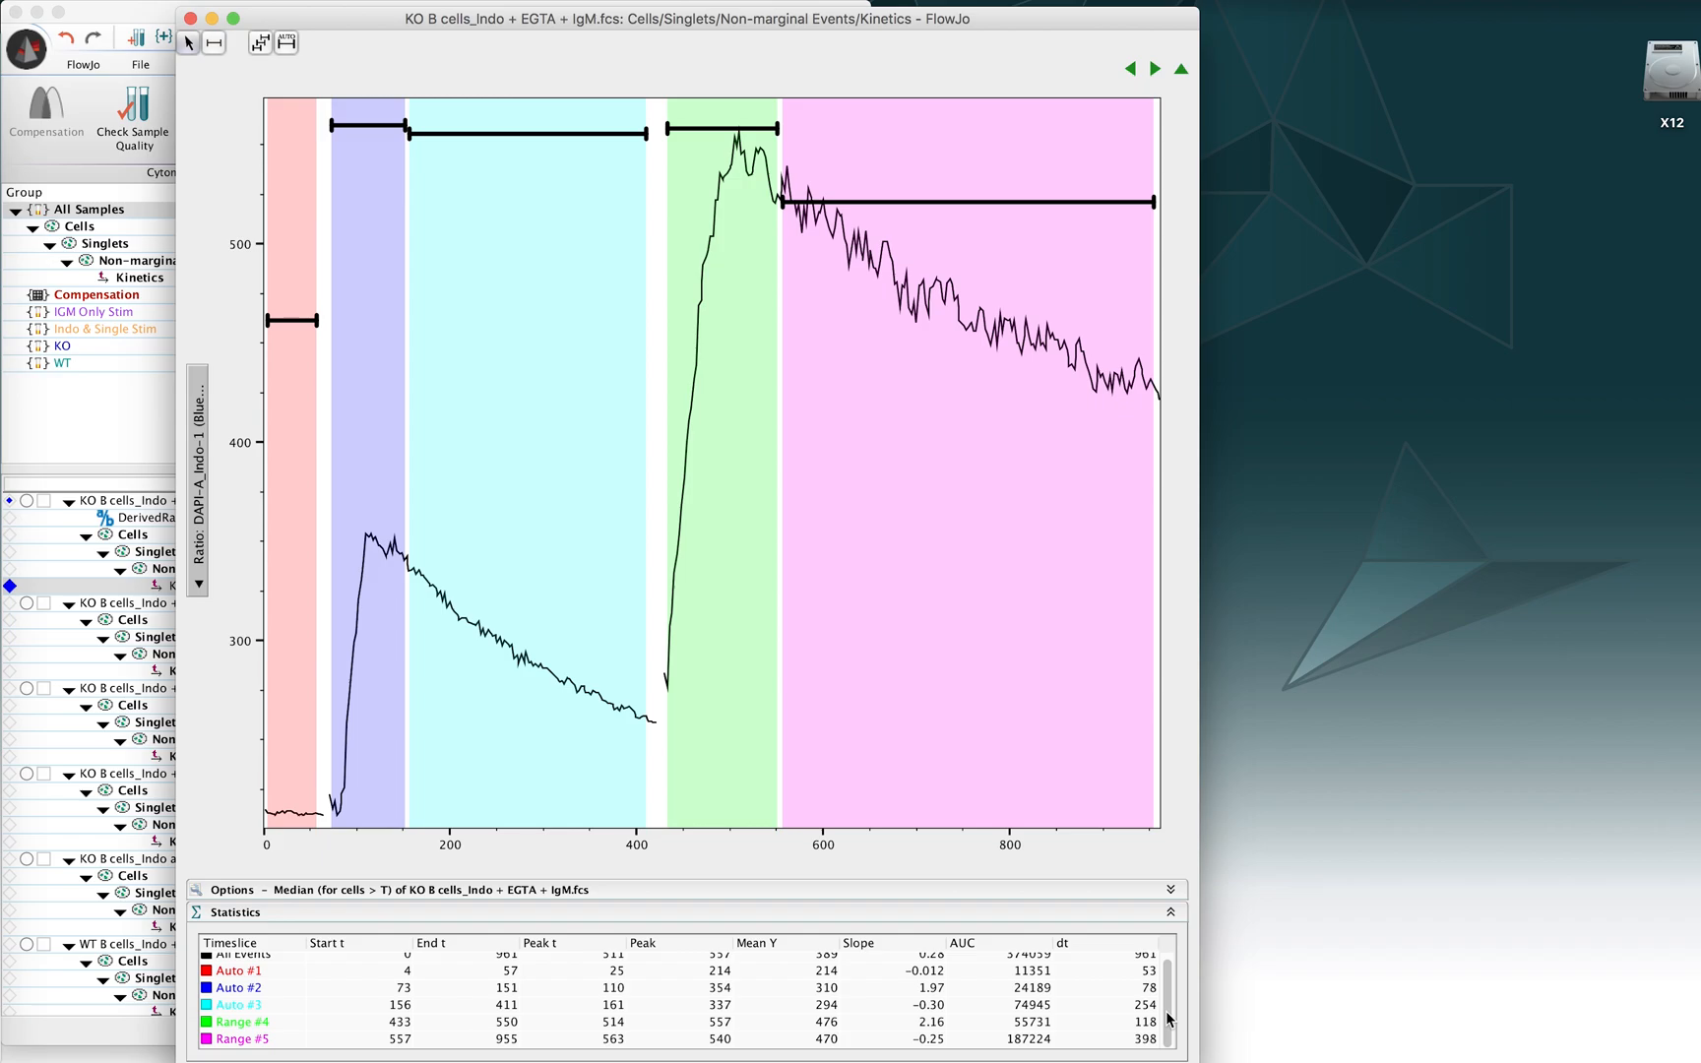
{"action": "mouse_move", "coordinate": [1010, 980]}
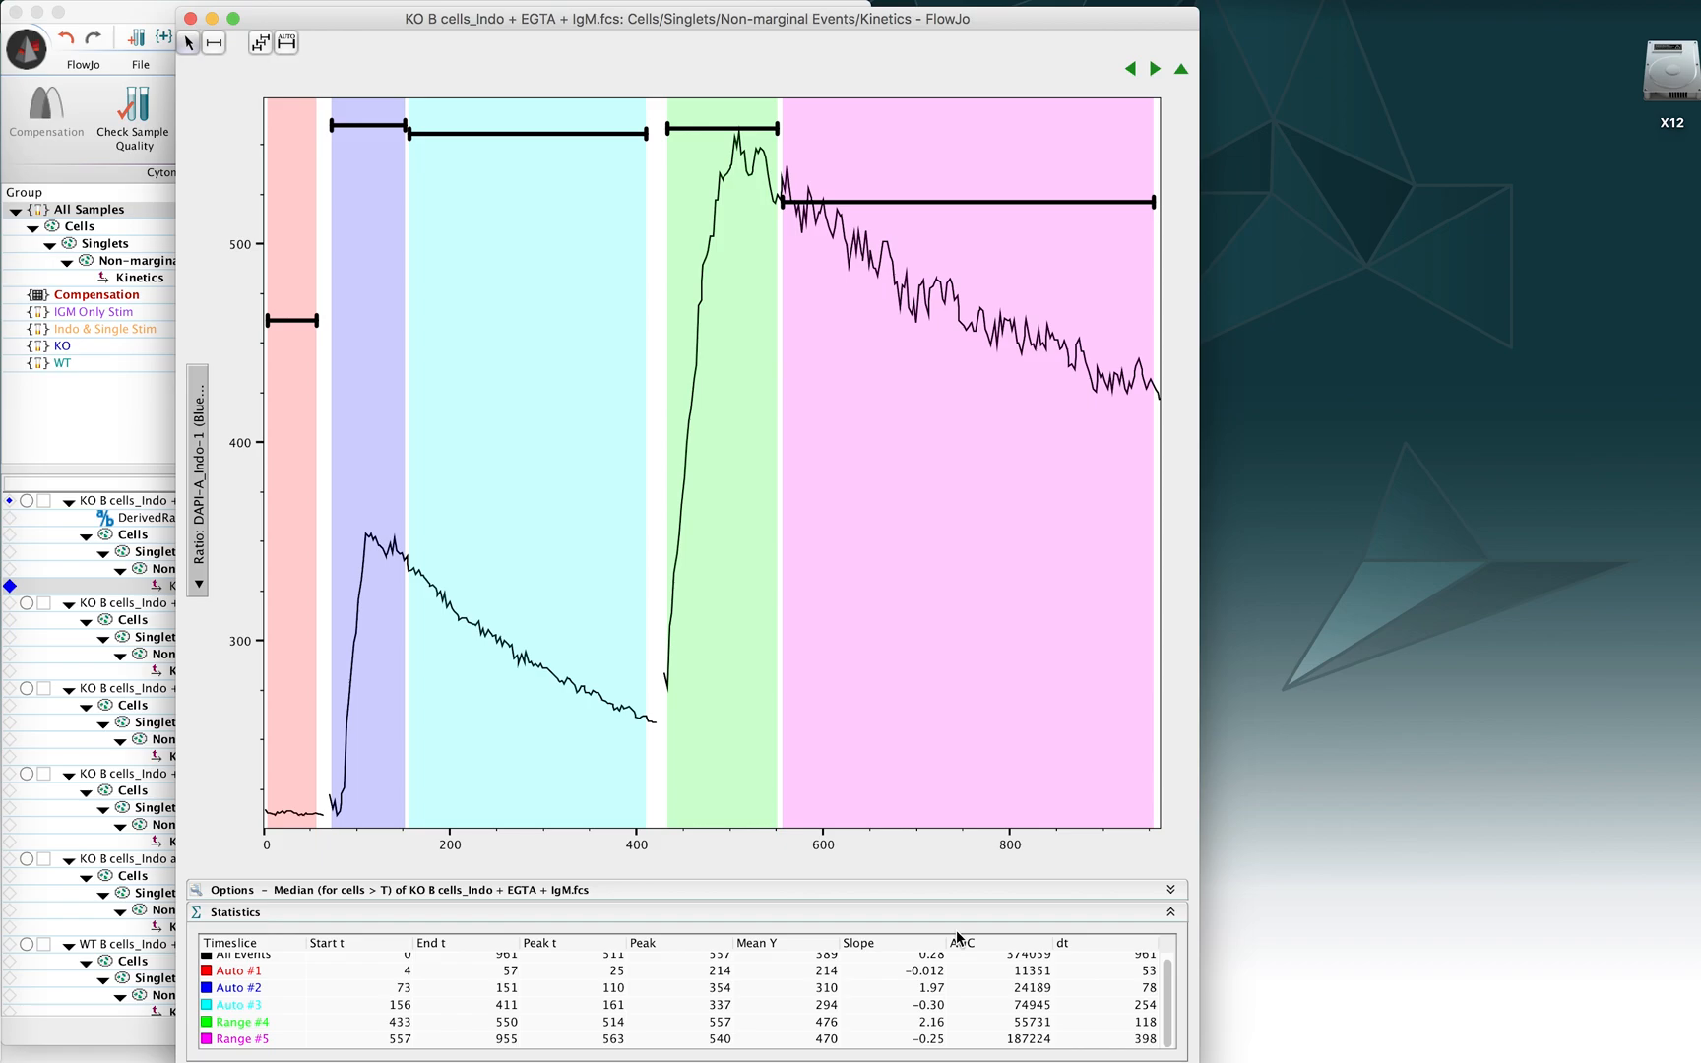
{"action": "mouse_move", "coordinate": [1017, 932]}
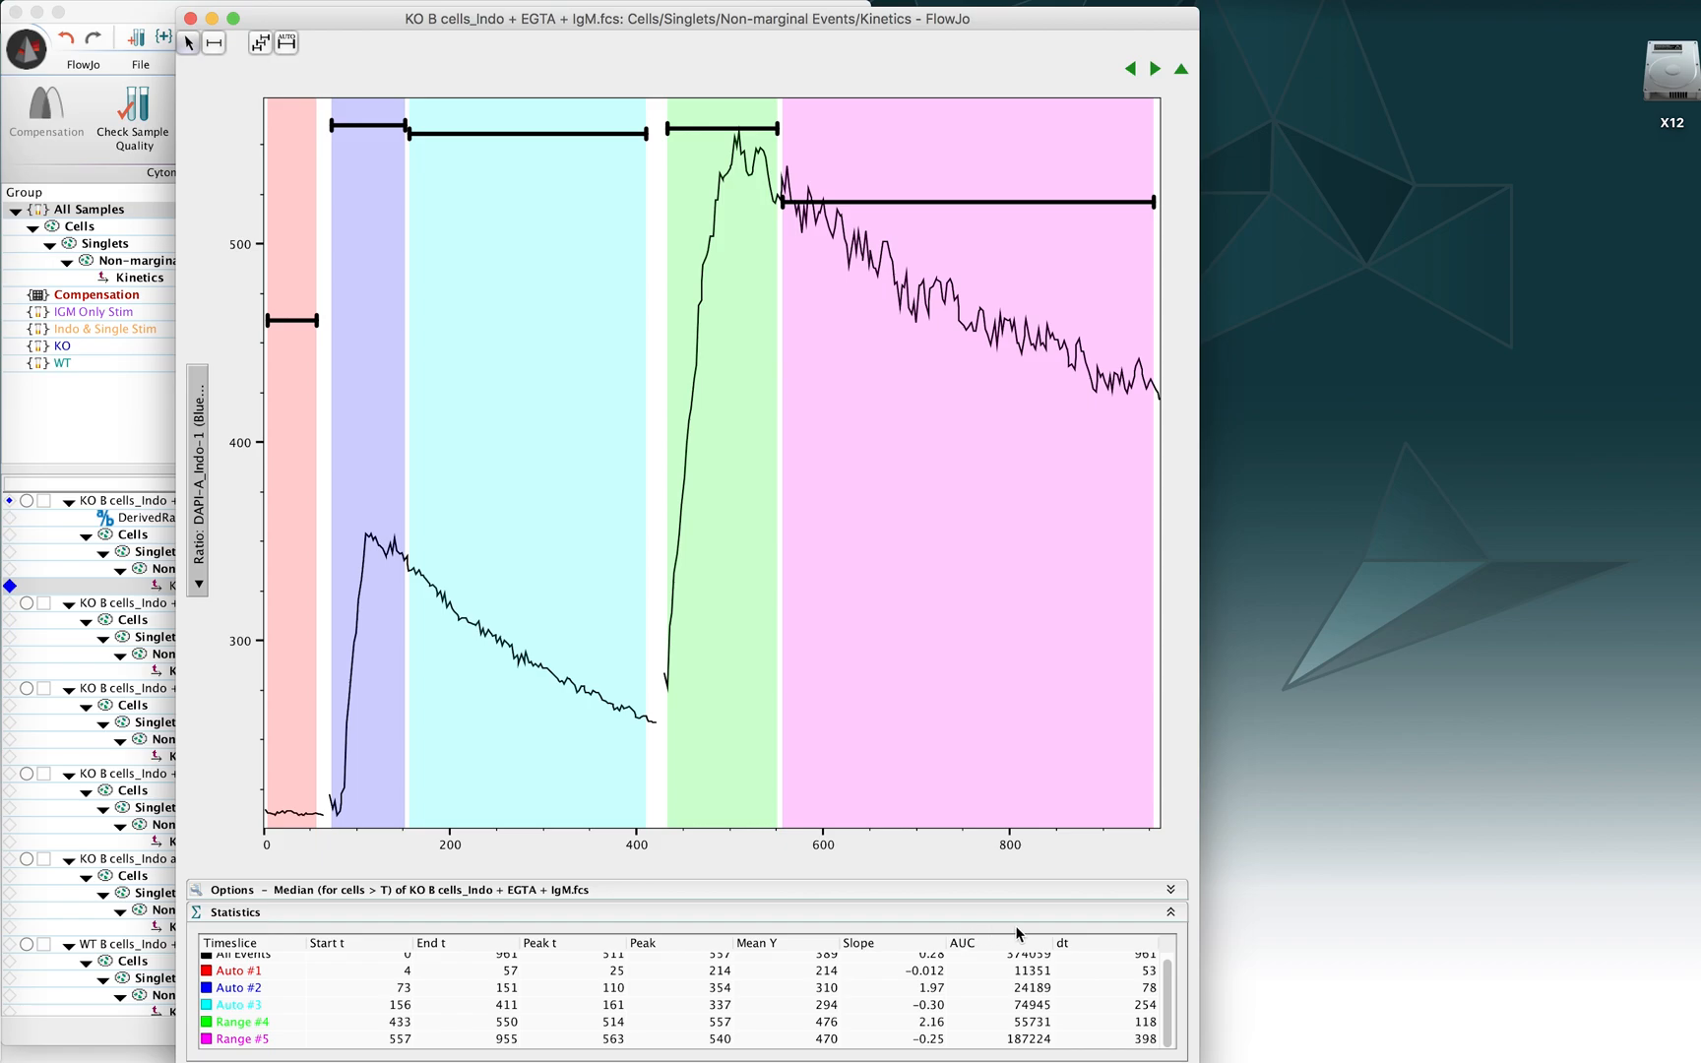
{"action": "mouse_move", "coordinate": [1061, 952]}
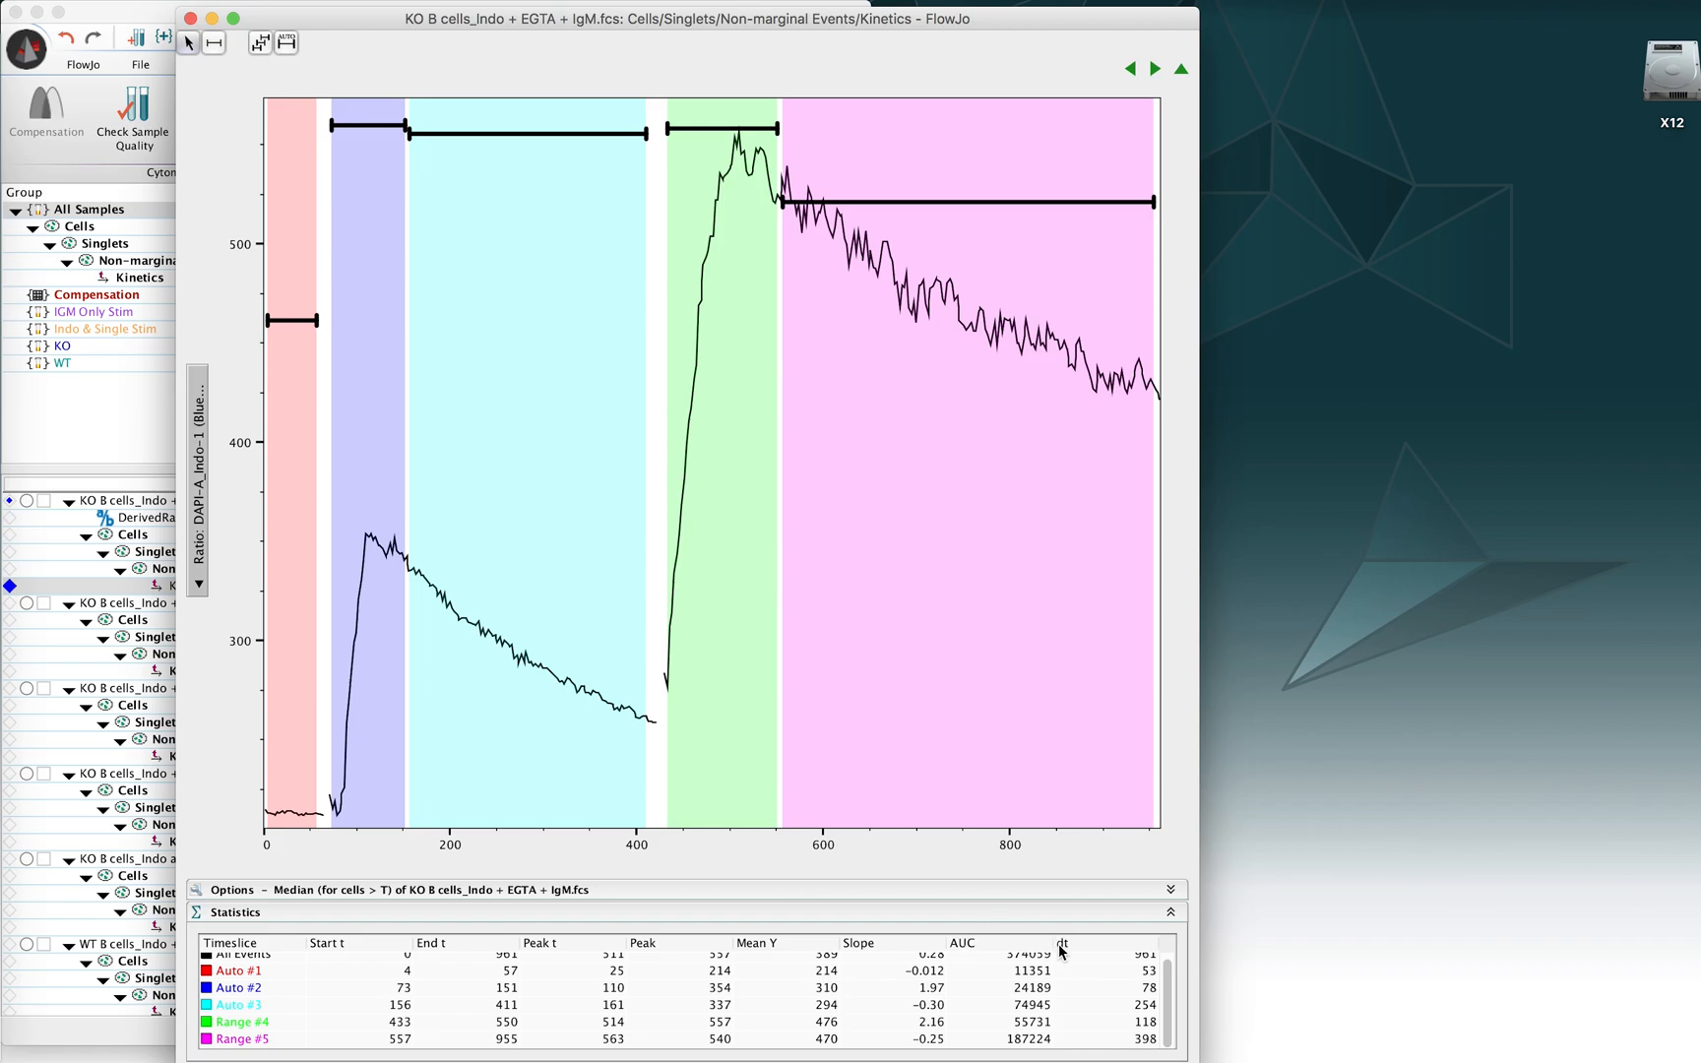
{"action": "mouse_move", "coordinate": [557, 984]}
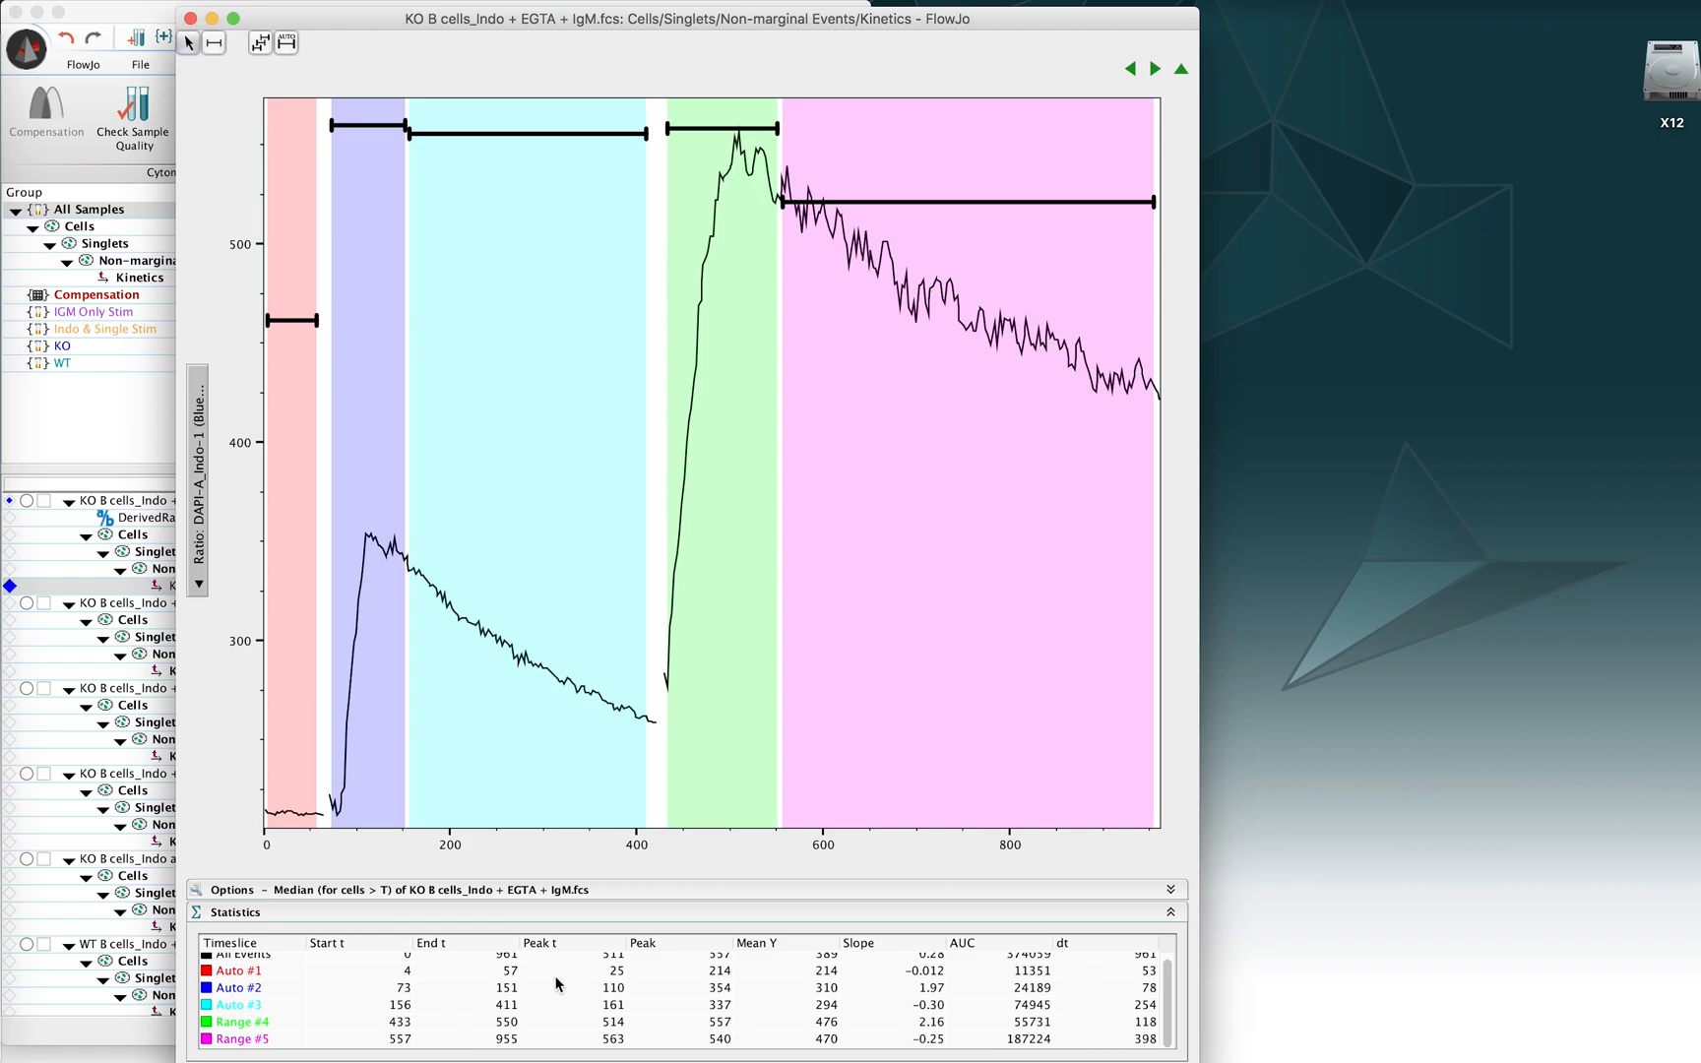
{"action": "mouse_move", "coordinate": [511, 975]}
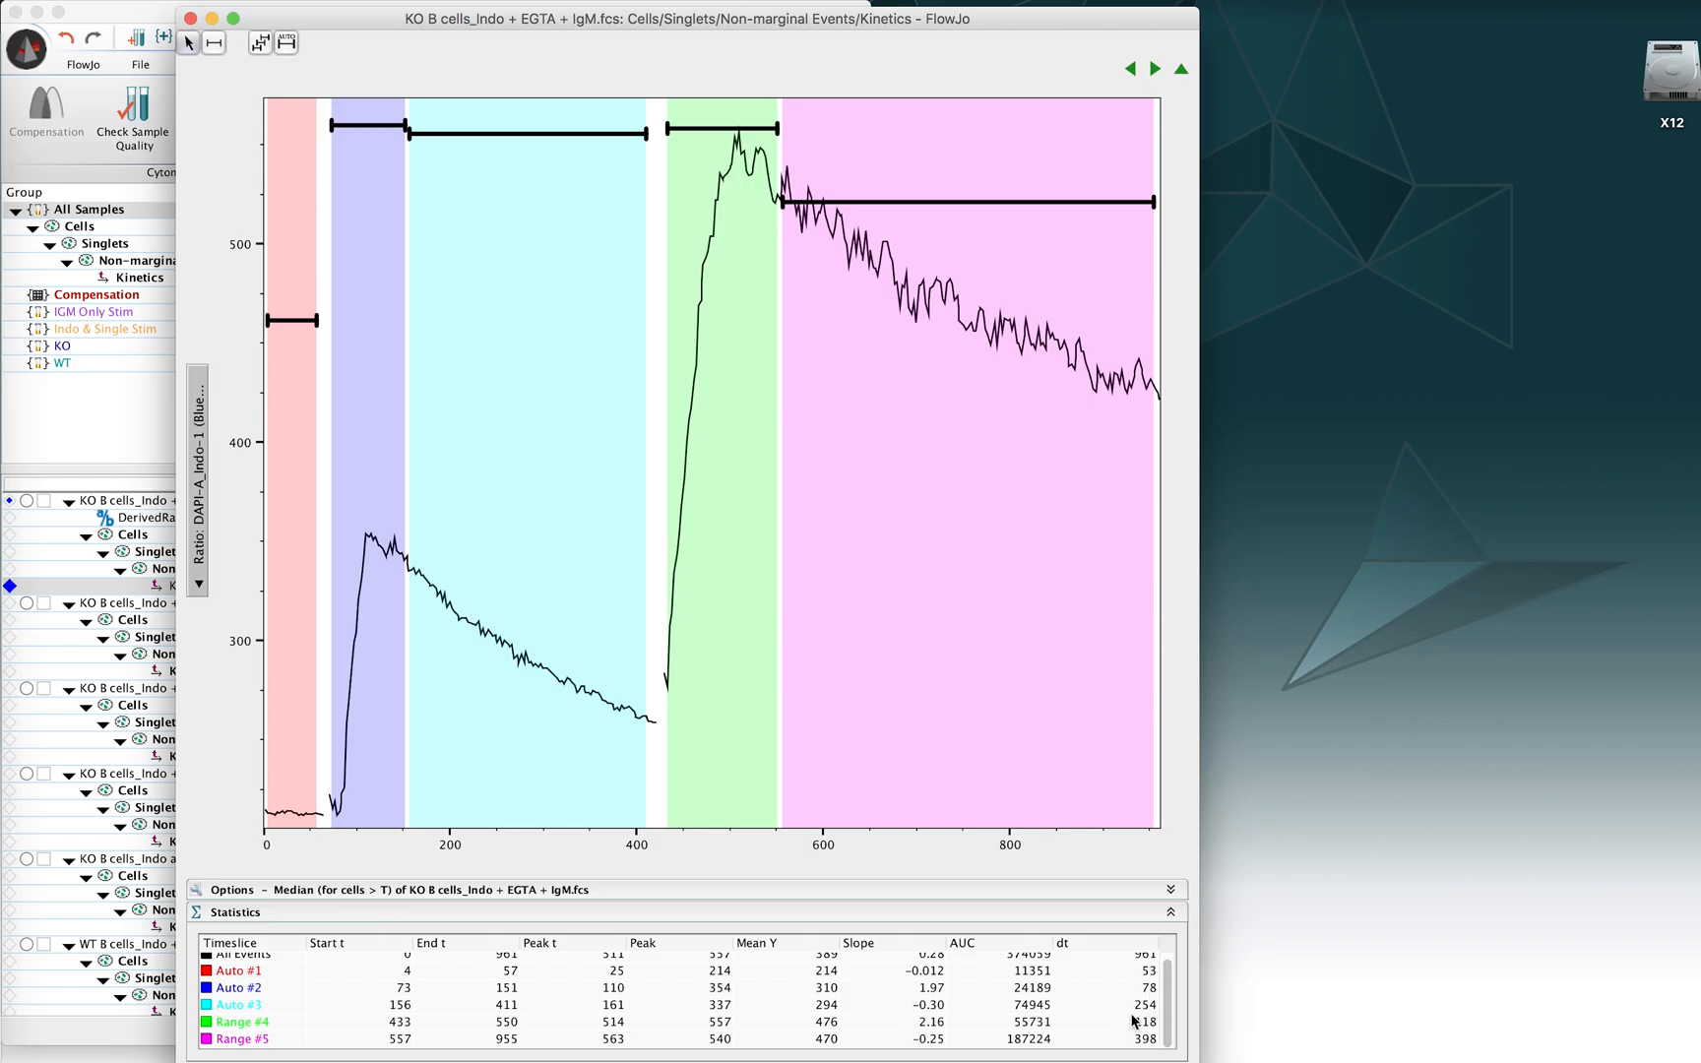
{"action": "mouse_move", "coordinate": [1044, 1049]}
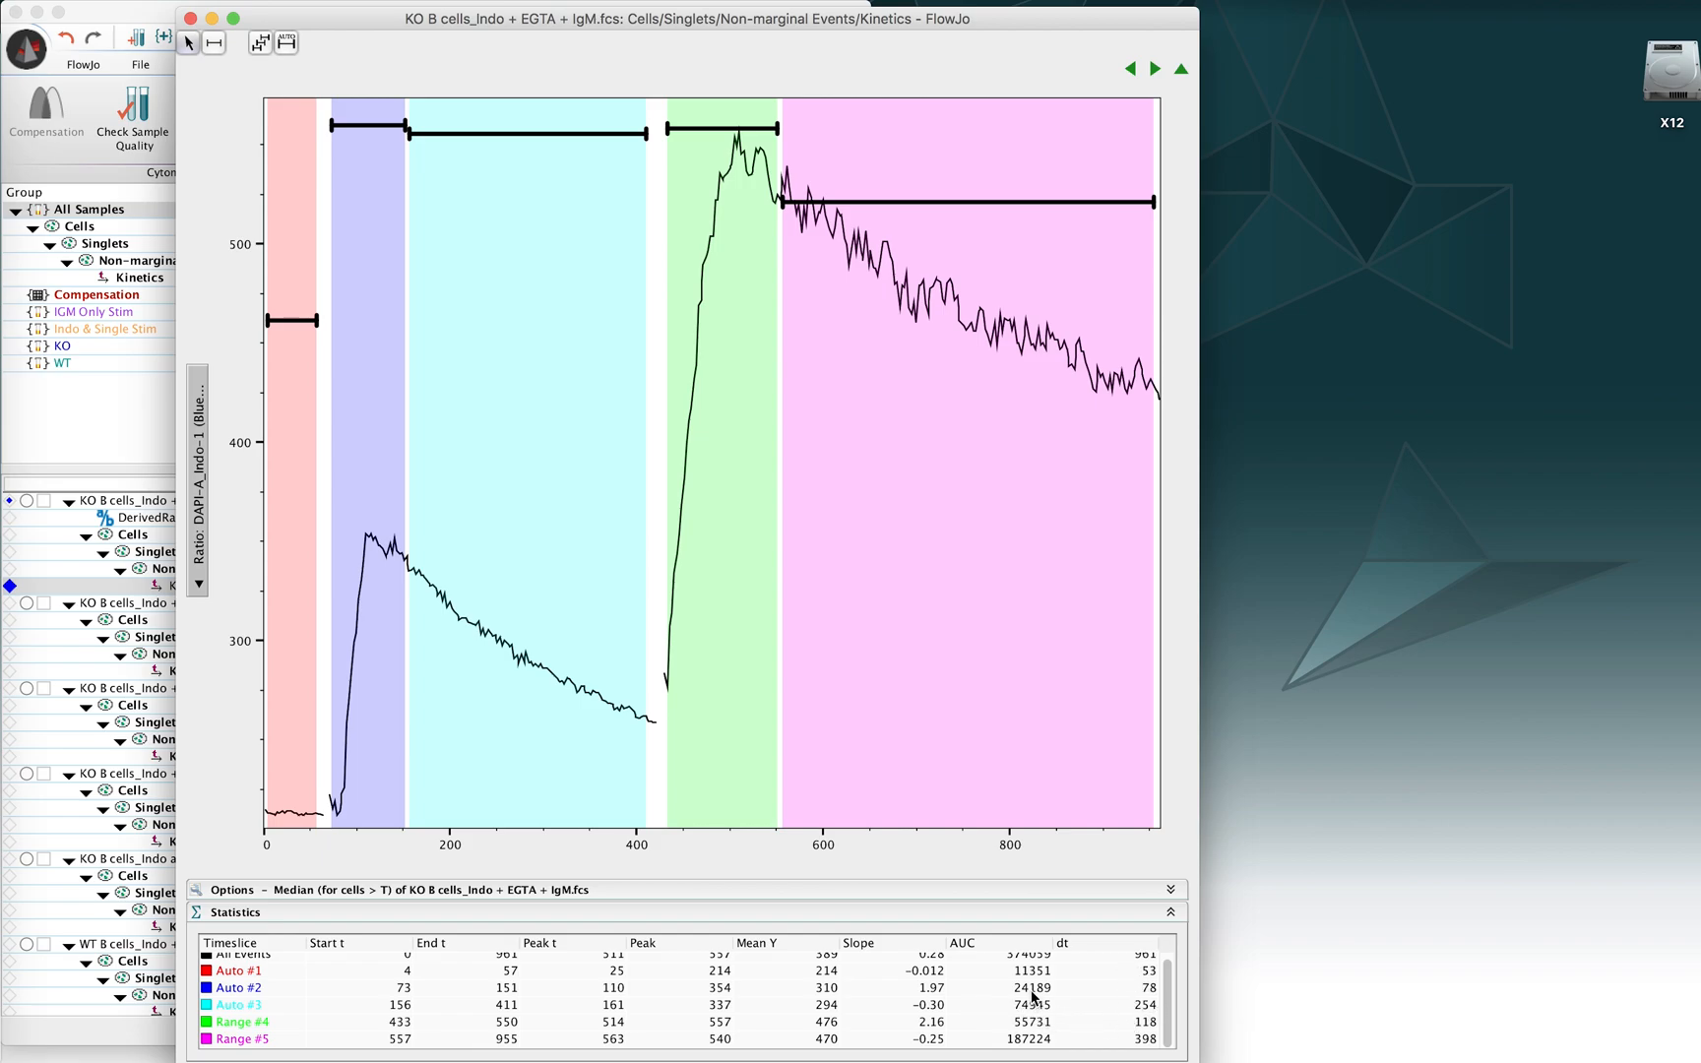
{"action": "mouse_move", "coordinate": [663, 216]}
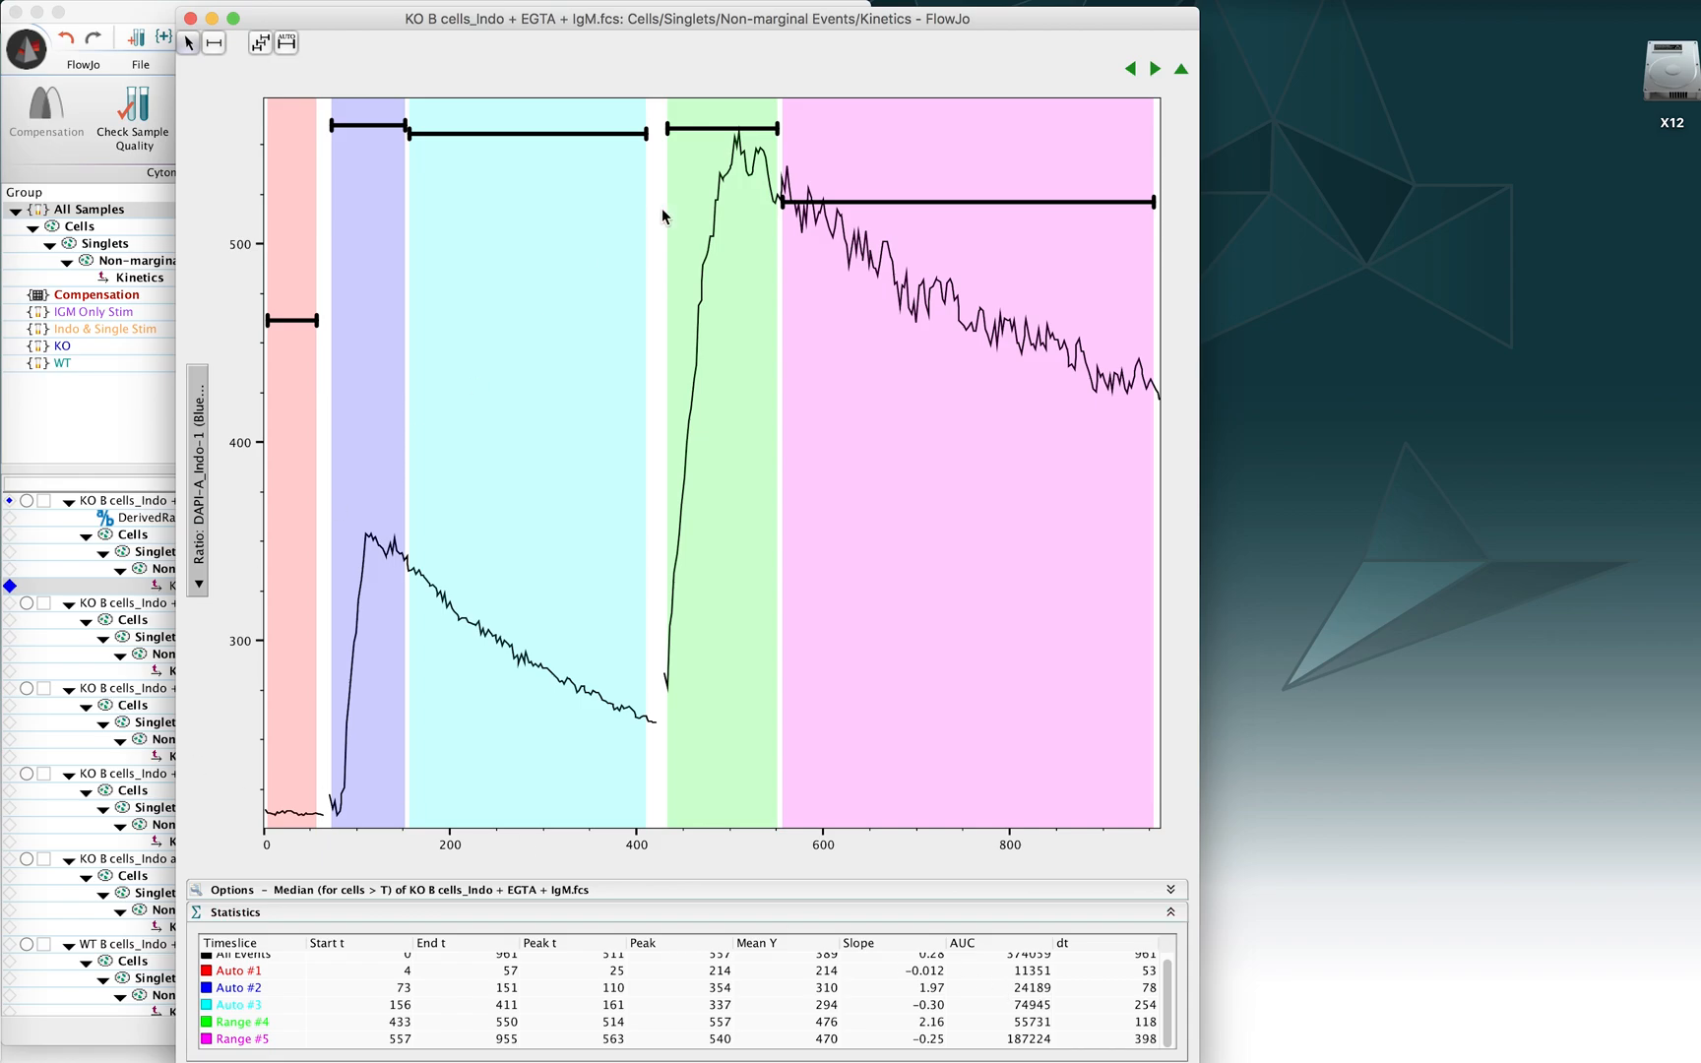
{"action": "mouse_move", "coordinate": [727, 471]}
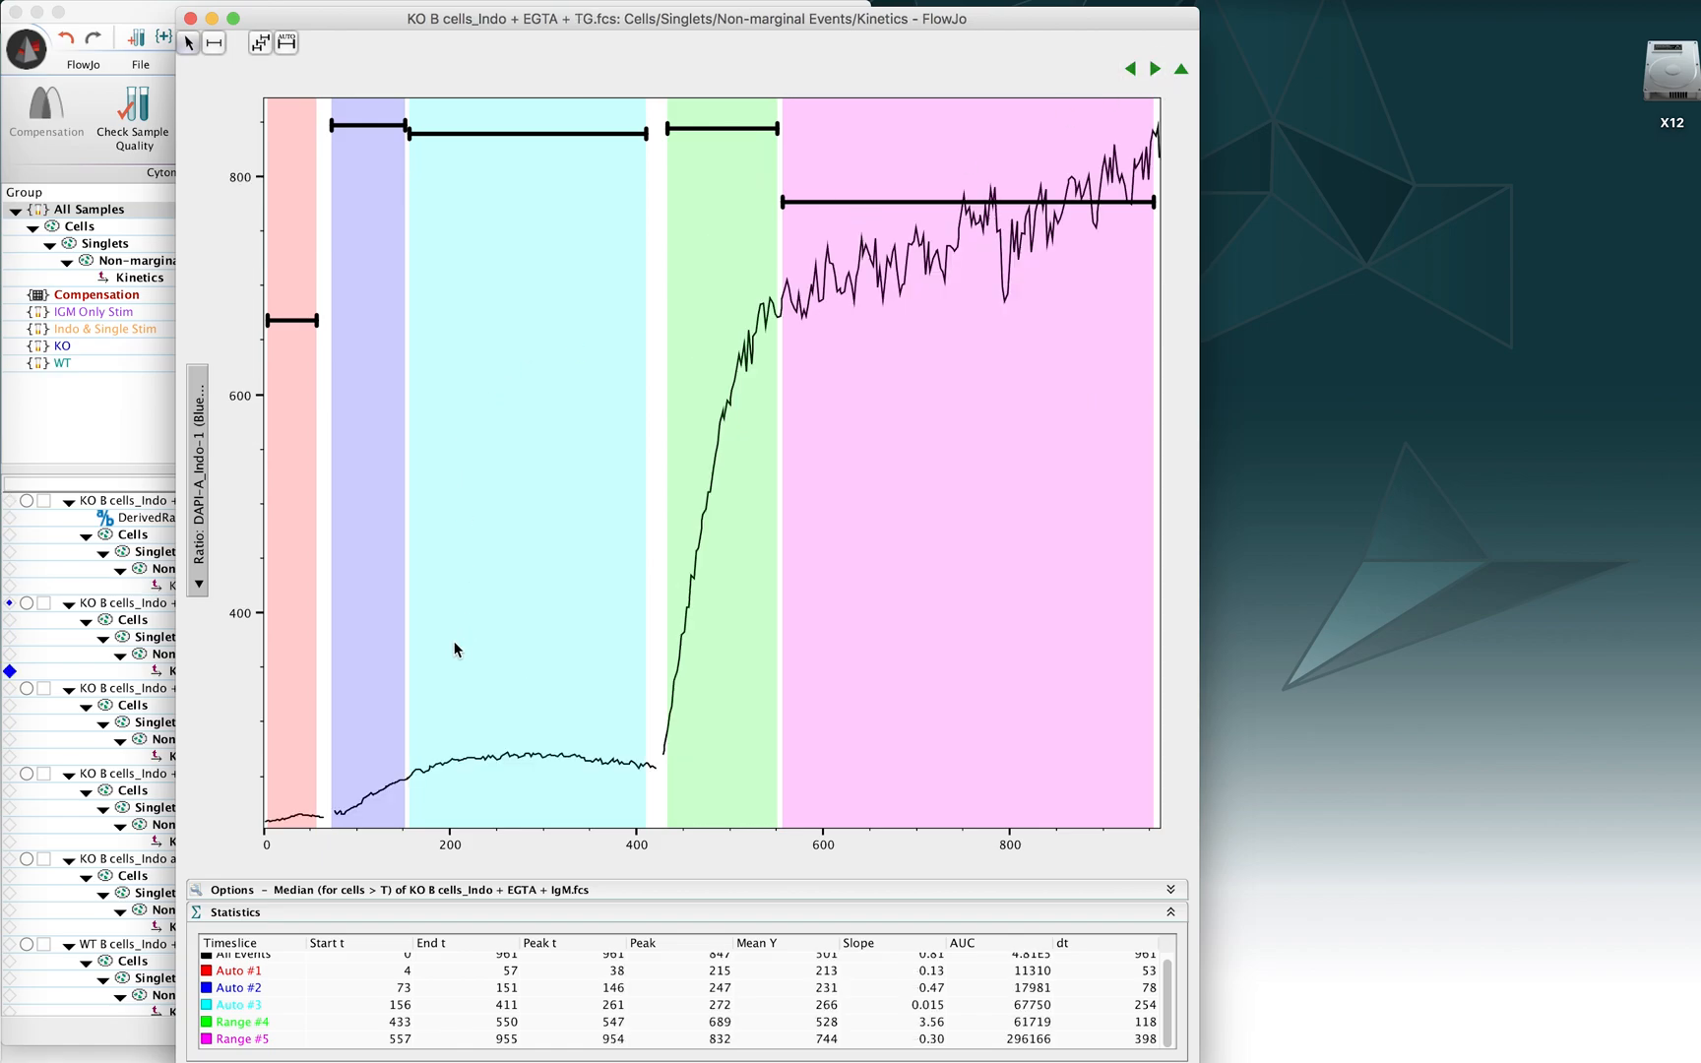
{"action": "mouse_move", "coordinate": [515, 150]}
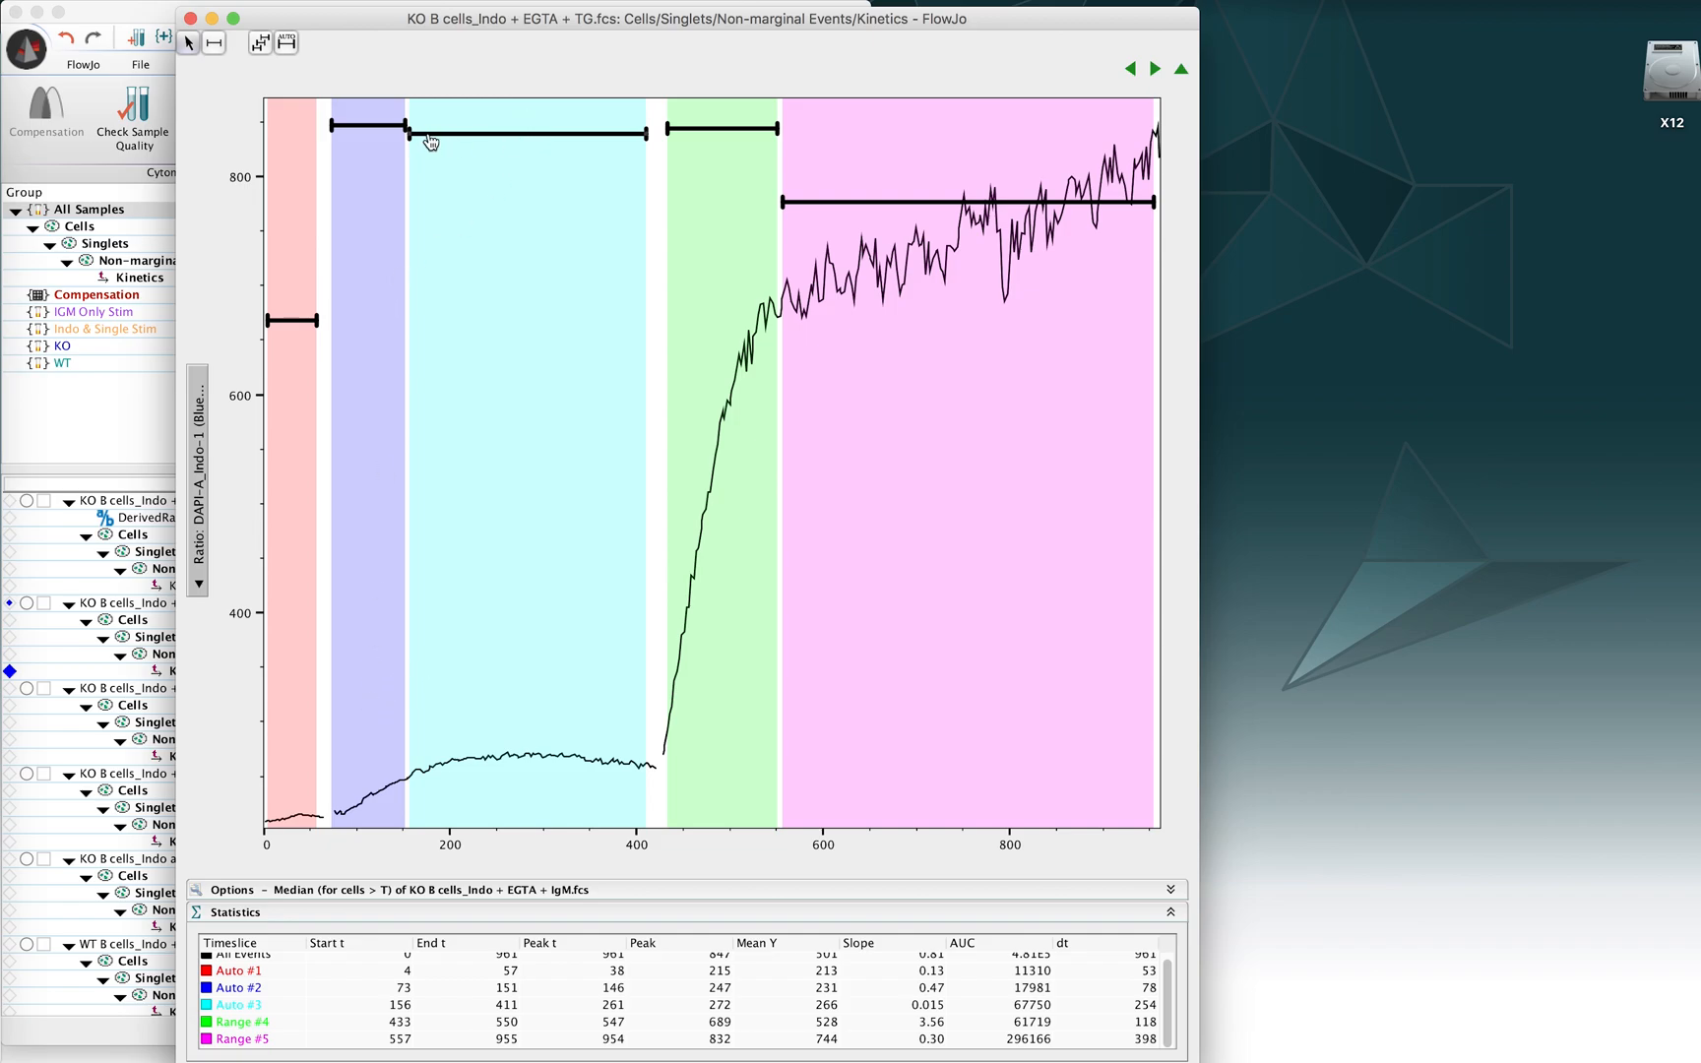
Step: Resize the TG sample's second timeslice to about 72–268 and third to about 277–406
{"action": "left_click_drag", "start_coordinate": [401, 135], "coordinate": [488, 134]}
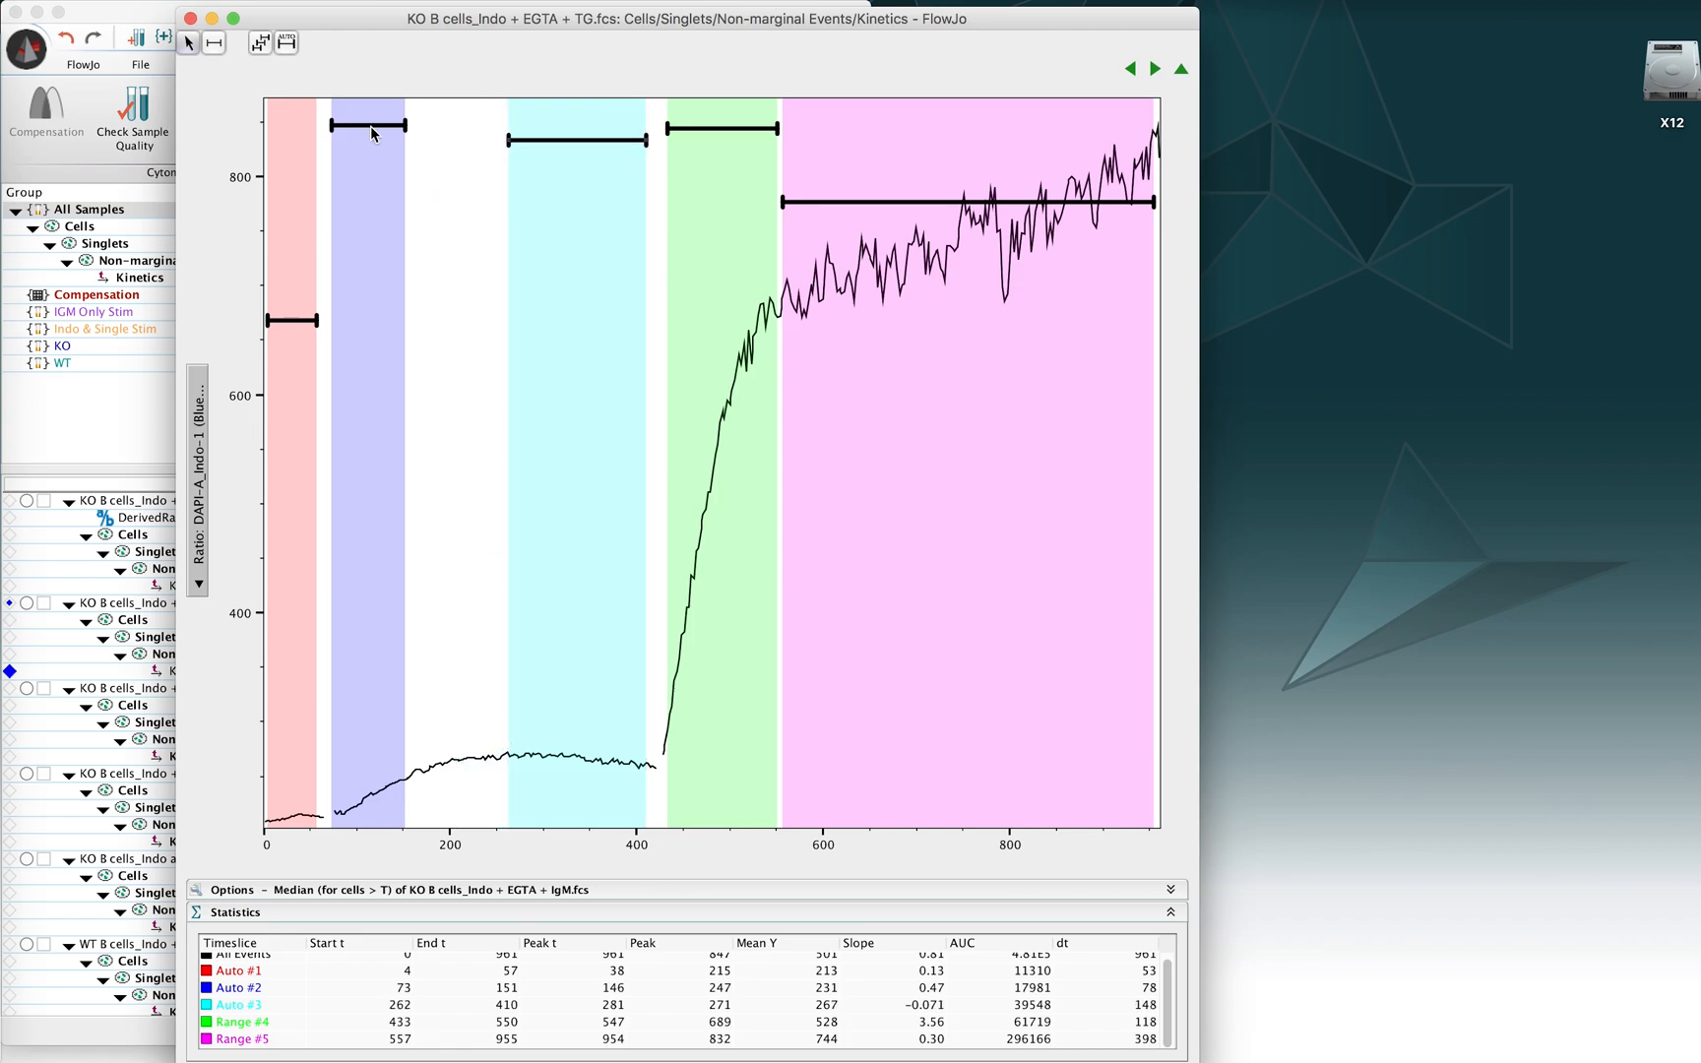
{"action": "left_click_drag", "start_coordinate": [439, 131], "coordinate": [461, 125]}
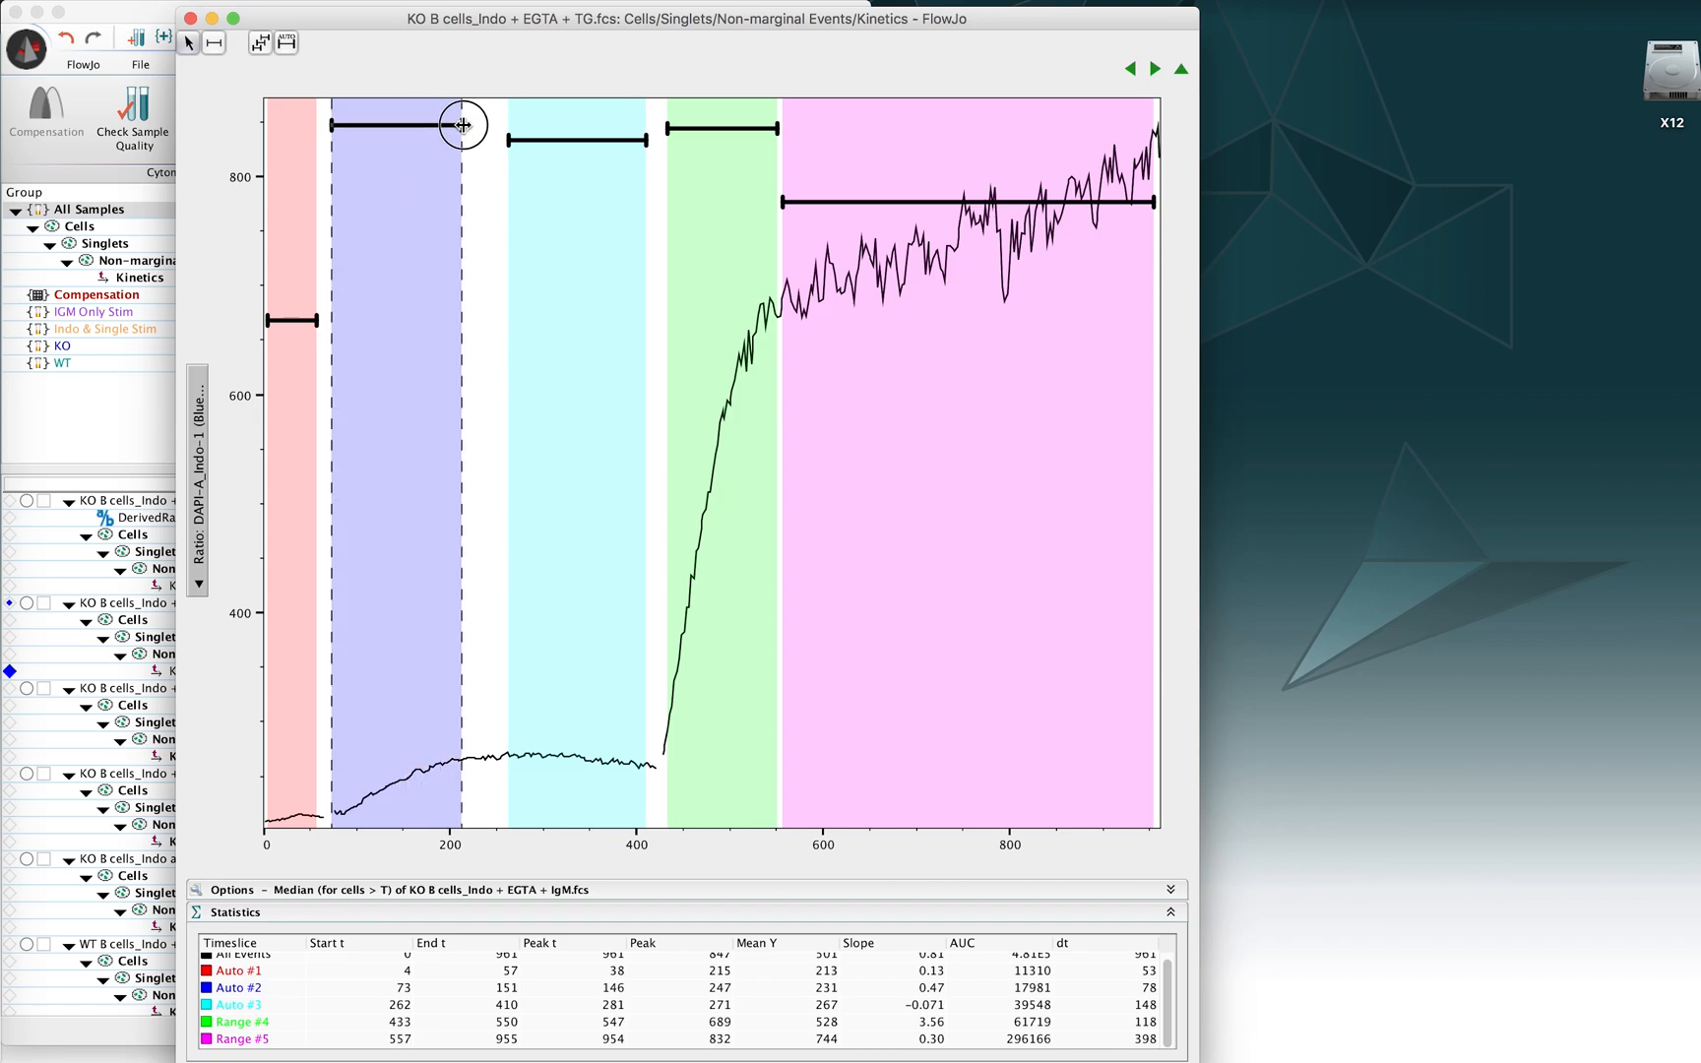
{"action": "left_click_drag", "start_coordinate": [460, 125], "coordinate": [496, 125]}
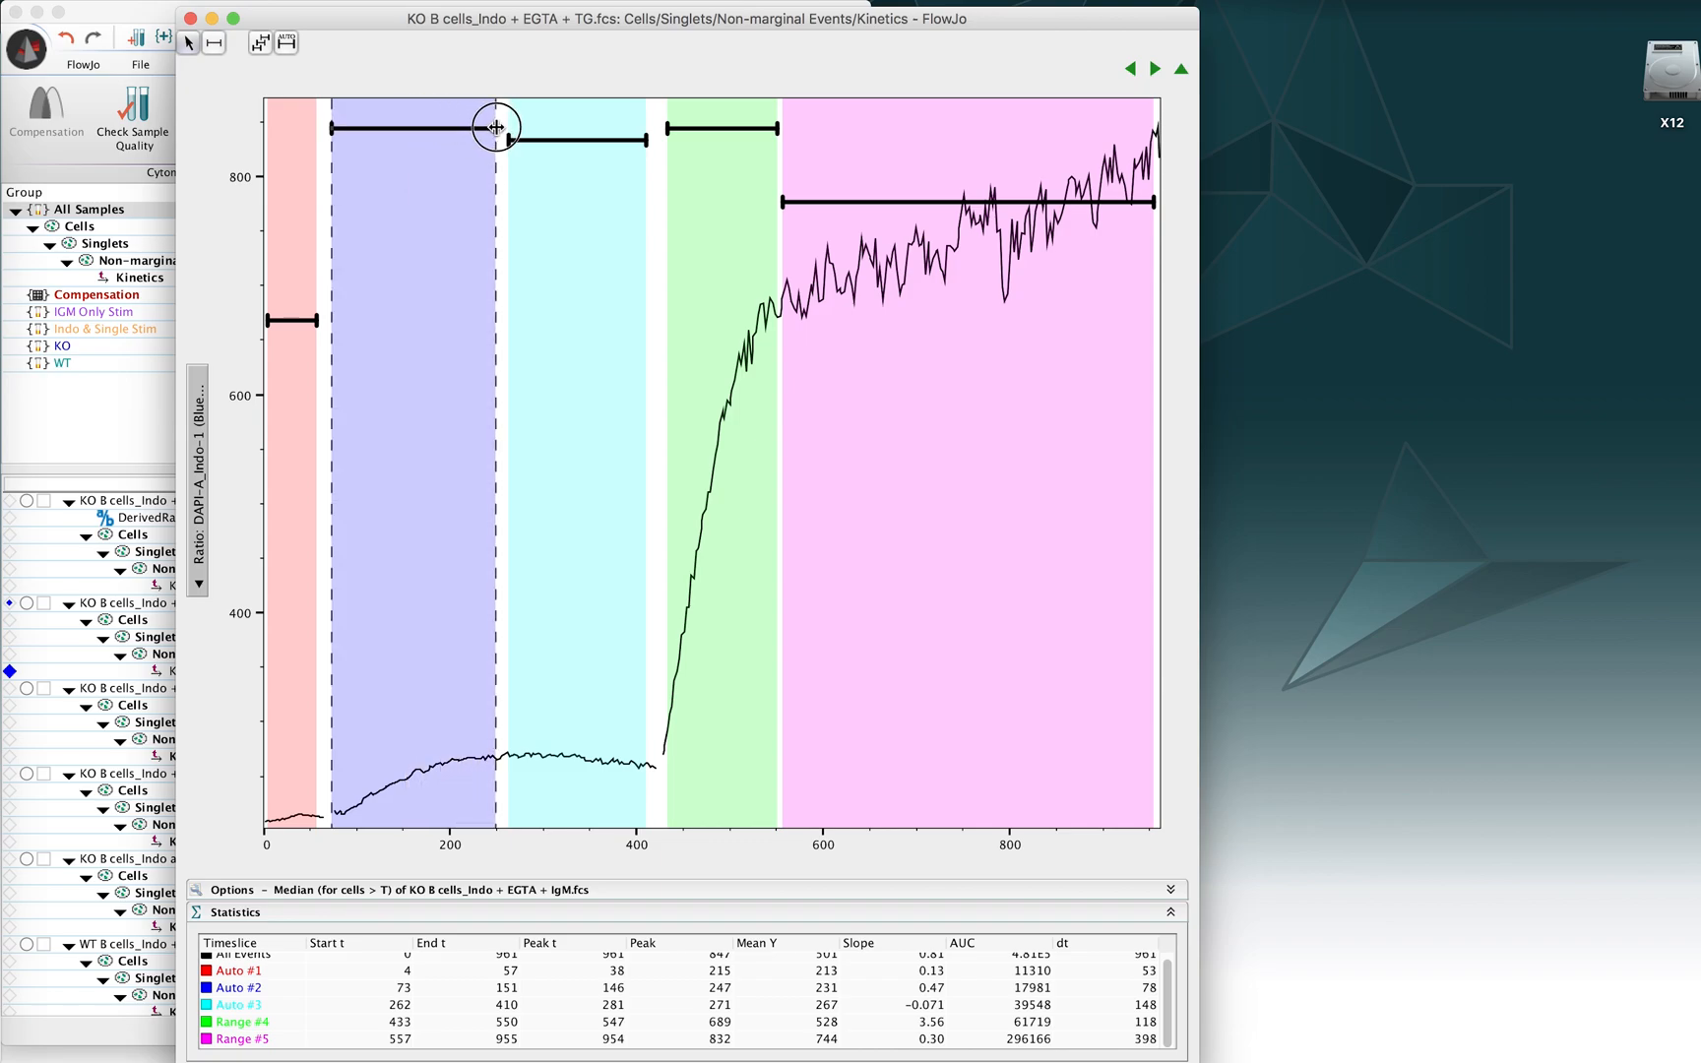
{"action": "left_click_drag", "start_coordinate": [493, 127], "coordinate": [504, 128]}
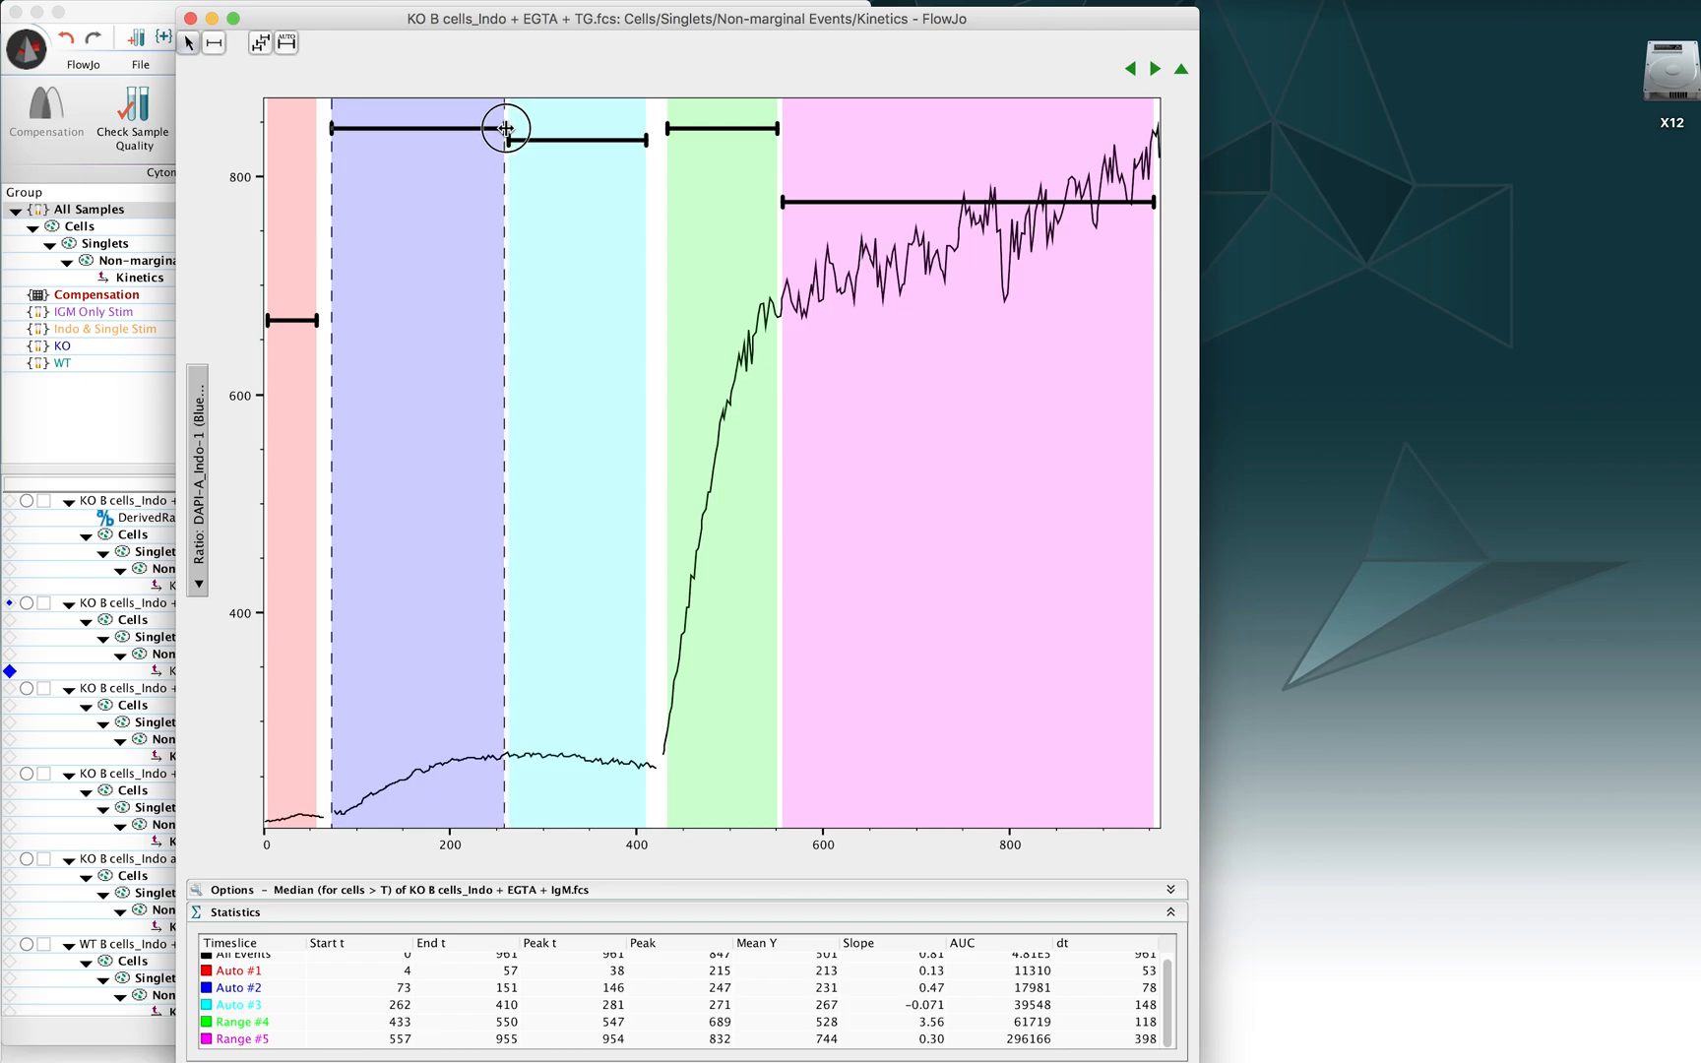
{"action": "left_click_drag", "start_coordinate": [504, 128], "coordinate": [519, 142]}
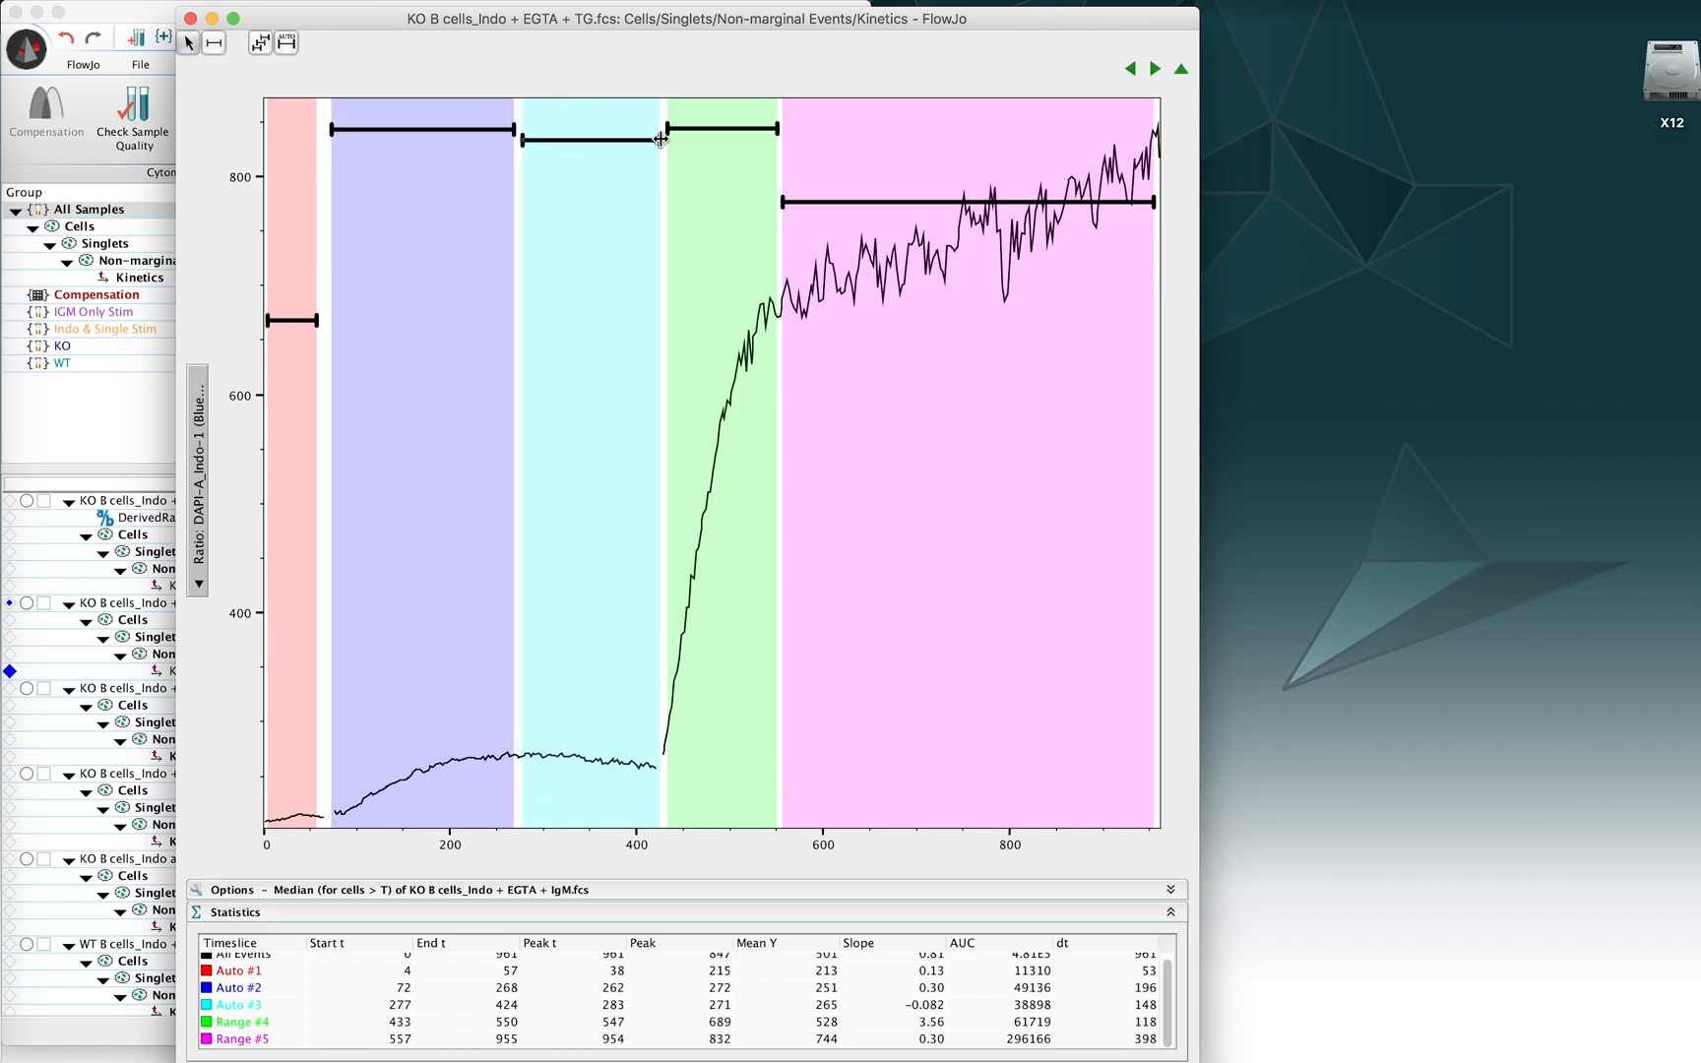
{"action": "left_click_drag", "start_coordinate": [656, 139], "coordinate": [635, 139]}
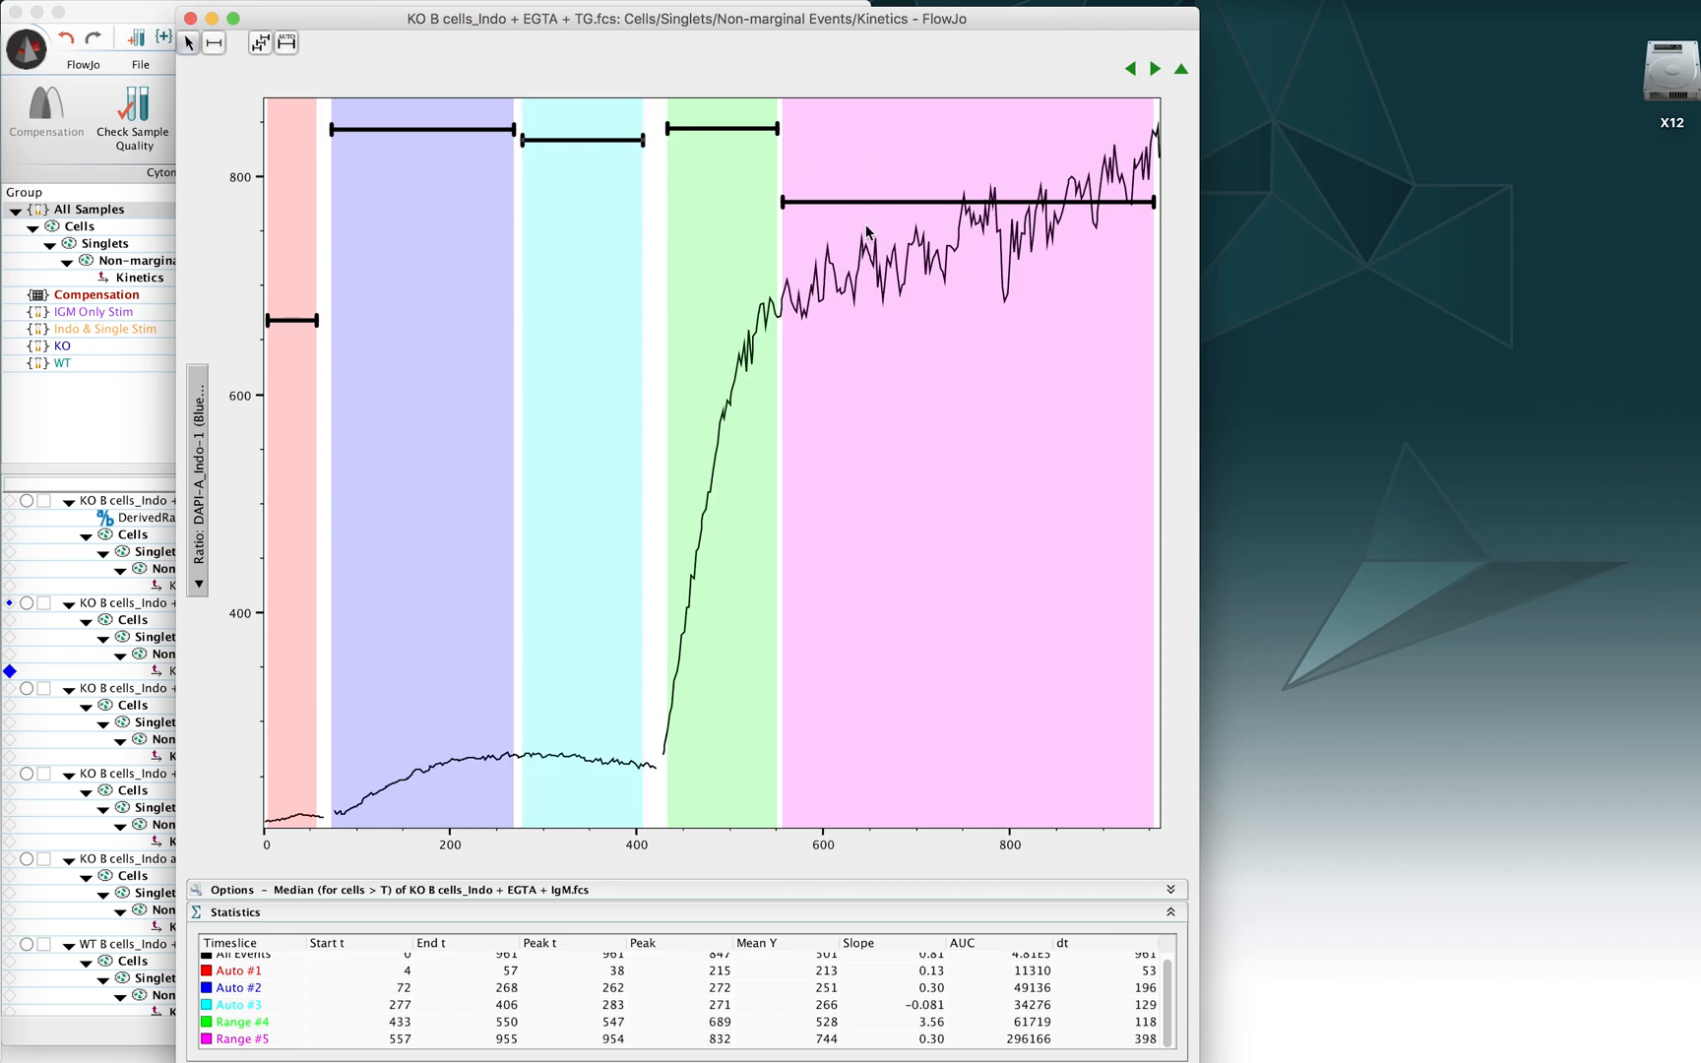
{"action": "mouse_move", "coordinate": [1096, 177]}
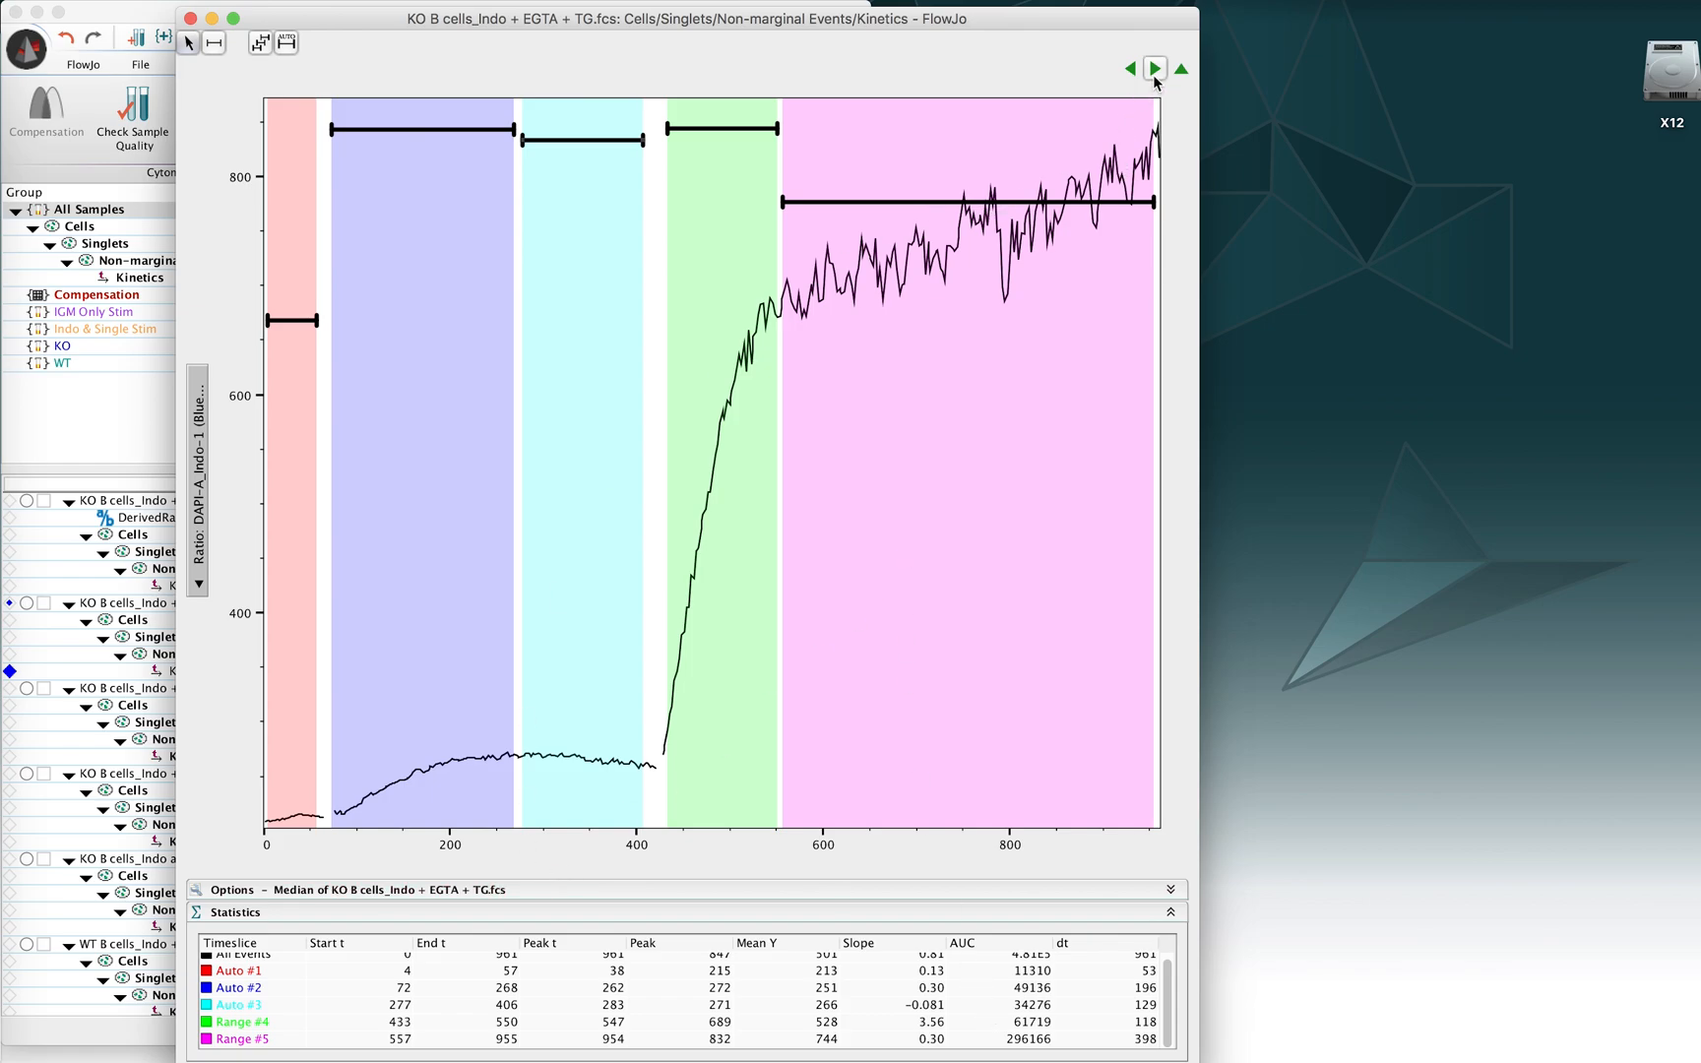
Step: Go to the KO Indo + IgM sample, start its second timeslice at 90 and adjust the first
{"action": "left_click", "coordinate": [1128, 68]}
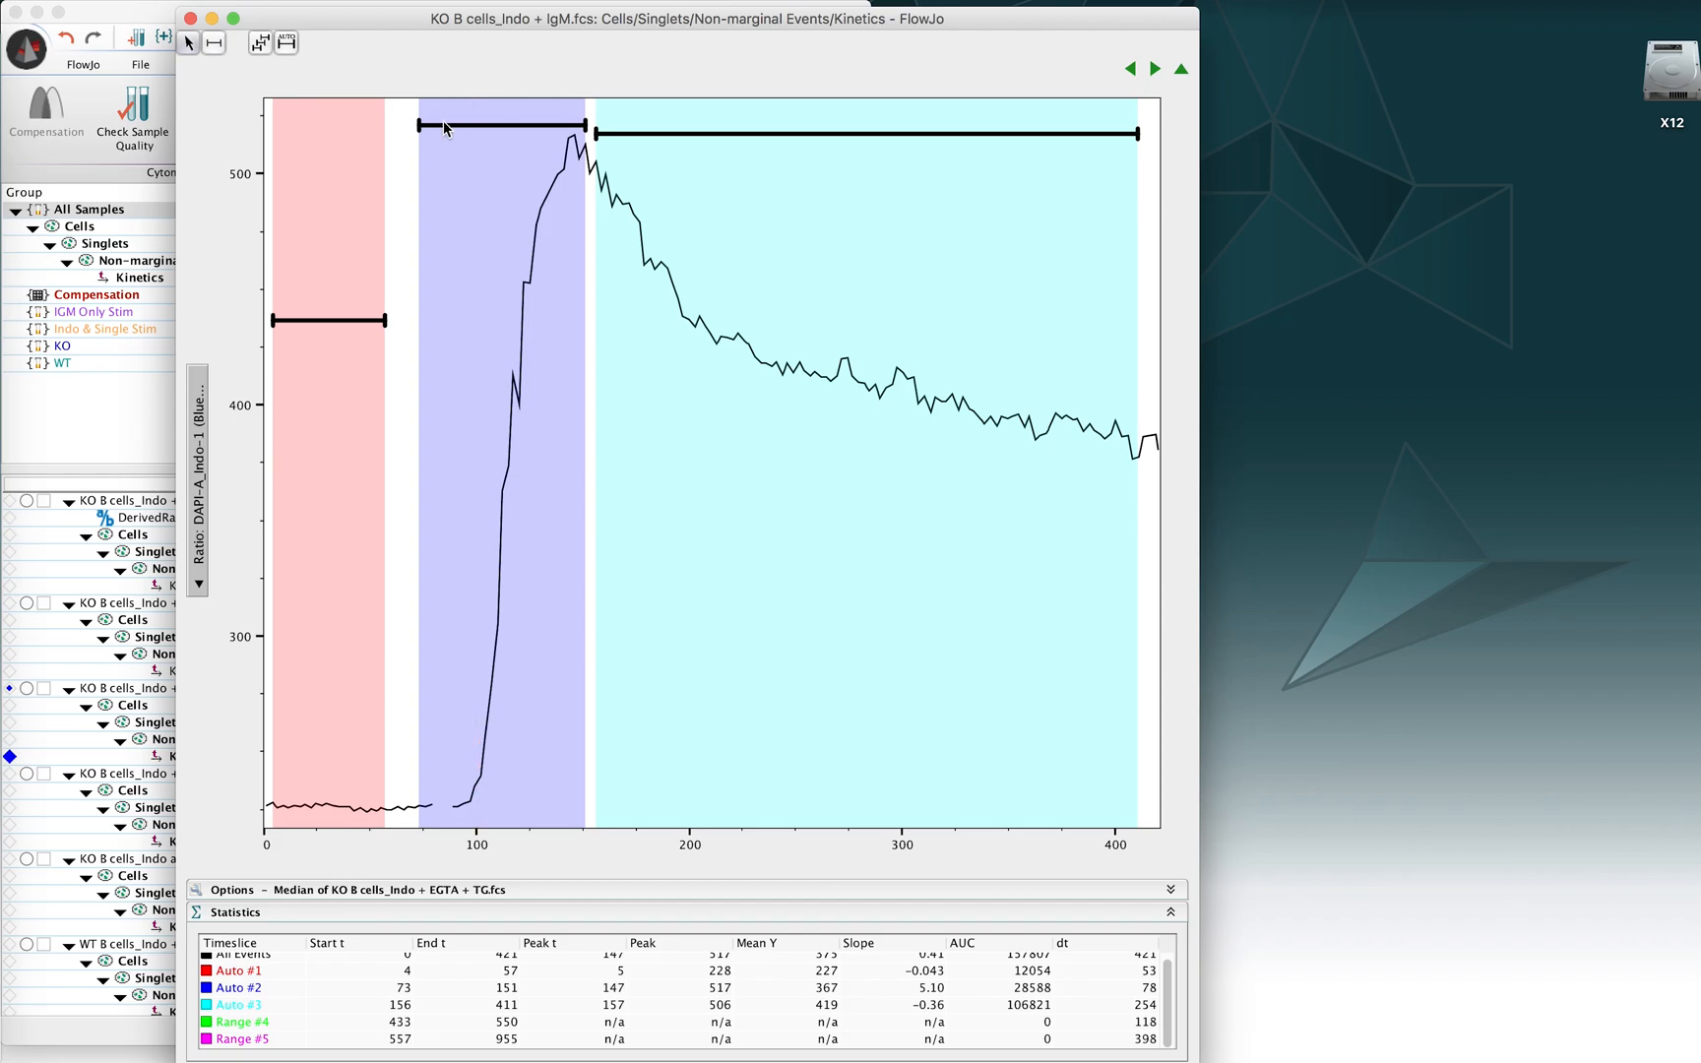
{"action": "mouse_move", "coordinate": [438, 134]}
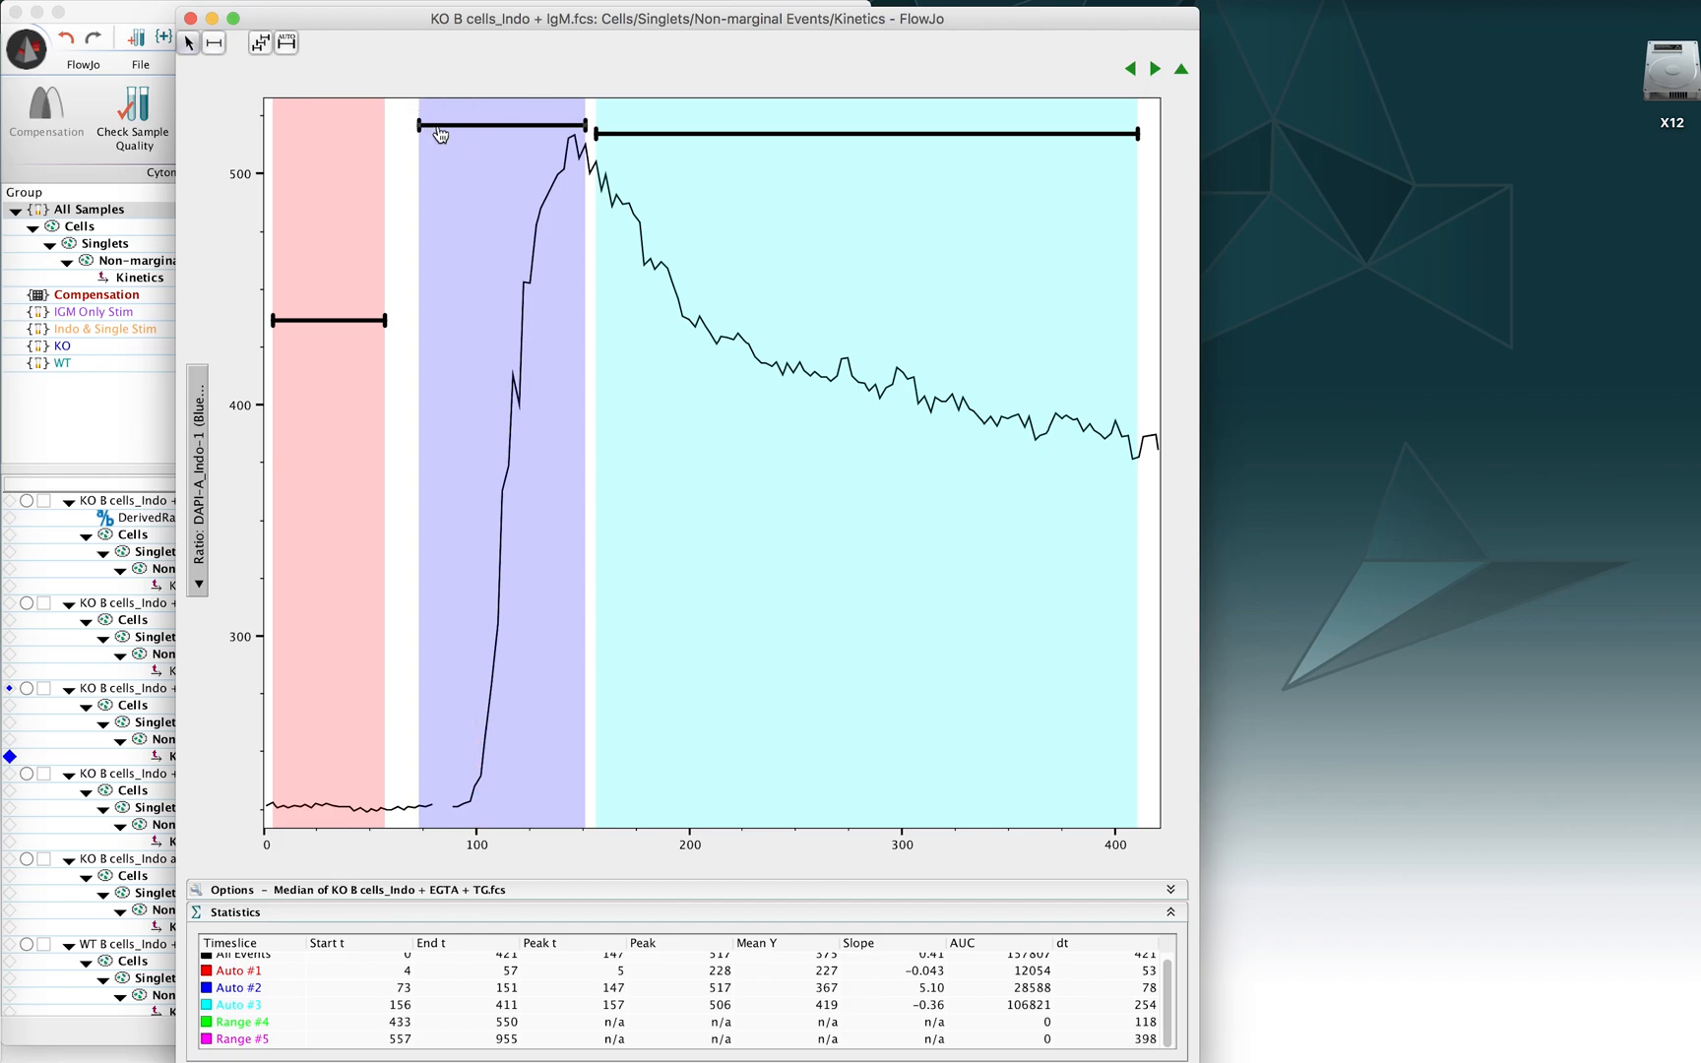
{"action": "left_click_drag", "start_coordinate": [419, 132], "coordinate": [456, 127]}
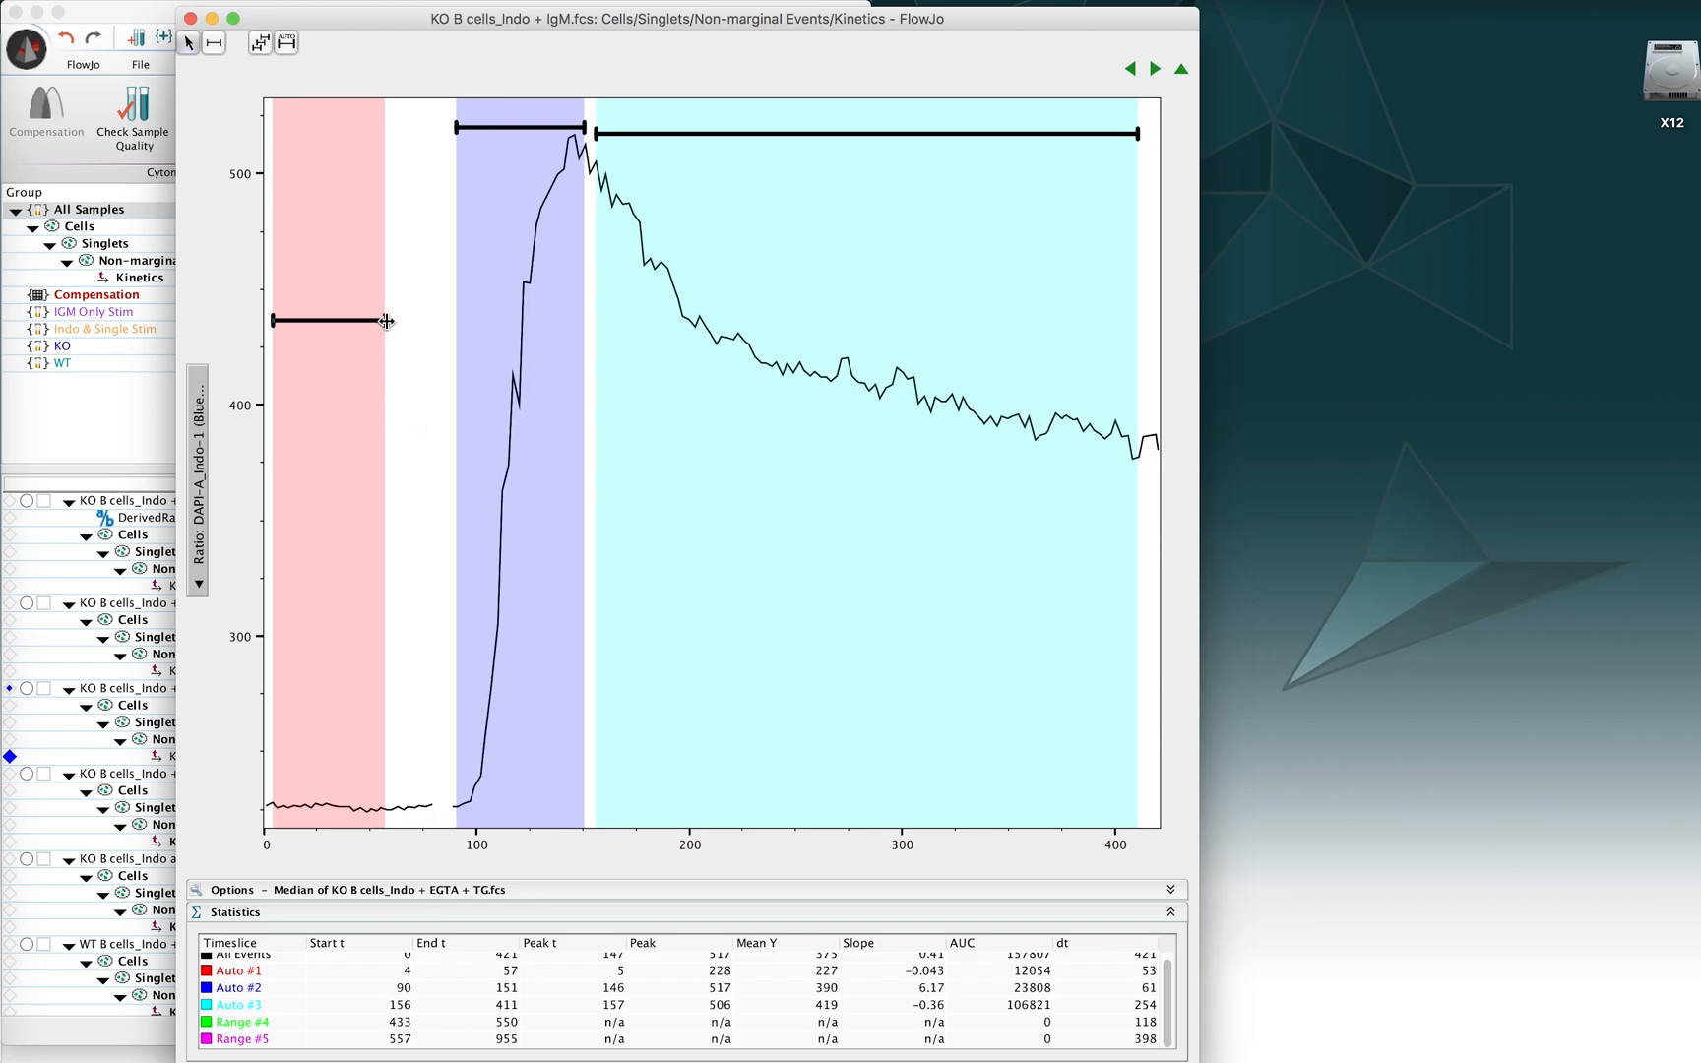
{"action": "left_click_drag", "start_coordinate": [385, 321], "coordinate": [428, 321]}
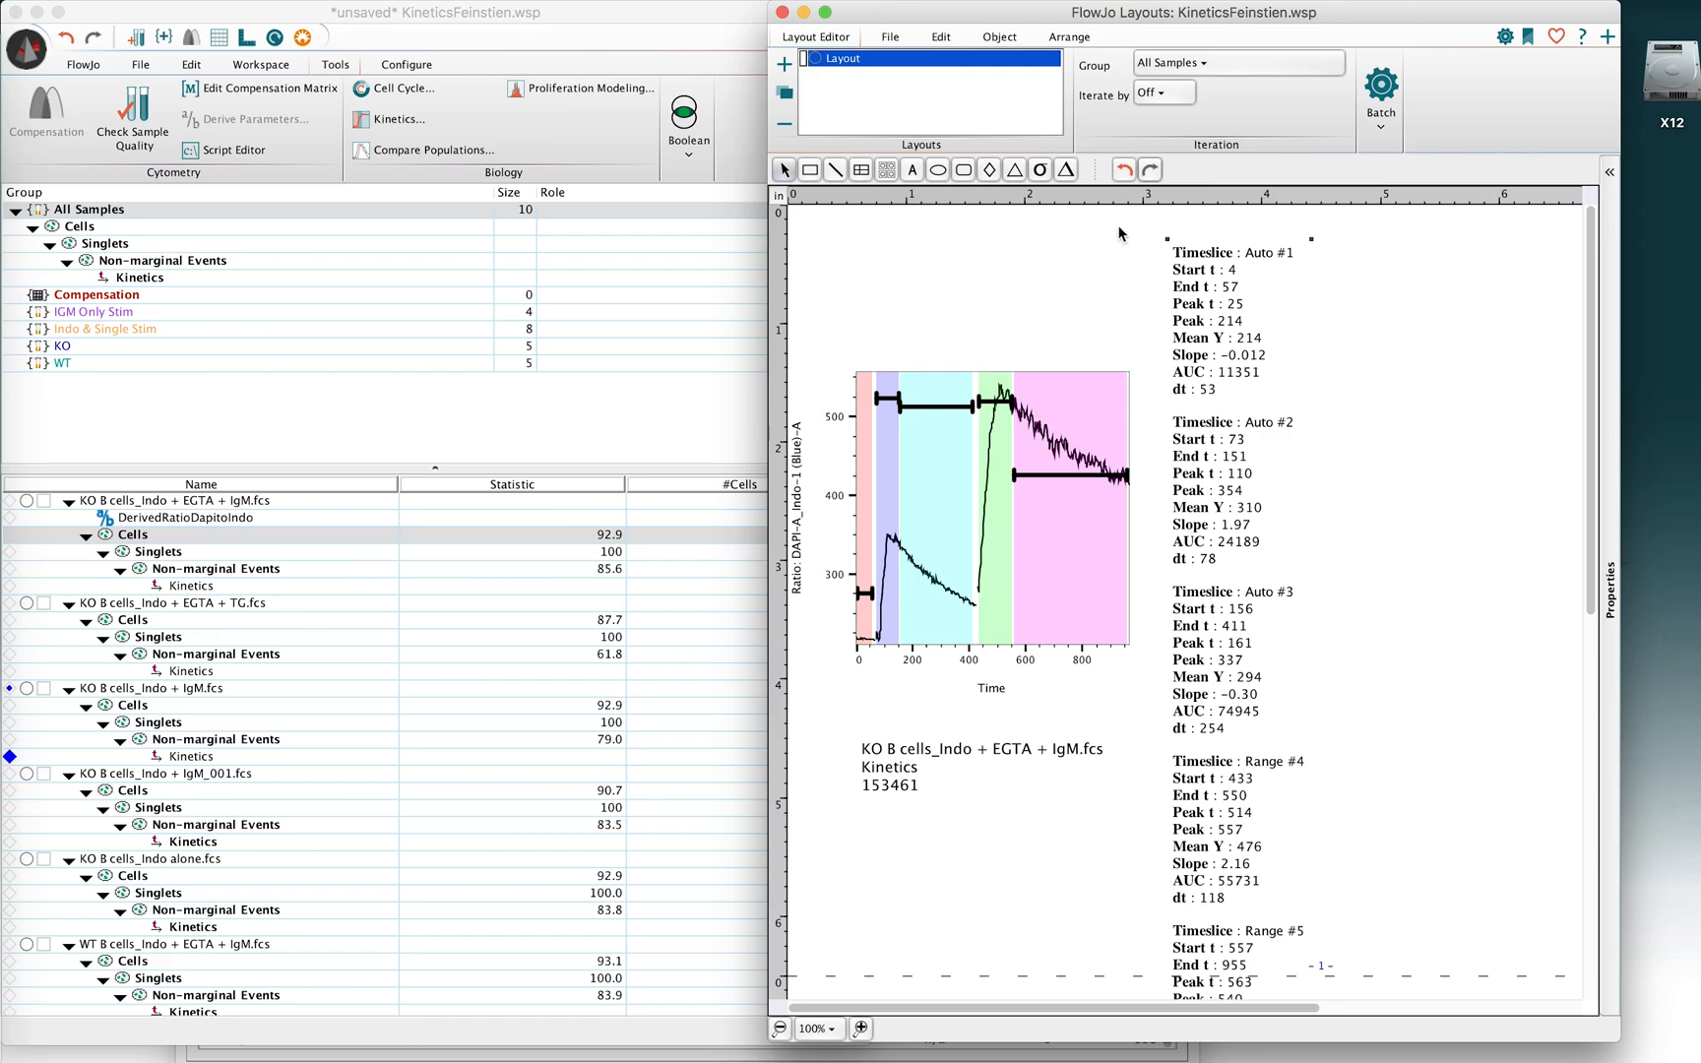
Step: Add the EGTA + IgM kinetics plot and its timeslice statistics to the layout page
{"action": "left_click", "coordinate": [1382, 134]}
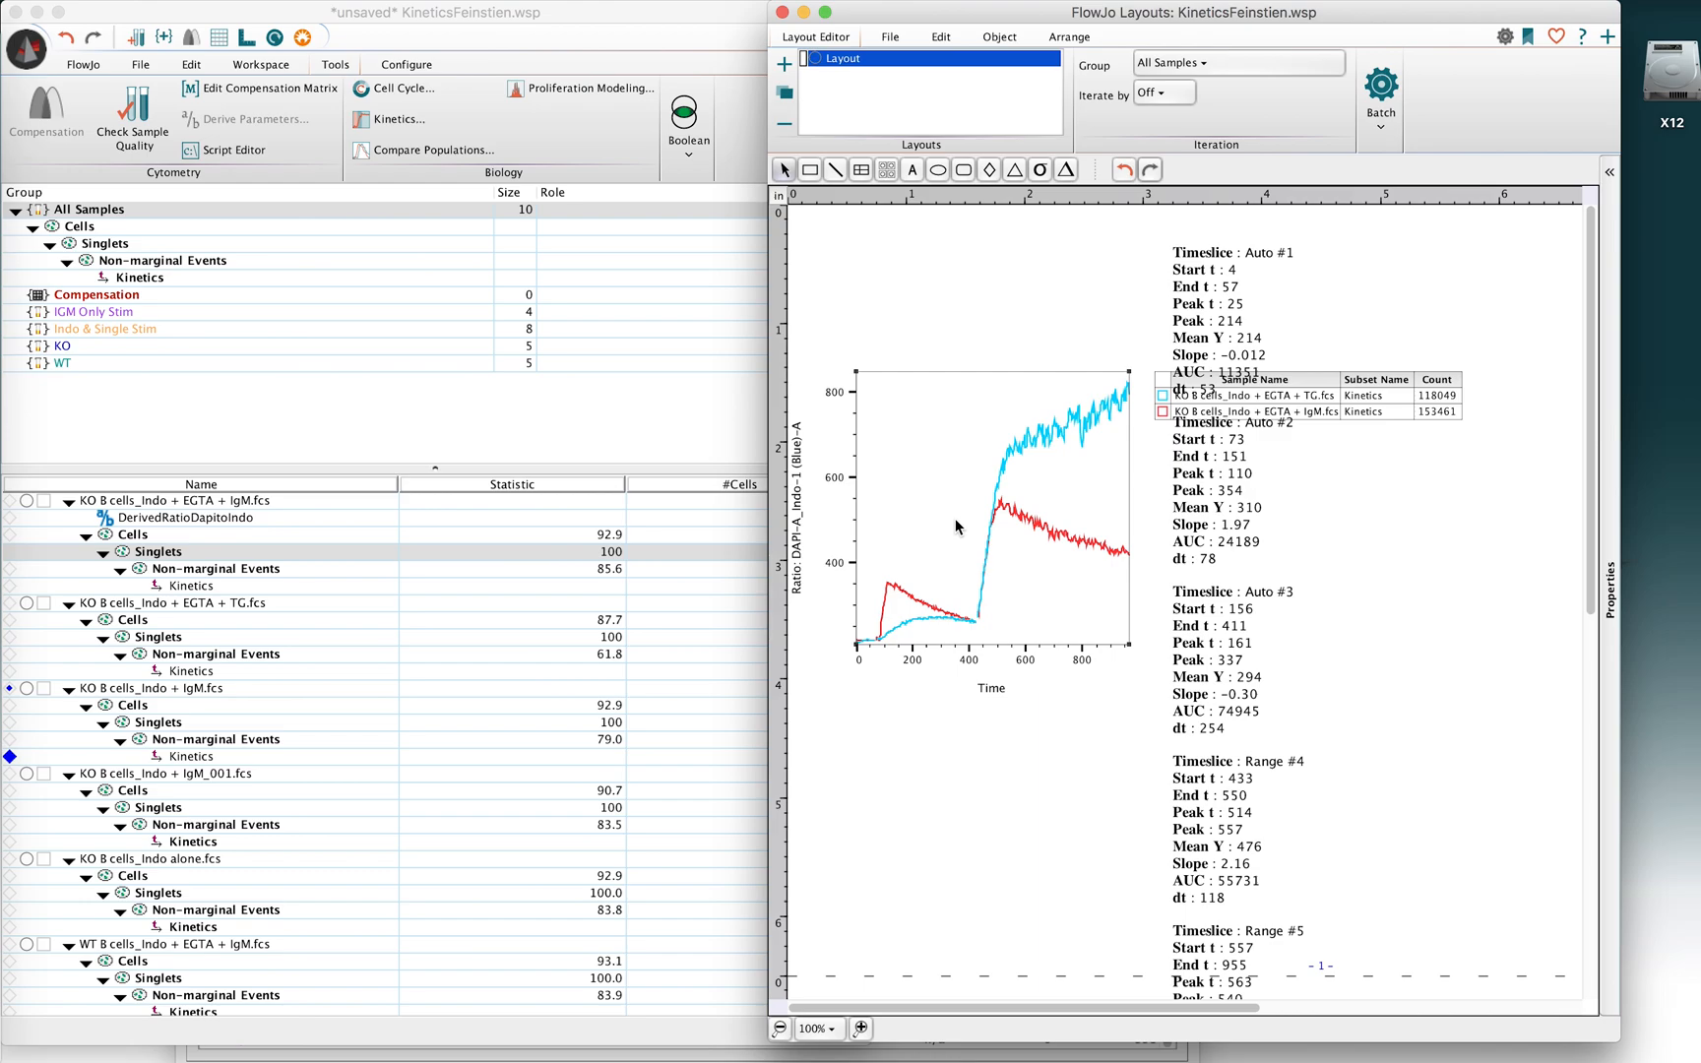
{"action": "mouse_move", "coordinate": [898, 524]}
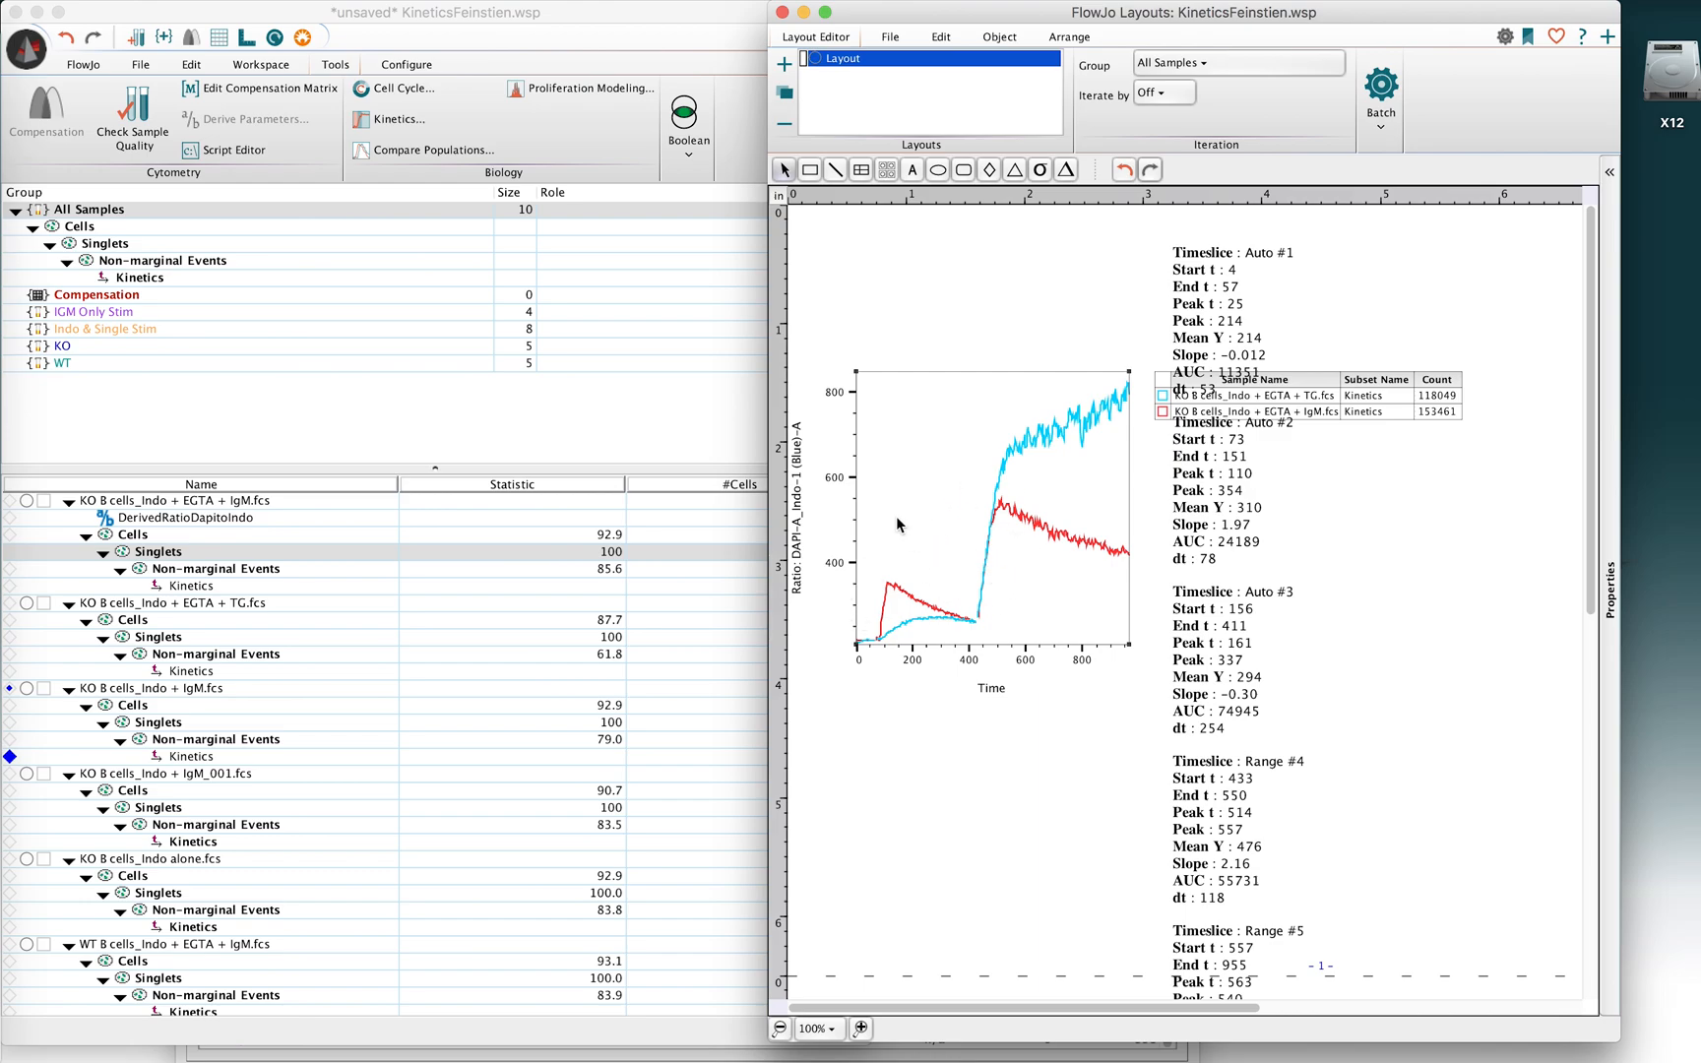
{"action": "mouse_move", "coordinate": [940, 519]}
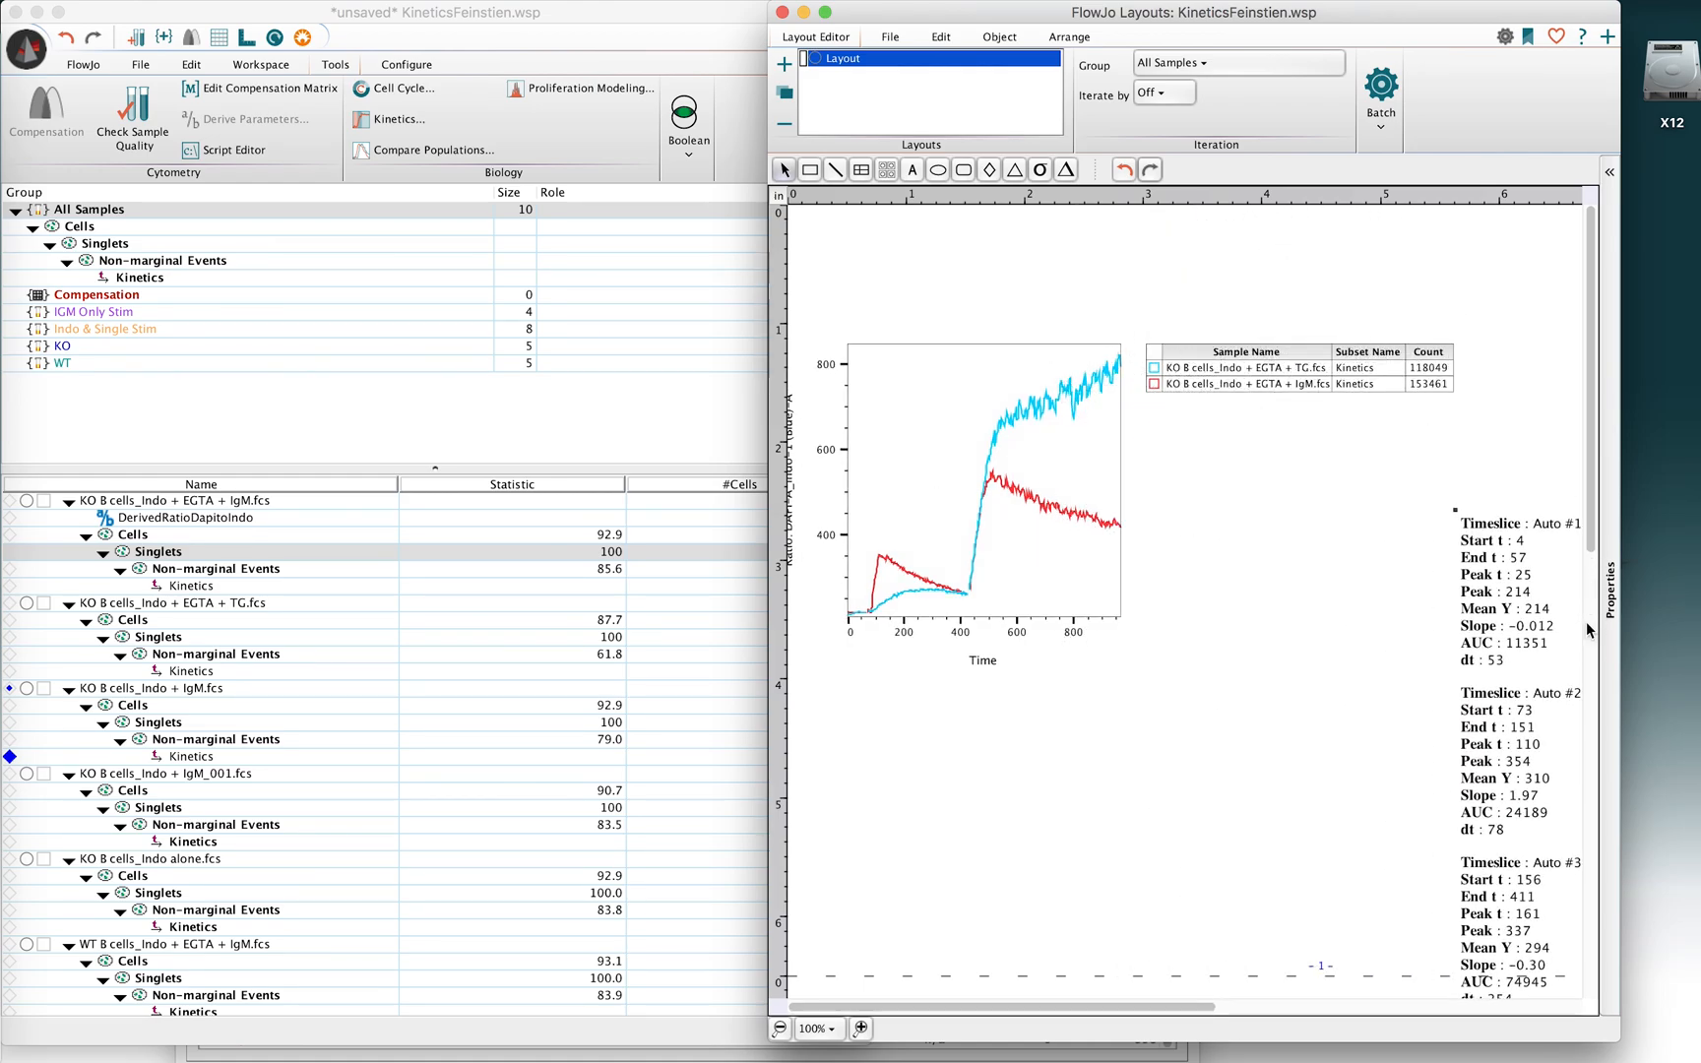
Step: Move the sample legend table to just above the two-sample overlay plot
{"action": "left_click_drag", "start_coordinate": [1296, 366], "coordinate": [1057, 298]}
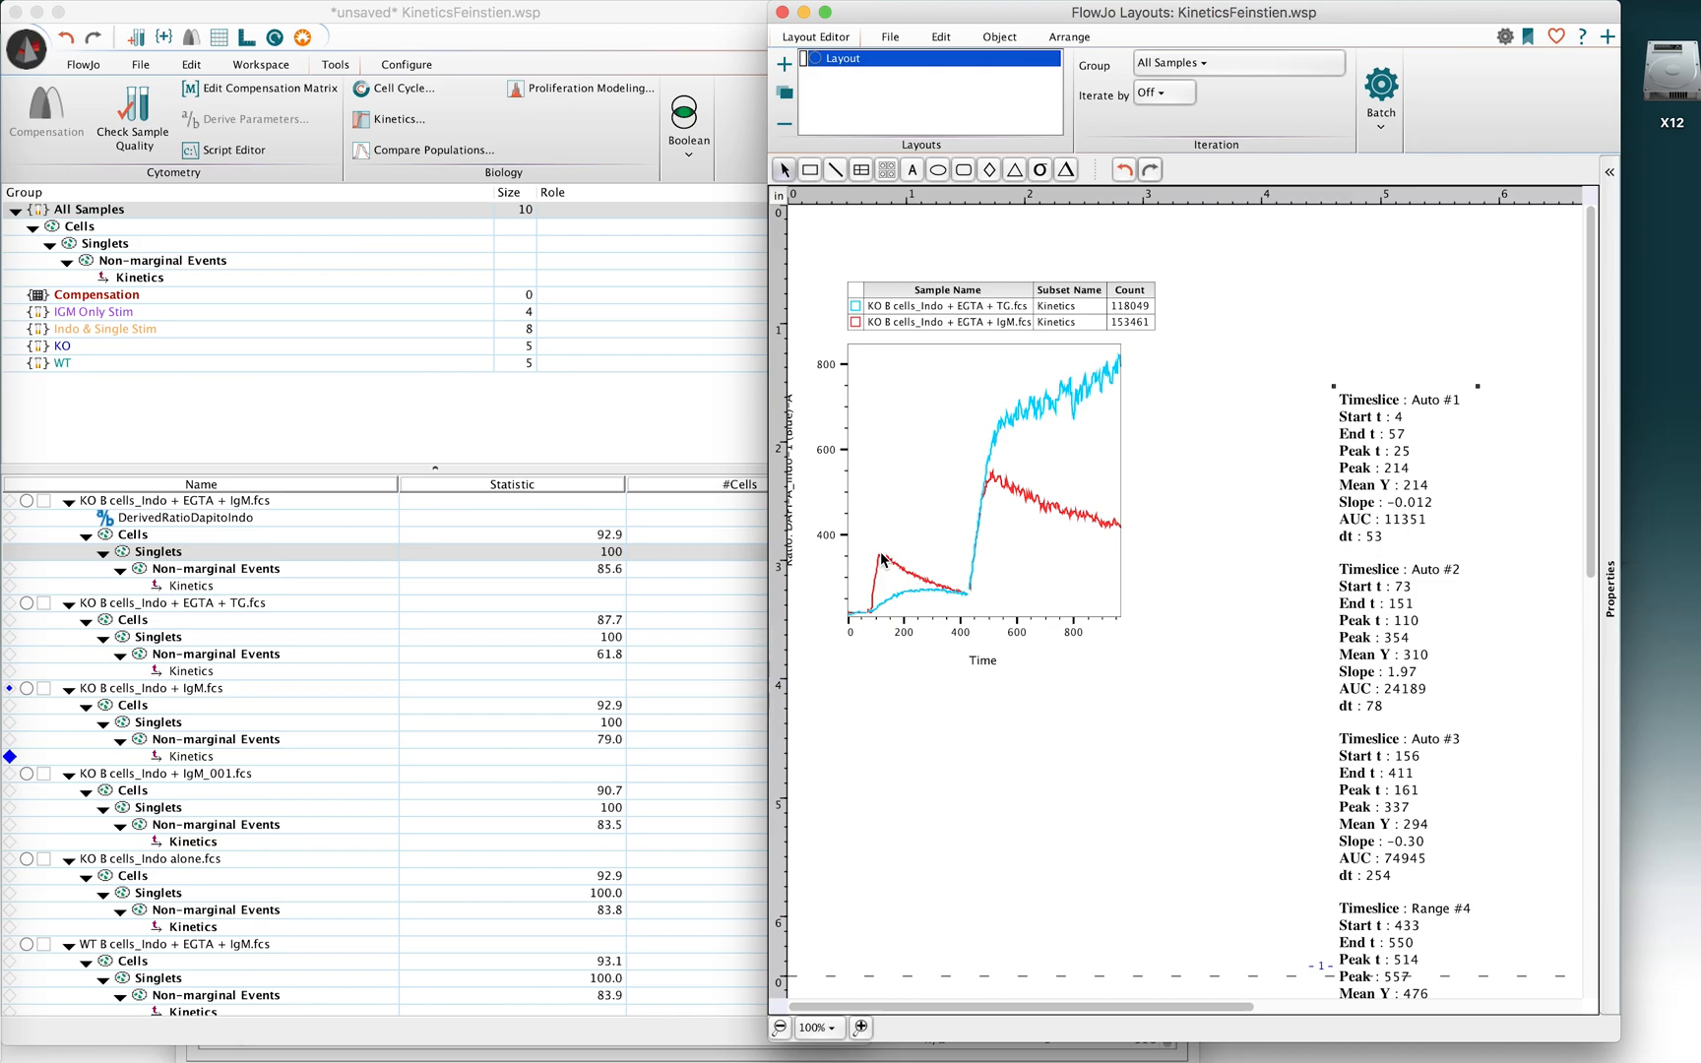
{"action": "mouse_move", "coordinate": [970, 581]}
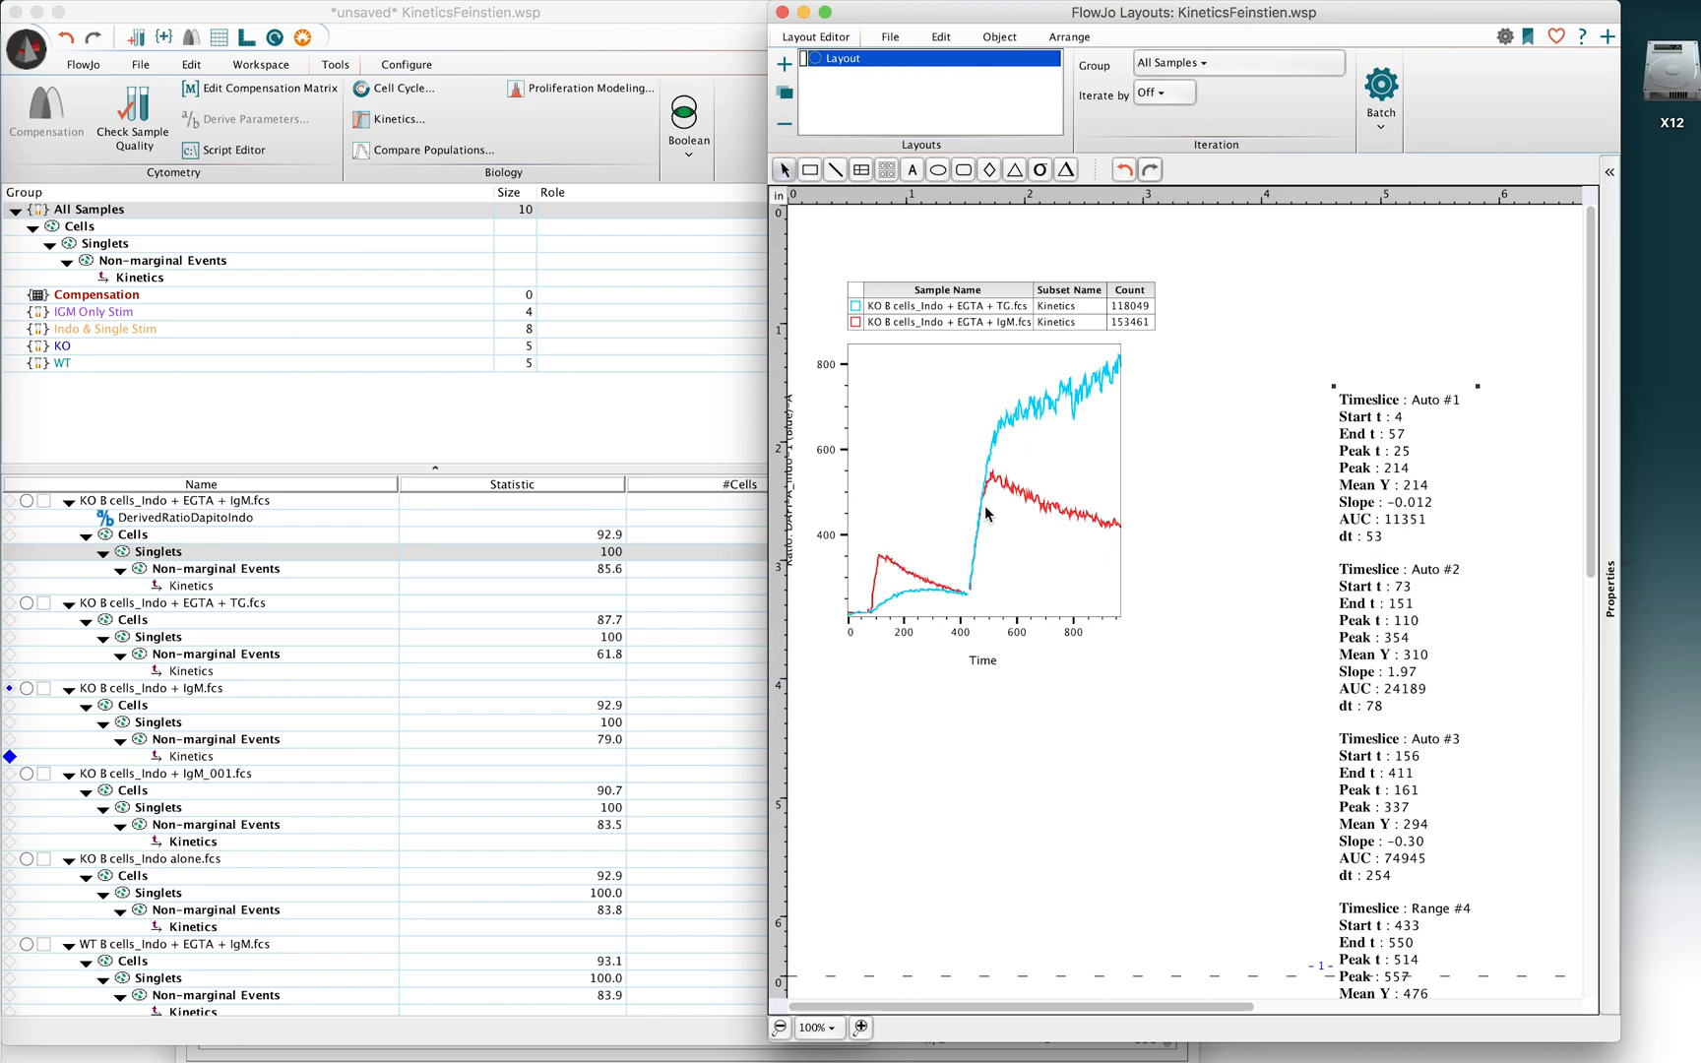
{"action": "mouse_move", "coordinate": [987, 466]}
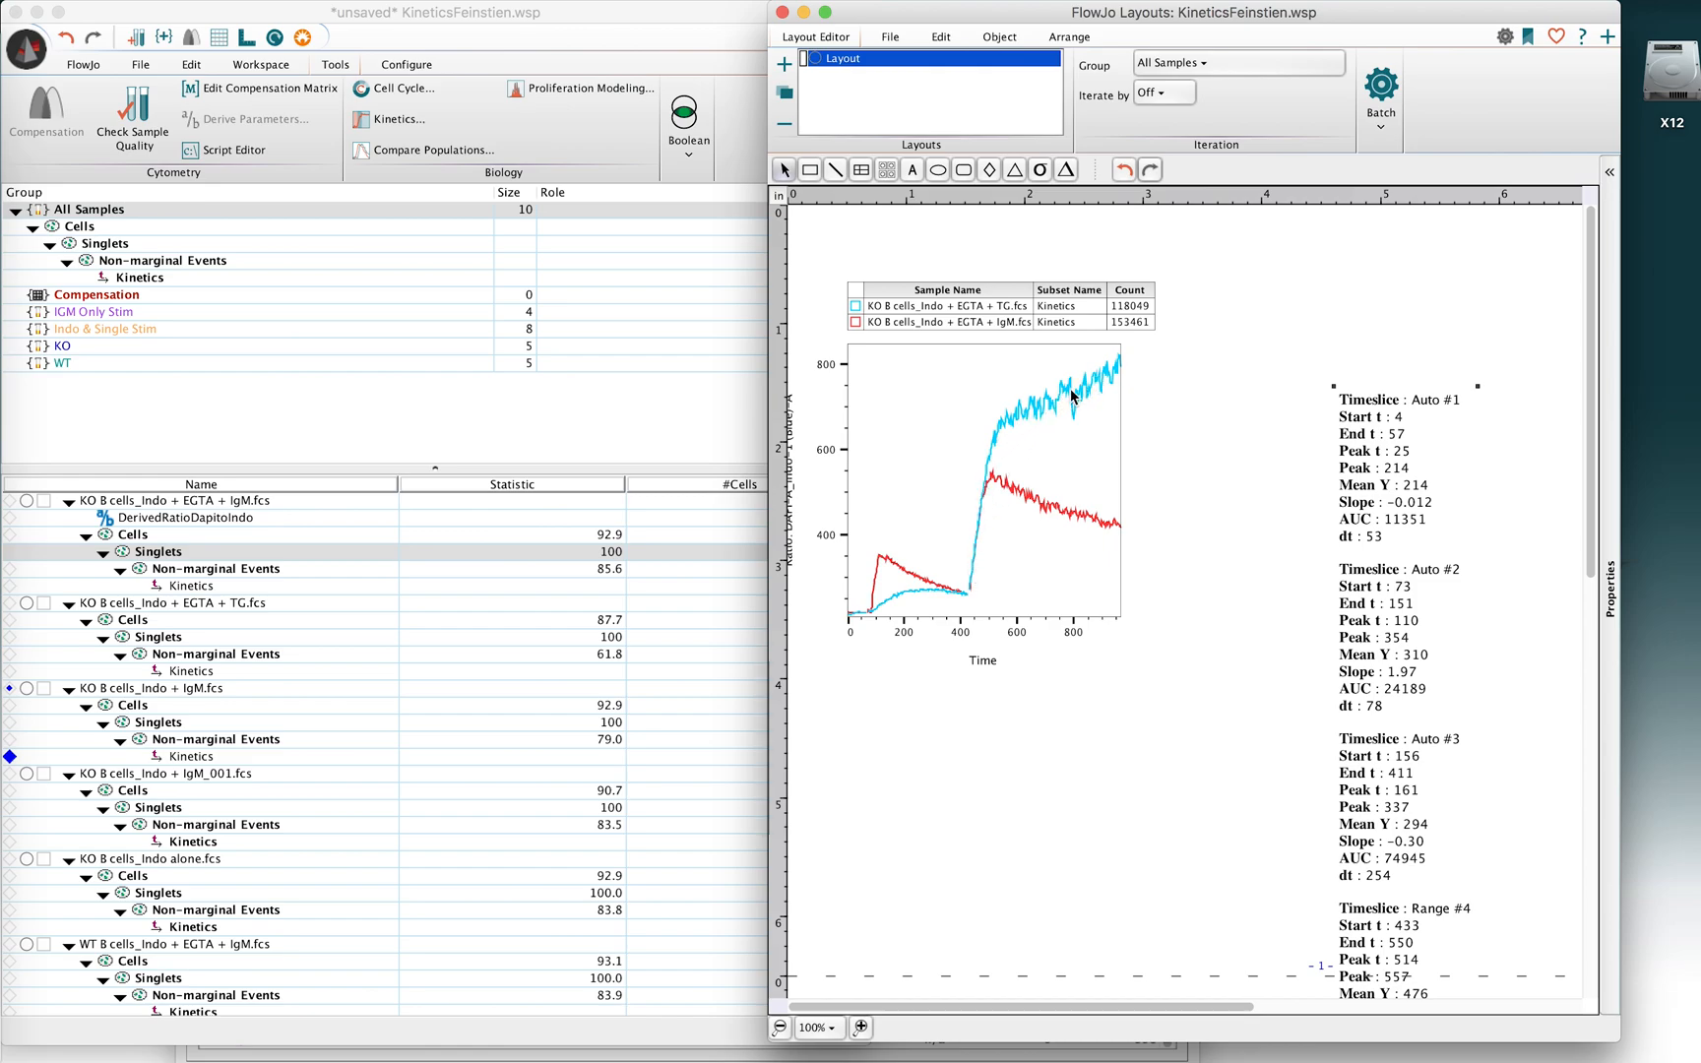
{"action": "mouse_move", "coordinate": [1112, 374]}
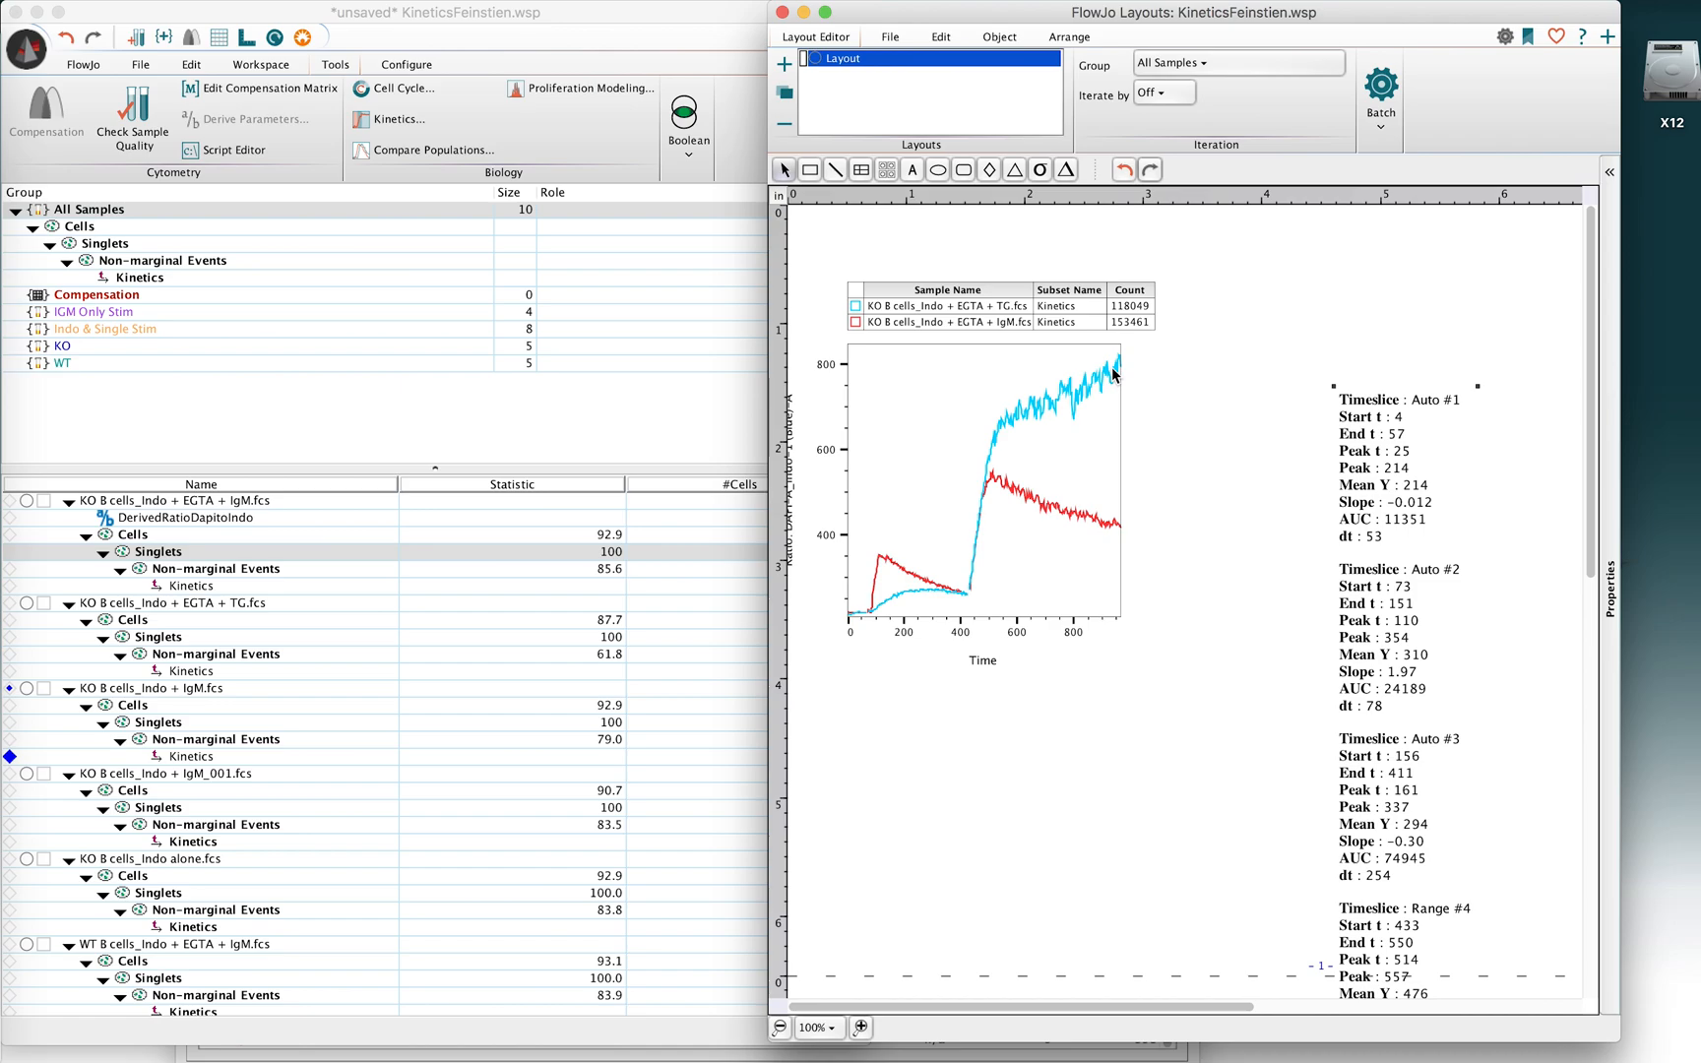
{"action": "mouse_move", "coordinate": [992, 456]}
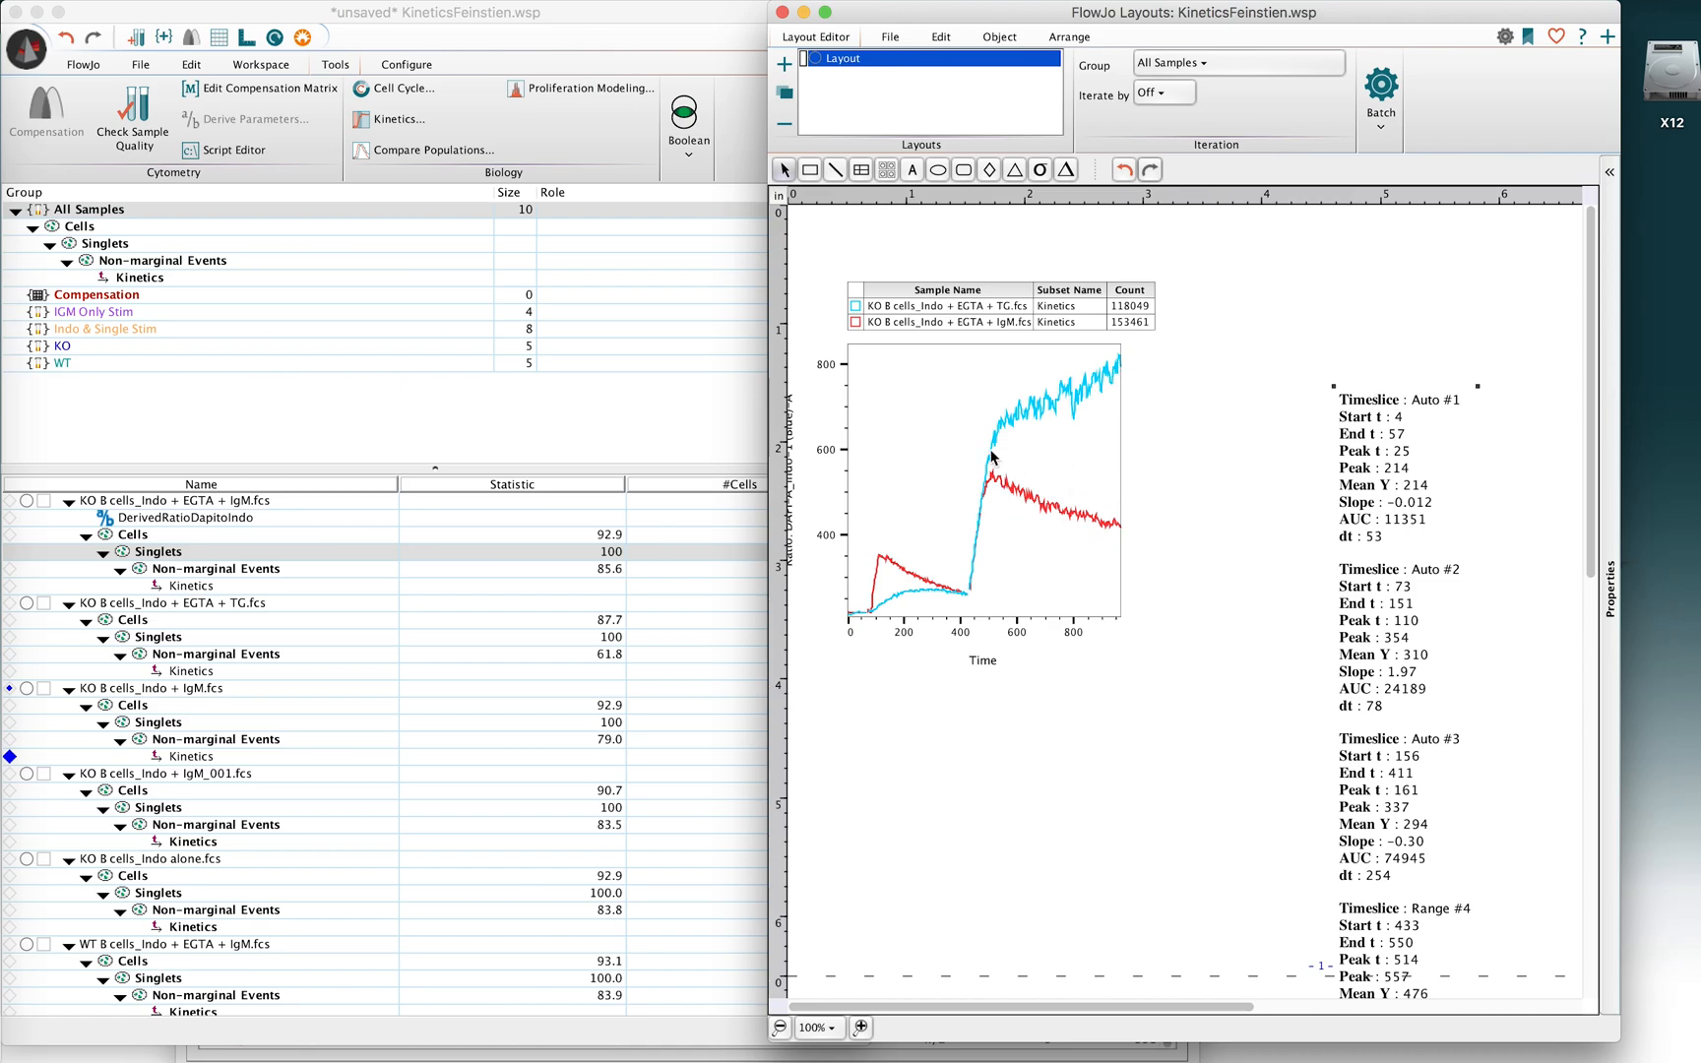
{"action": "mouse_move", "coordinate": [981, 549]}
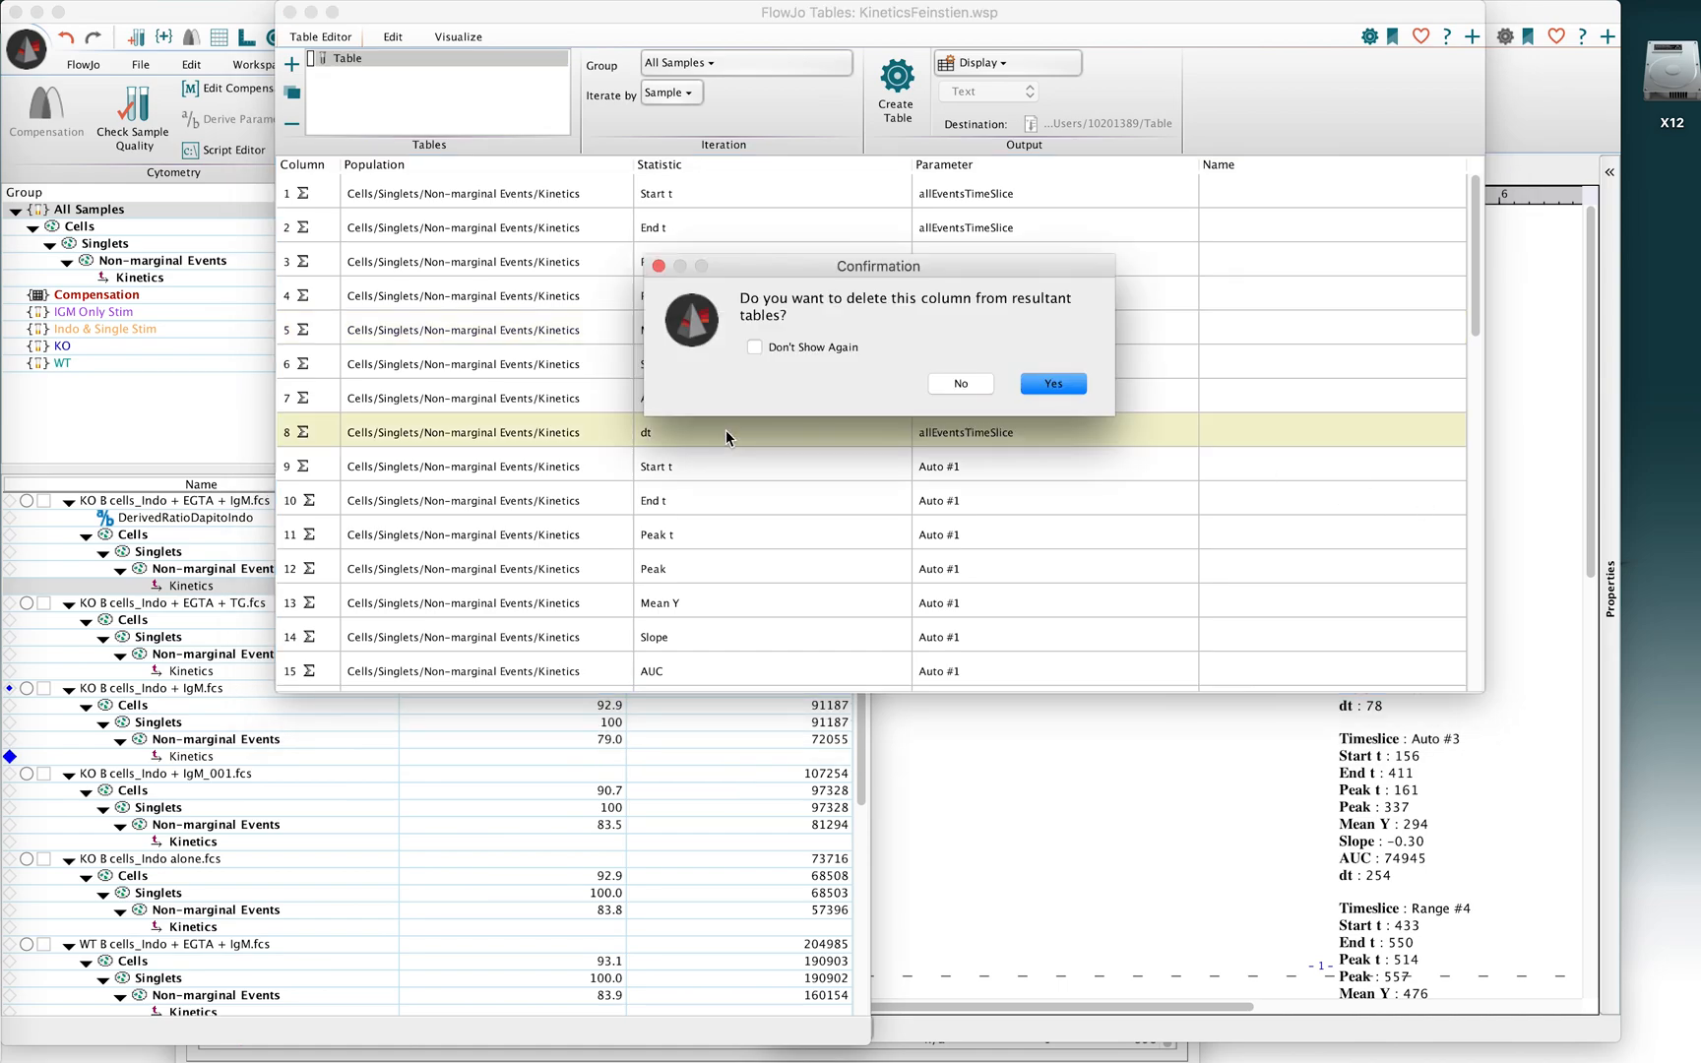
Step: Delete all-events dt, Start t, End t, Peak t, Peak, Mean Y; select Auto #1 Start t–Mean Y
{"action": "left_click", "coordinate": [1050, 383]}
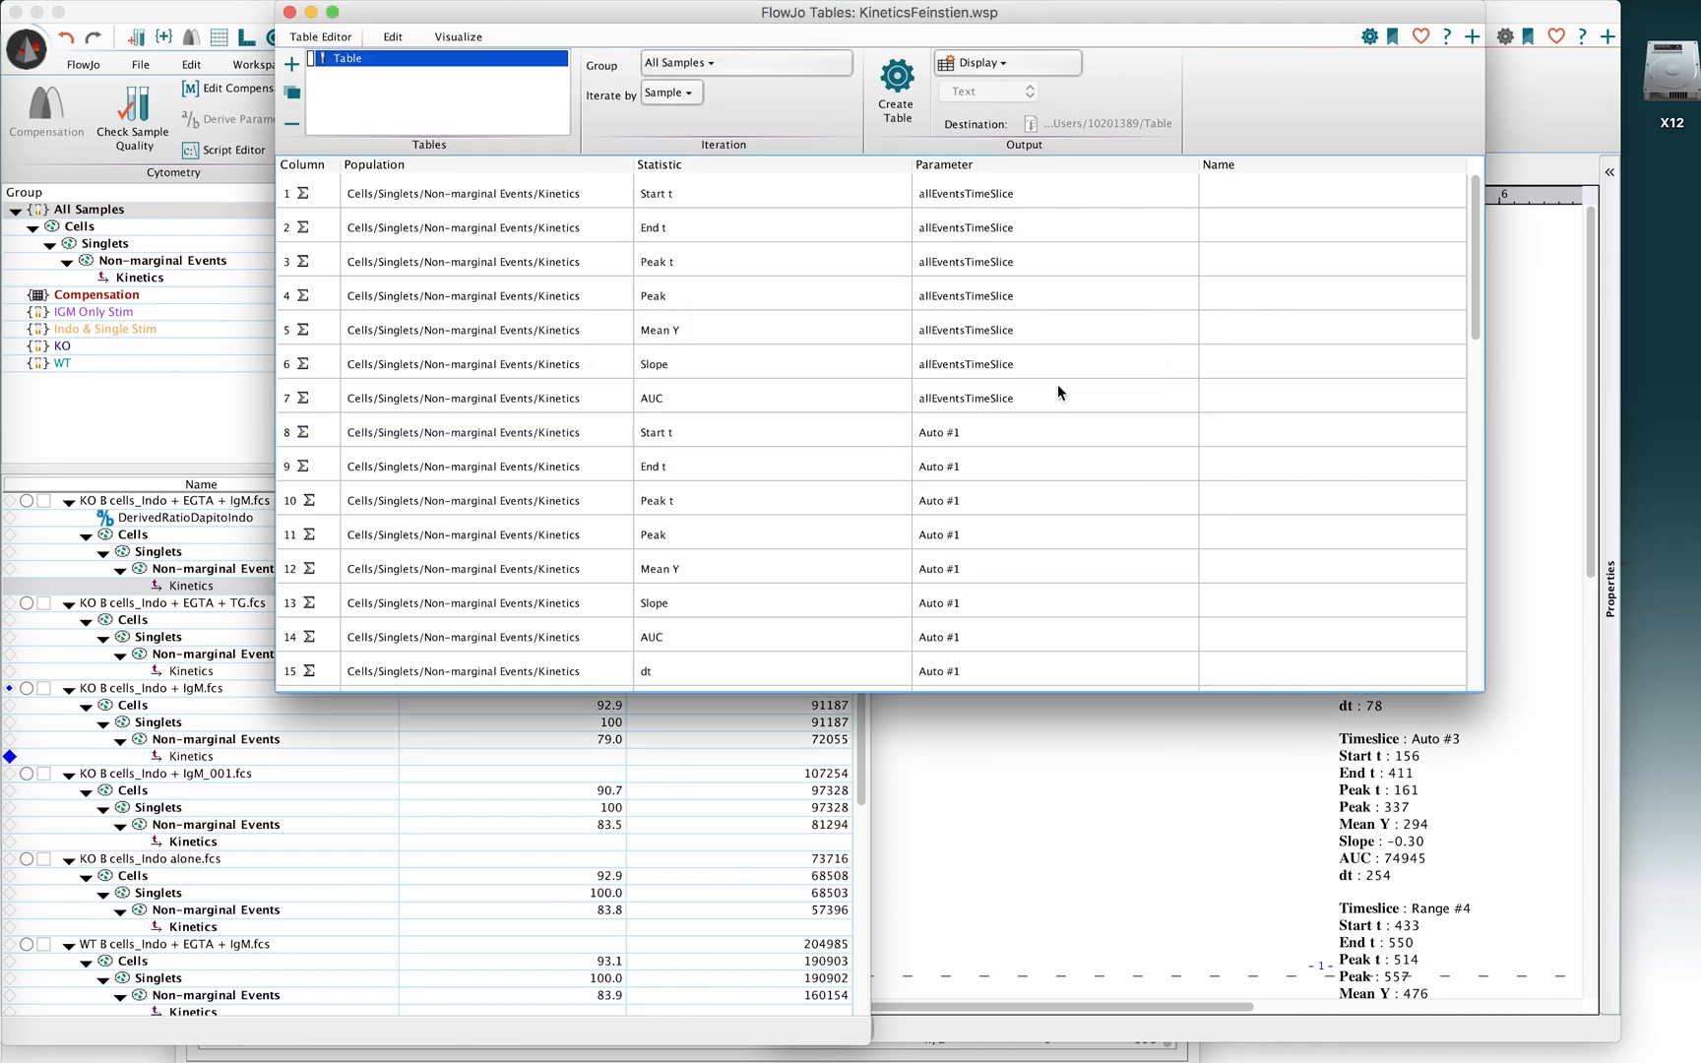
{"action": "left_click", "coordinate": [667, 192]}
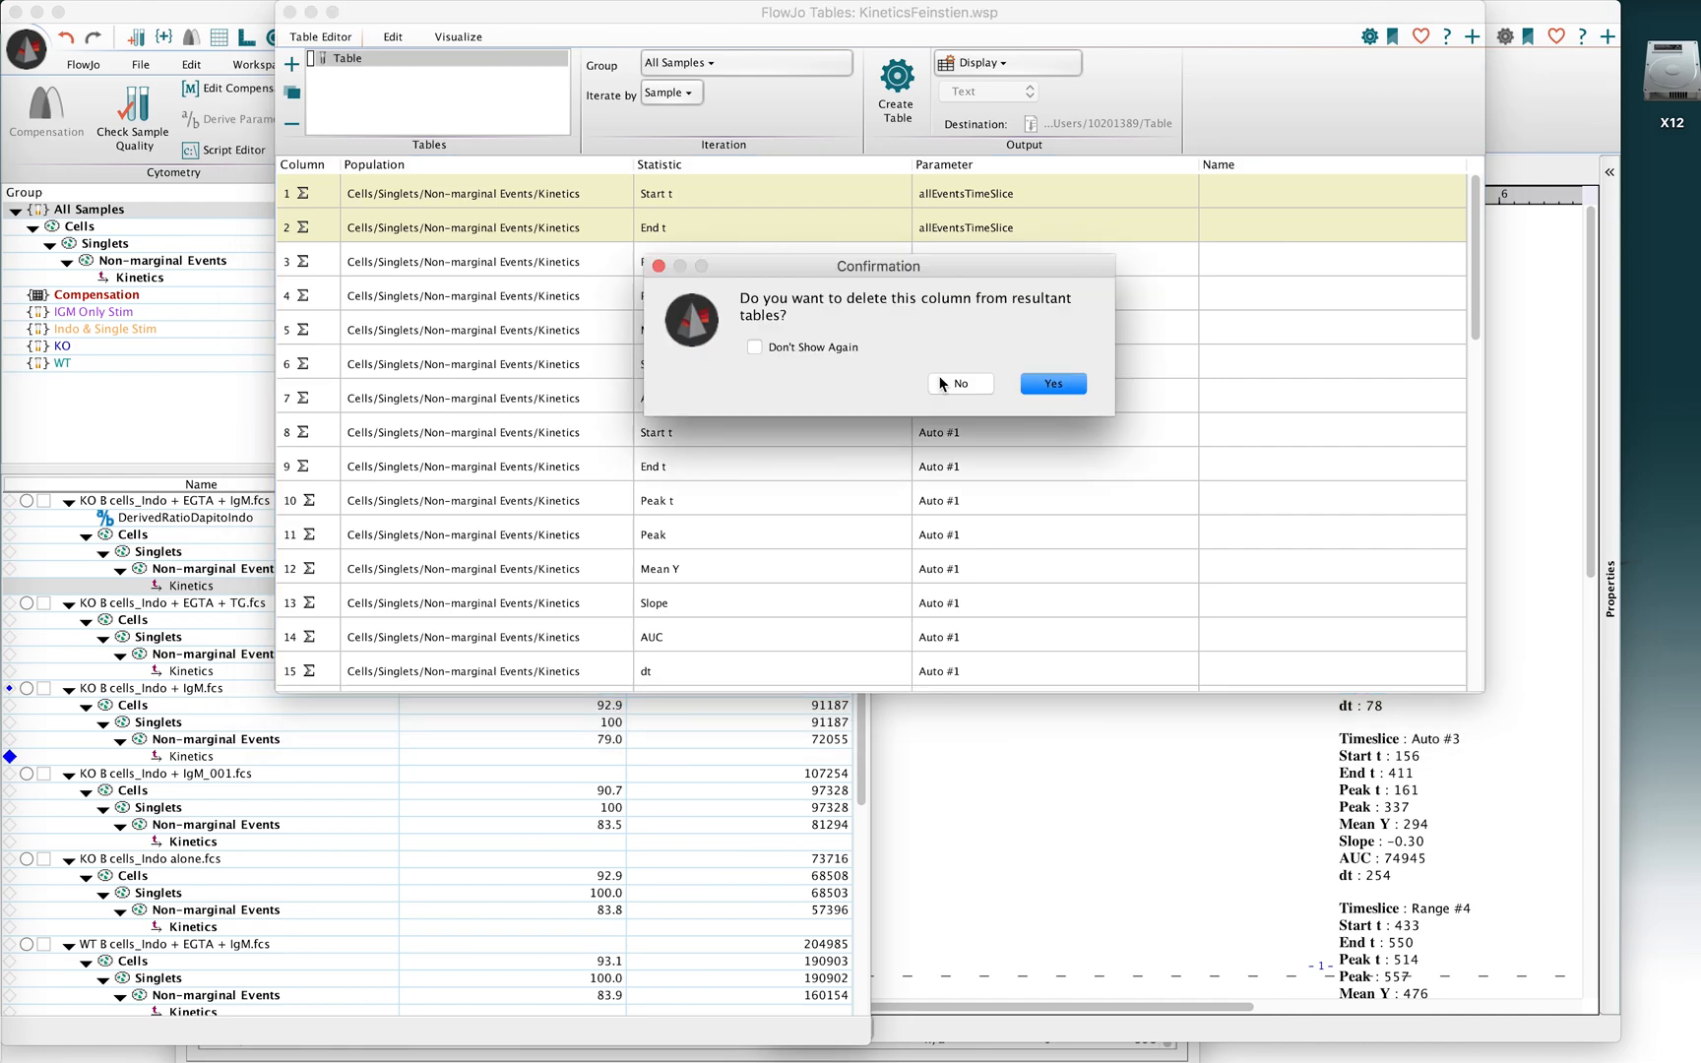
{"action": "left_click", "coordinate": [1050, 382]}
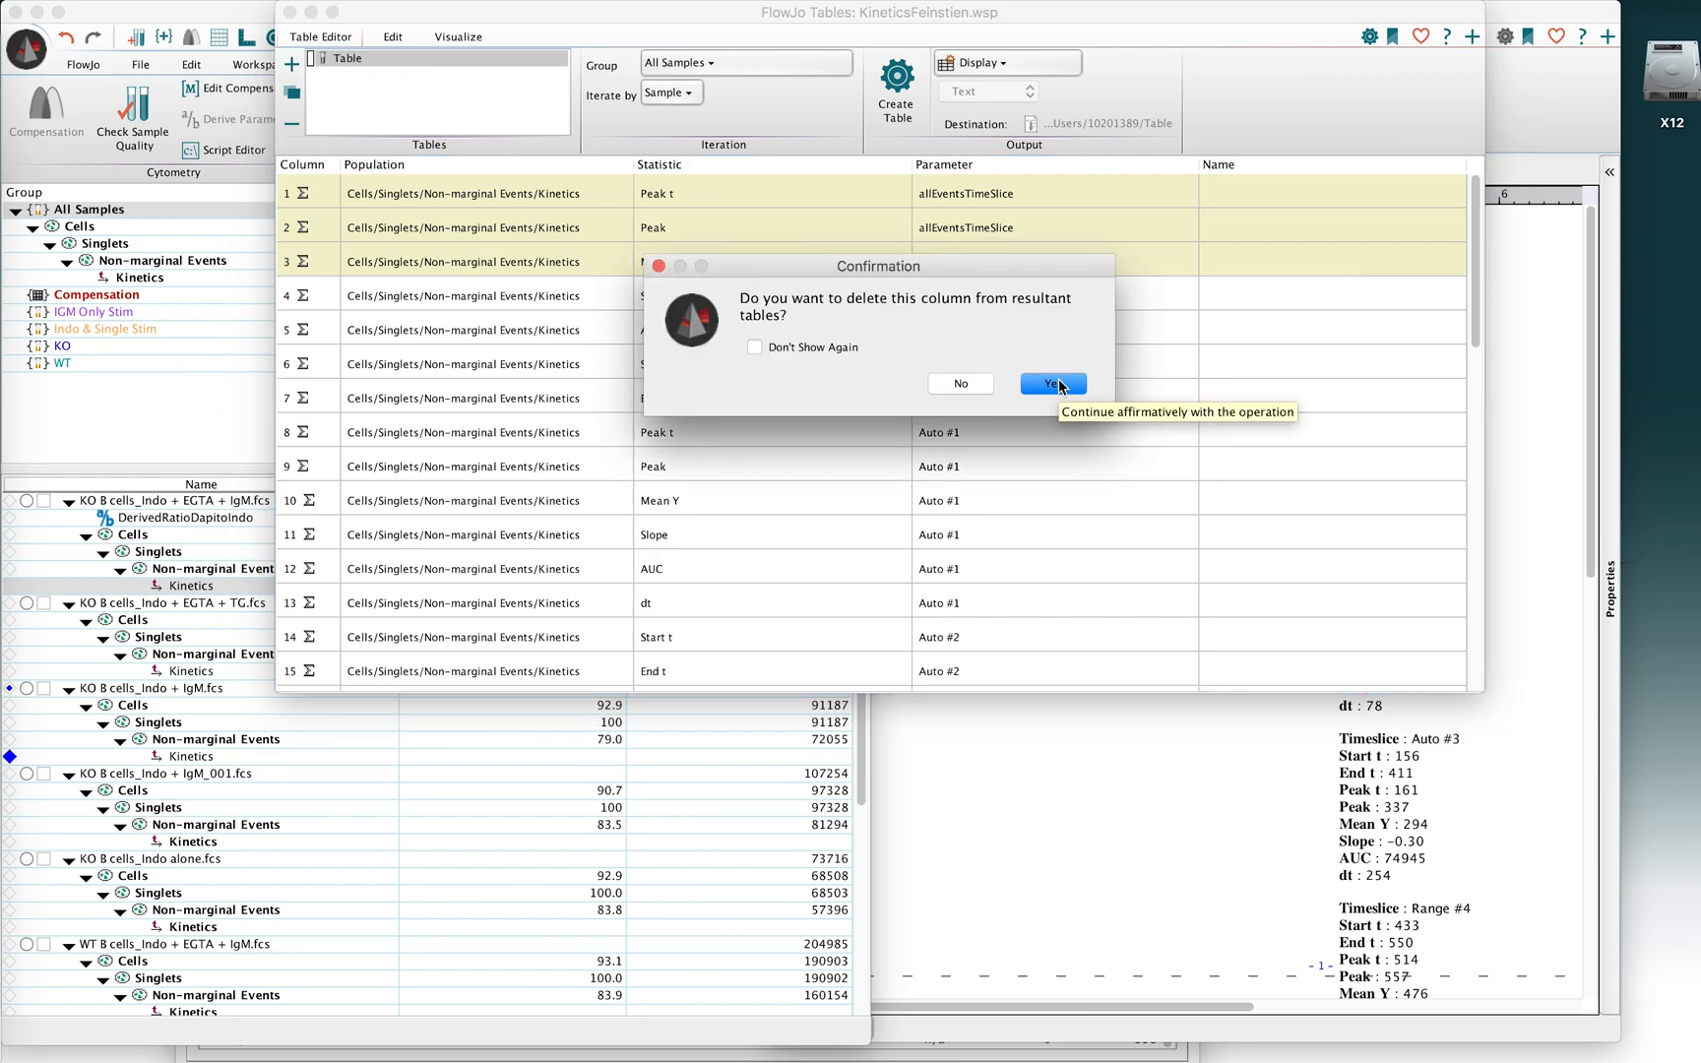
{"action": "left_click", "coordinate": [1050, 384]}
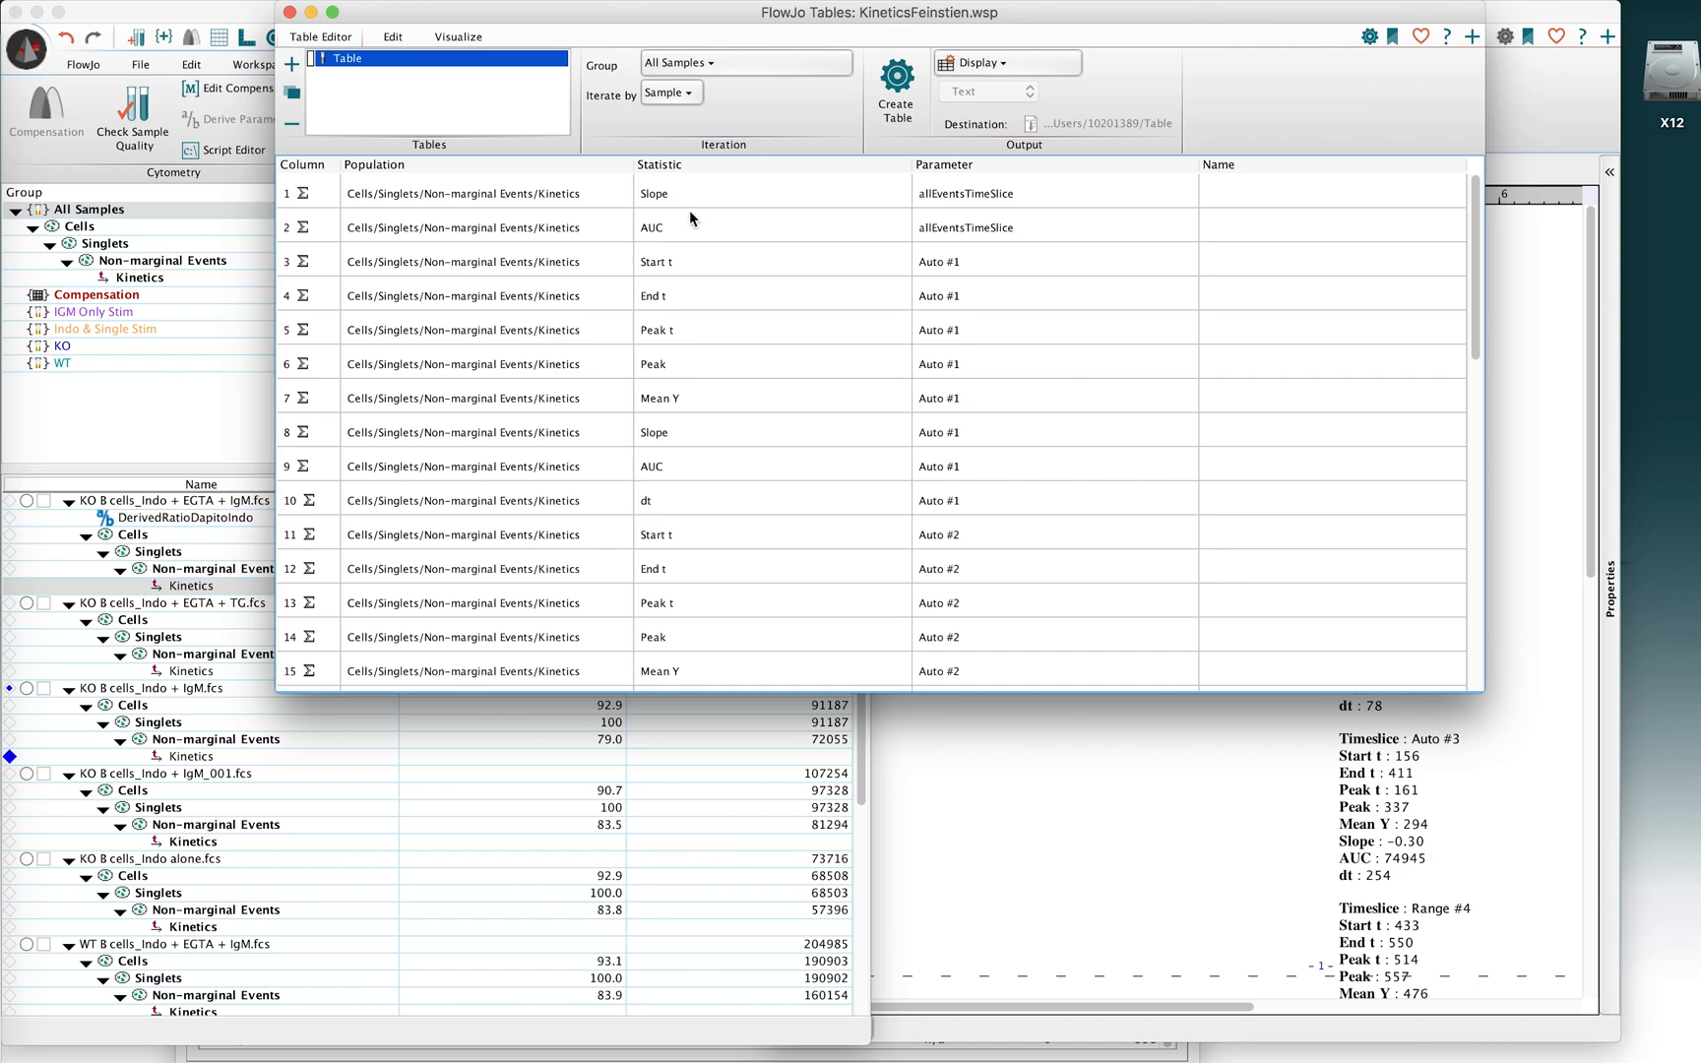
{"action": "mouse_move", "coordinate": [656, 264]}
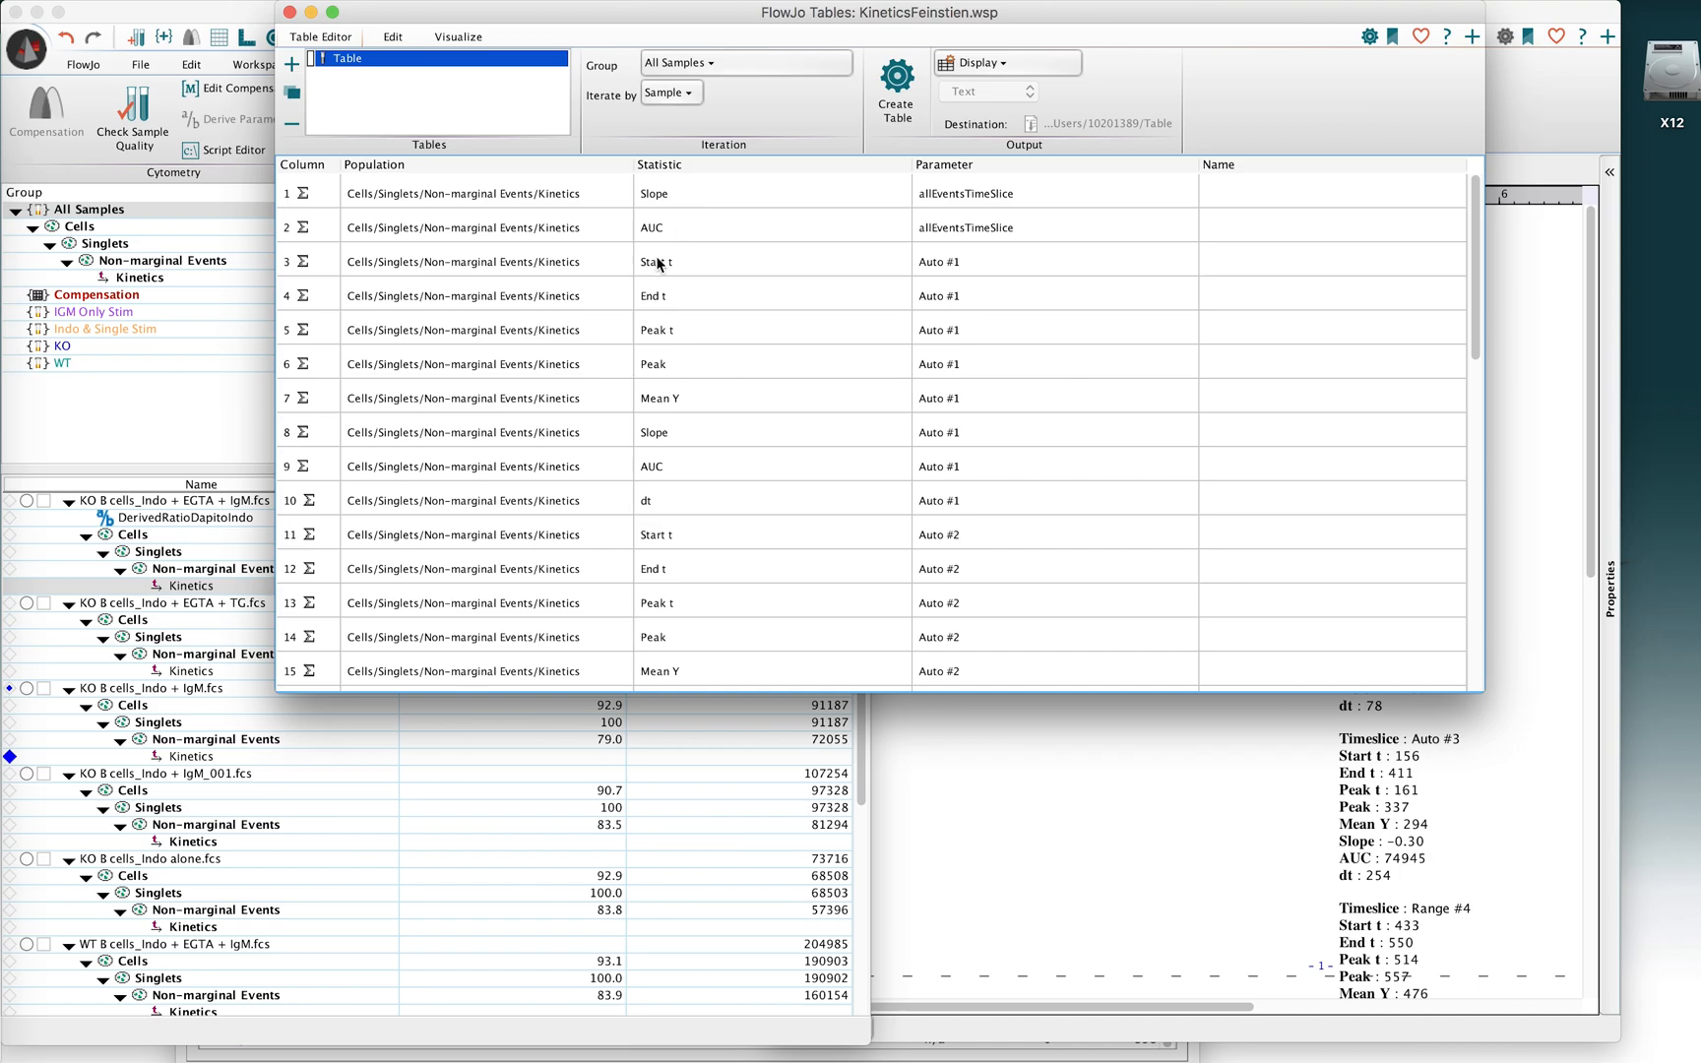
{"action": "left_click", "coordinate": [656, 260]}
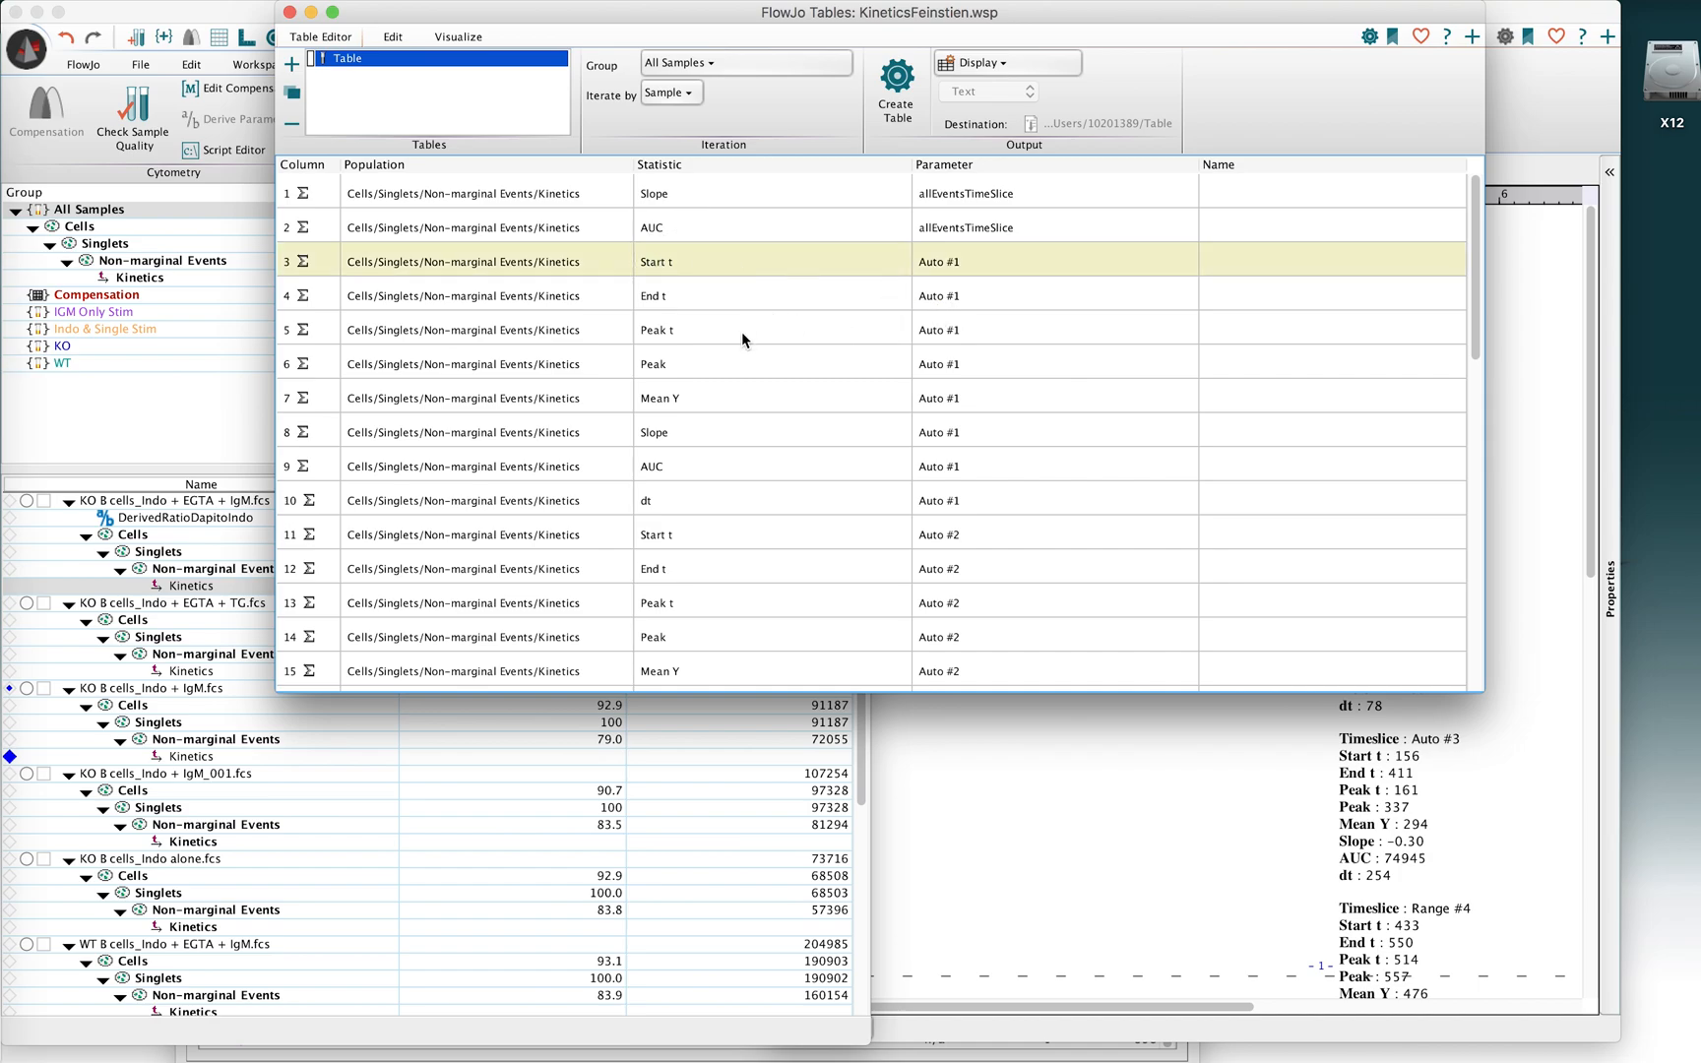
{"action": "mouse_move", "coordinate": [714, 372]}
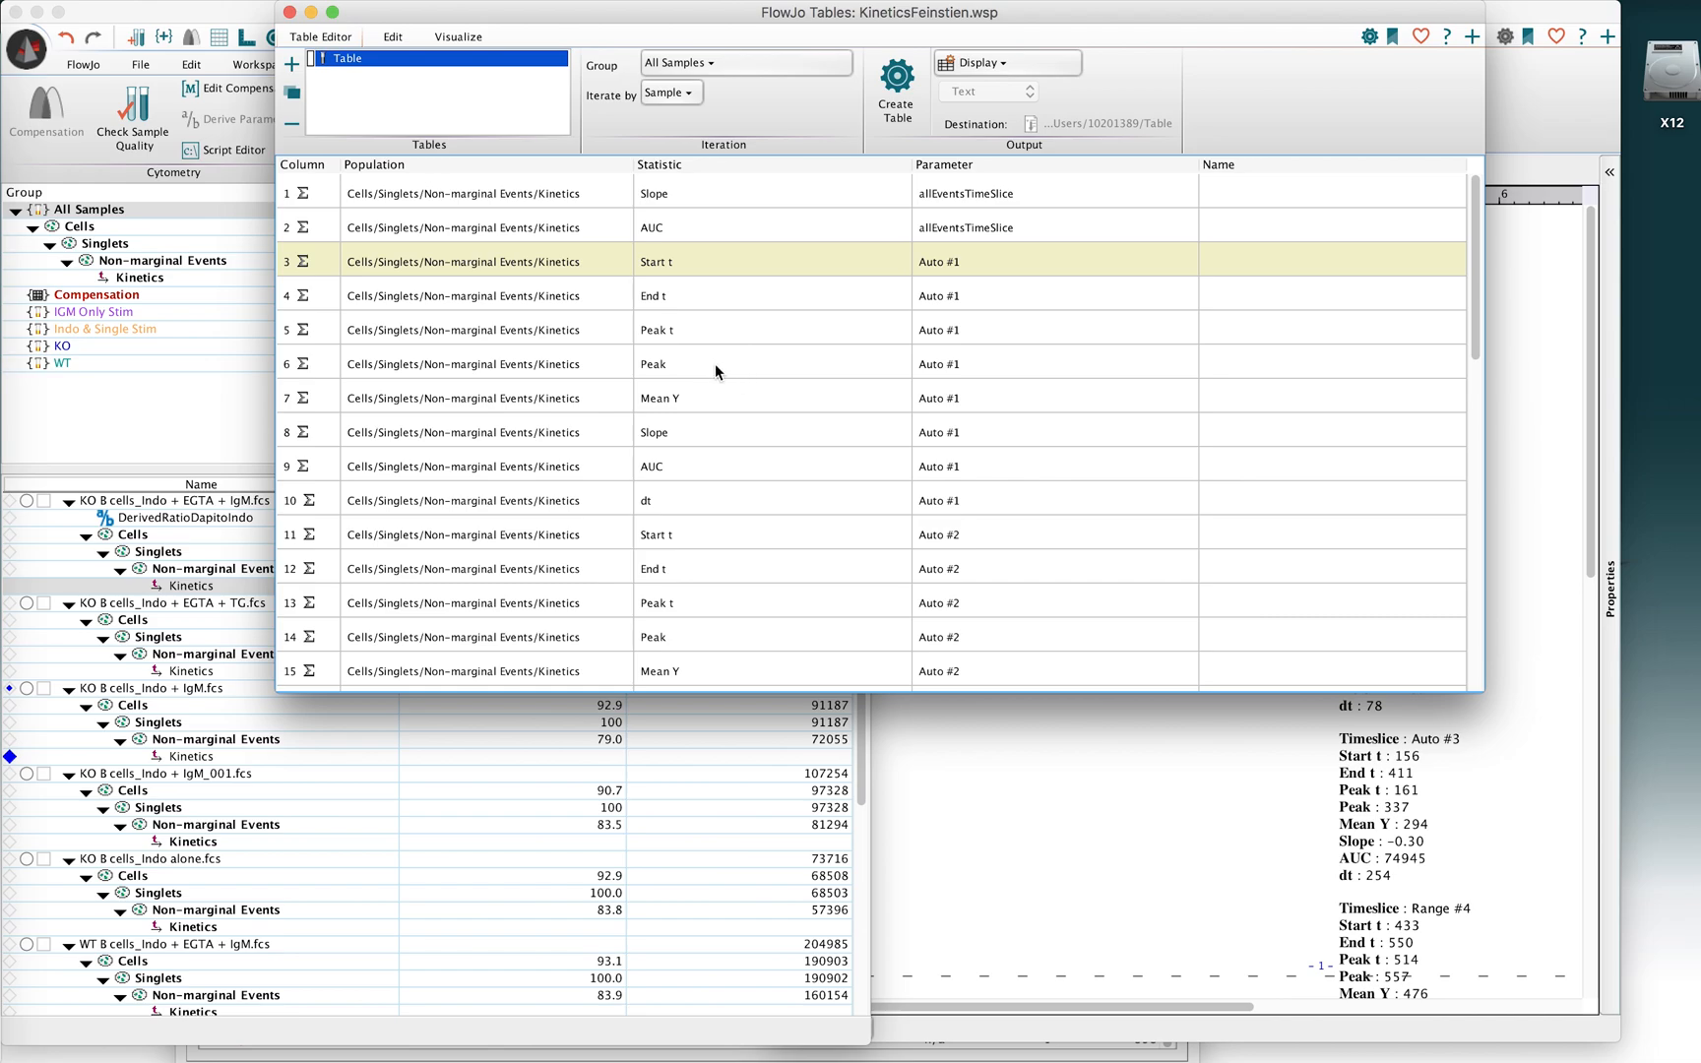
{"action": "left_click", "coordinate": [705, 397]}
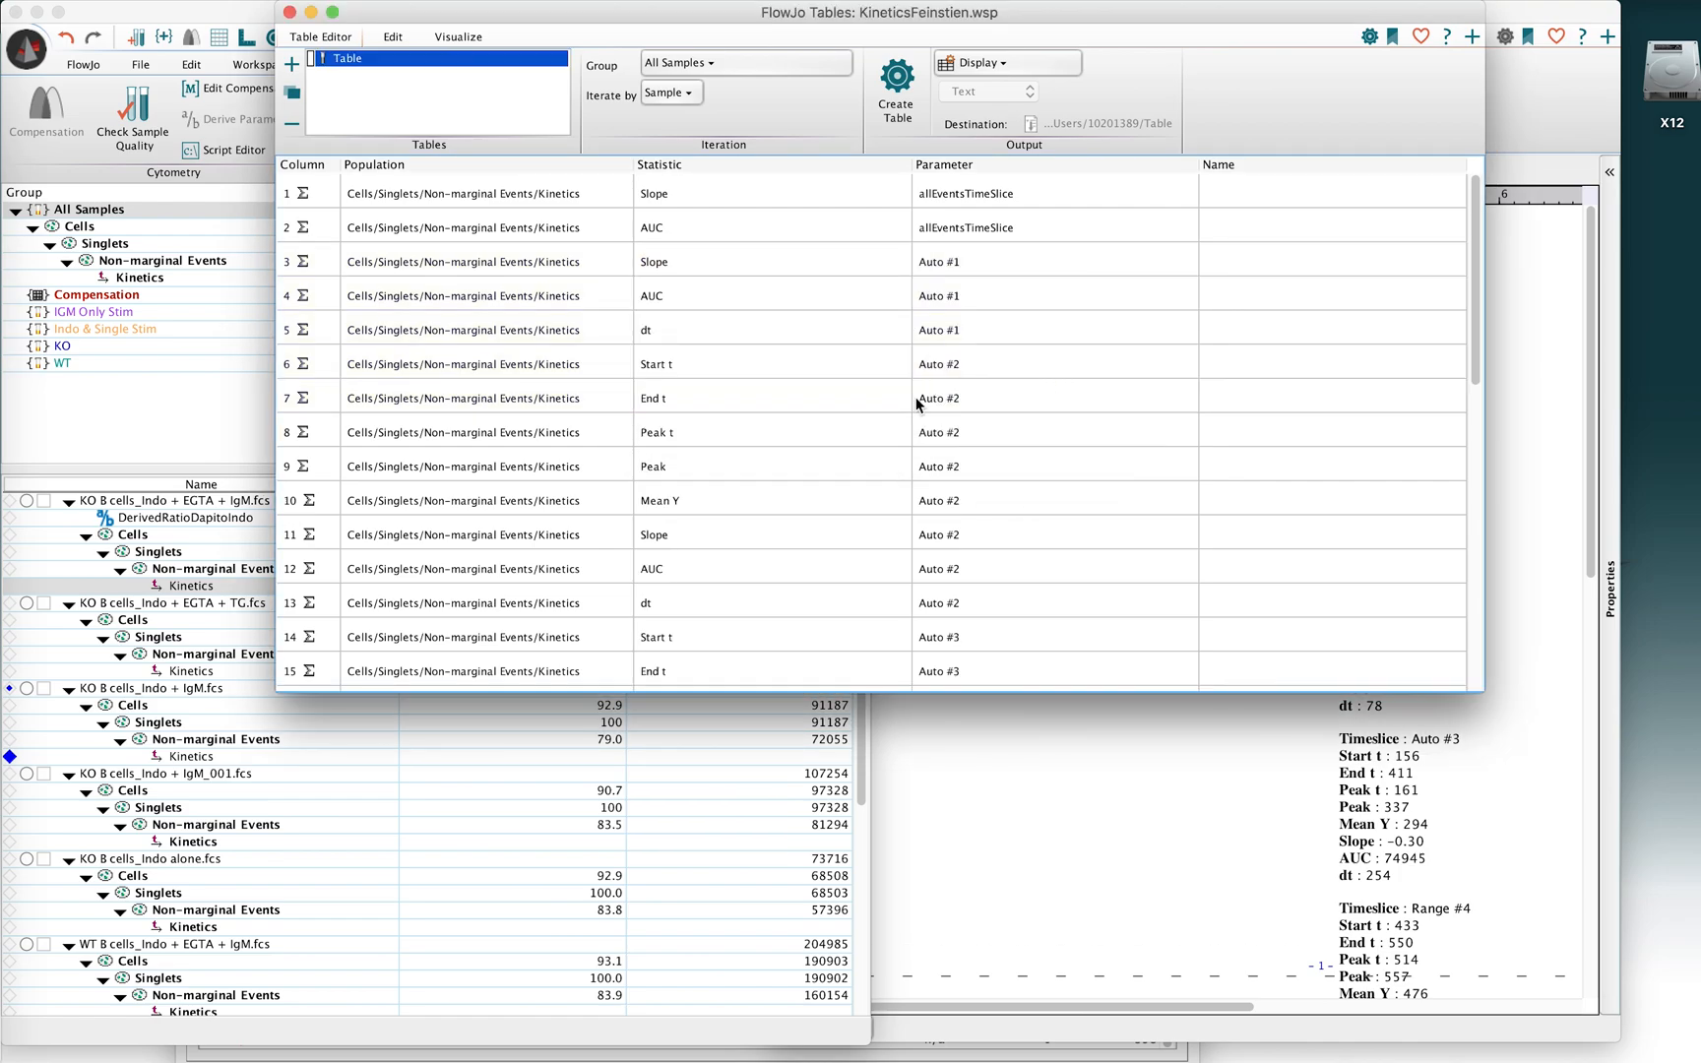
{"action": "mouse_move", "coordinate": [662, 403]}
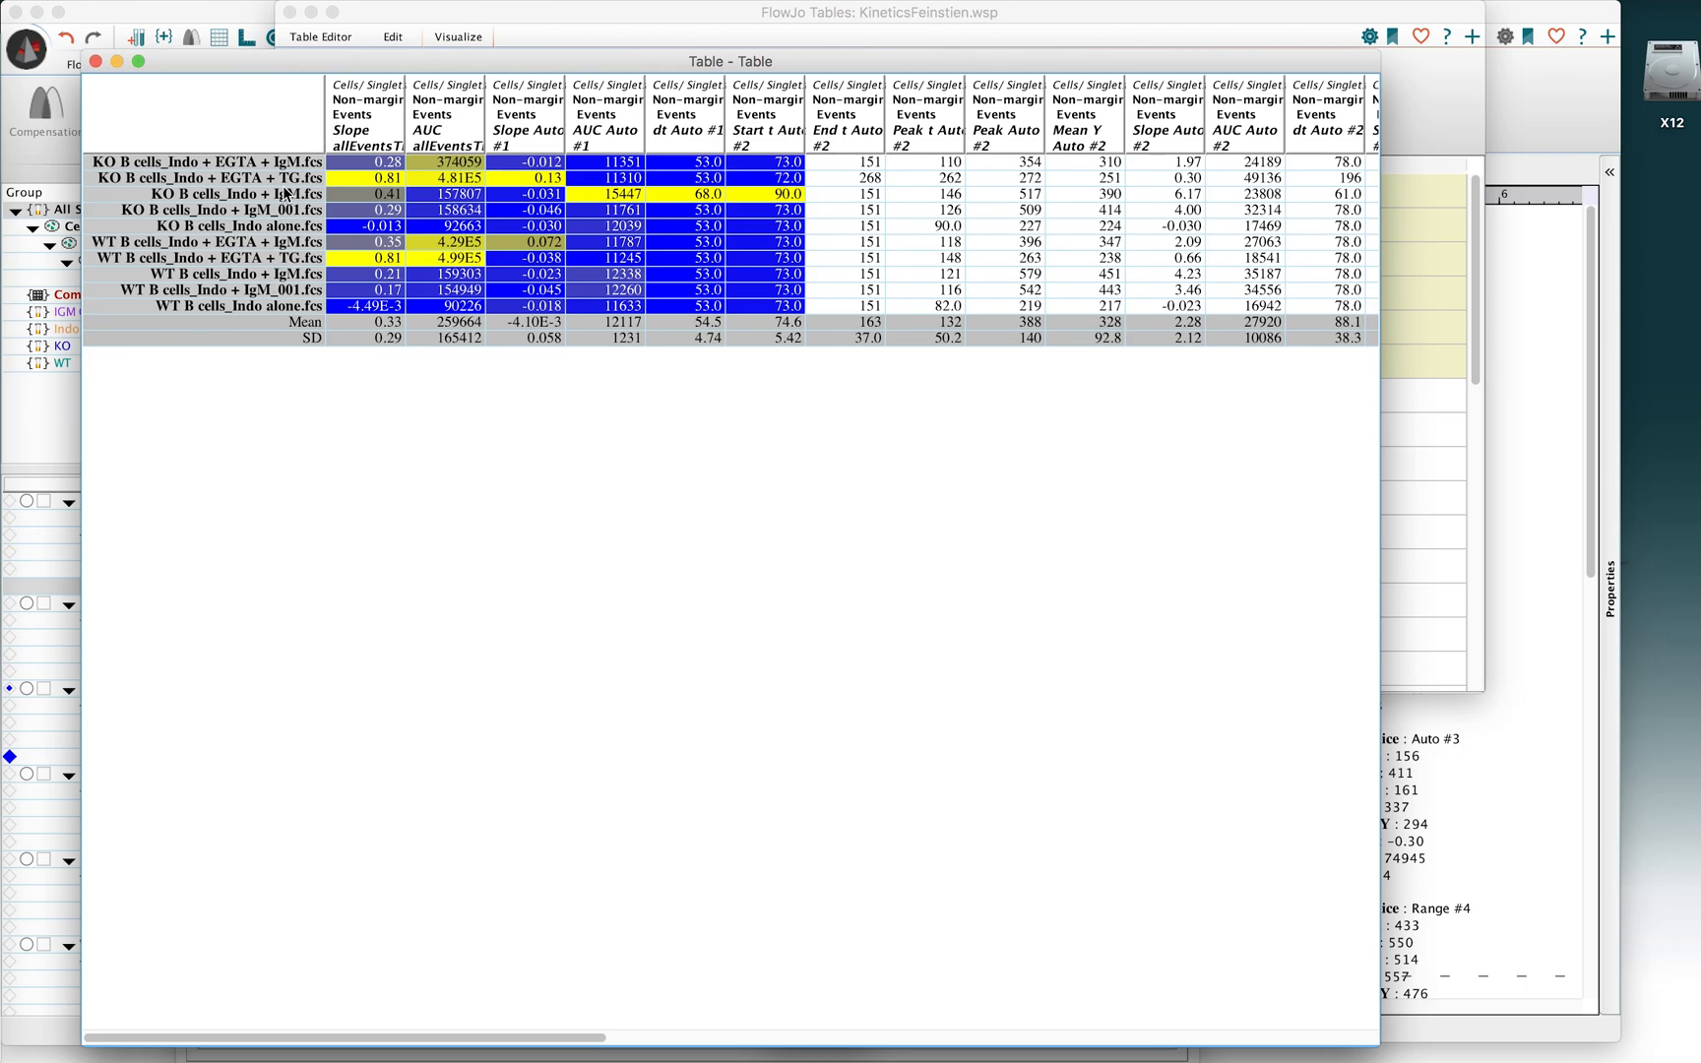
{"action": "mouse_move", "coordinate": [632, 252]}
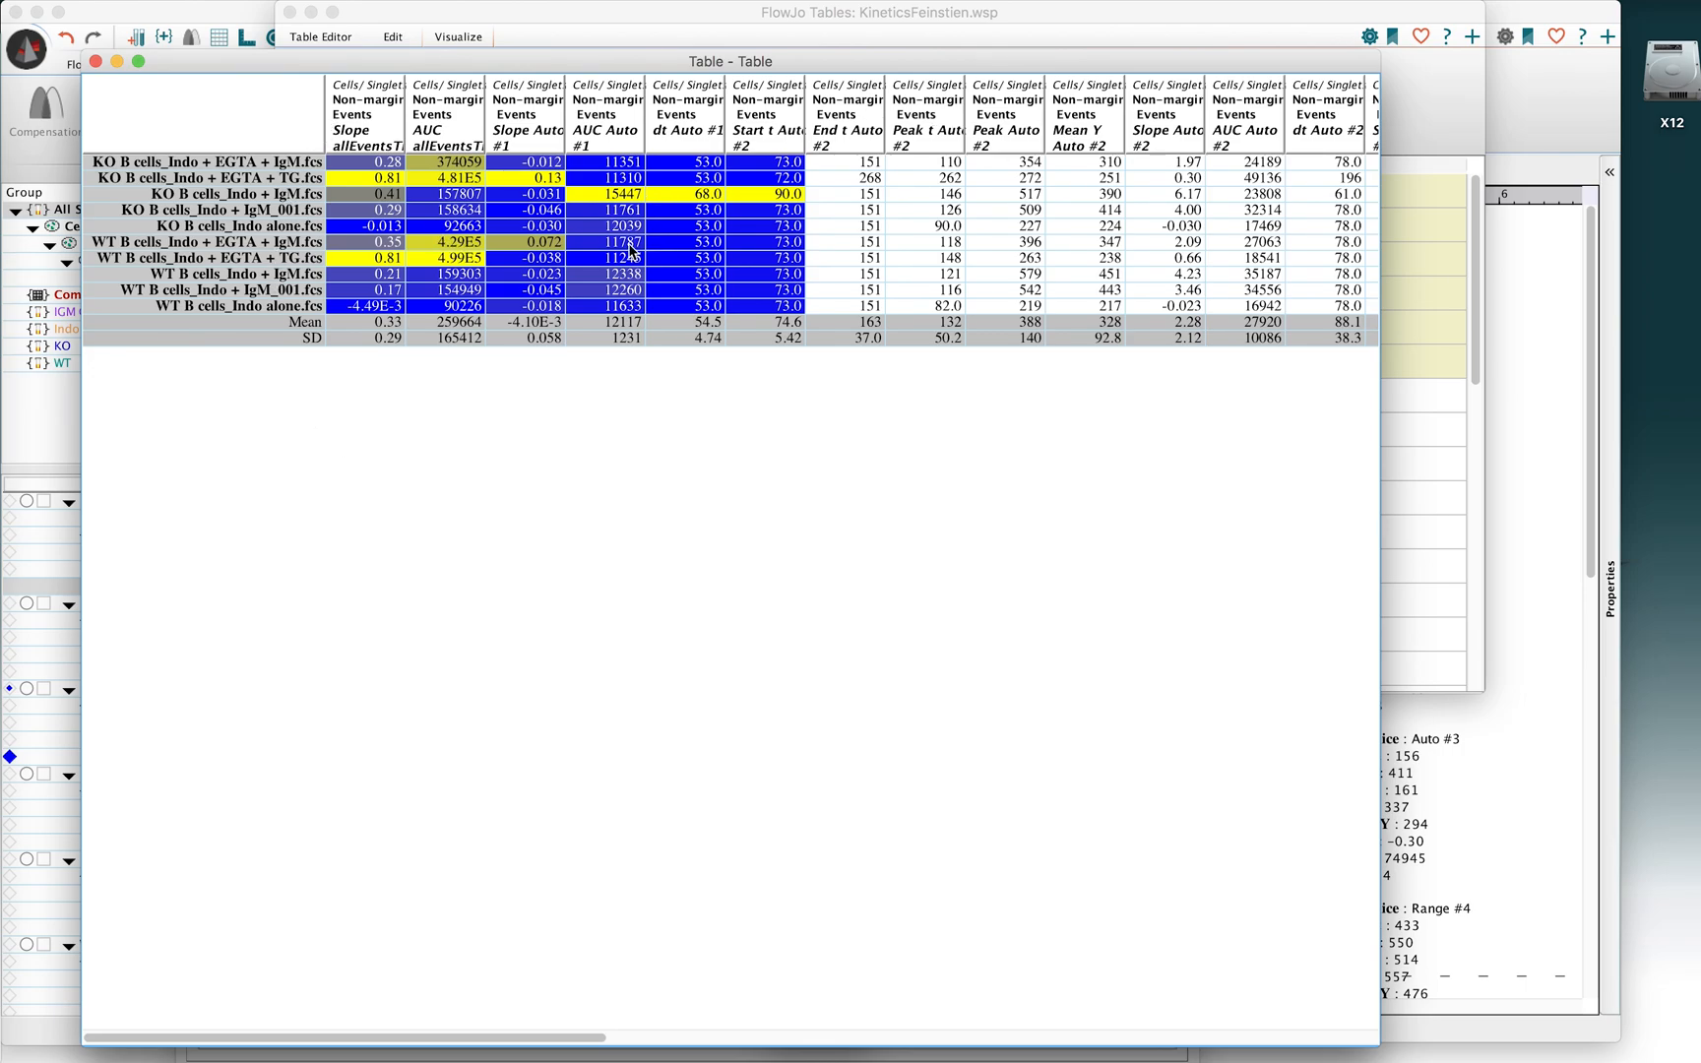
{"action": "mouse_move", "coordinate": [188, 73]}
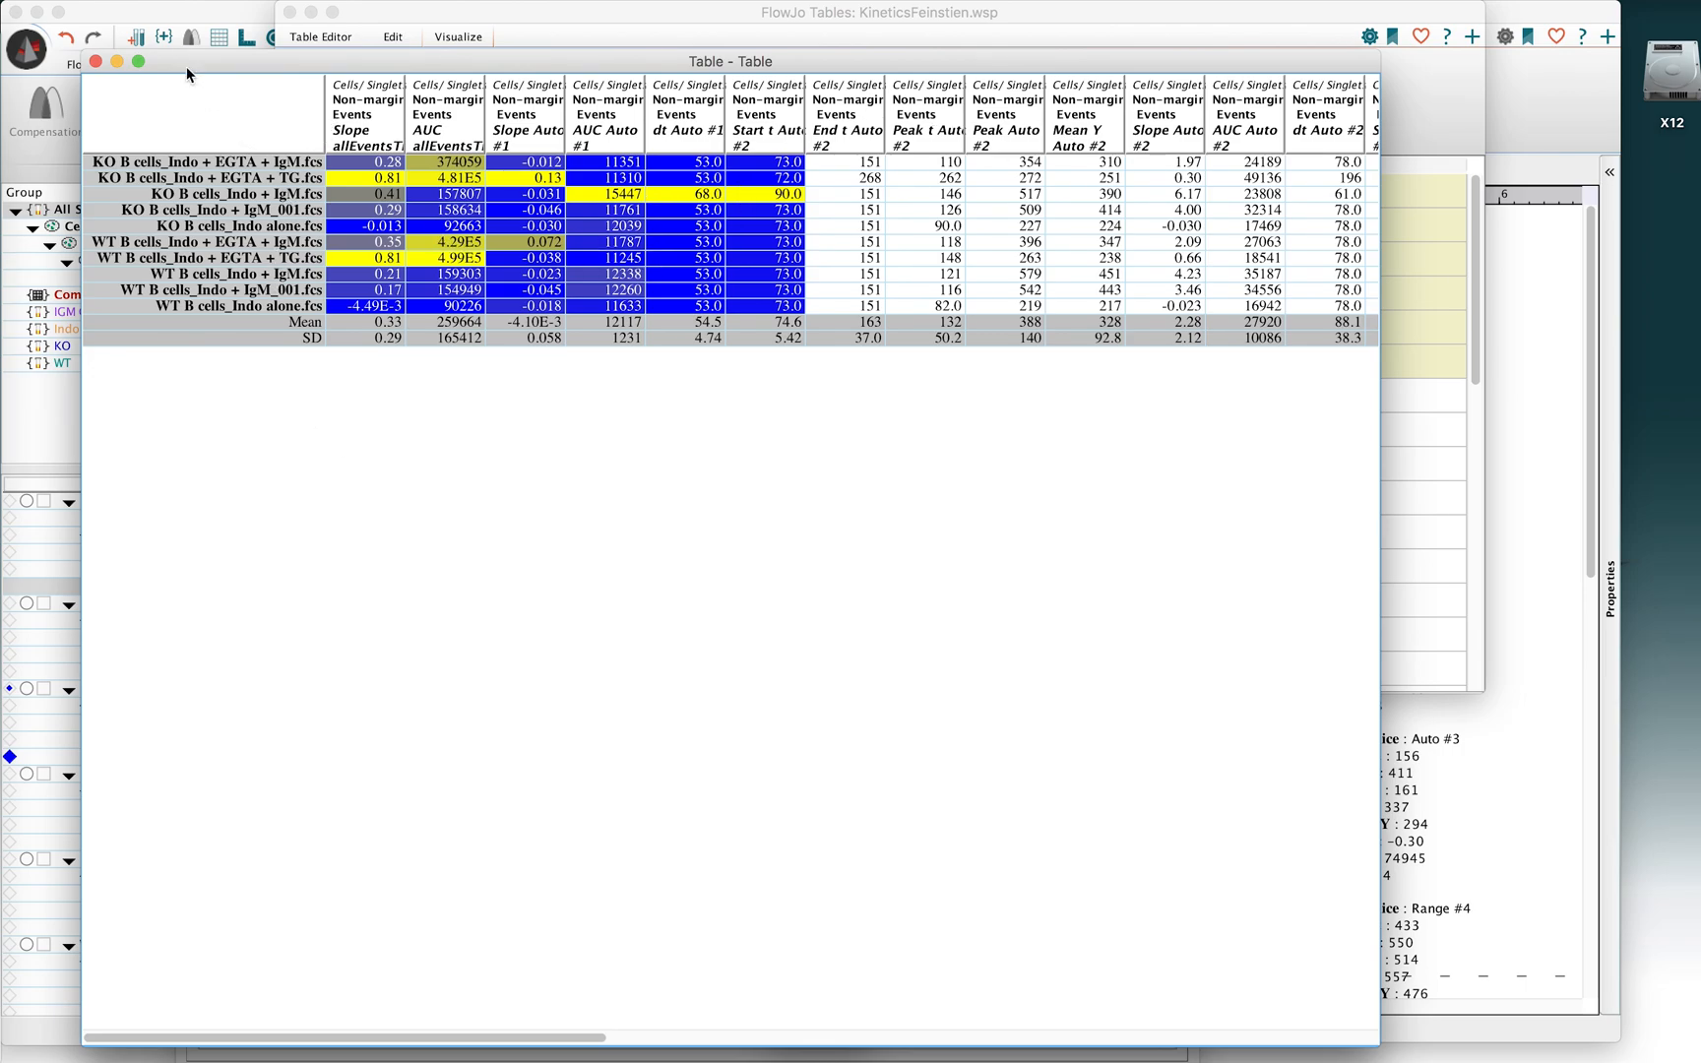
Step: Close the heat-mapped statistics table window after reviewing it
{"action": "left_click", "coordinate": [319, 35]}
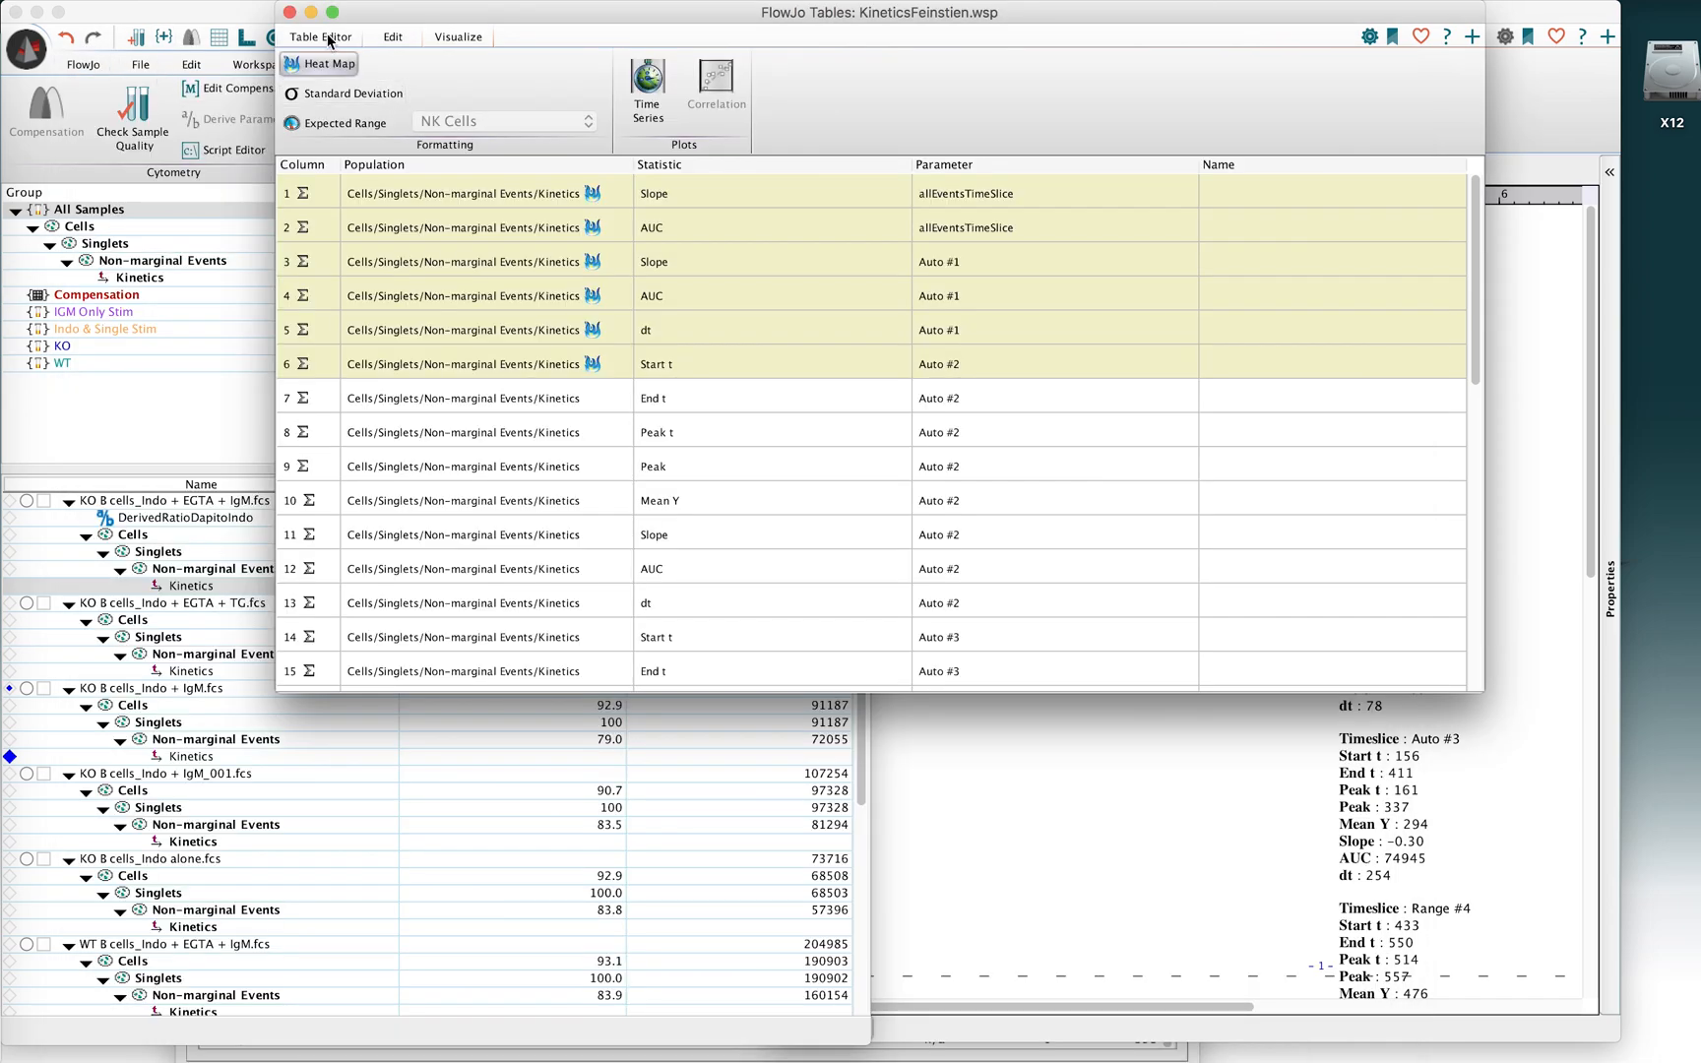
Step: Set the table Output to To File with Excel as the export format
{"action": "left_click", "coordinate": [319, 35]}
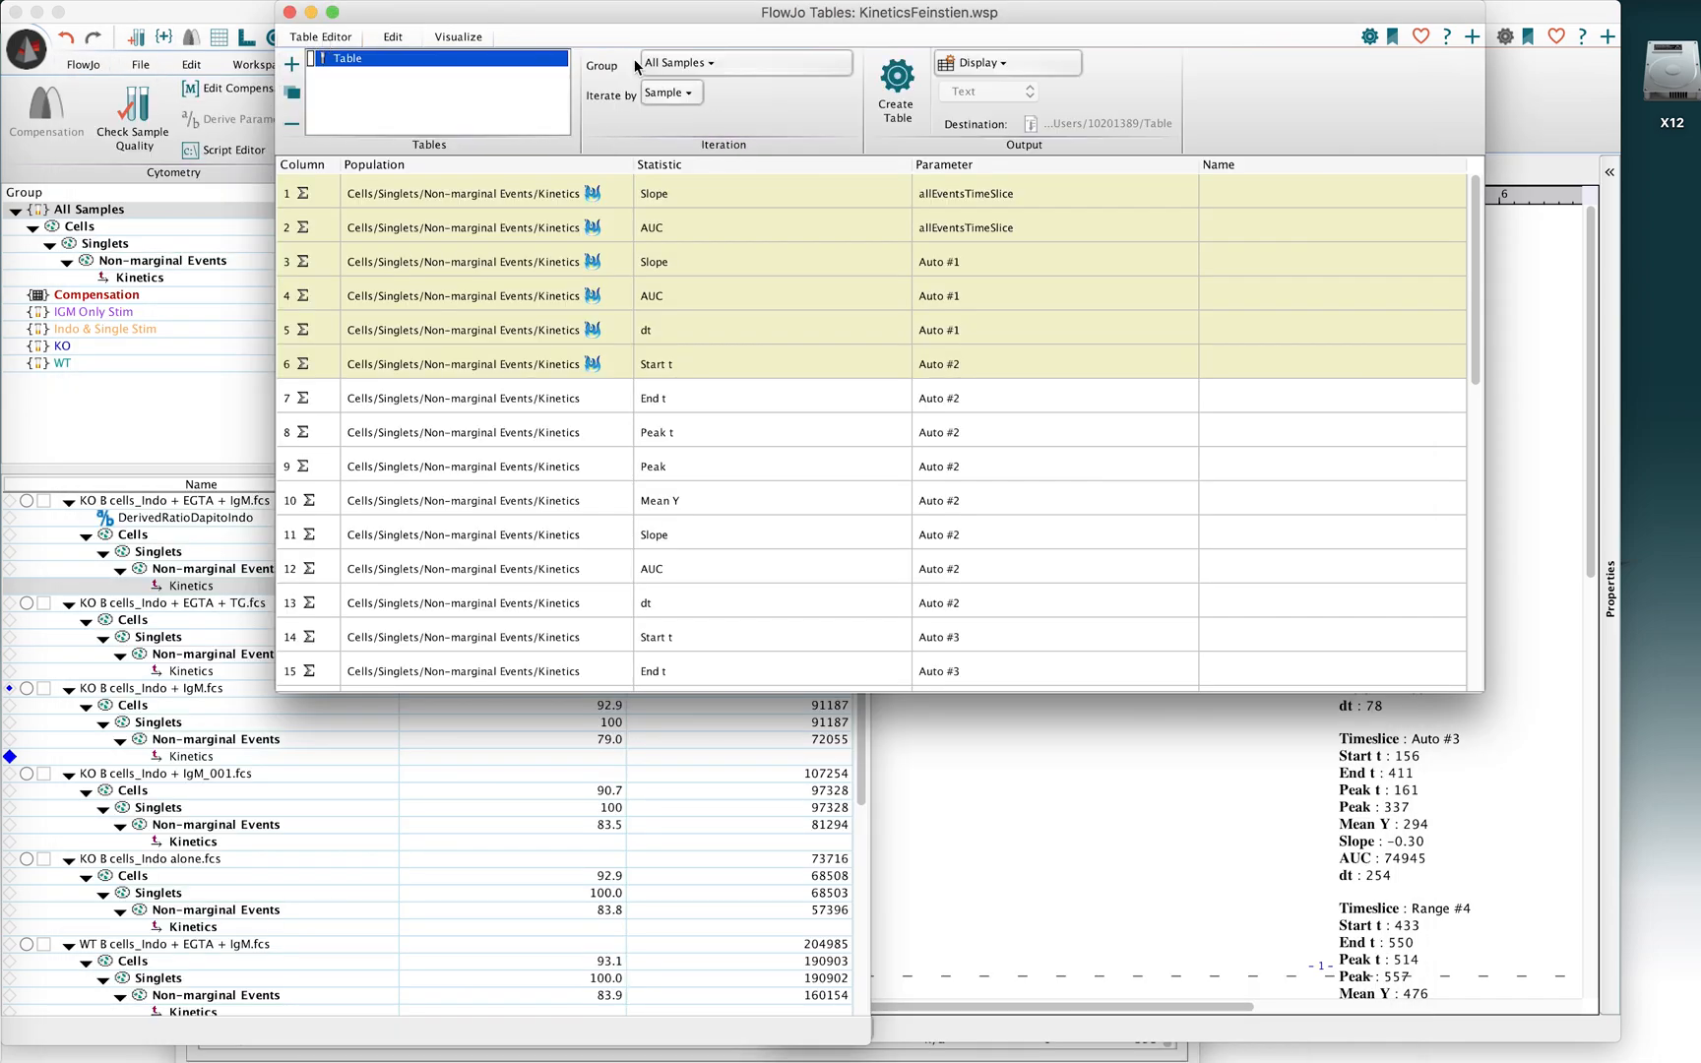
{"action": "left_click", "coordinate": [985, 62]}
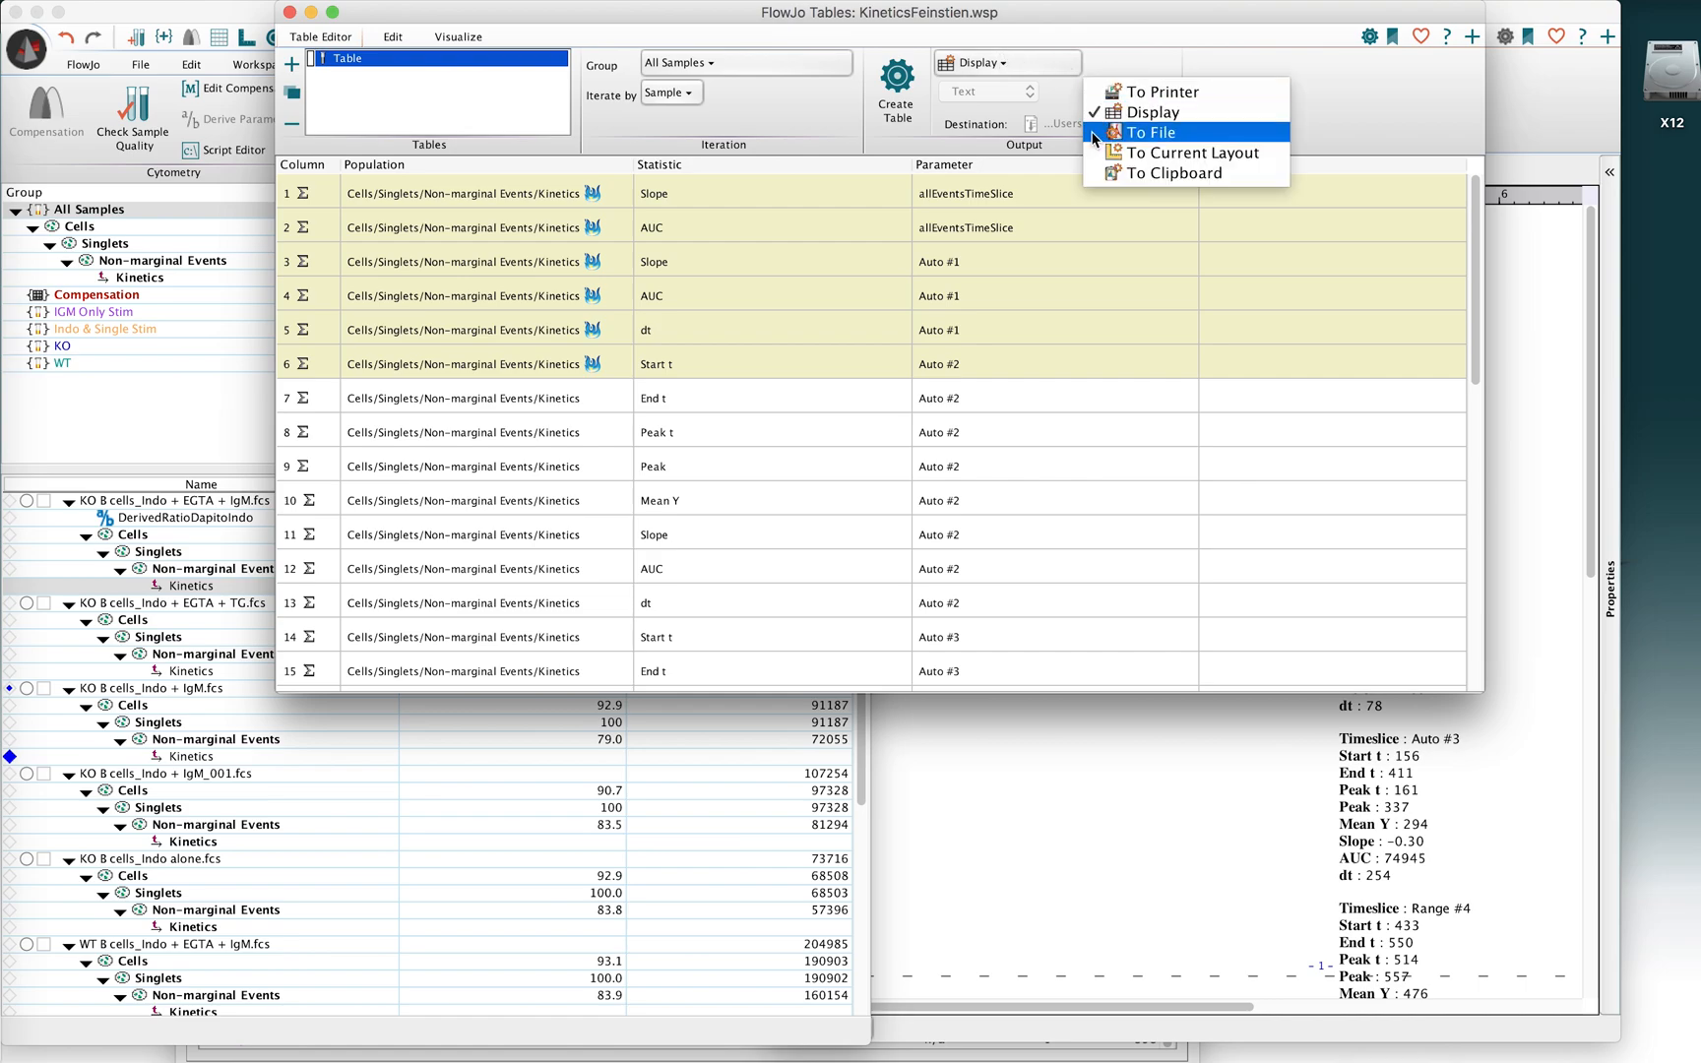
{"action": "left_click", "coordinate": [1146, 131]}
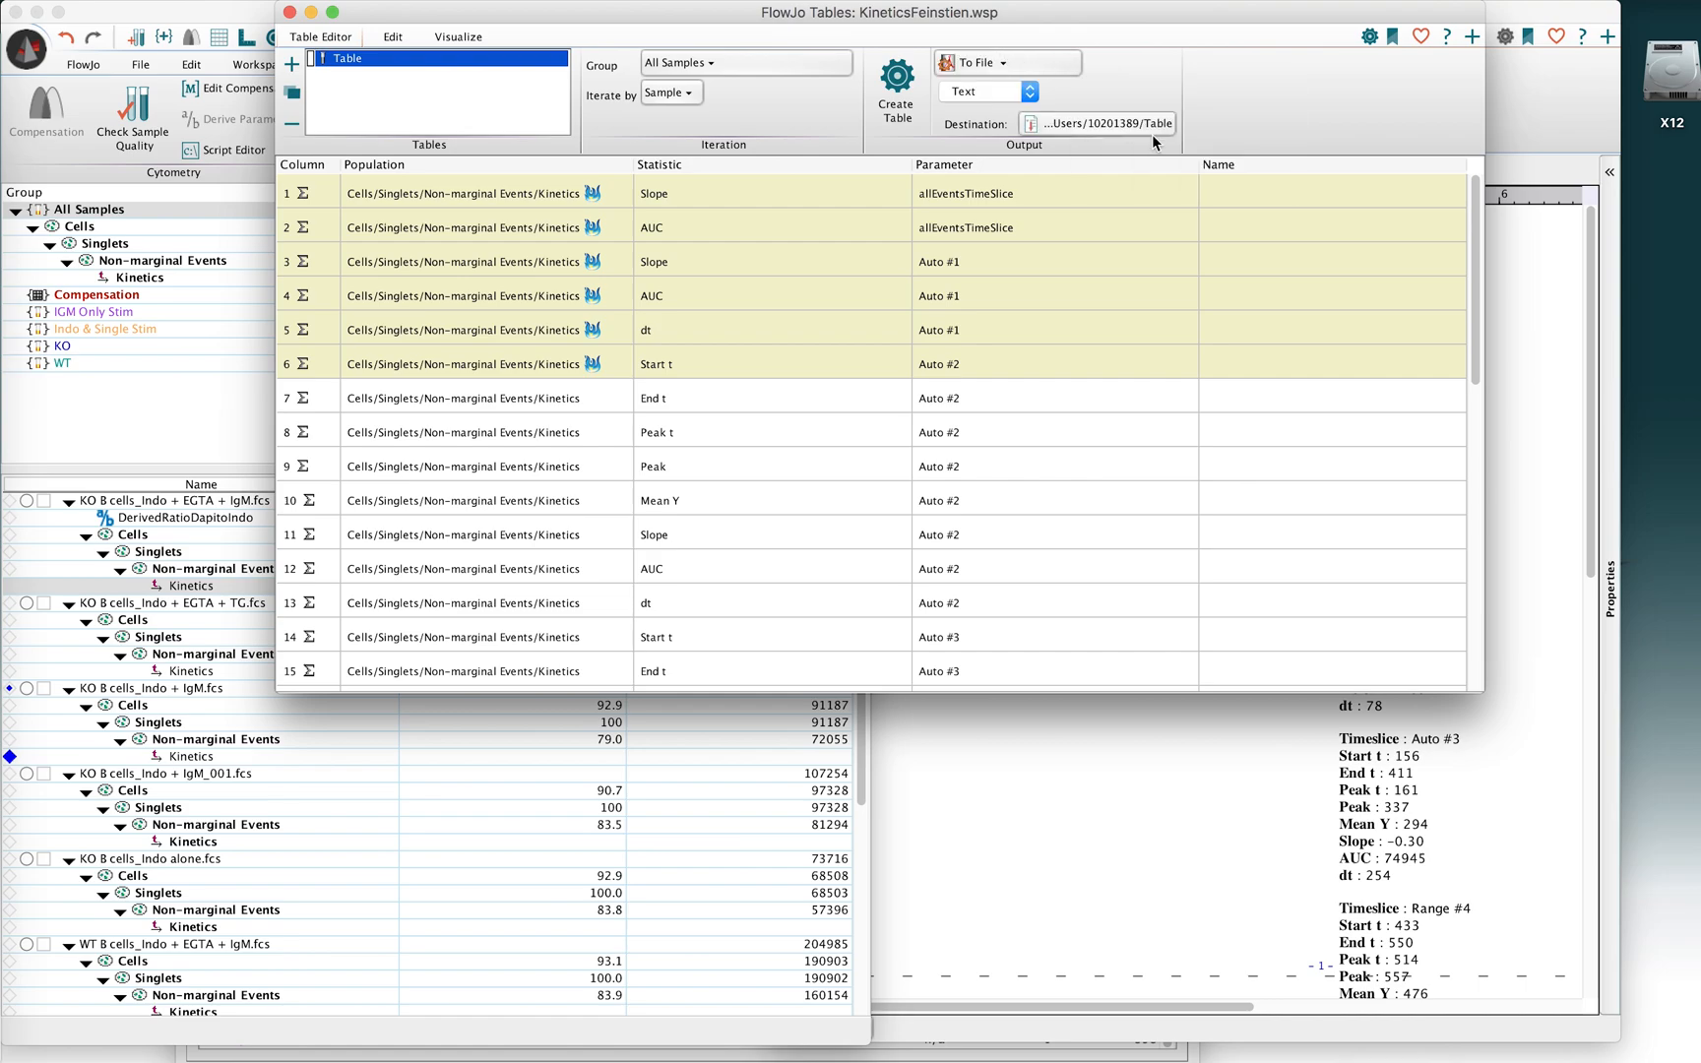
{"action": "left_click", "coordinate": [982, 91]}
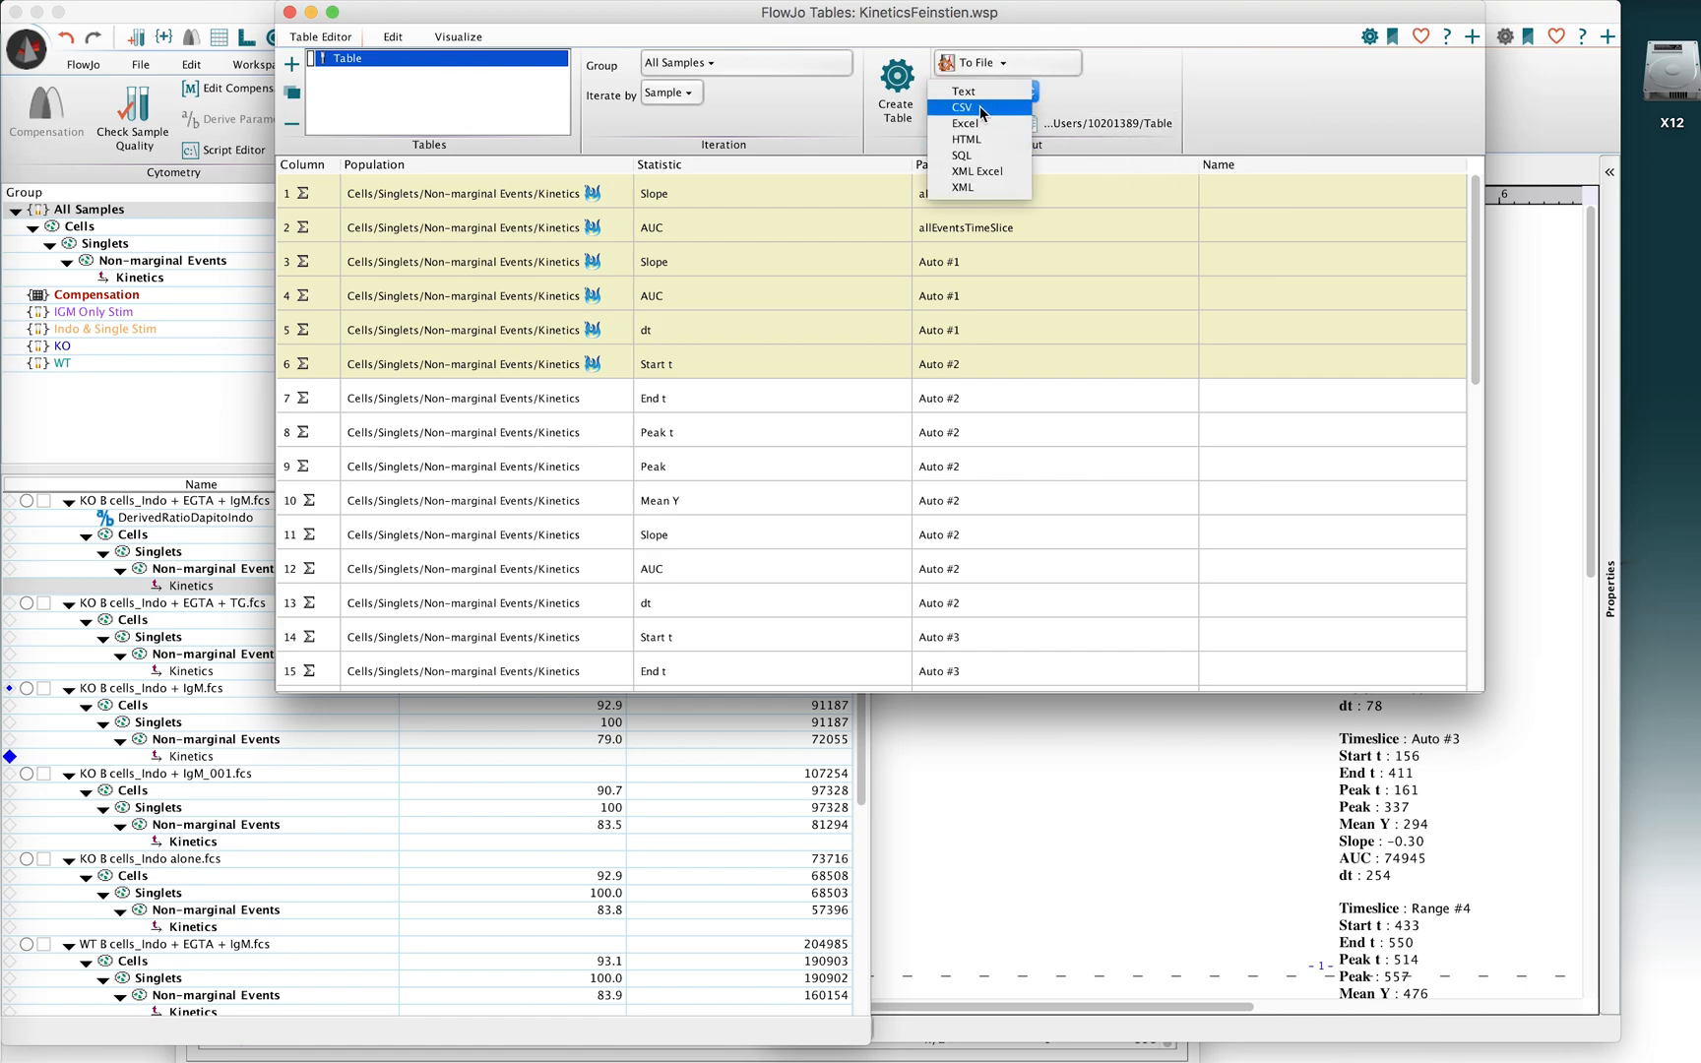
{"action": "mouse_move", "coordinate": [977, 123]}
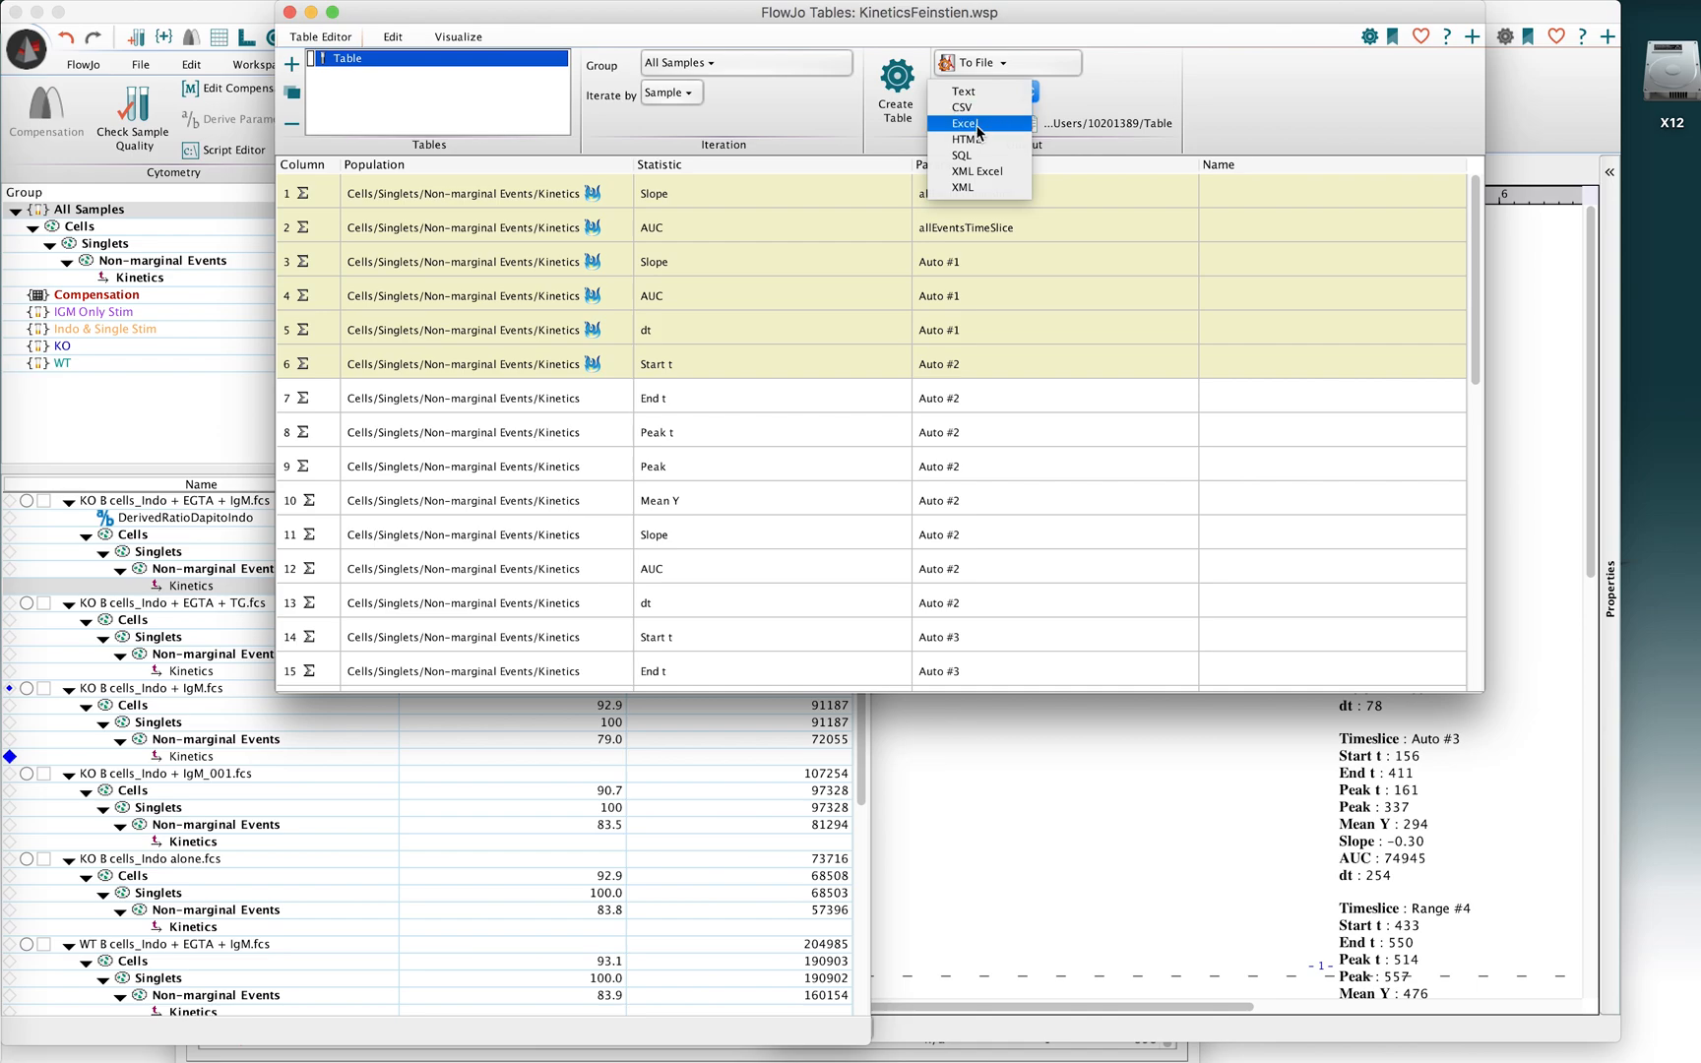
{"action": "left_click", "coordinate": [963, 91]}
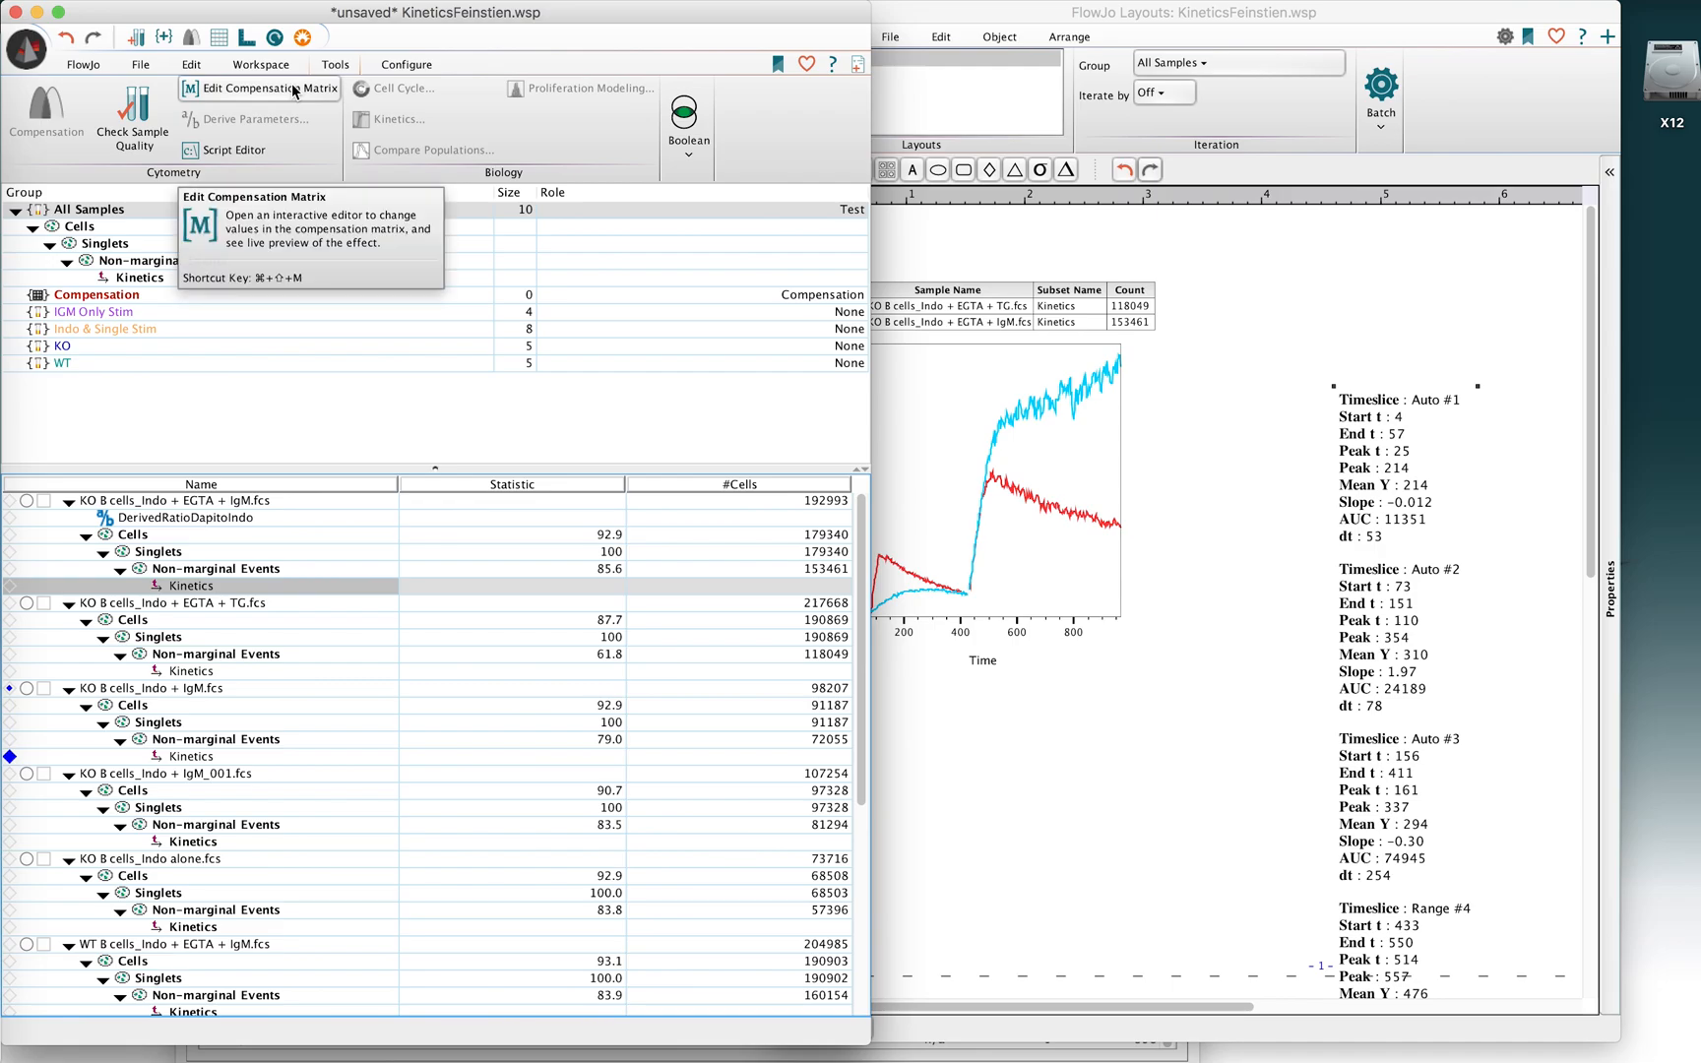
{"action": "mouse_move", "coordinate": [501, 394]}
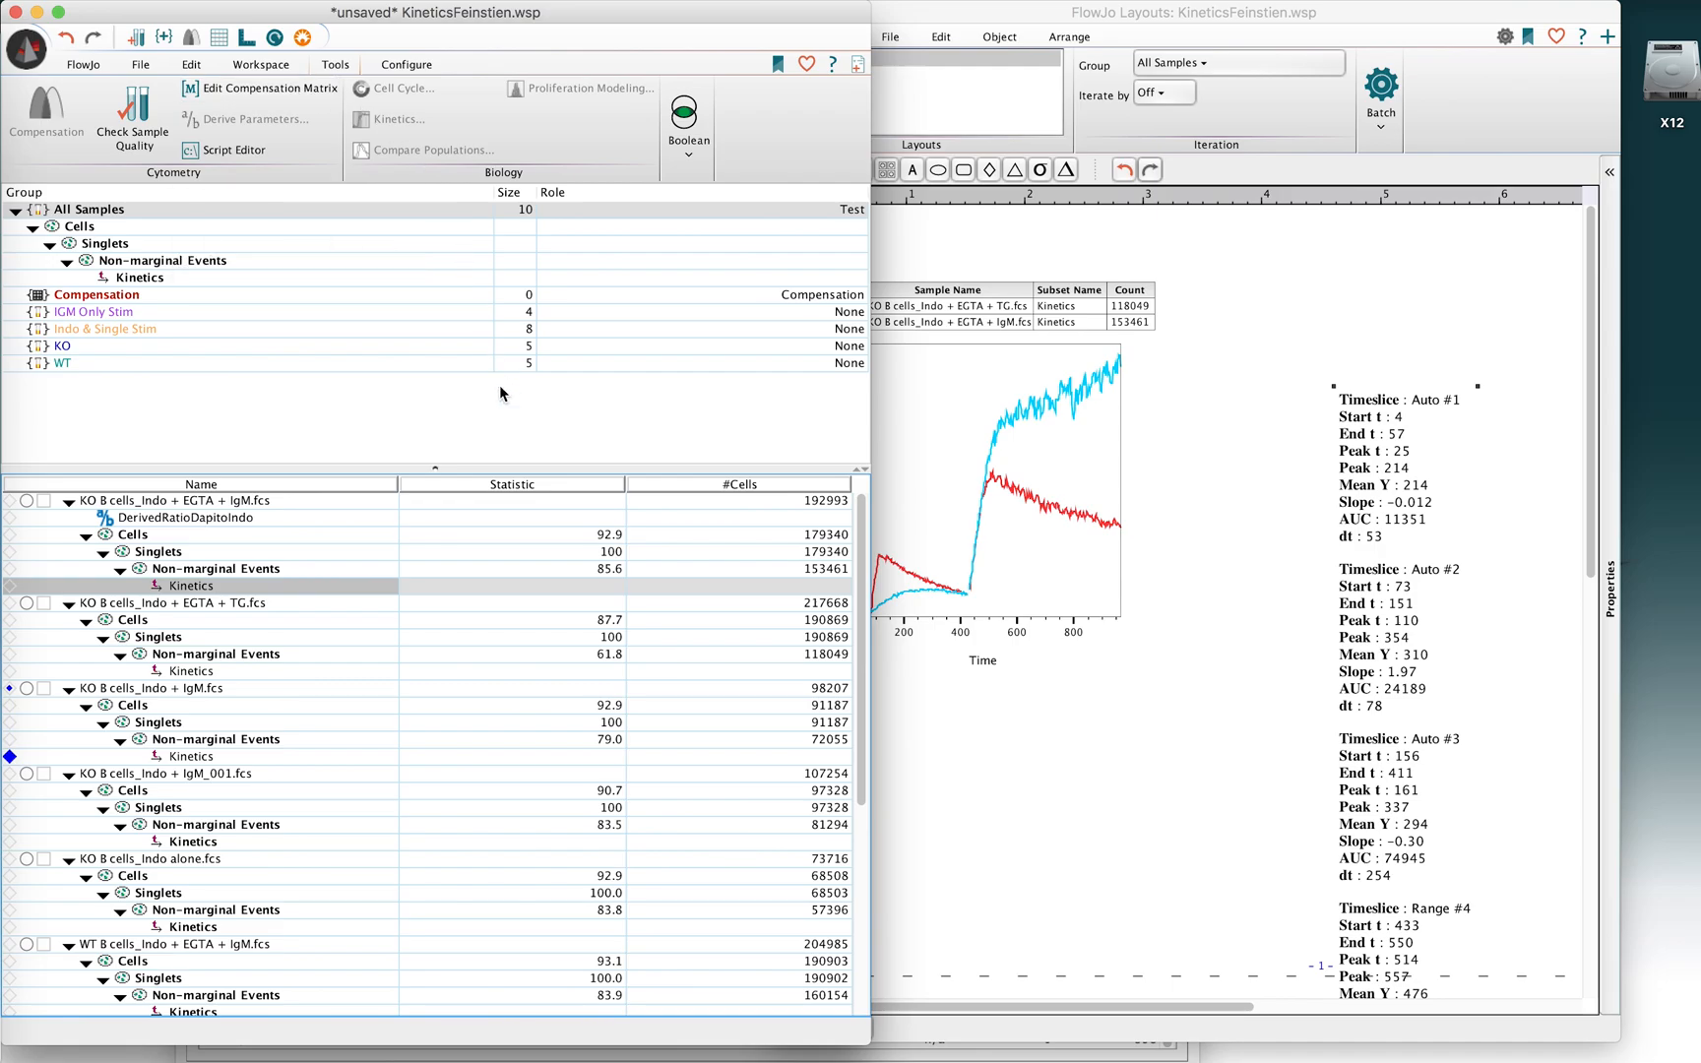